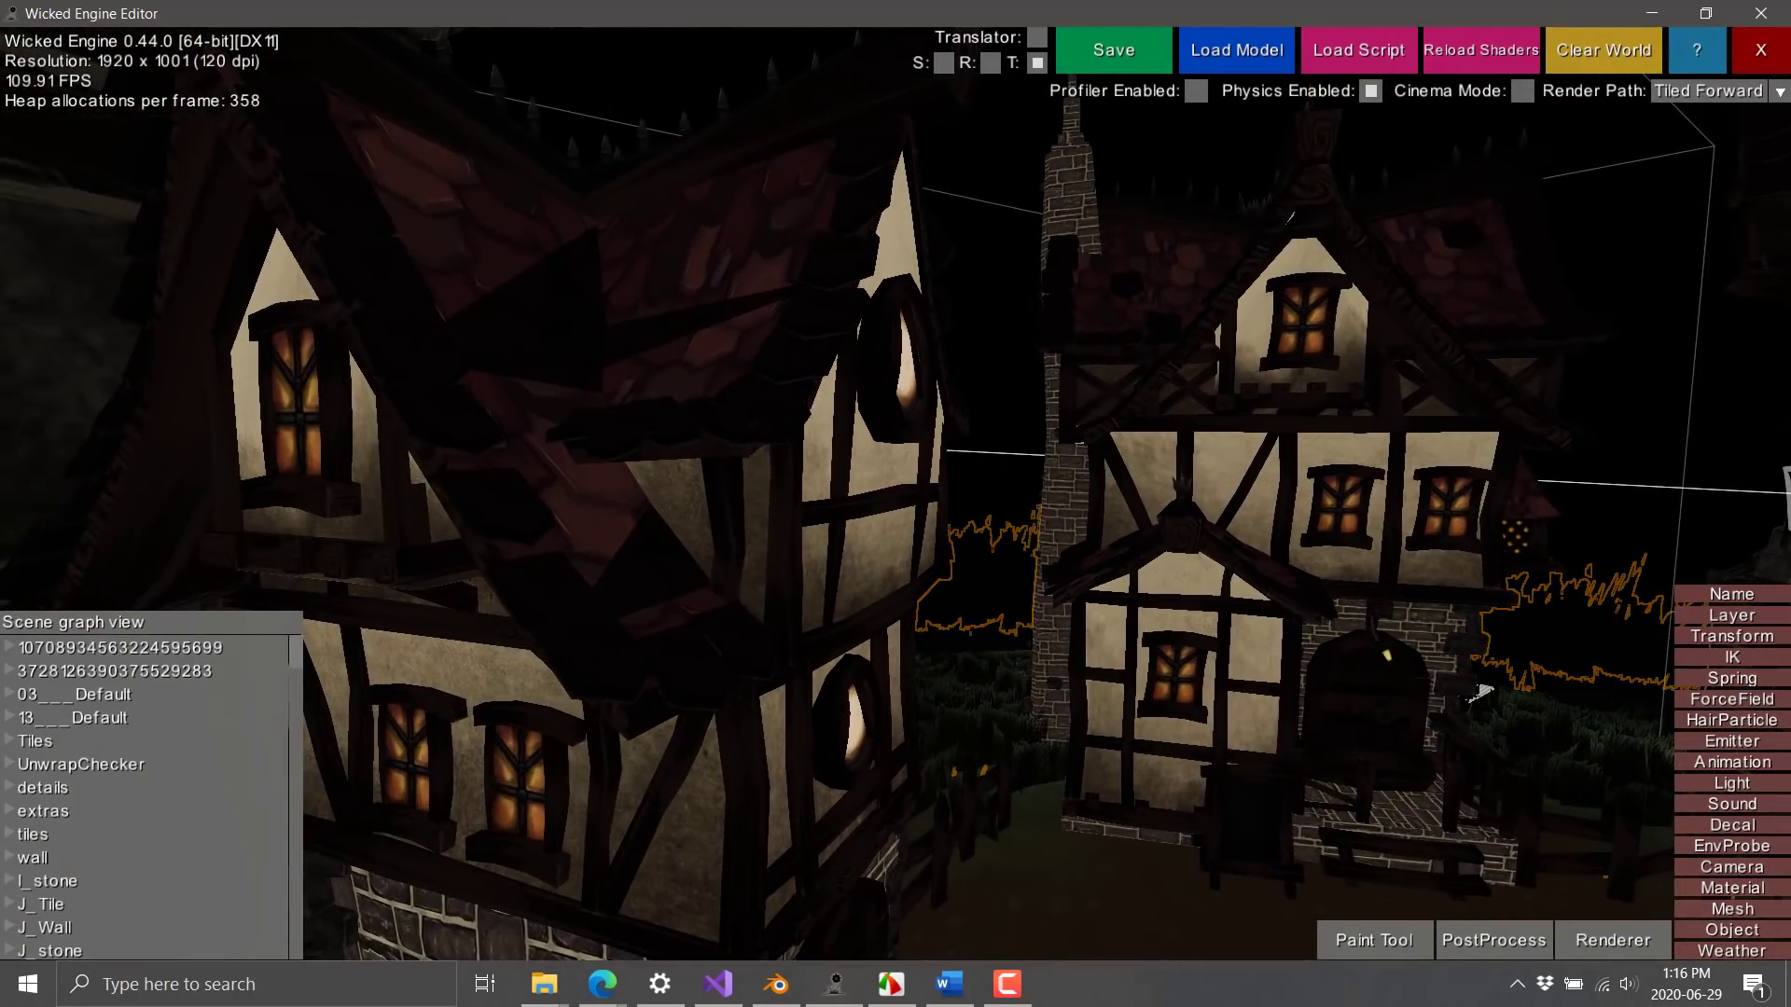
pyautogui.moveTo(1235, 48)
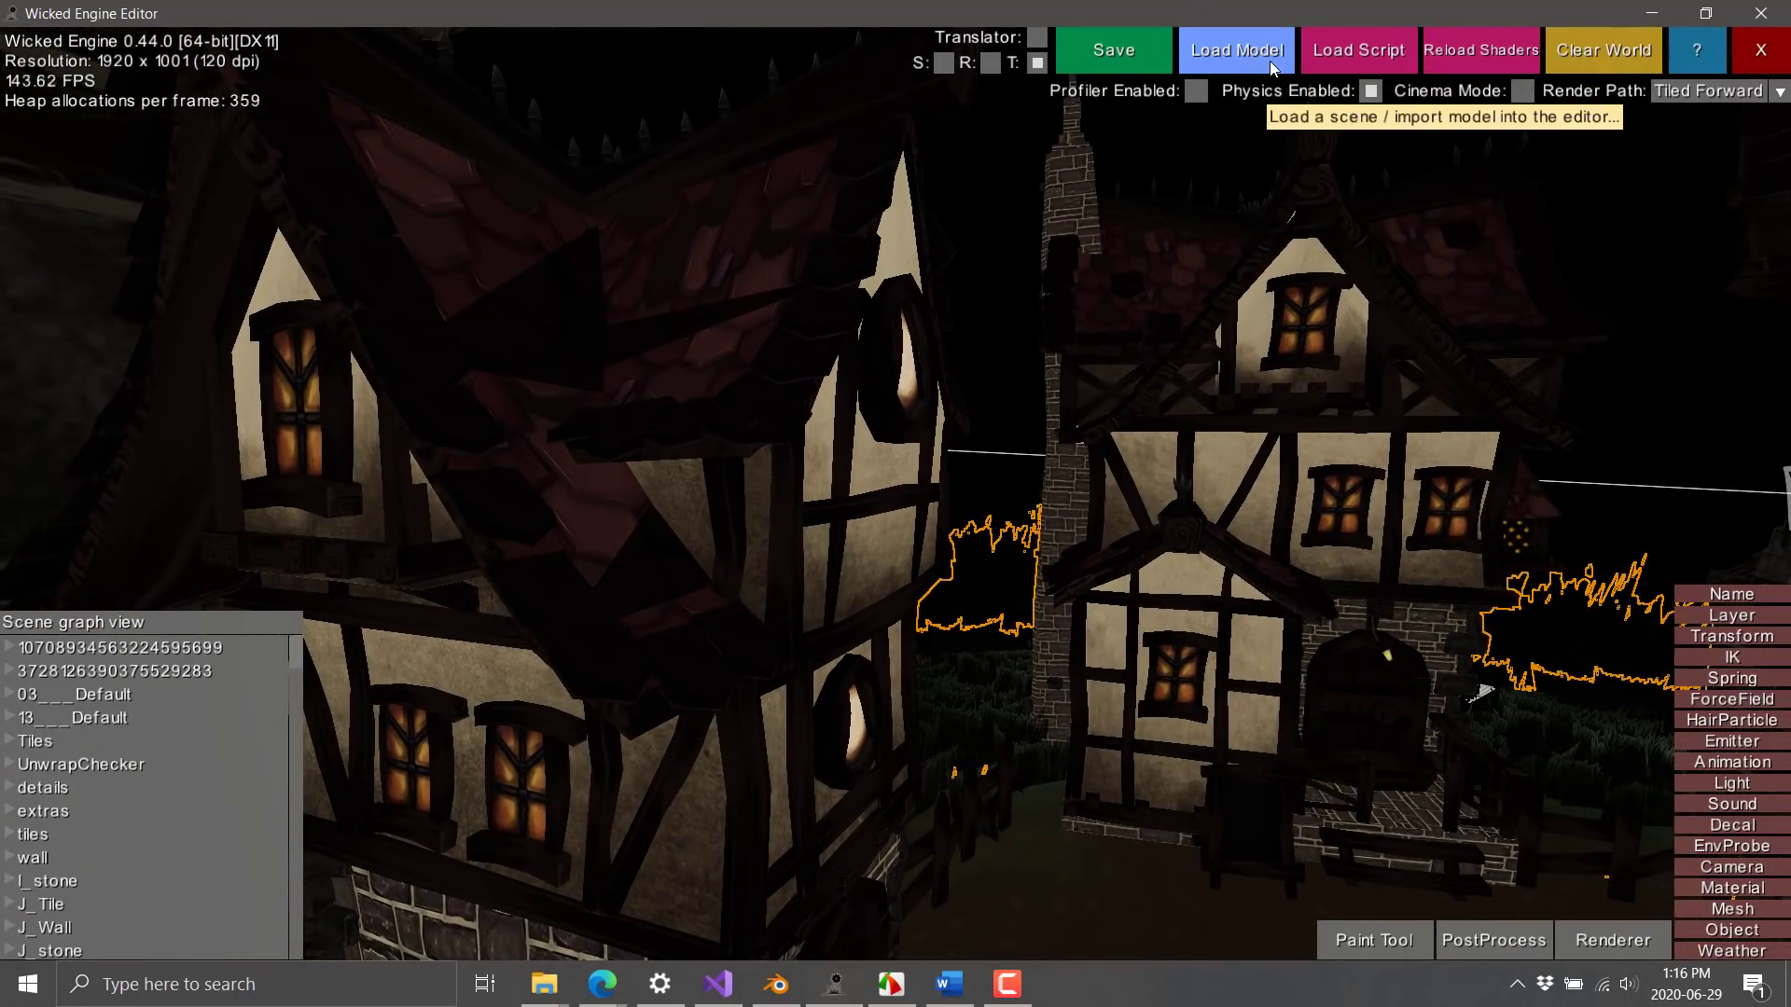
pyautogui.moveTo(1242, 108)
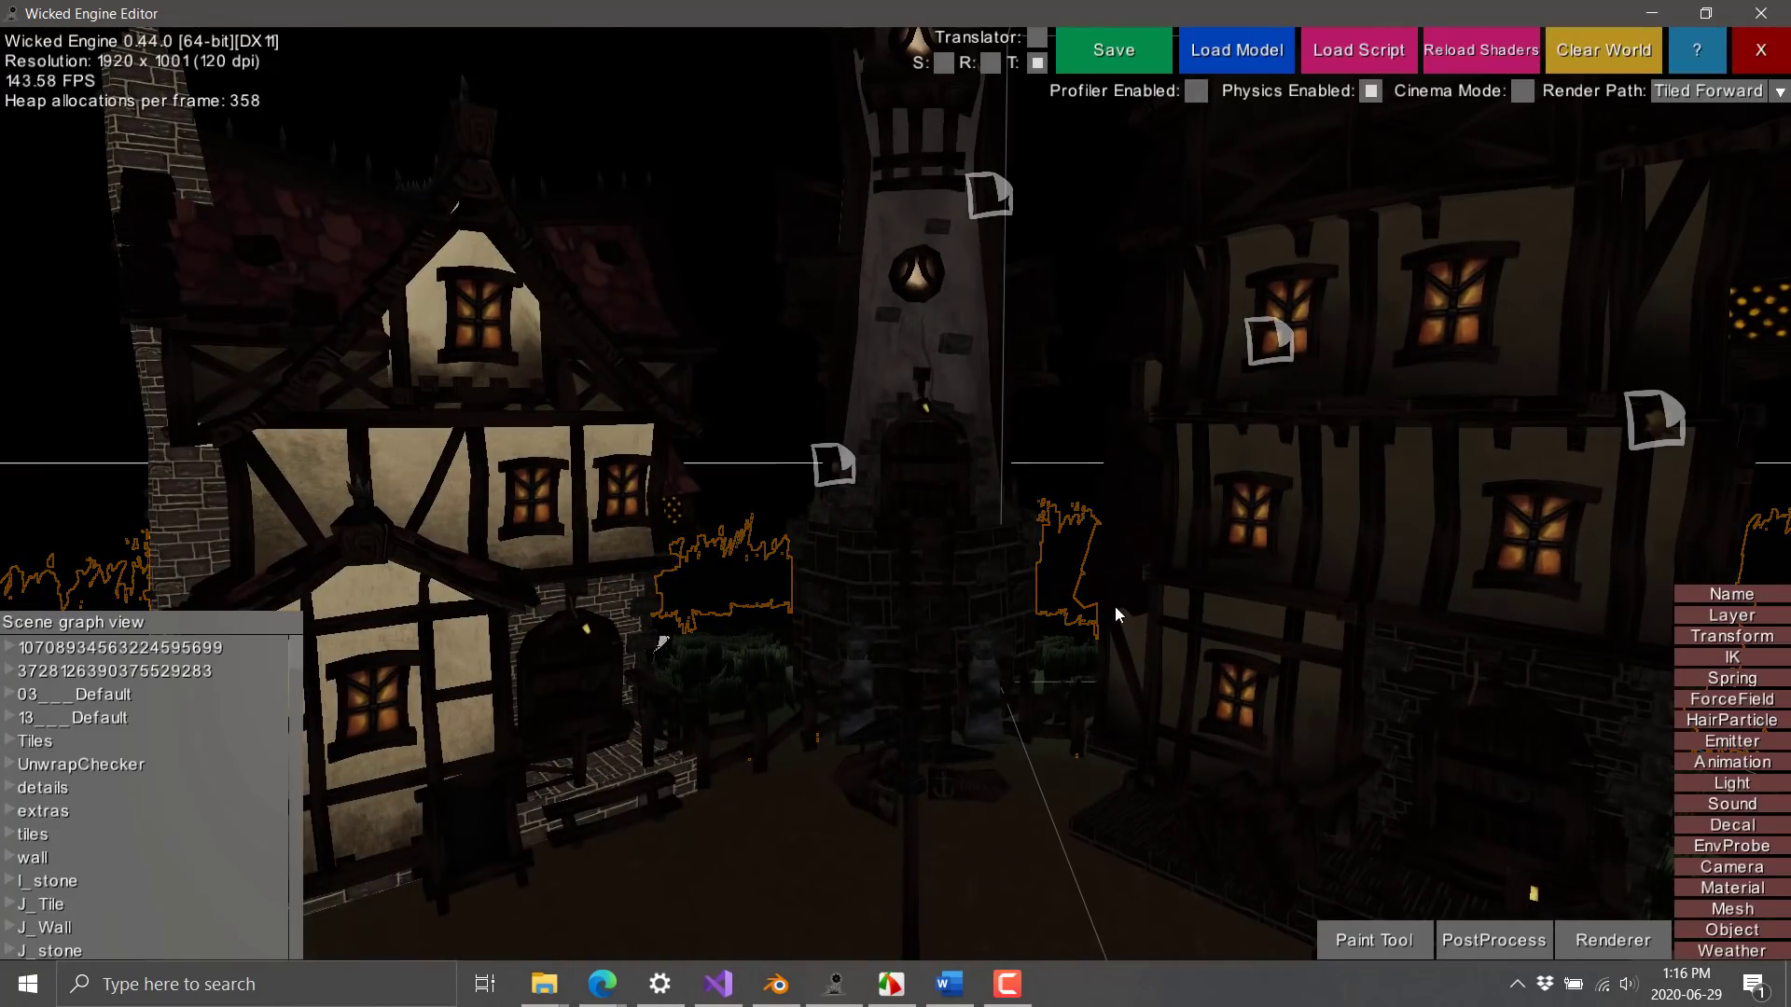
pyautogui.moveTo(1179, 343)
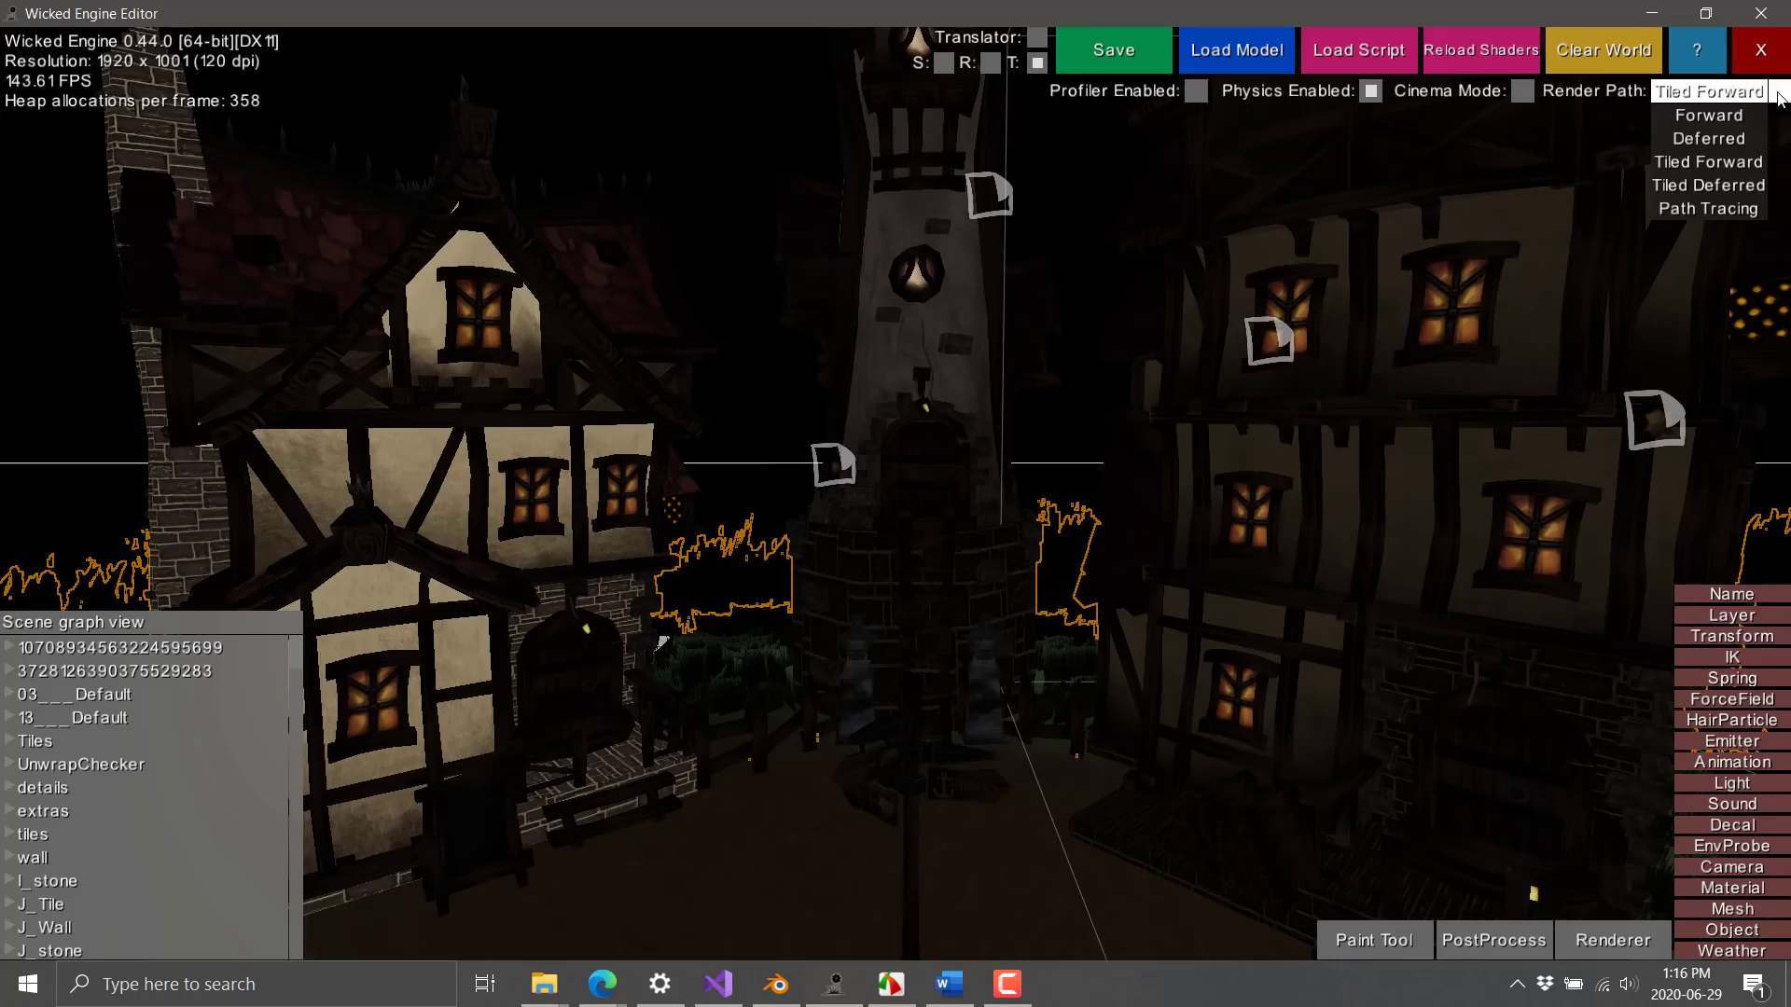
pyautogui.moveTo(1708, 116)
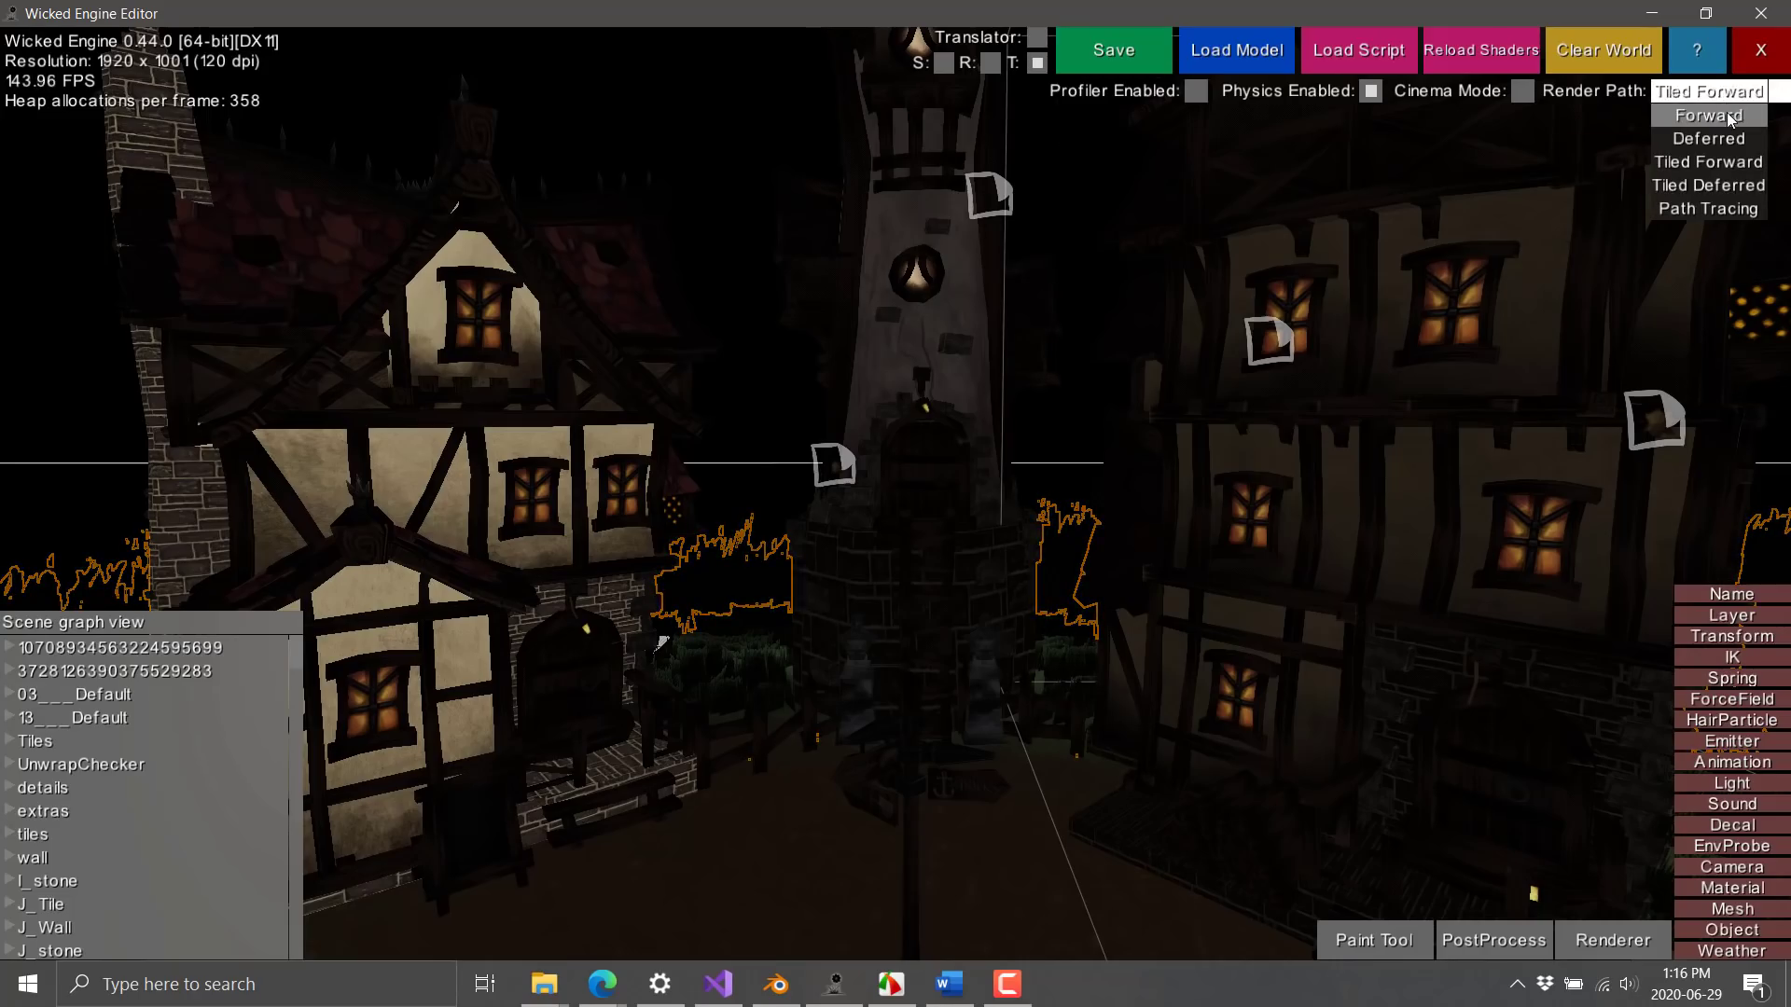
# Step: Preview the scene in the Forward, Deferred, Tiled Forward and Path Tracing render paths
pyautogui.click(1706, 114)
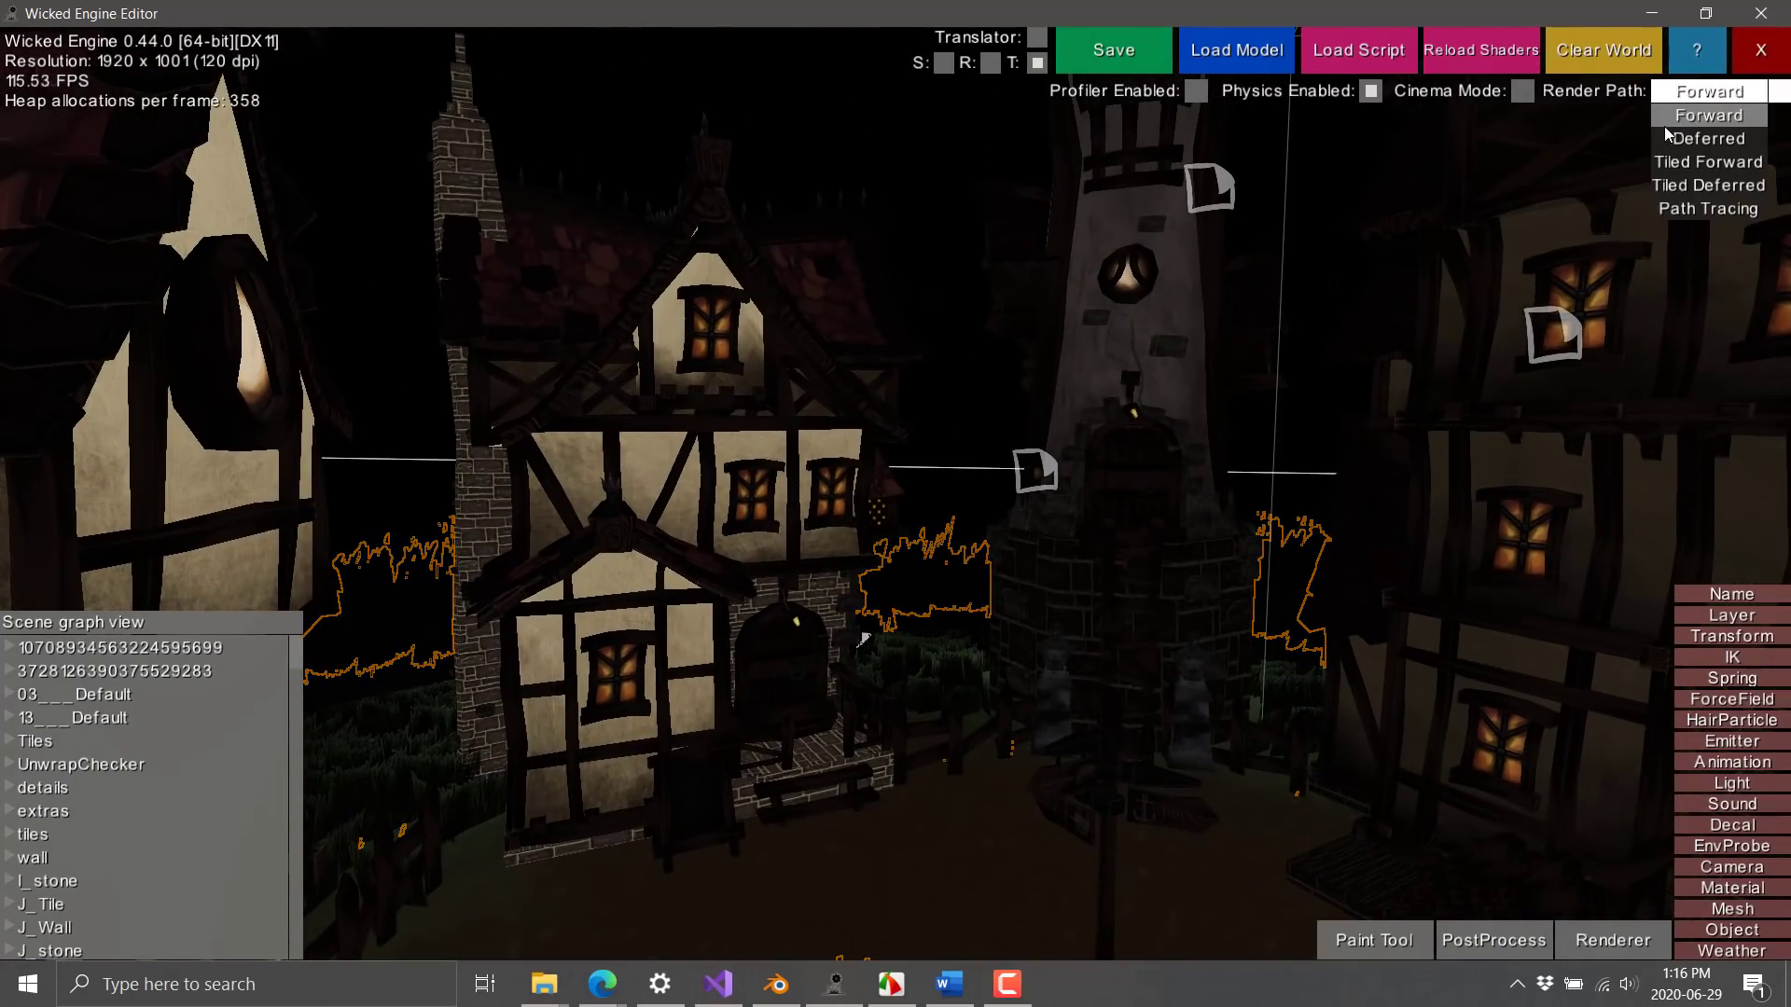
pyautogui.click(1707, 138)
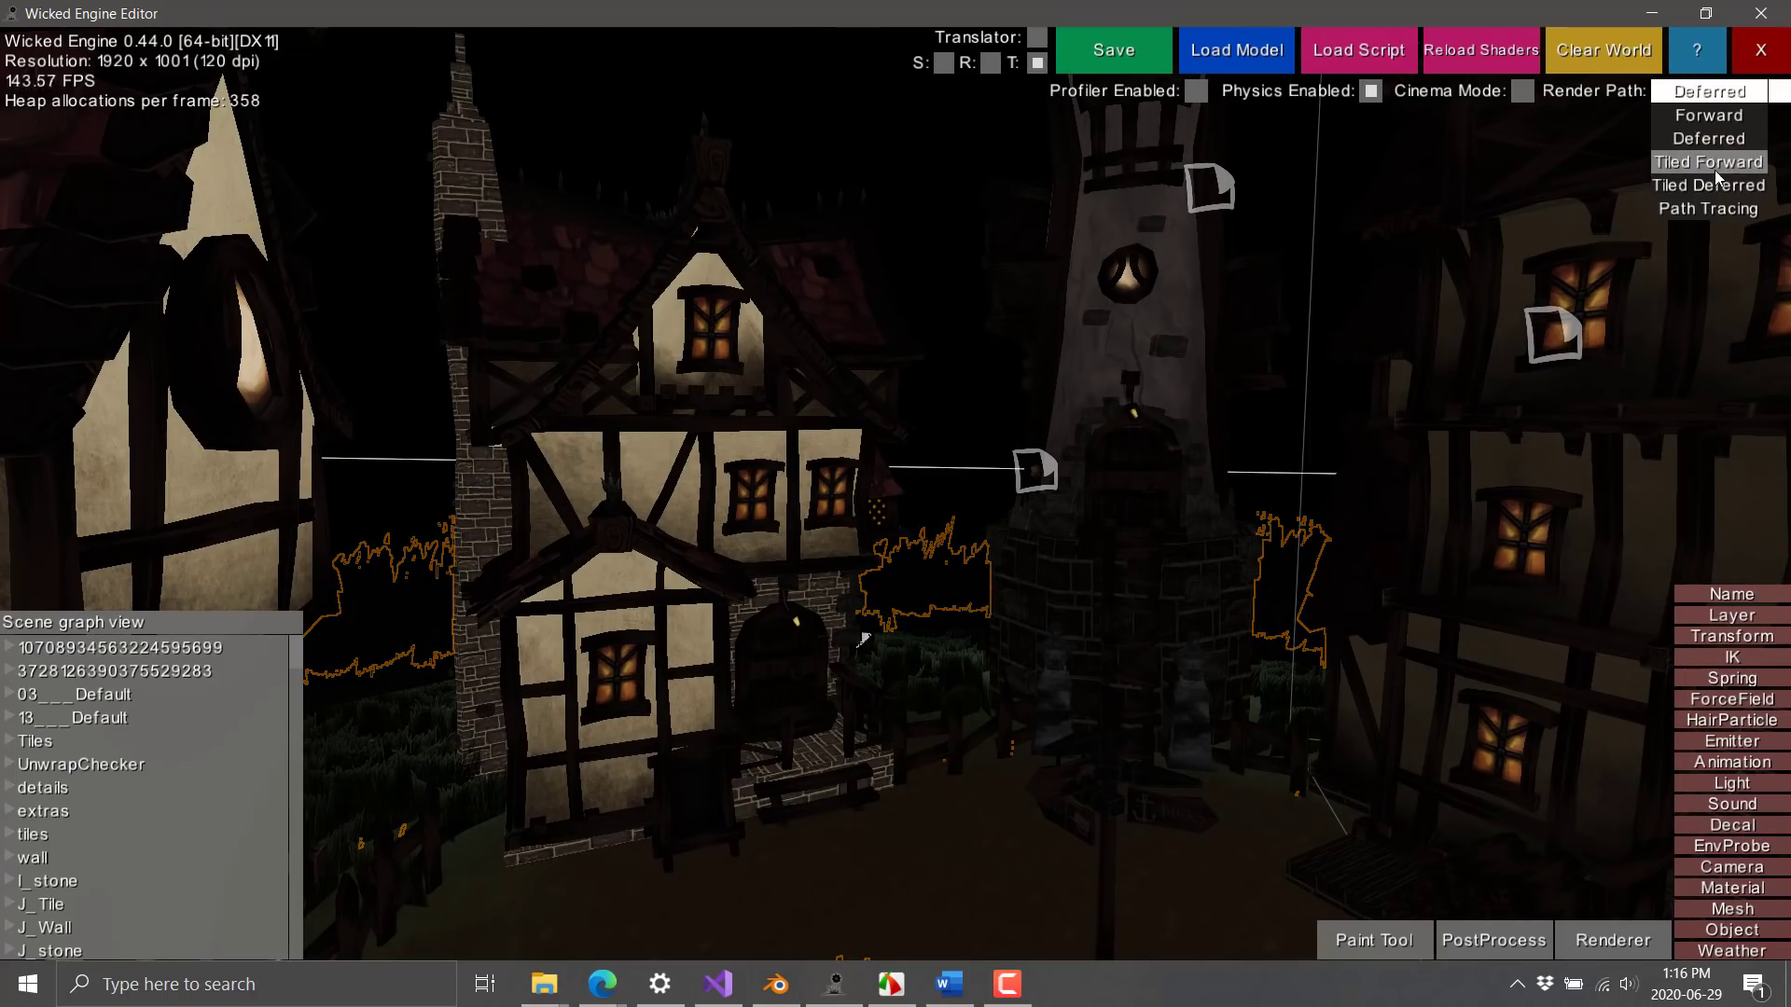
pyautogui.click(1709, 162)
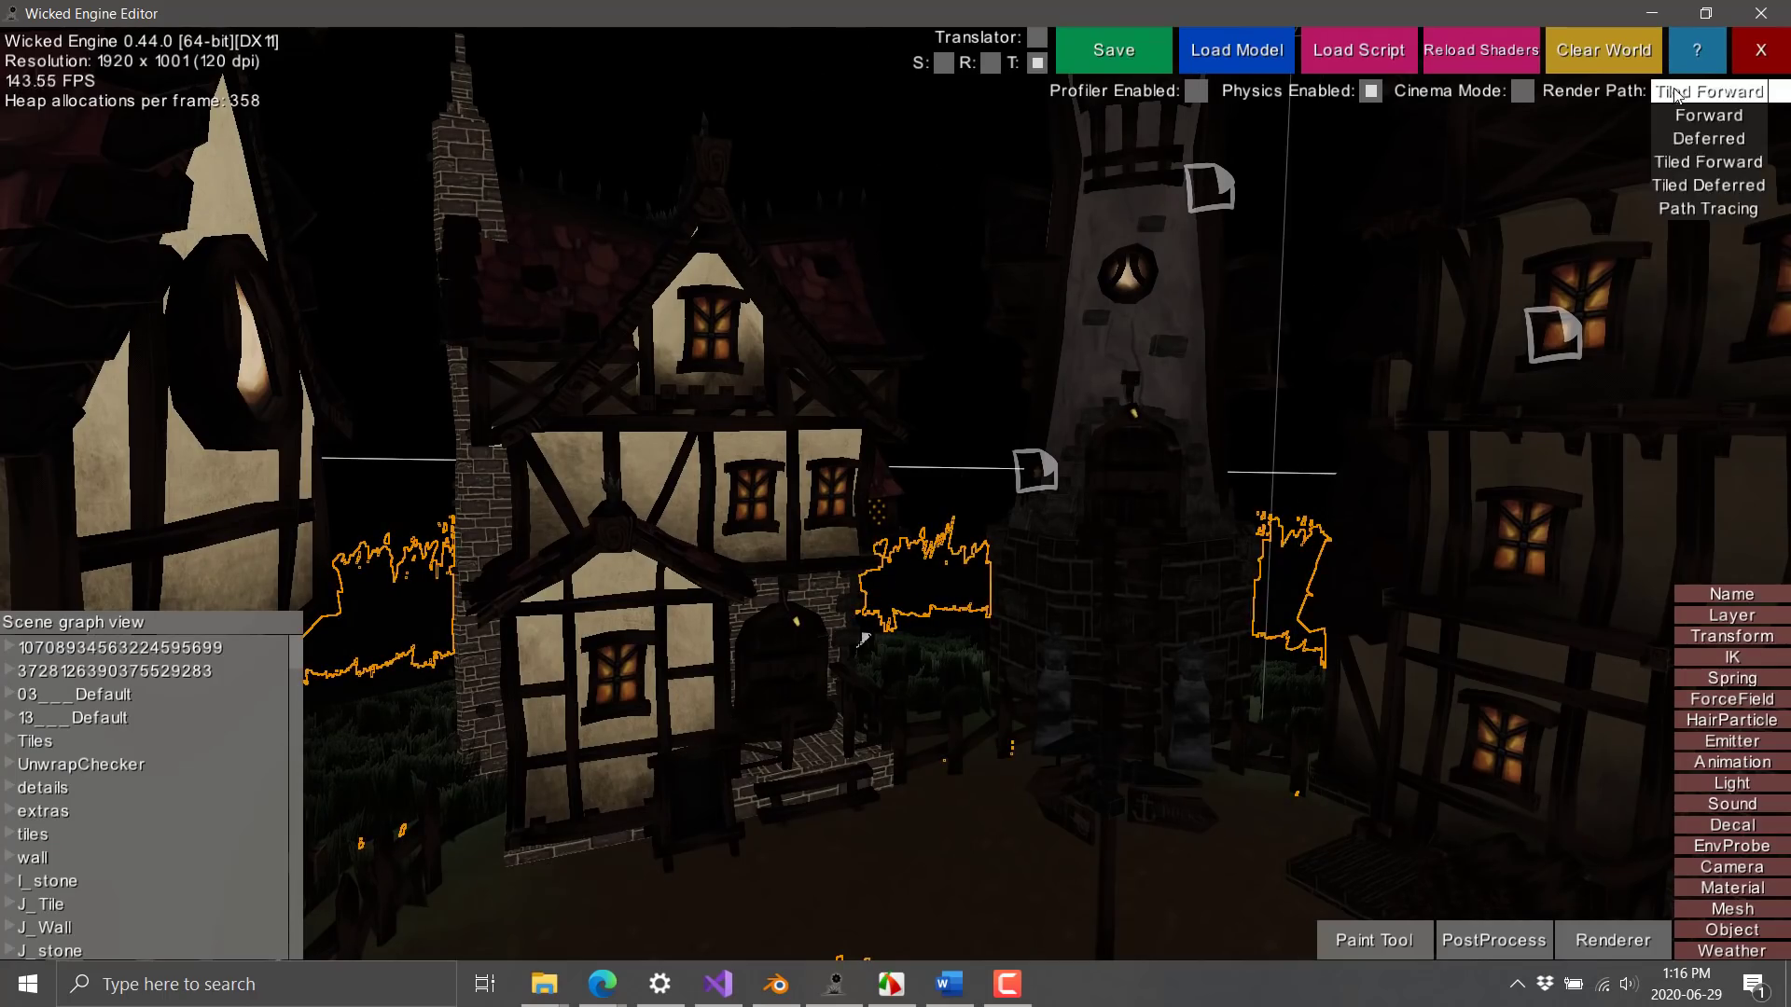
pyautogui.click(1706, 185)
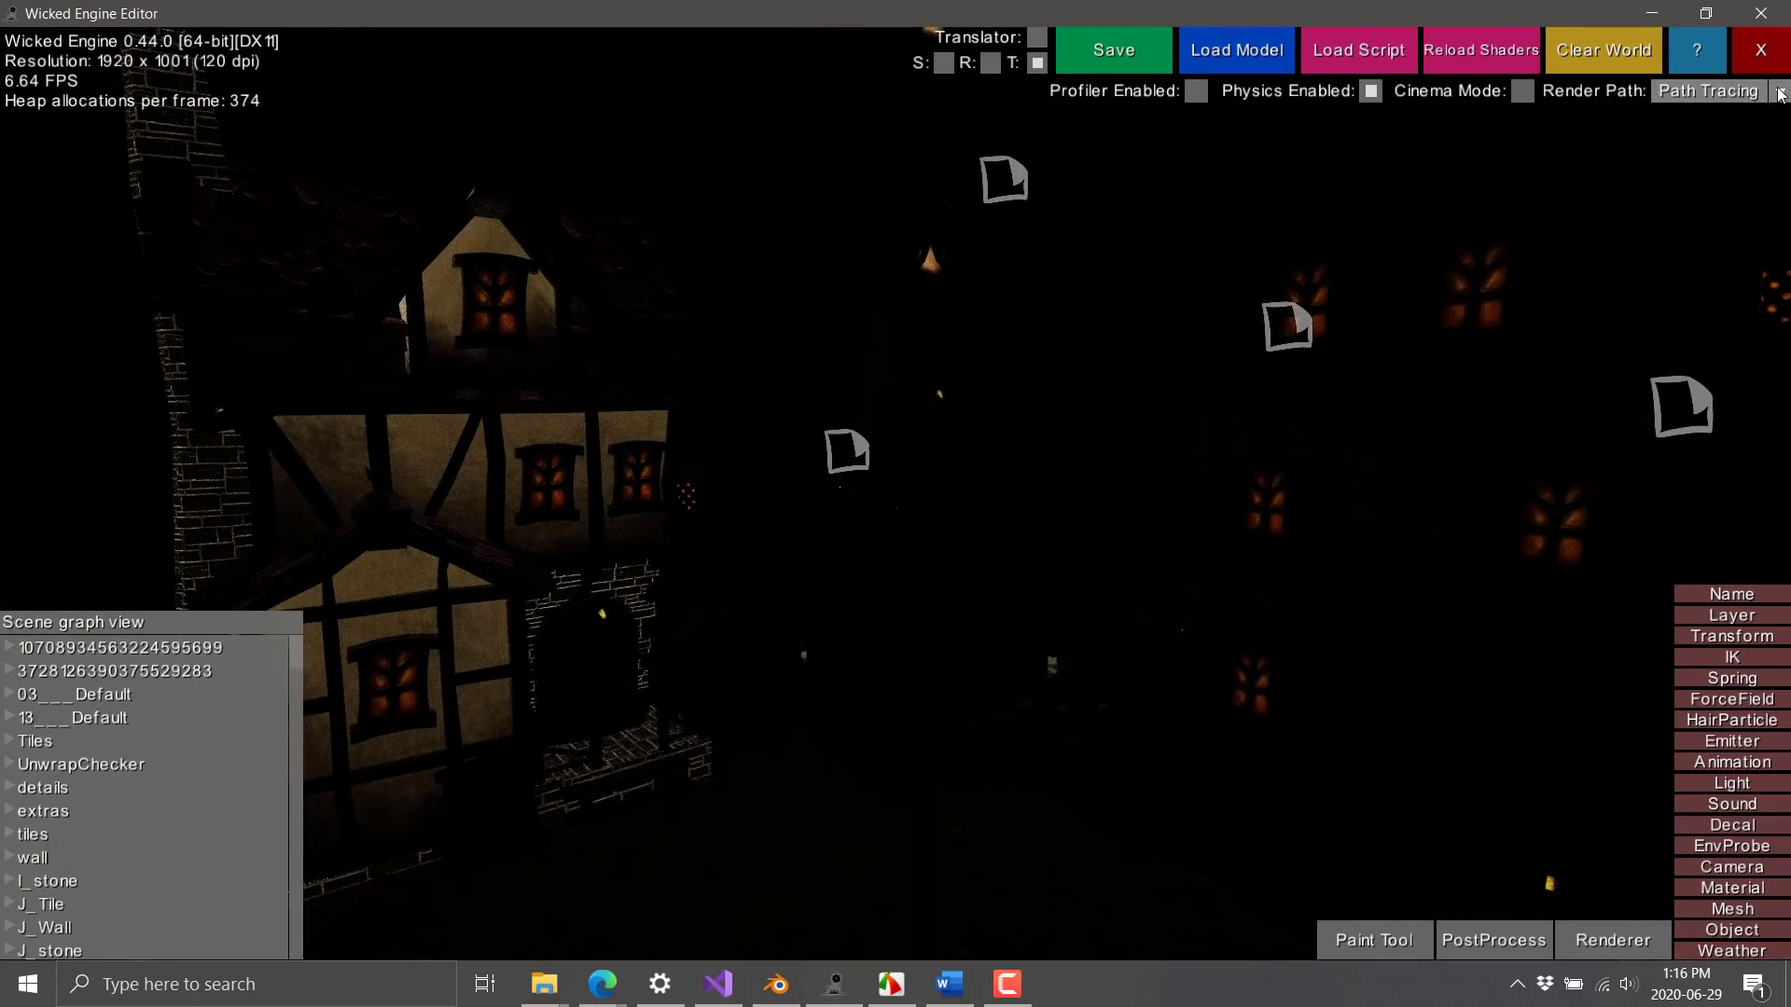
# Step: Leave the scene's render path set back on Forward
pyautogui.click(1706, 91)
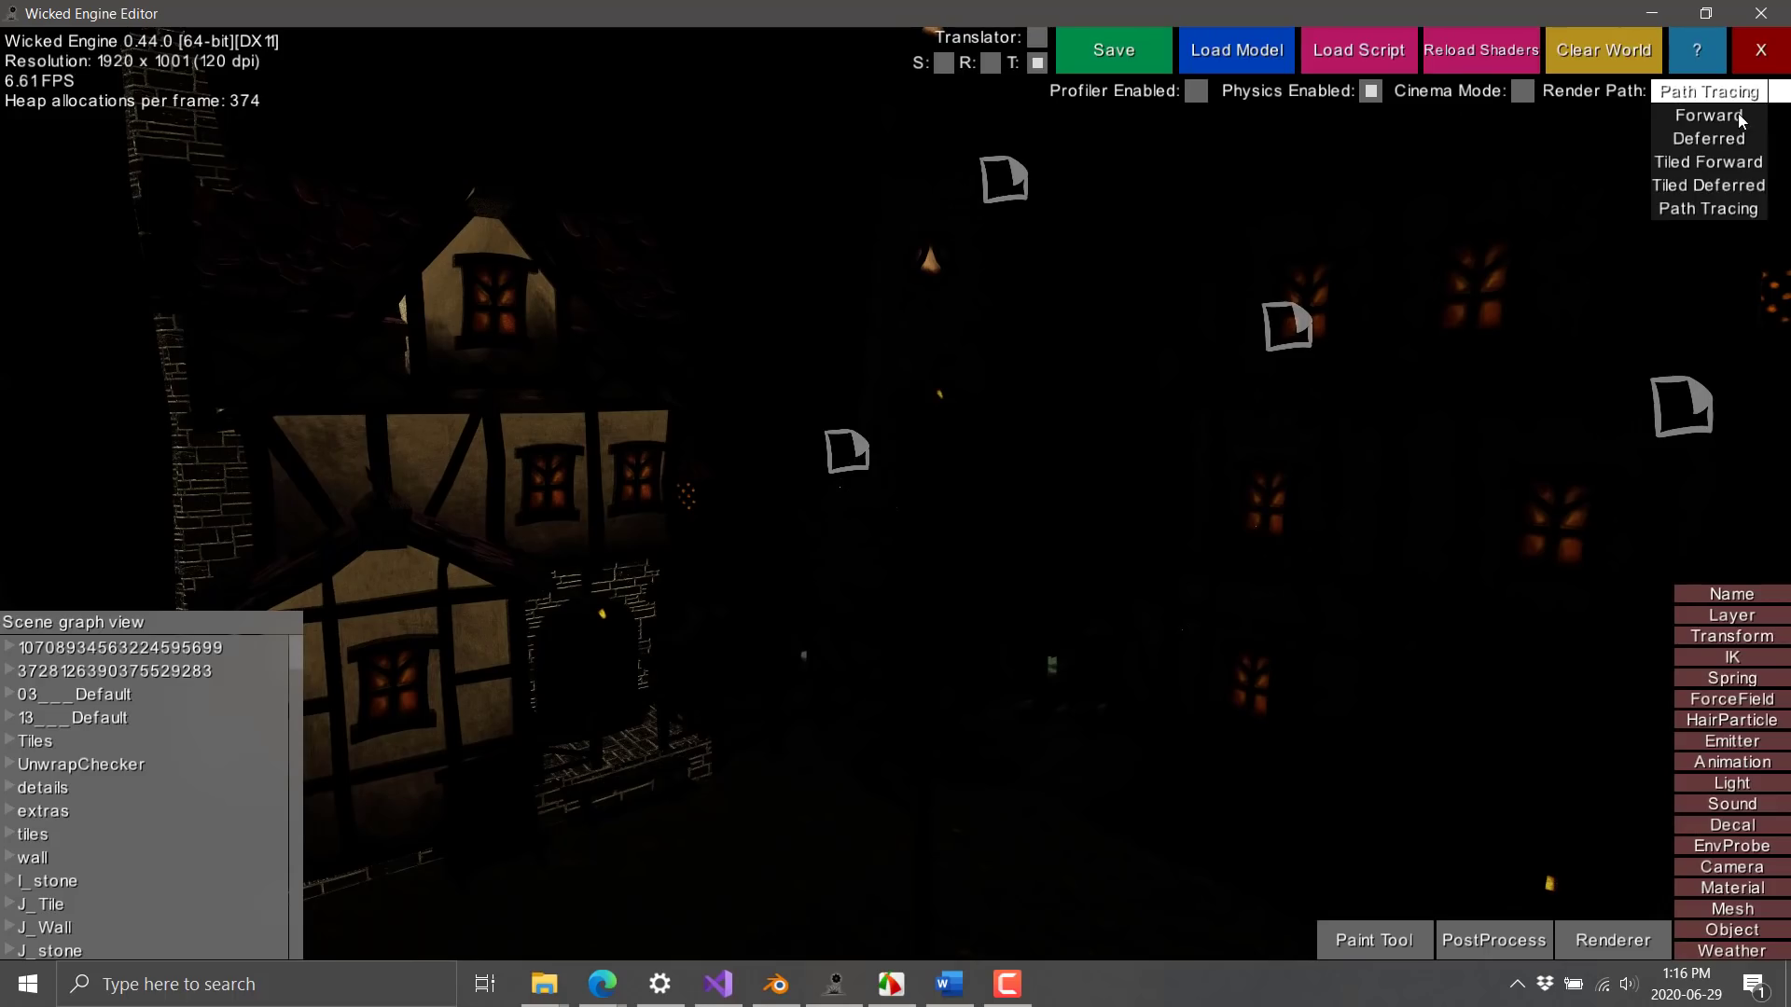
pyautogui.click(1707, 116)
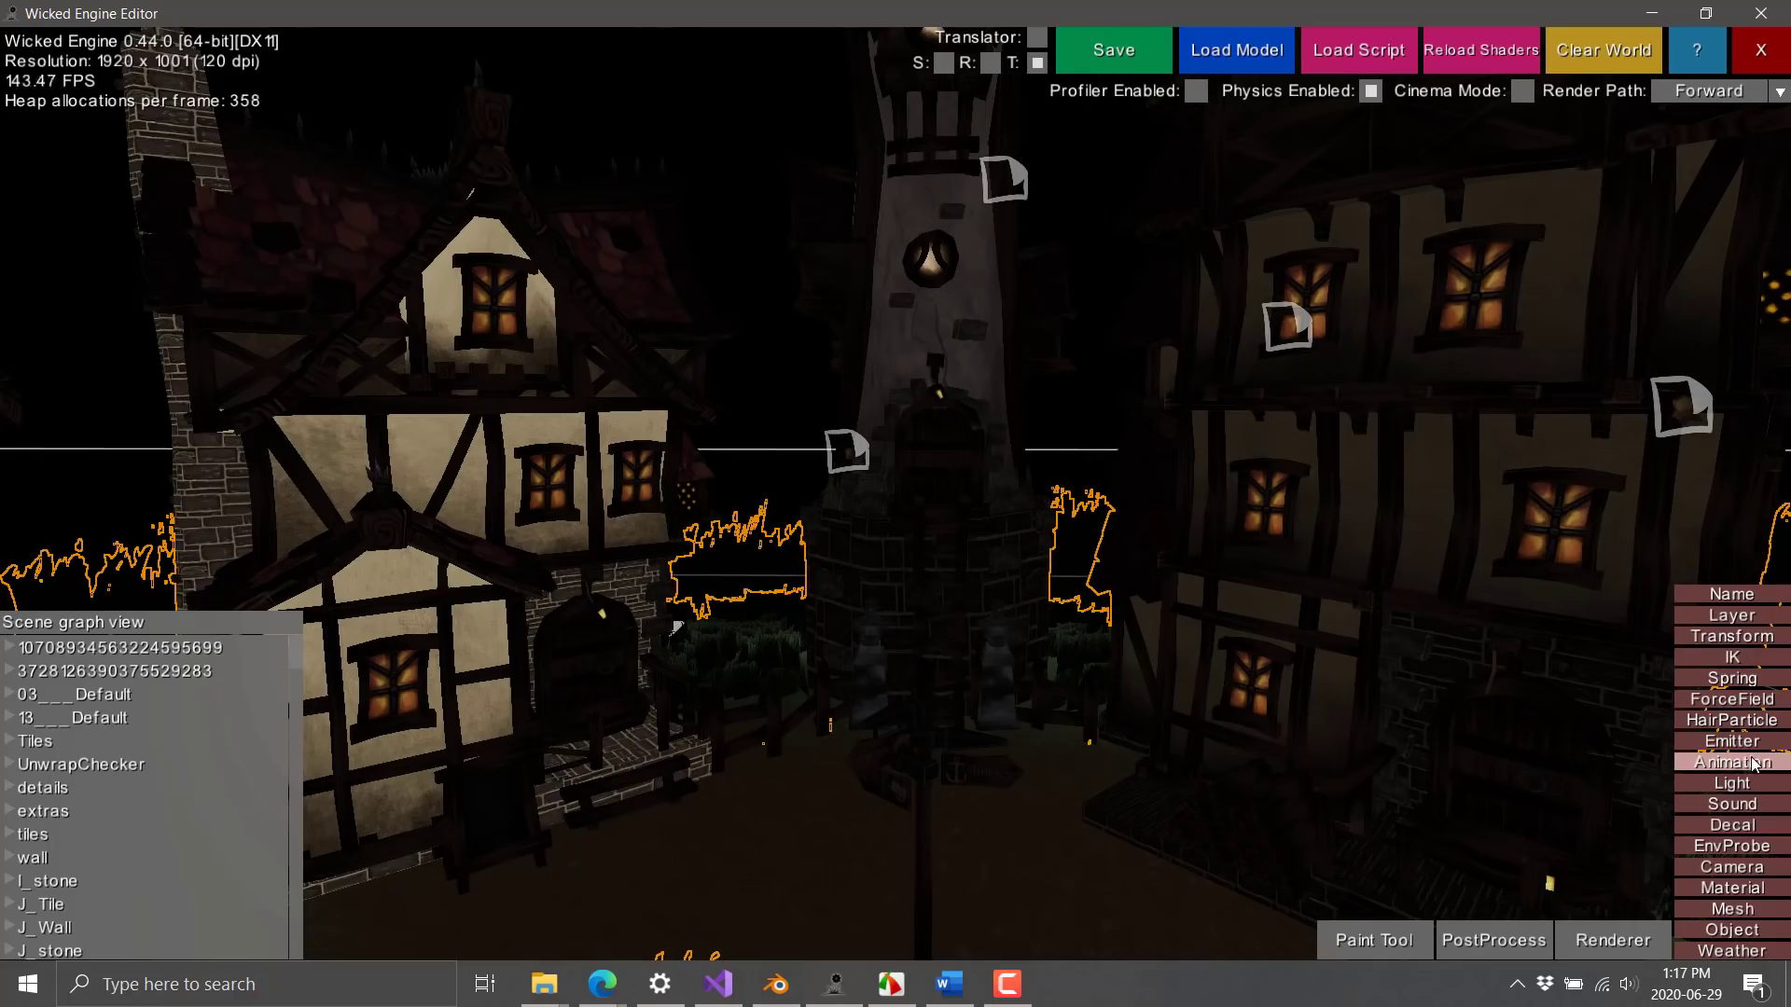
pyautogui.click(1733, 741)
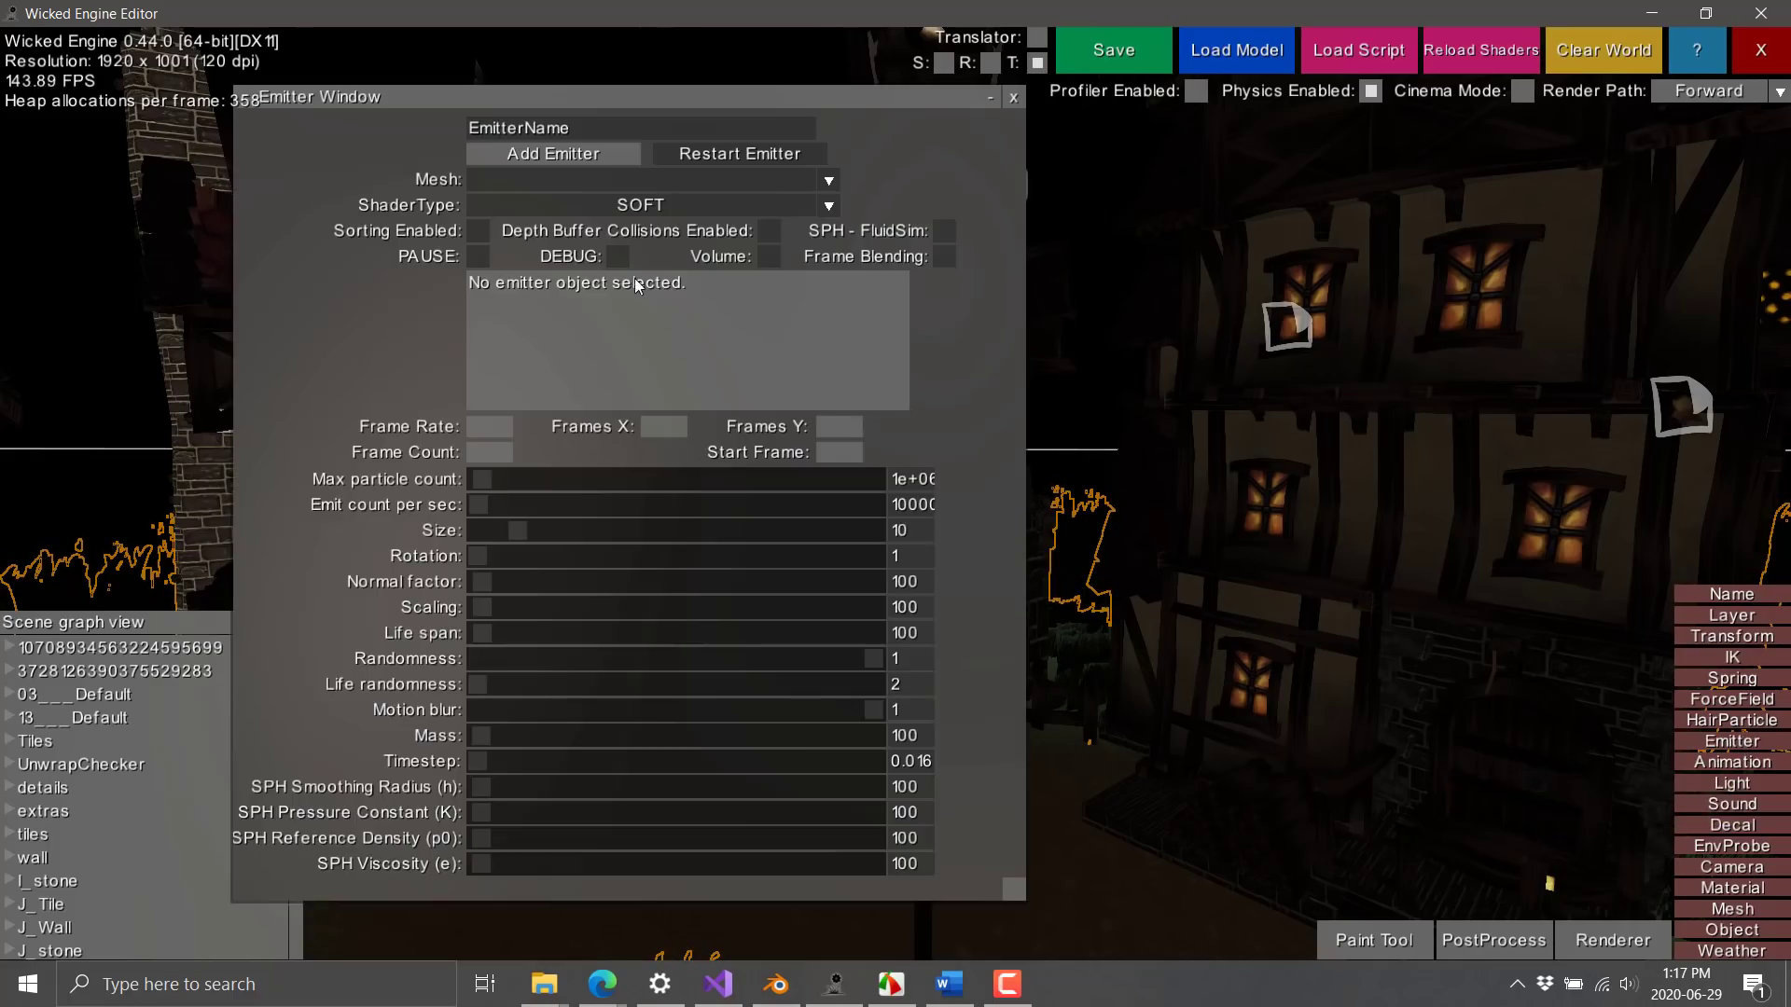
pyautogui.click(1009, 97)
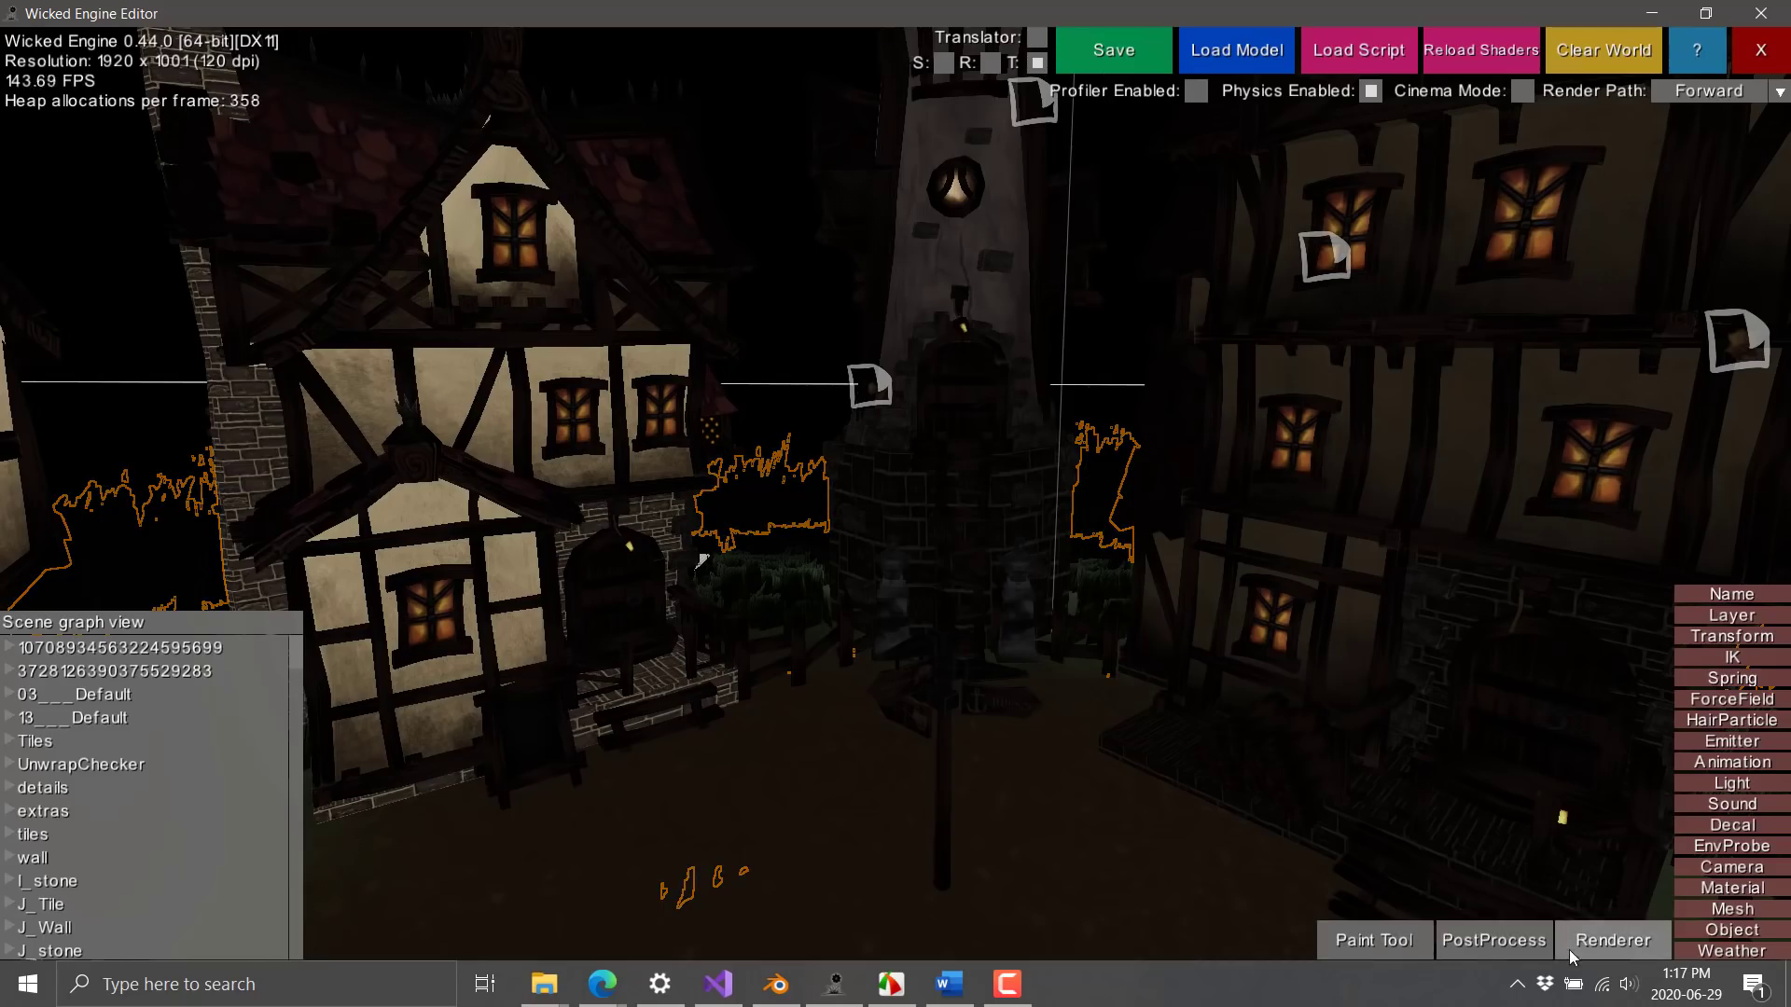
# Step: Raise exposure to 2.195, use HBAO ambient occlusion at power 5.295, strengthen motion blur, then dismiss PostProcess
pyautogui.click(1492, 940)
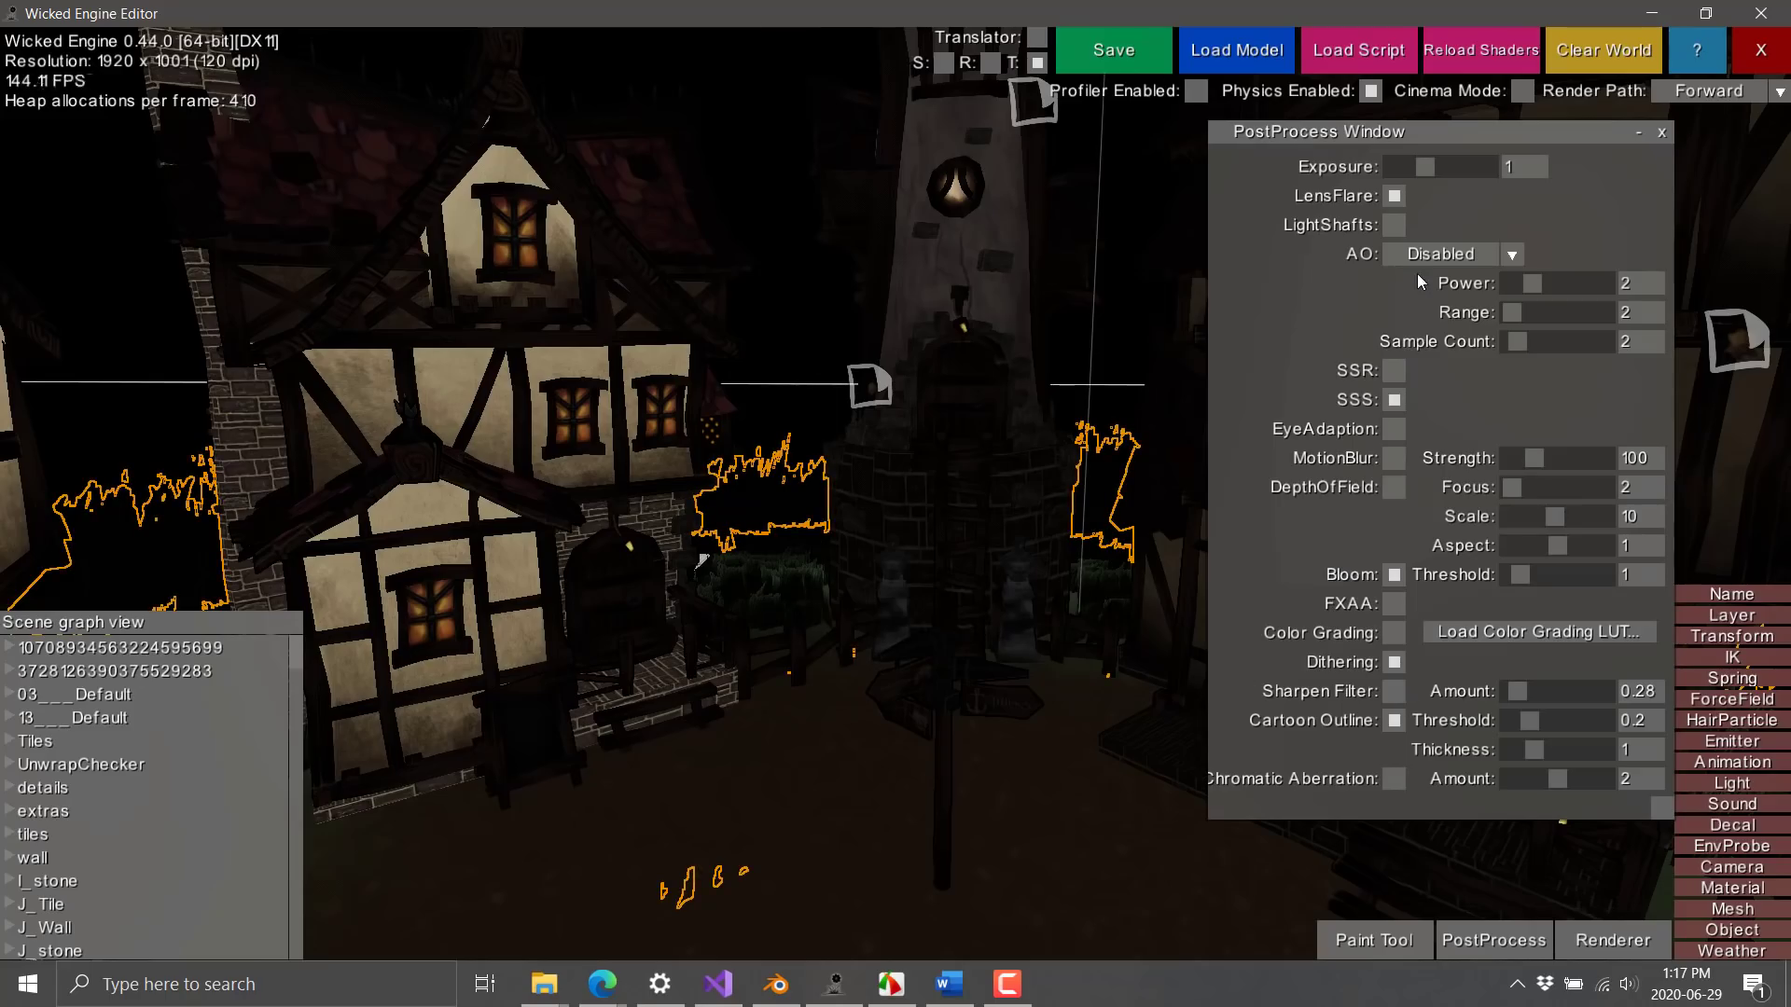
pyautogui.click(1511, 254)
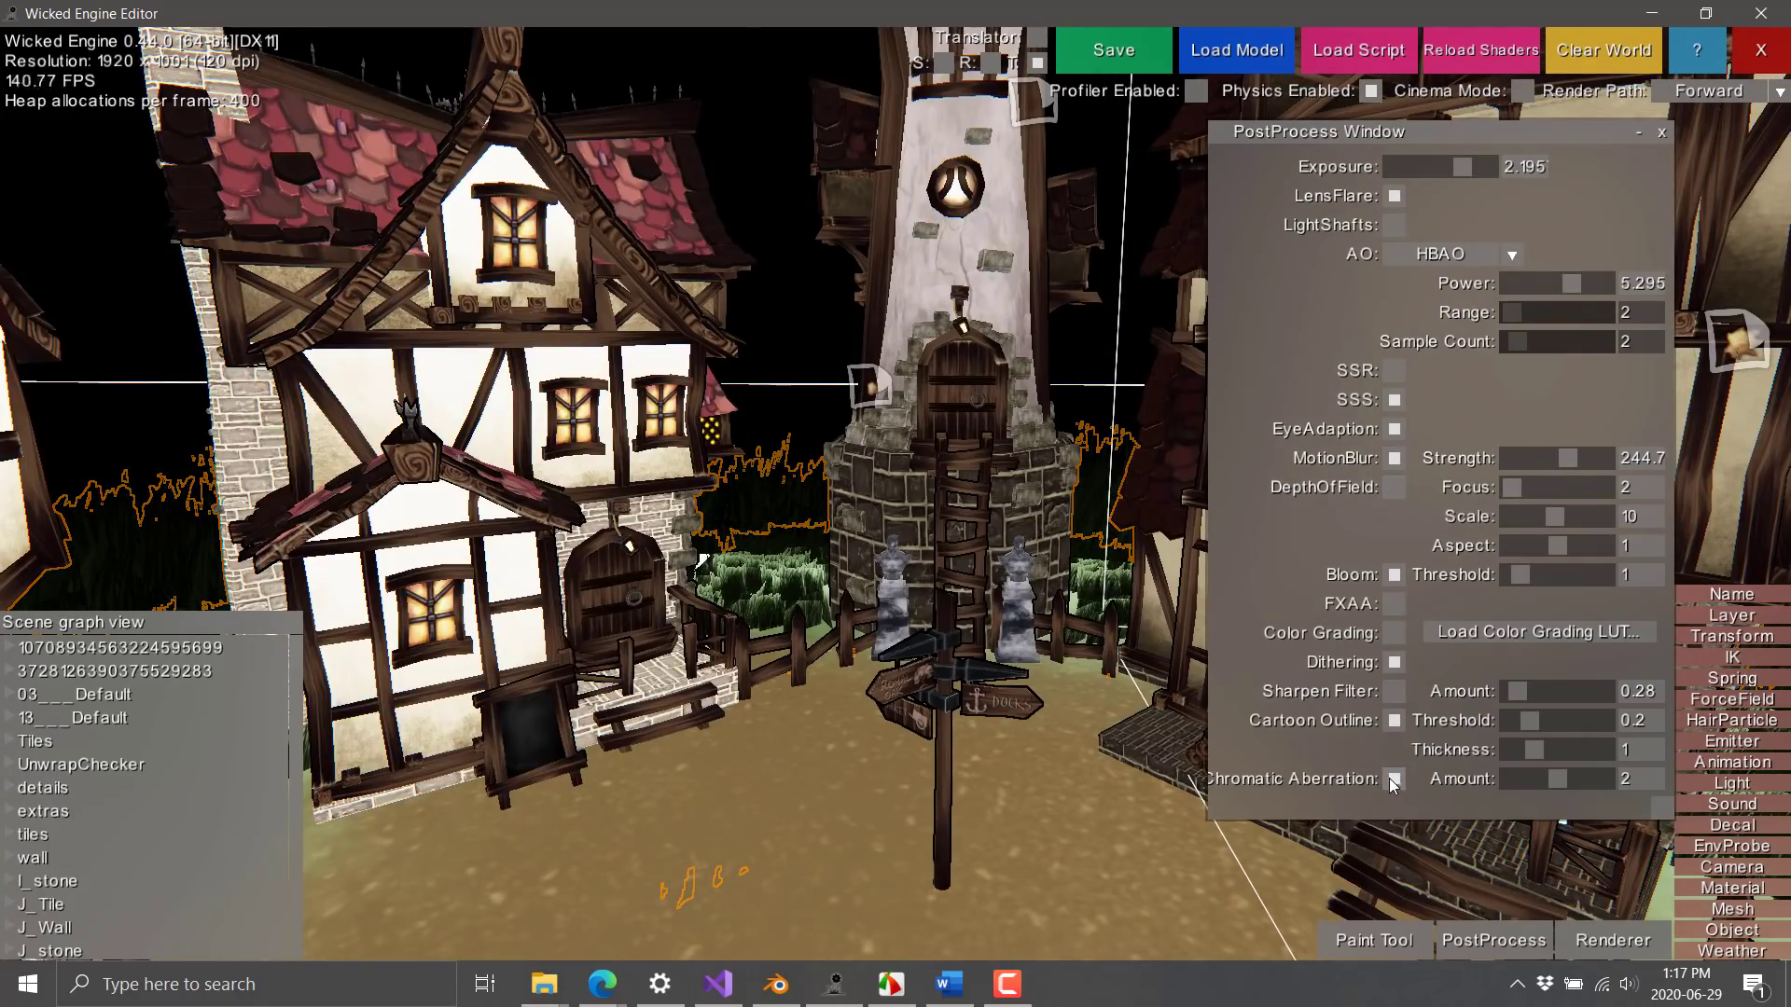
pyautogui.click(1391, 779)
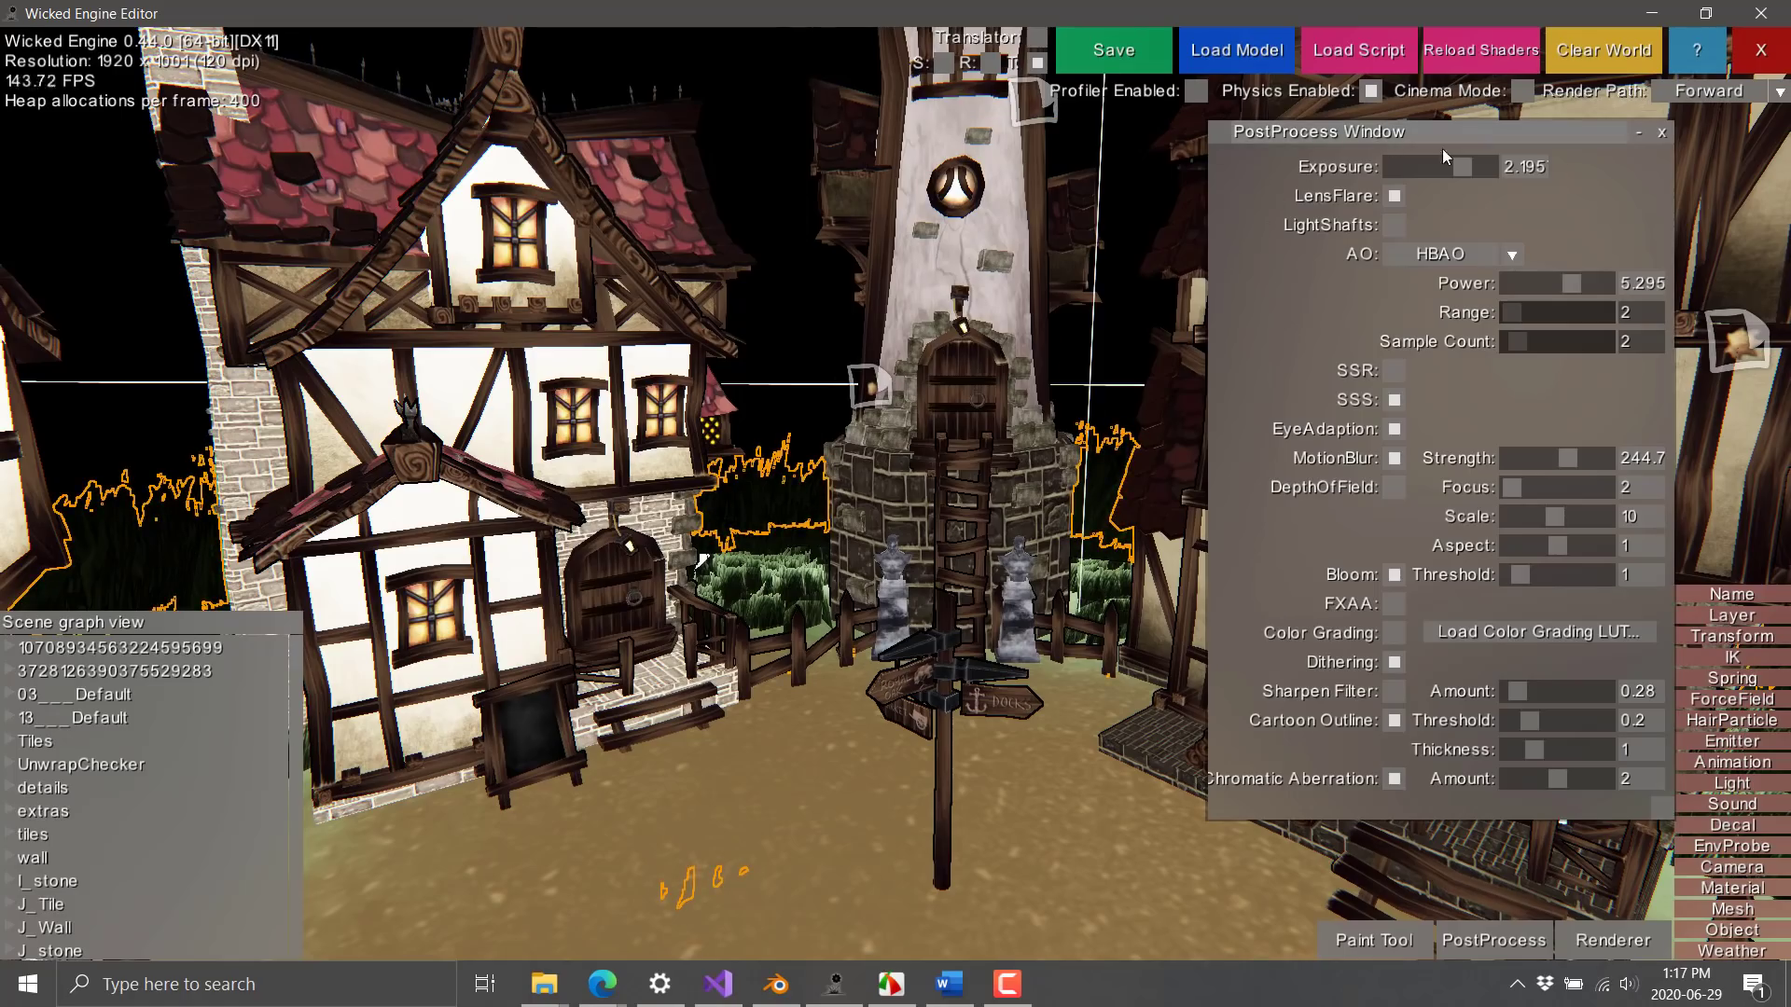
pyautogui.click(1660, 130)
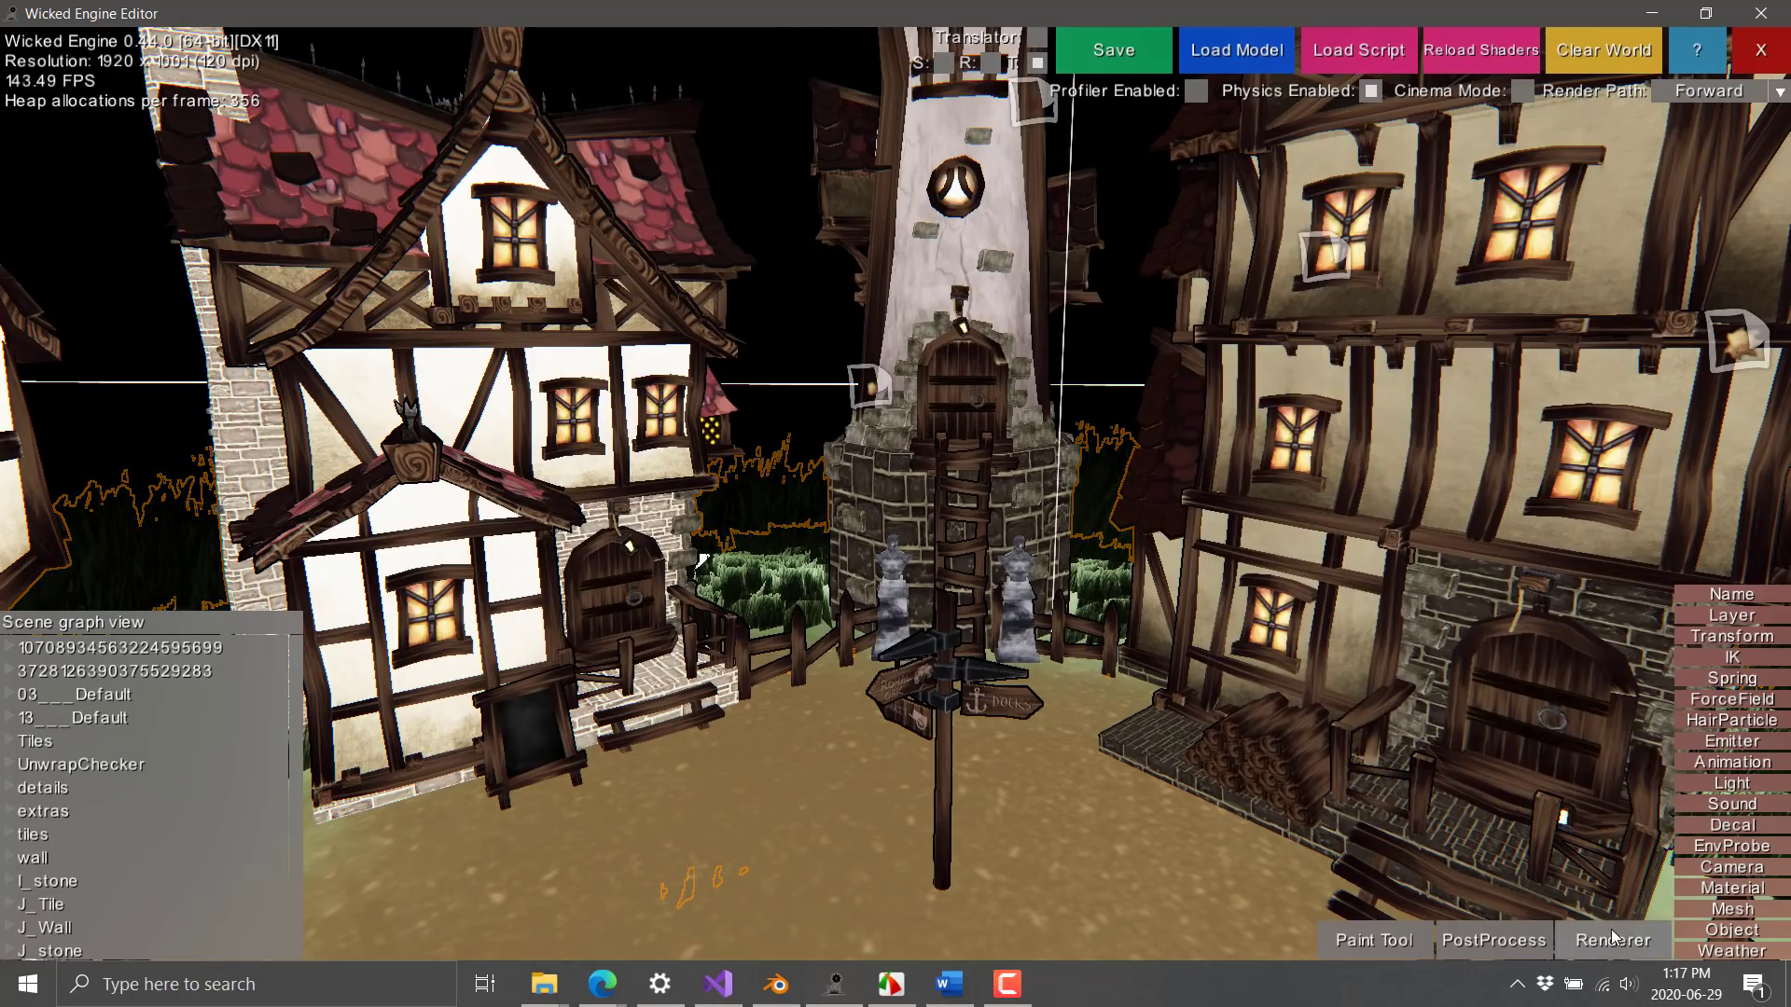
# Step: Bring up the Renderer window with its shadow, voxel GI, anti-aliasing and visualizer options
pyautogui.click(1611, 940)
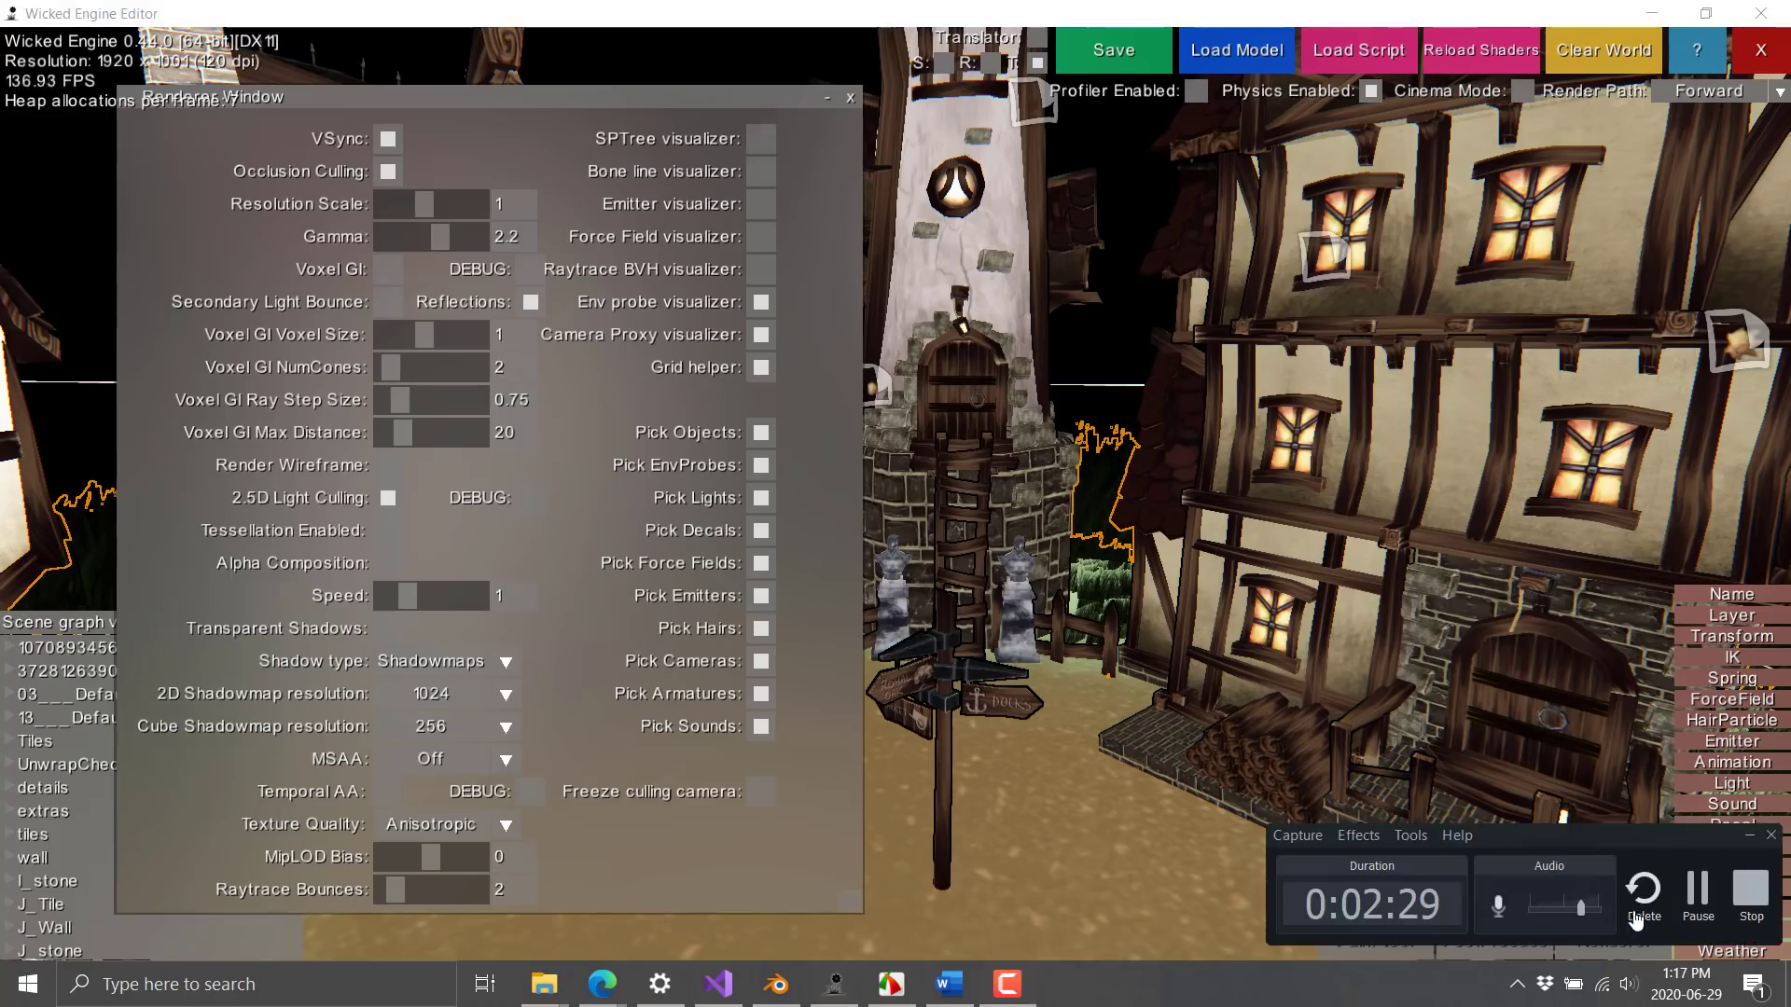
pyautogui.click(1768, 836)
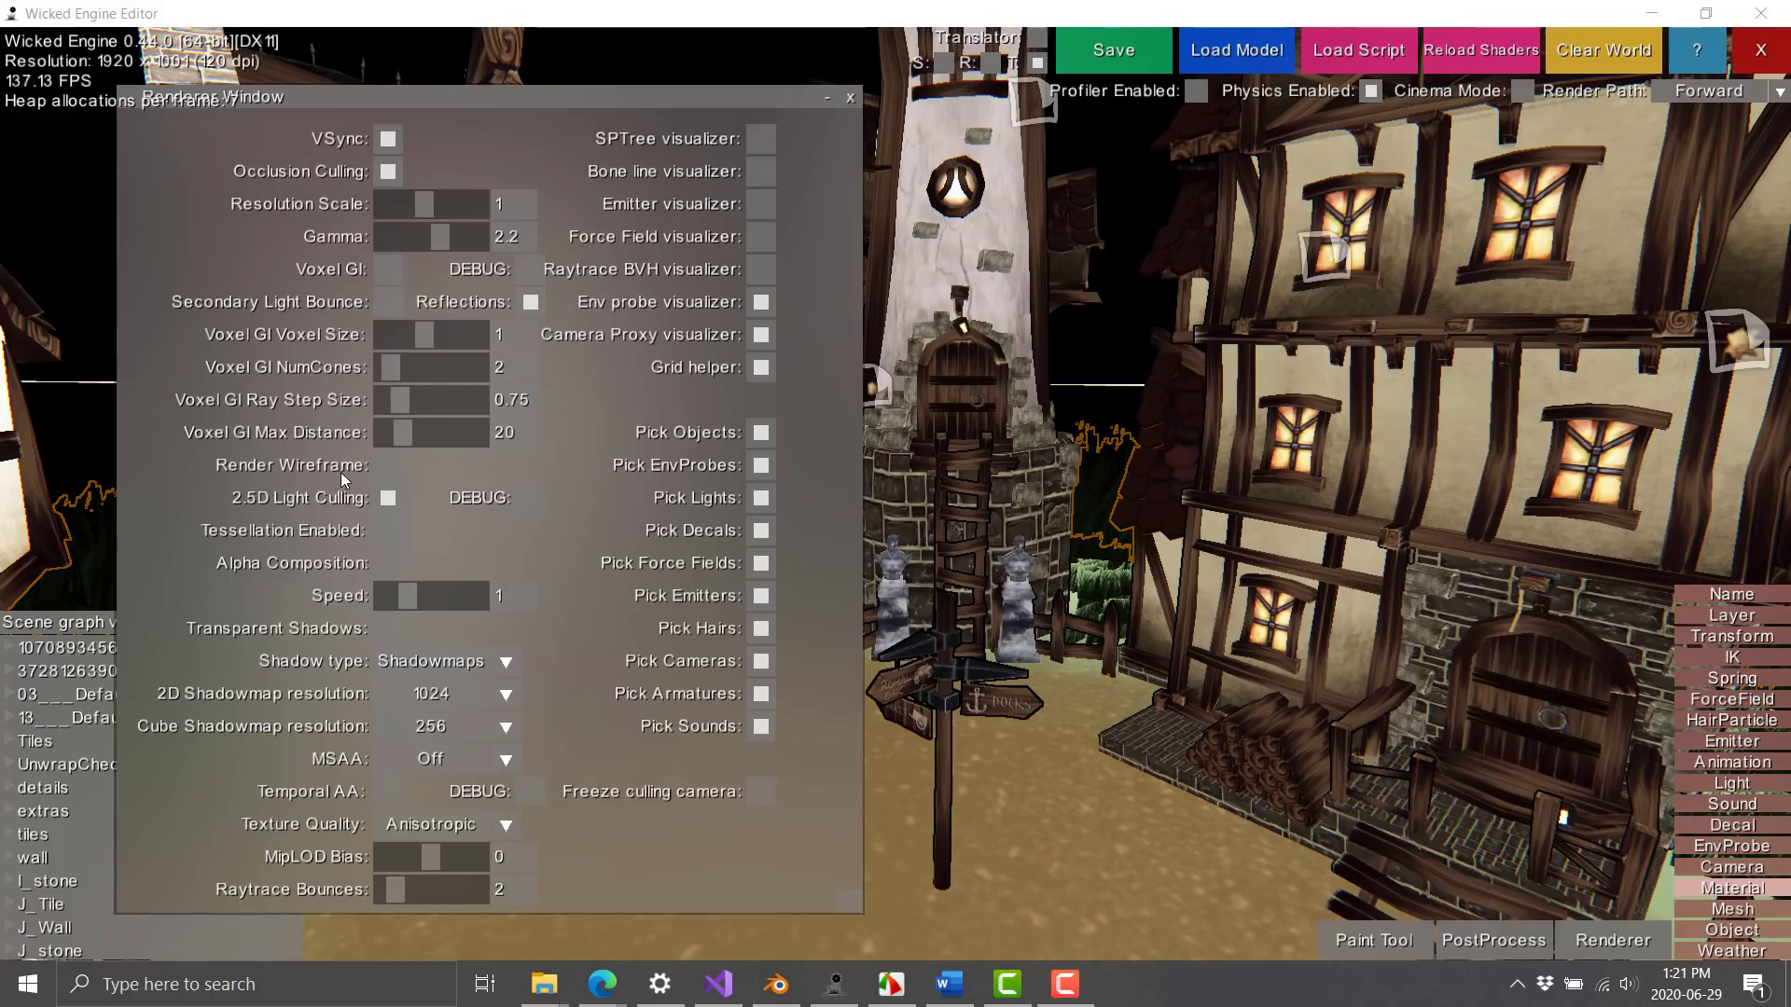
pyautogui.moveTo(296, 683)
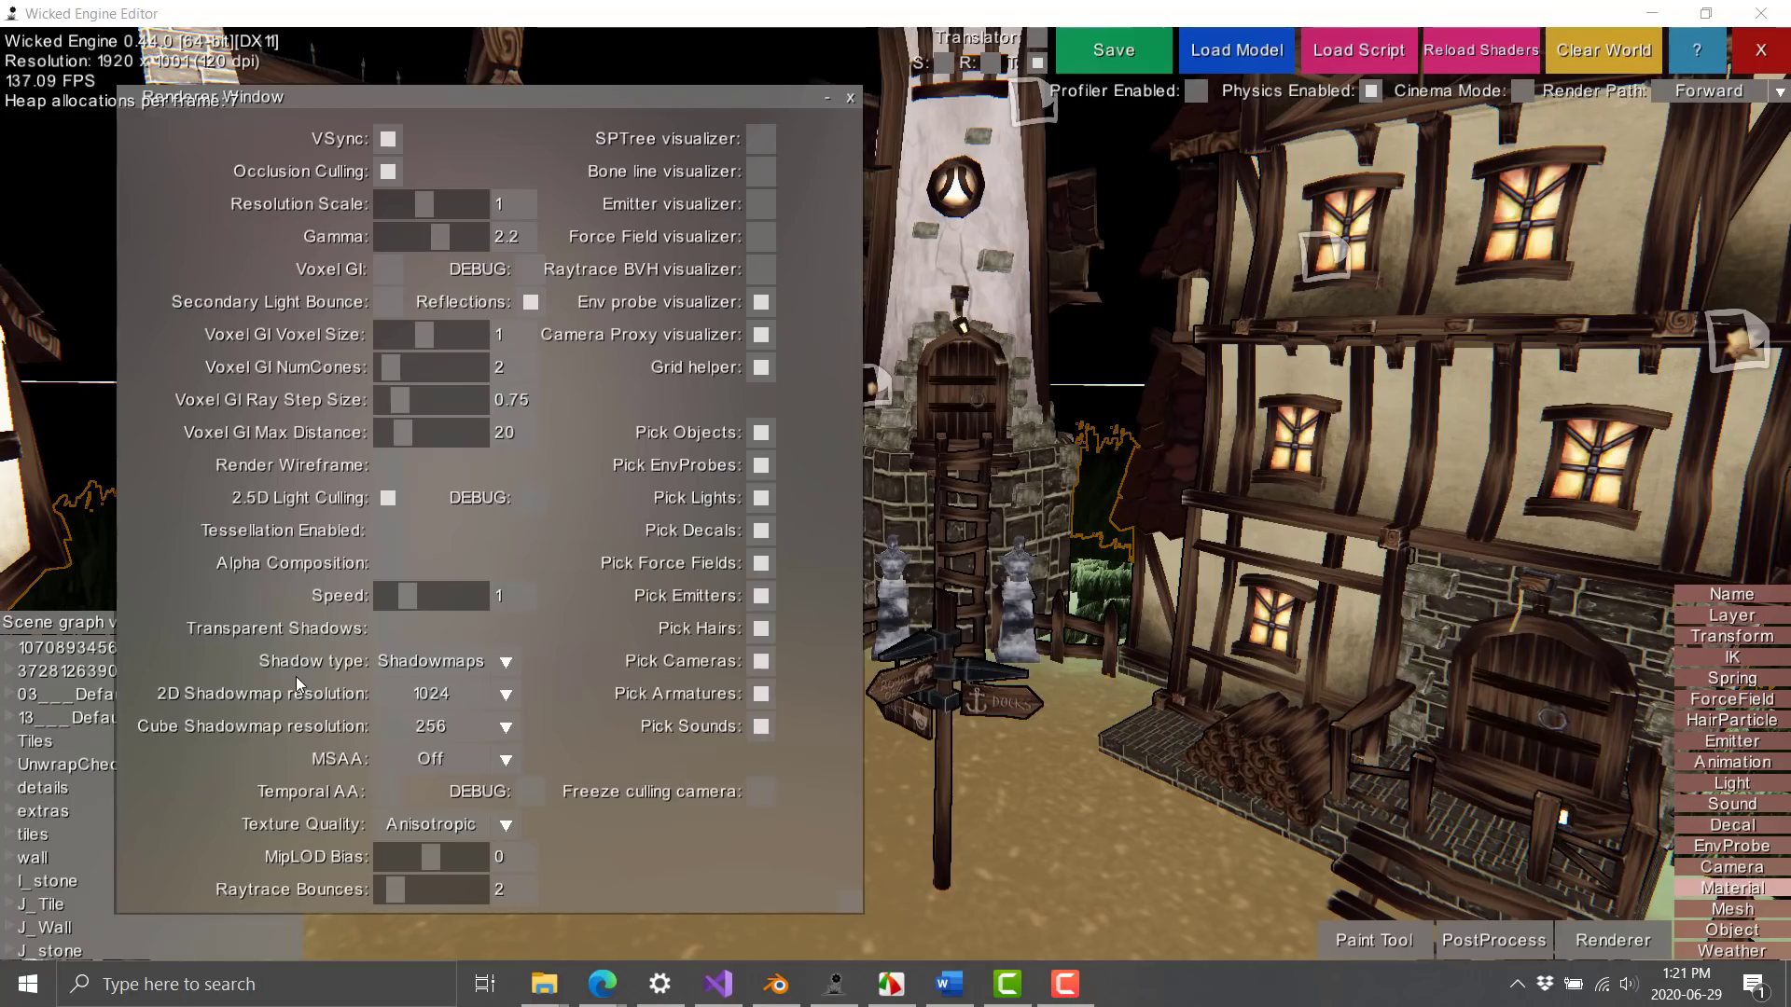
pyautogui.moveTo(399, 893)
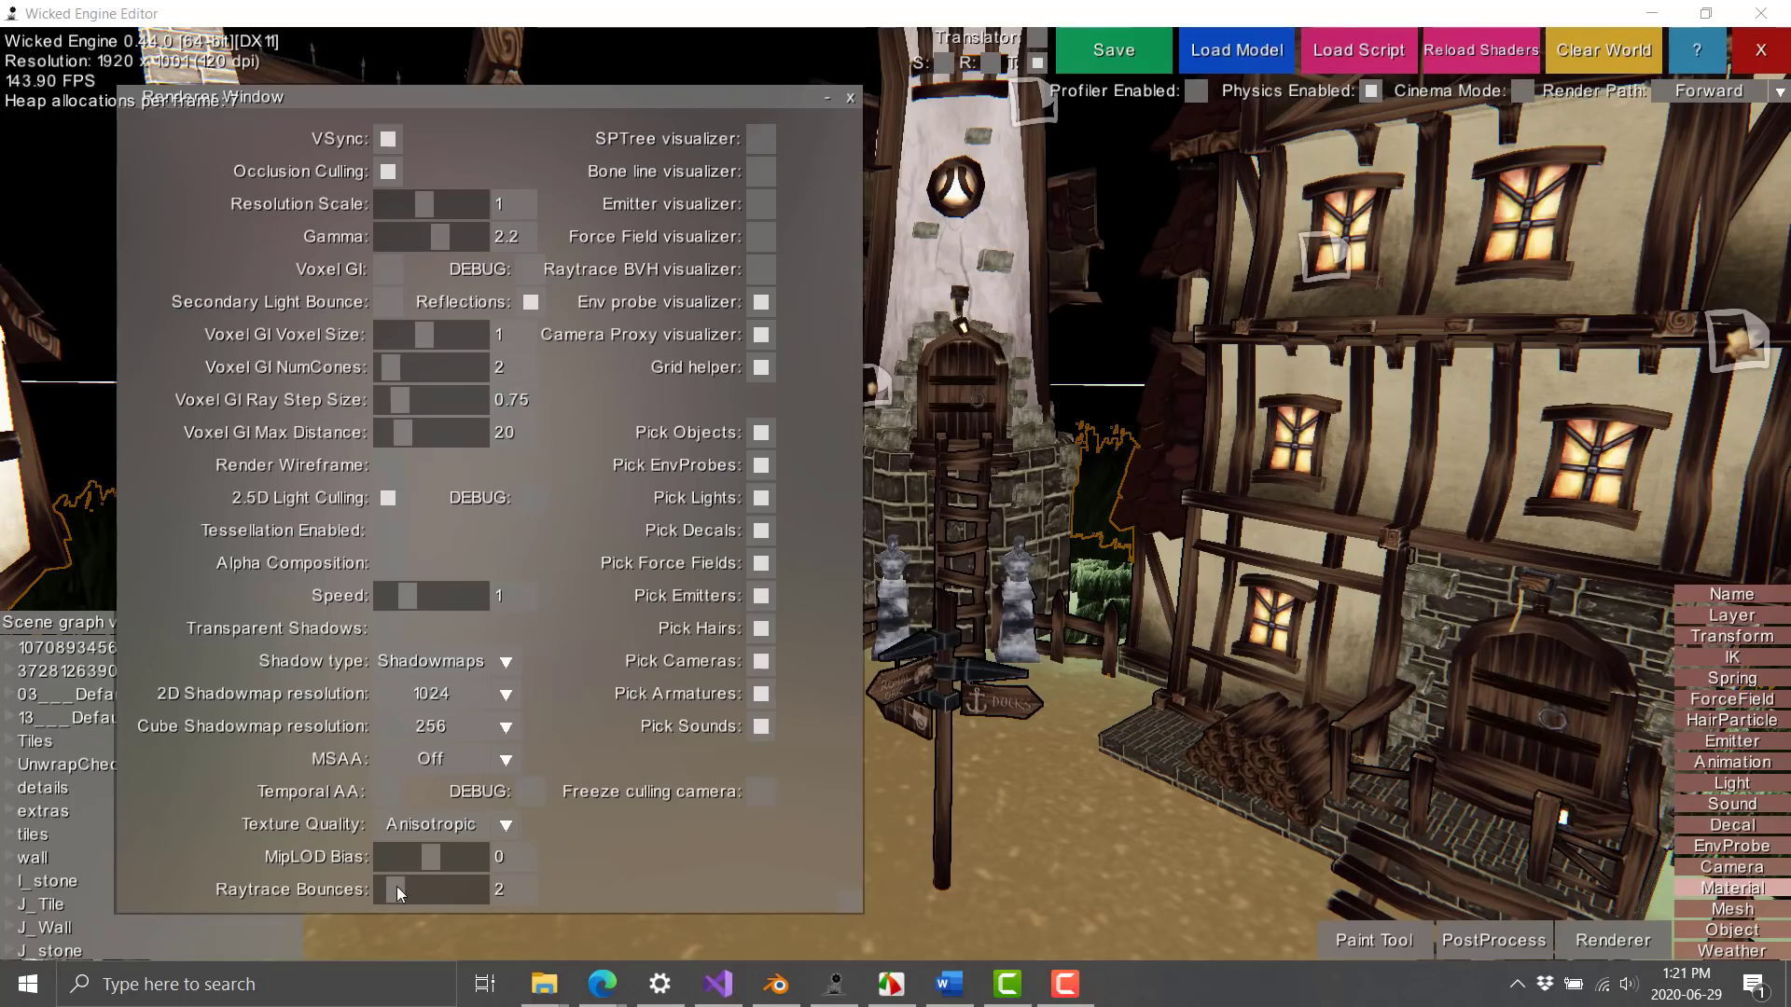
pyautogui.moveTo(371, 580)
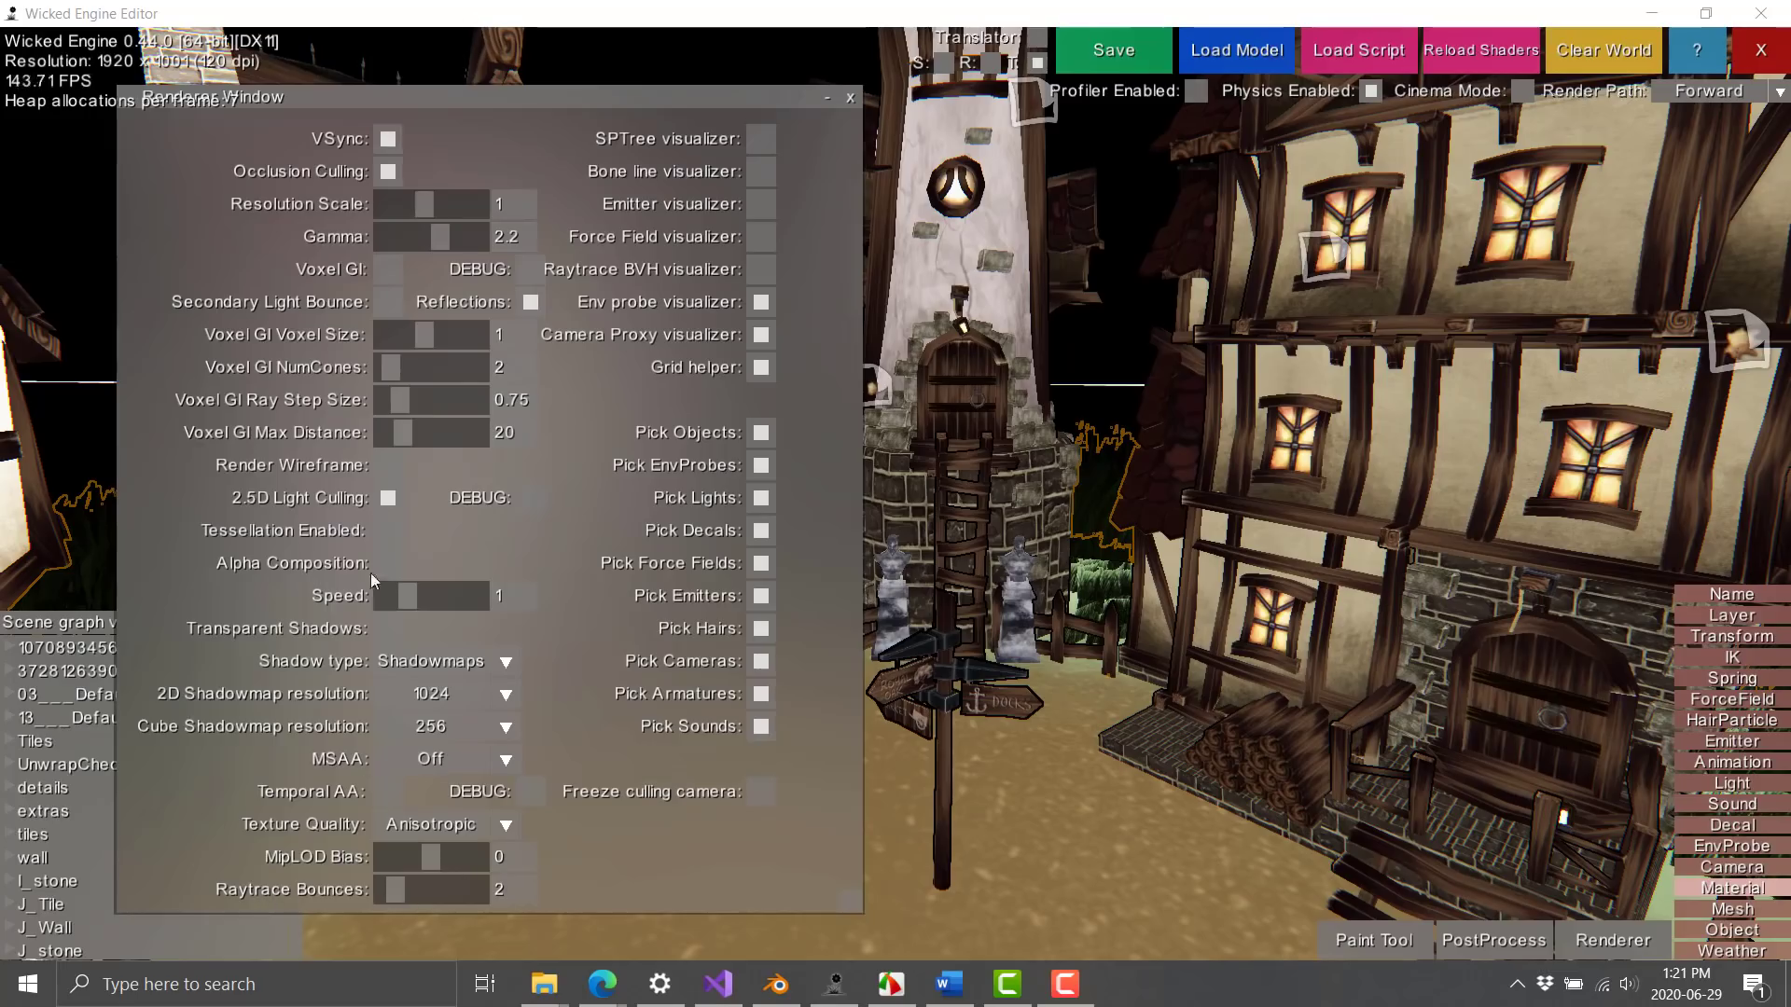
pyautogui.moveTo(295, 455)
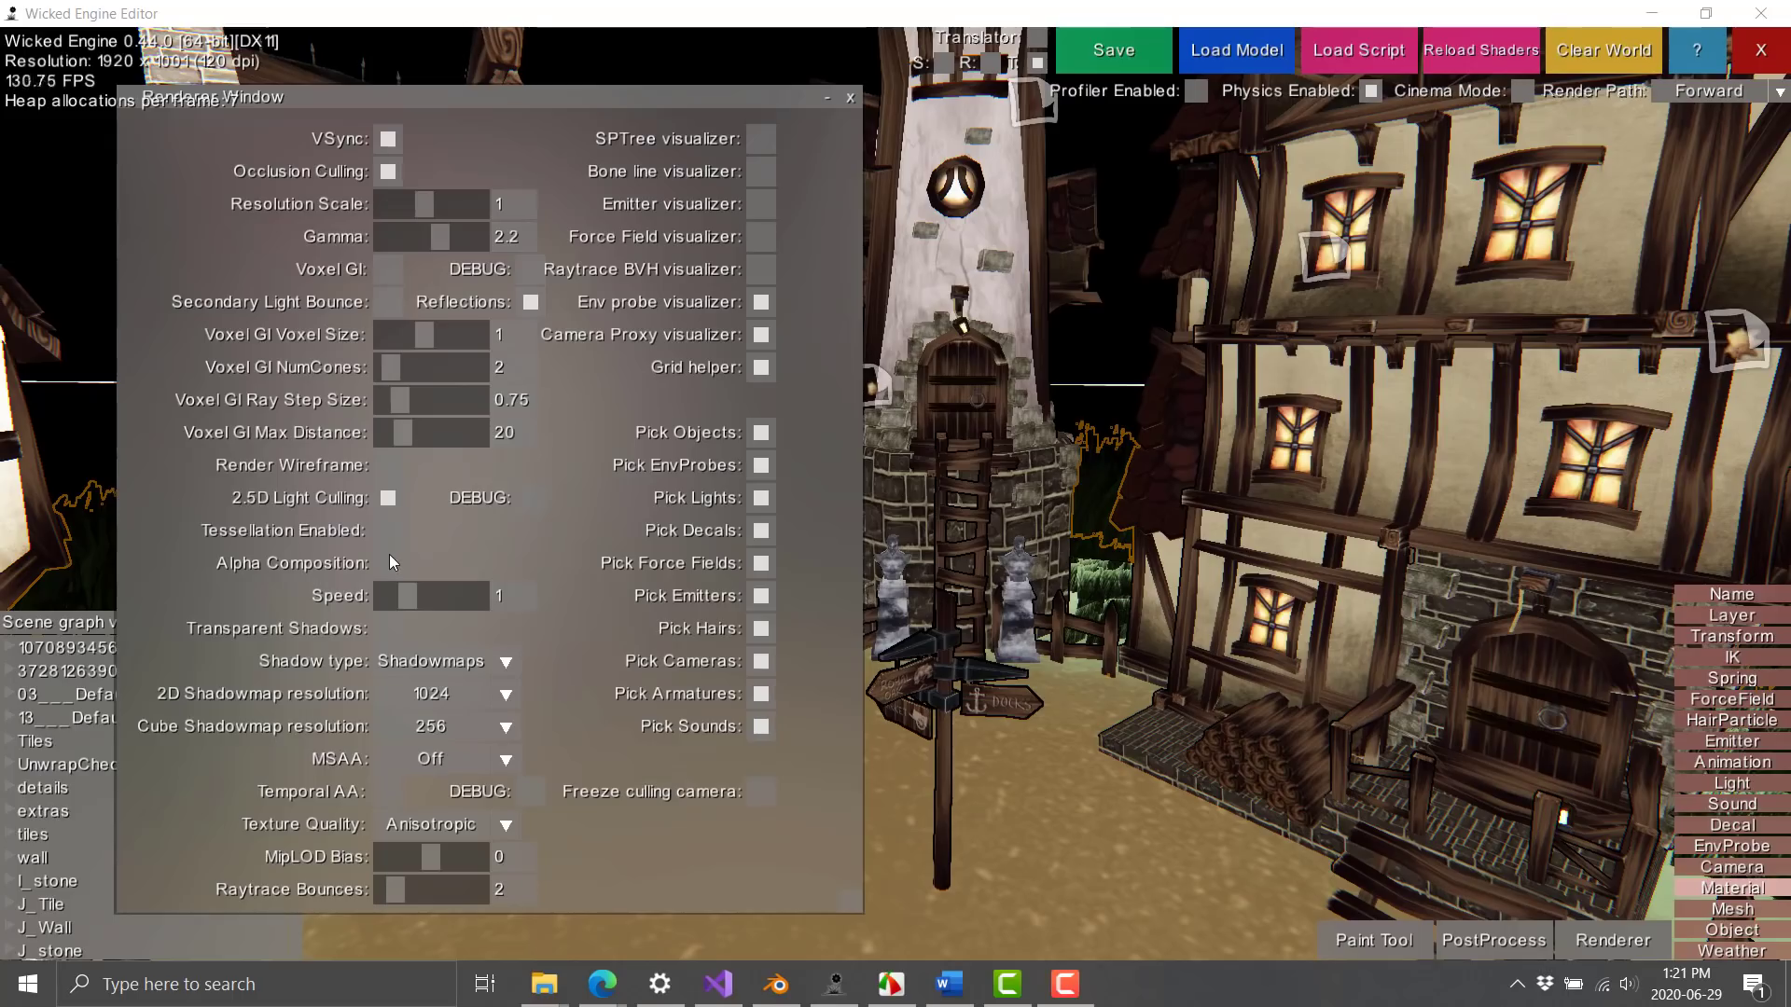
pyautogui.moveTo(690, 259)
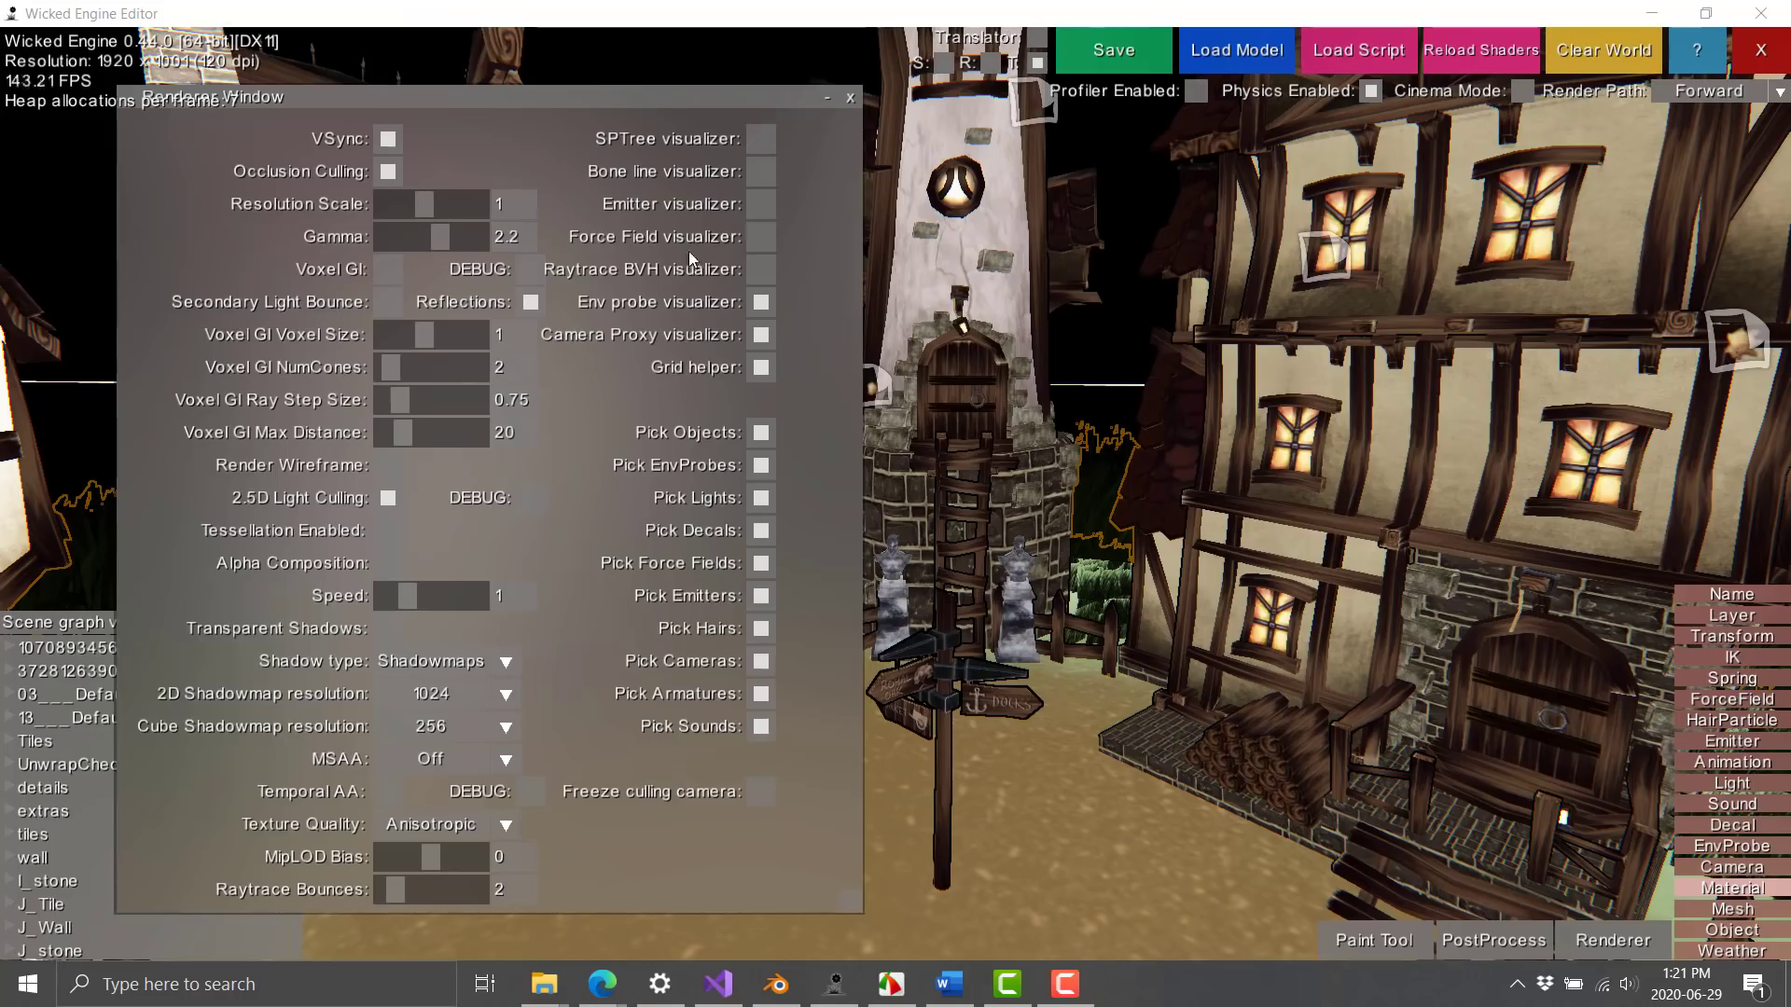
pyautogui.moveTo(597, 473)
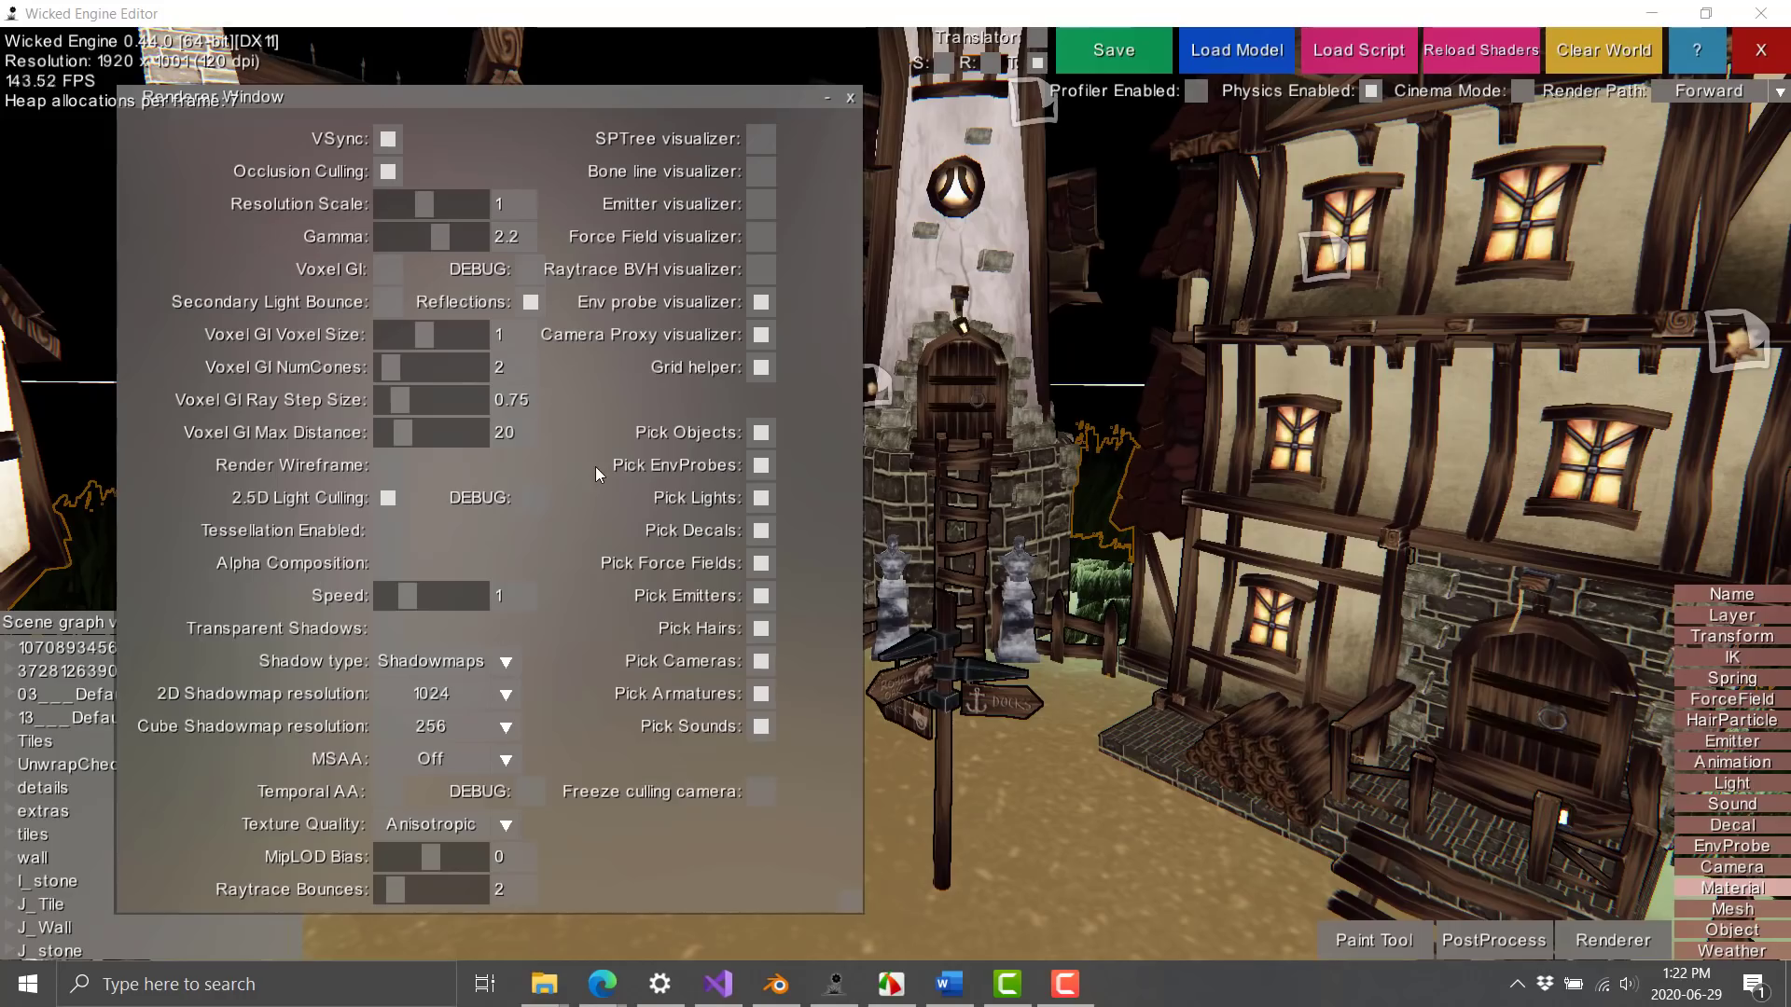
pyautogui.moveTo(716, 983)
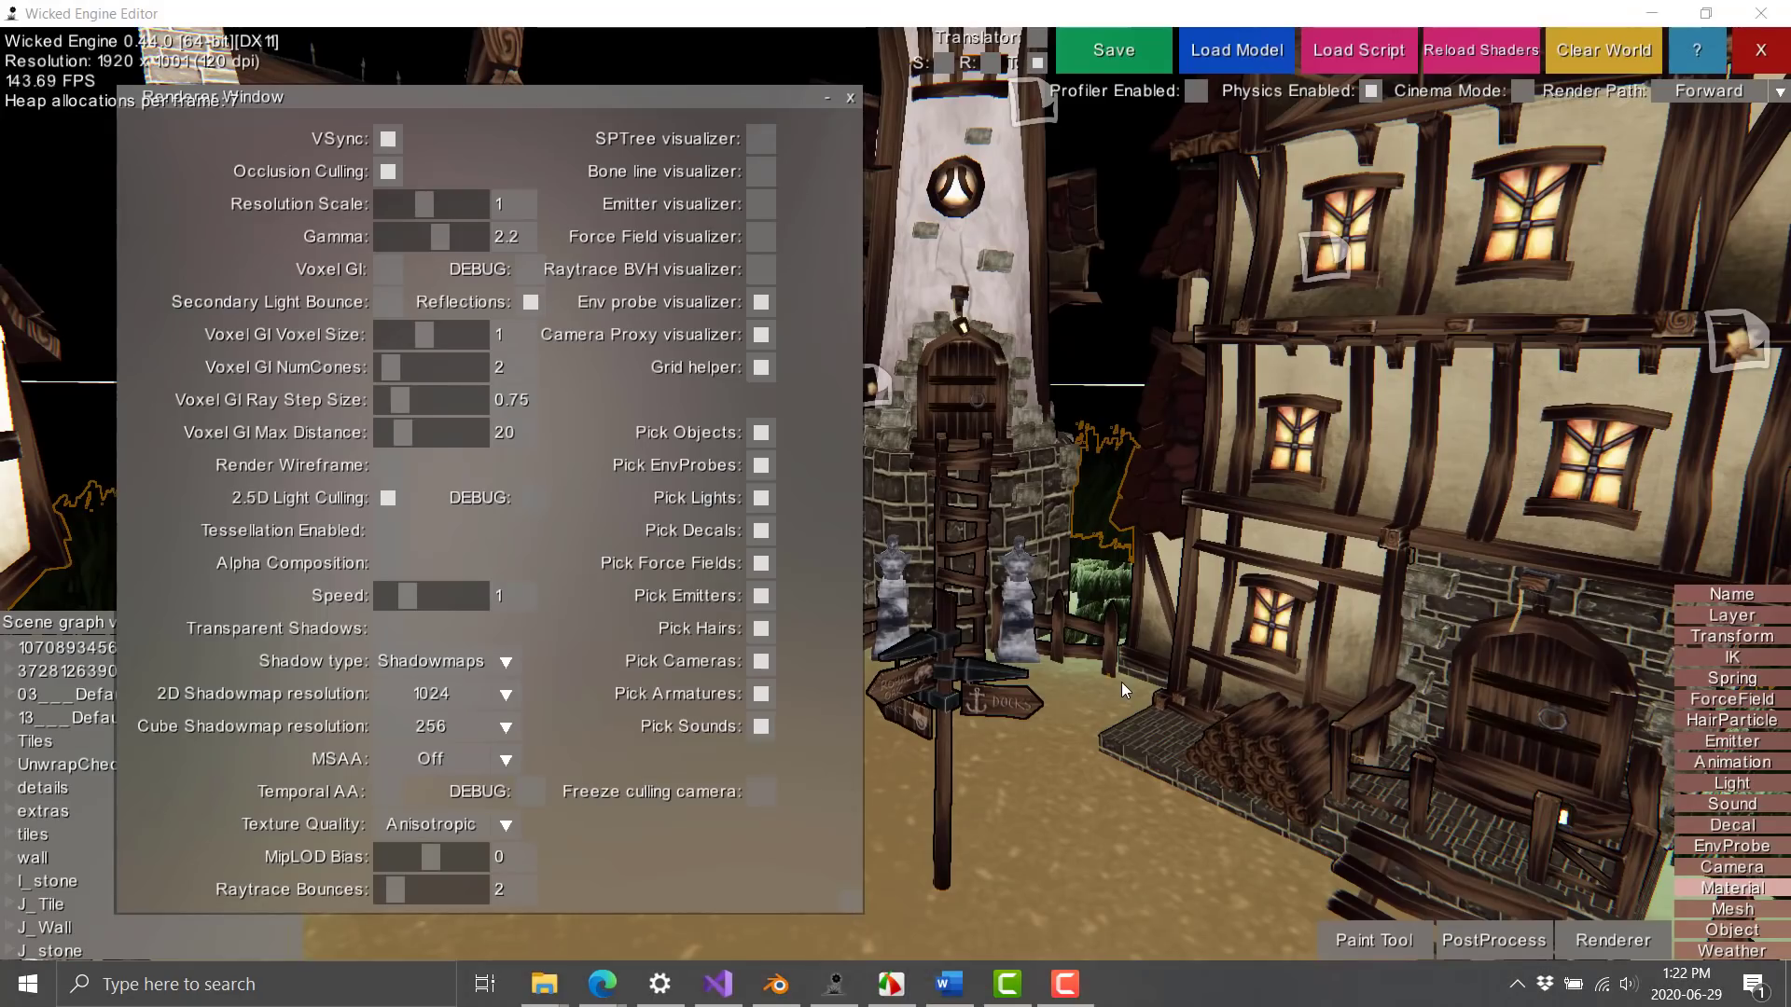
pyautogui.moveTo(1325, 214)
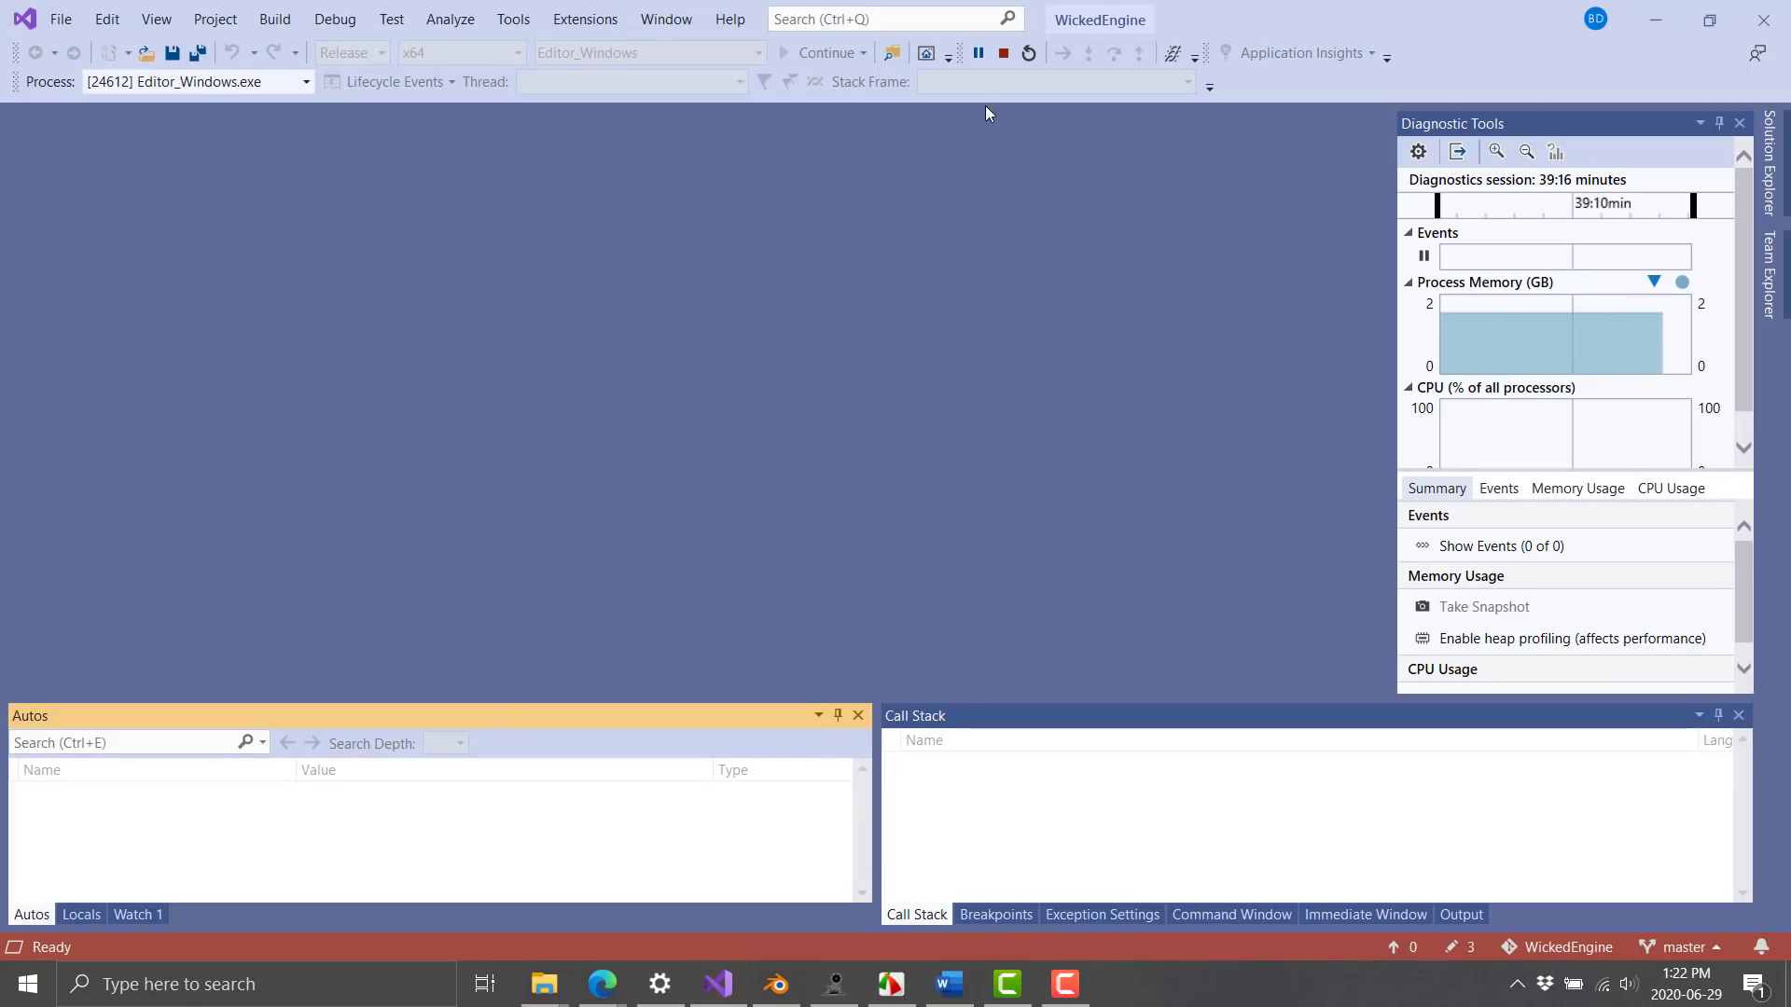
# Step: In Solution Explorer select WickedEngine_Linux, then expand Editor_Windows to list its files including main.cpp
pyautogui.click(999, 52)
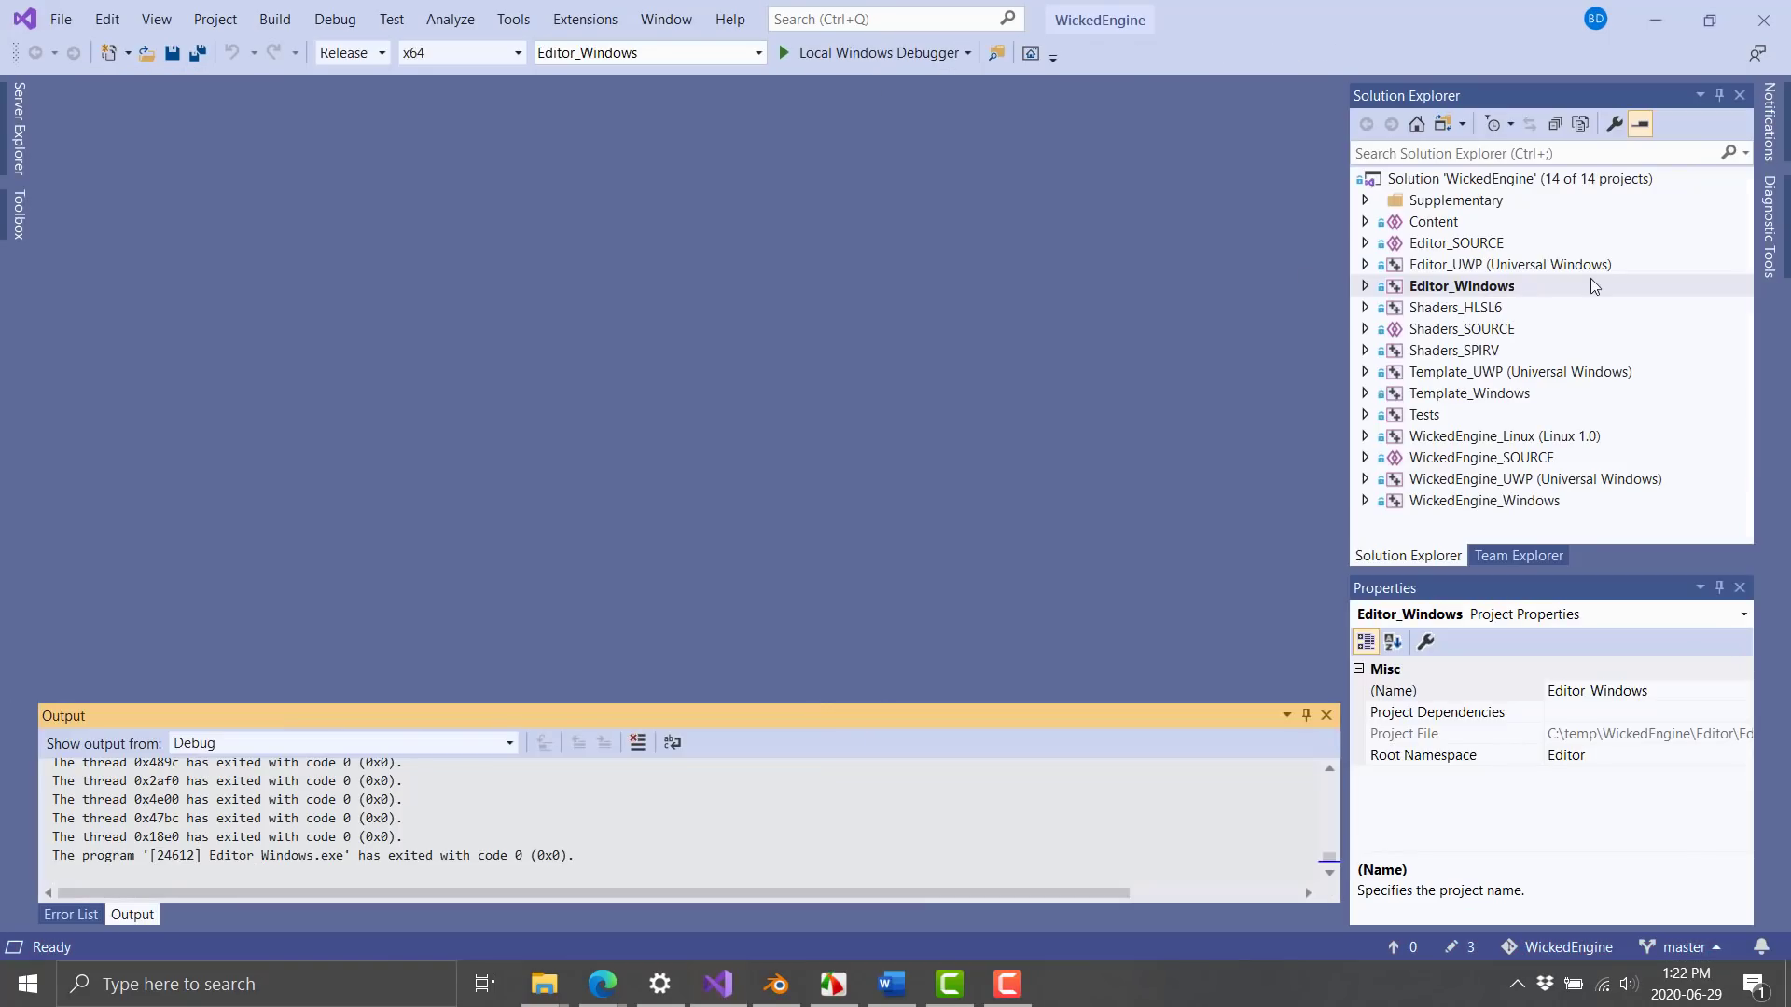
pyautogui.moveTo(1441, 248)
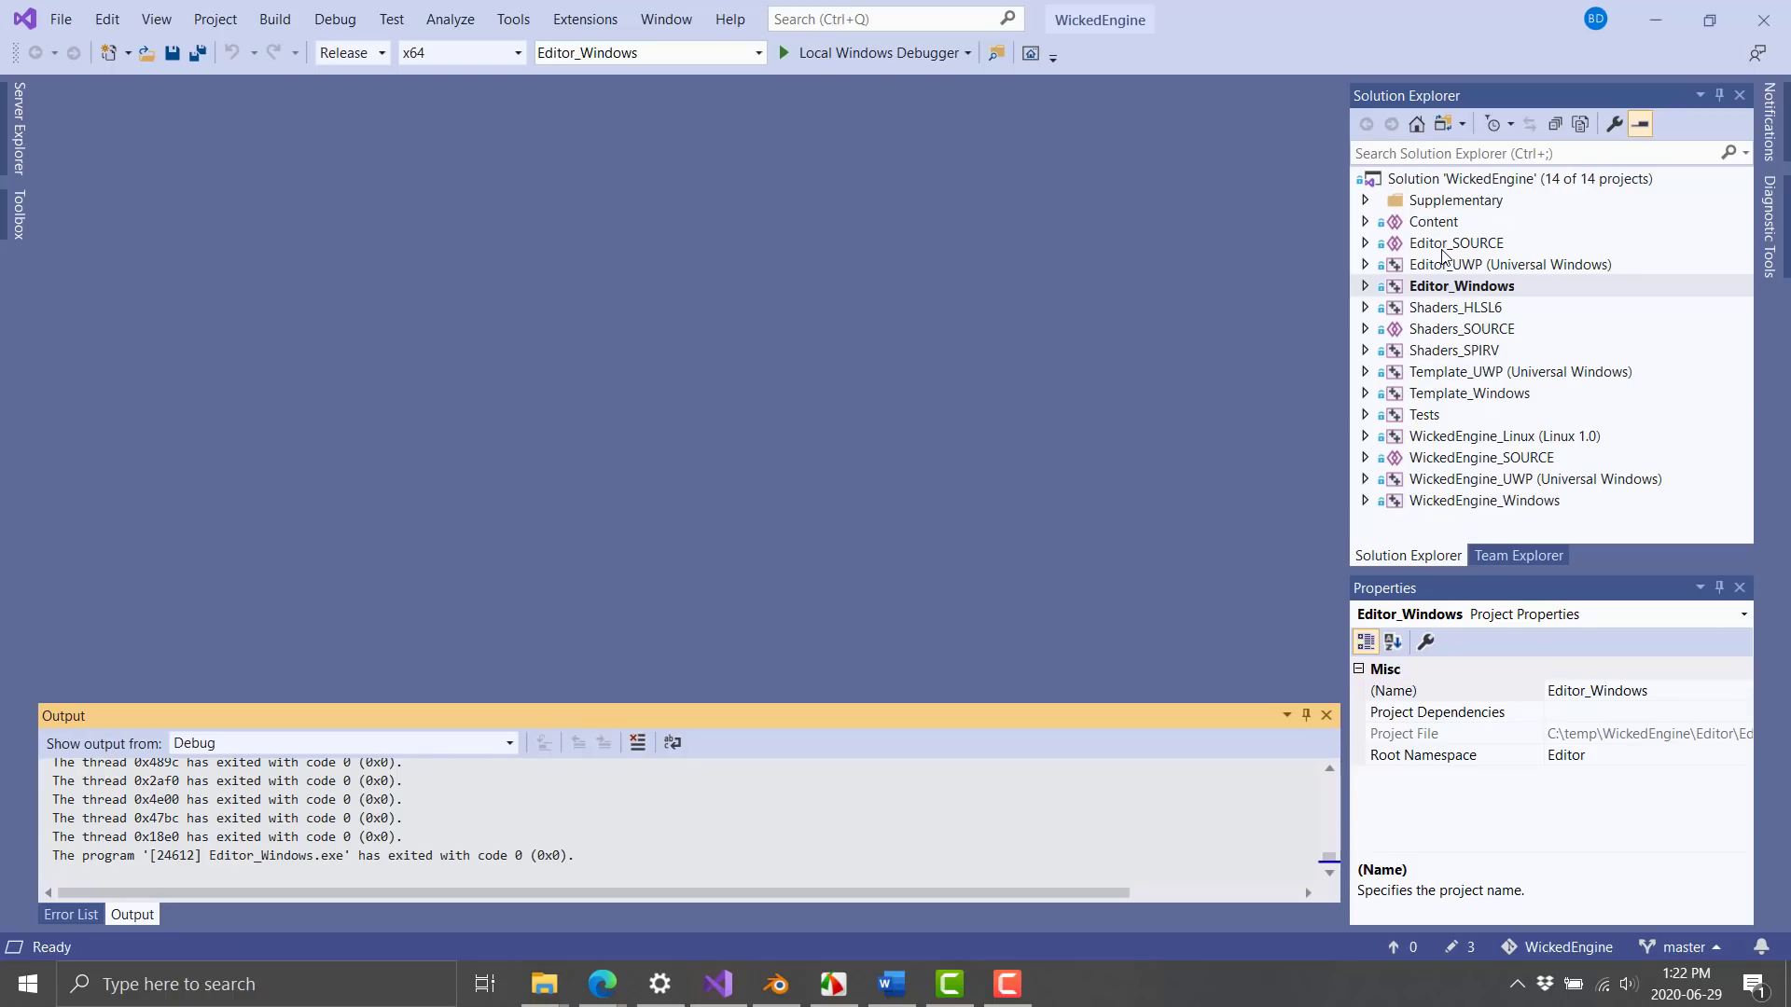
pyautogui.moveTo(1005, 190)
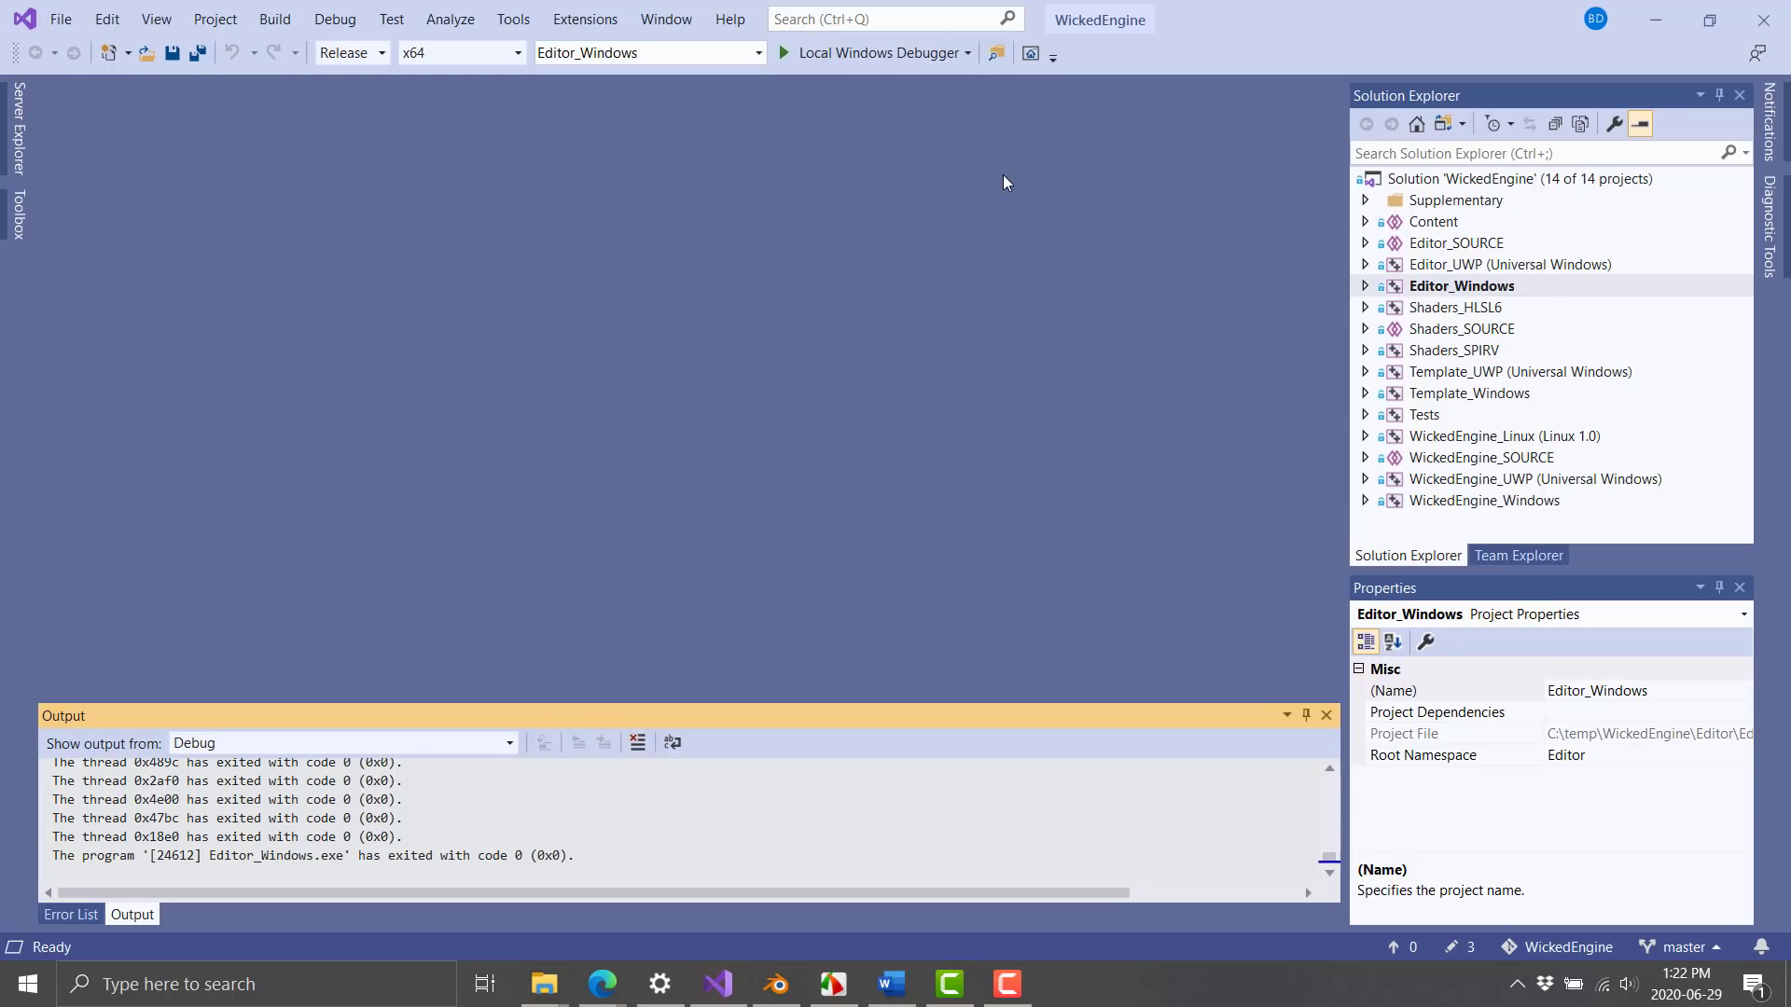
pyautogui.moveTo(457, 52)
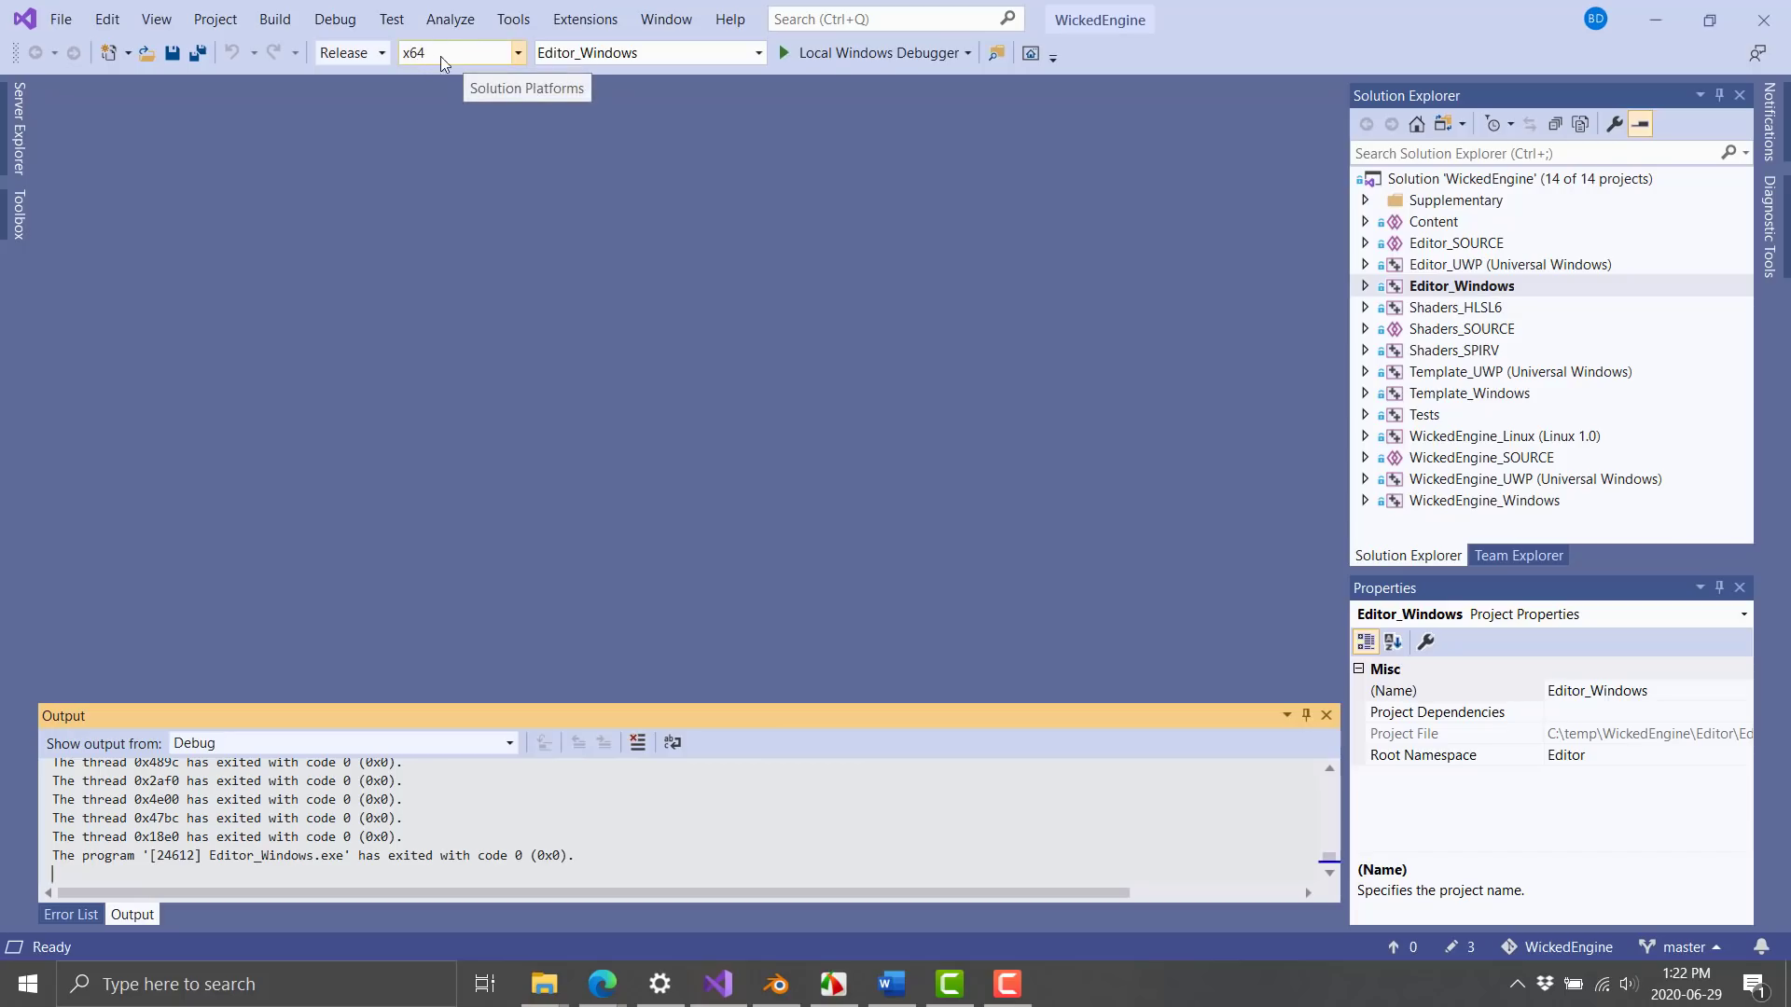
pyautogui.moveTo(1184, 418)
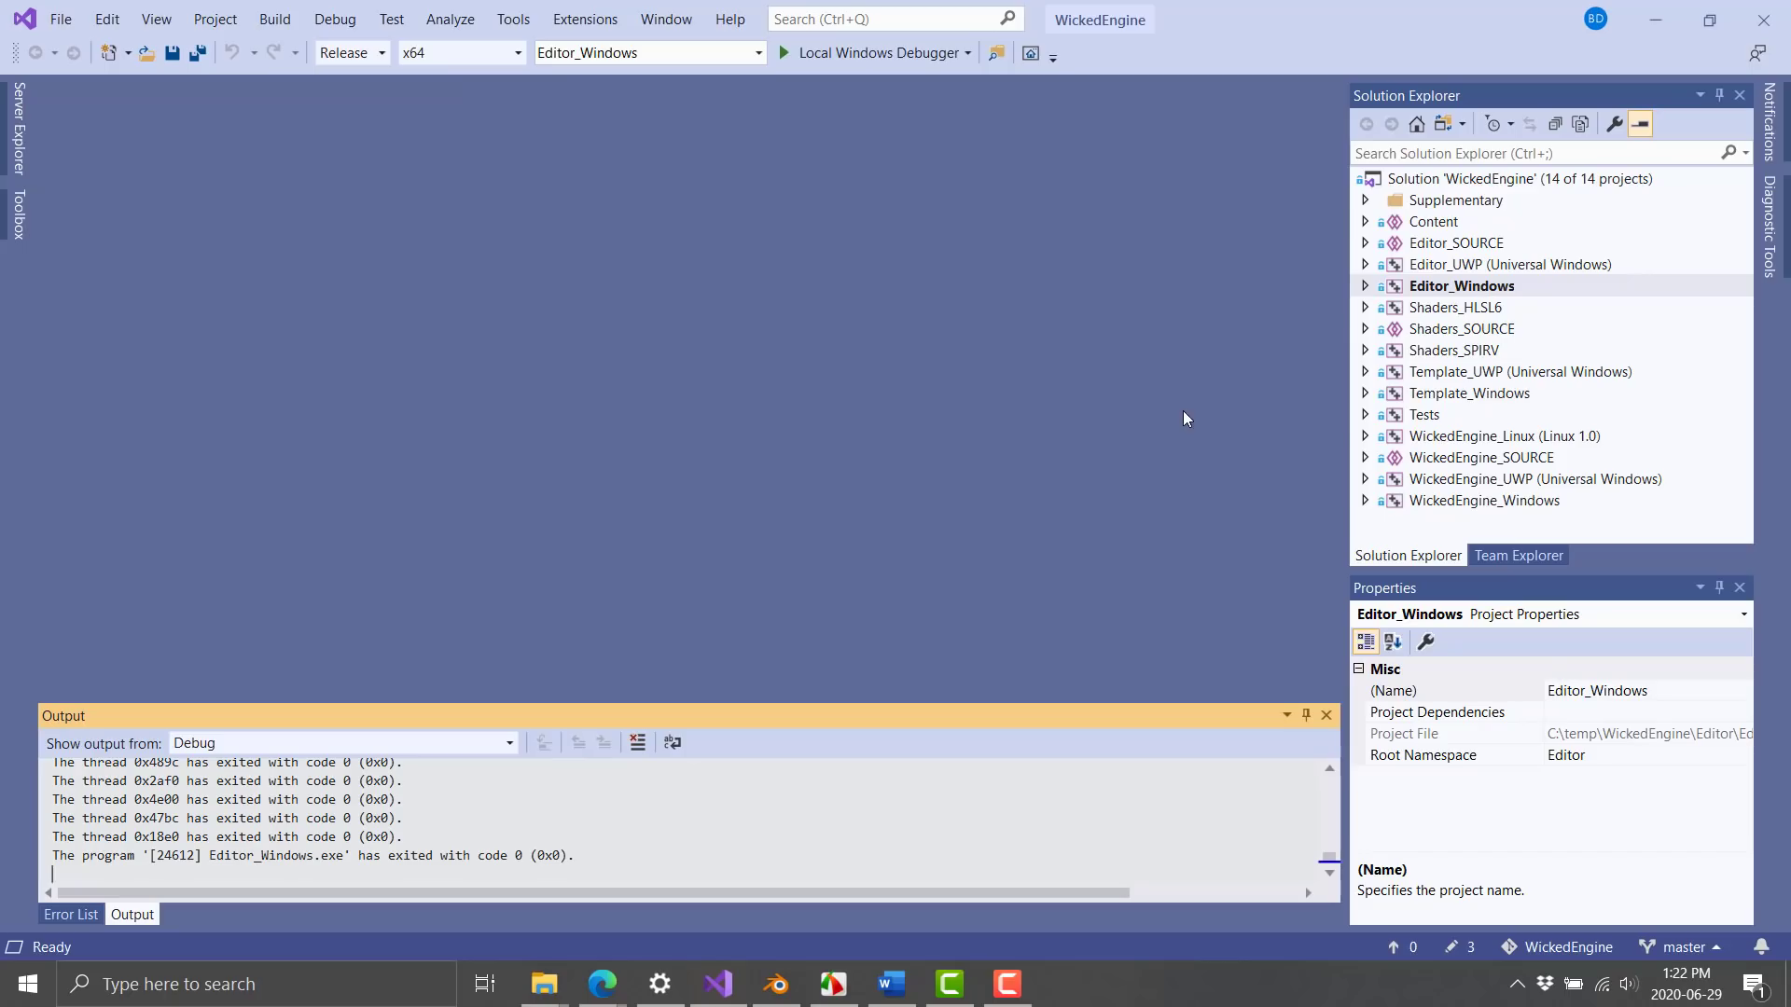
pyautogui.moveTo(1466, 300)
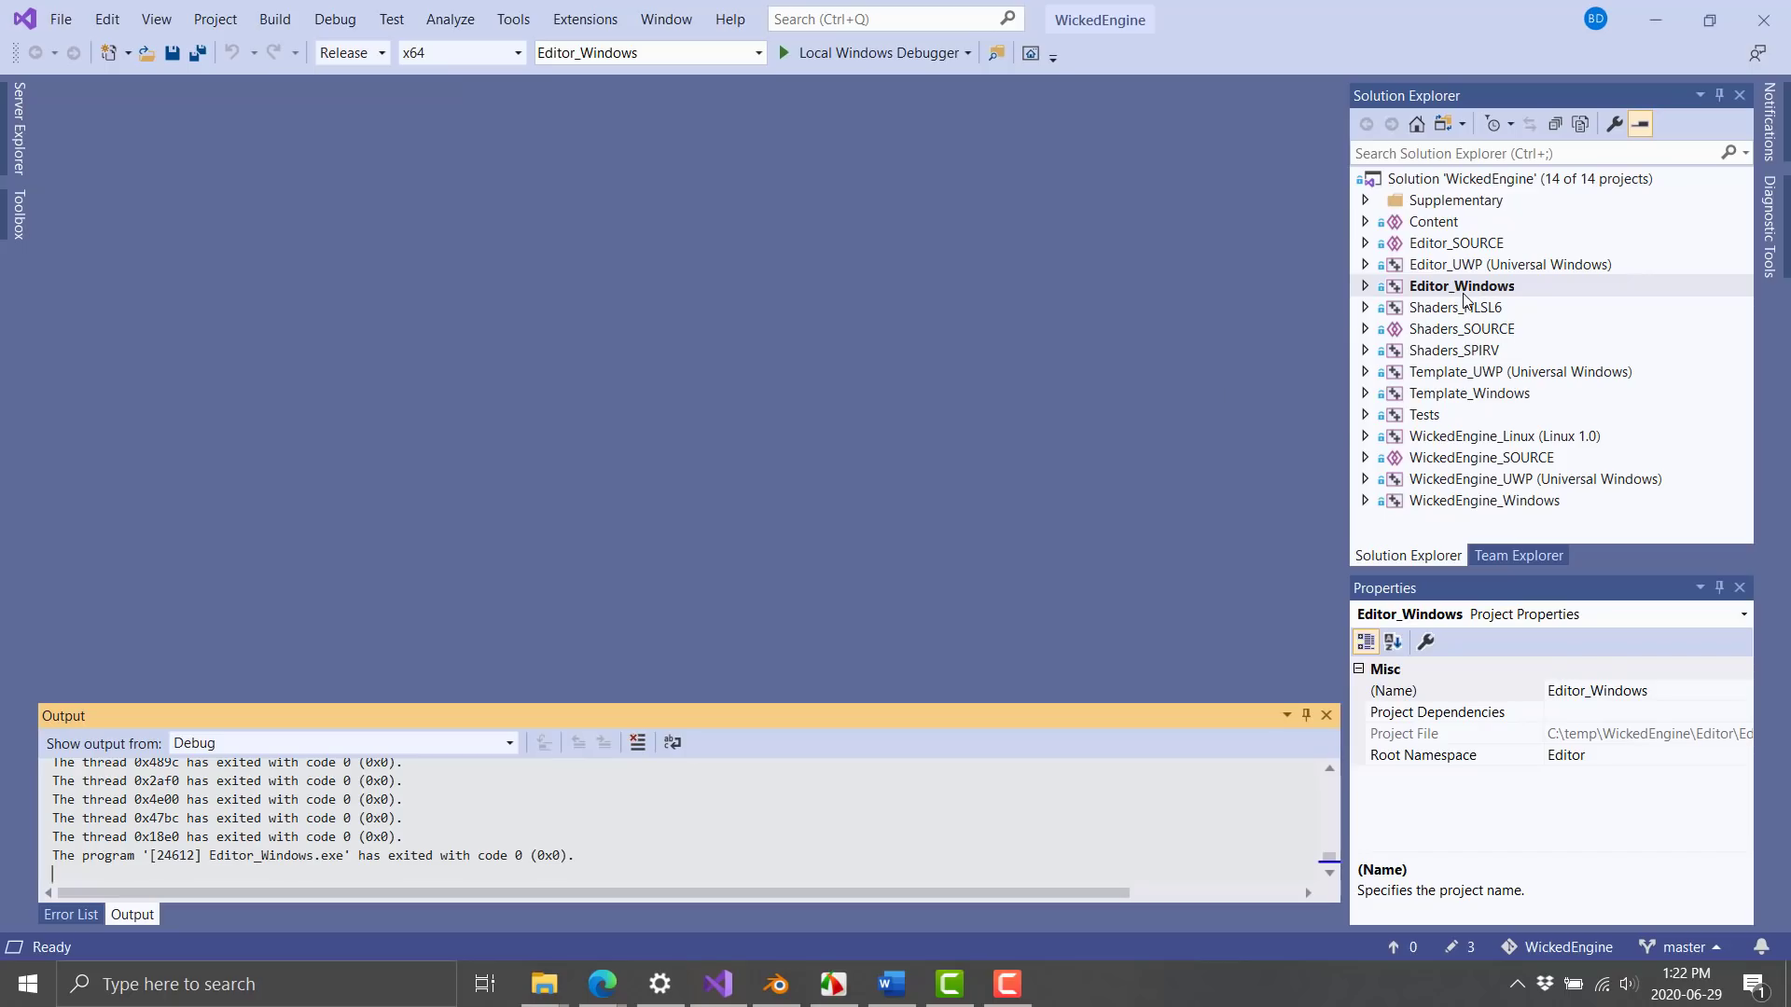
pyautogui.moveTo(1485, 425)
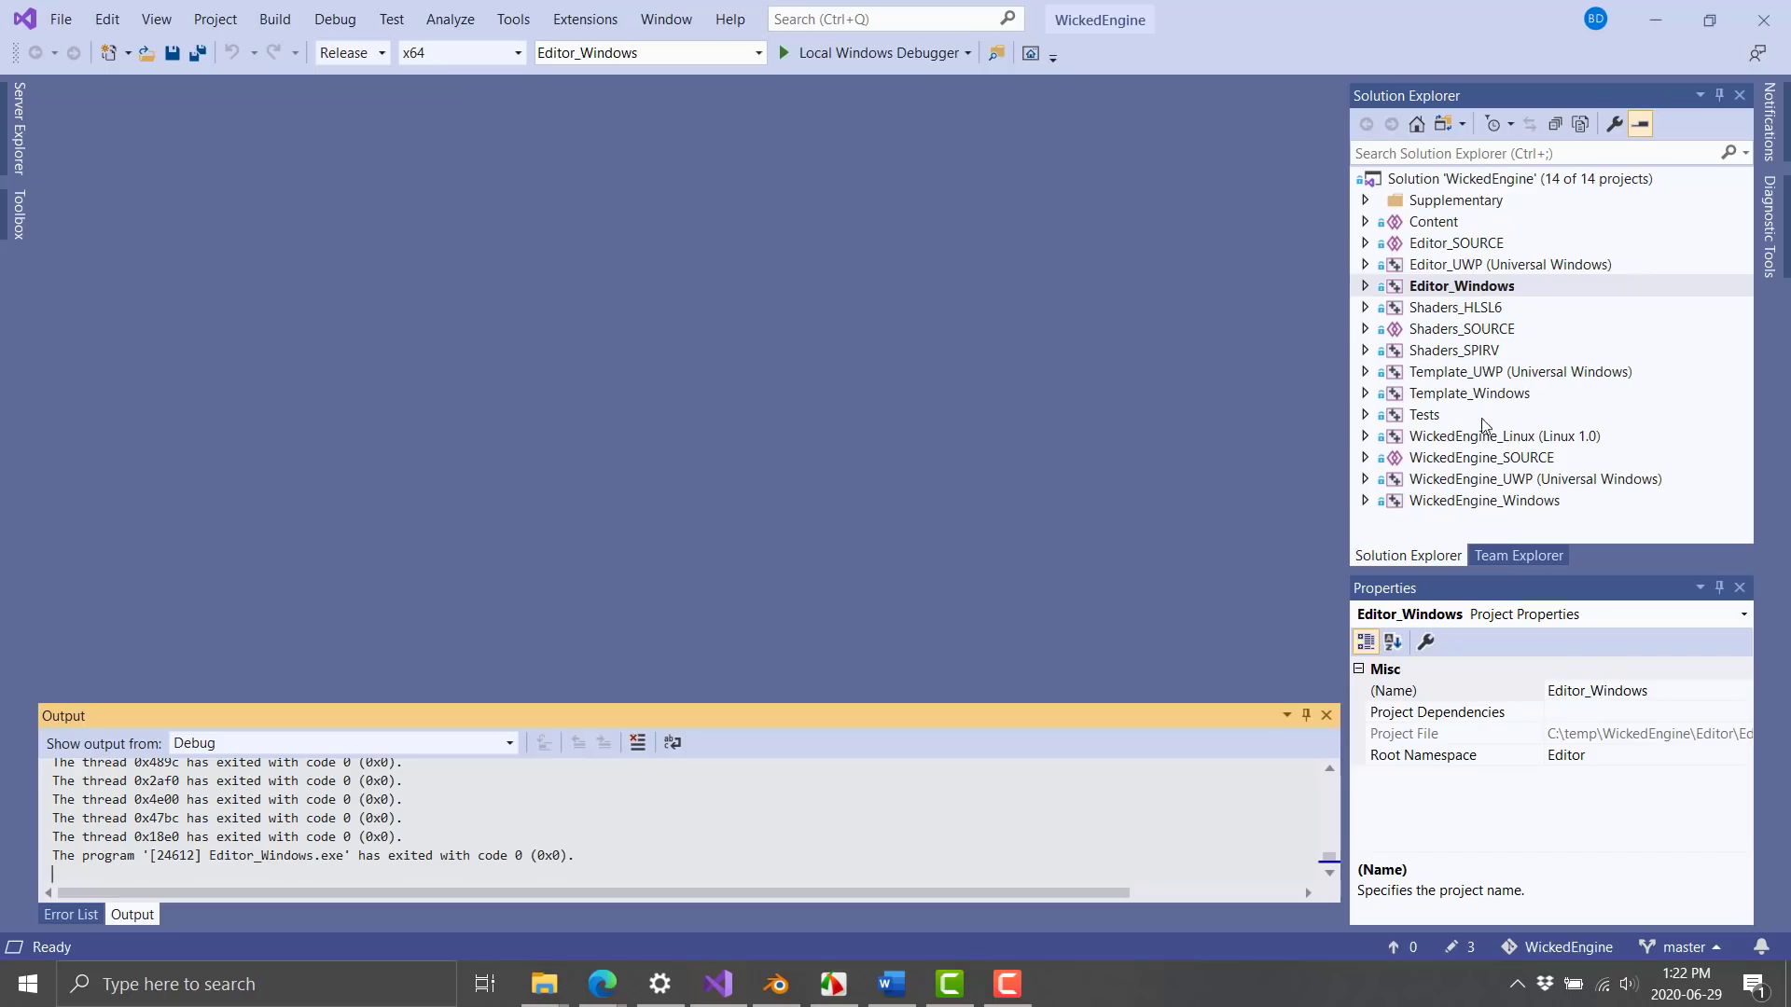
pyautogui.click(1506, 435)
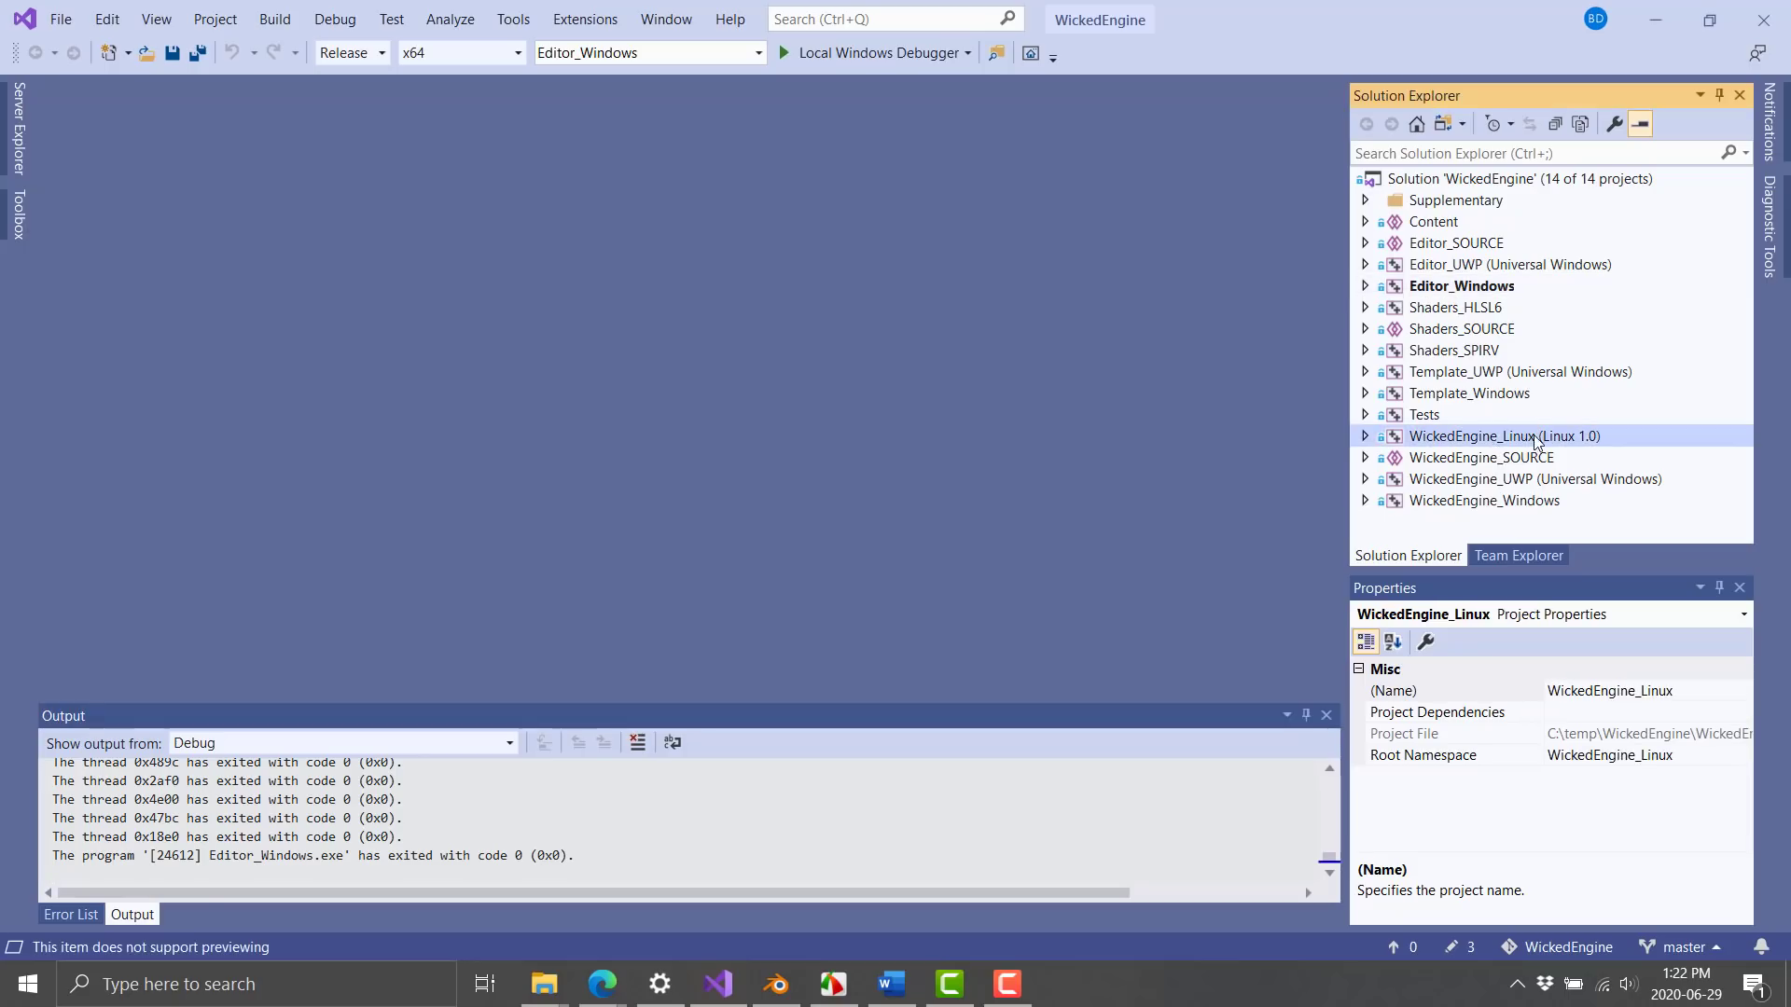
pyautogui.moveTo(1533, 488)
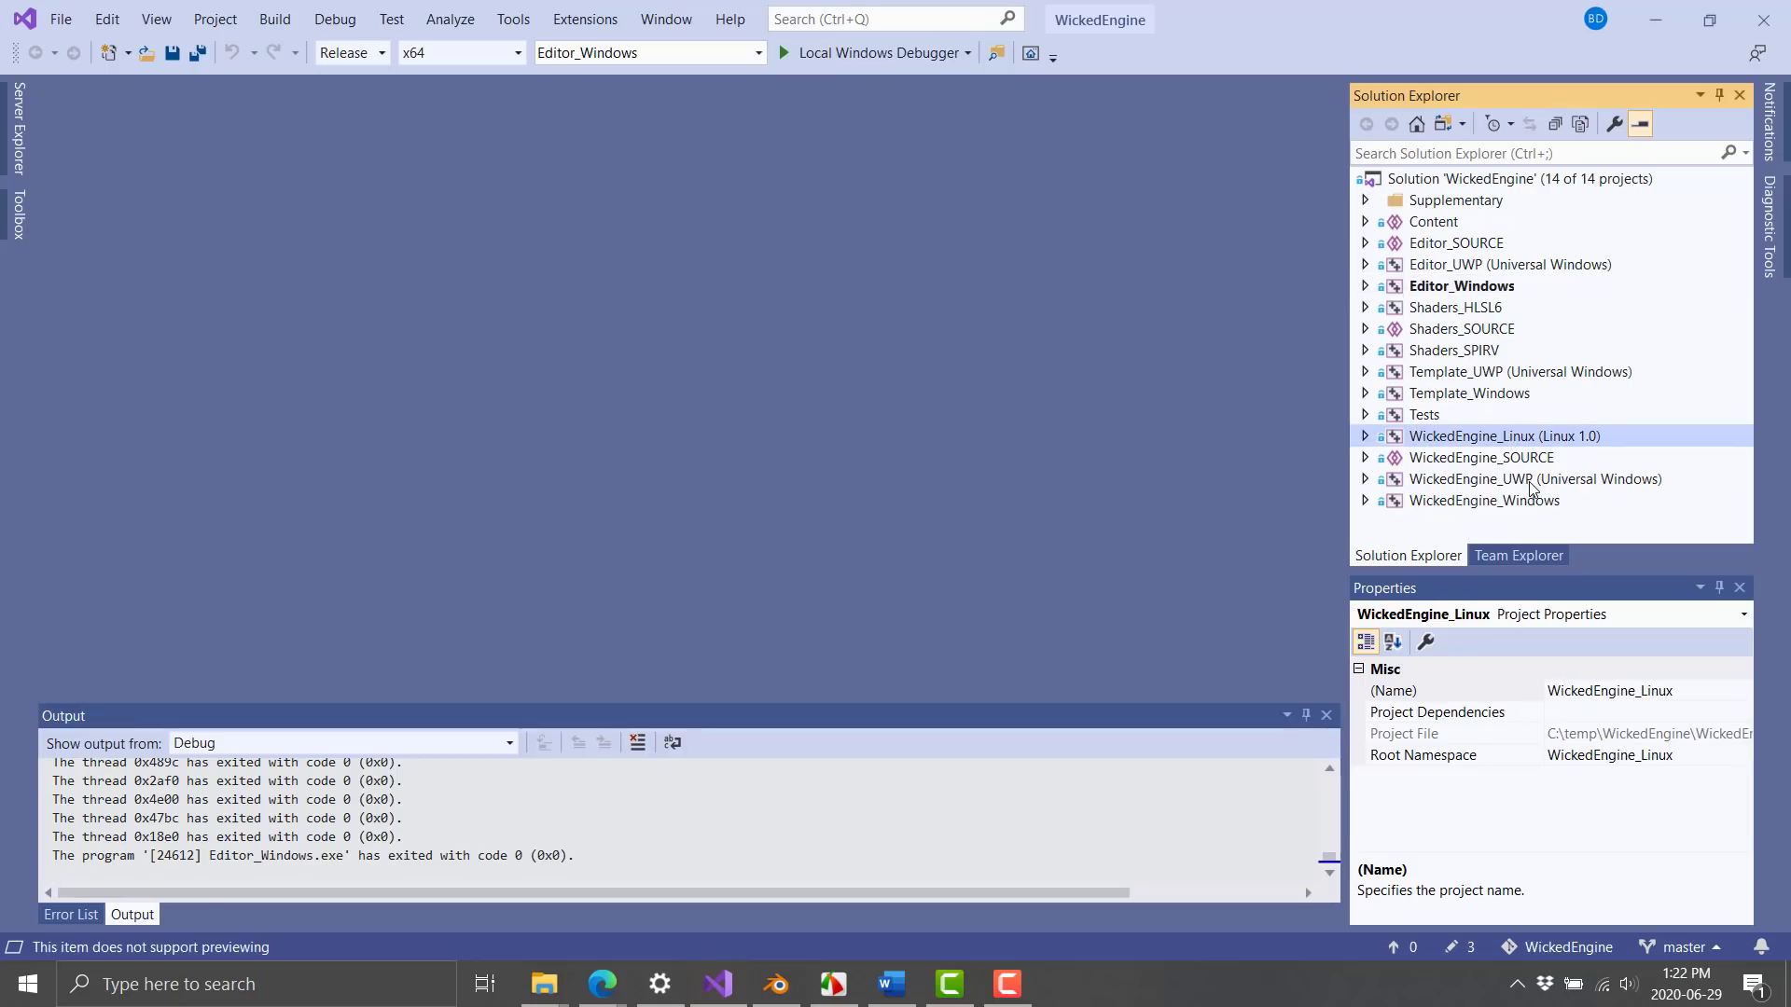
pyautogui.moveTo(926, 604)
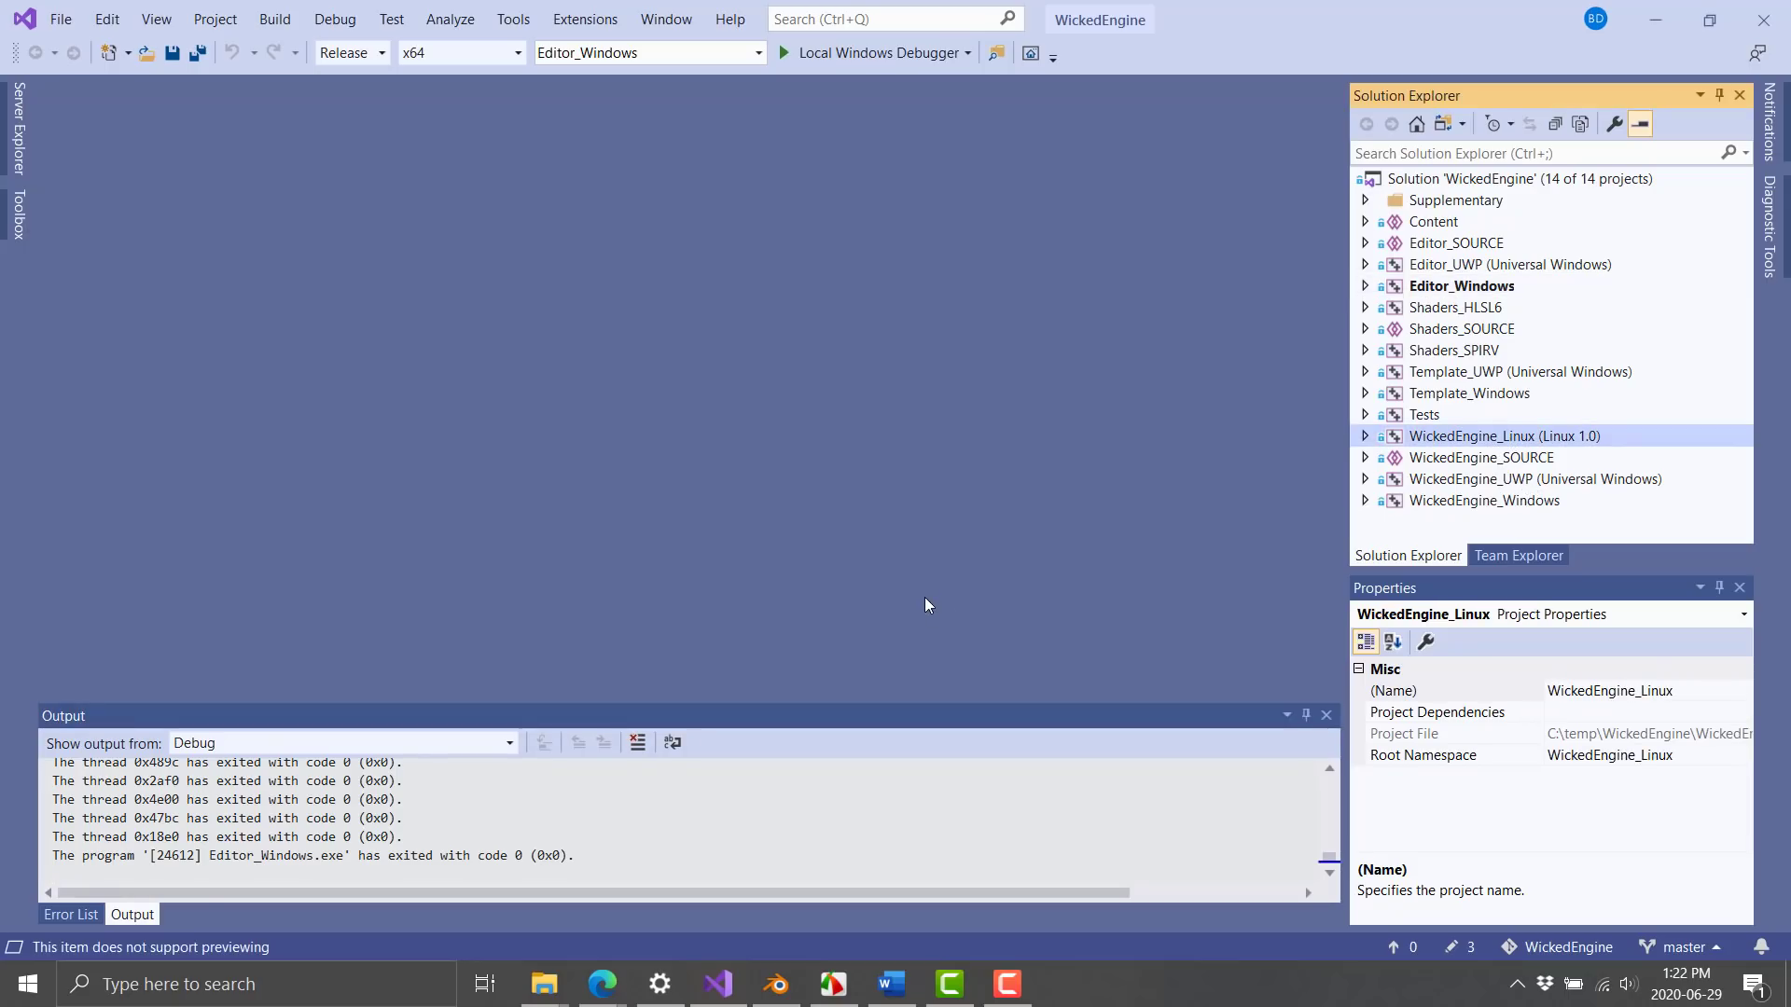
pyautogui.moveTo(1550, 335)
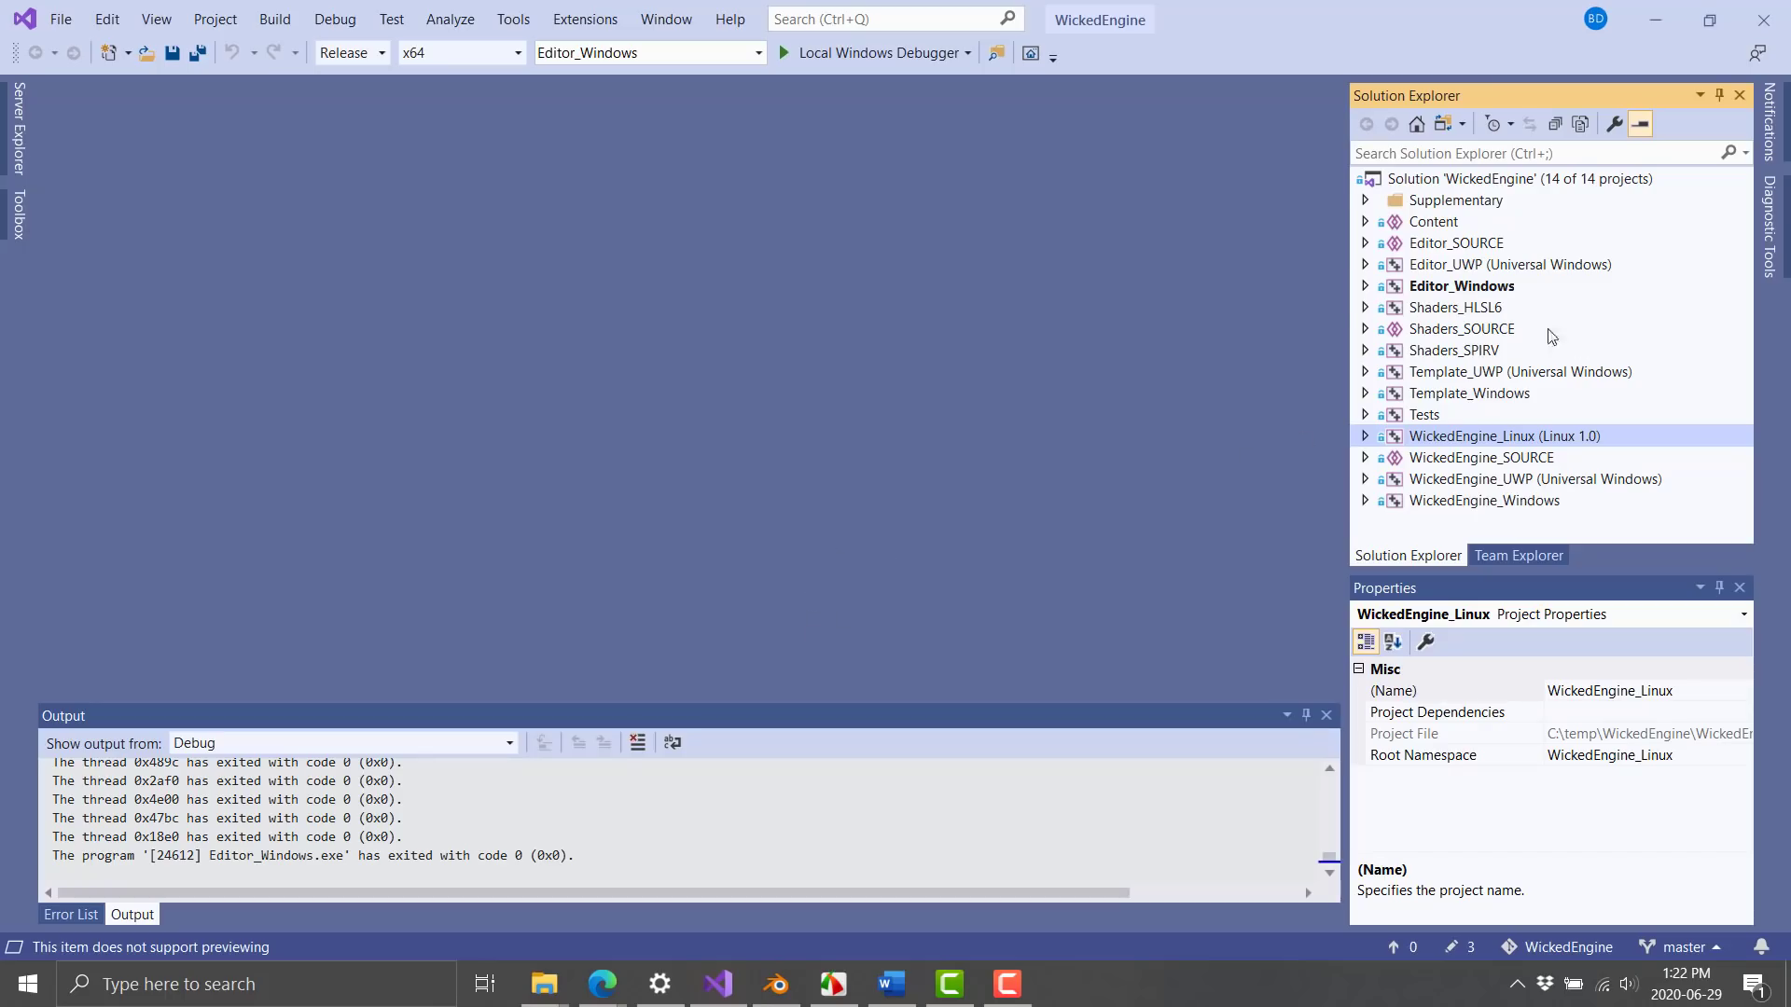
pyautogui.click(1365, 285)
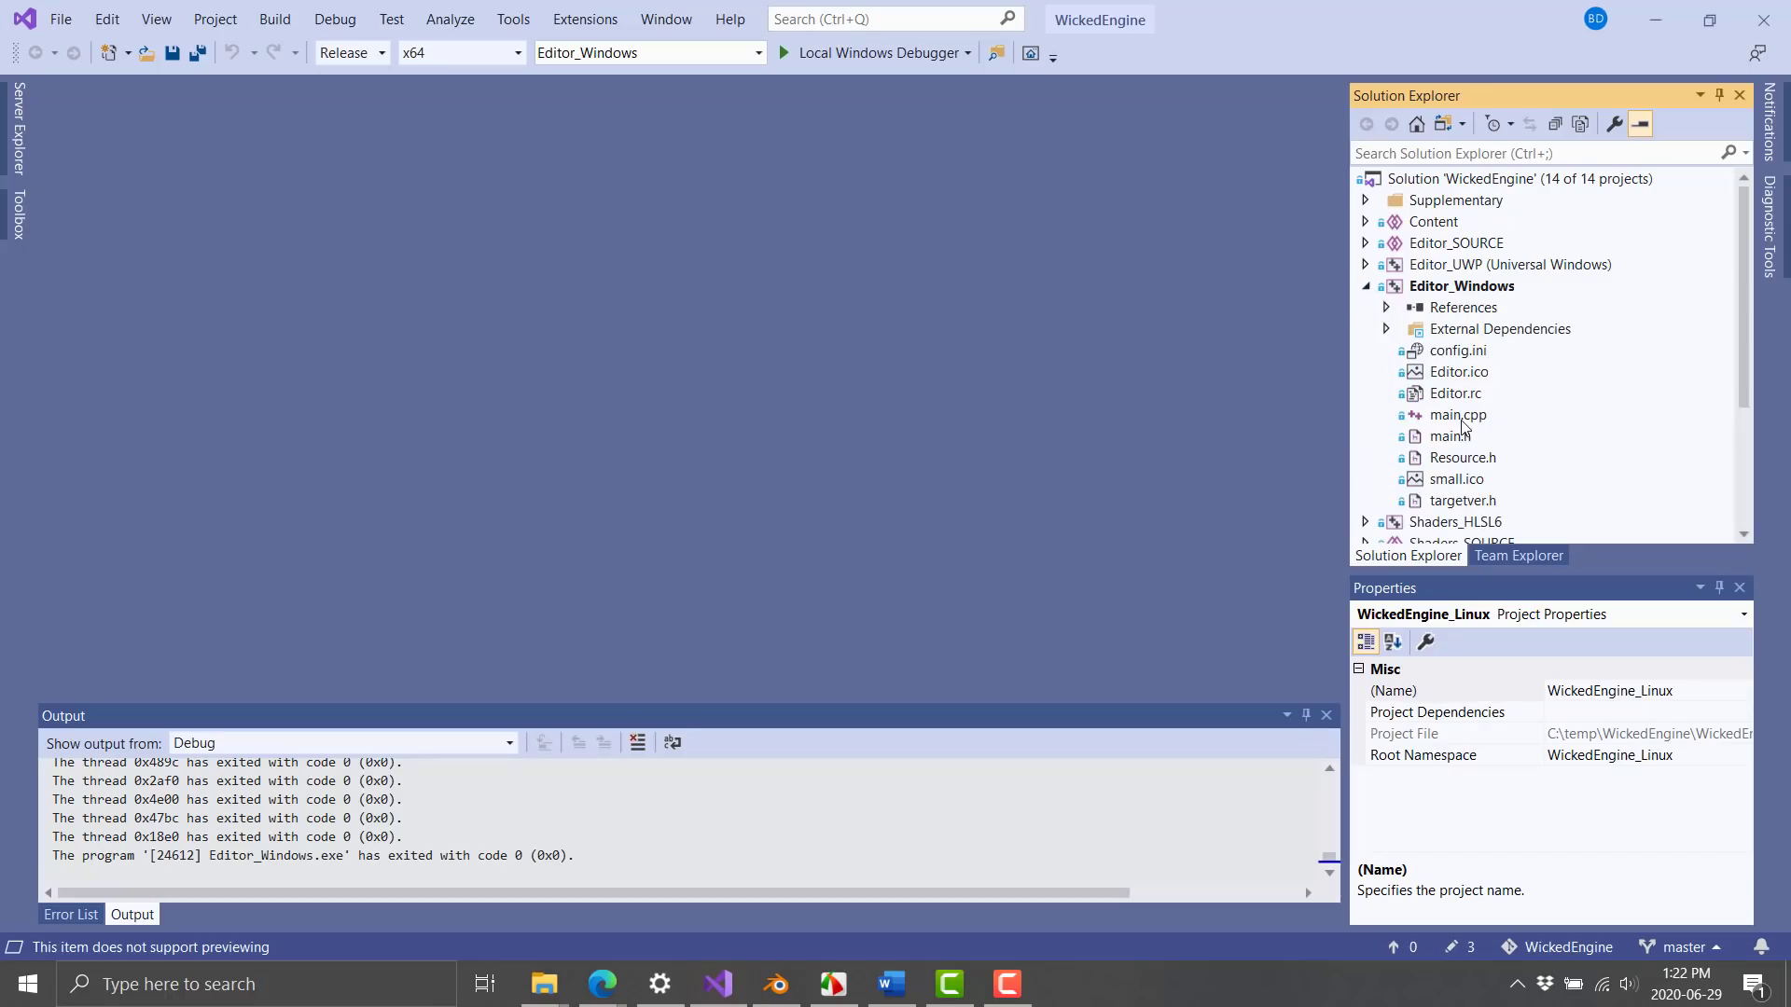
# Step: View main.cpp's startup code down through InitInstance to the WndProc message handler
pyautogui.doubleClick(1457, 414)
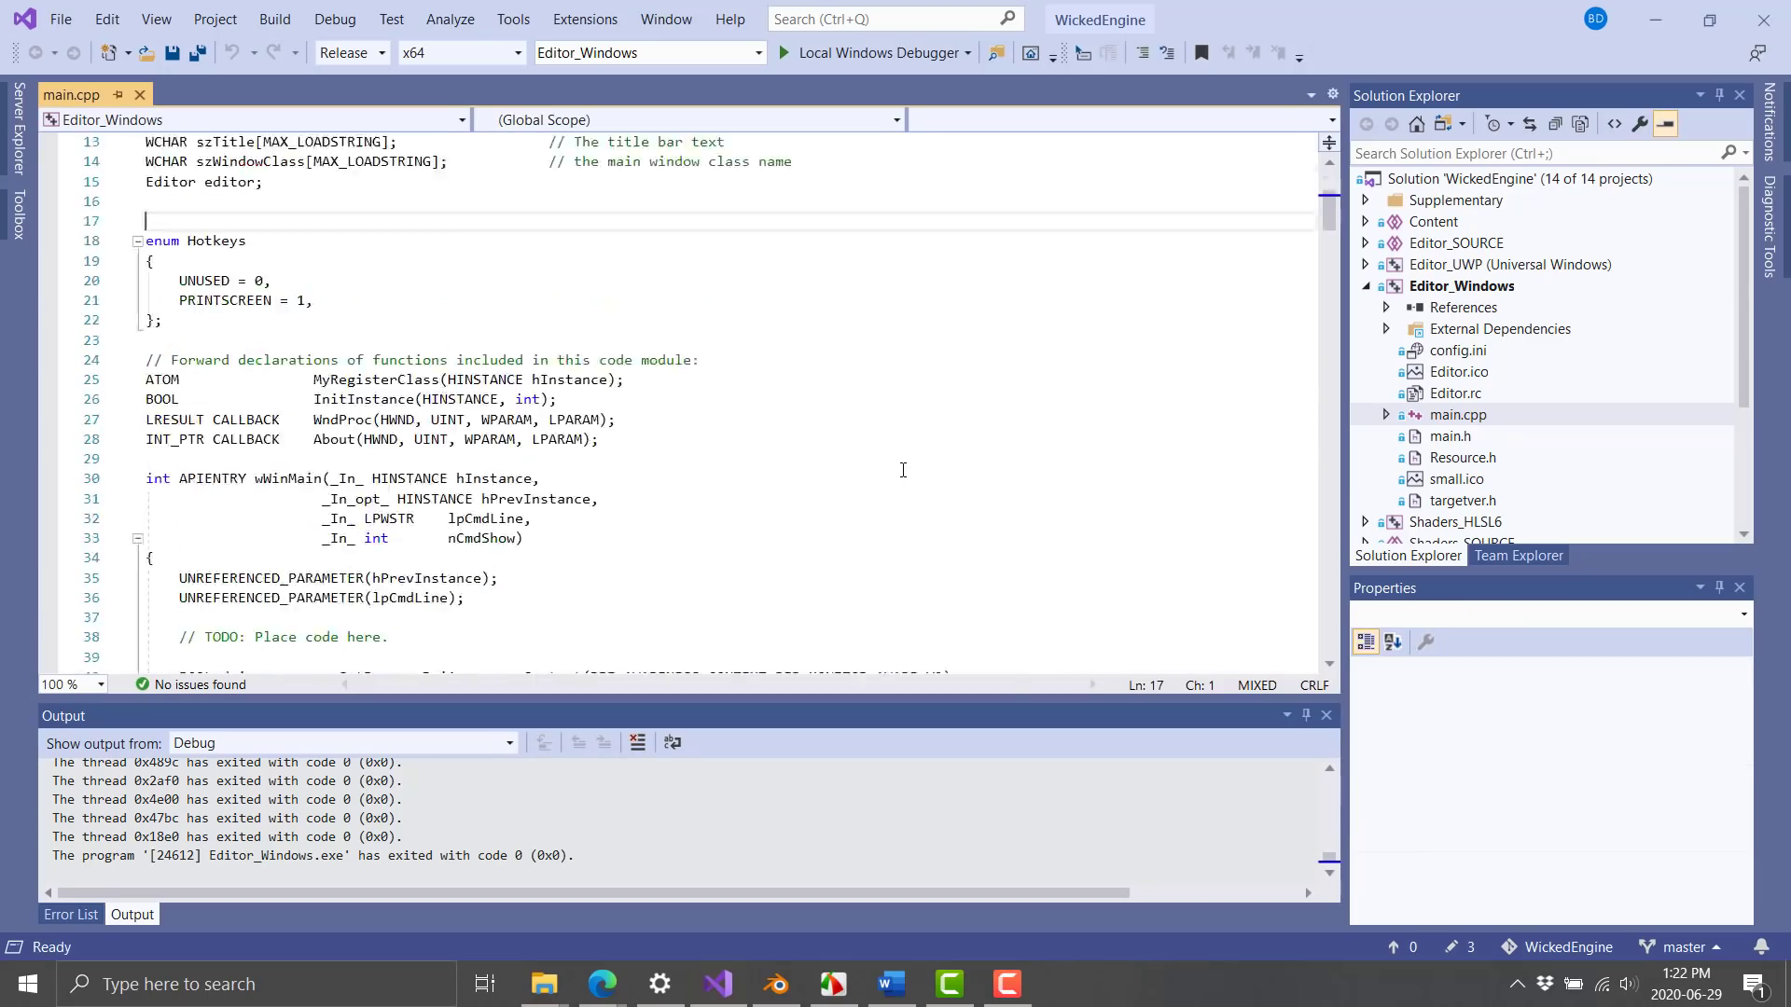
pyautogui.scroll(-3)
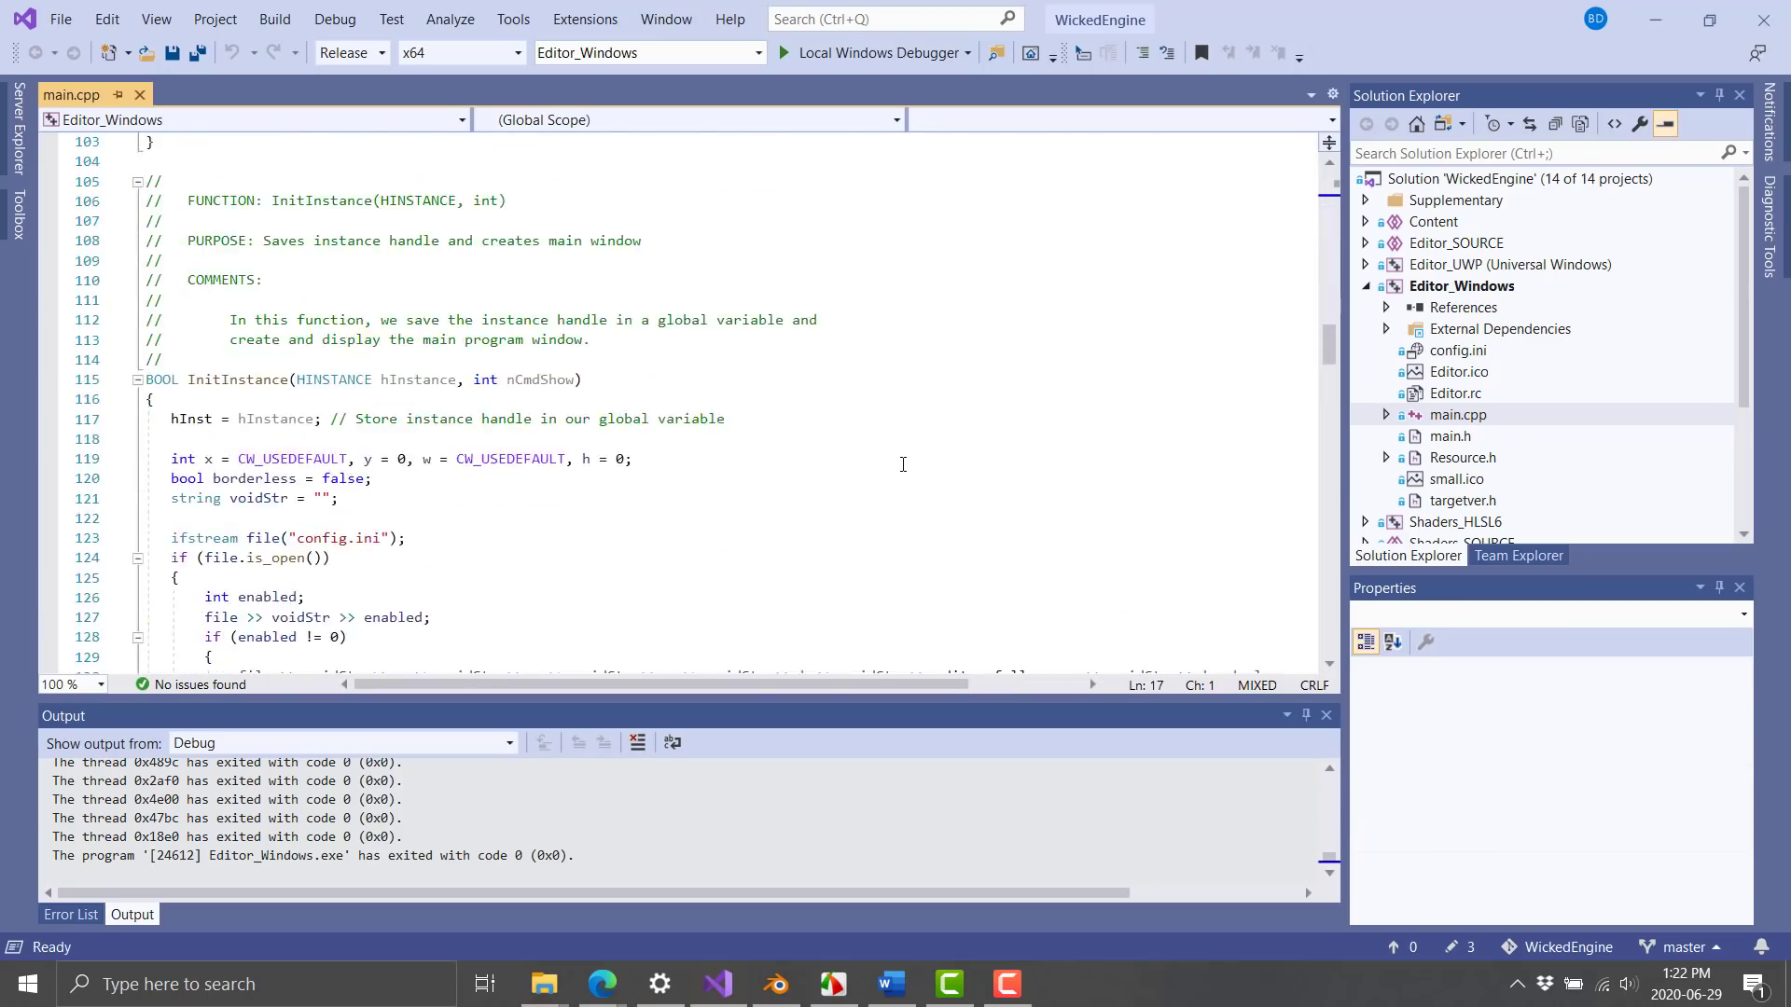
pyautogui.scroll(-3)
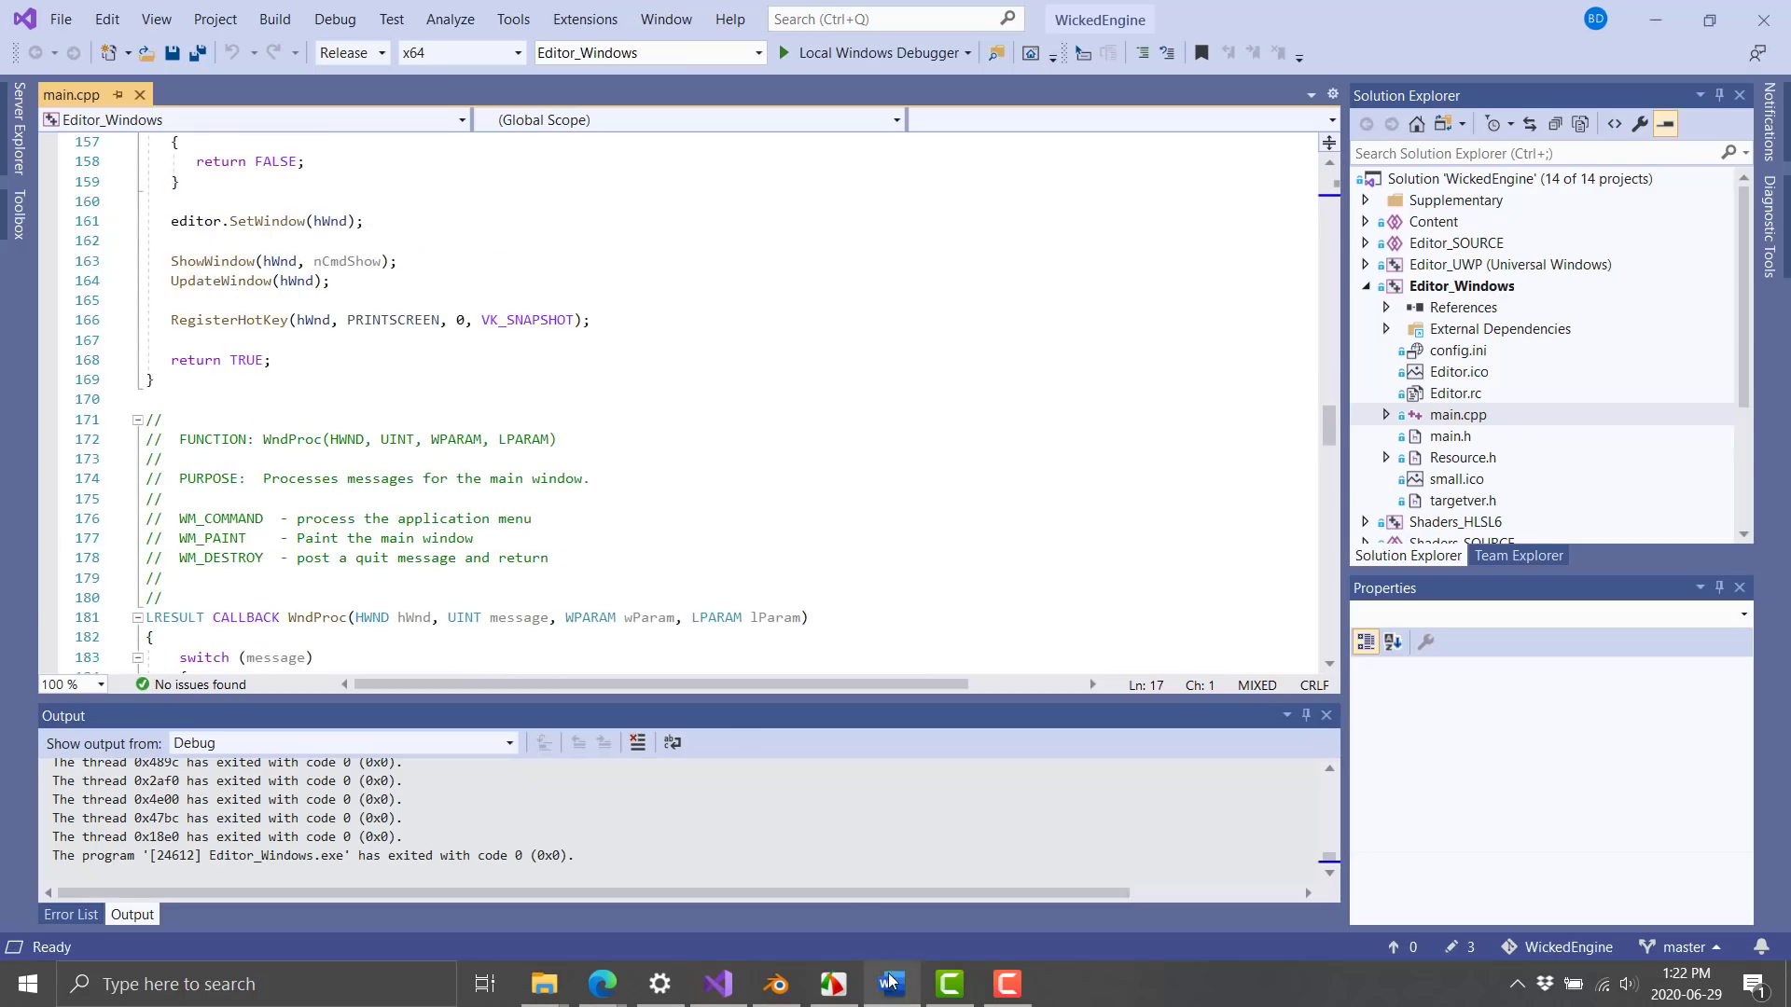
# Step: Read the Word feature list past rendering, shadow, physics and 3D Audio (Xaudio2) to the page break
pyautogui.click(888, 983)
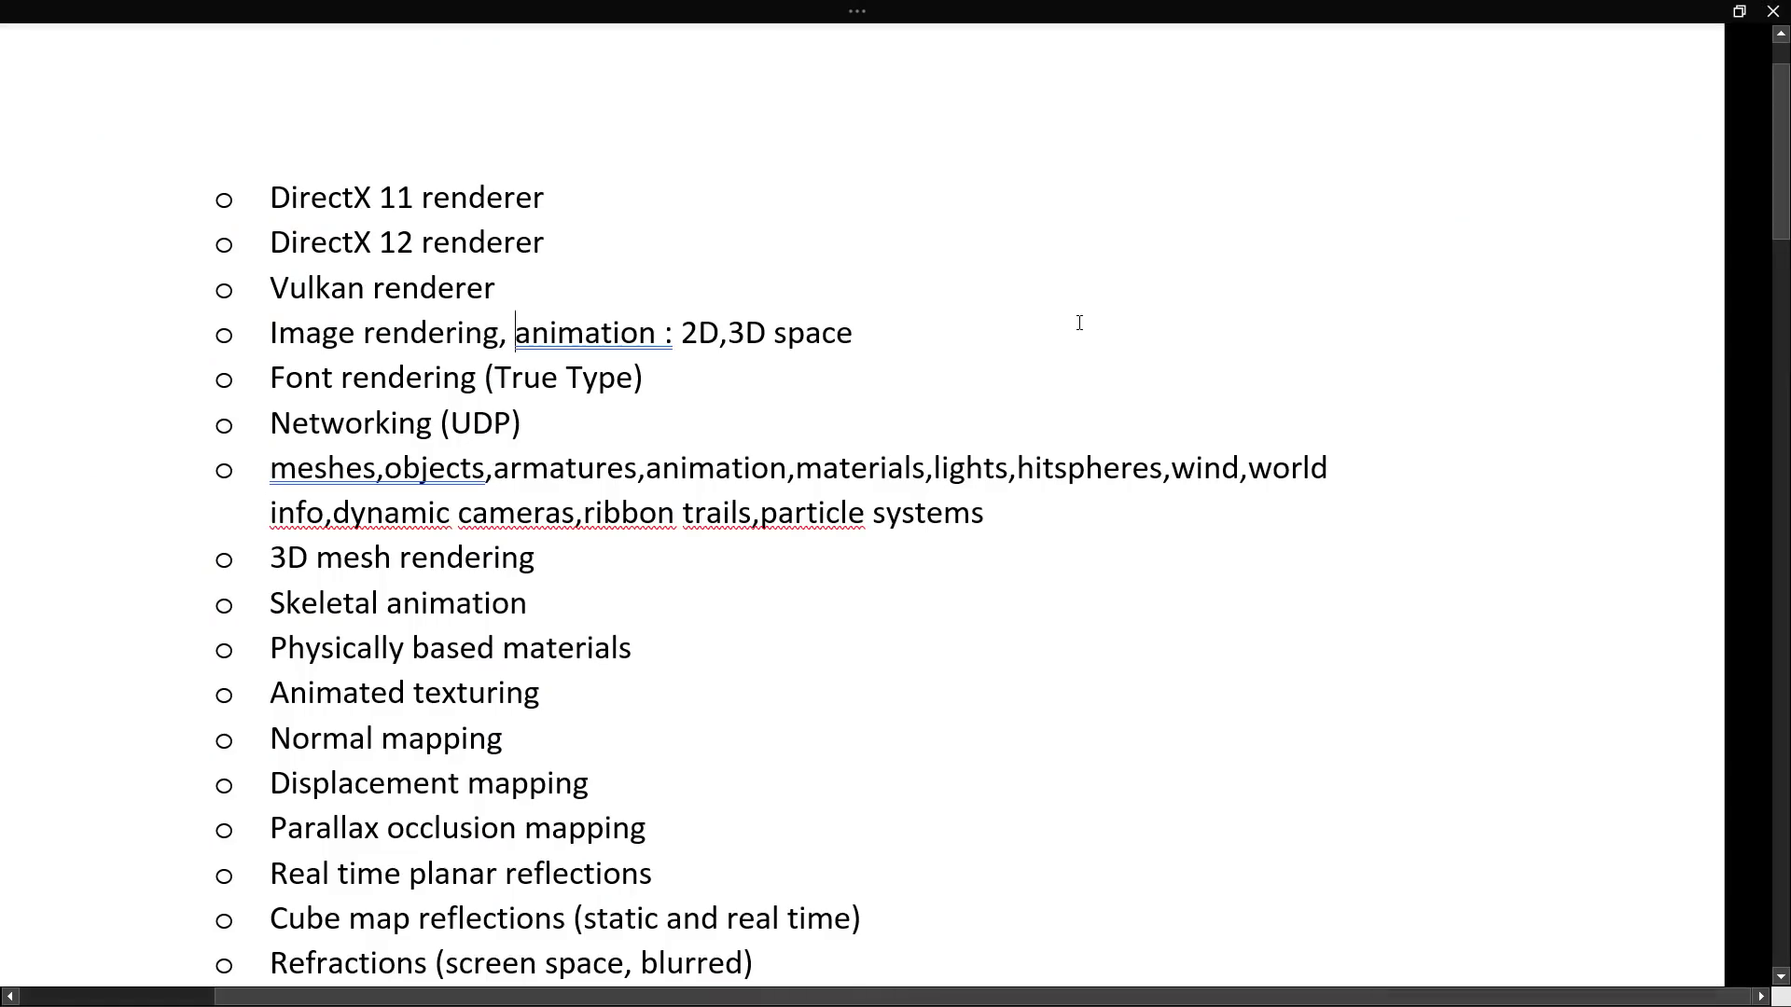
pyautogui.moveTo(1234, 194)
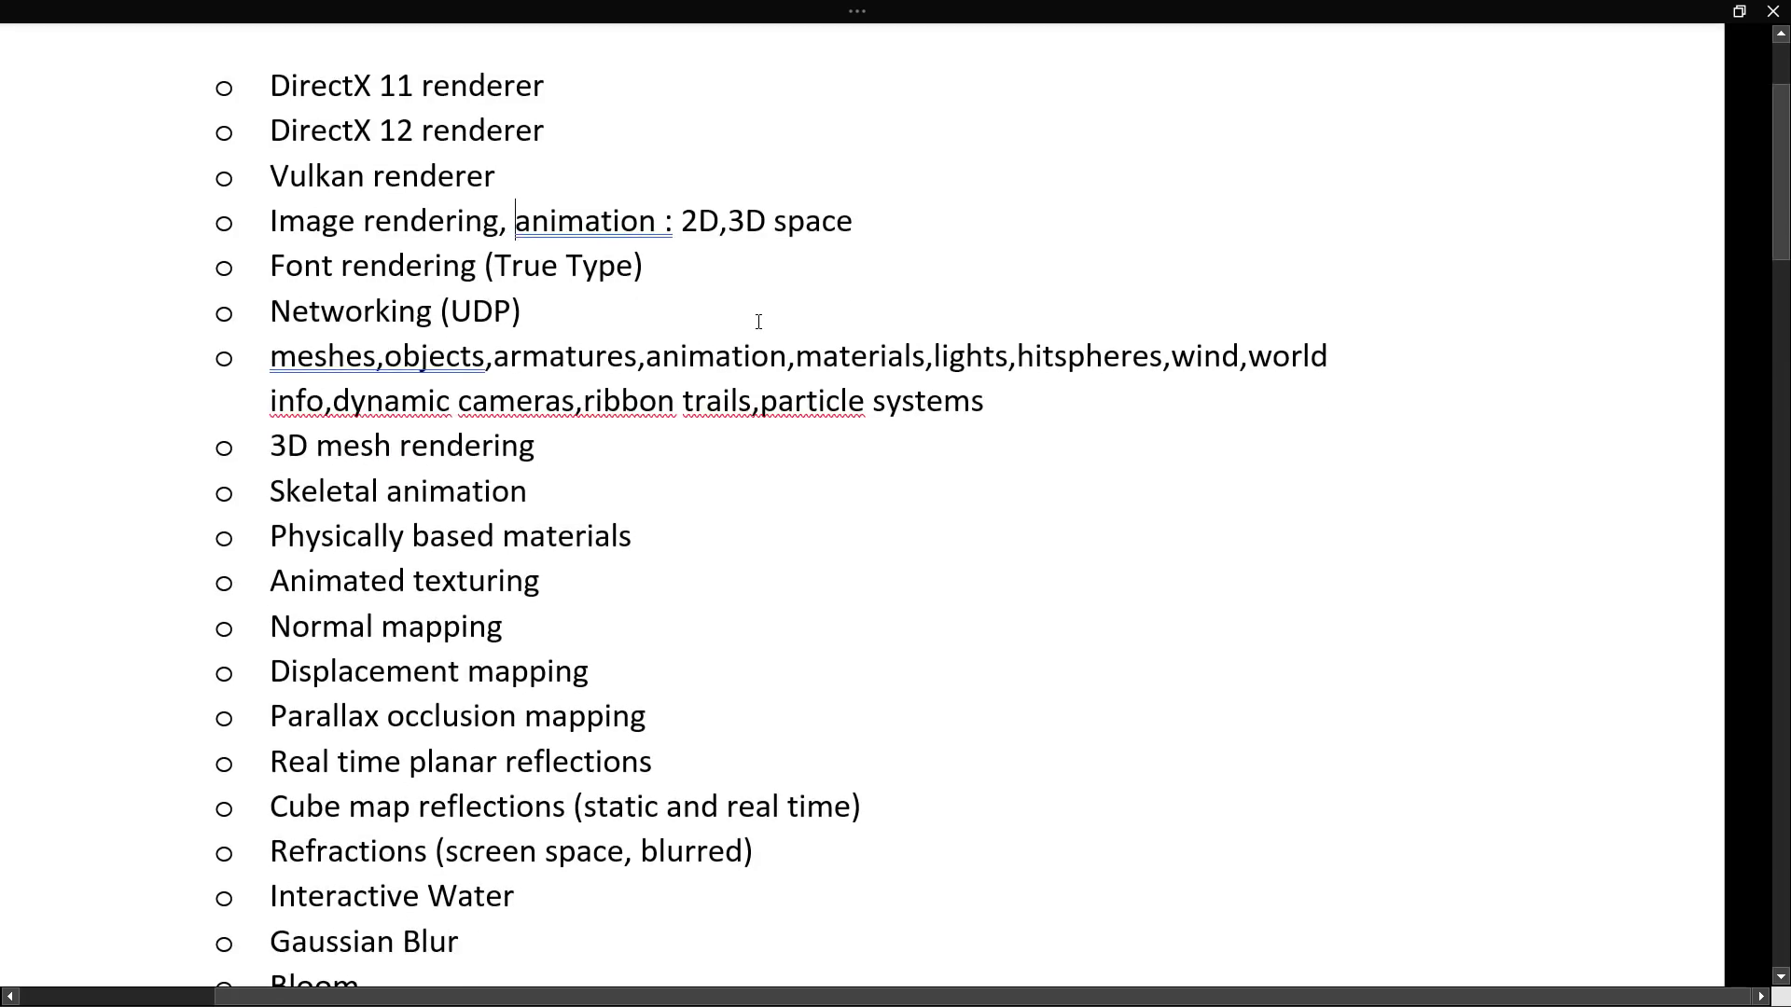
pyautogui.scroll(-3)
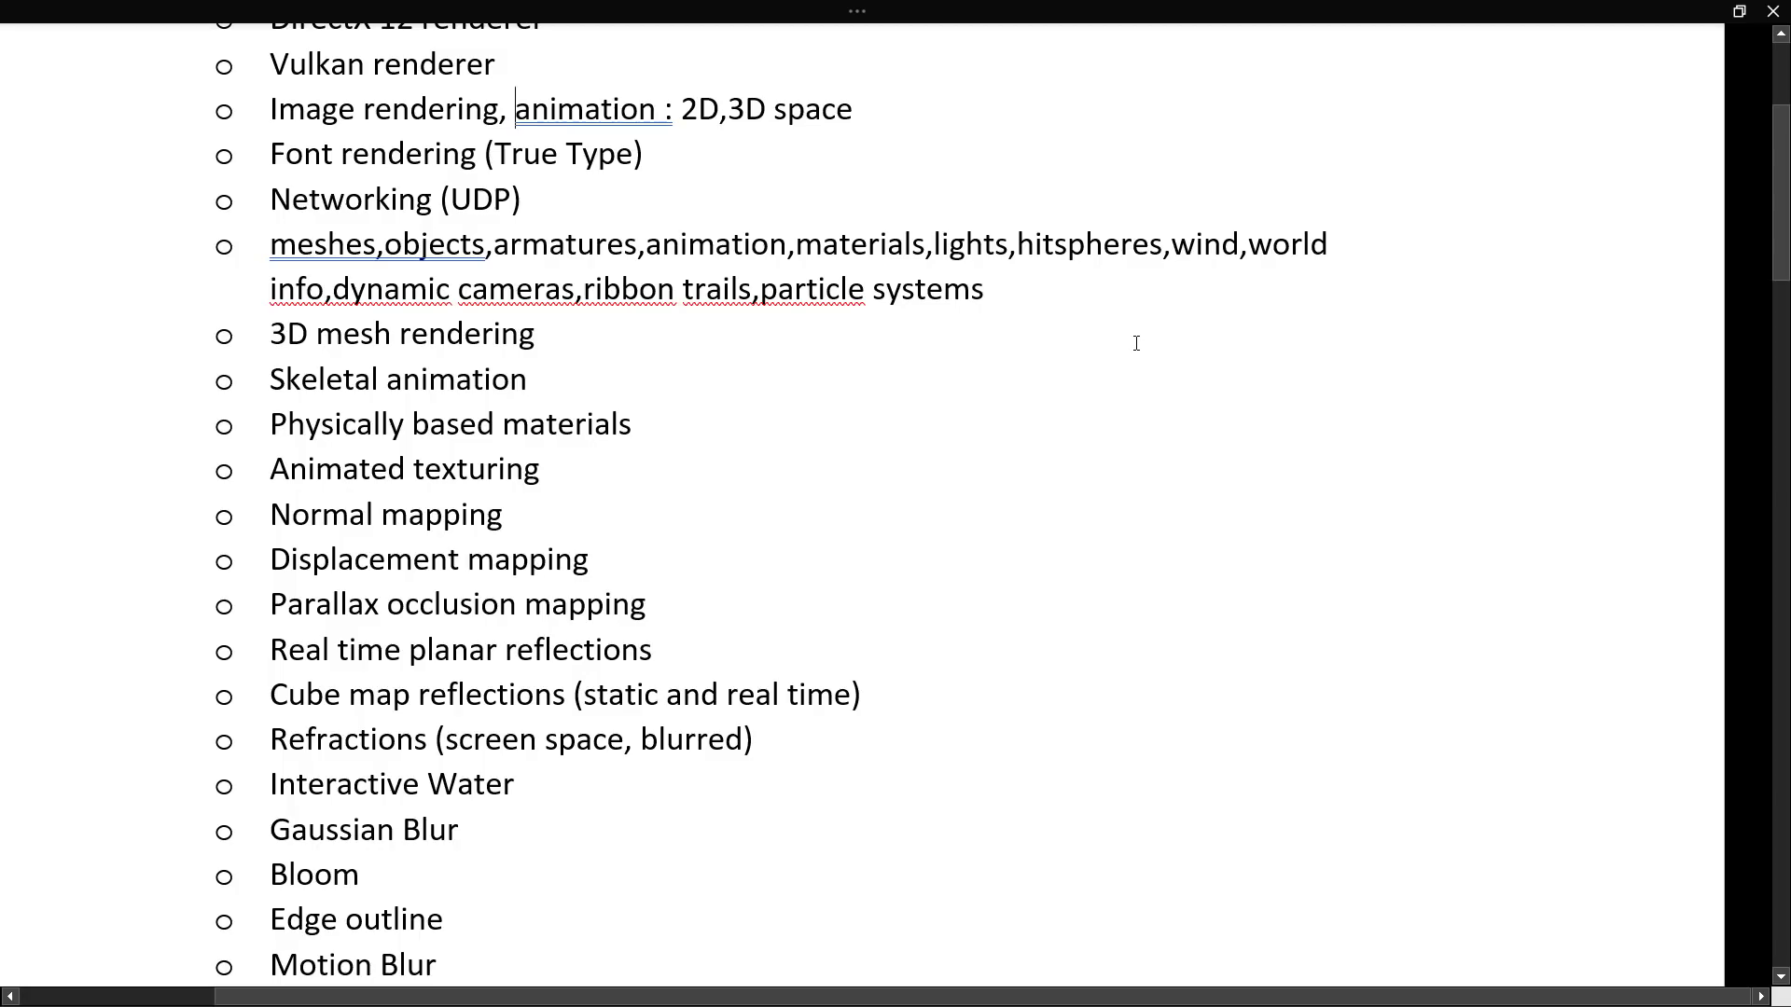
pyautogui.scroll(-3)
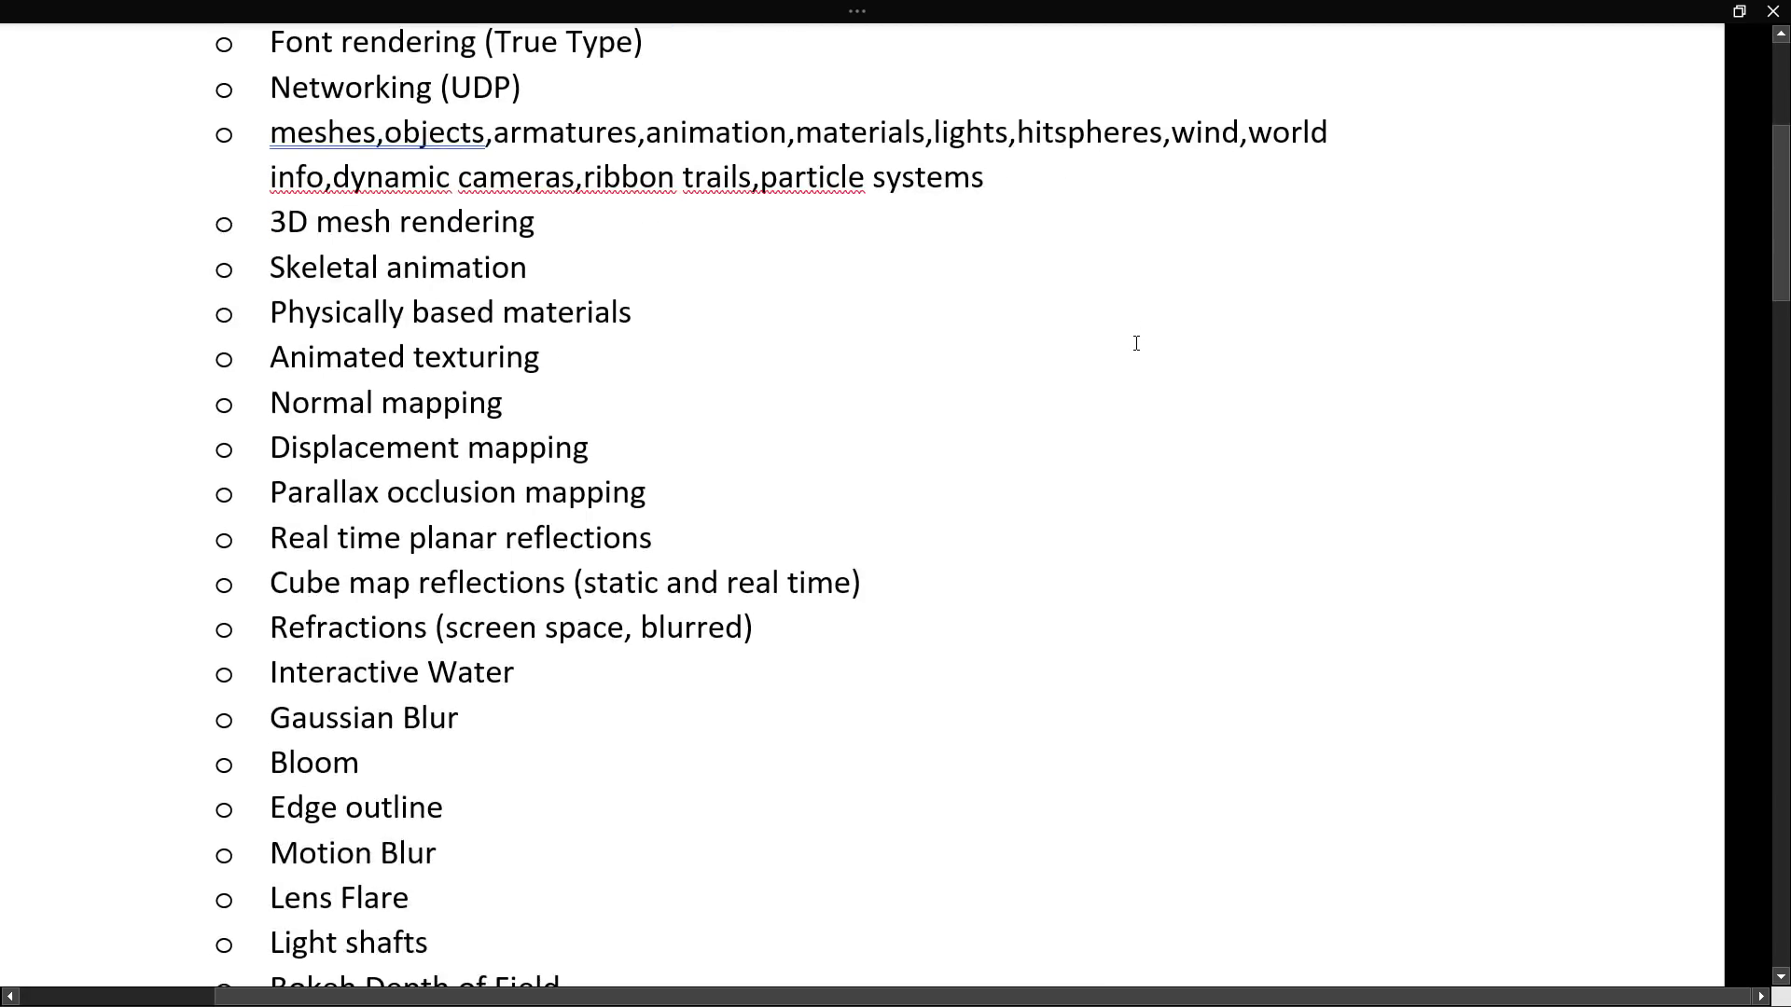
pyautogui.scroll(-3)
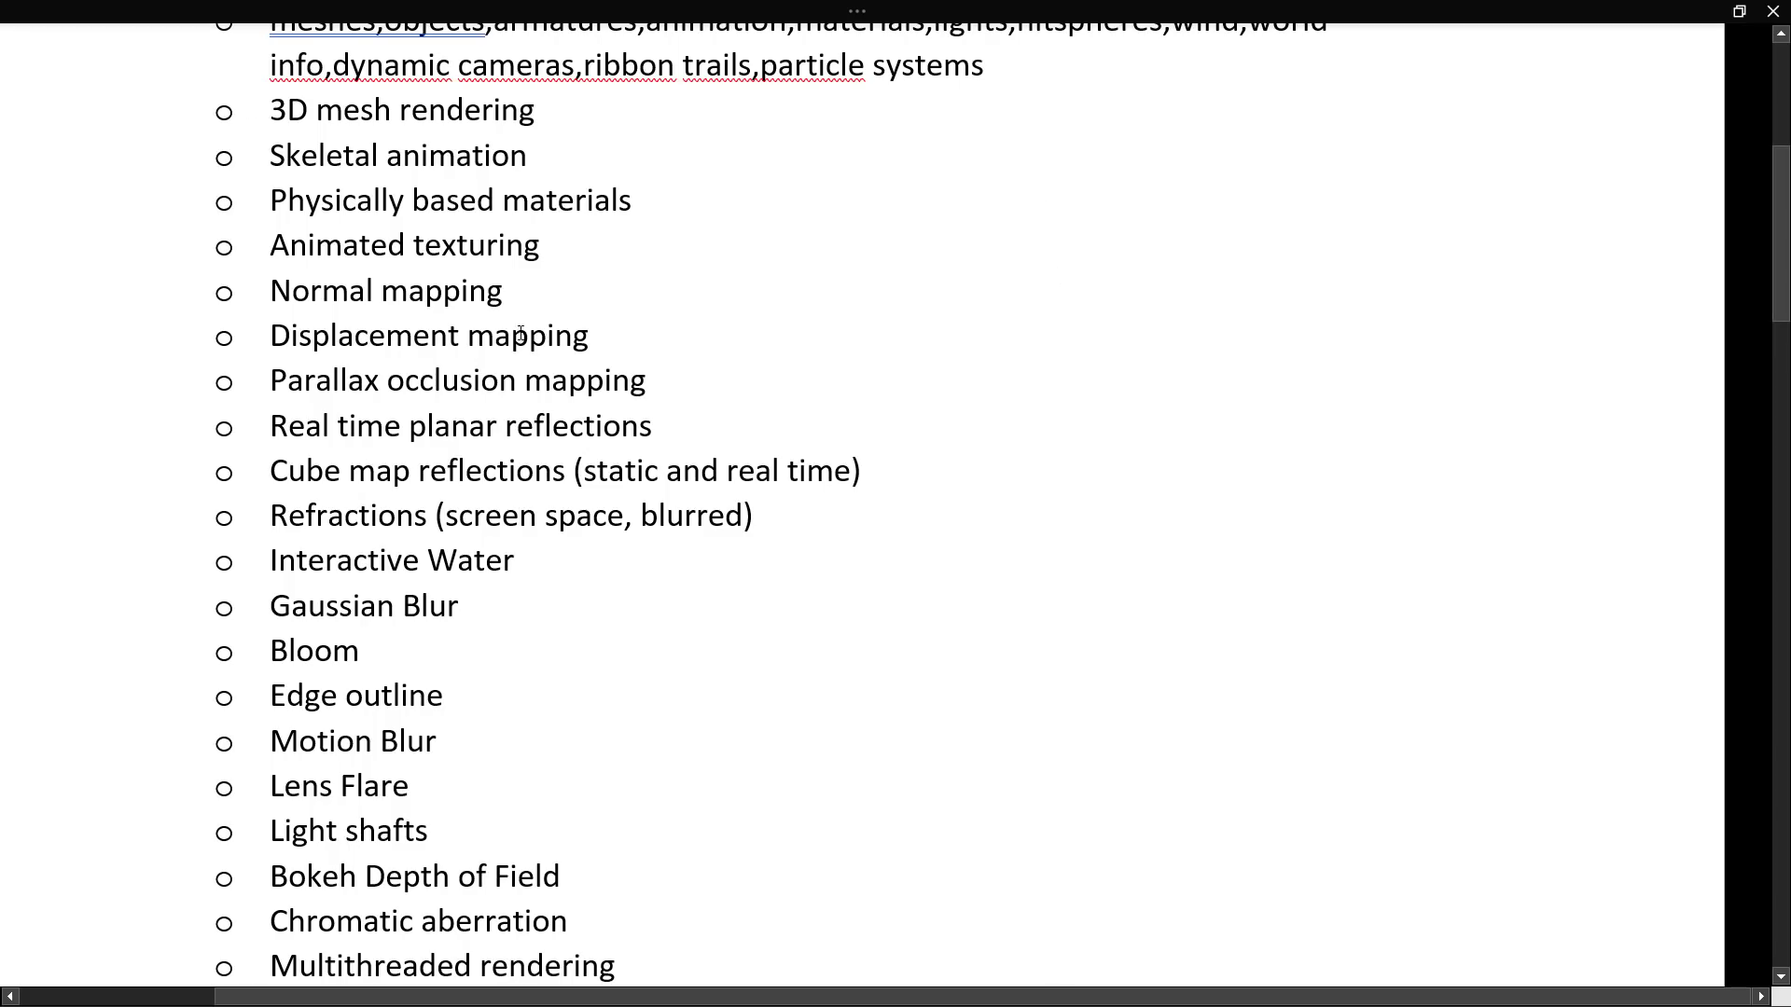
pyautogui.scroll(-3)
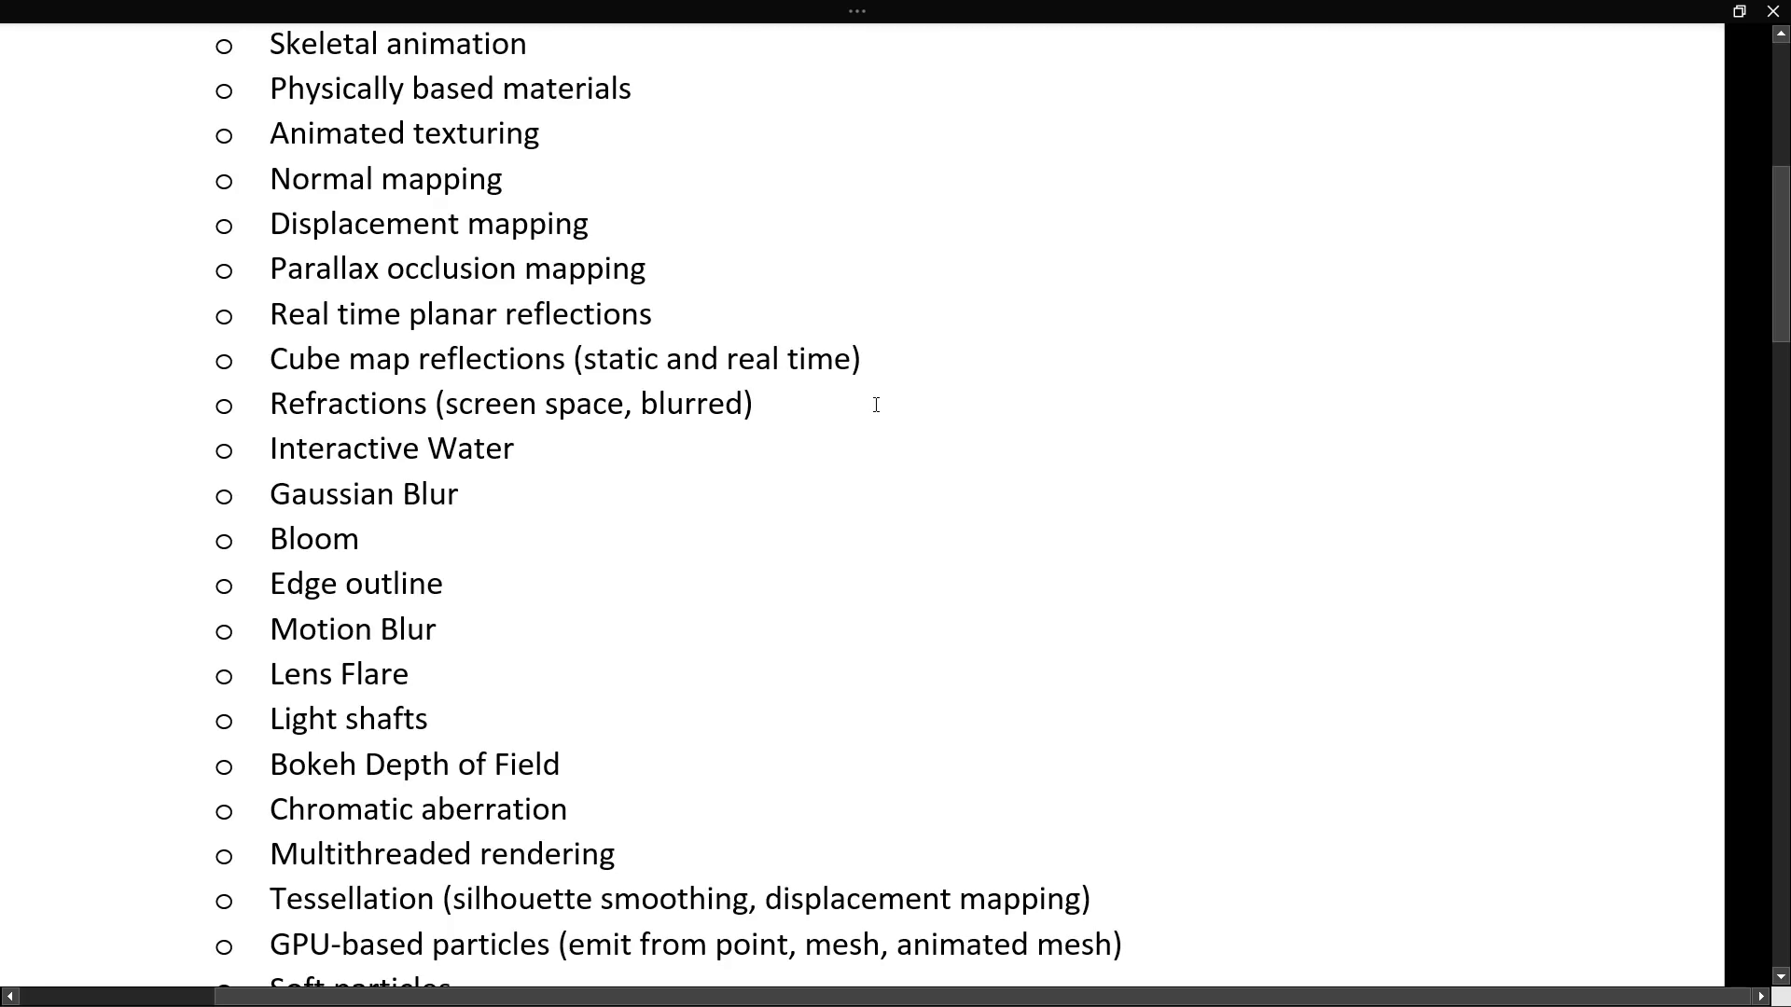
pyautogui.scroll(-3)
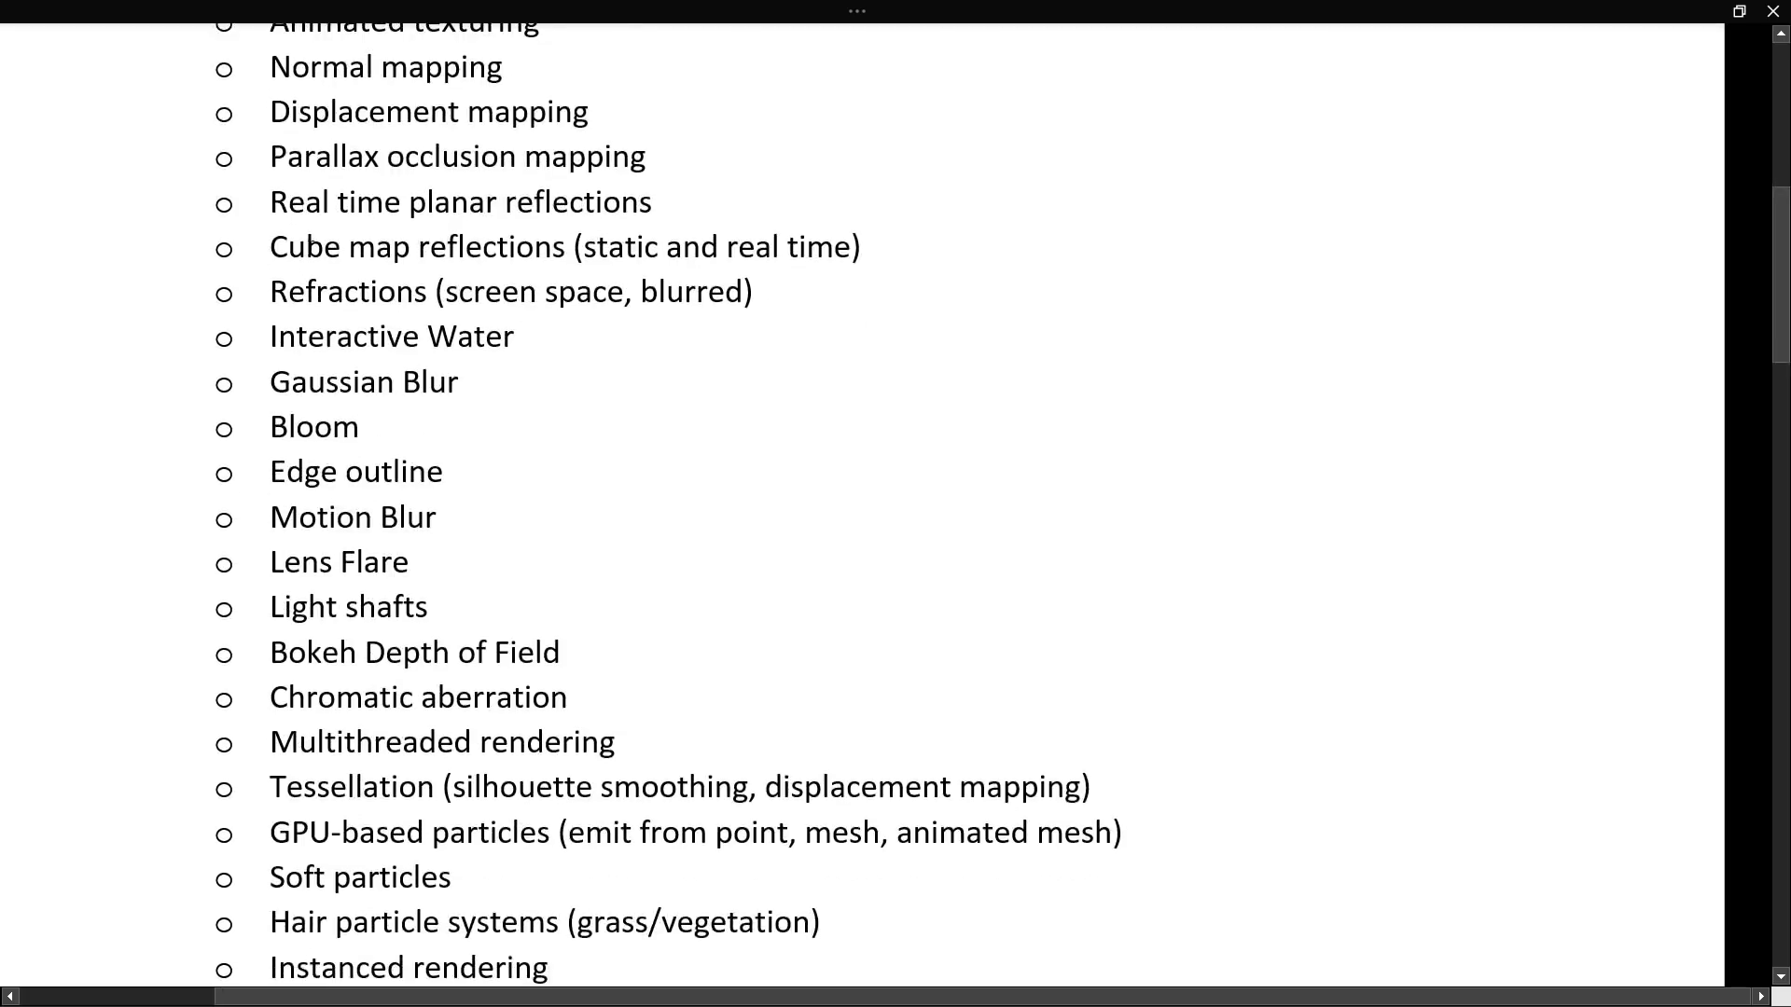
pyautogui.scroll(-3)
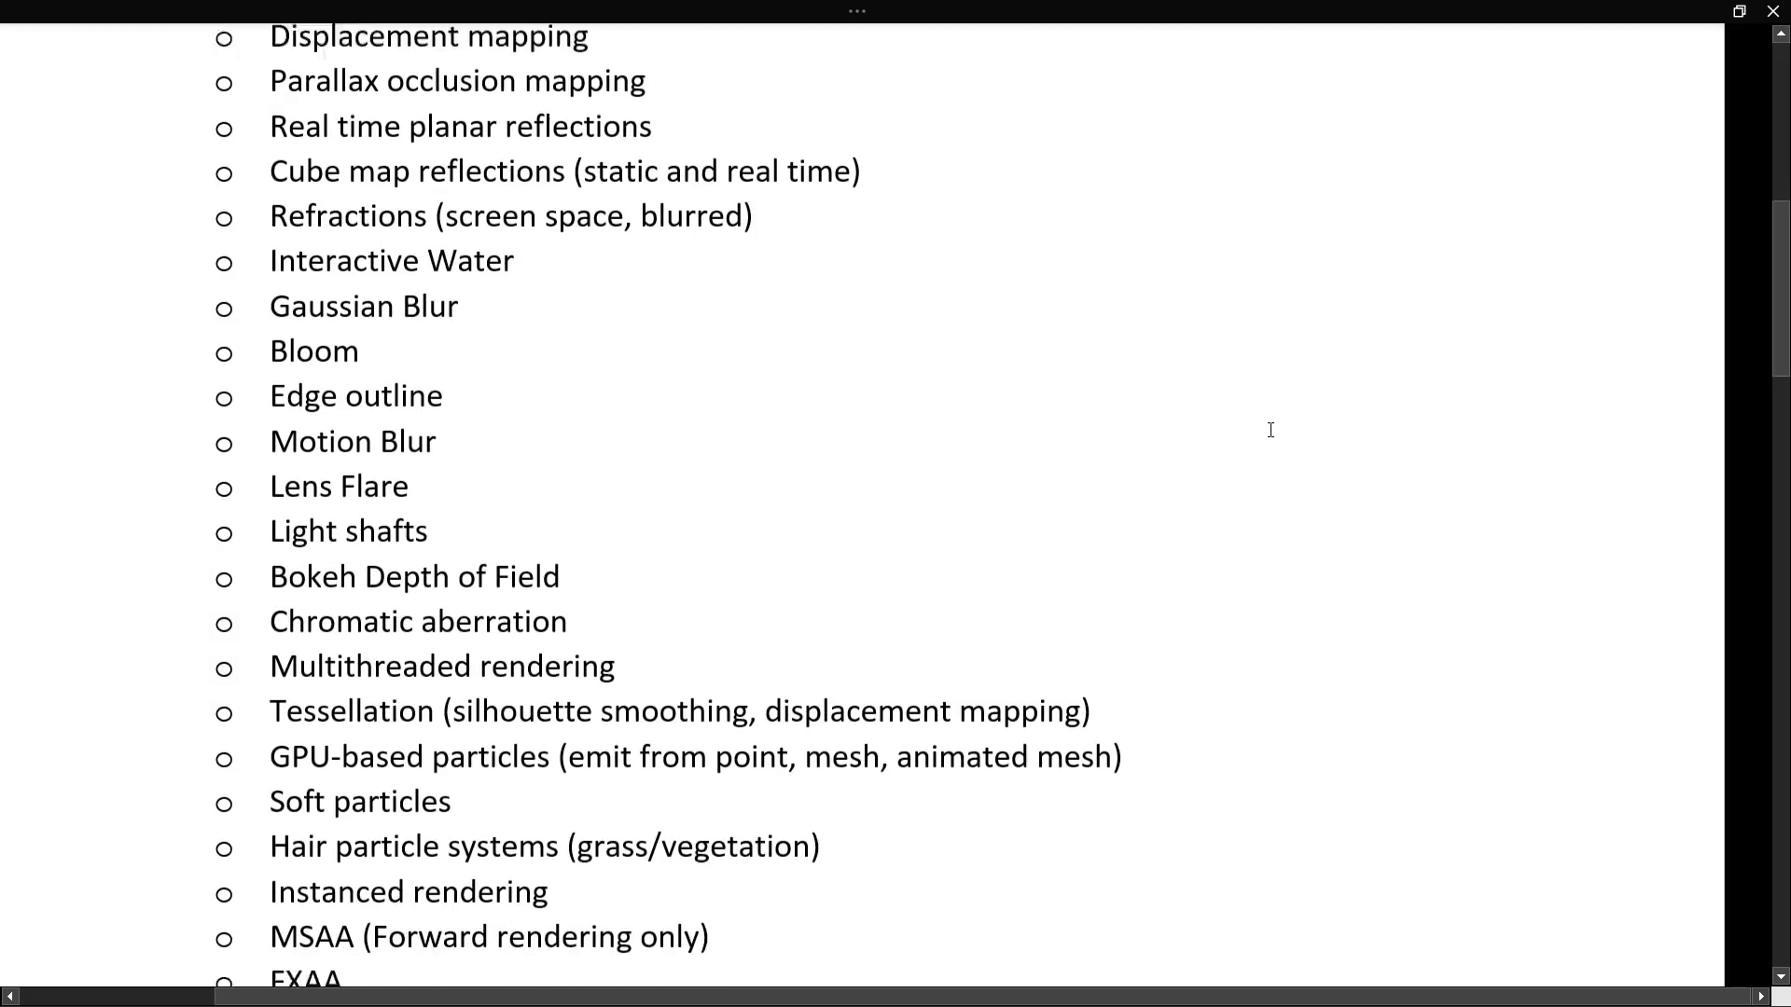
pyautogui.scroll(-3)
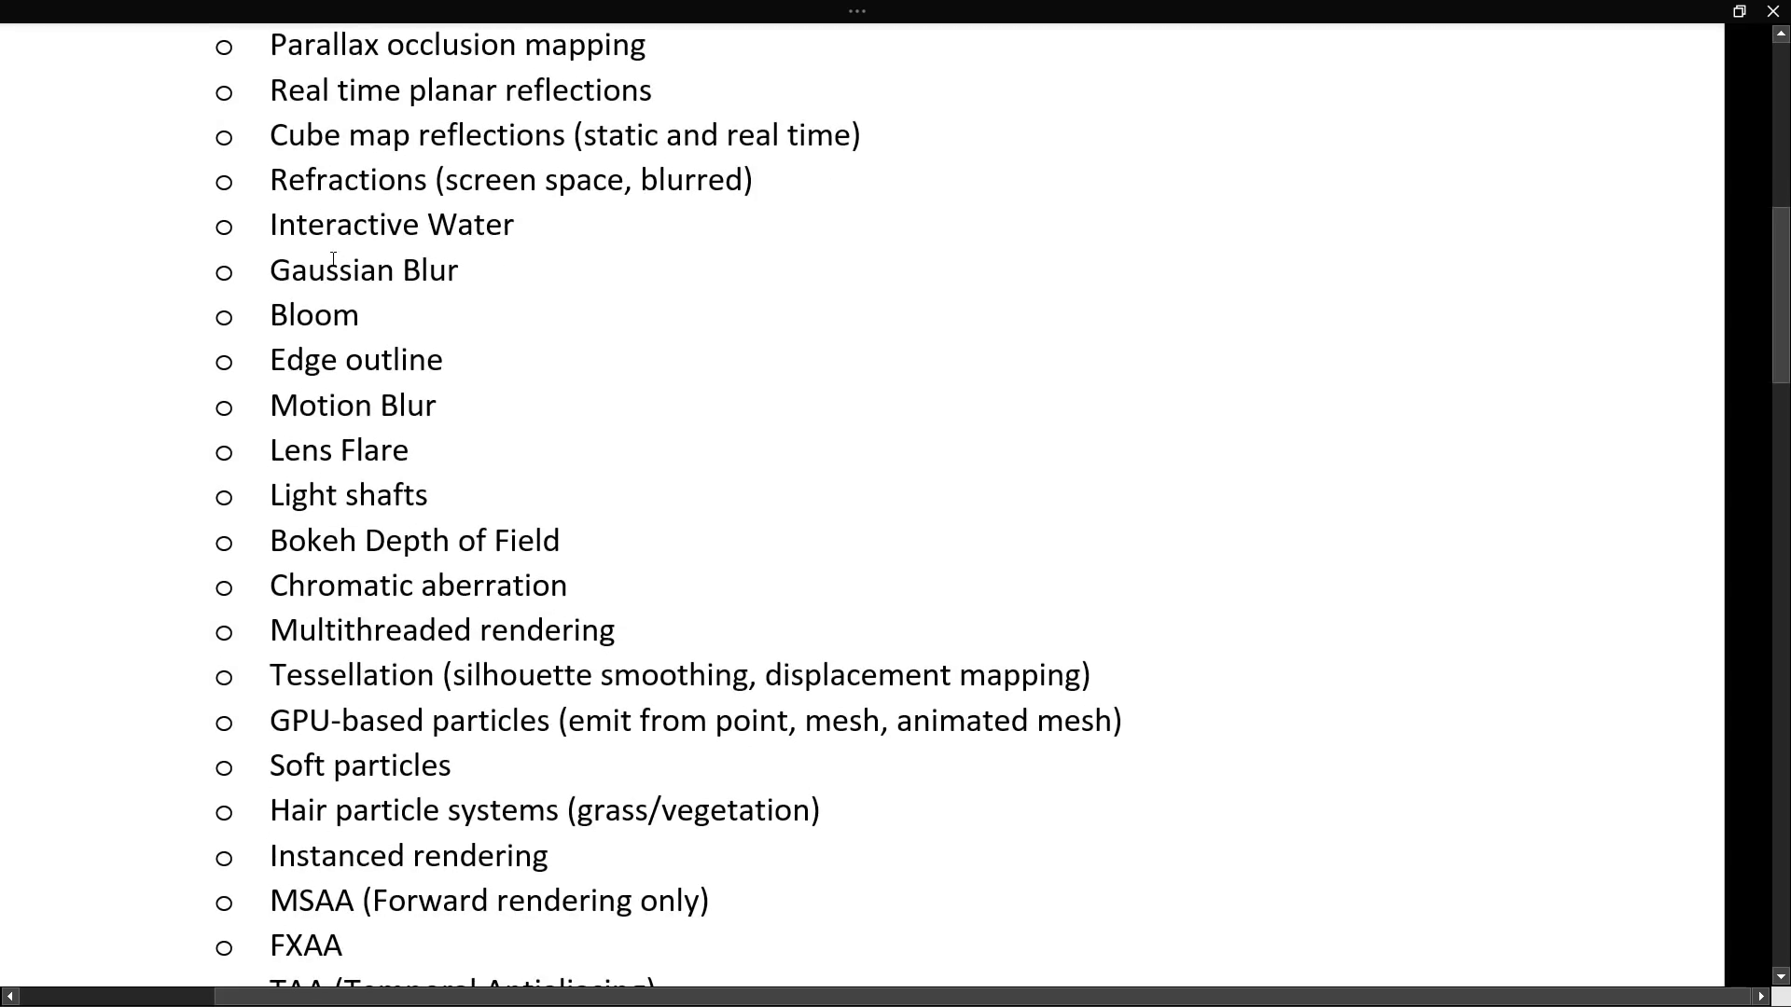
pyautogui.scroll(-3)
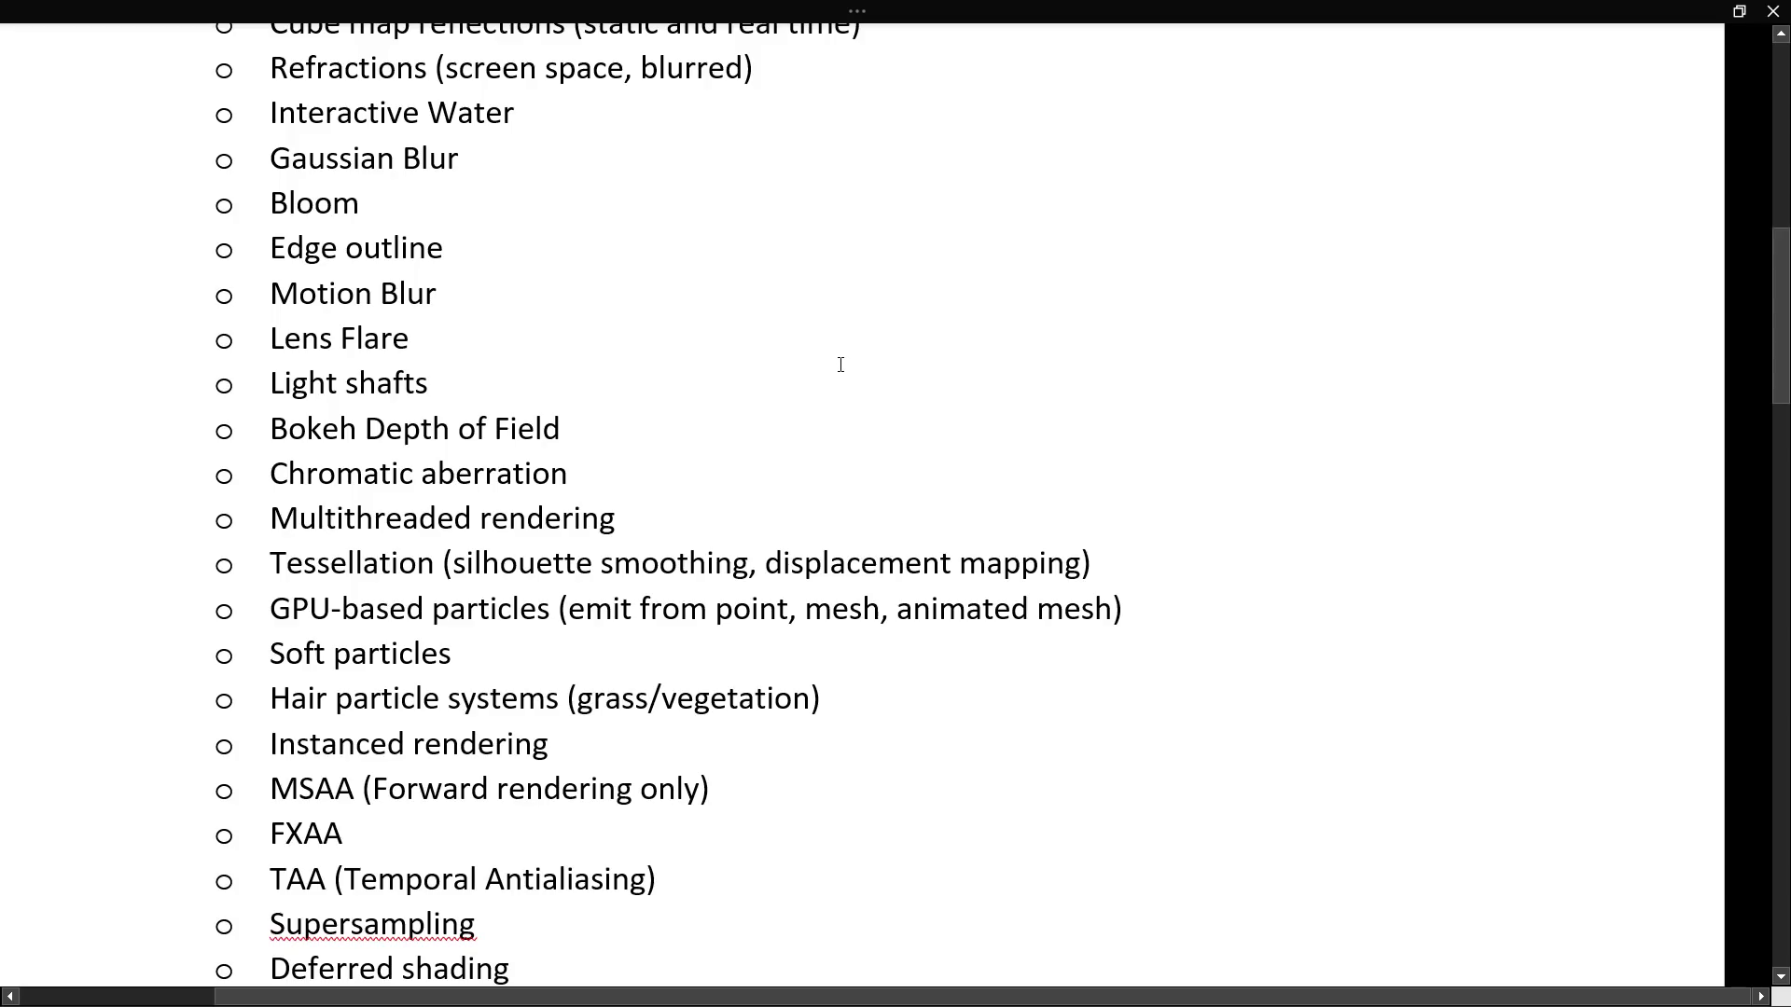
pyautogui.scroll(-3)
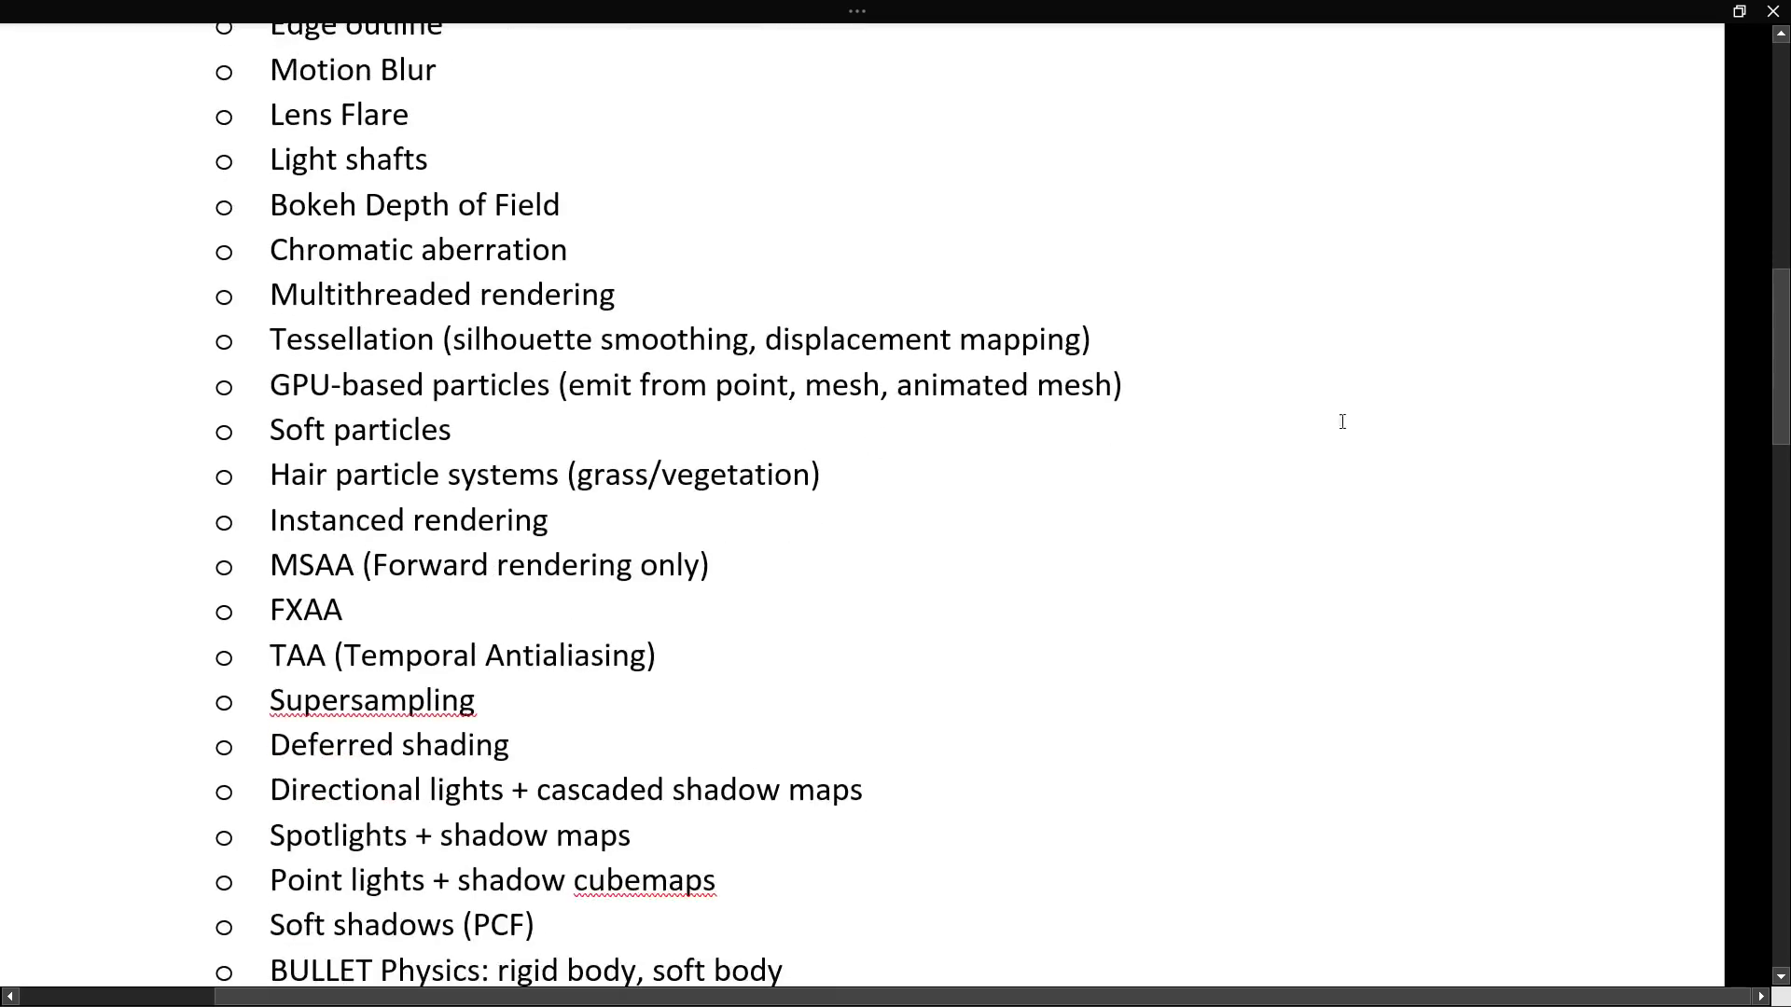
pyautogui.scroll(-3)
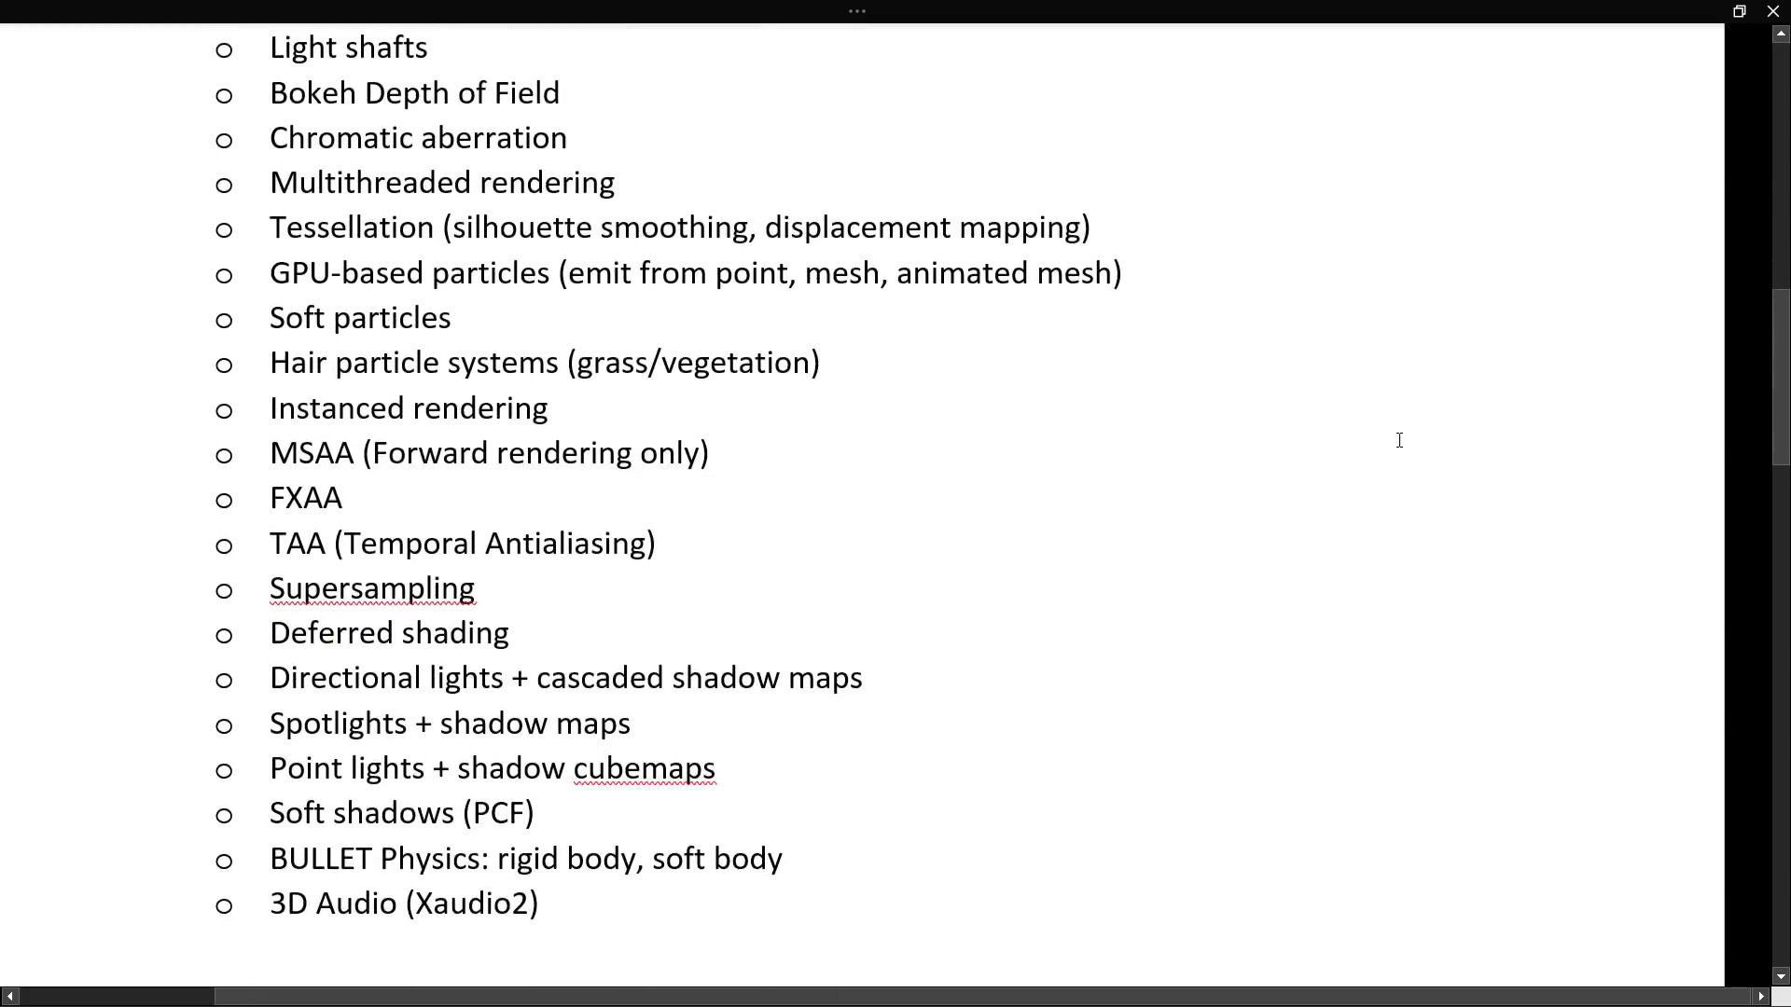
pyautogui.moveTo(1154, 408)
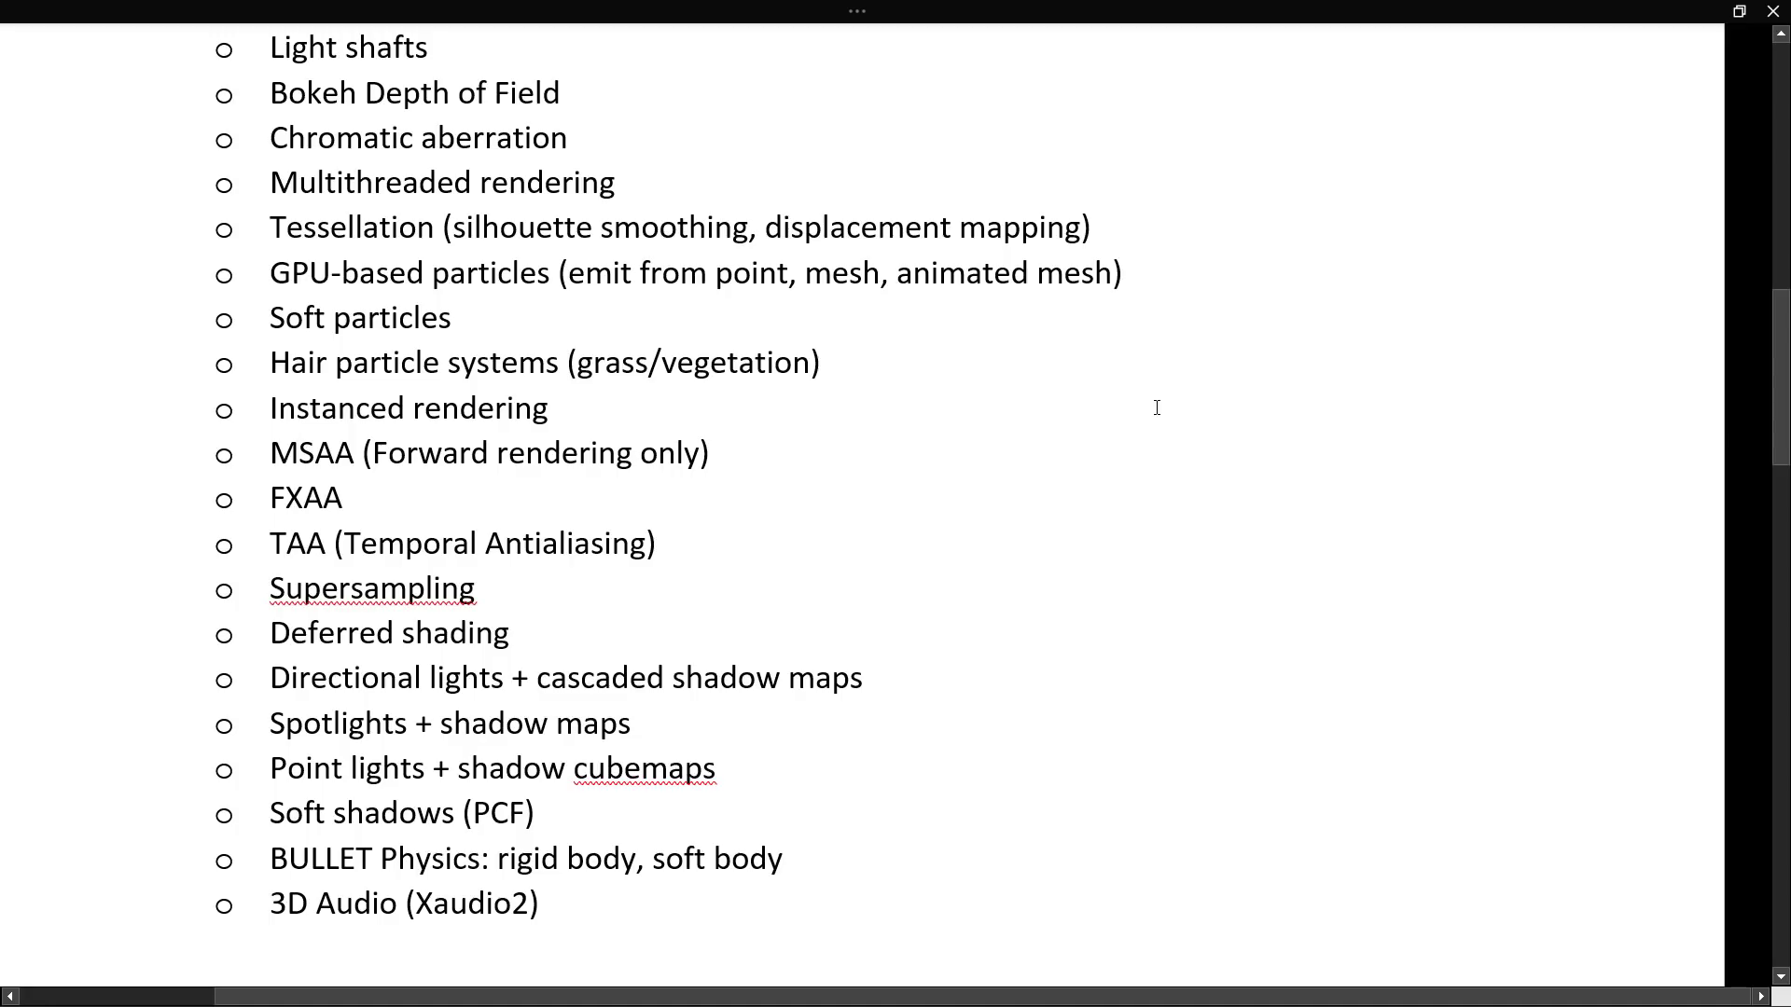
pyautogui.moveTo(1138, 399)
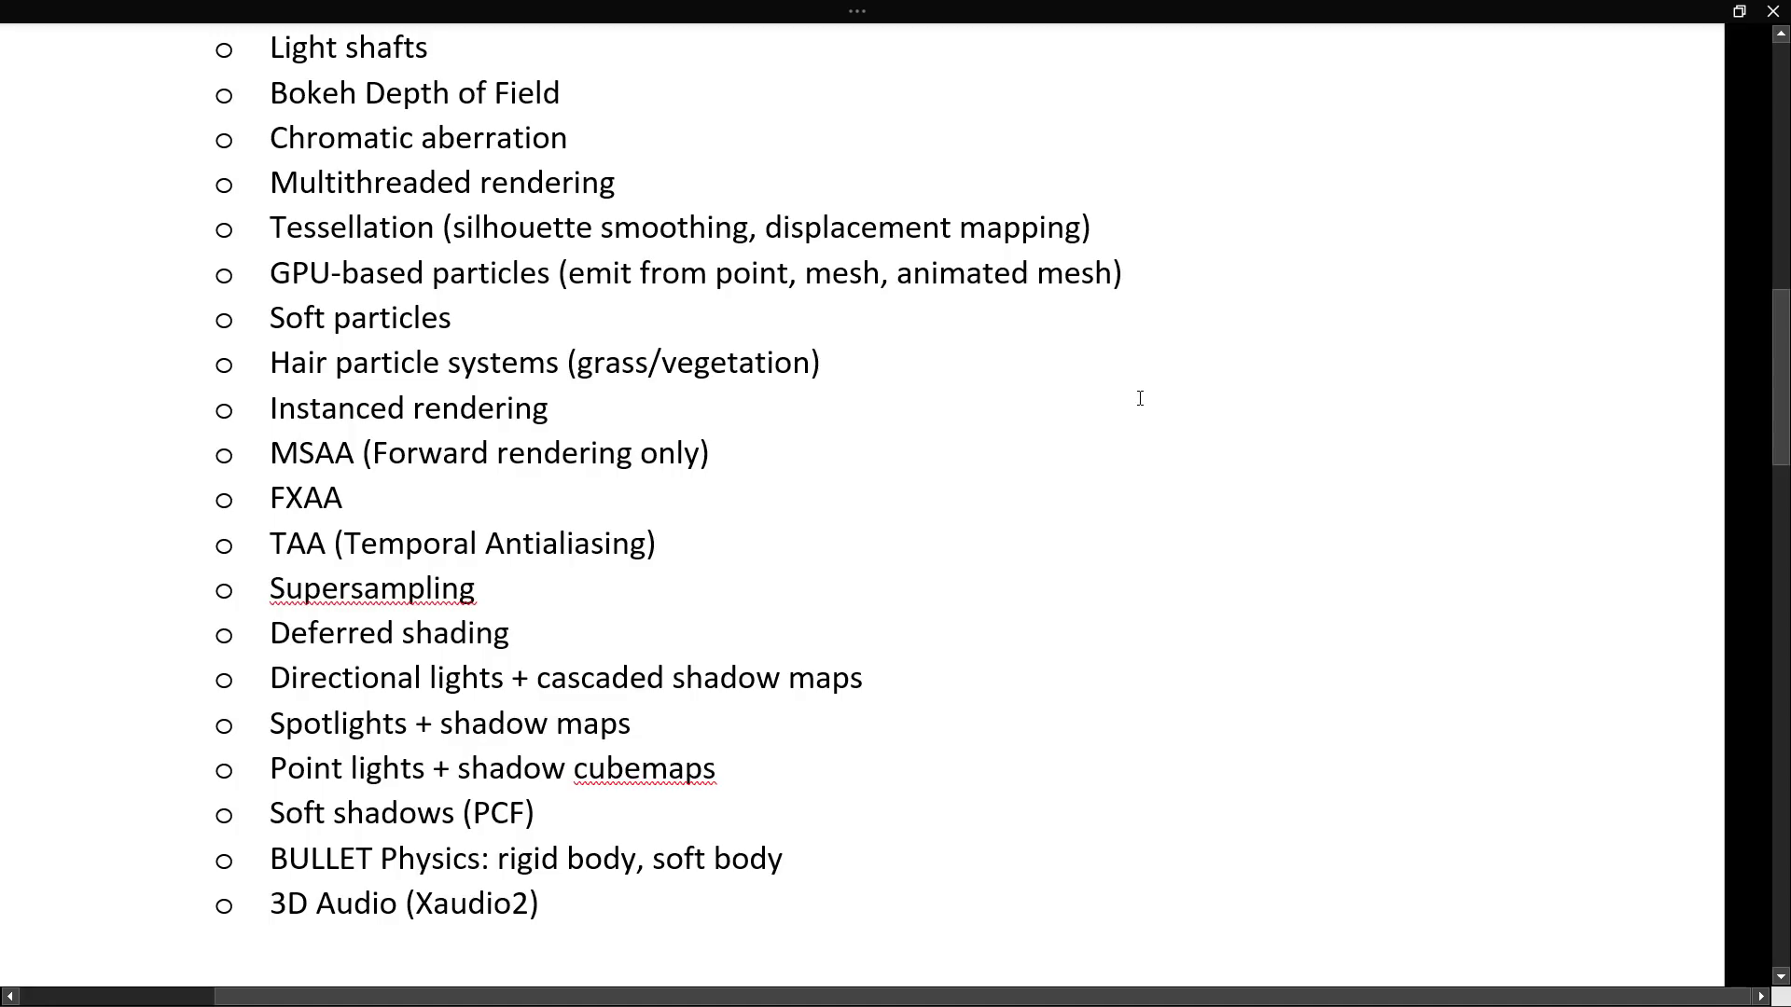
pyautogui.moveTo(920, 420)
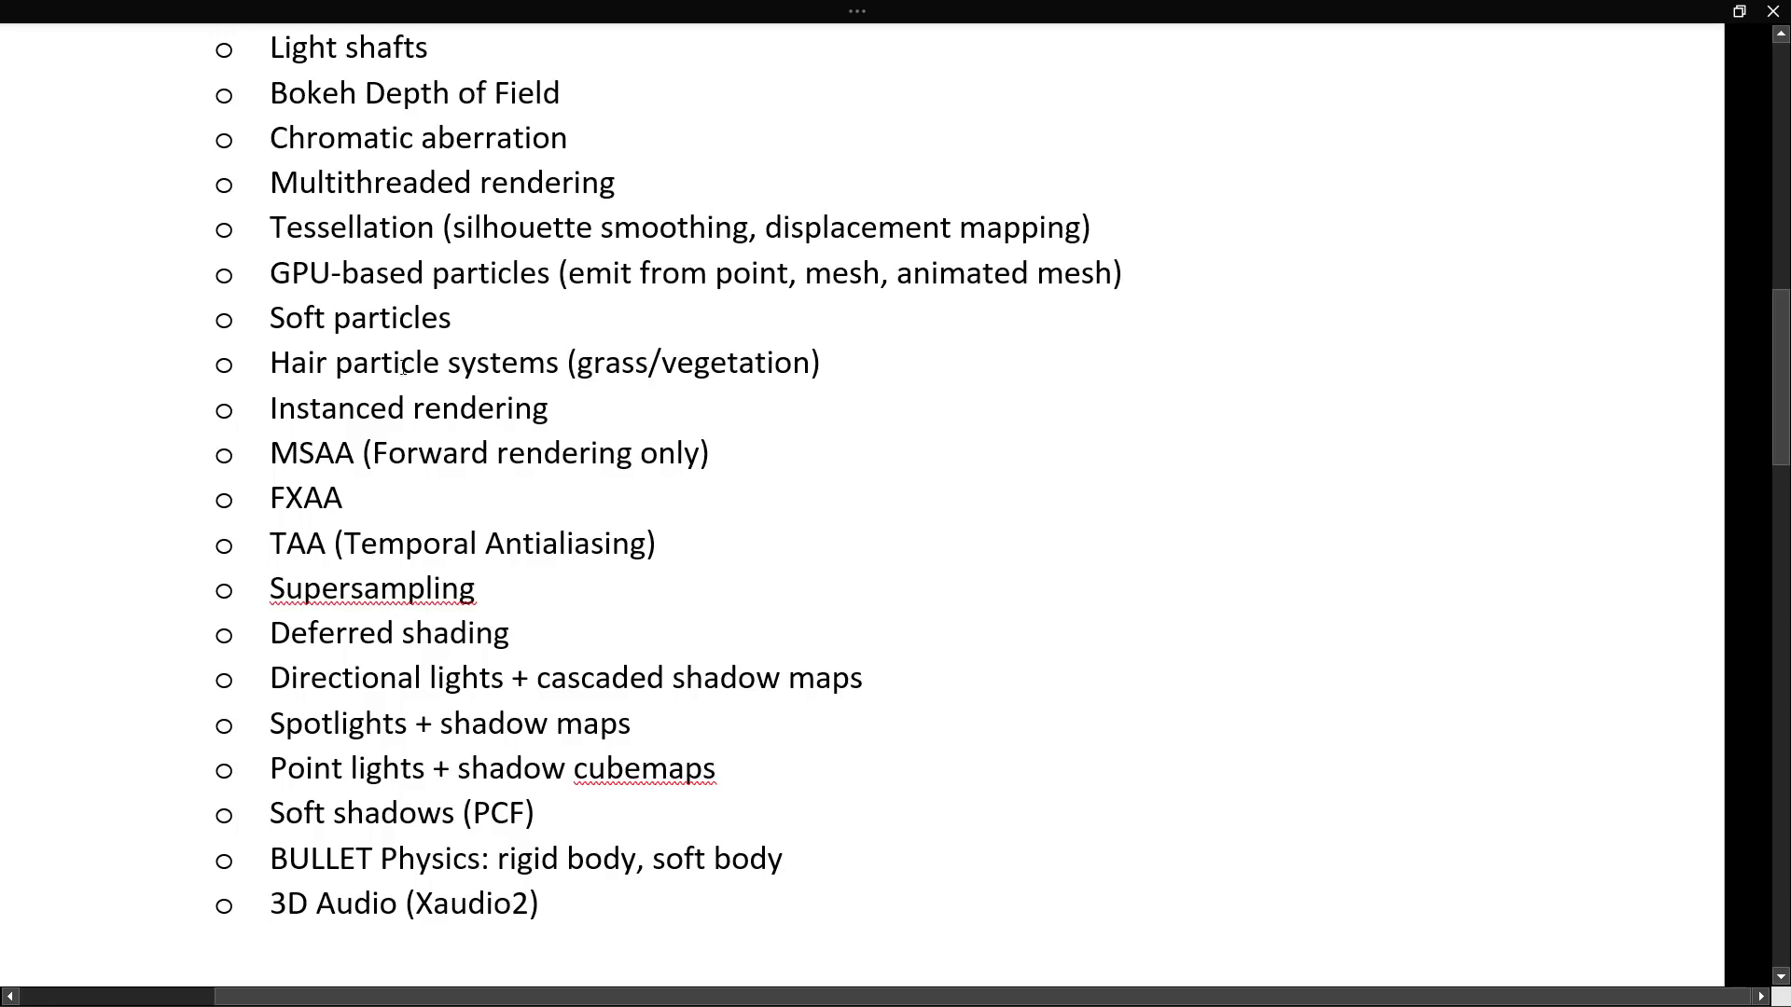
pyautogui.moveTo(1071, 475)
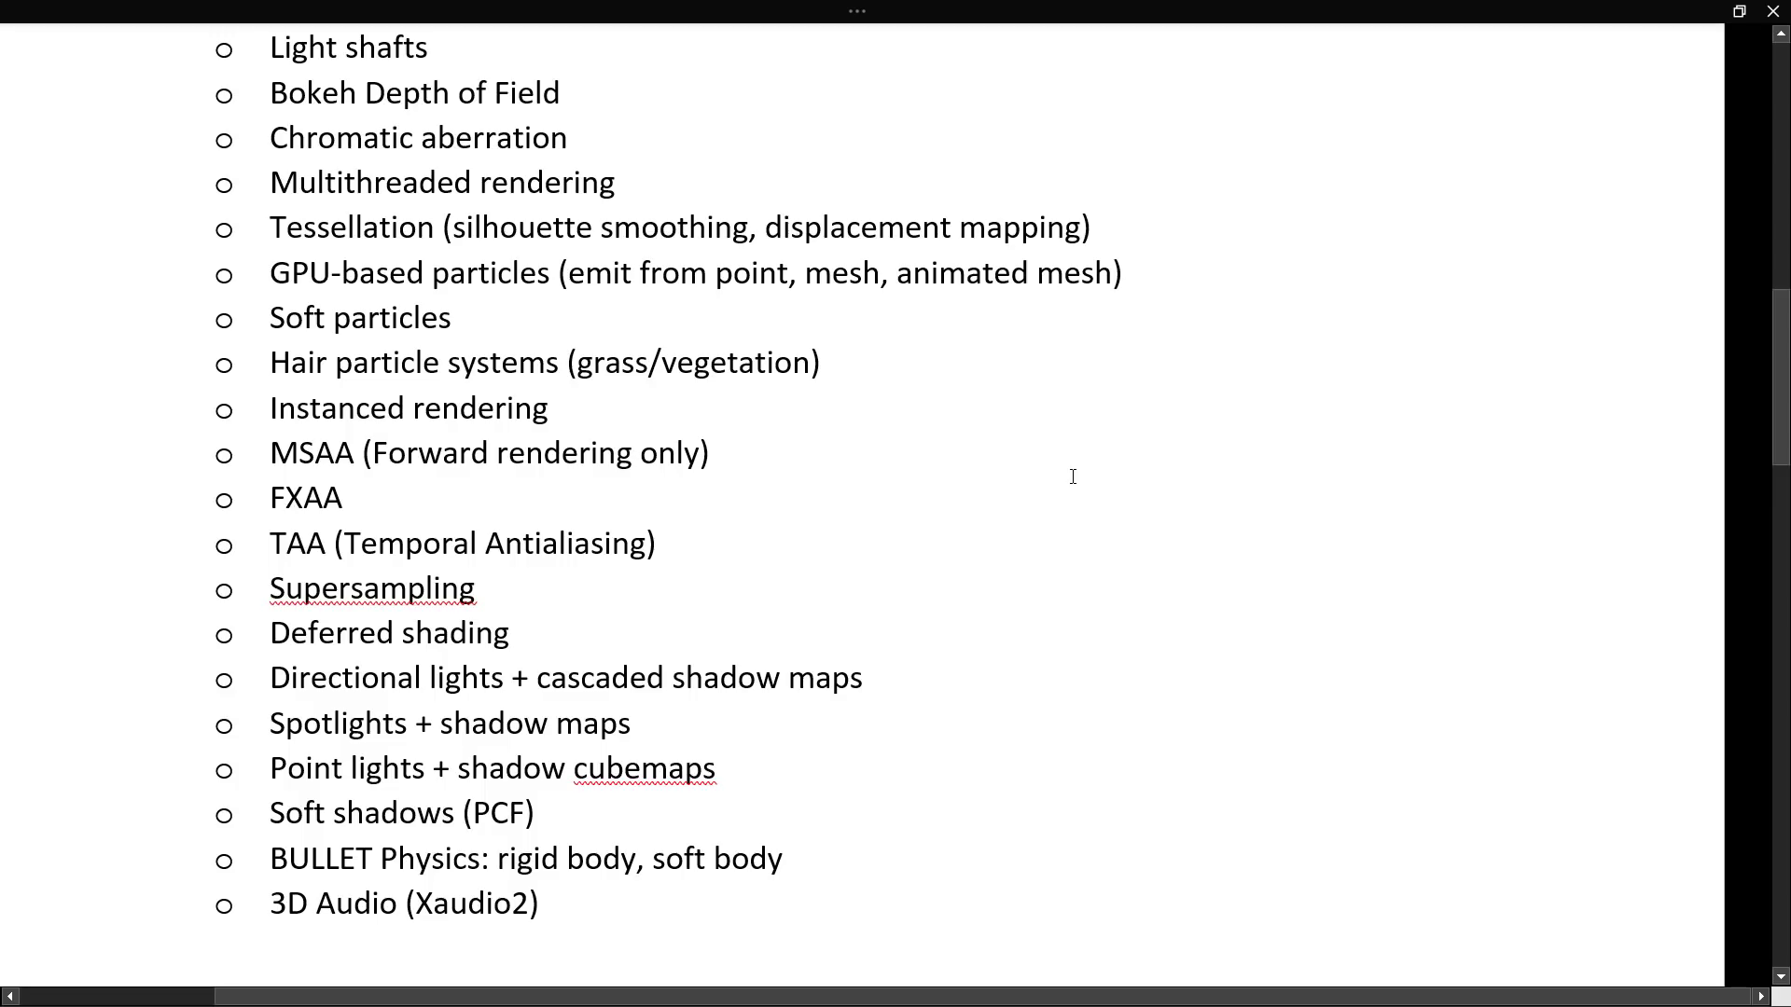
pyautogui.scroll(-3)
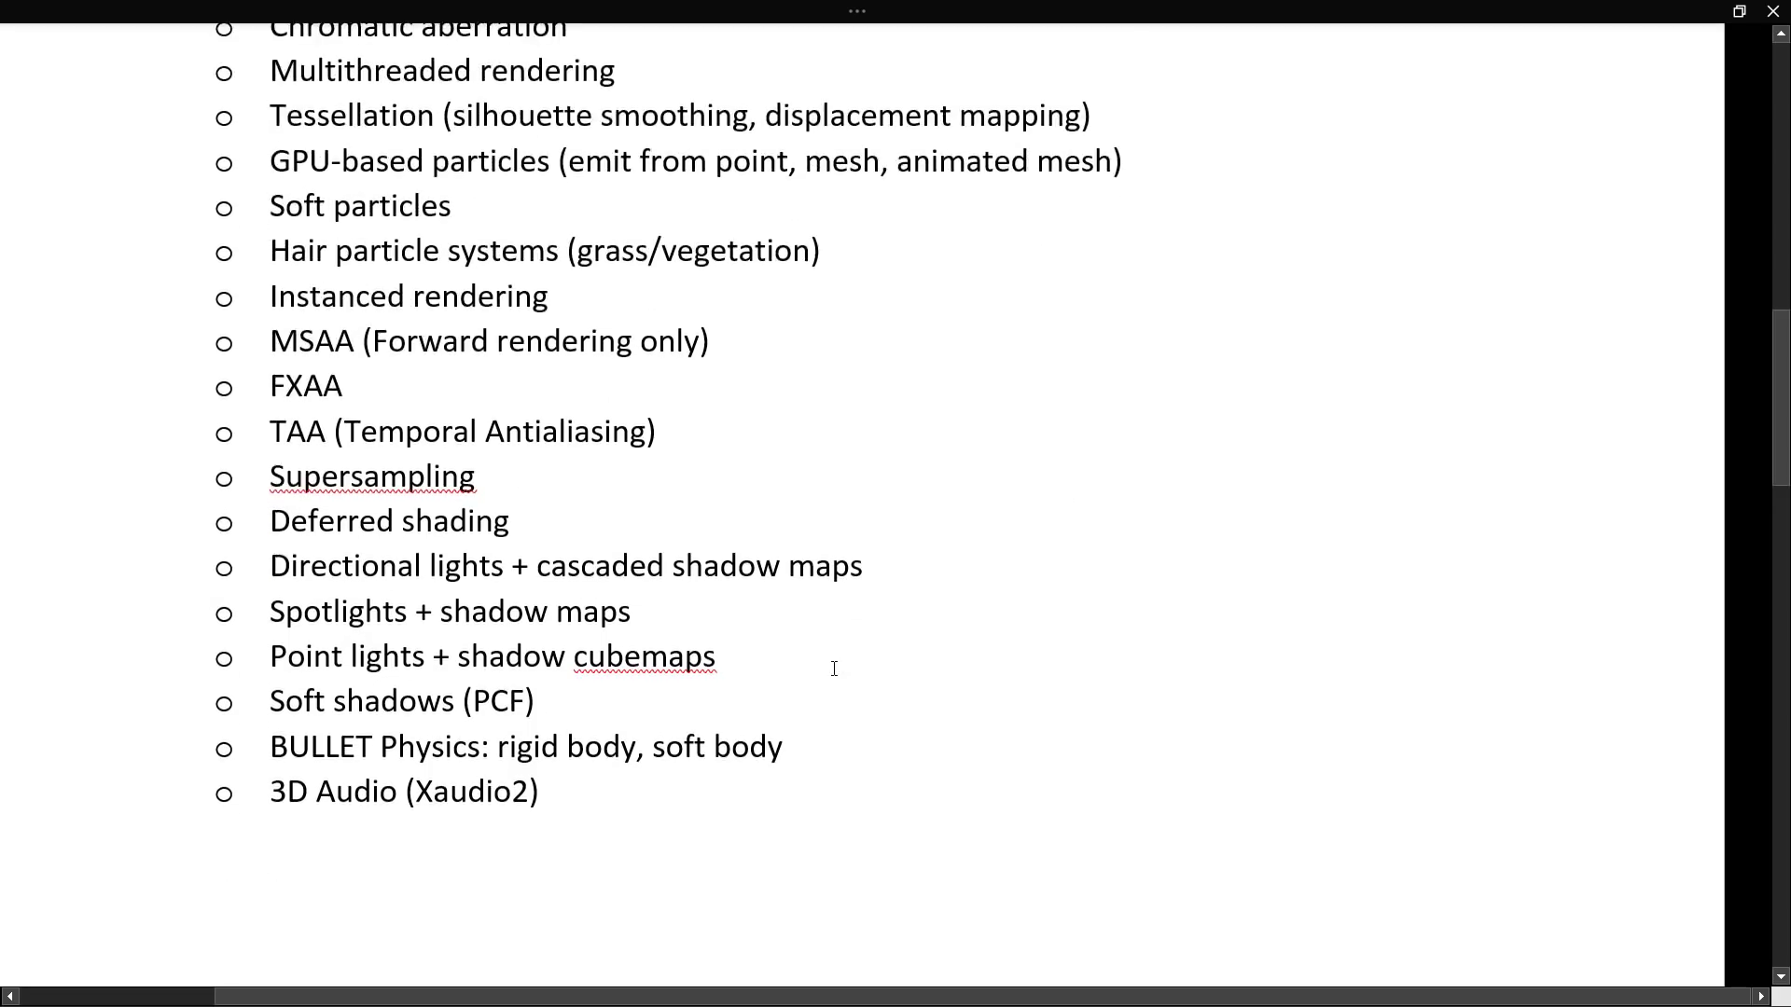
pyautogui.moveTo(1091, 590)
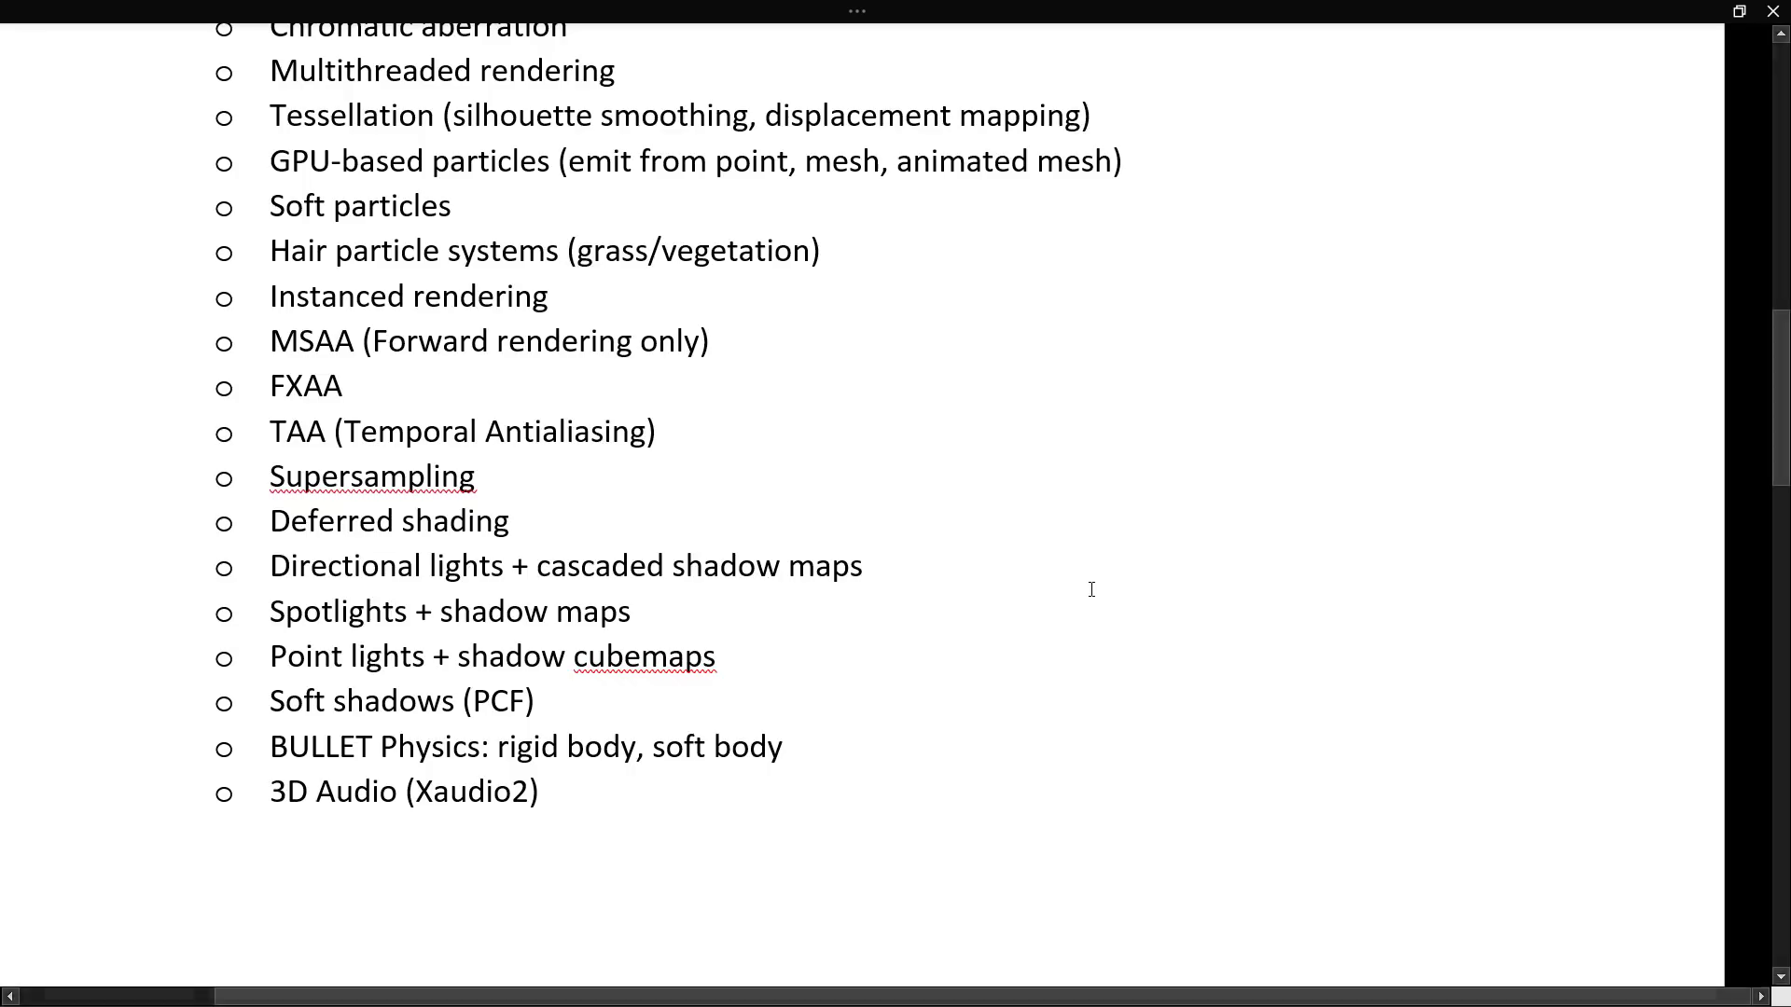
pyautogui.moveTo(1075, 612)
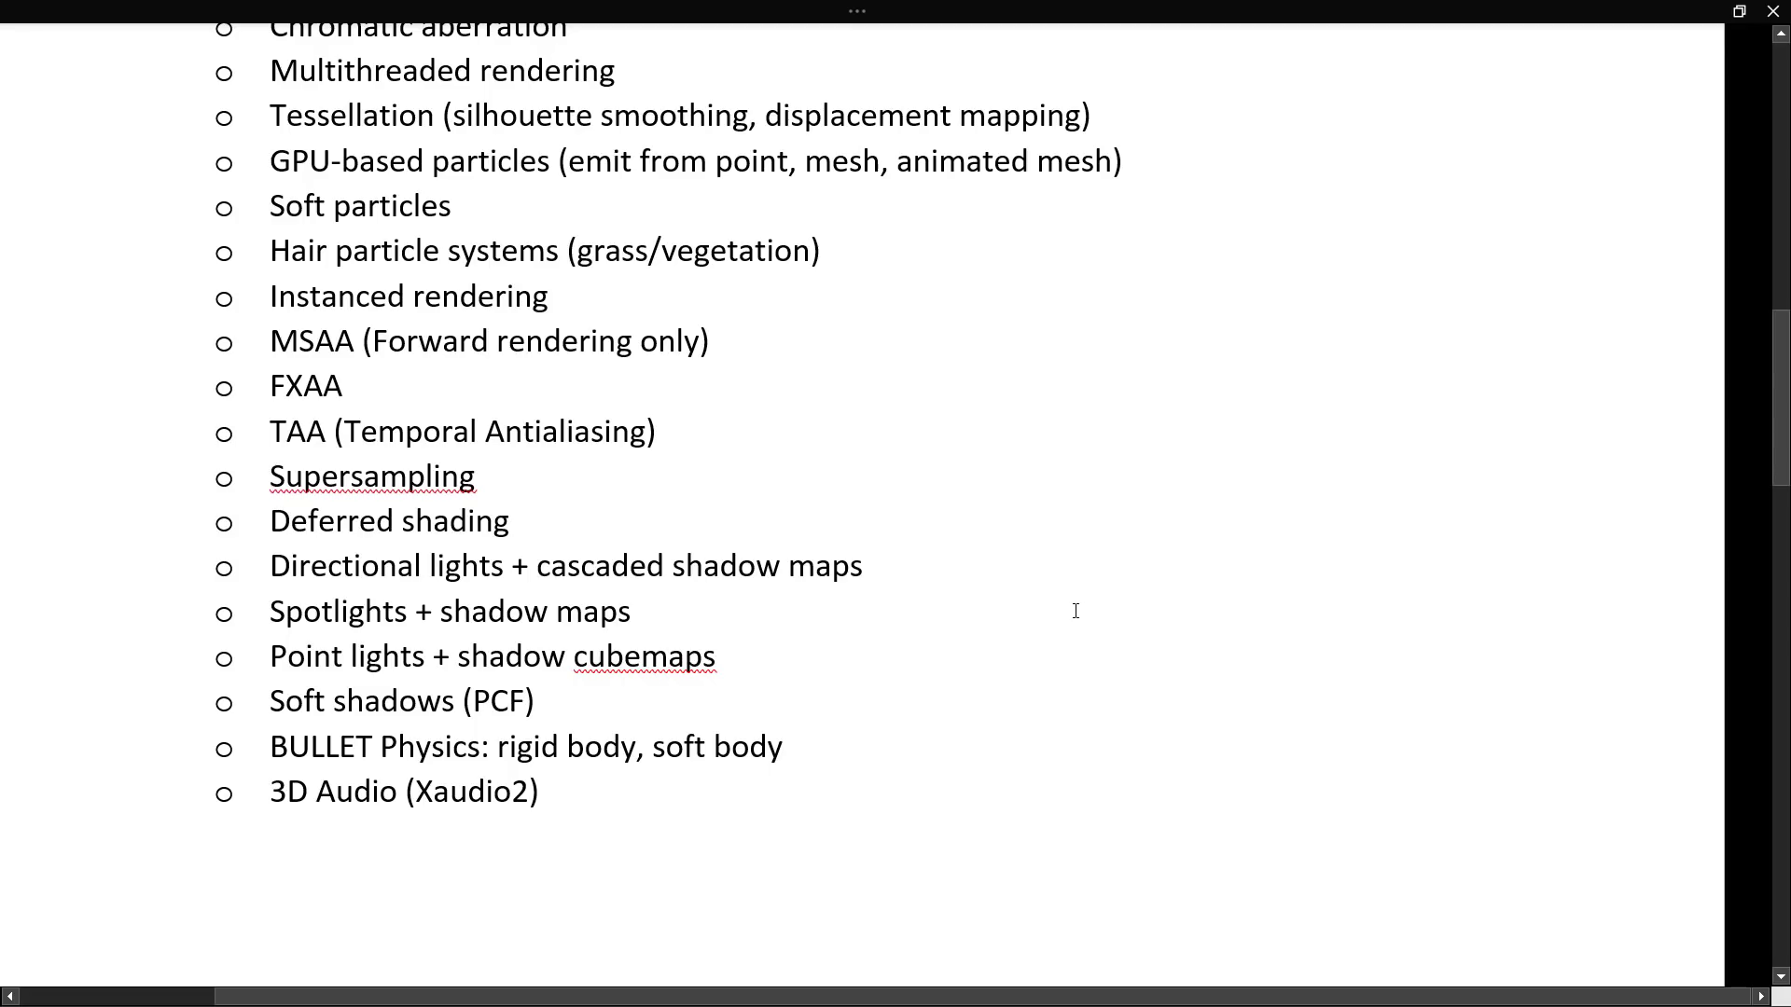
pyautogui.moveTo(1045, 625)
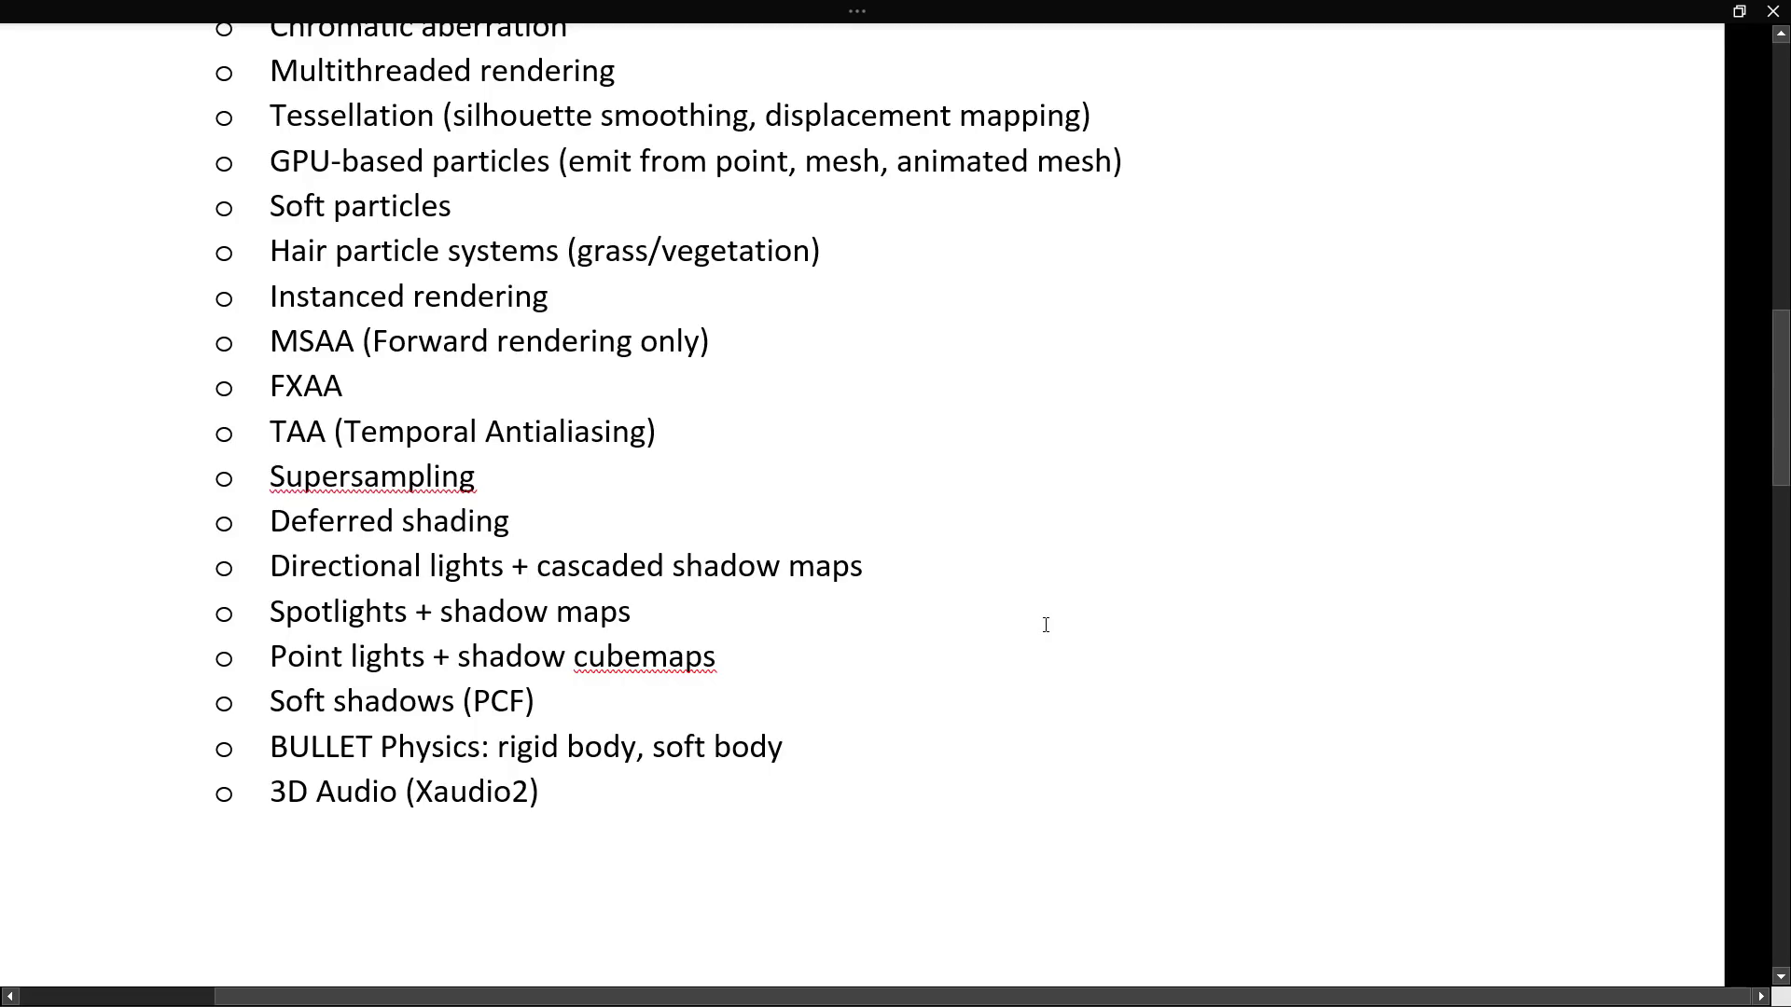
pyautogui.scroll(-3)
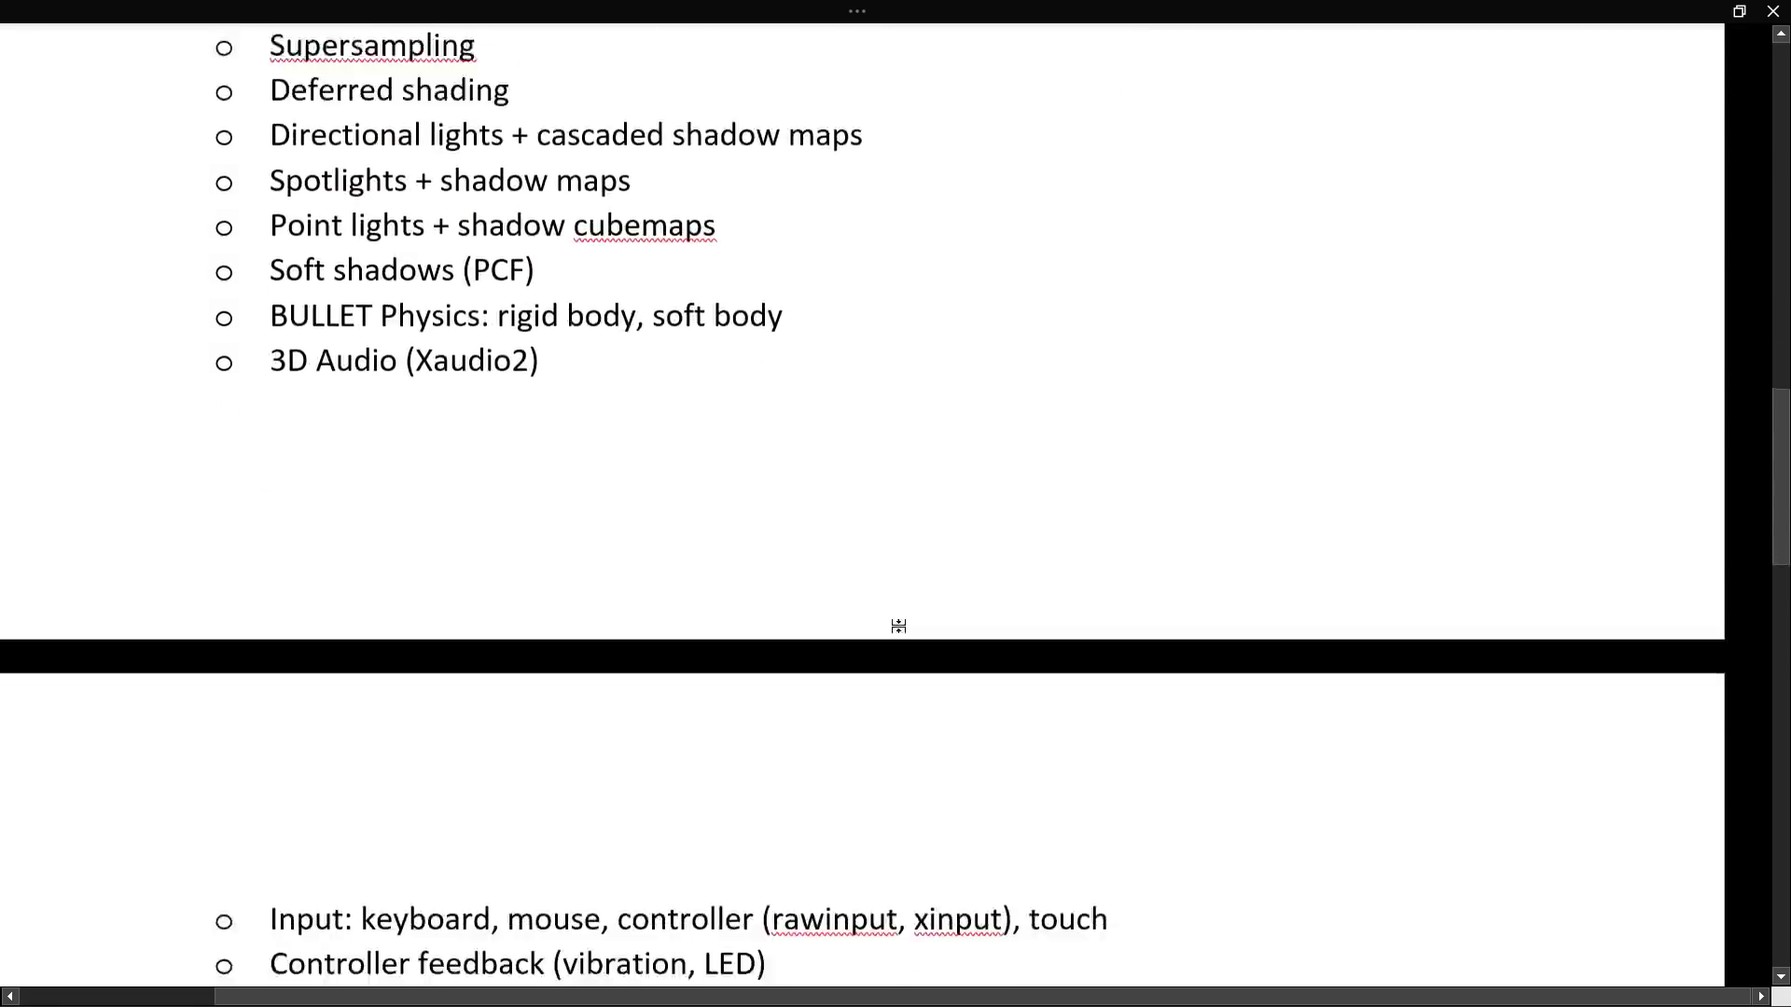
# Step: Read the remaining input and tooling features down to the end of the Word feature list
pyautogui.scroll(-3)
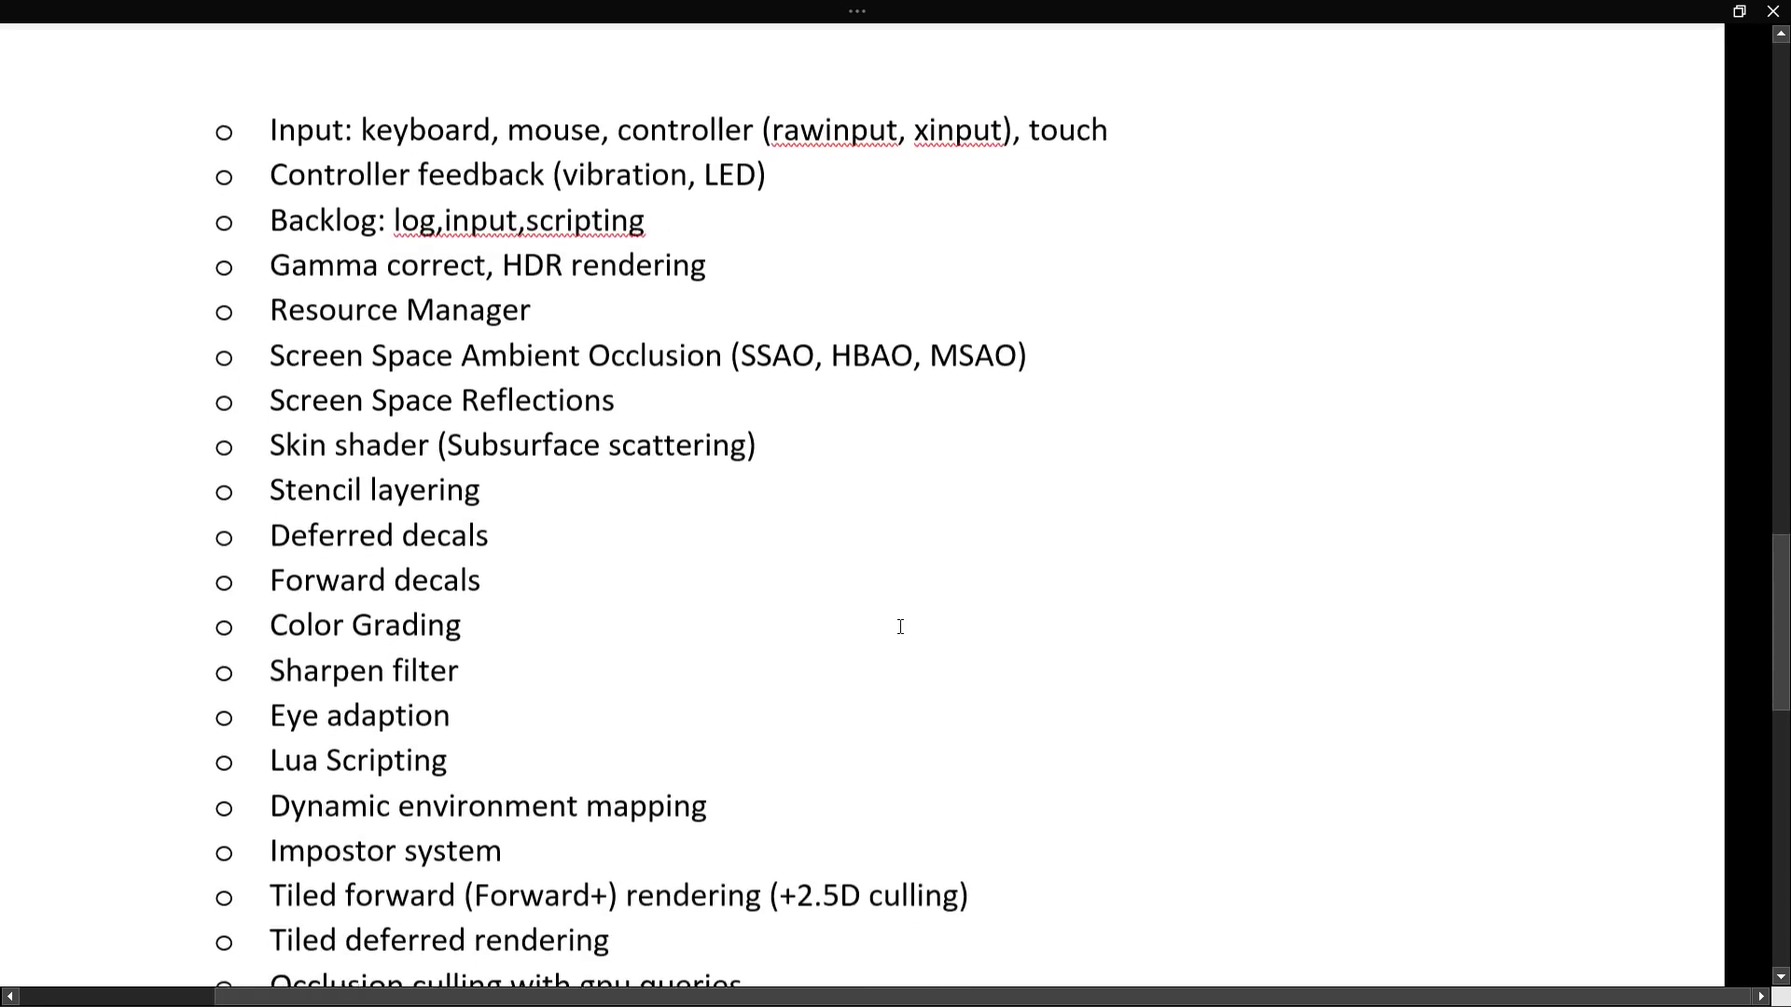
pyautogui.scroll(3)
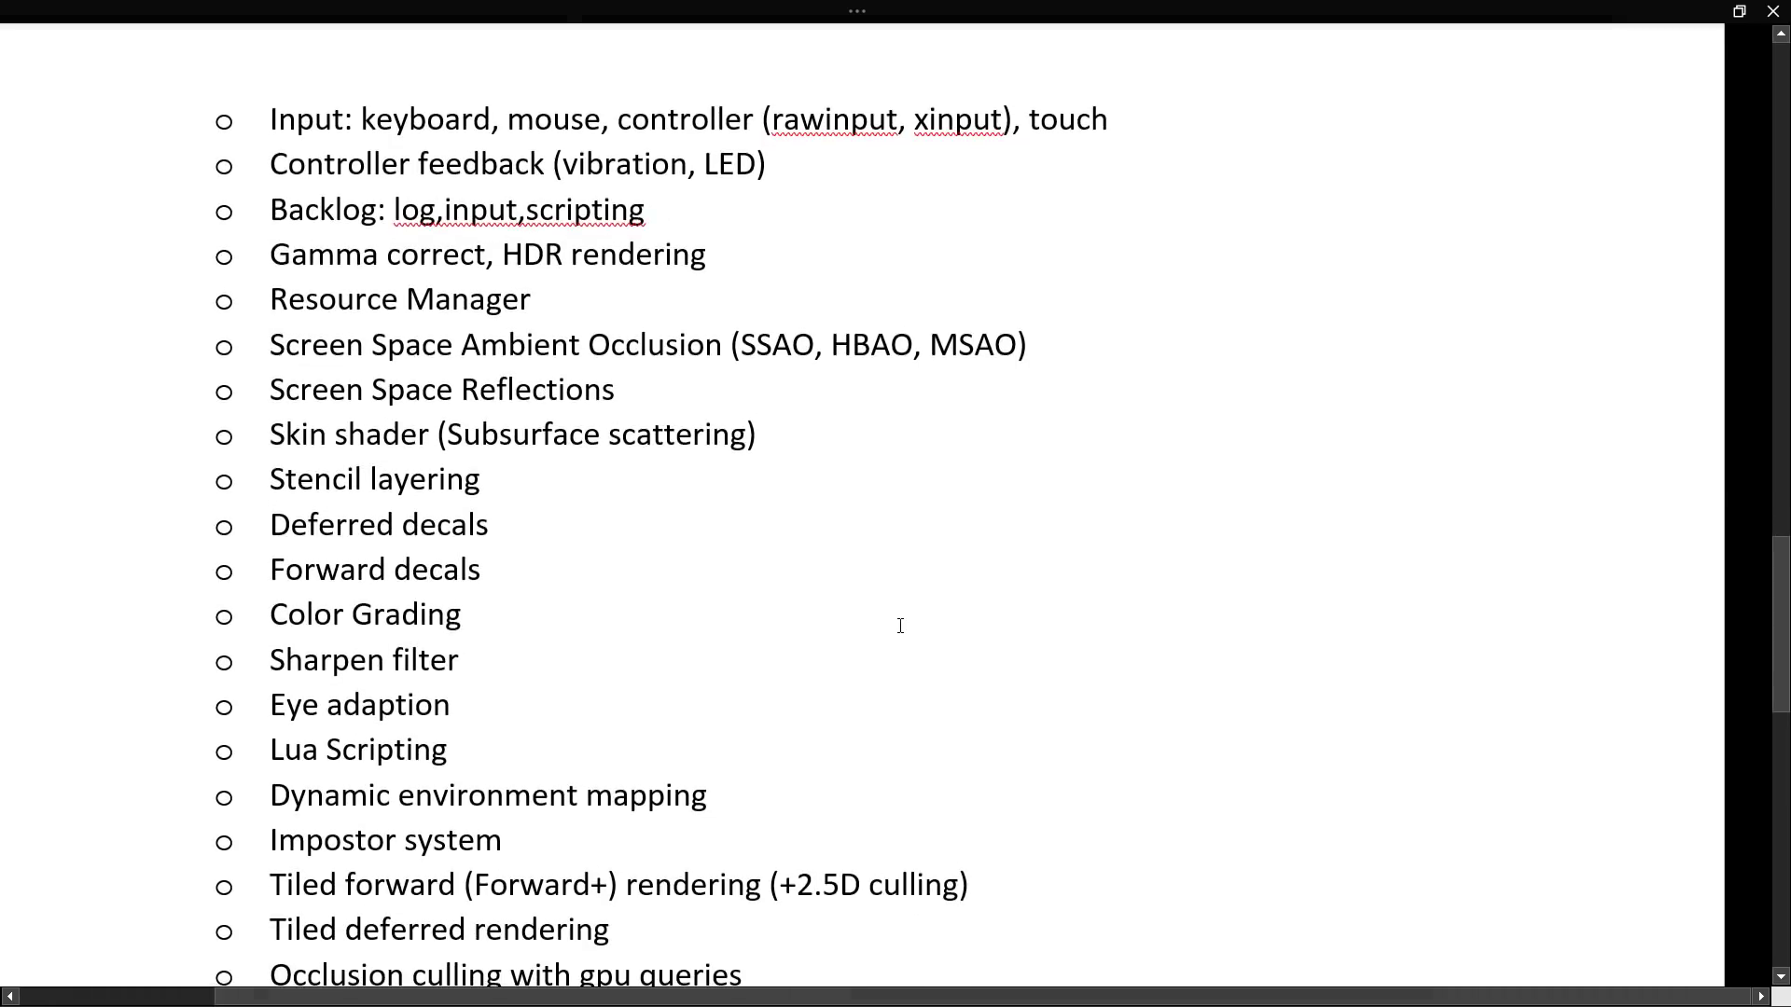
pyautogui.moveTo(325, 173)
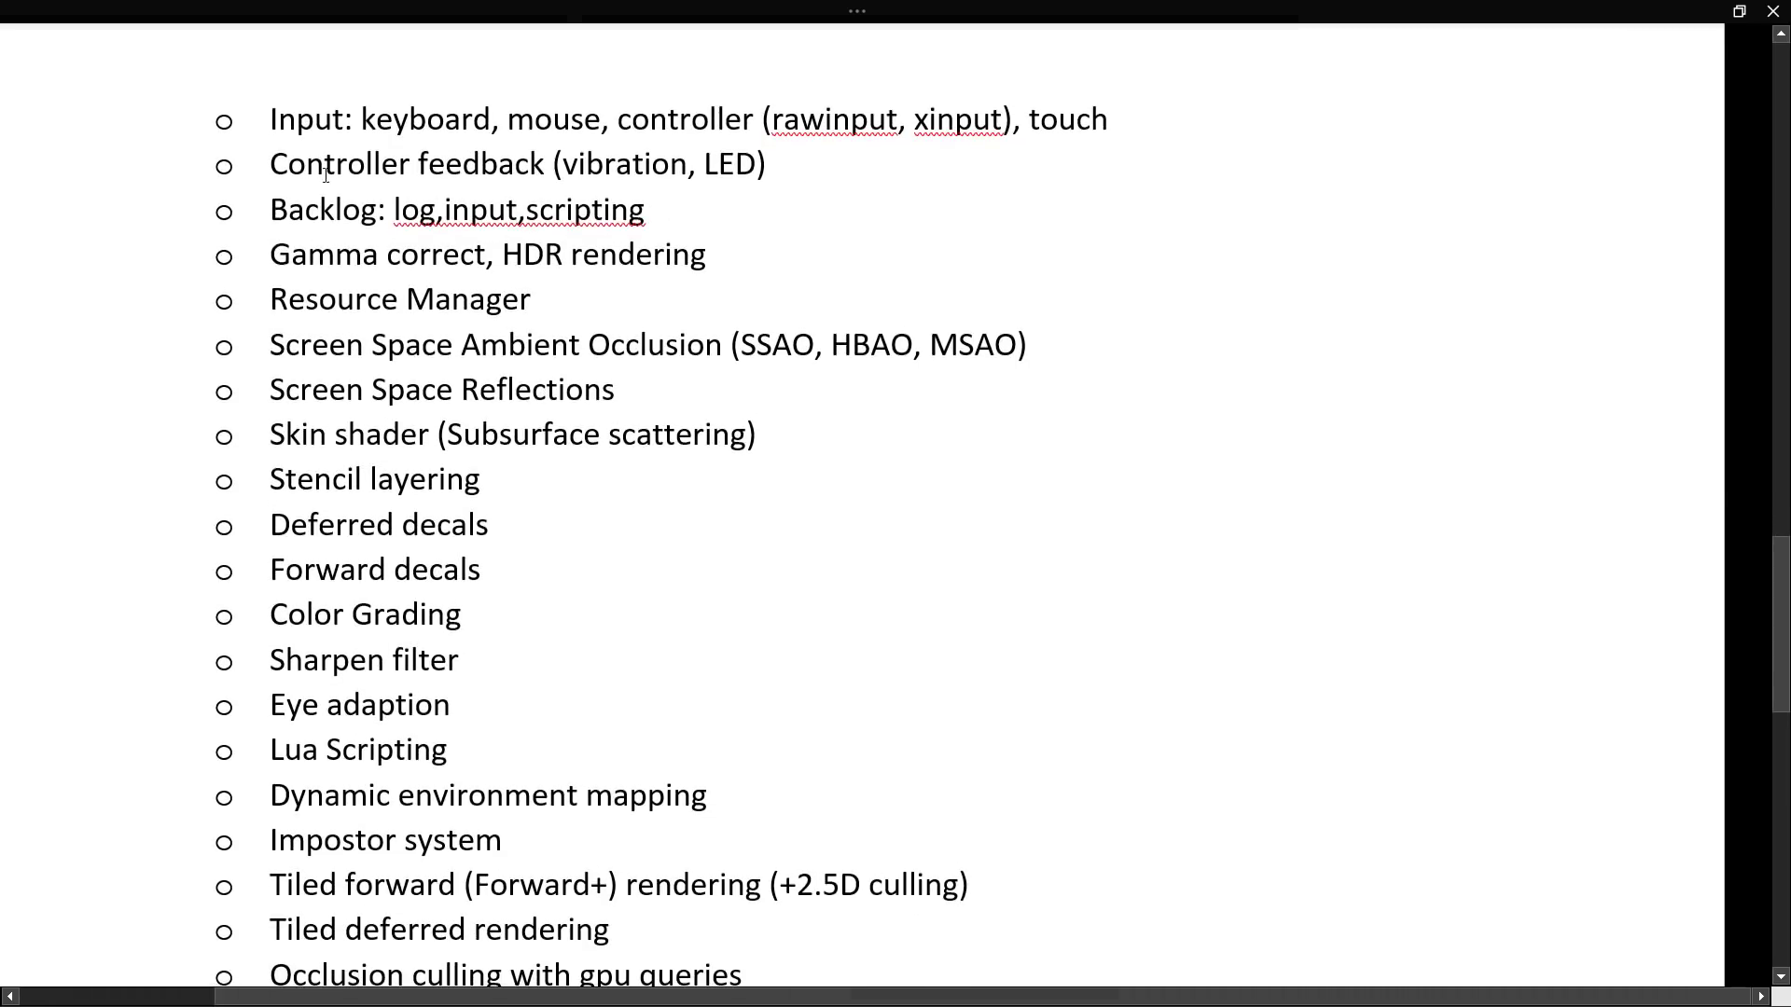
pyautogui.moveTo(670, 499)
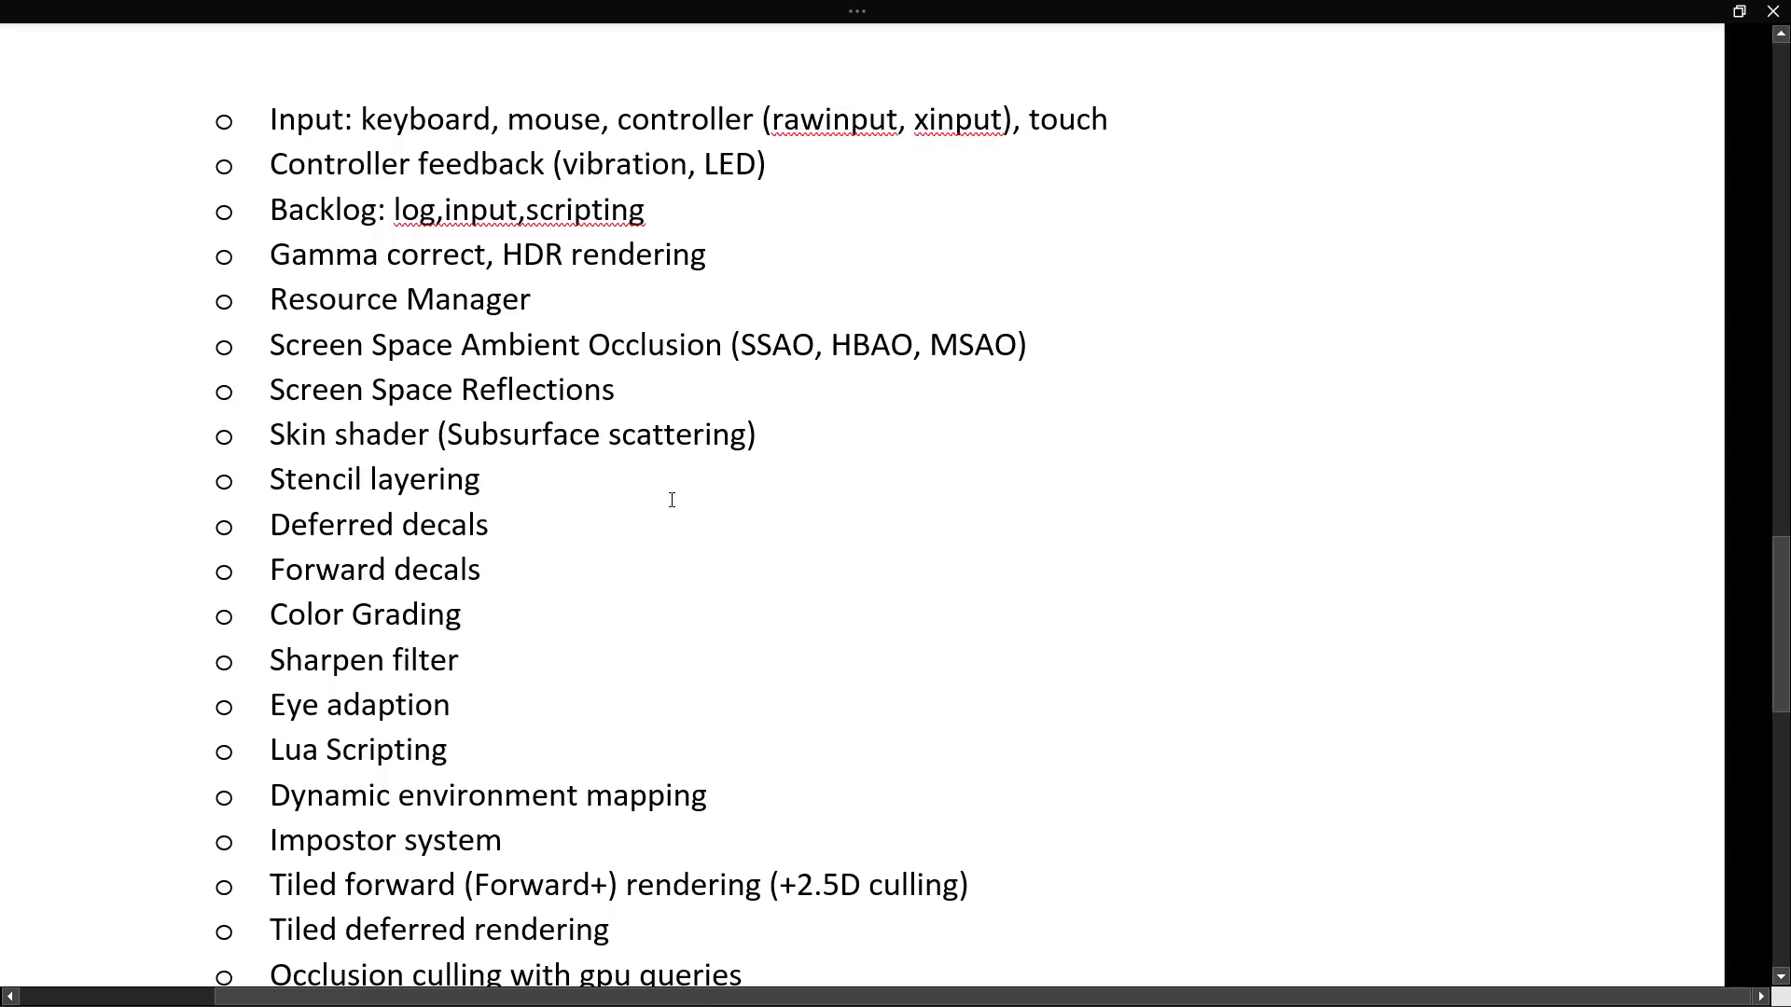
pyautogui.moveTo(248, 244)
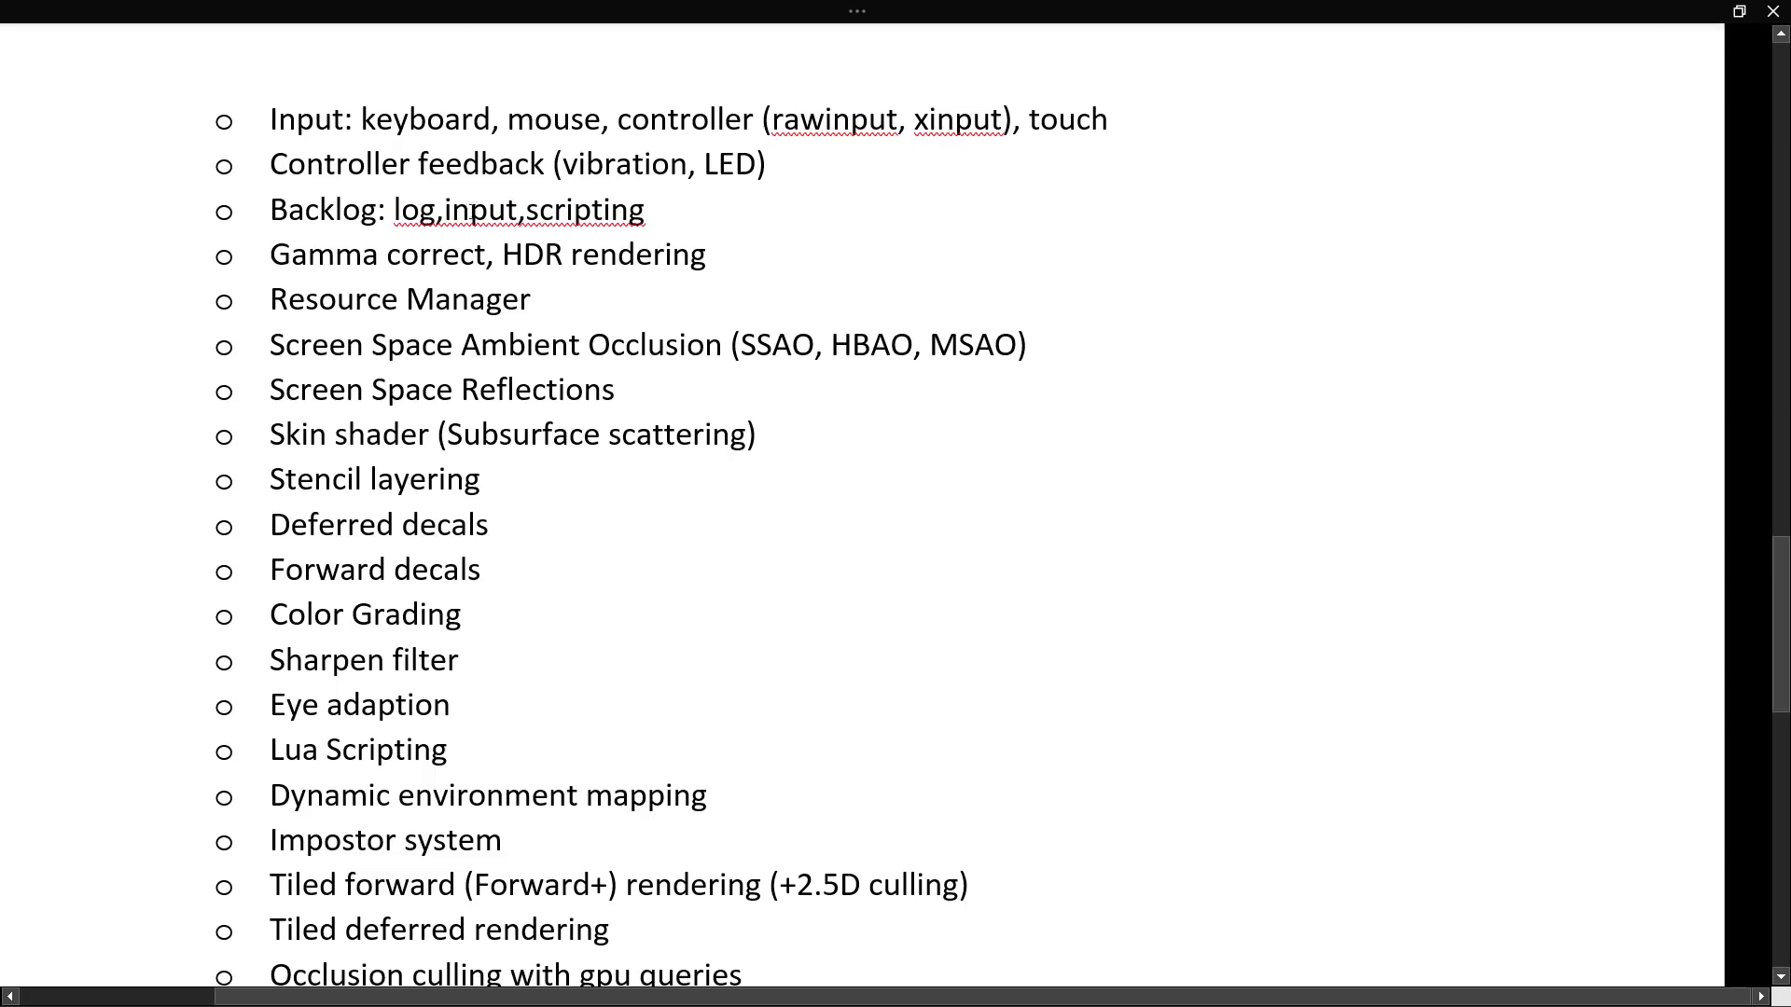
pyautogui.moveTo(808, 633)
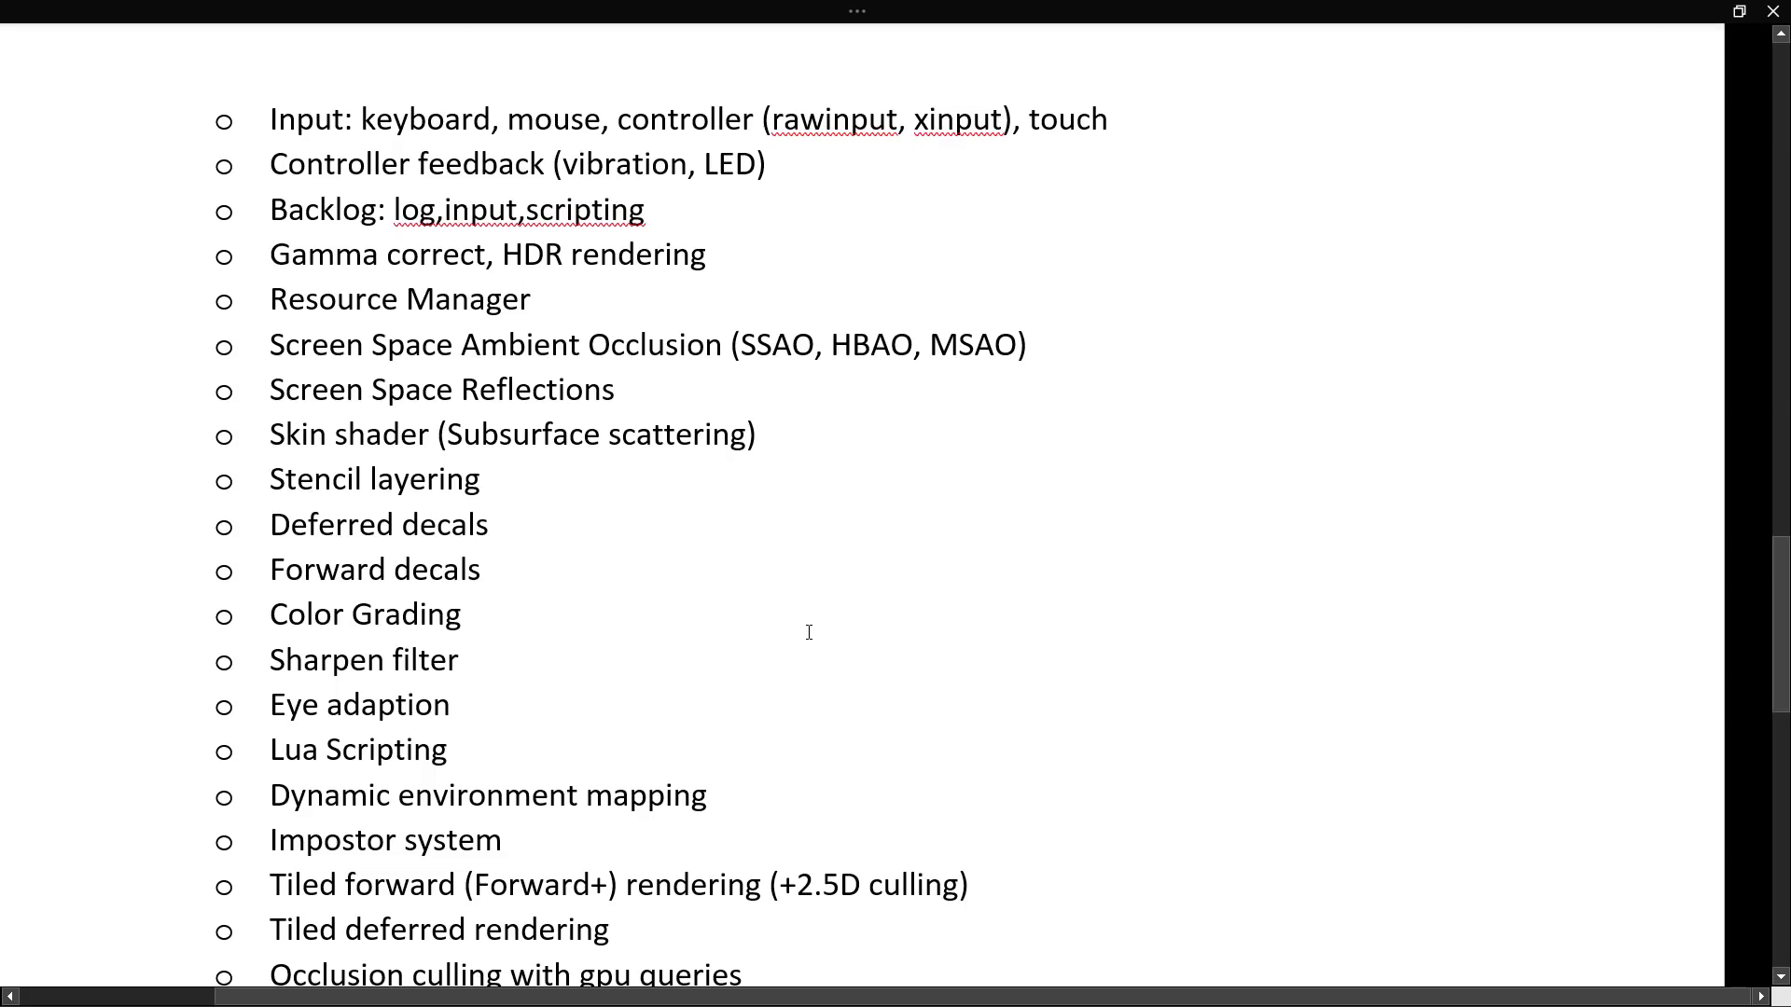
pyautogui.scroll(-3)
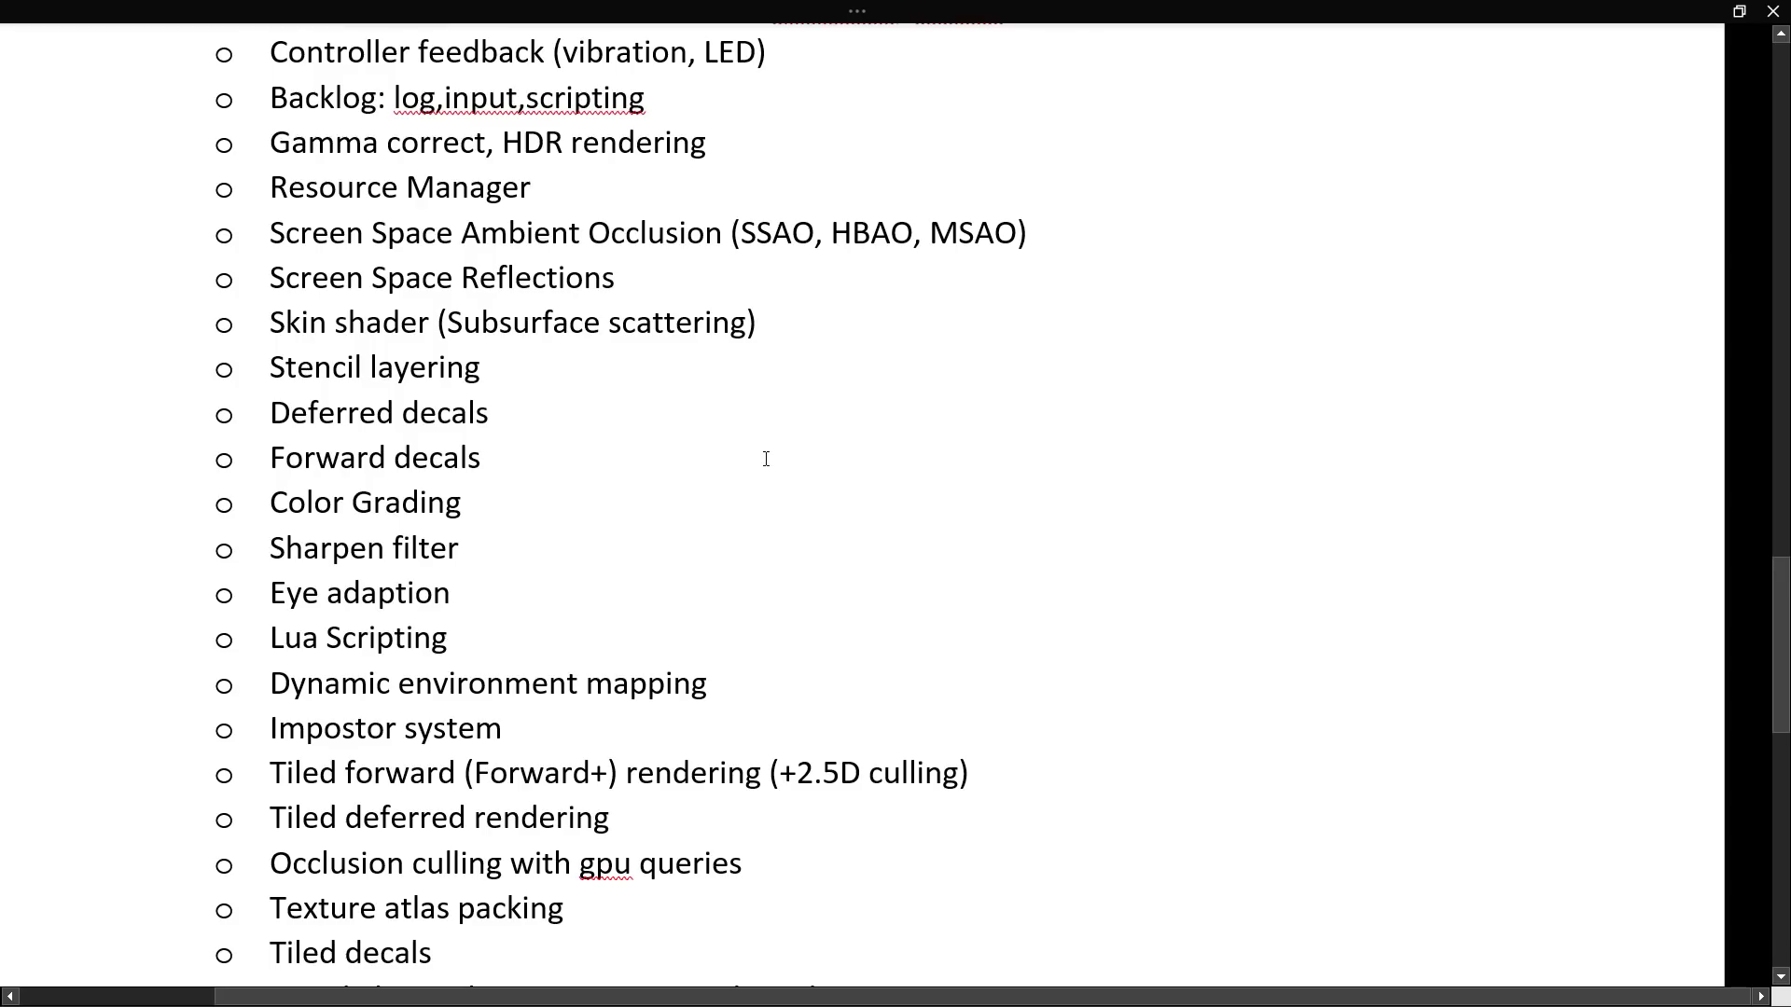
pyautogui.scroll(-3)
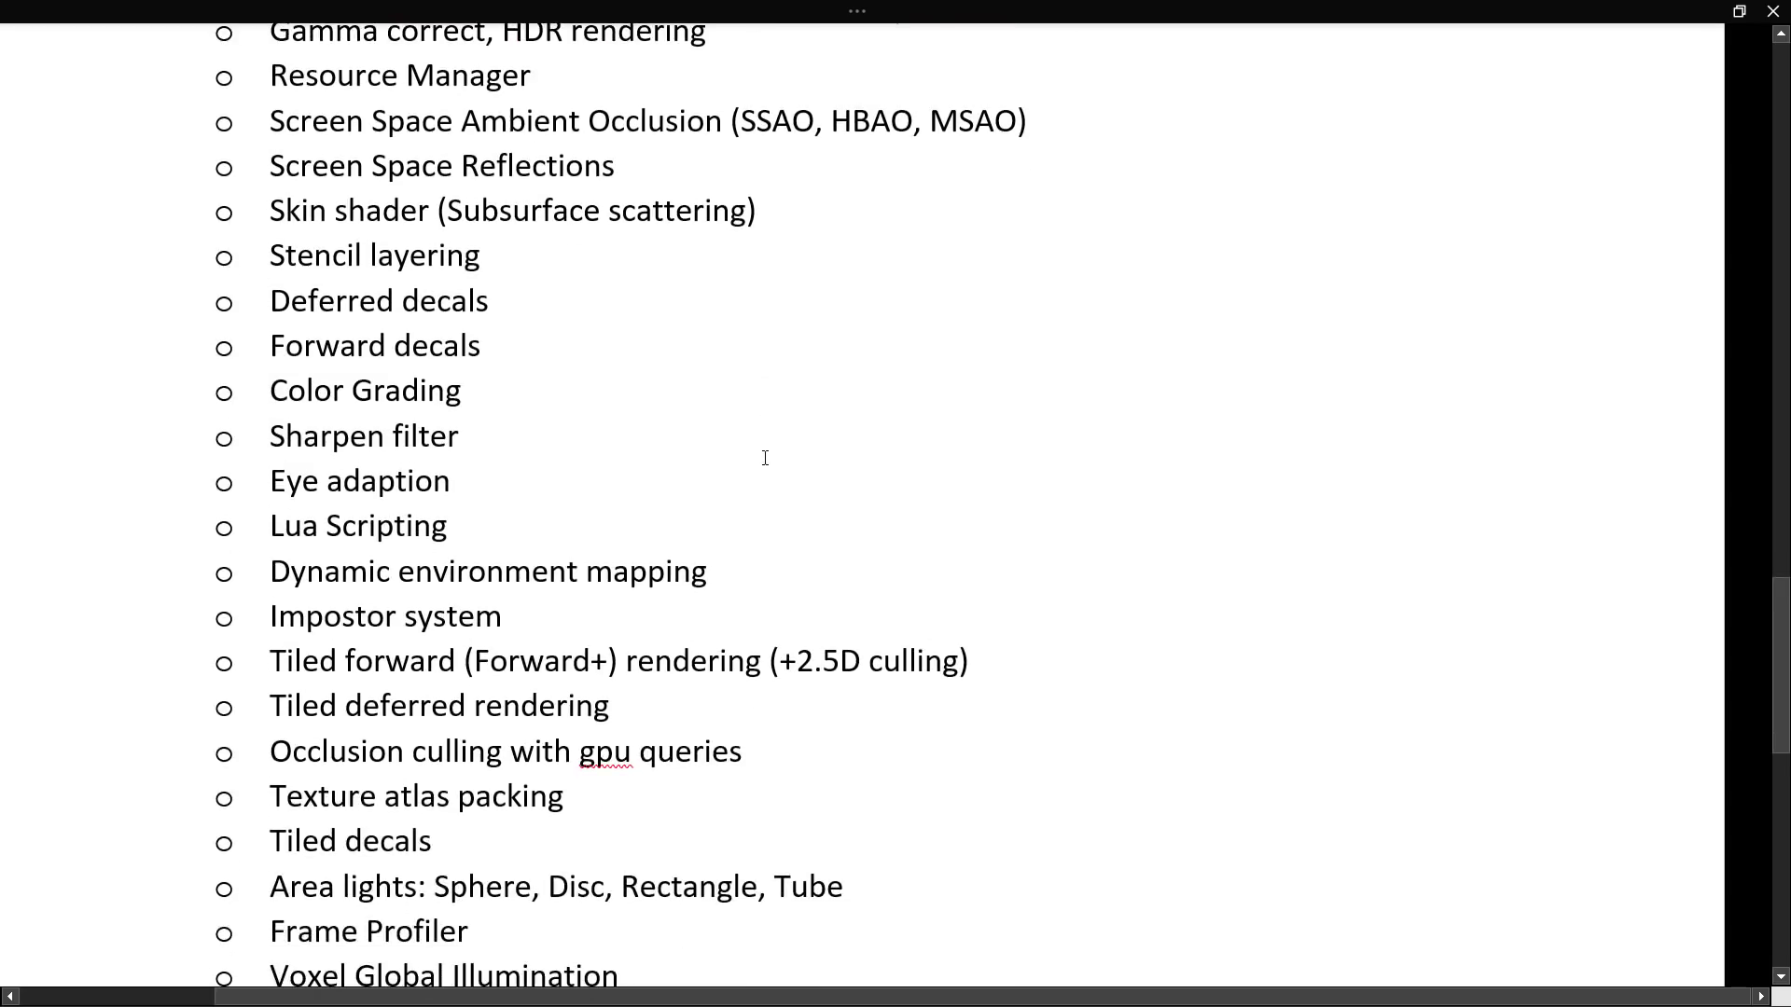
pyautogui.scroll(-3)
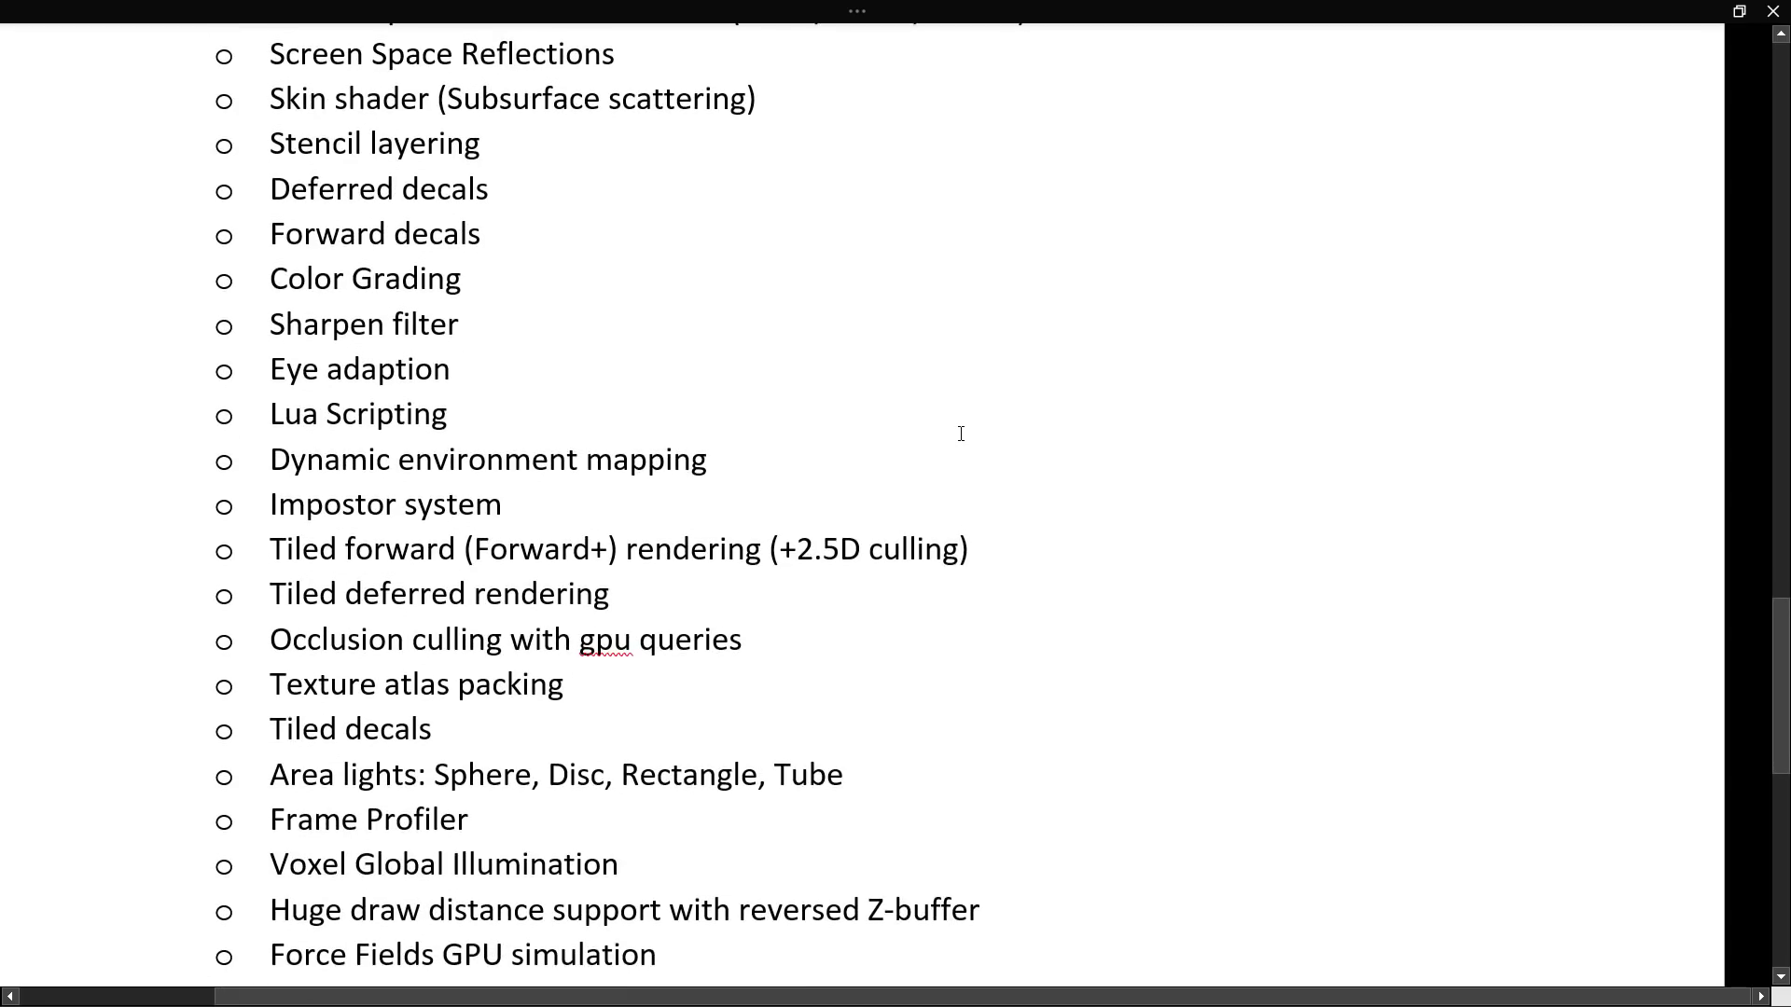
pyautogui.moveTo(716, 339)
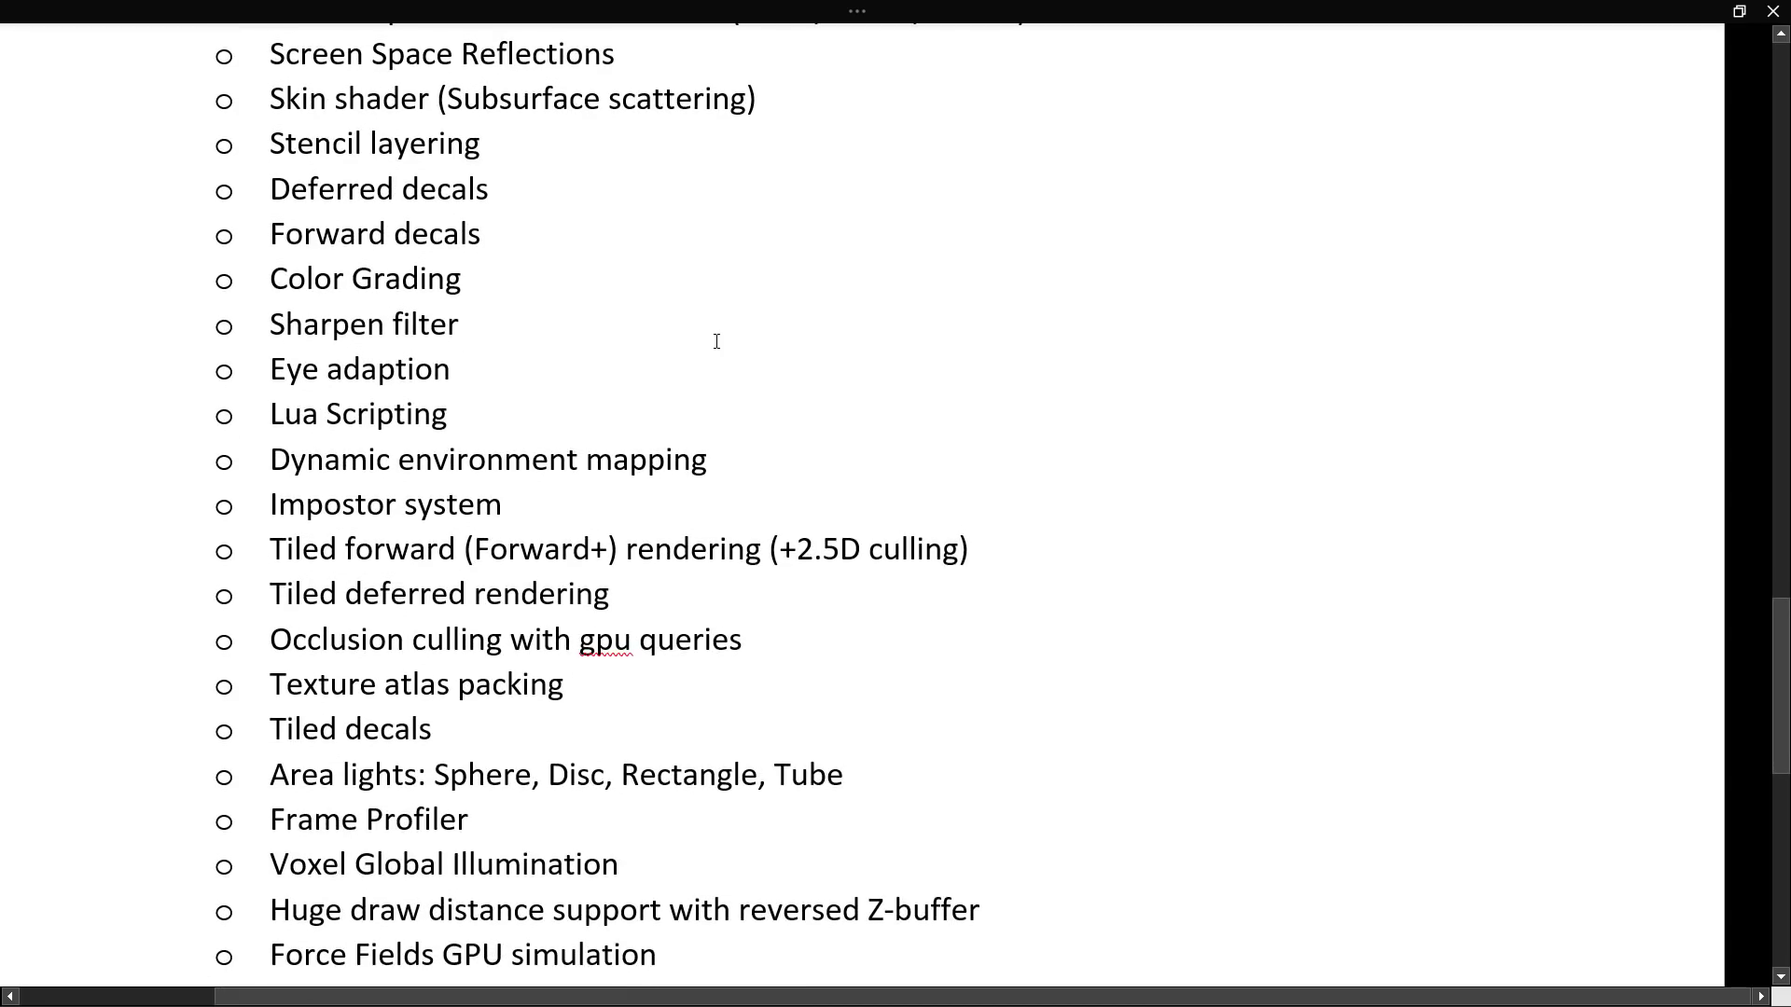
pyautogui.moveTo(699, 321)
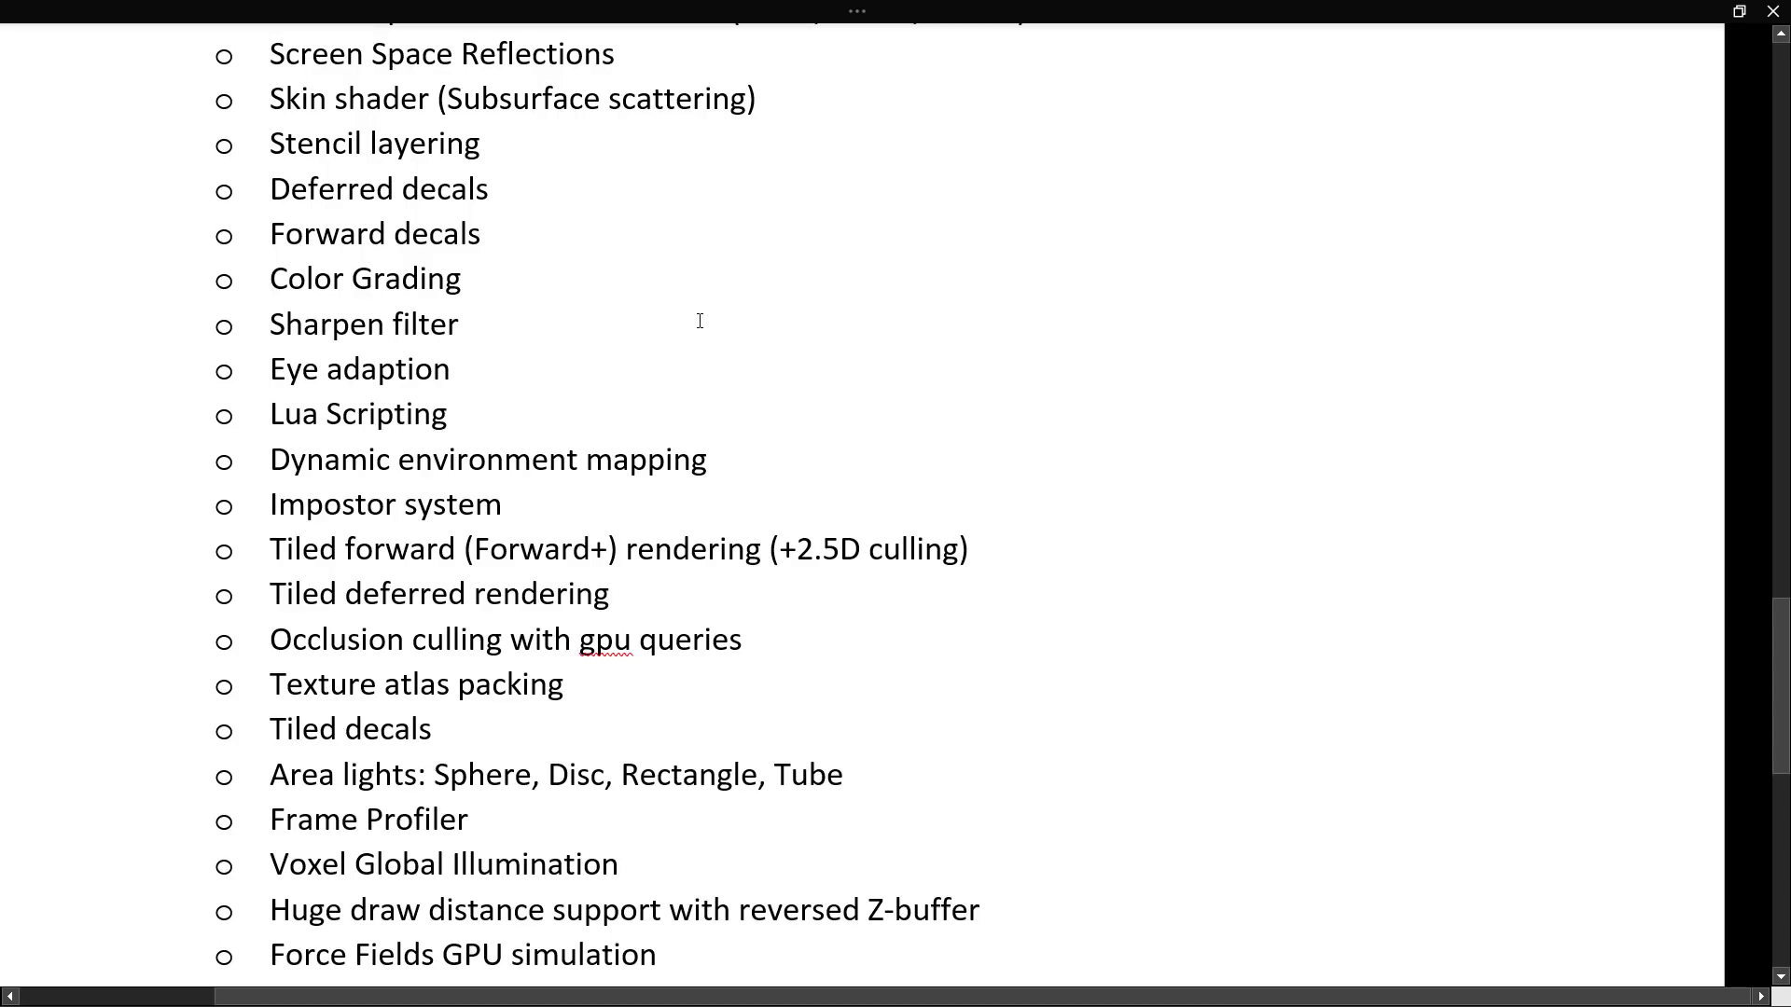
pyautogui.scroll(-3)
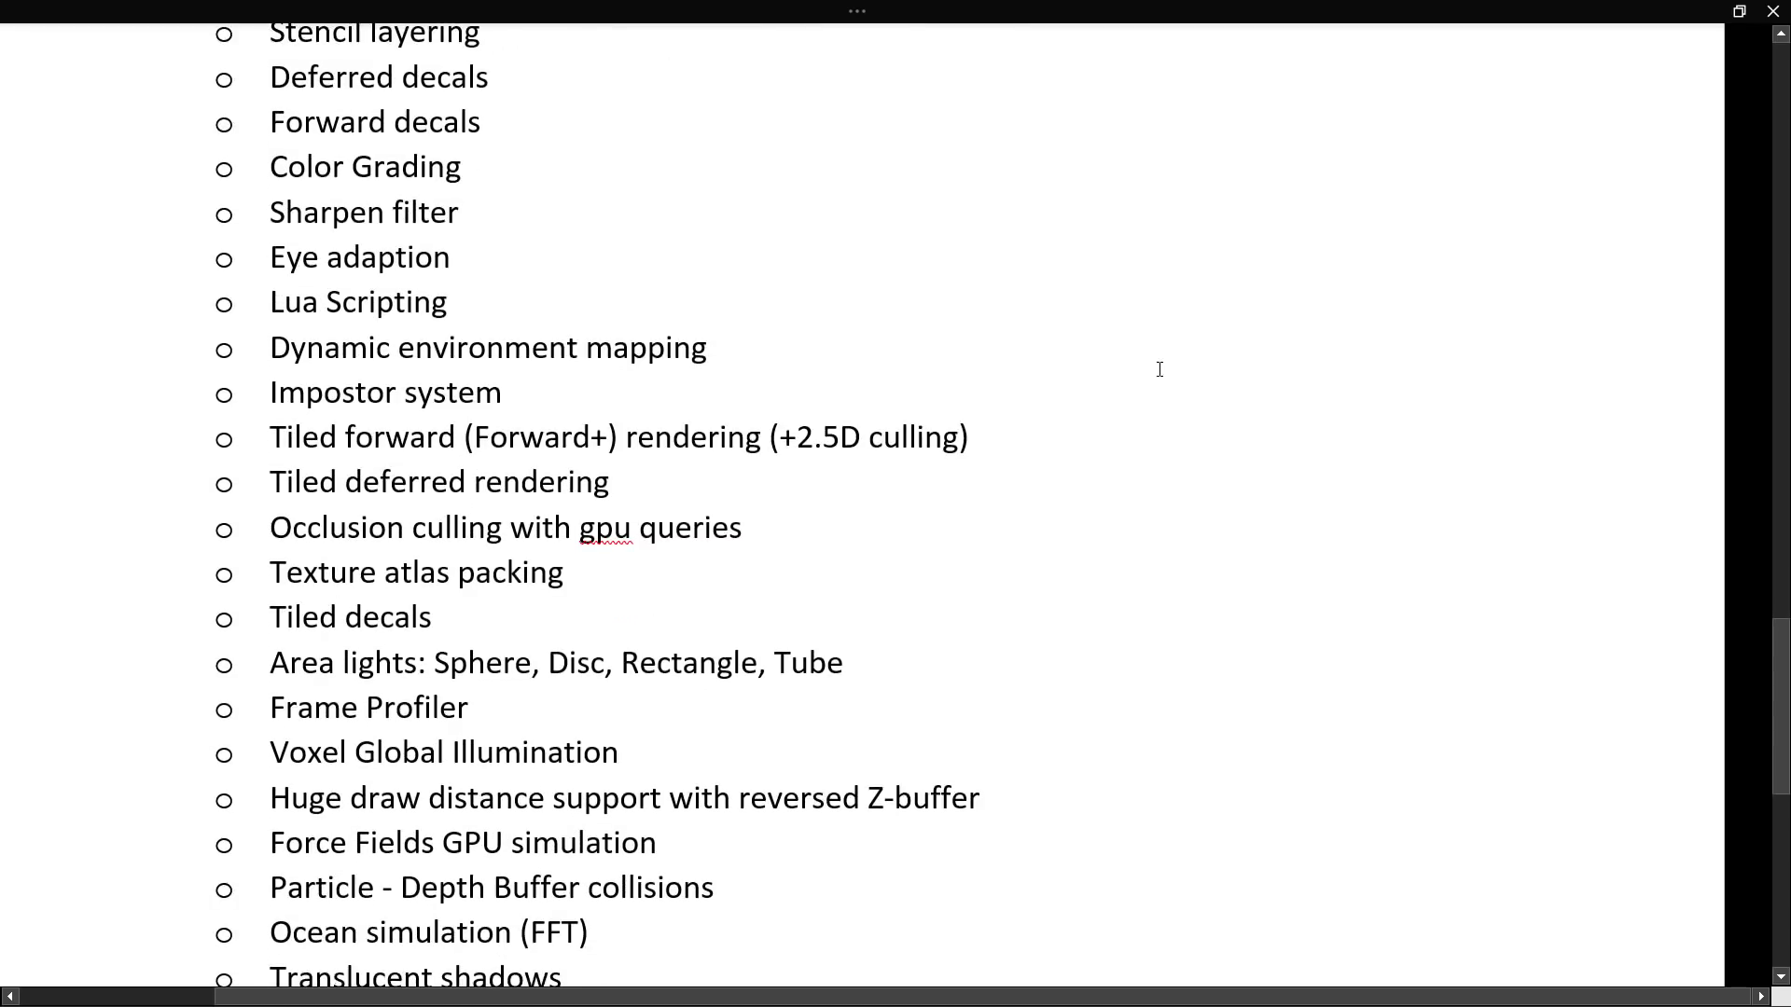
pyautogui.scroll(-3)
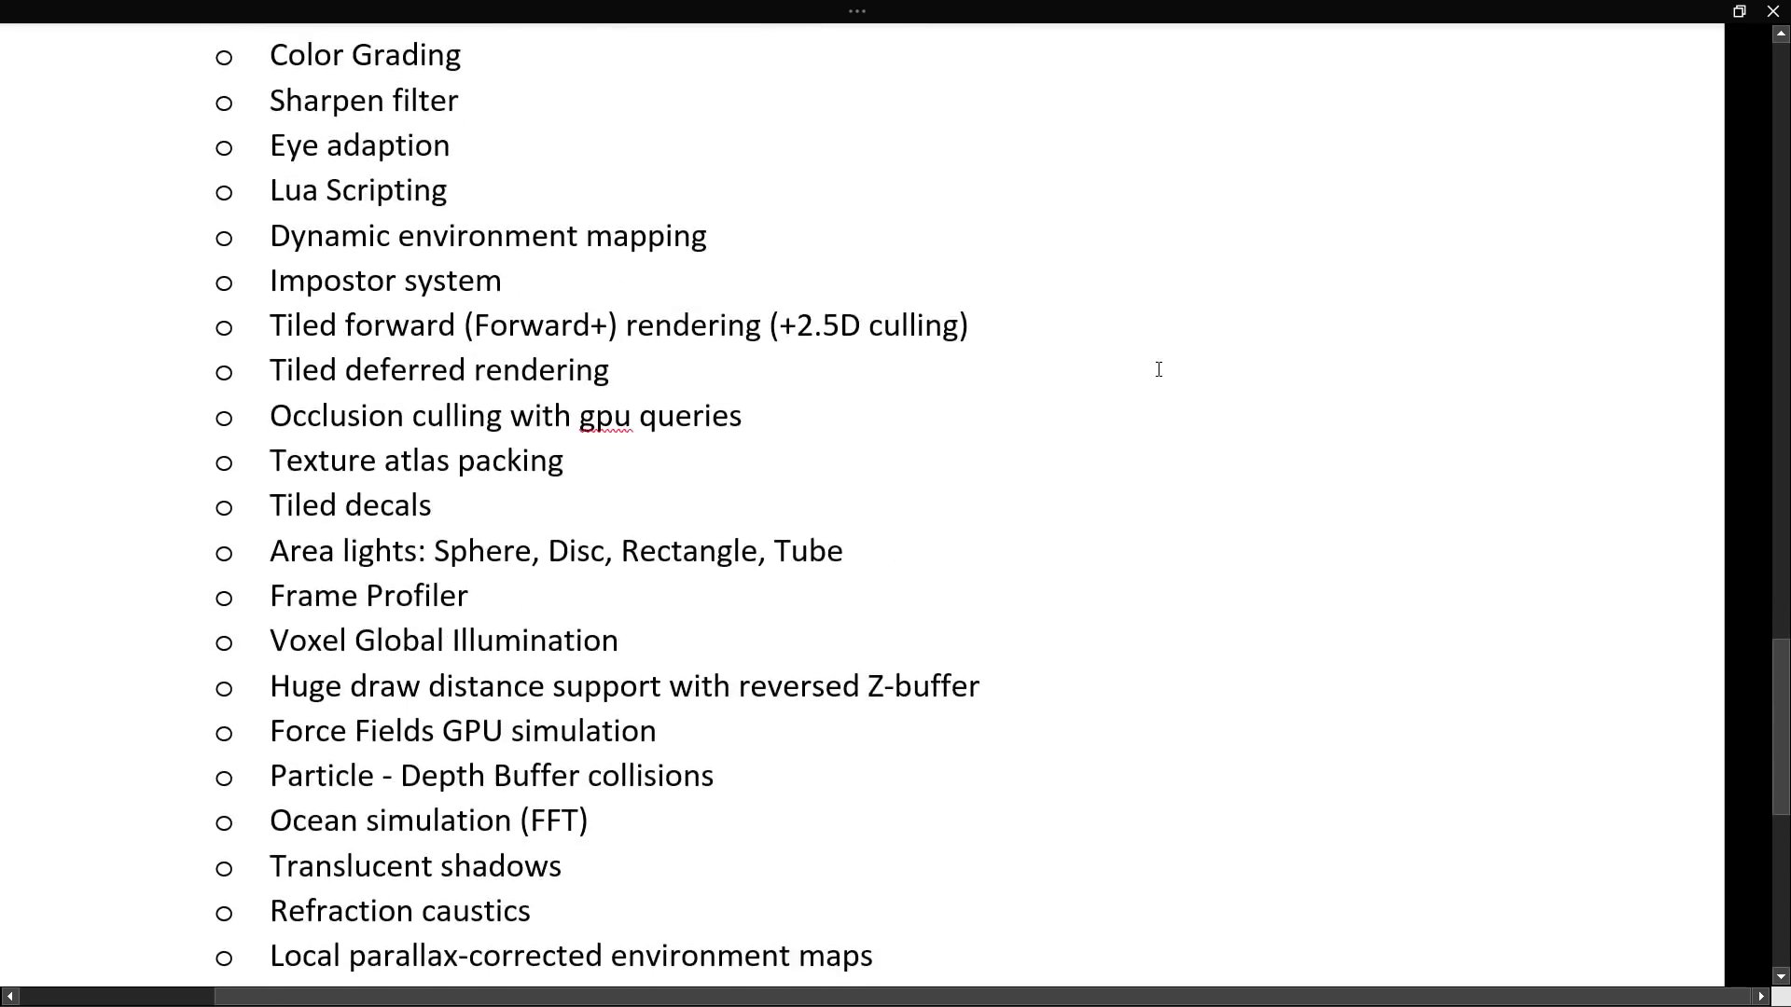
pyautogui.scroll(-3)
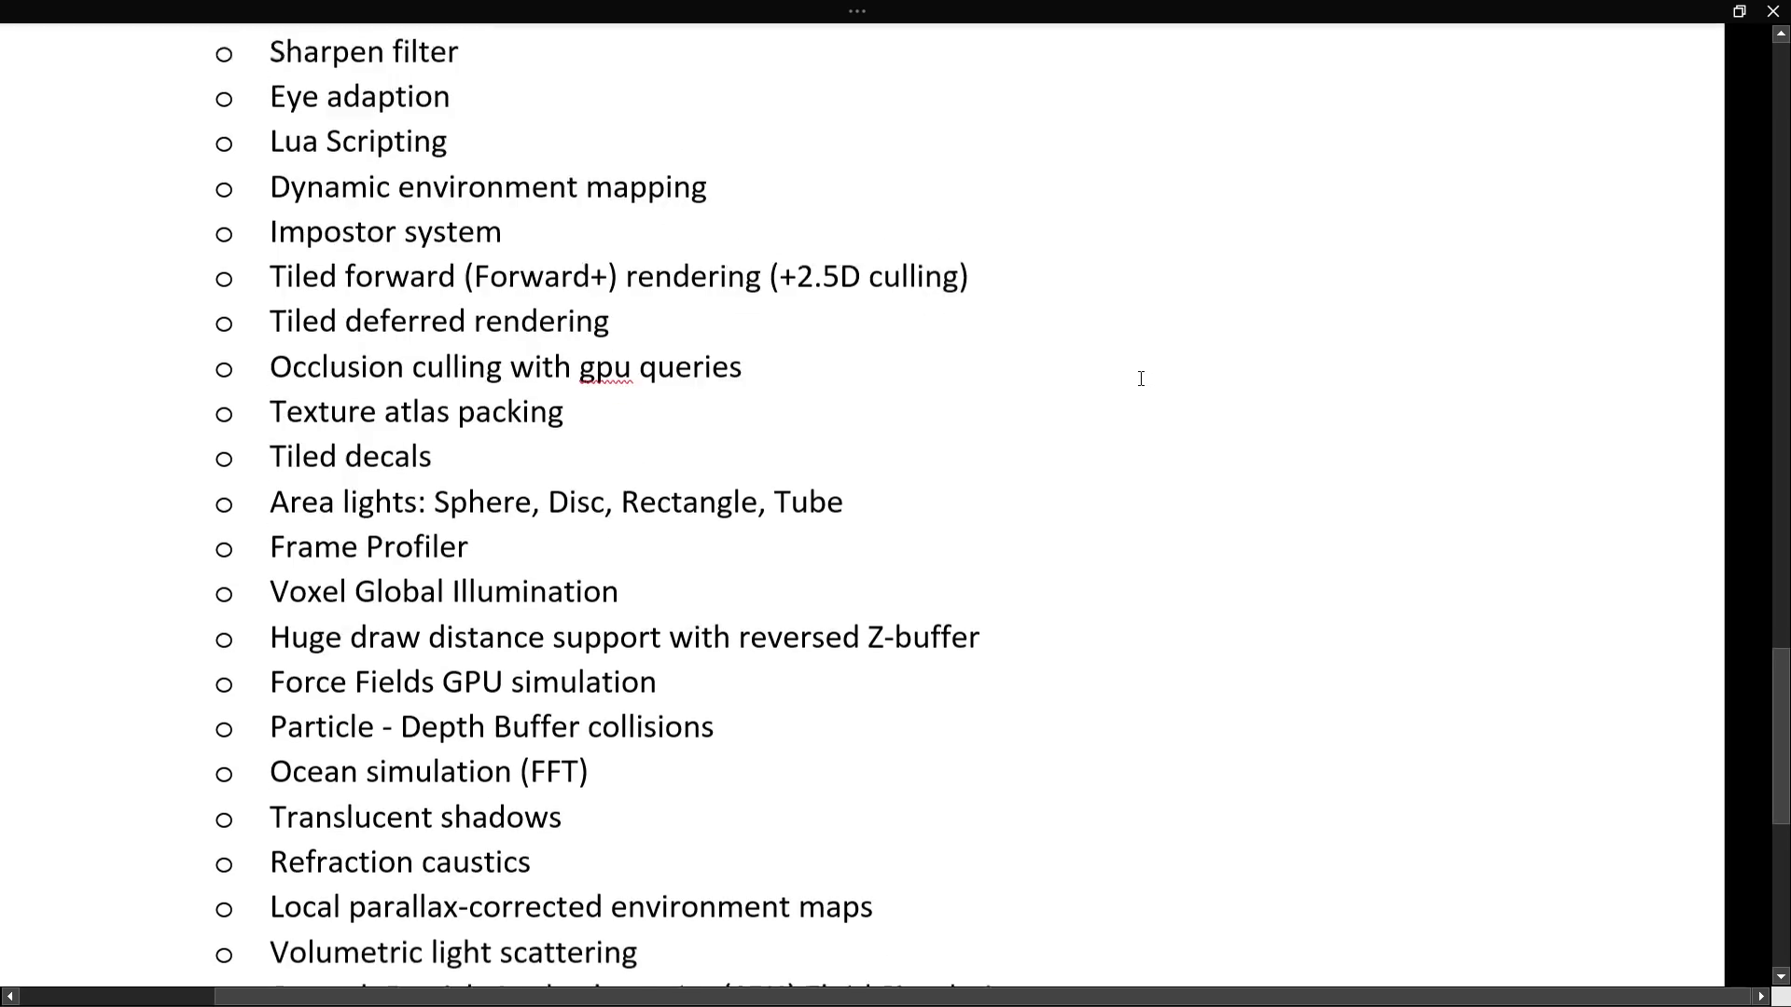
pyautogui.scroll(-3)
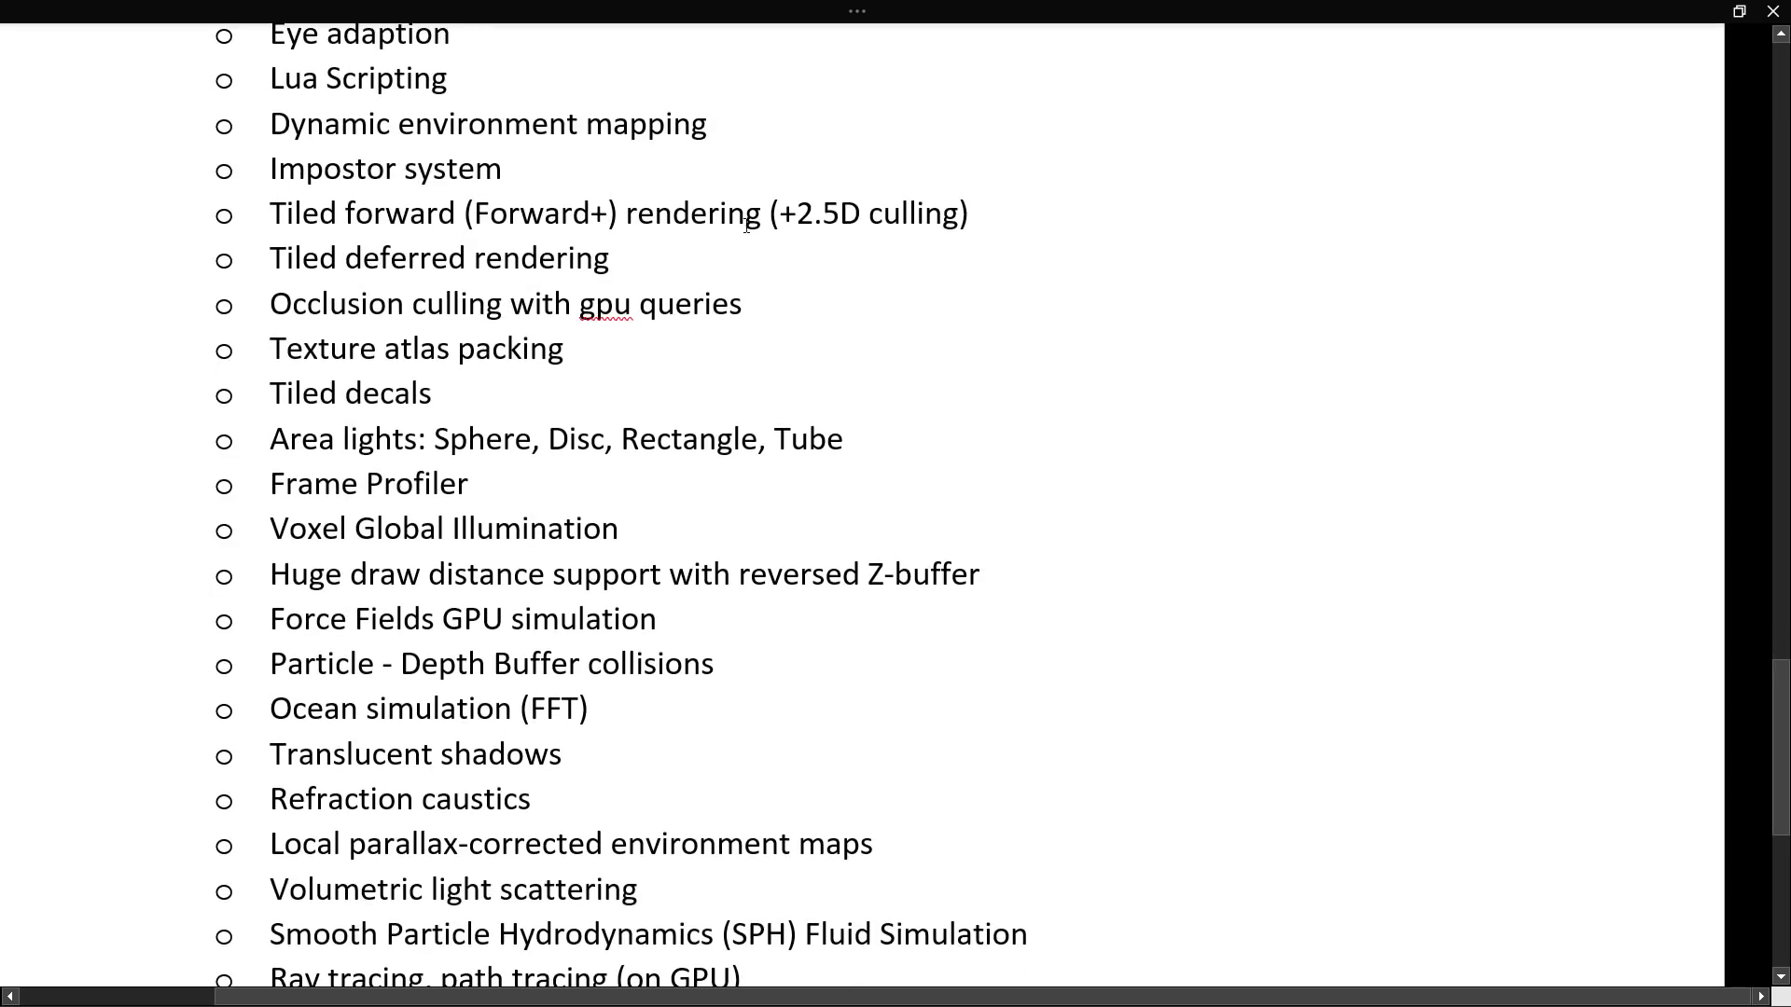
pyautogui.moveTo(878, 314)
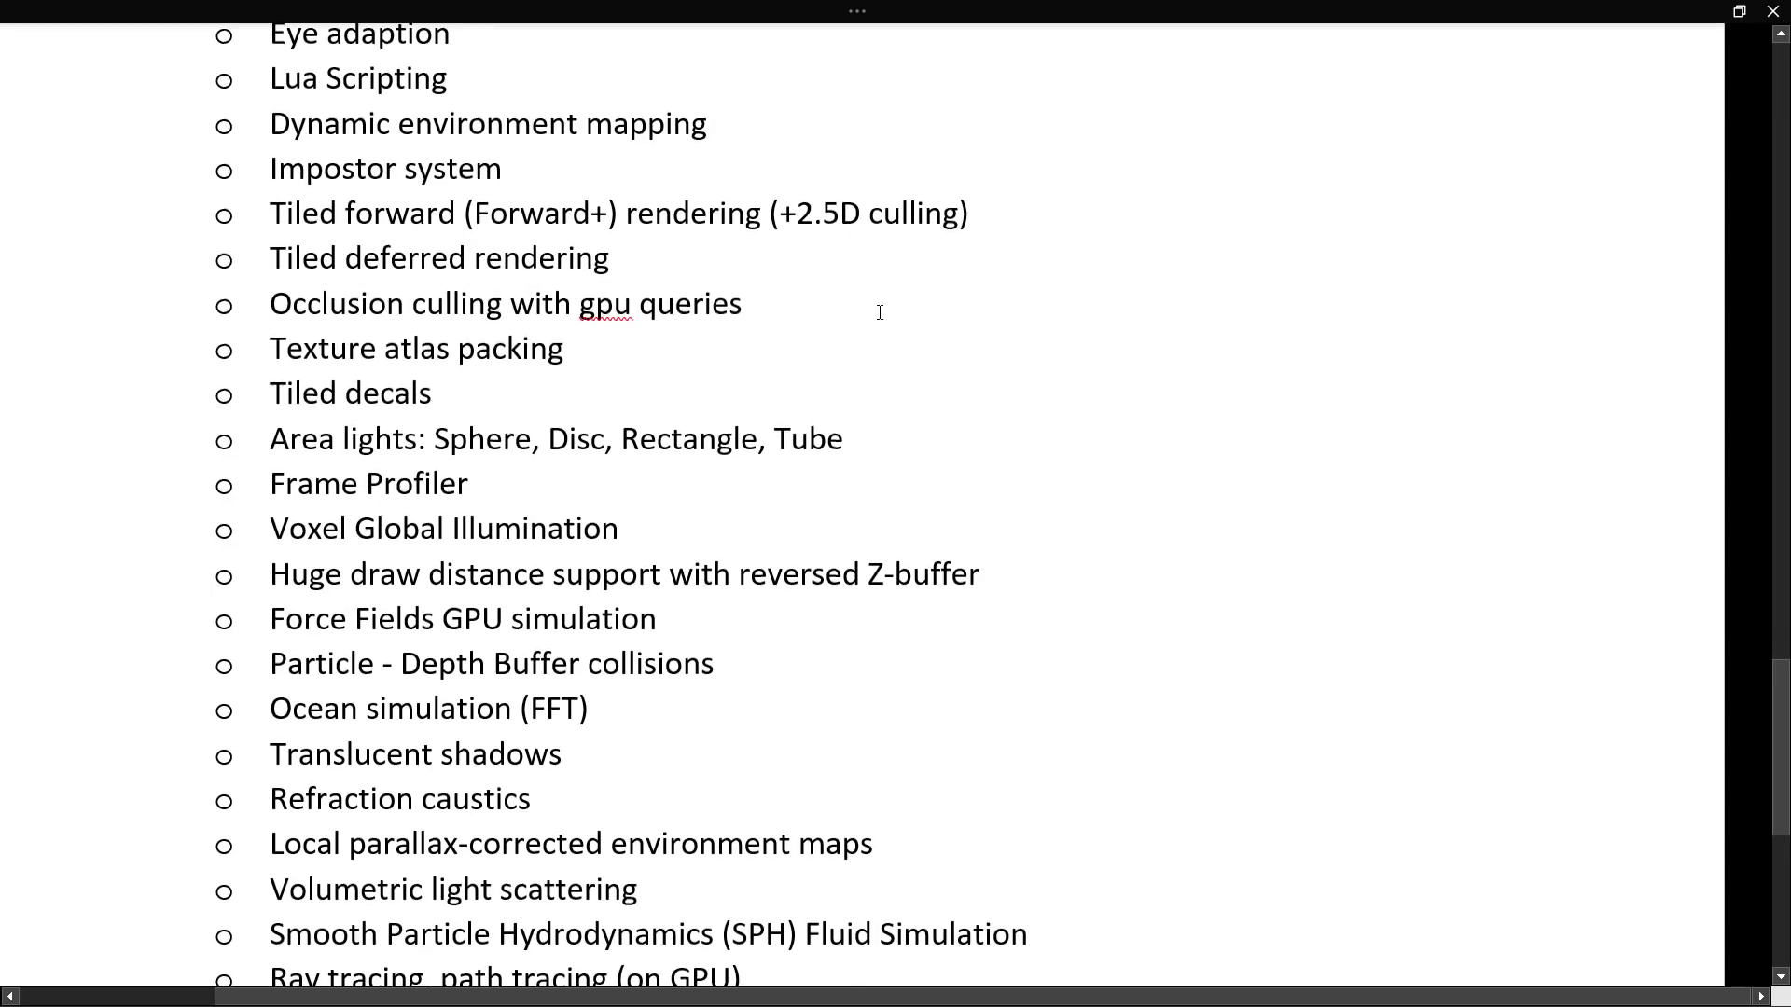
pyautogui.scroll(-3)
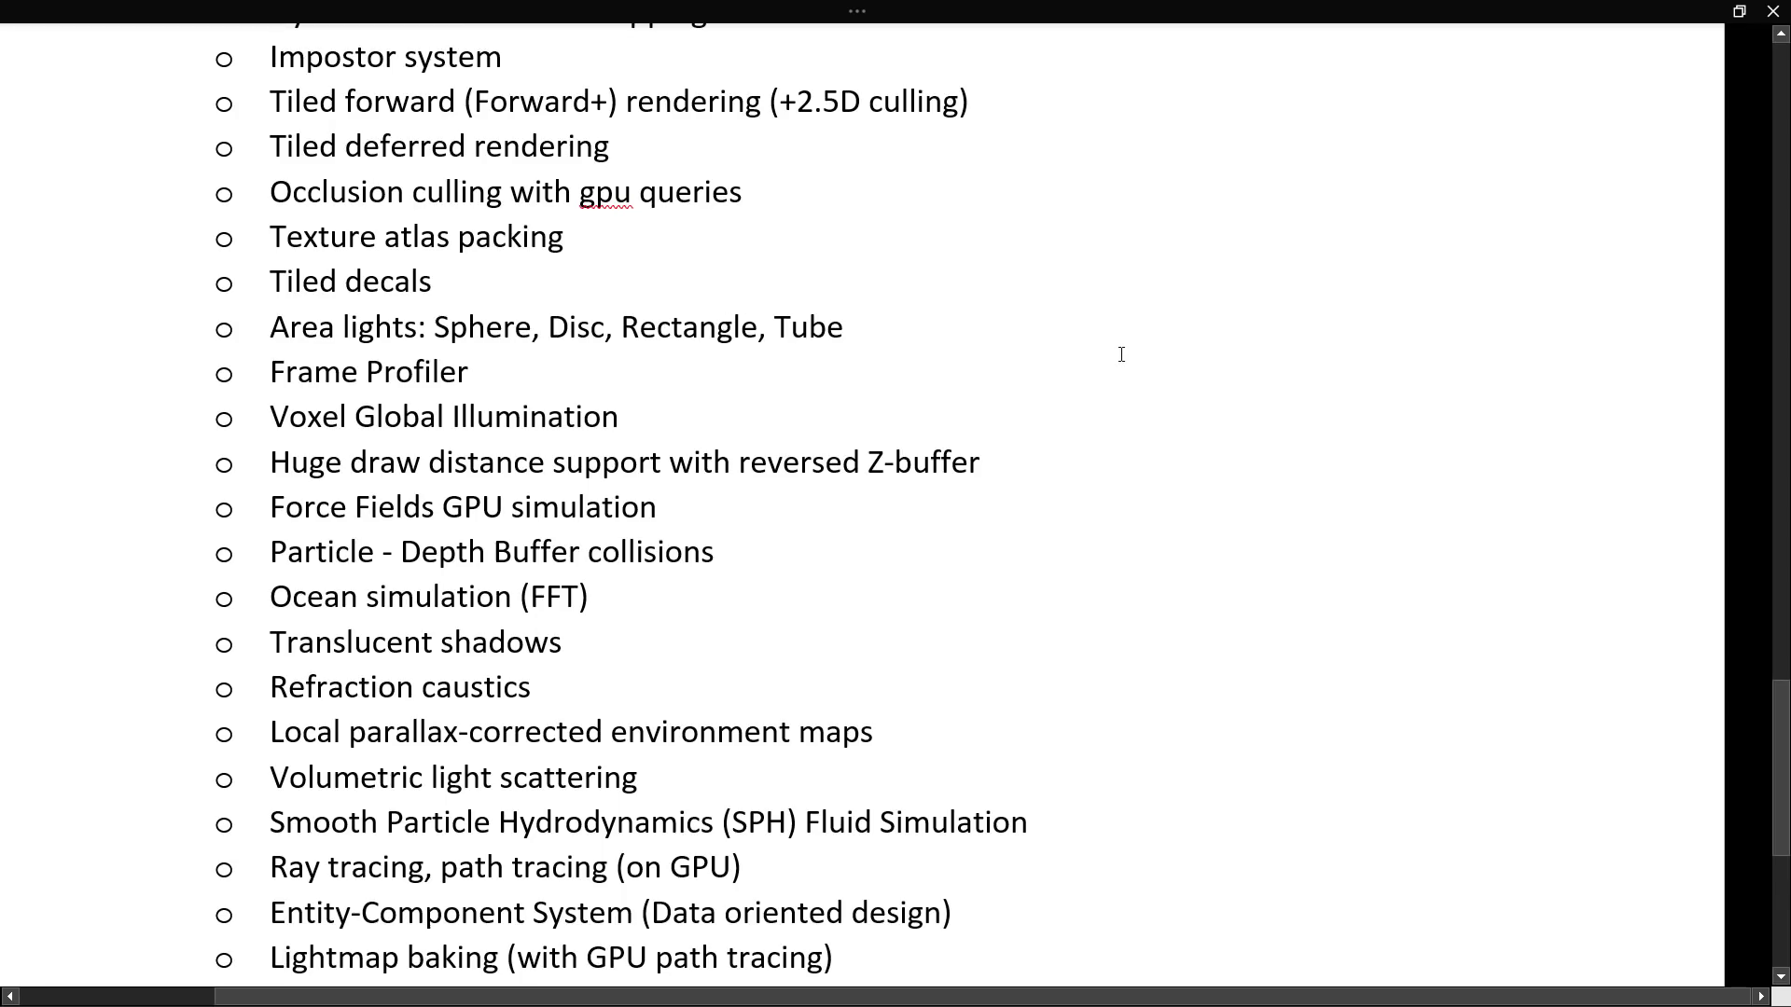
pyautogui.scroll(-3)
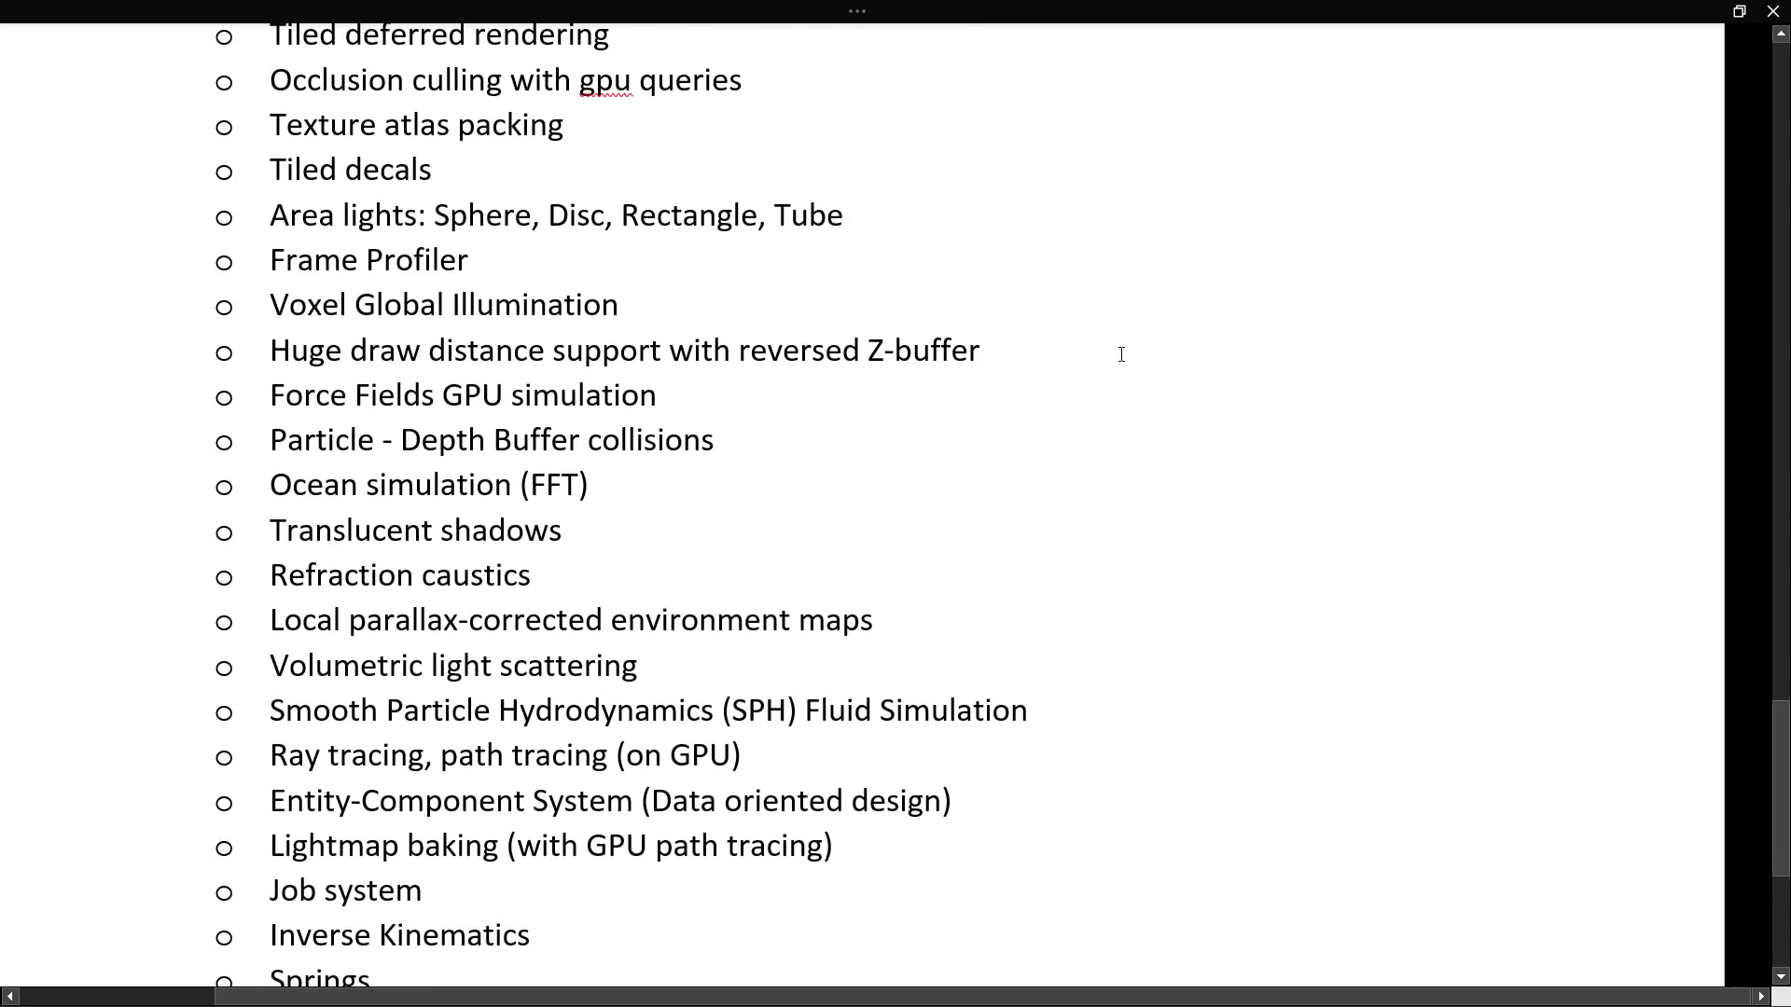
pyautogui.moveTo(1056, 340)
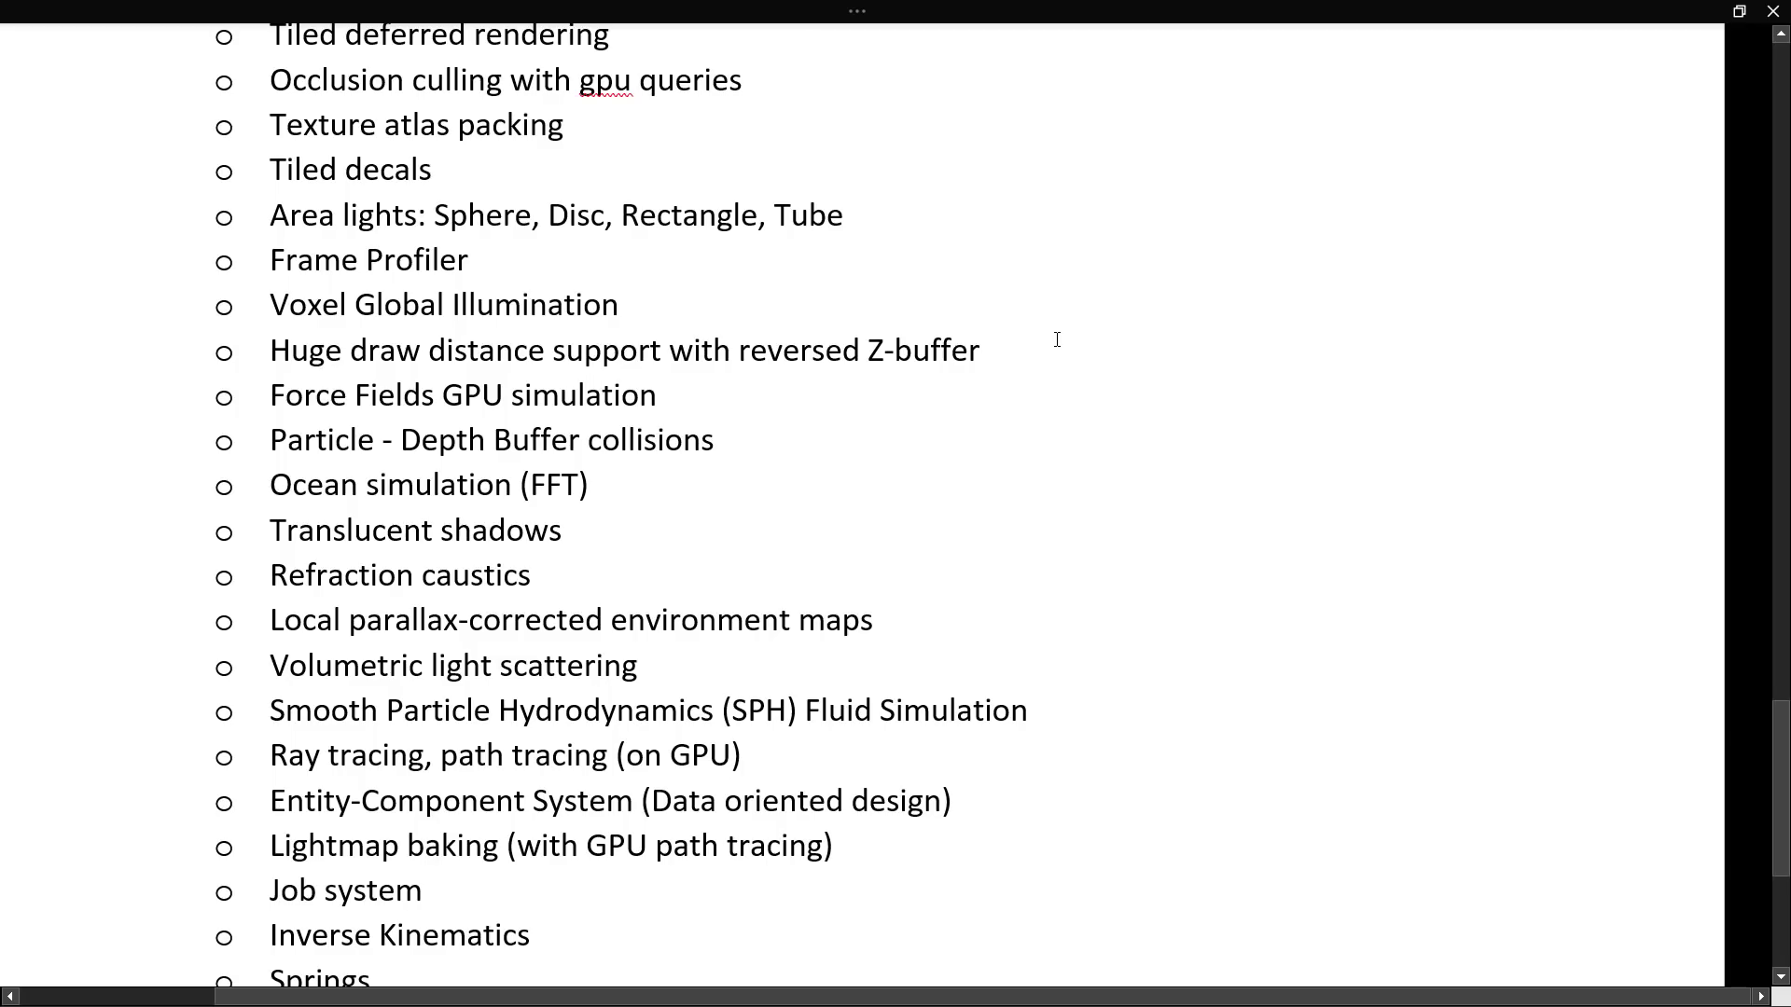
pyautogui.scroll(-3)
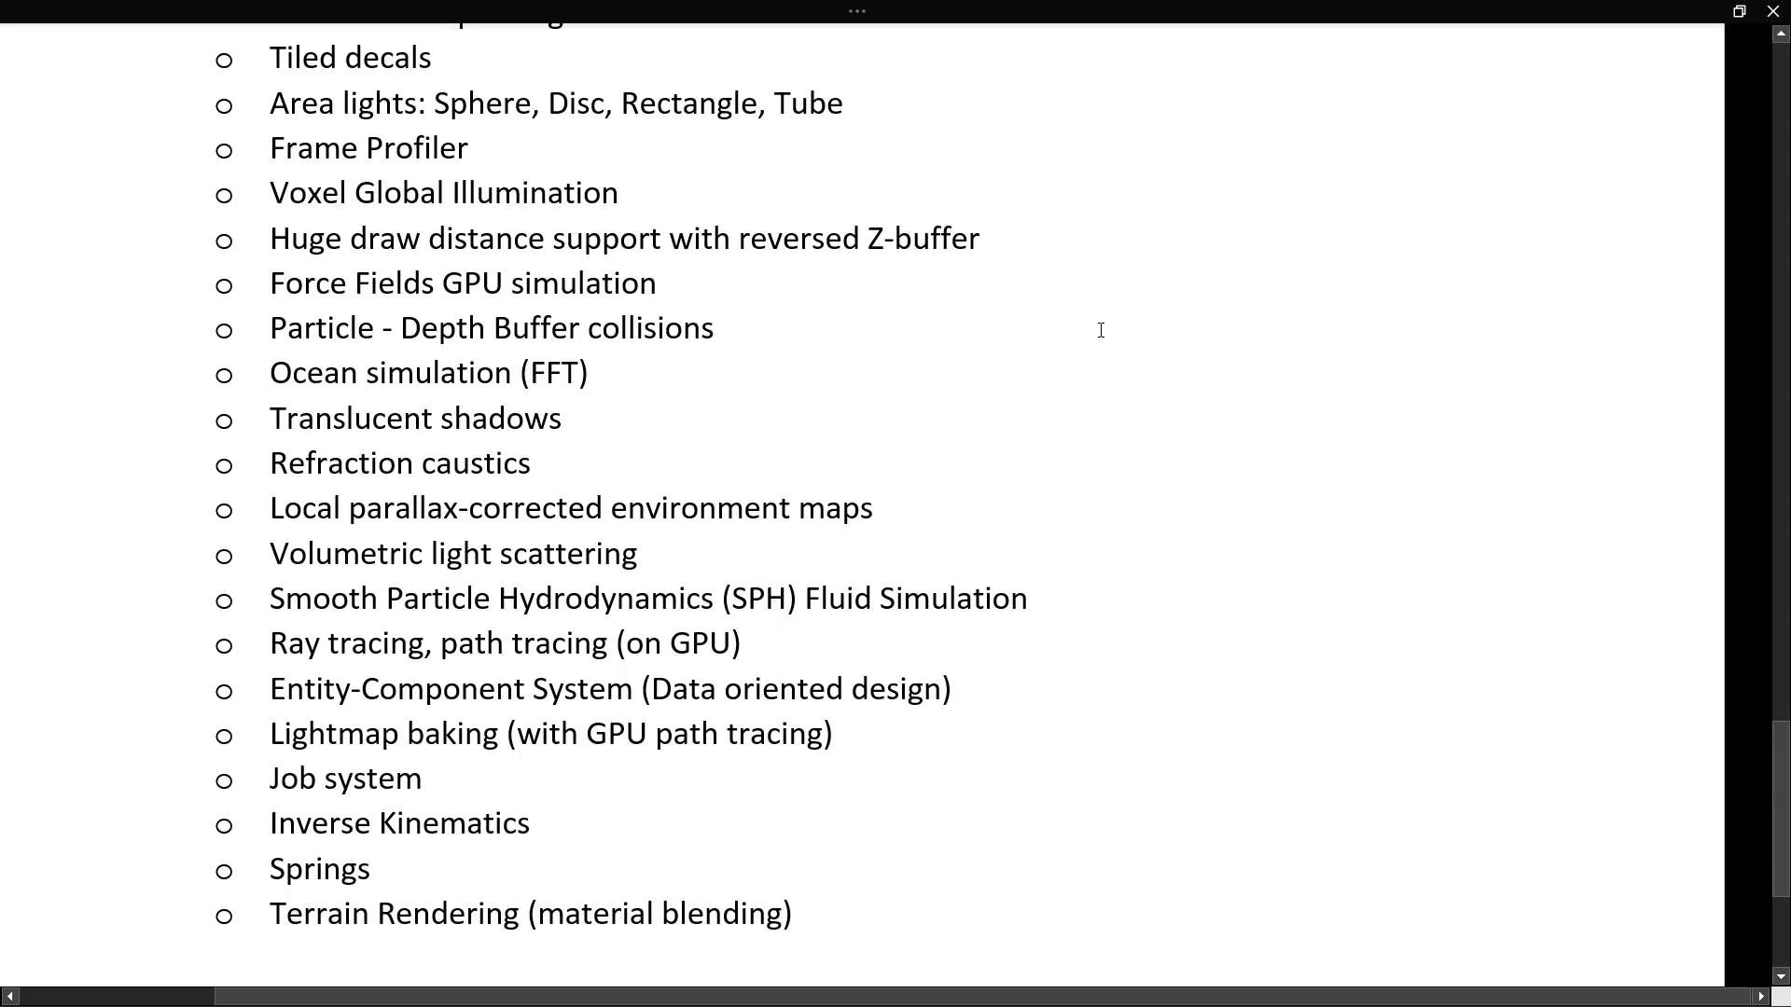
pyautogui.scroll(-3)
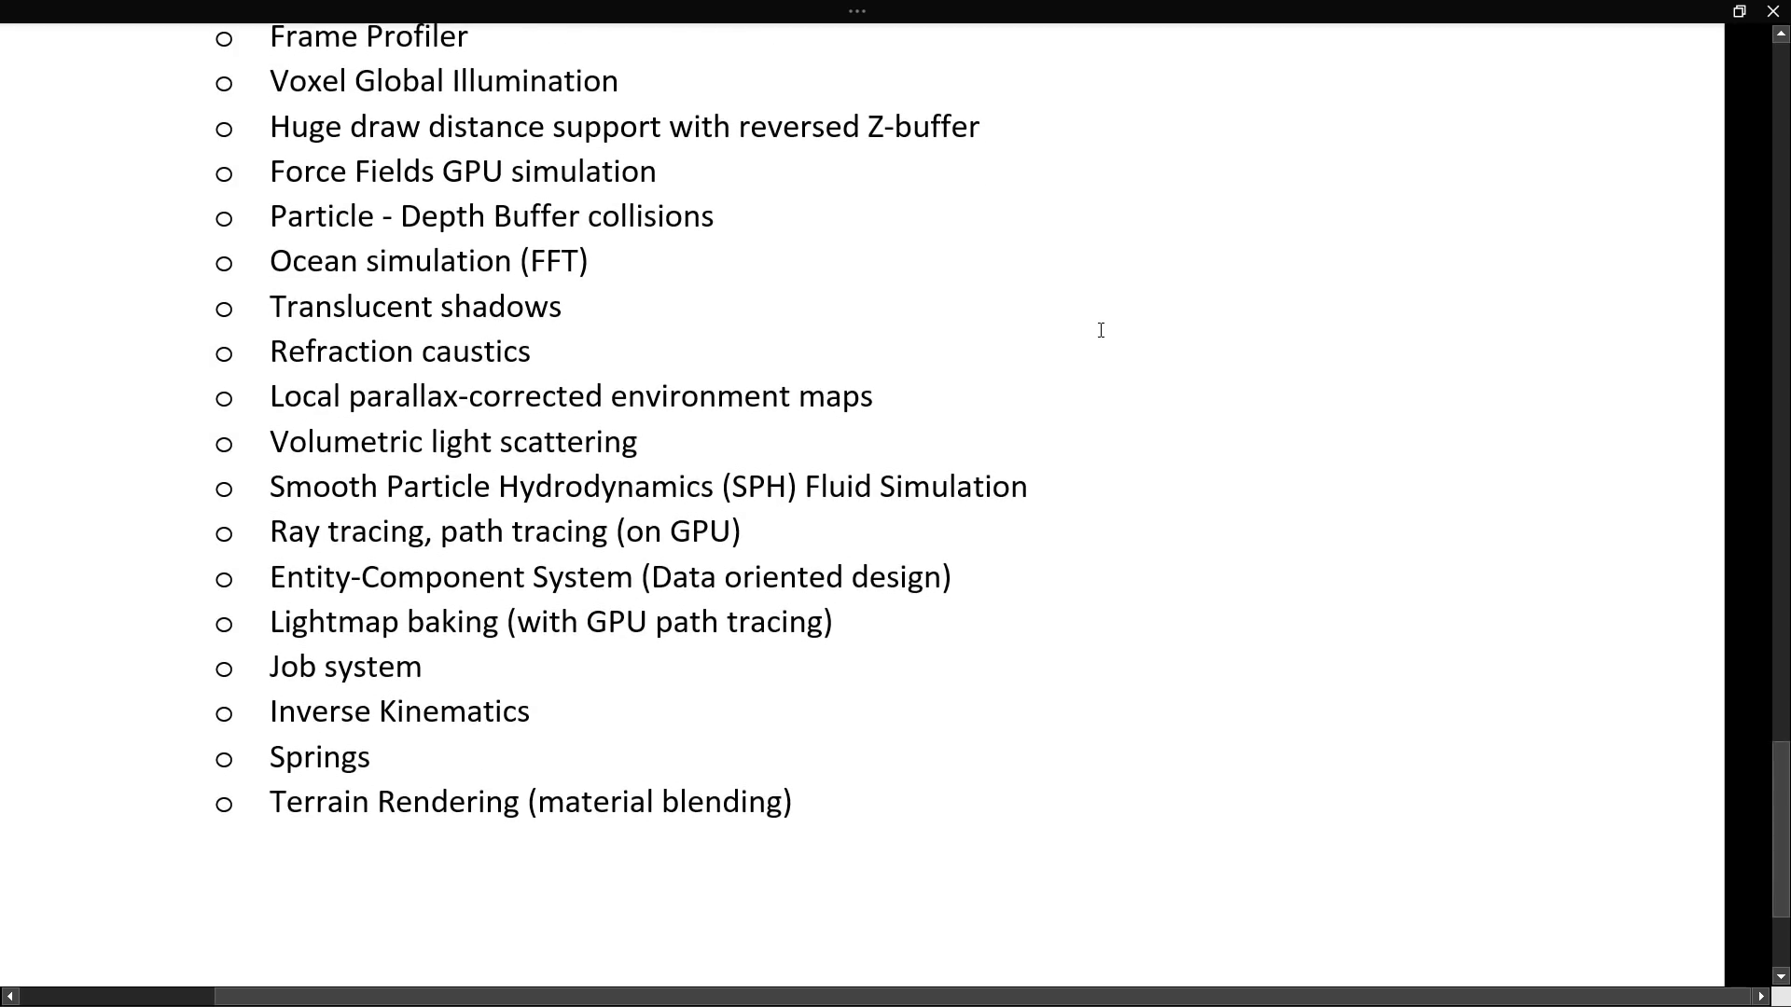
pyautogui.moveTo(1026, 332)
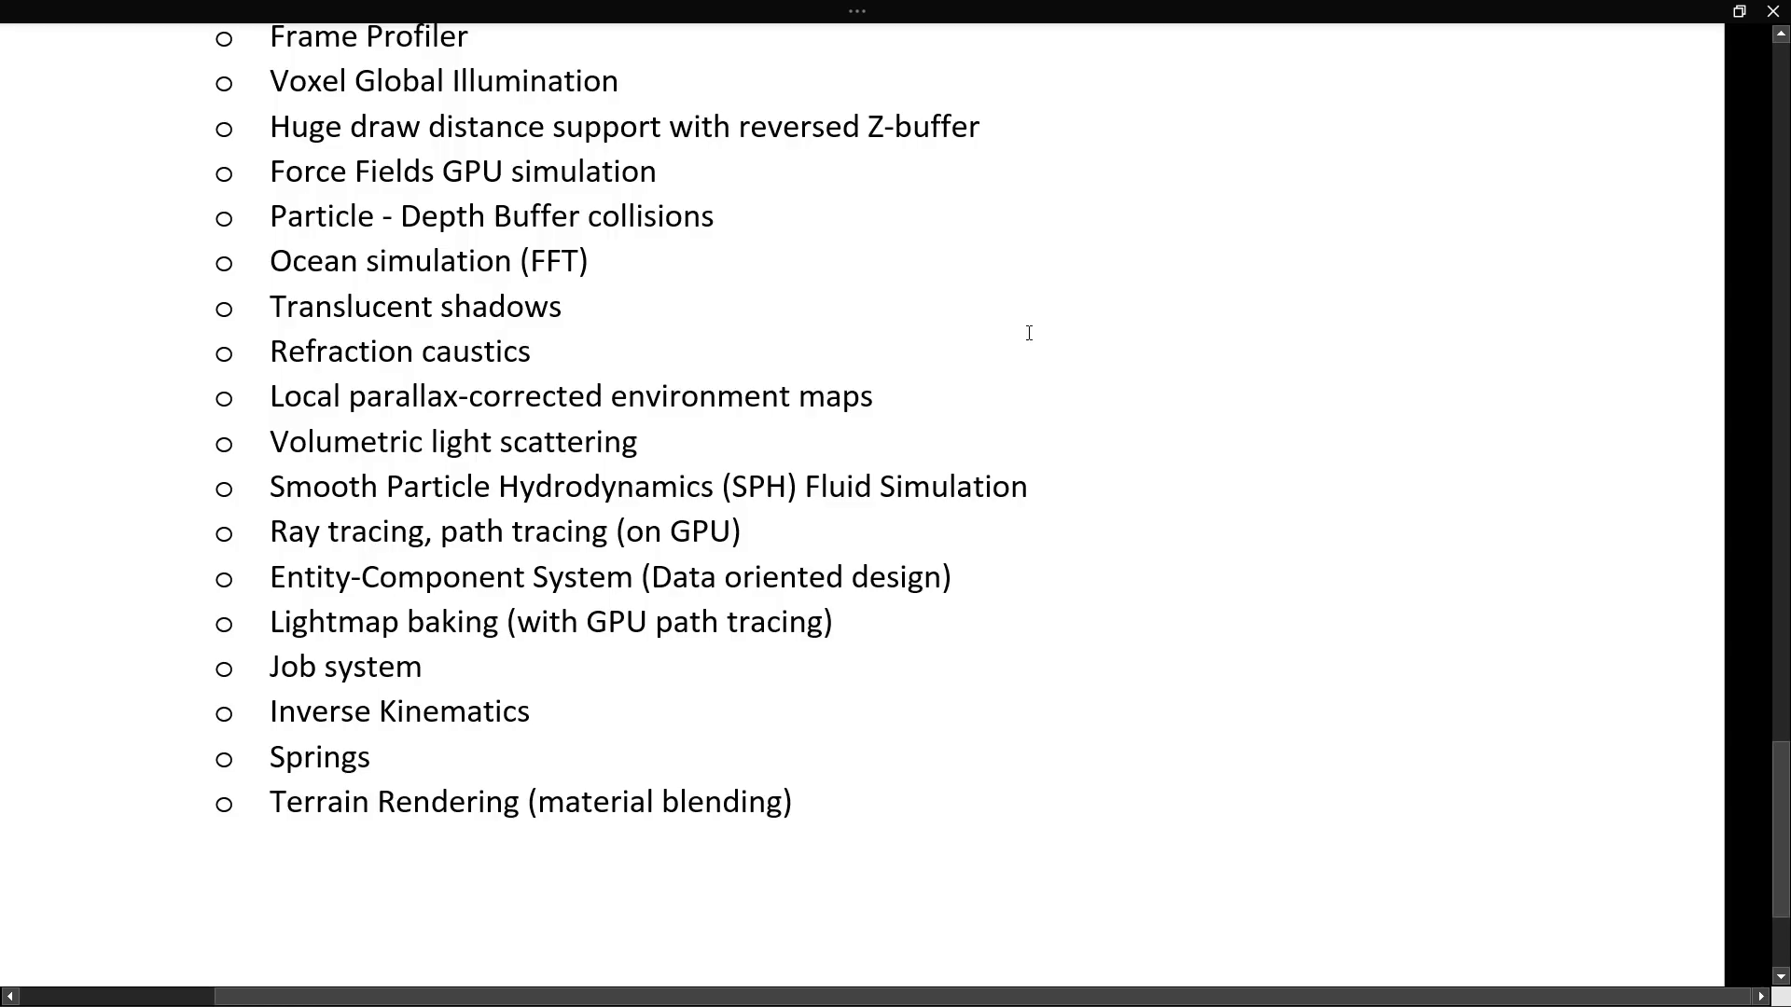
pyautogui.moveTo(1214, 345)
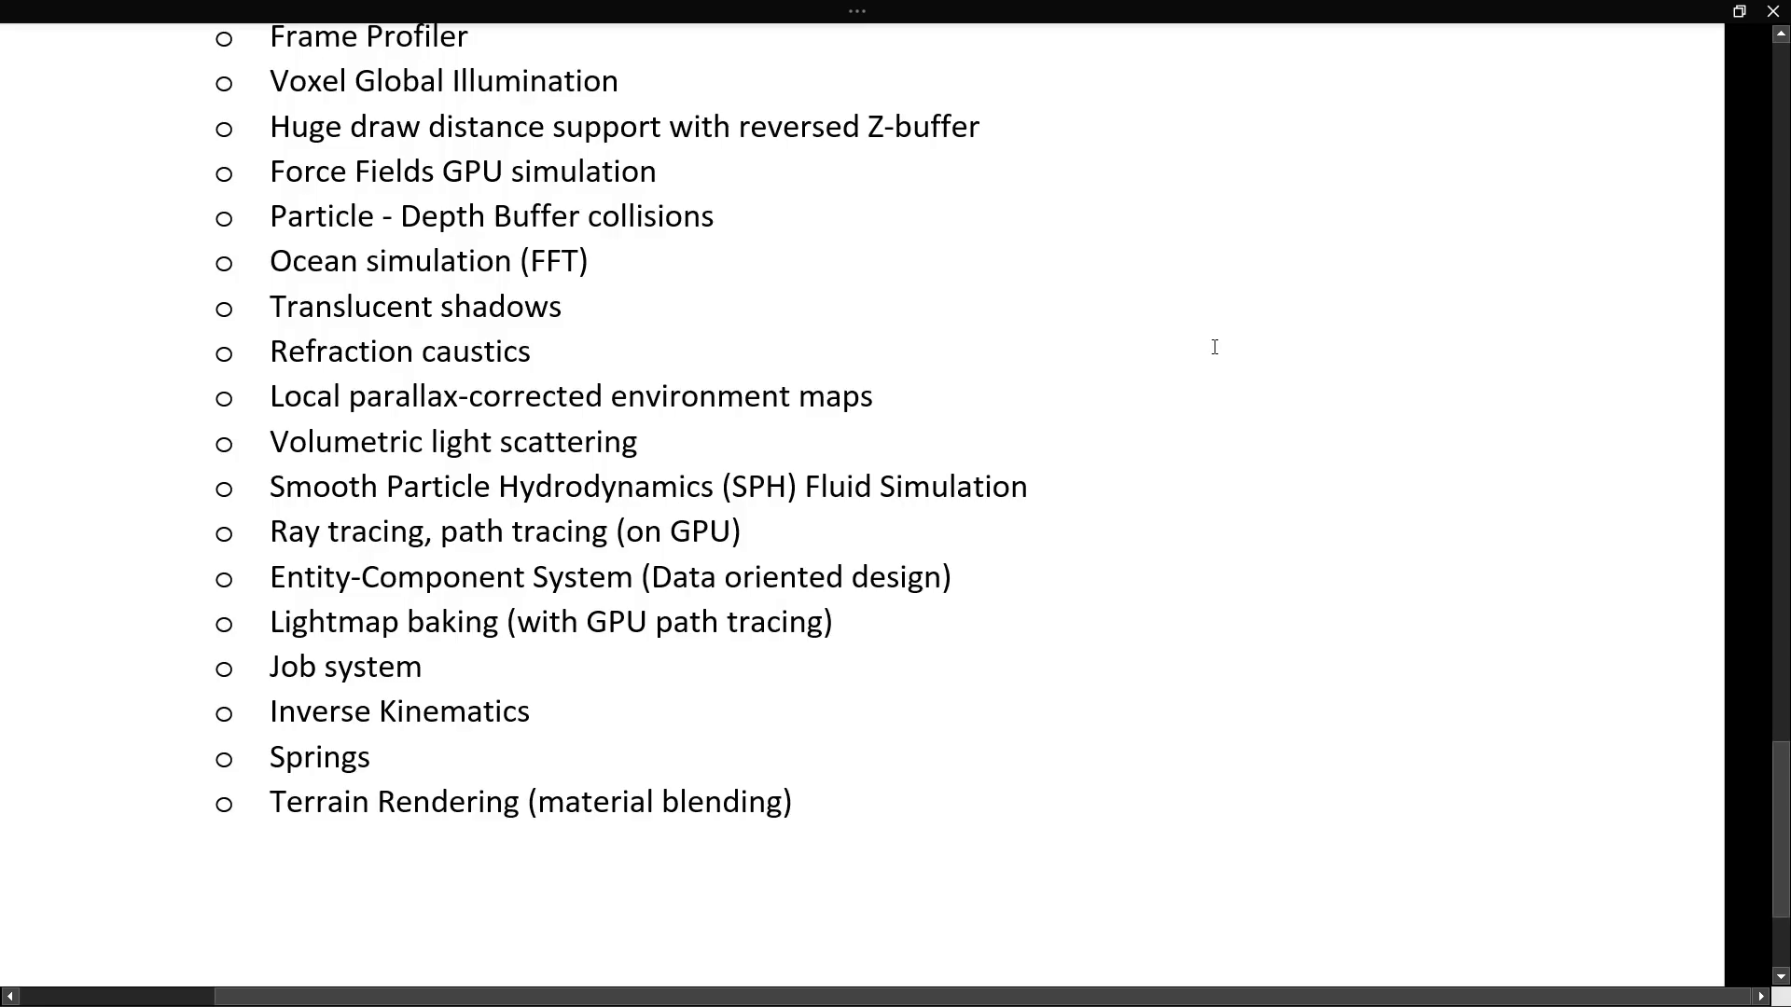
pyautogui.moveTo(1188, 364)
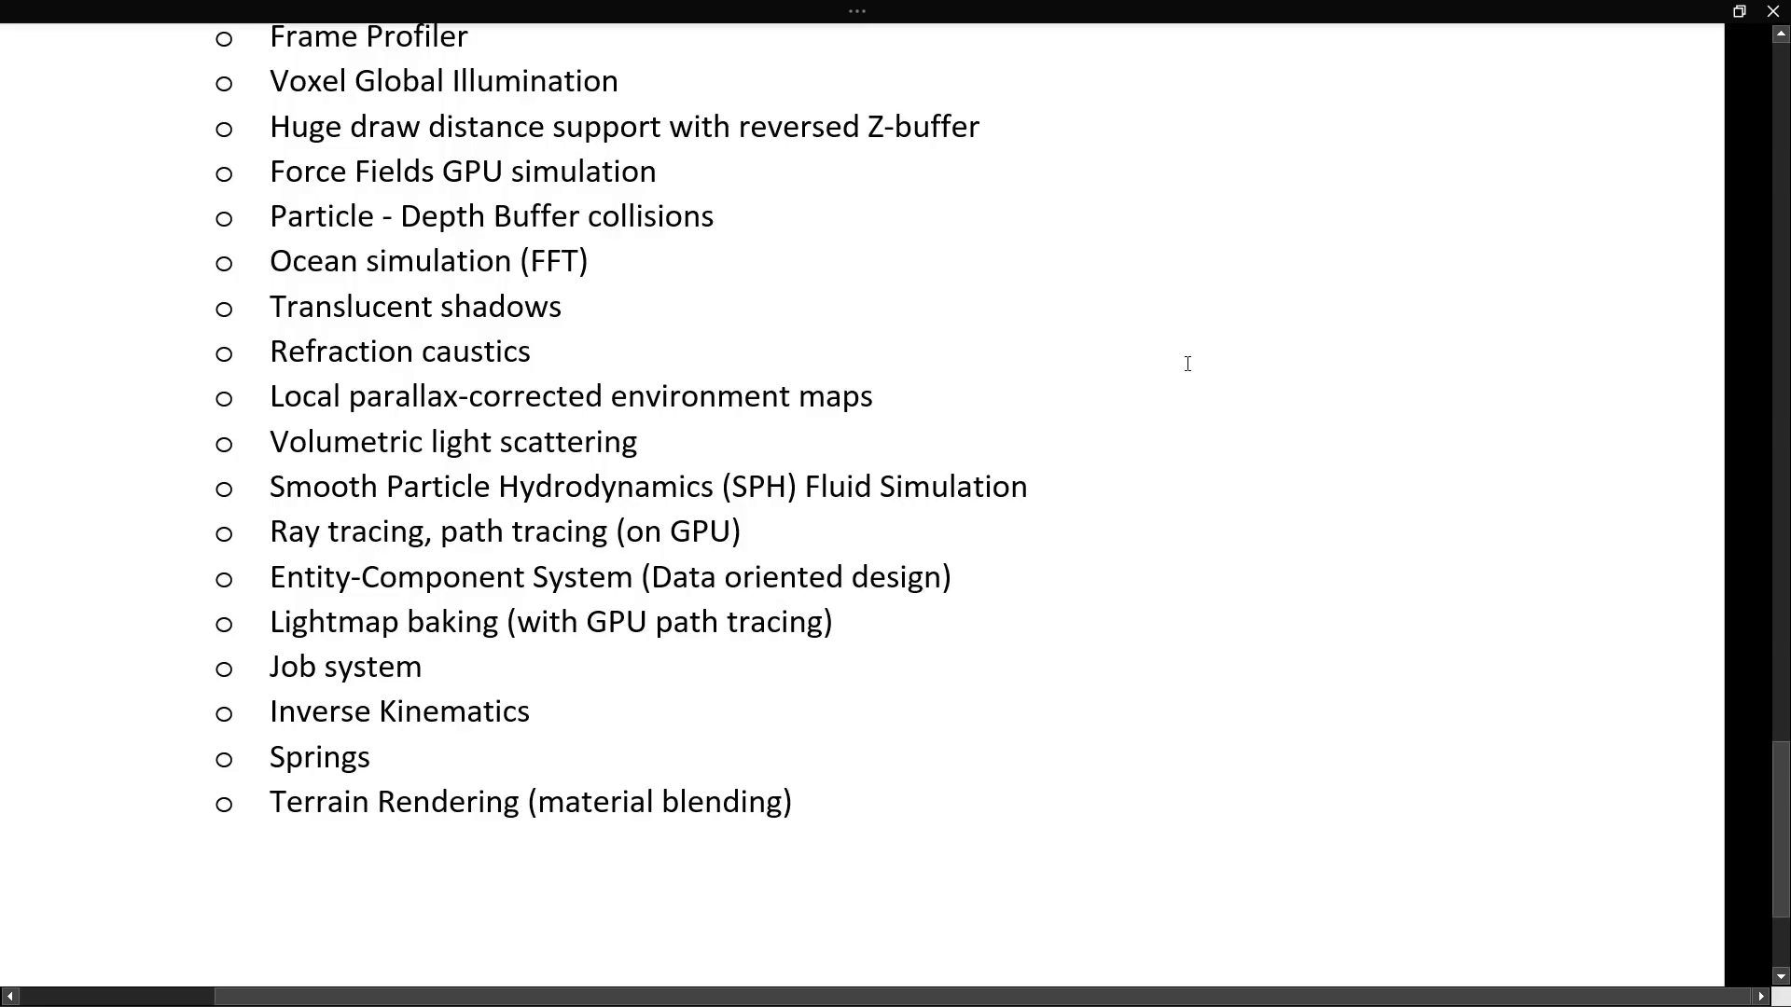
pyautogui.moveTo(381, 487)
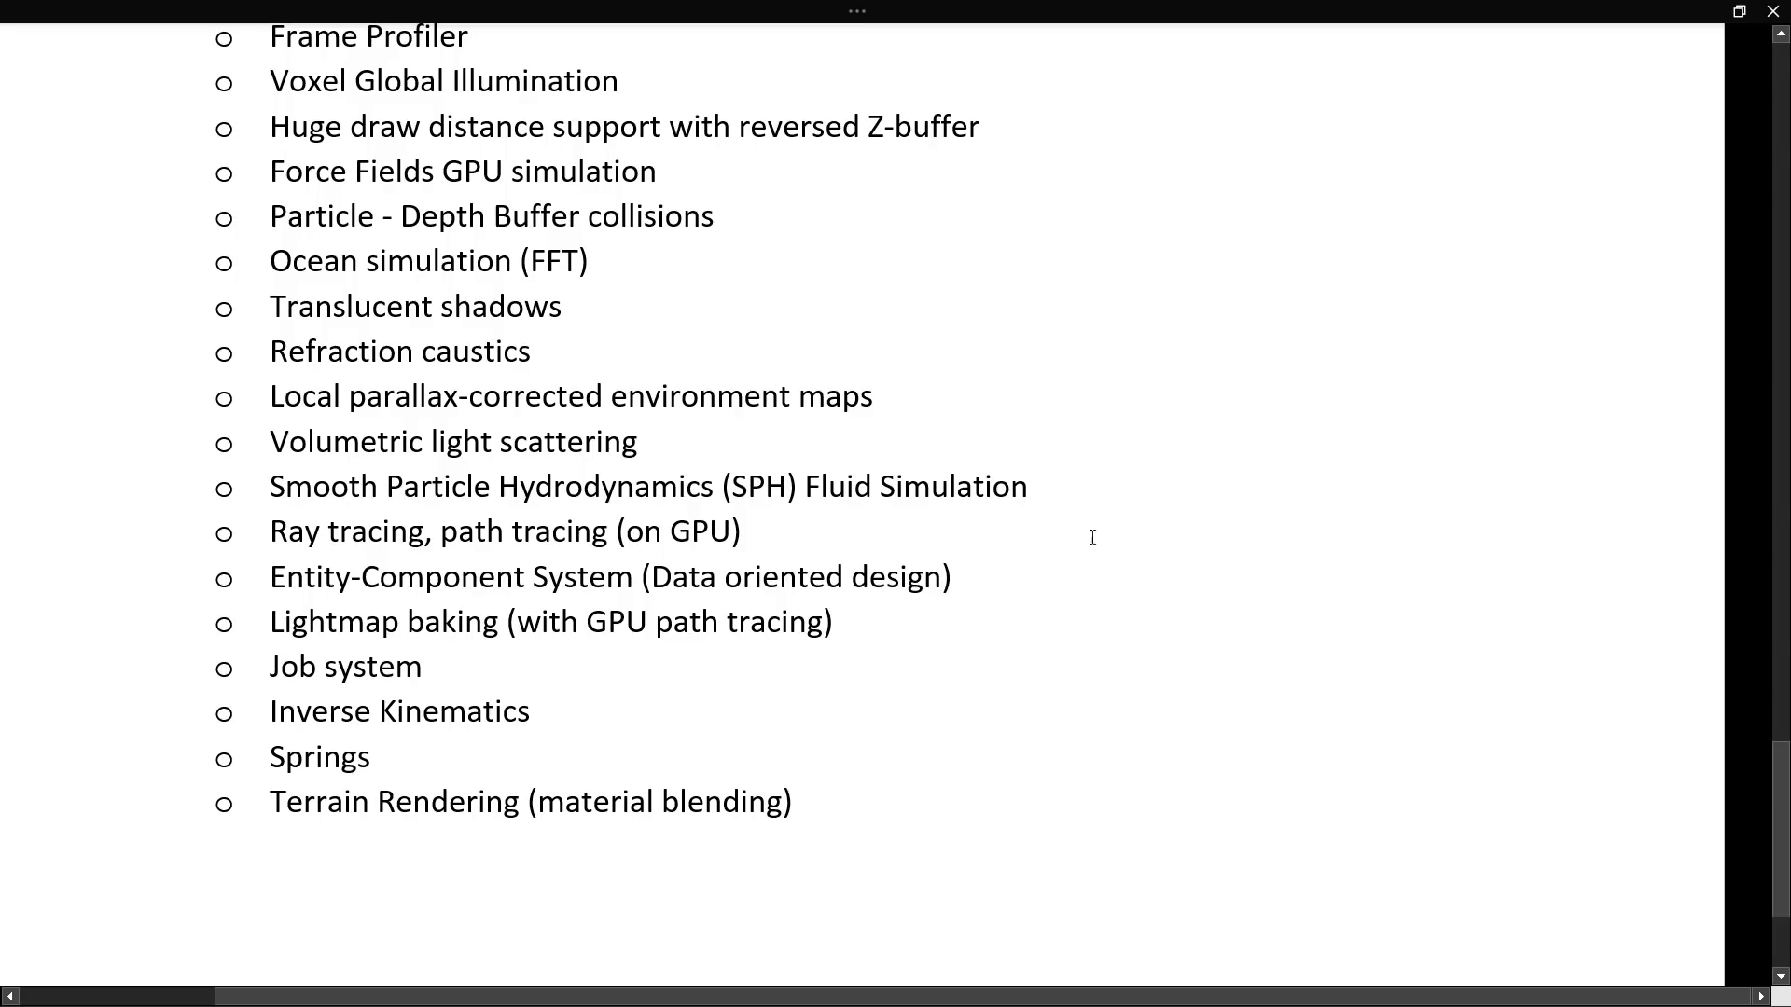
pyautogui.moveTo(1181, 544)
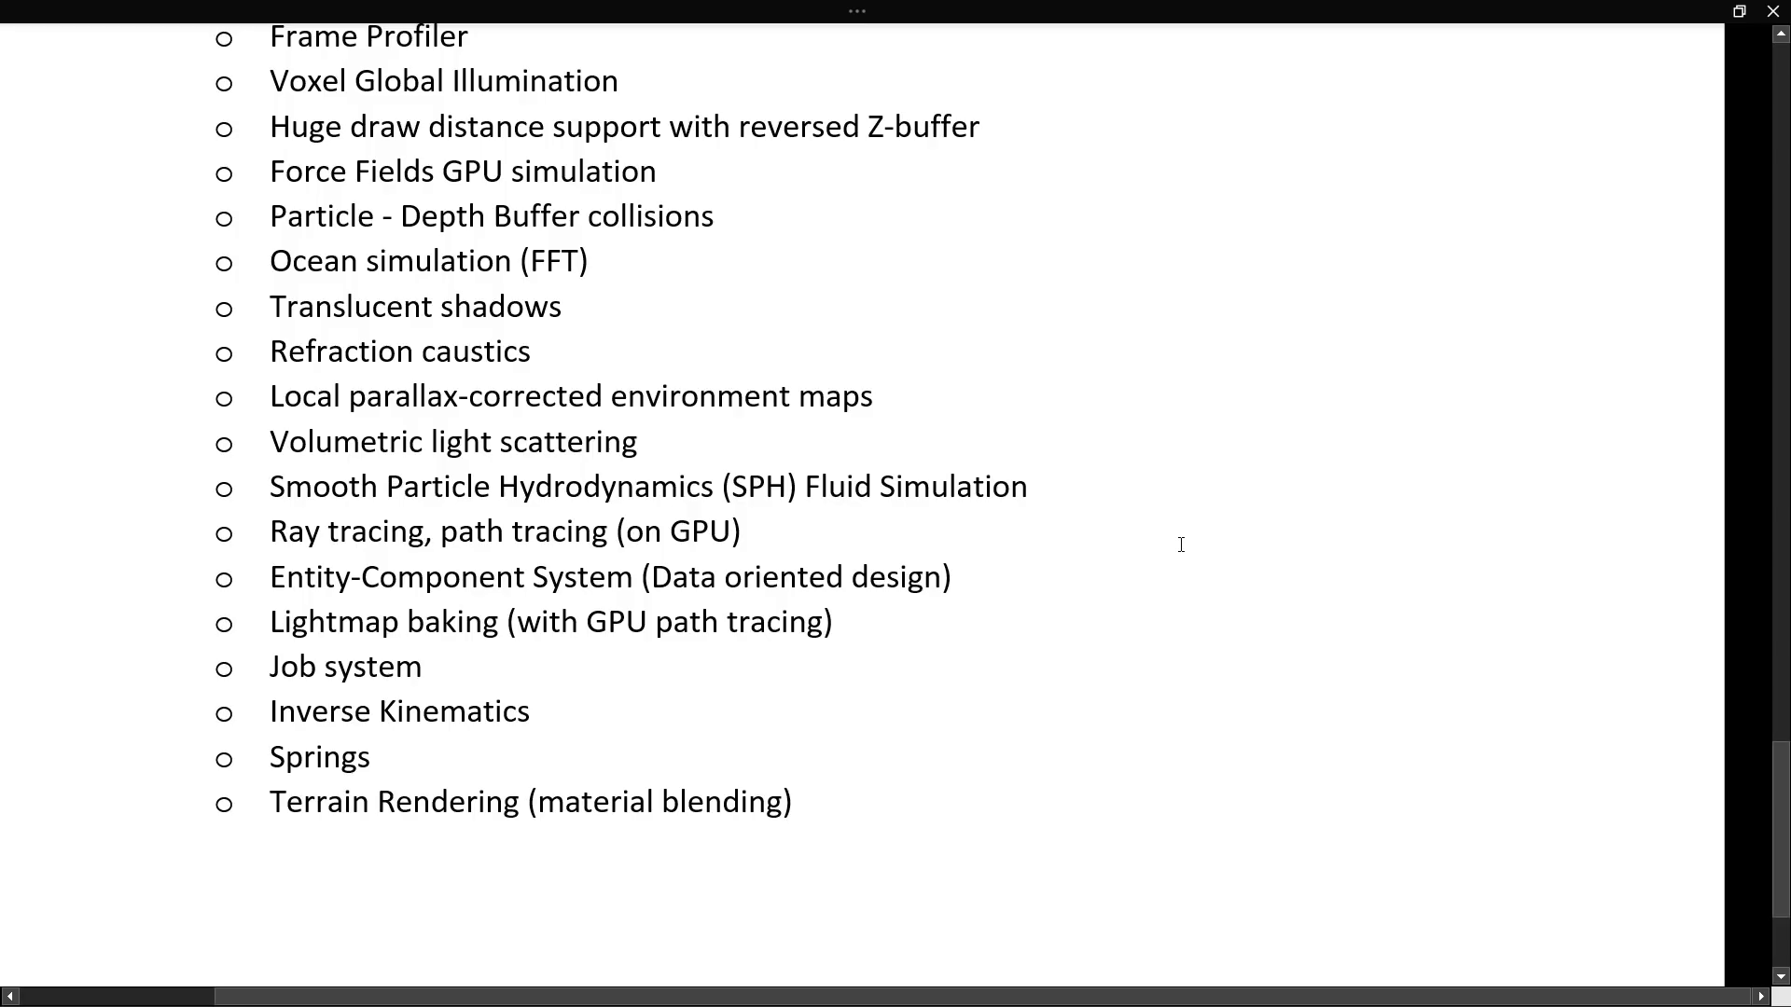
pyautogui.scroll(-3)
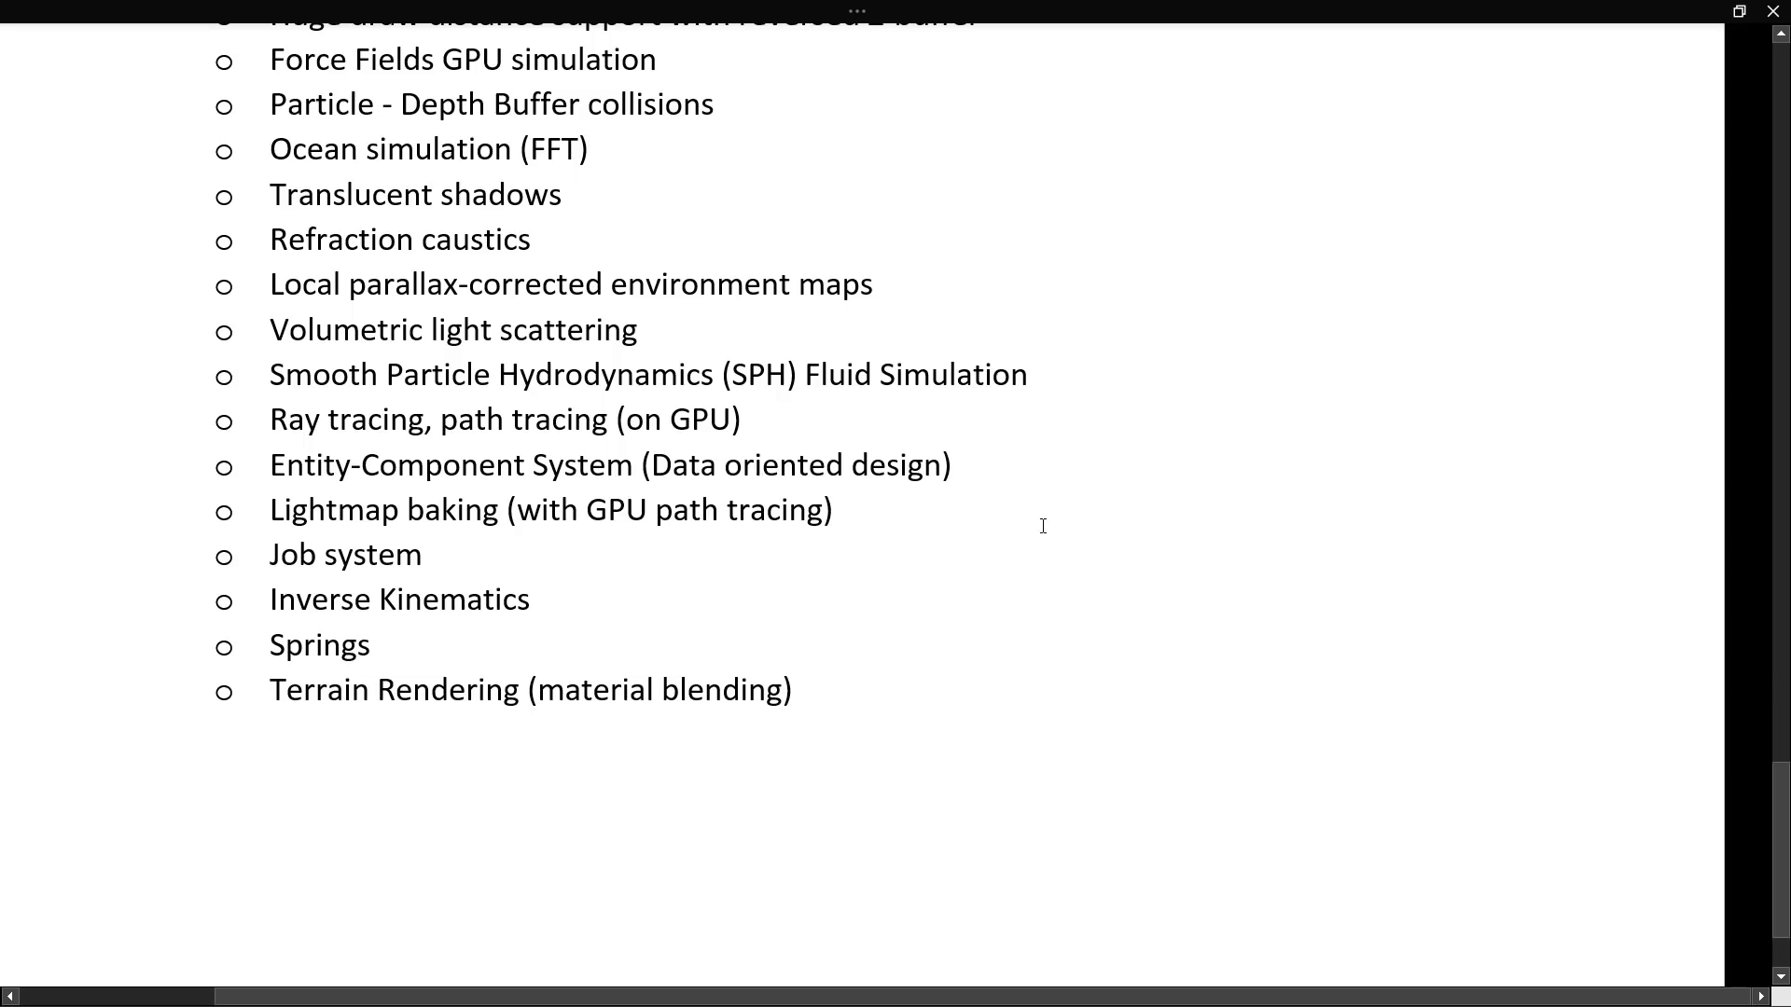
pyautogui.scroll(-3)
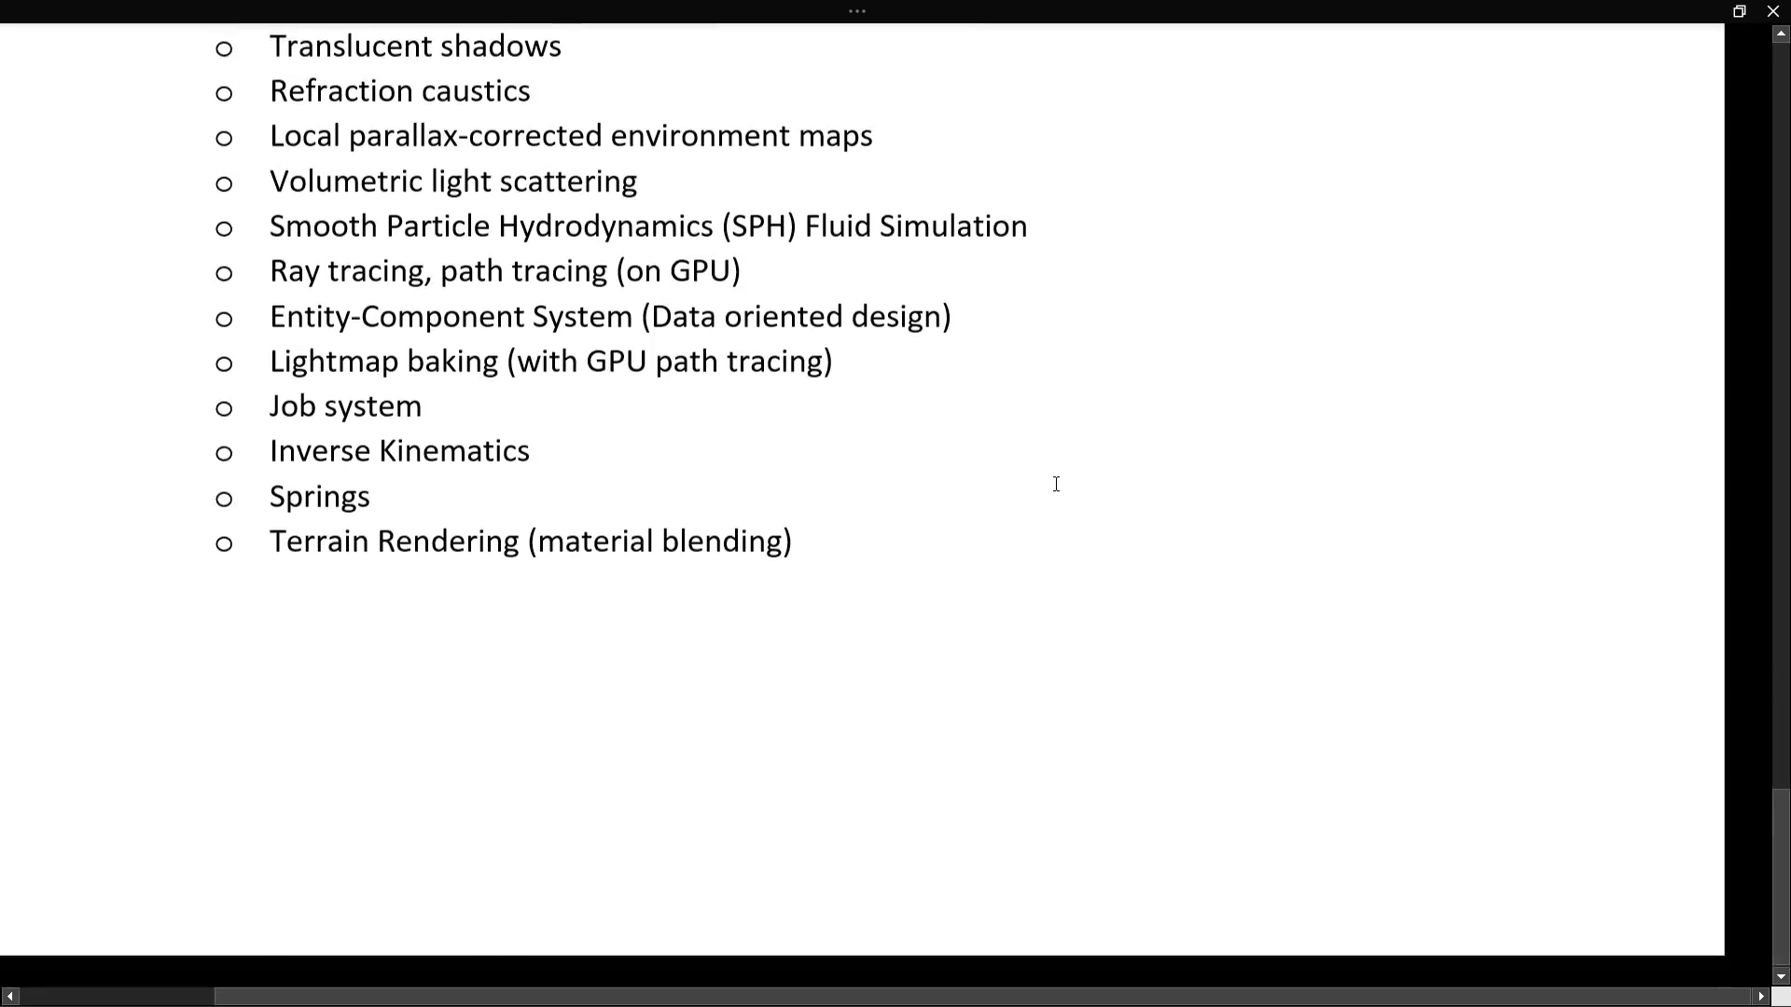
pyautogui.scroll(3)
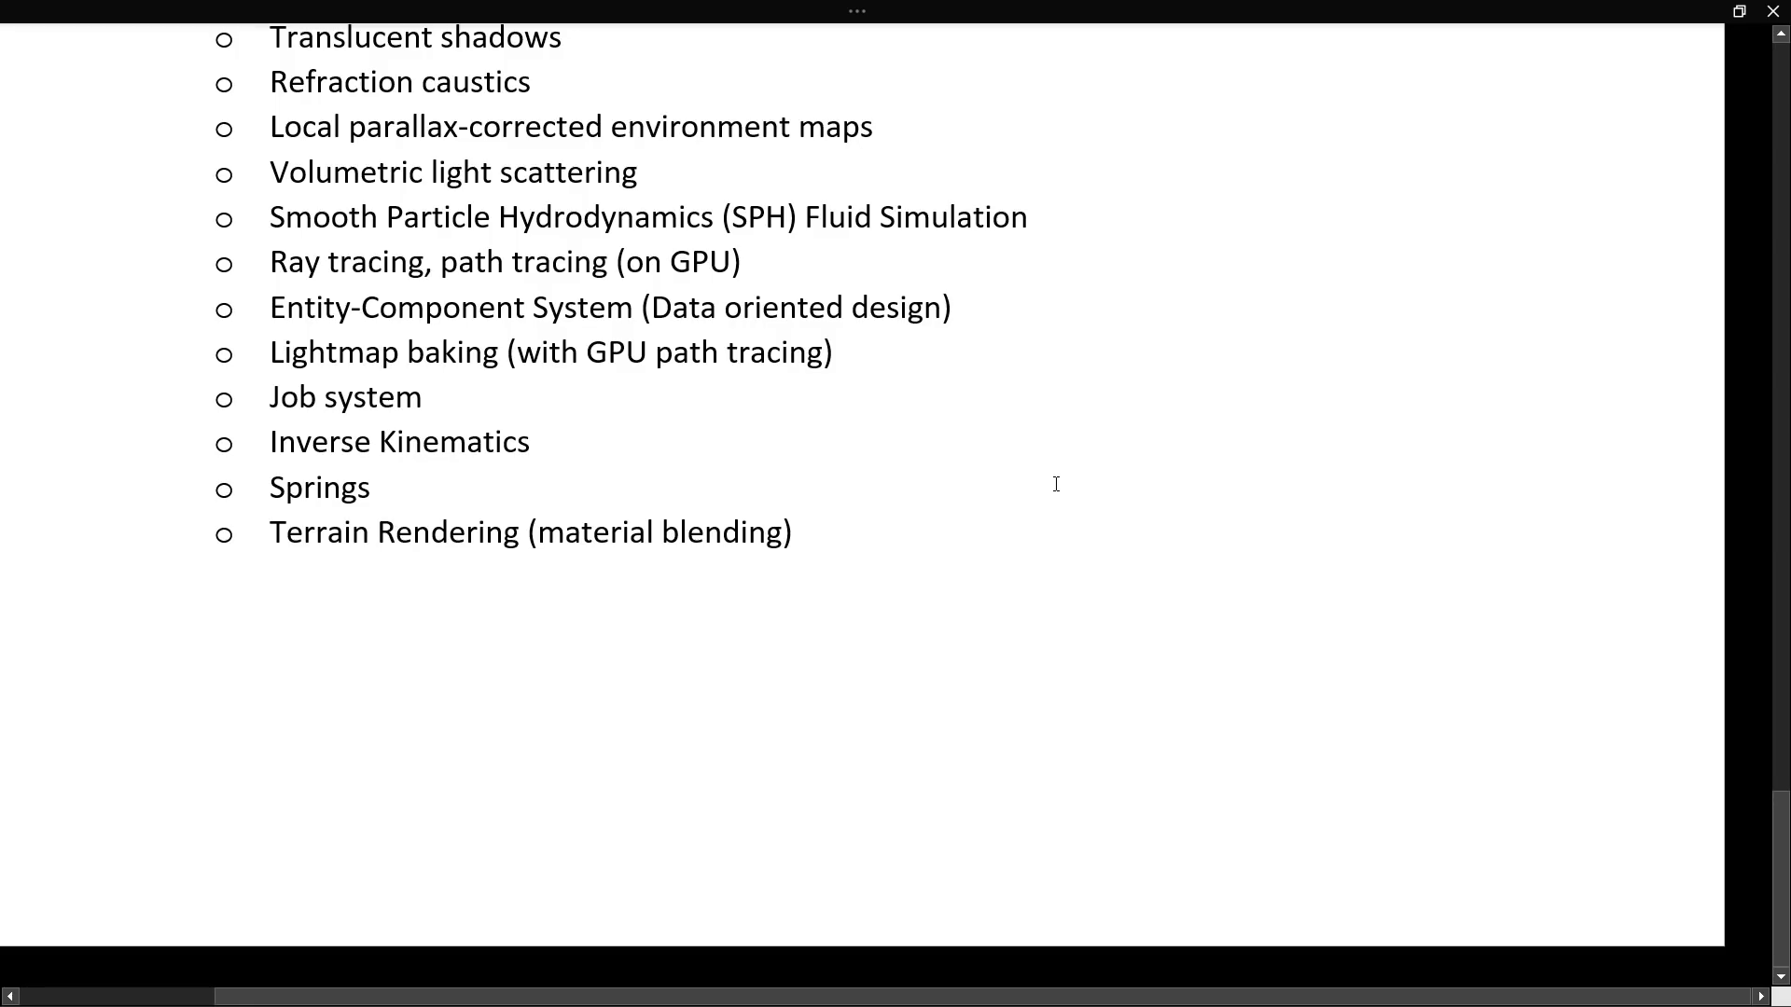
# Step: Switch to the browser's ray tracing tweet and follow its github.com link to the commit history
pyautogui.press('alt+tab')
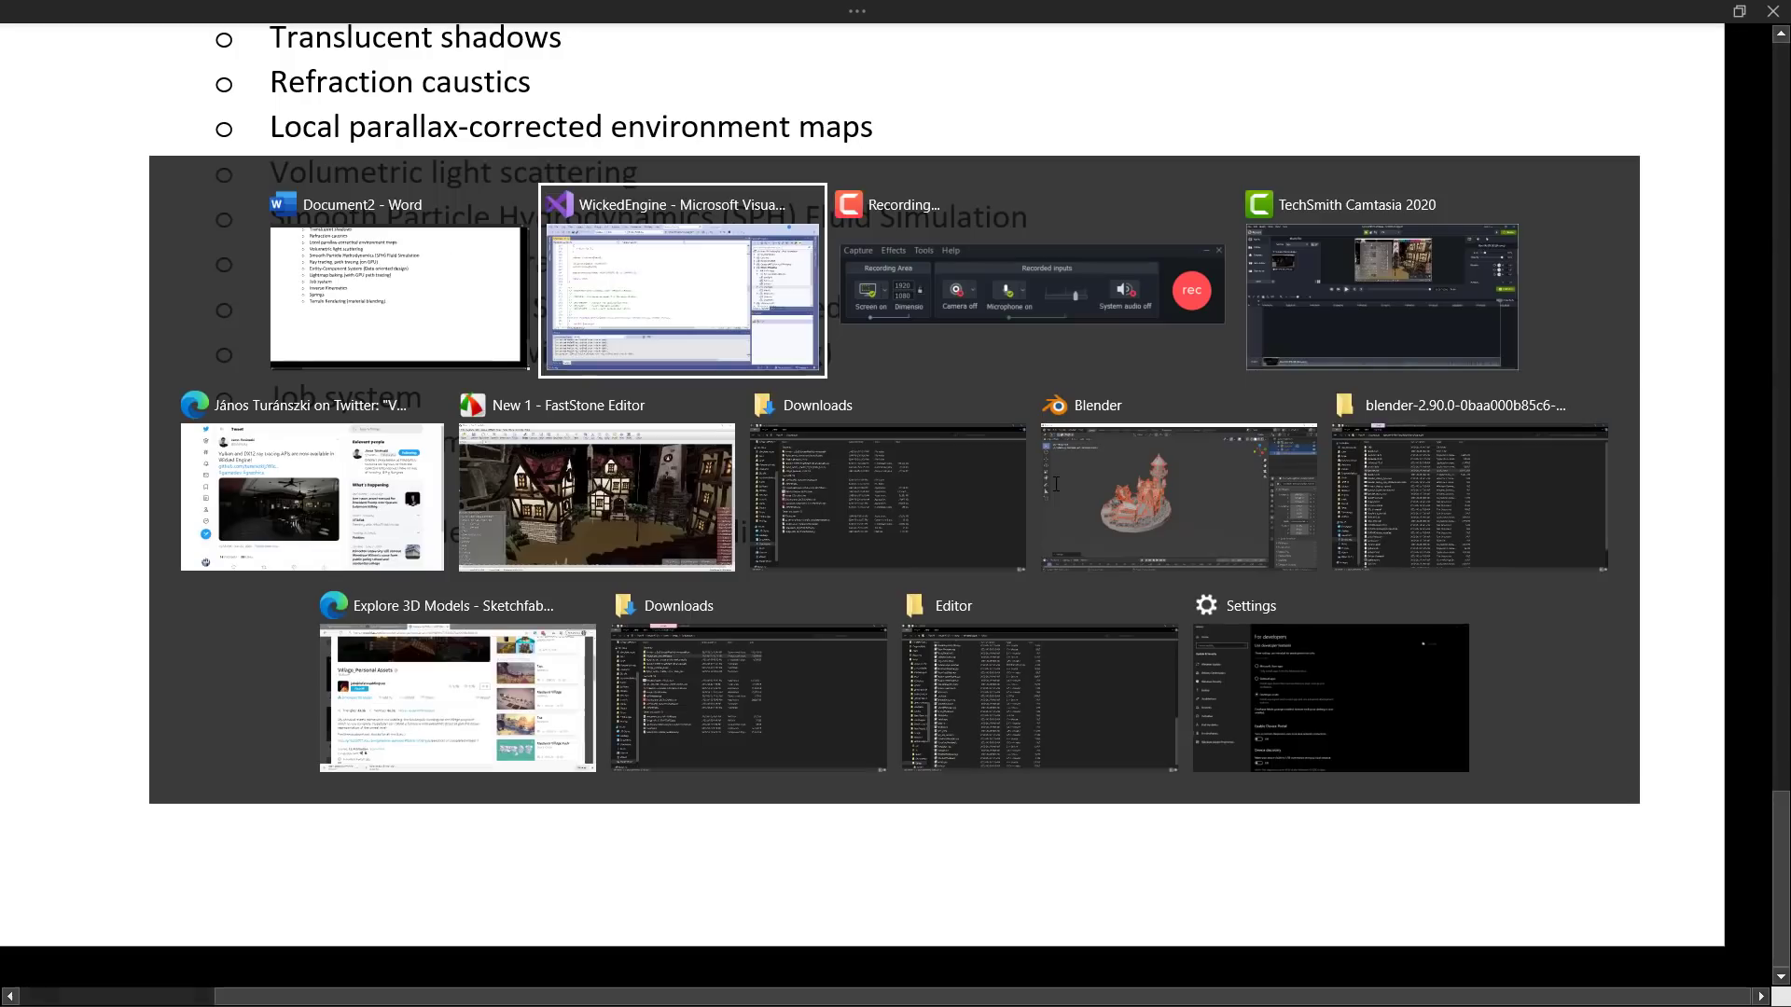
pyautogui.click(312, 496)
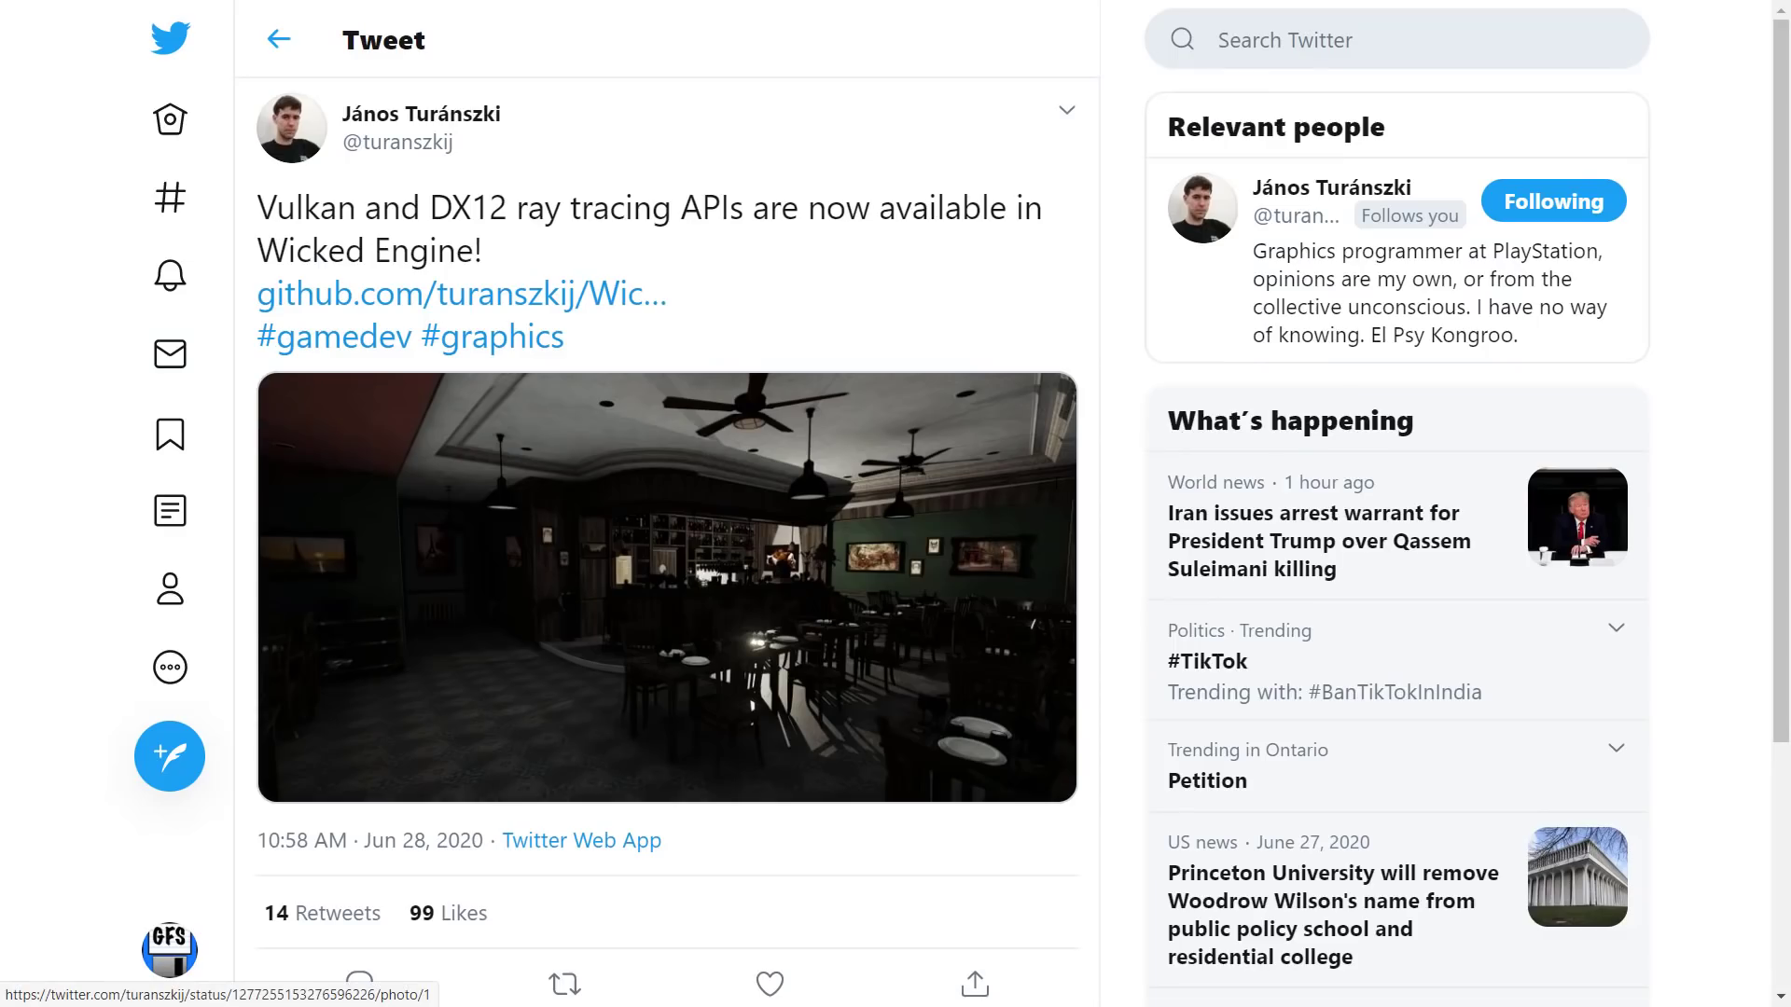
pyautogui.moveTo(388, 218)
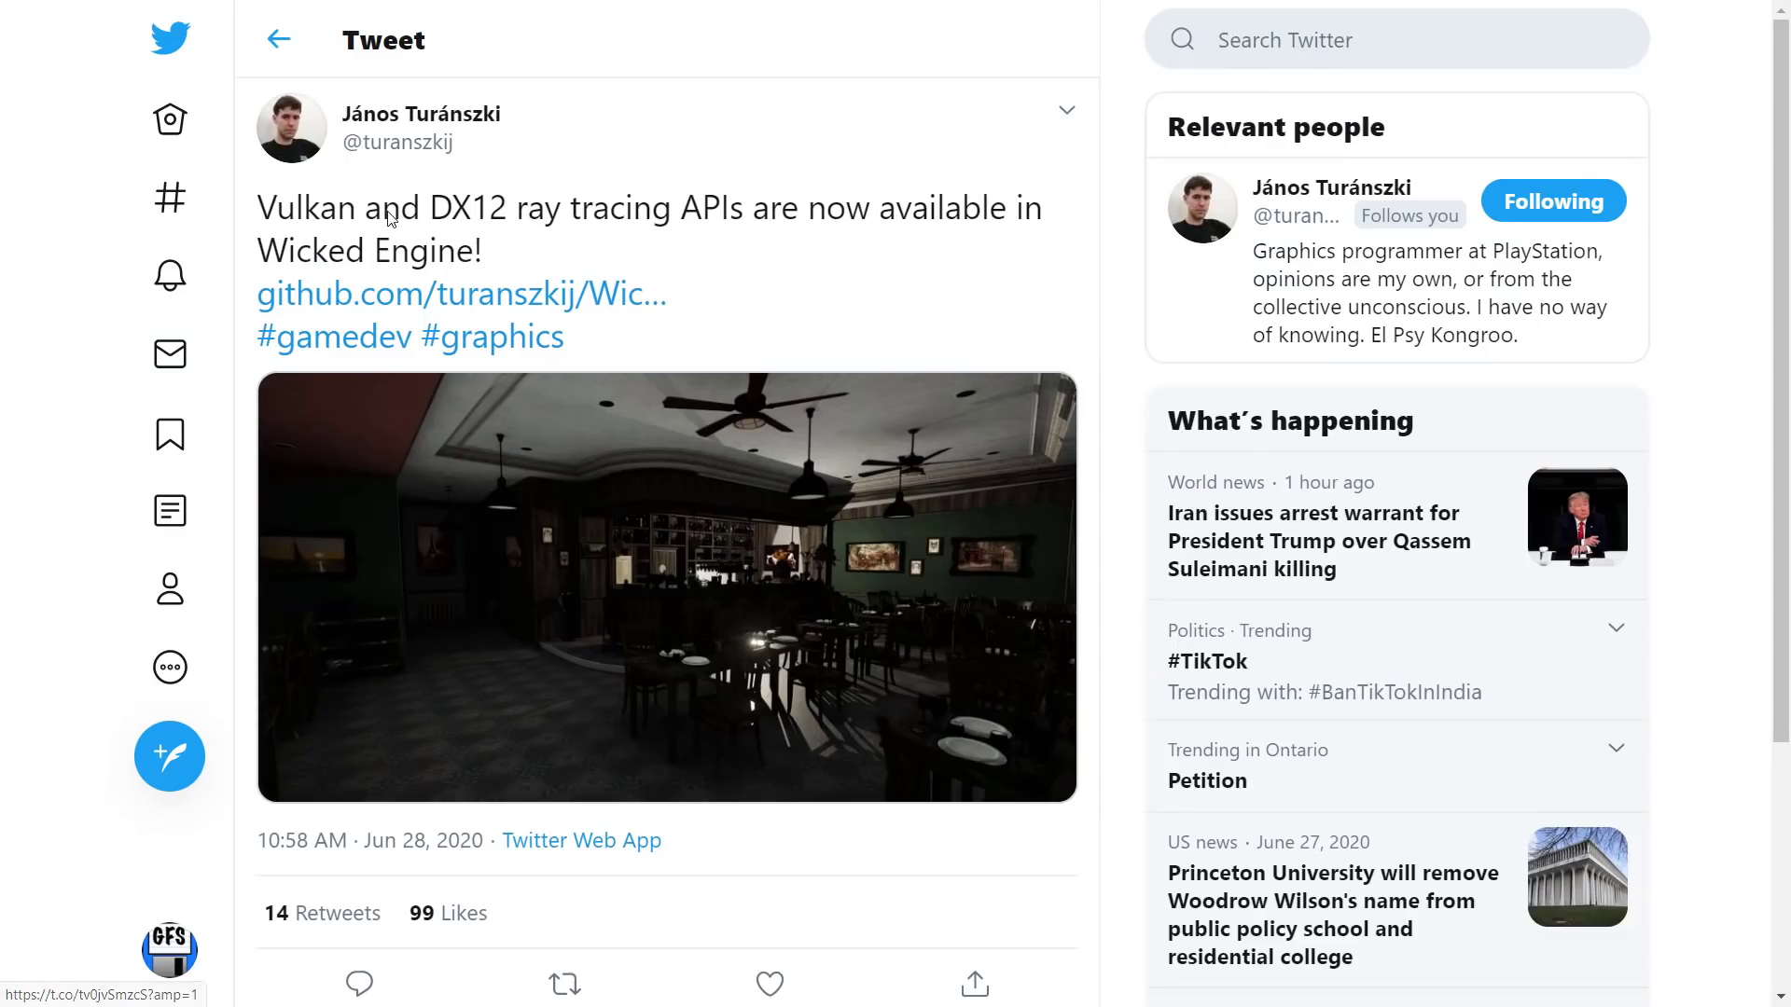
pyautogui.click(460, 294)
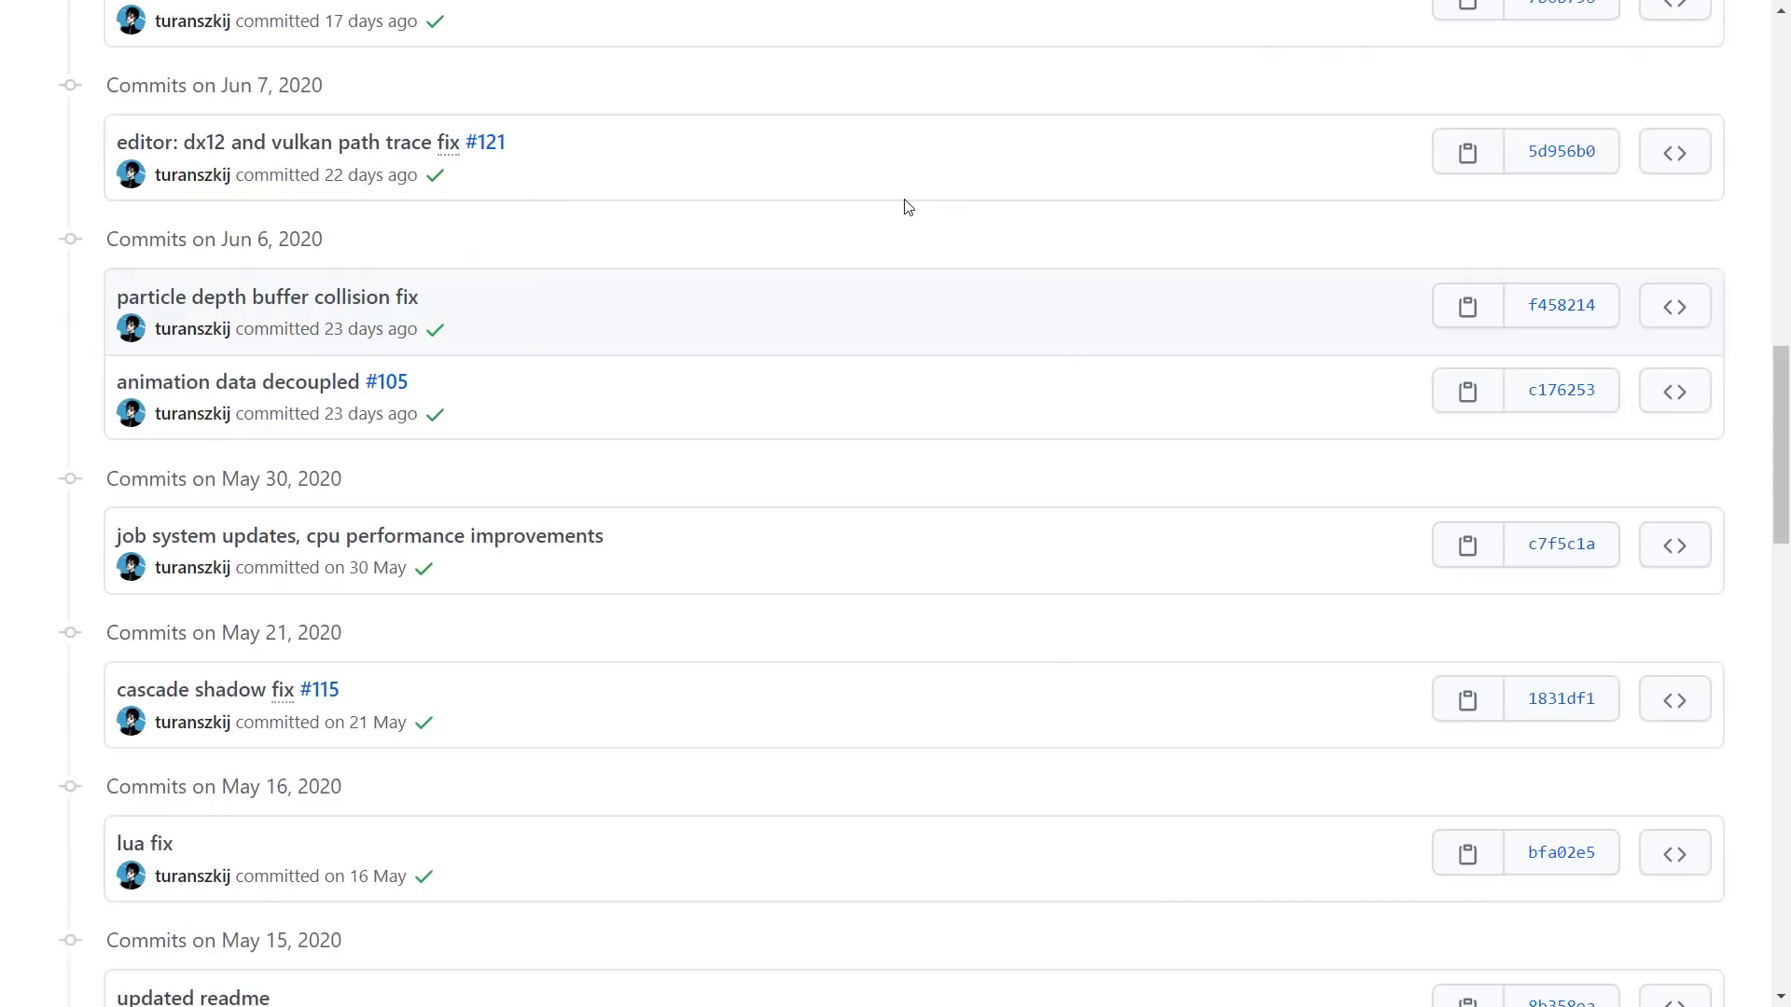
# Step: Look through the recent commits, the repository file list and the README on GitHub
pyautogui.scroll(3)
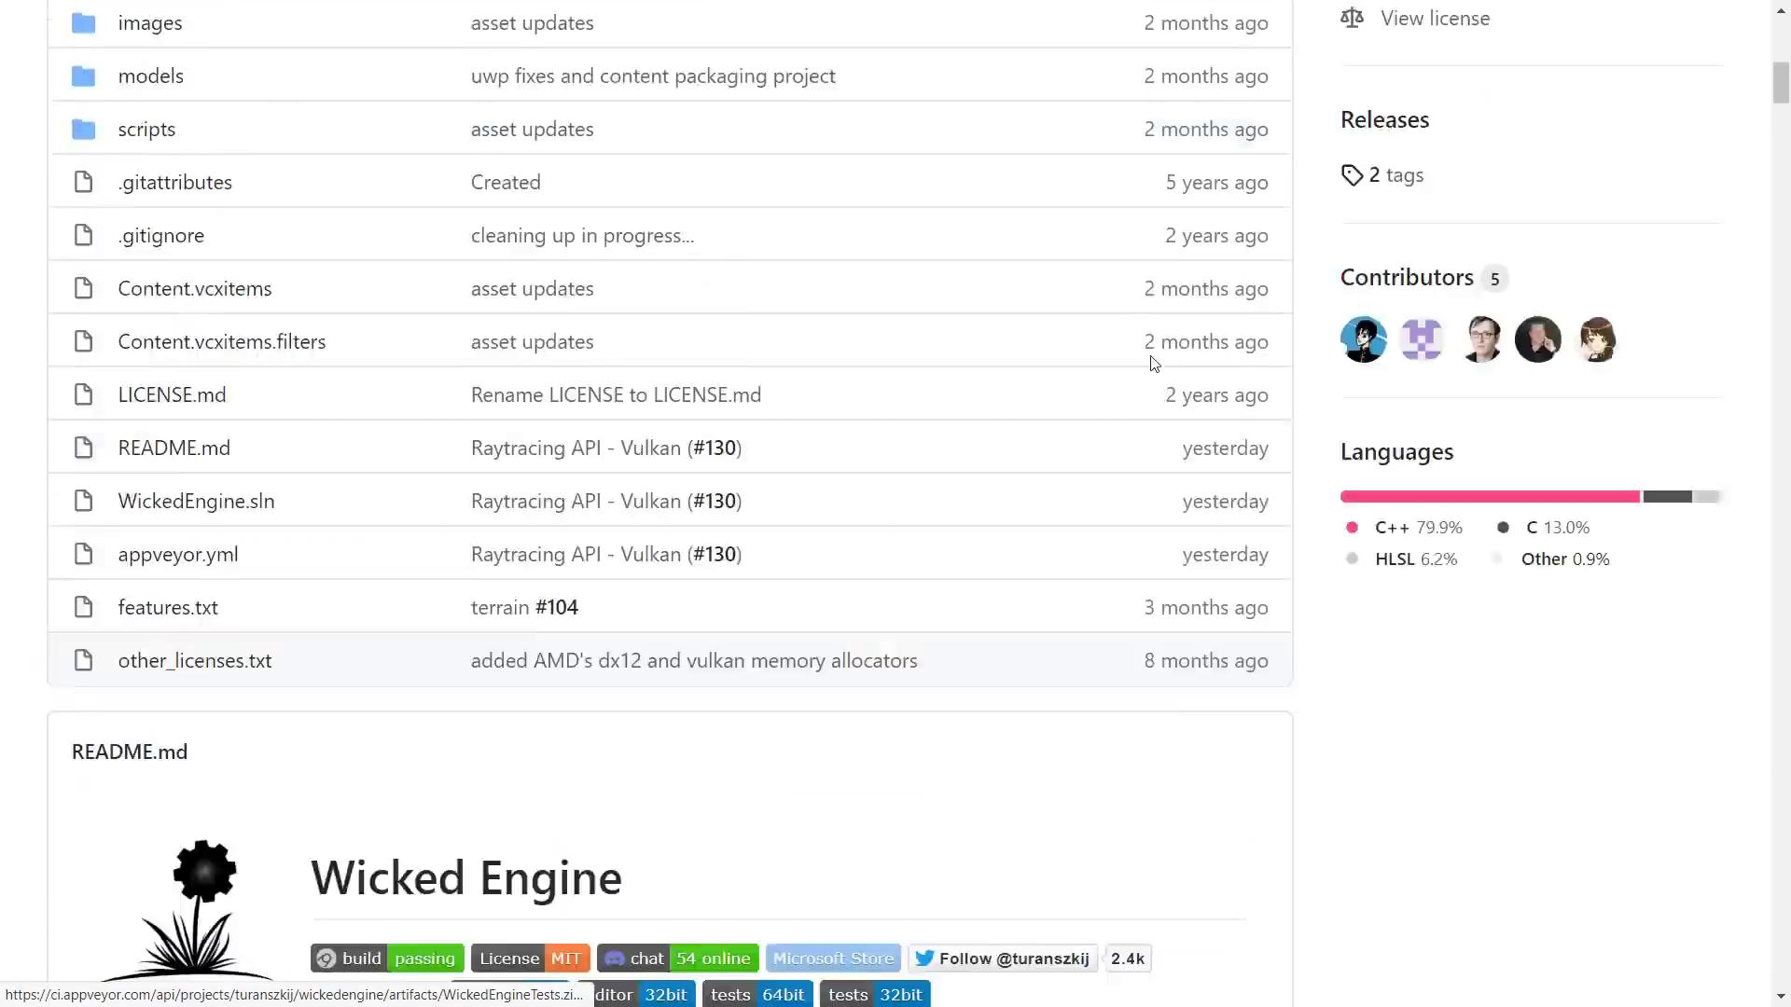
pyautogui.scroll(3)
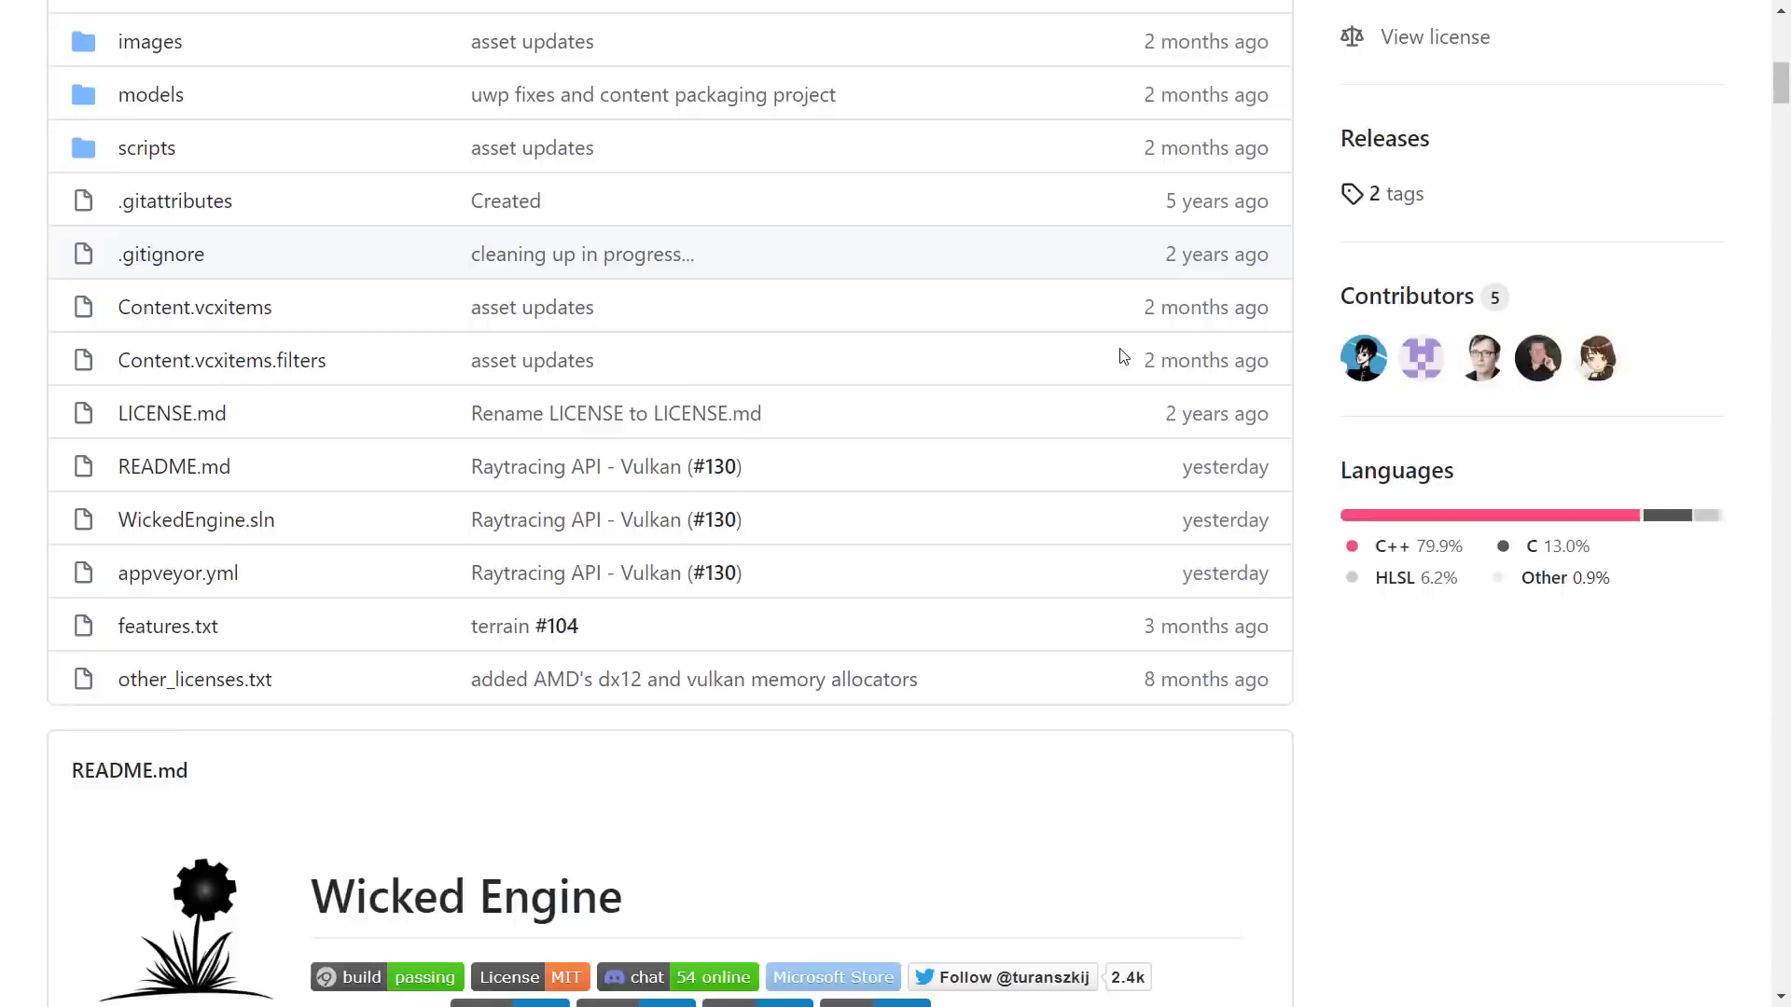
pyautogui.scroll(-3)
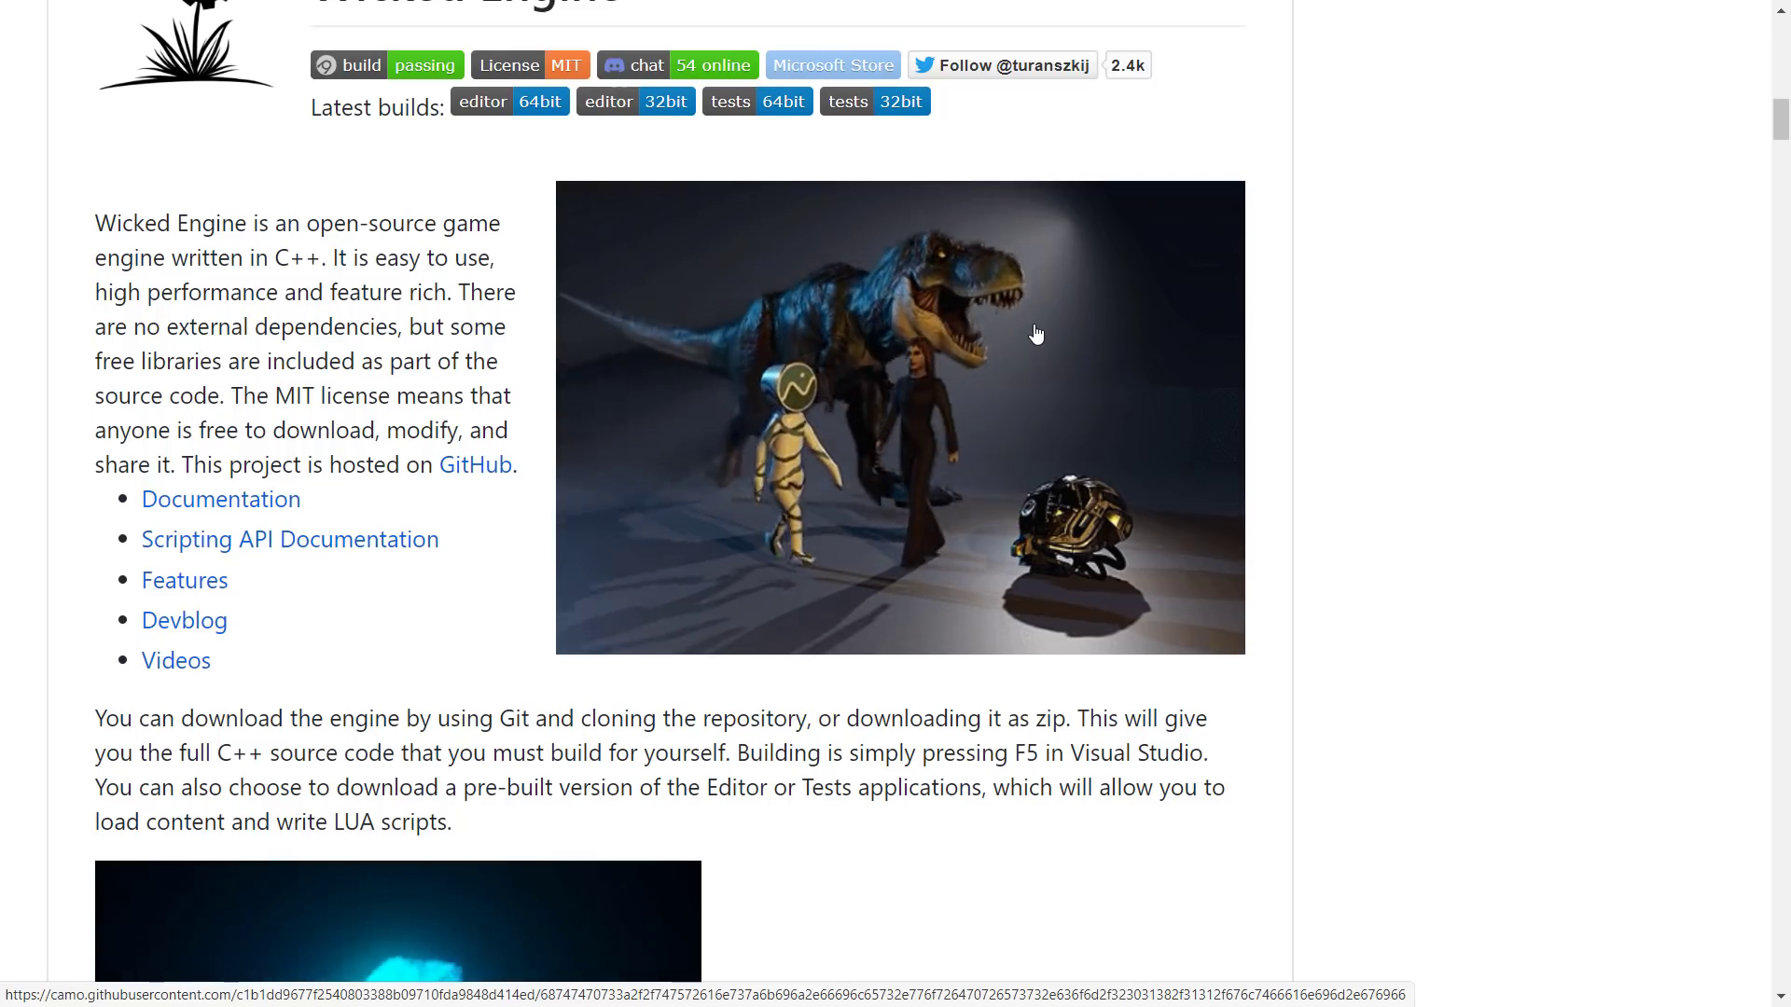
pyautogui.scroll(3)
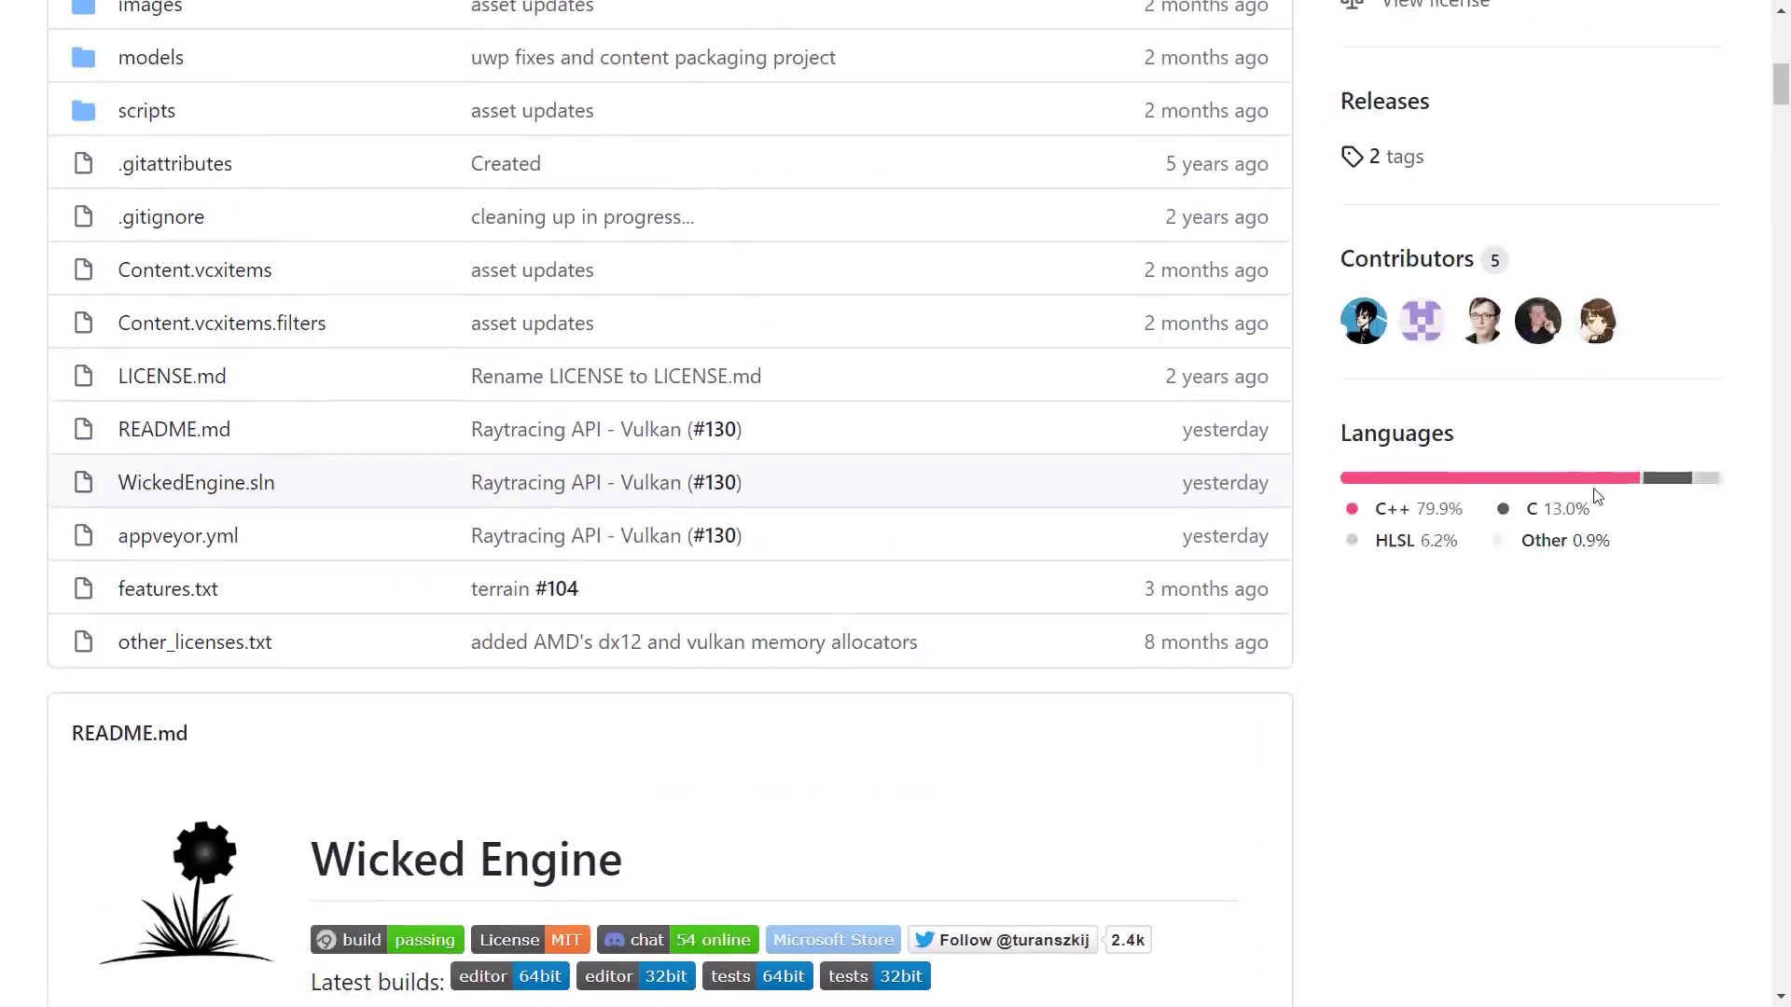
pyautogui.scroll(-3)
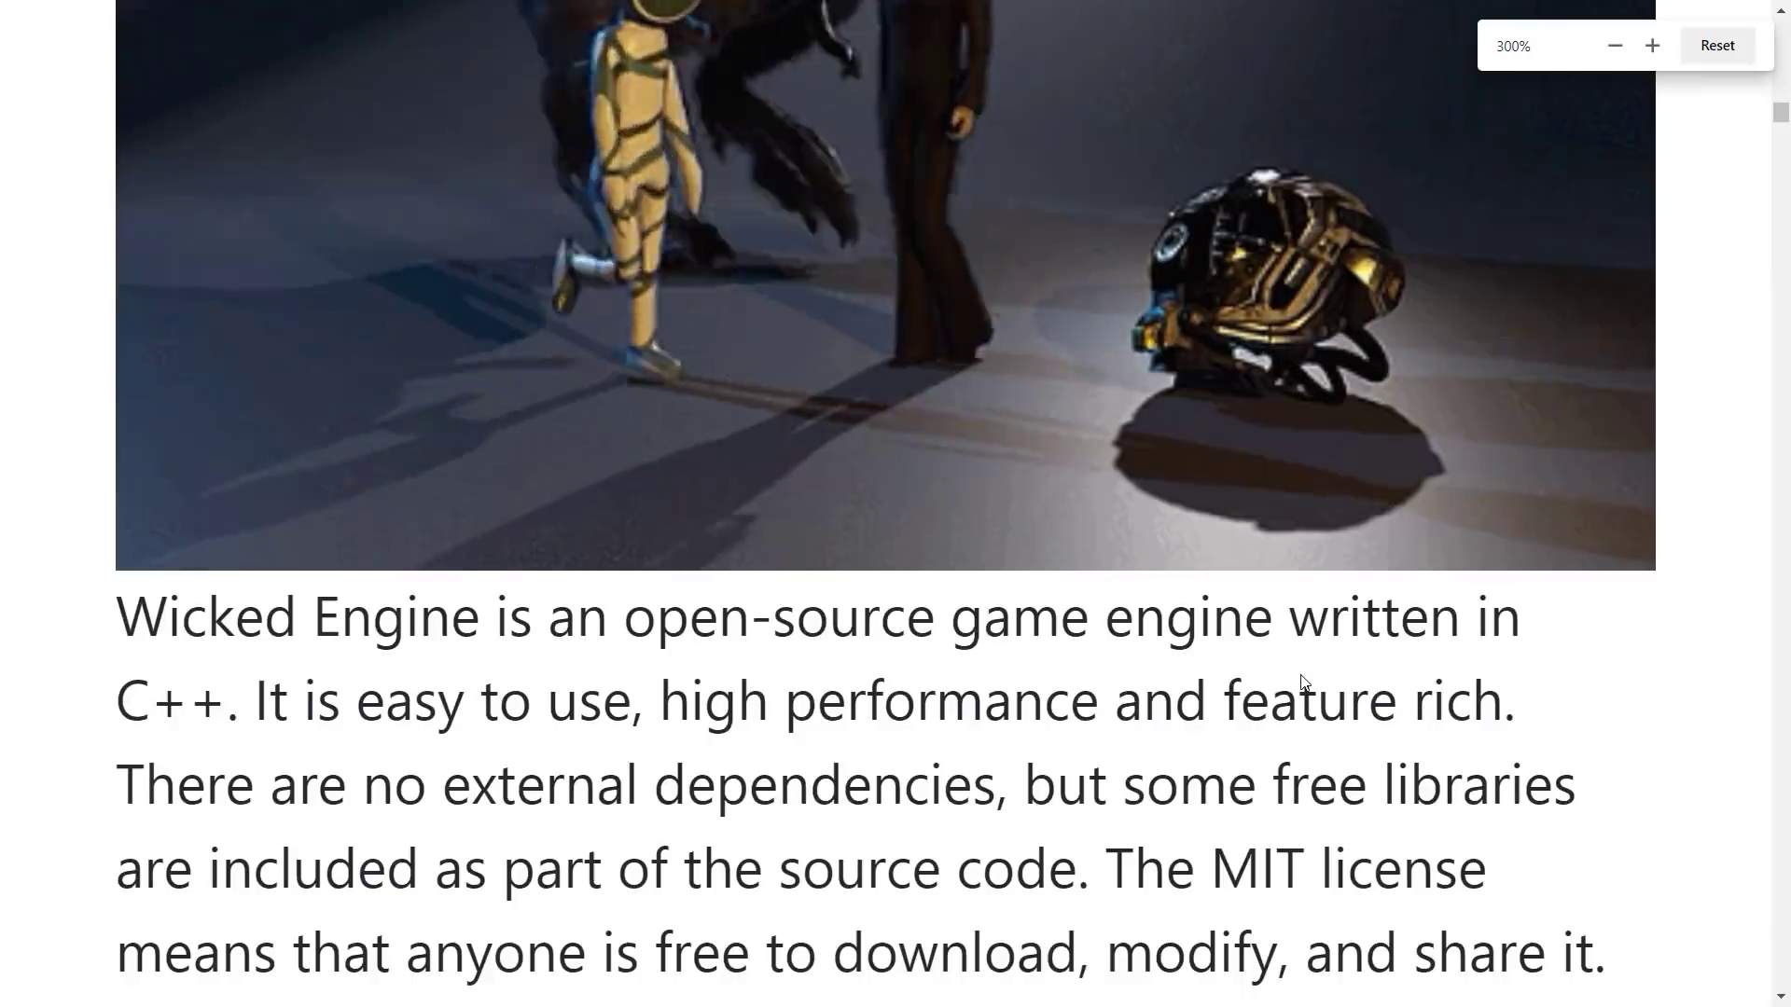
# Step: Shrink the enlarged README back toward normal zoom and return to the top of the page
pyautogui.click(1615, 45)
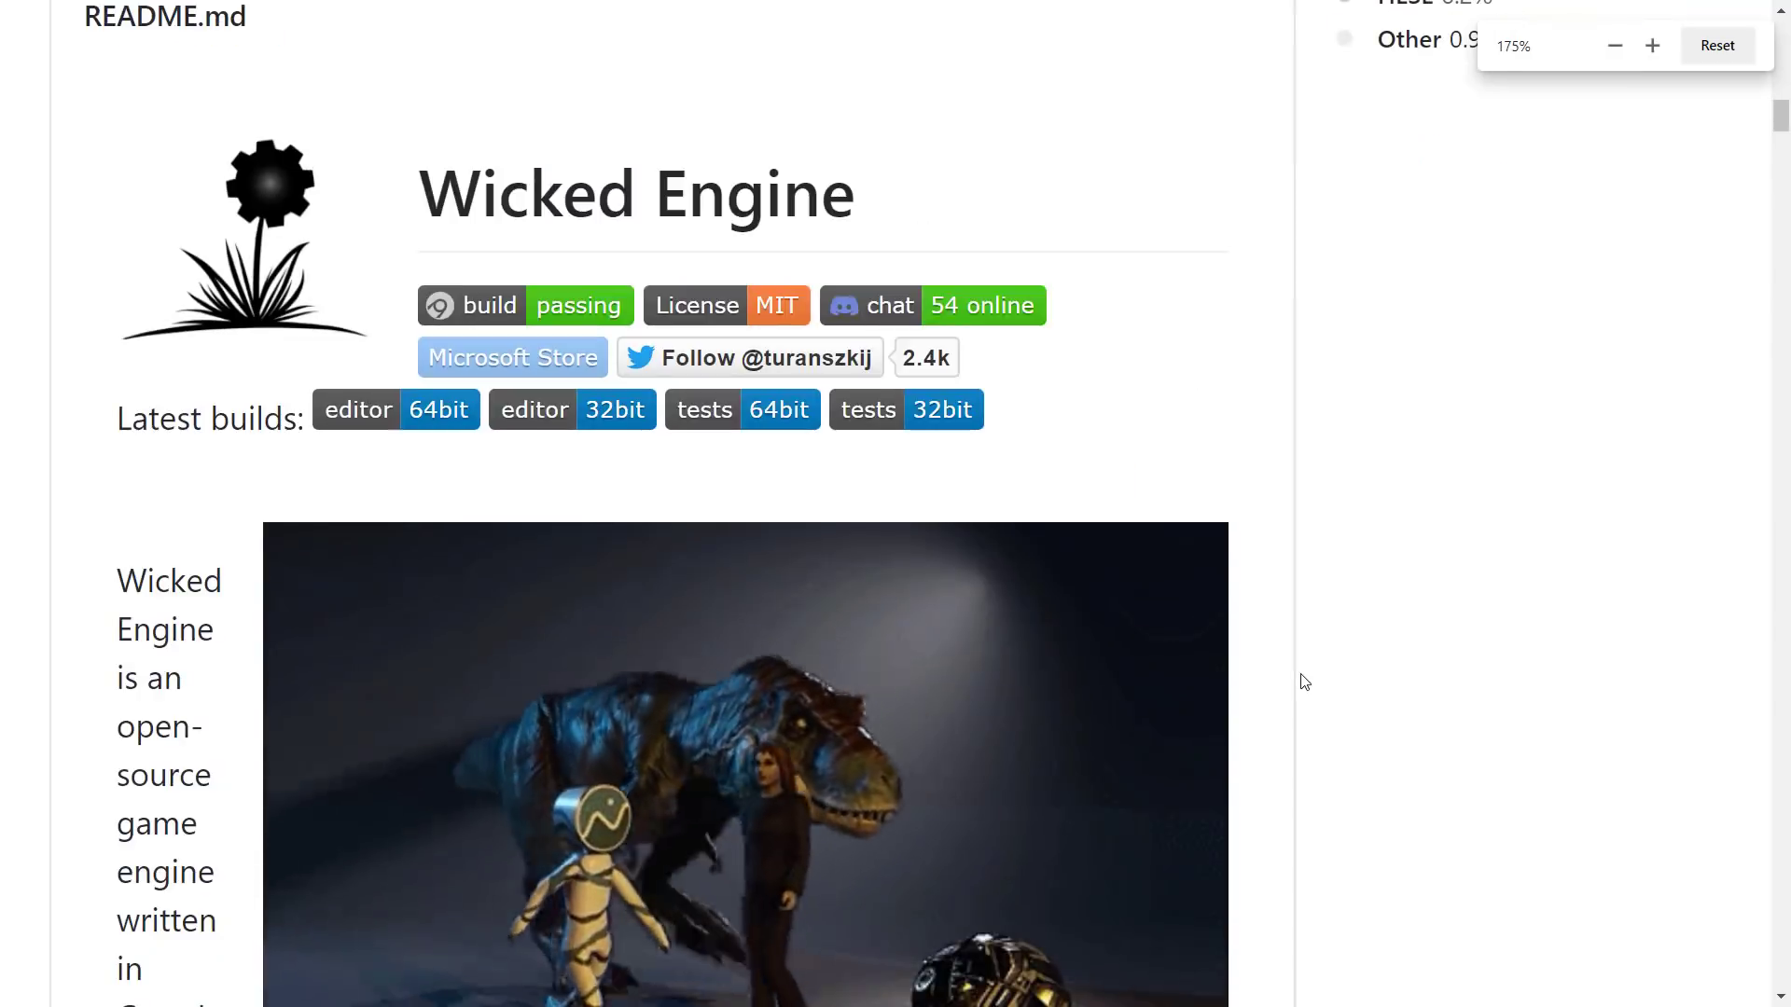
pyautogui.click(1614, 44)
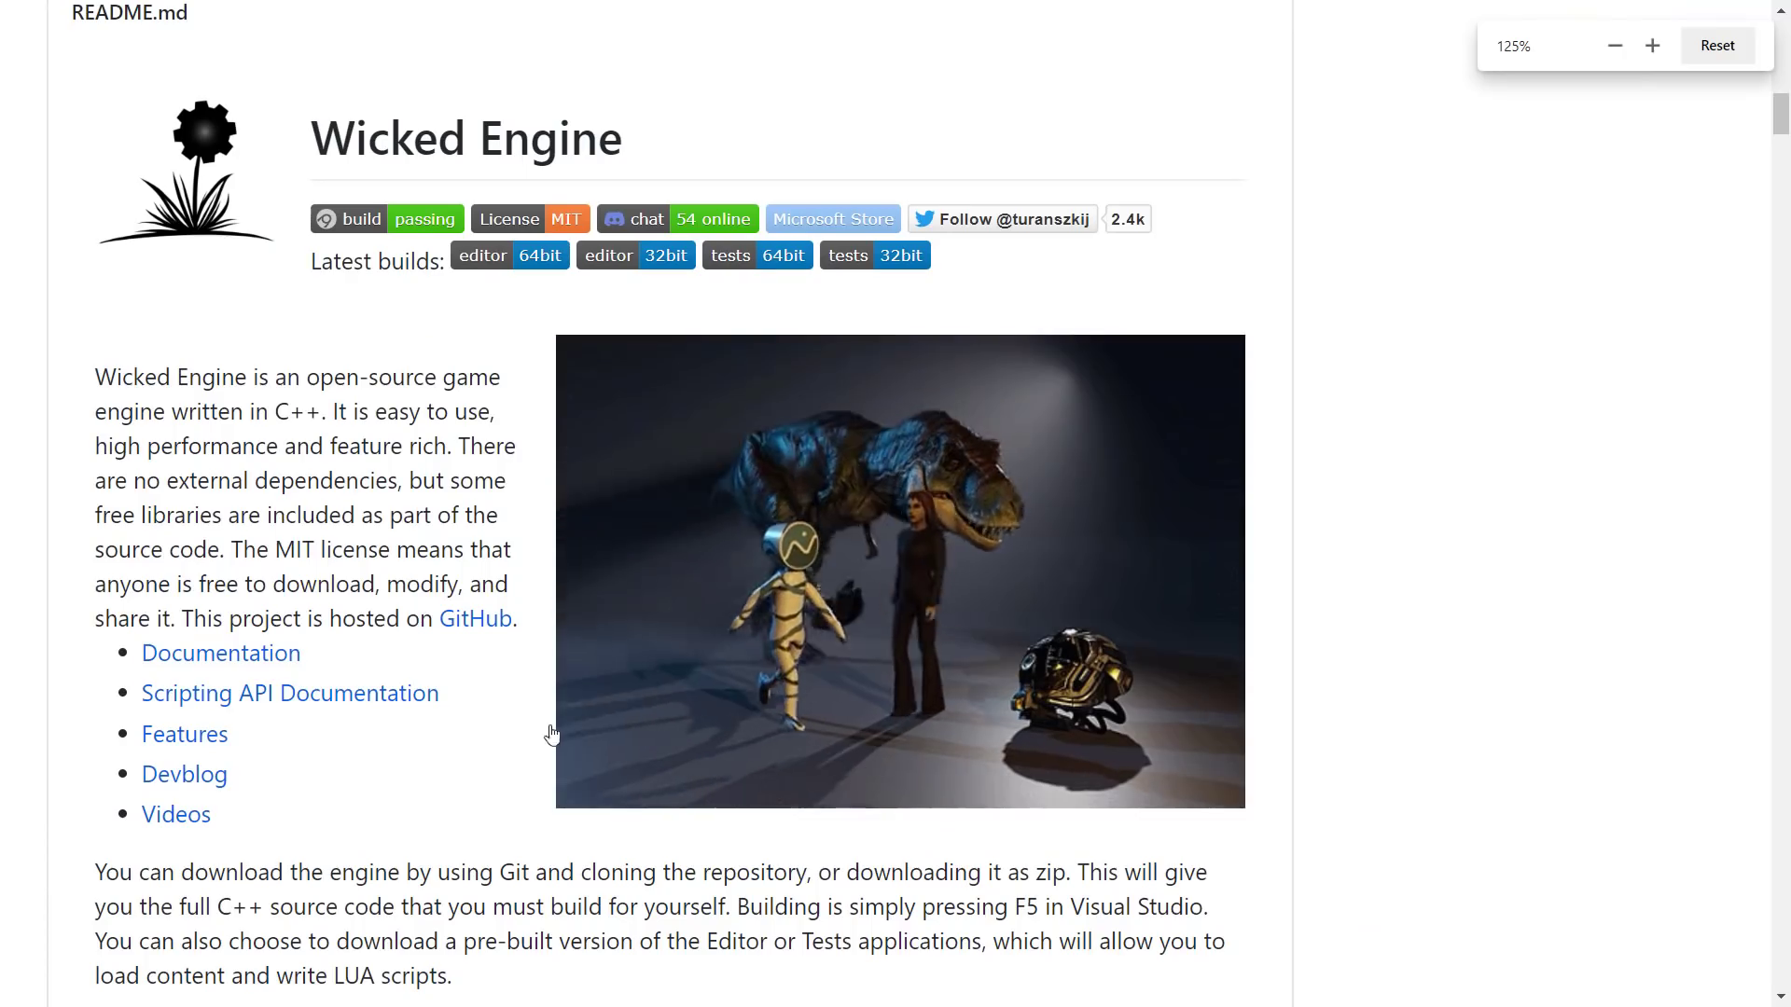
pyautogui.scroll(3)
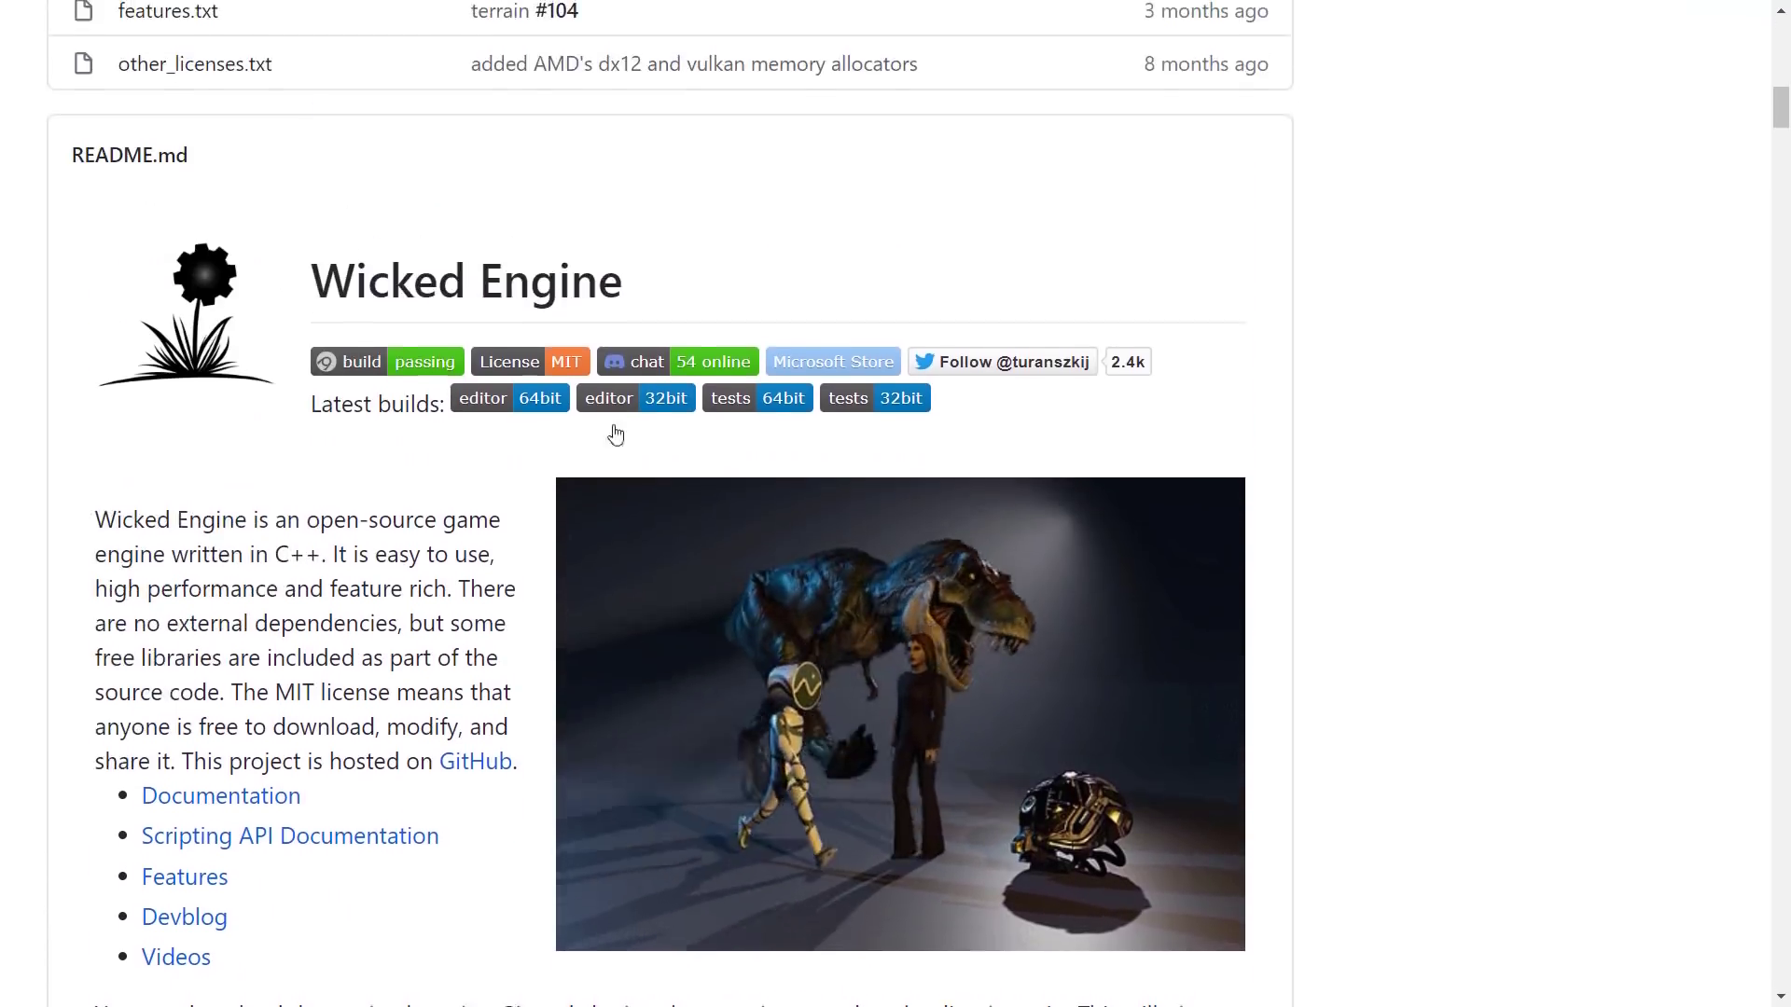
pyautogui.scroll(3)
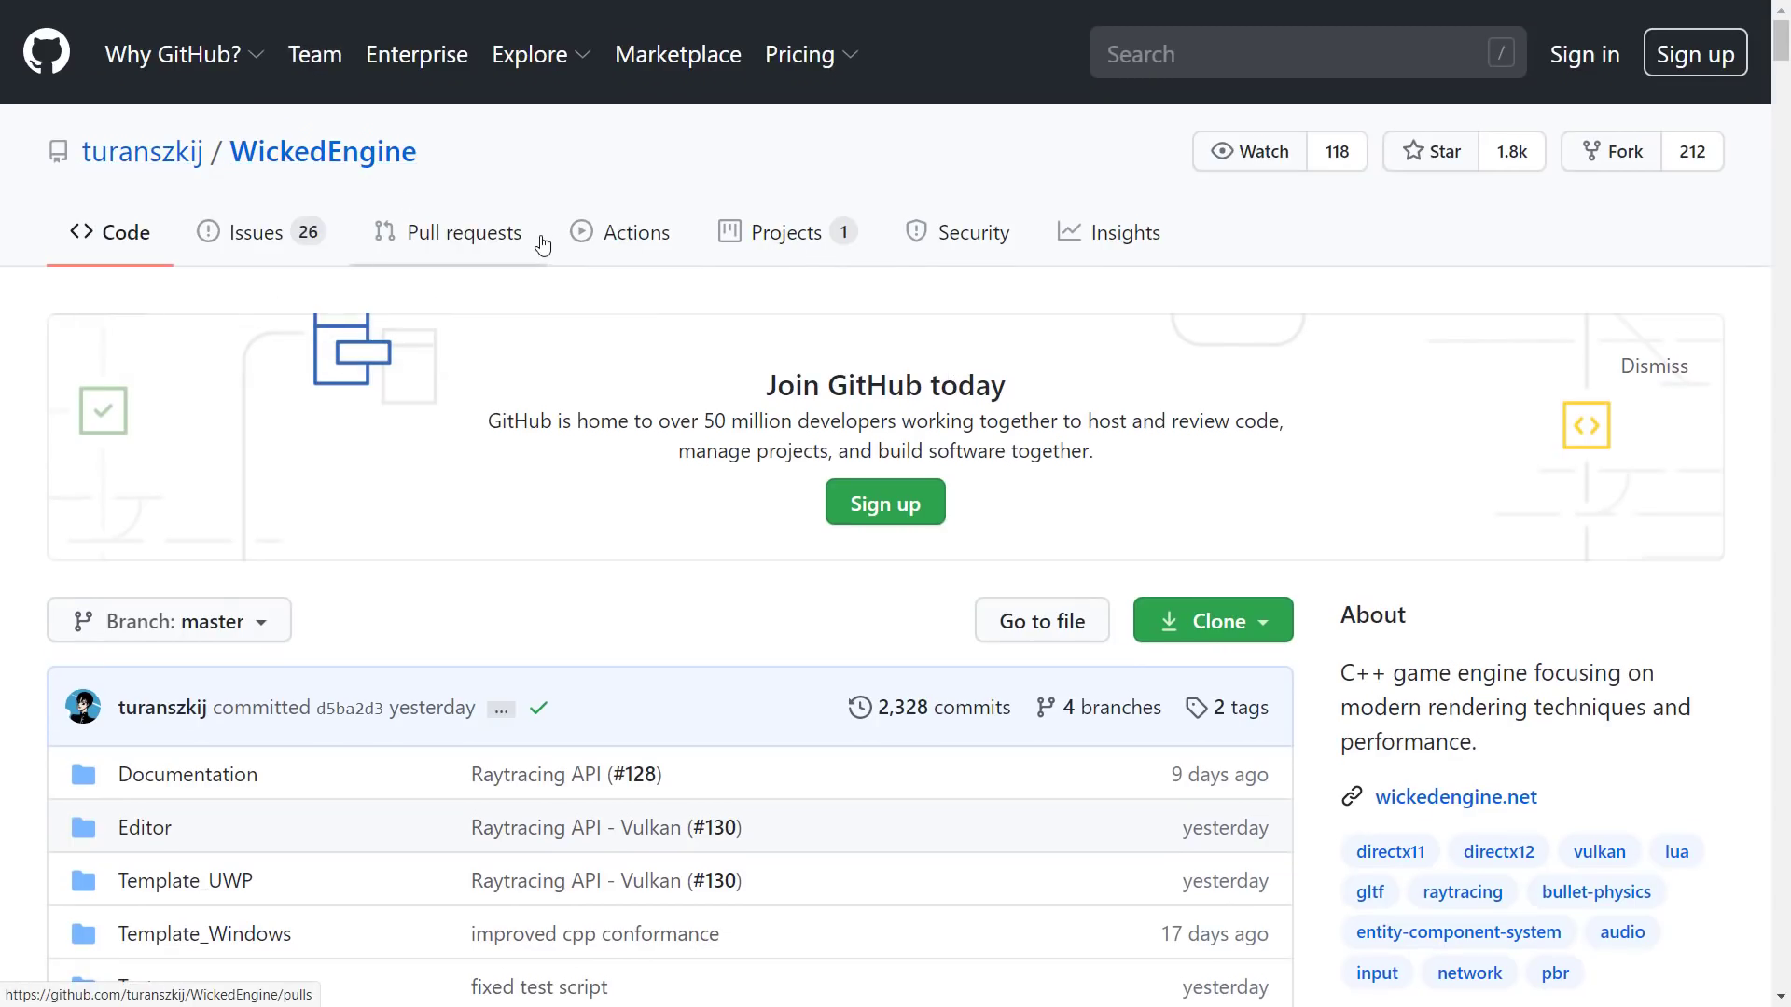
pyautogui.moveTo(623, 482)
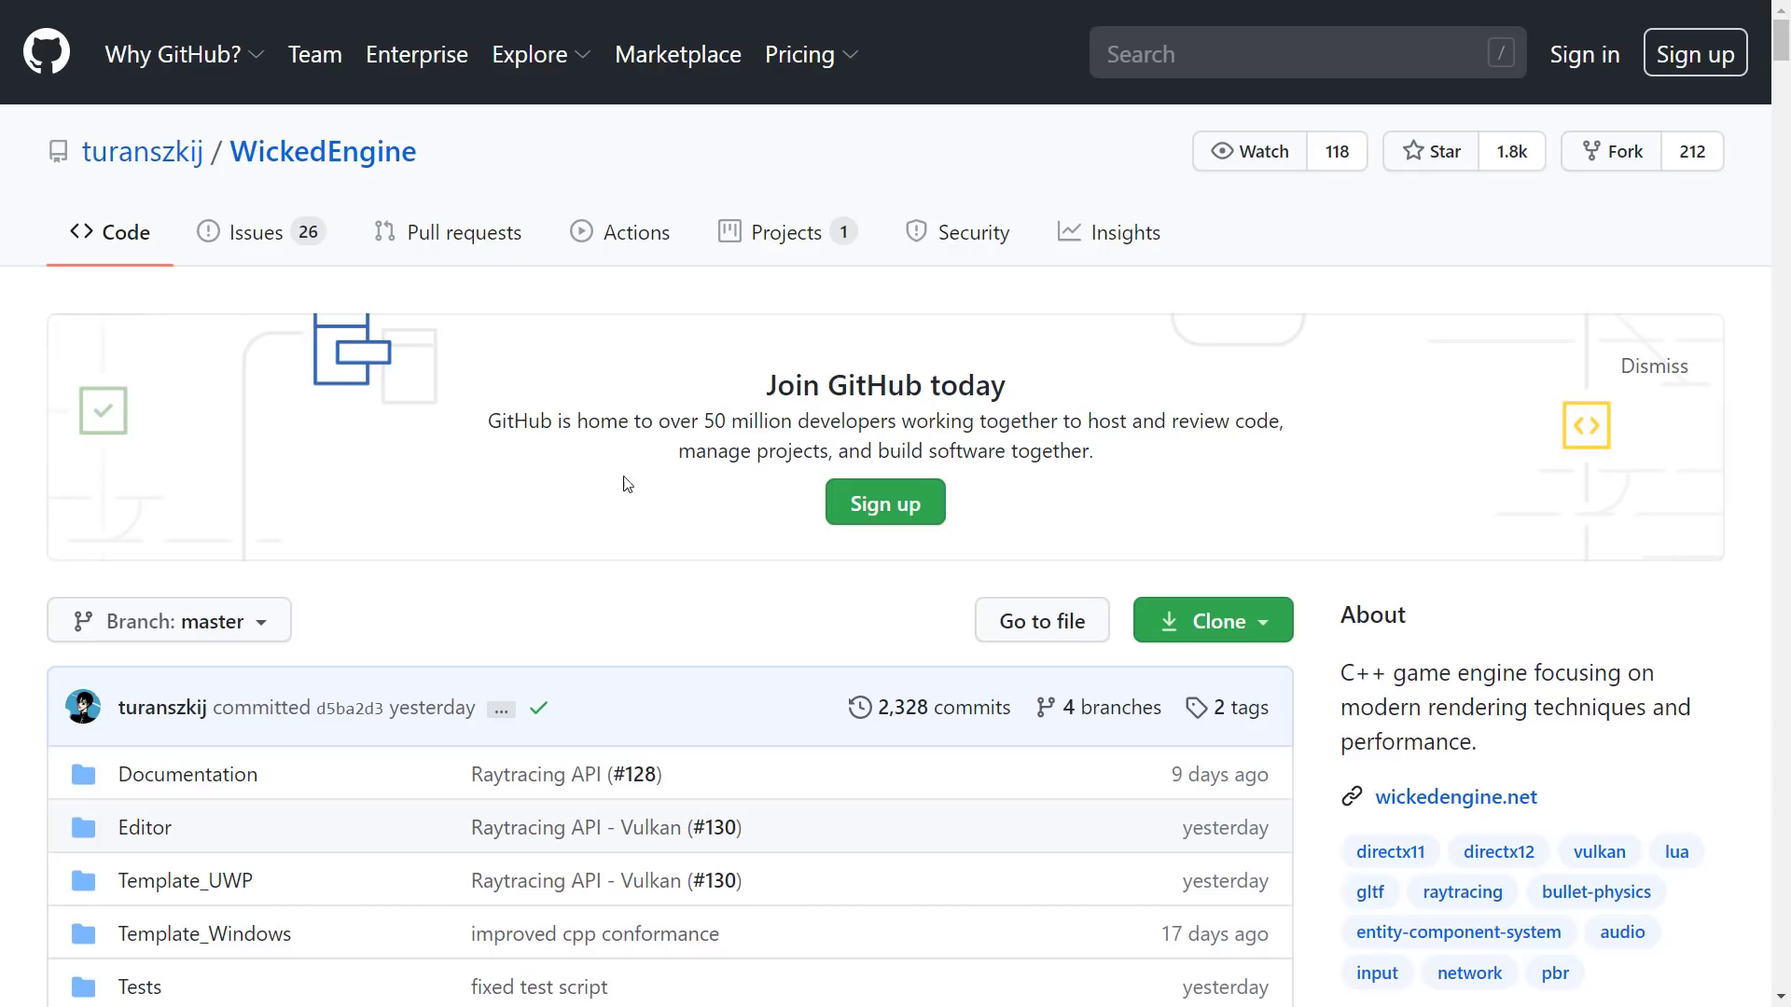
pyautogui.moveTo(1169, 596)
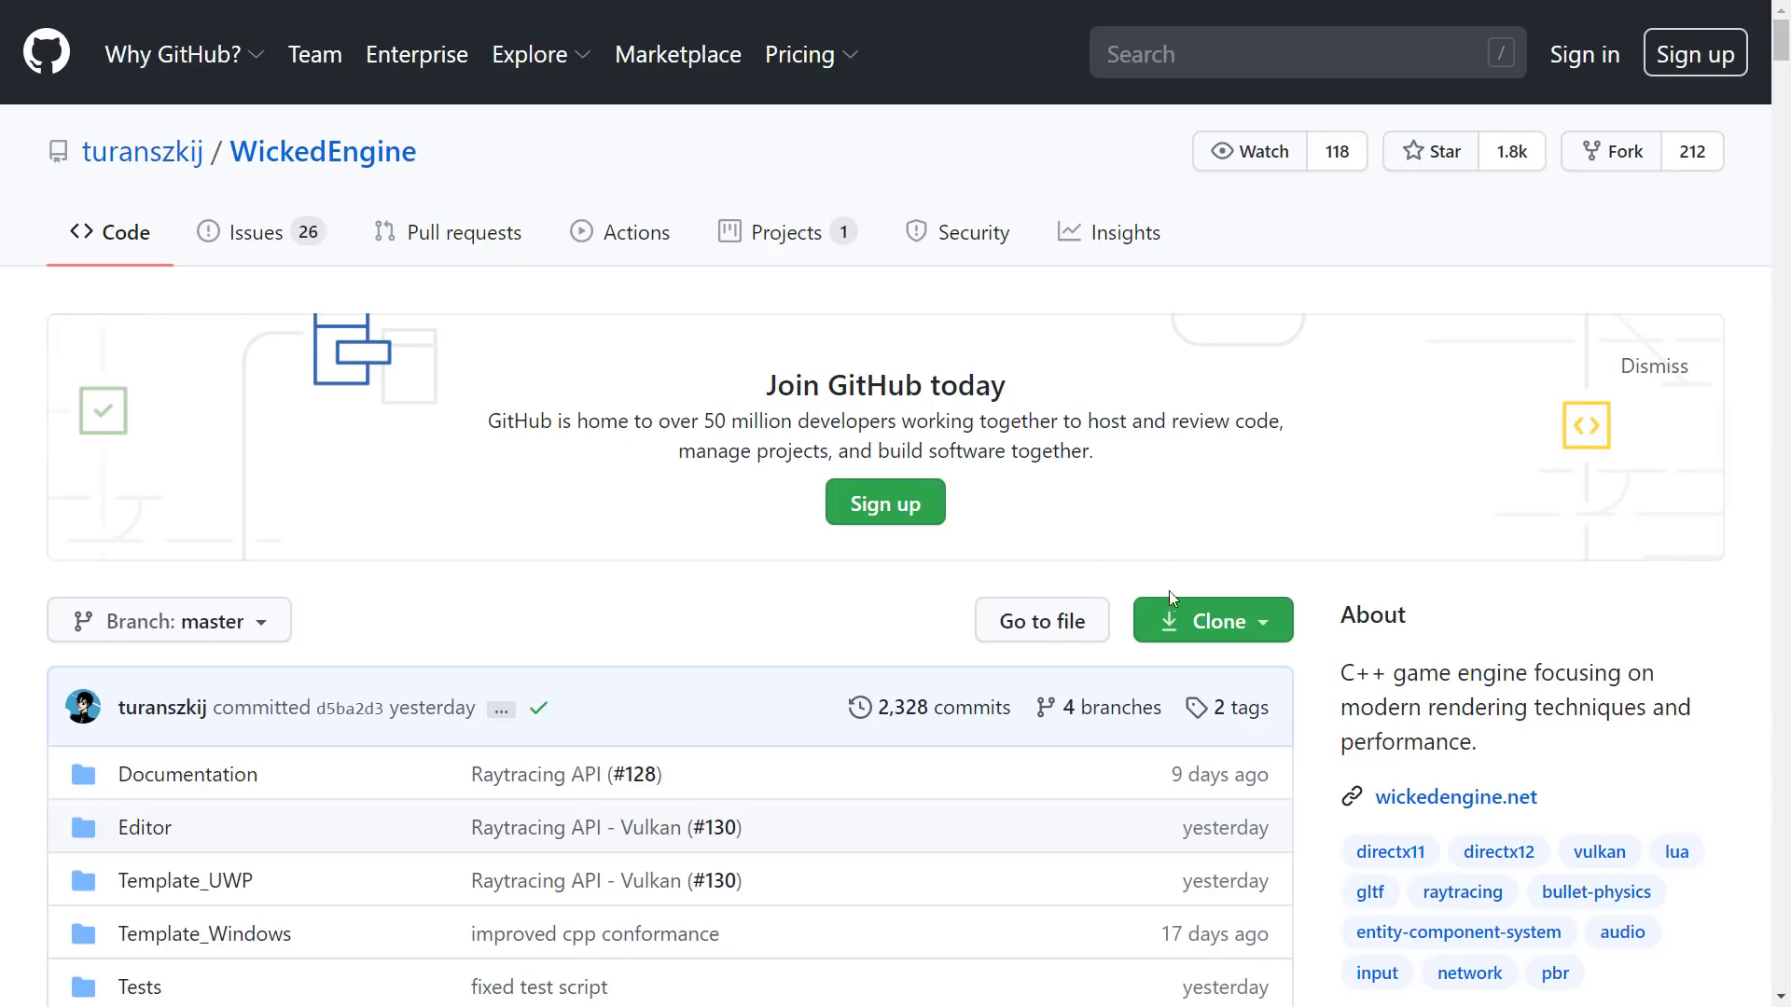
# Step: Glance at the clone/download options, return to WickedEngine's Code page and scan its root files
pyautogui.click(1199, 619)
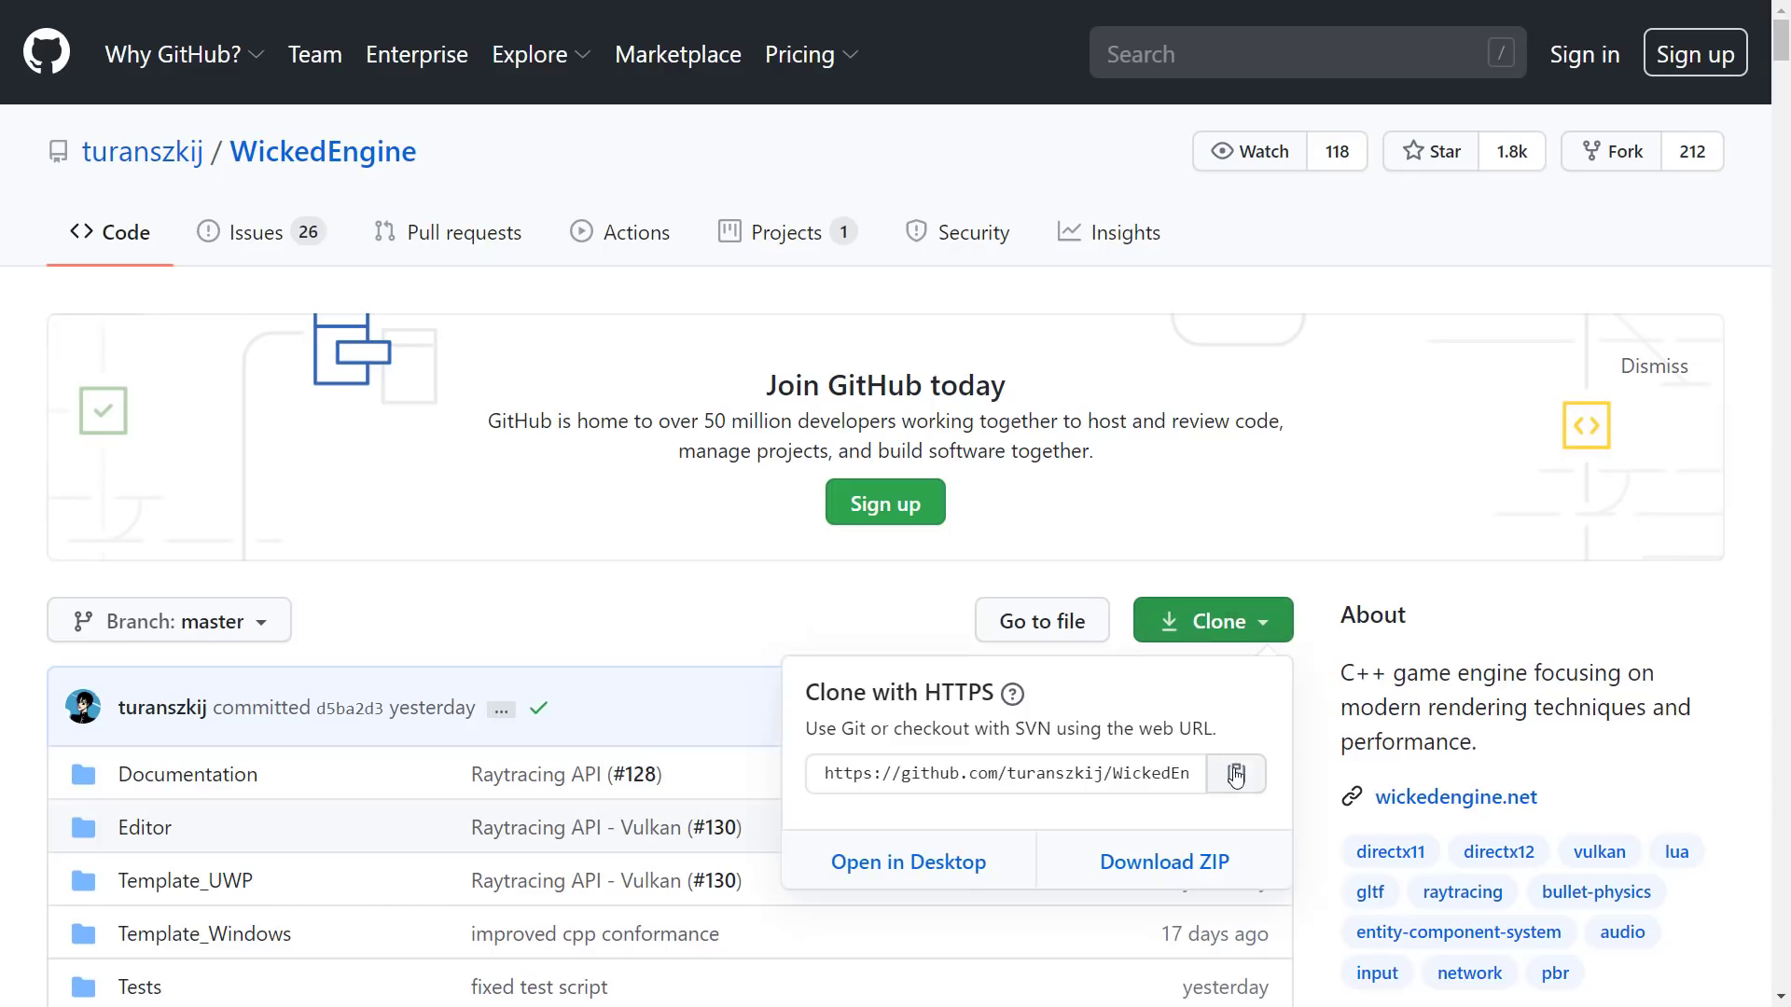
pyautogui.click(679, 616)
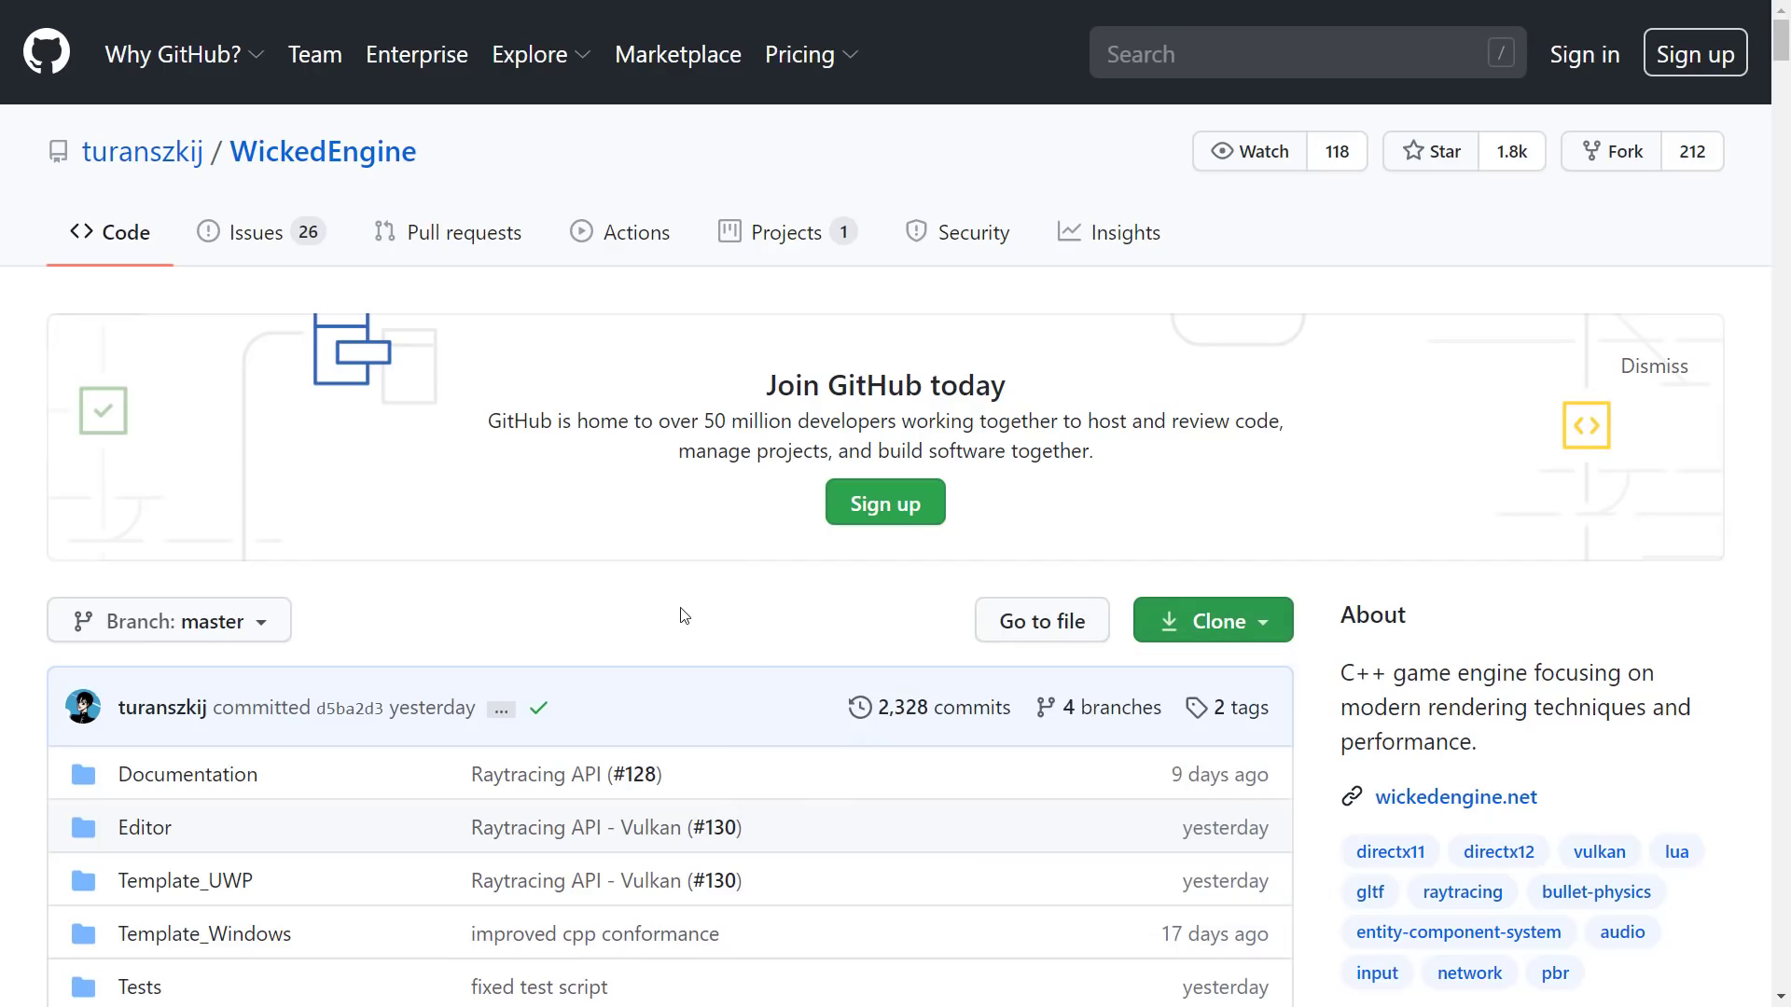
pyautogui.scroll(-3)
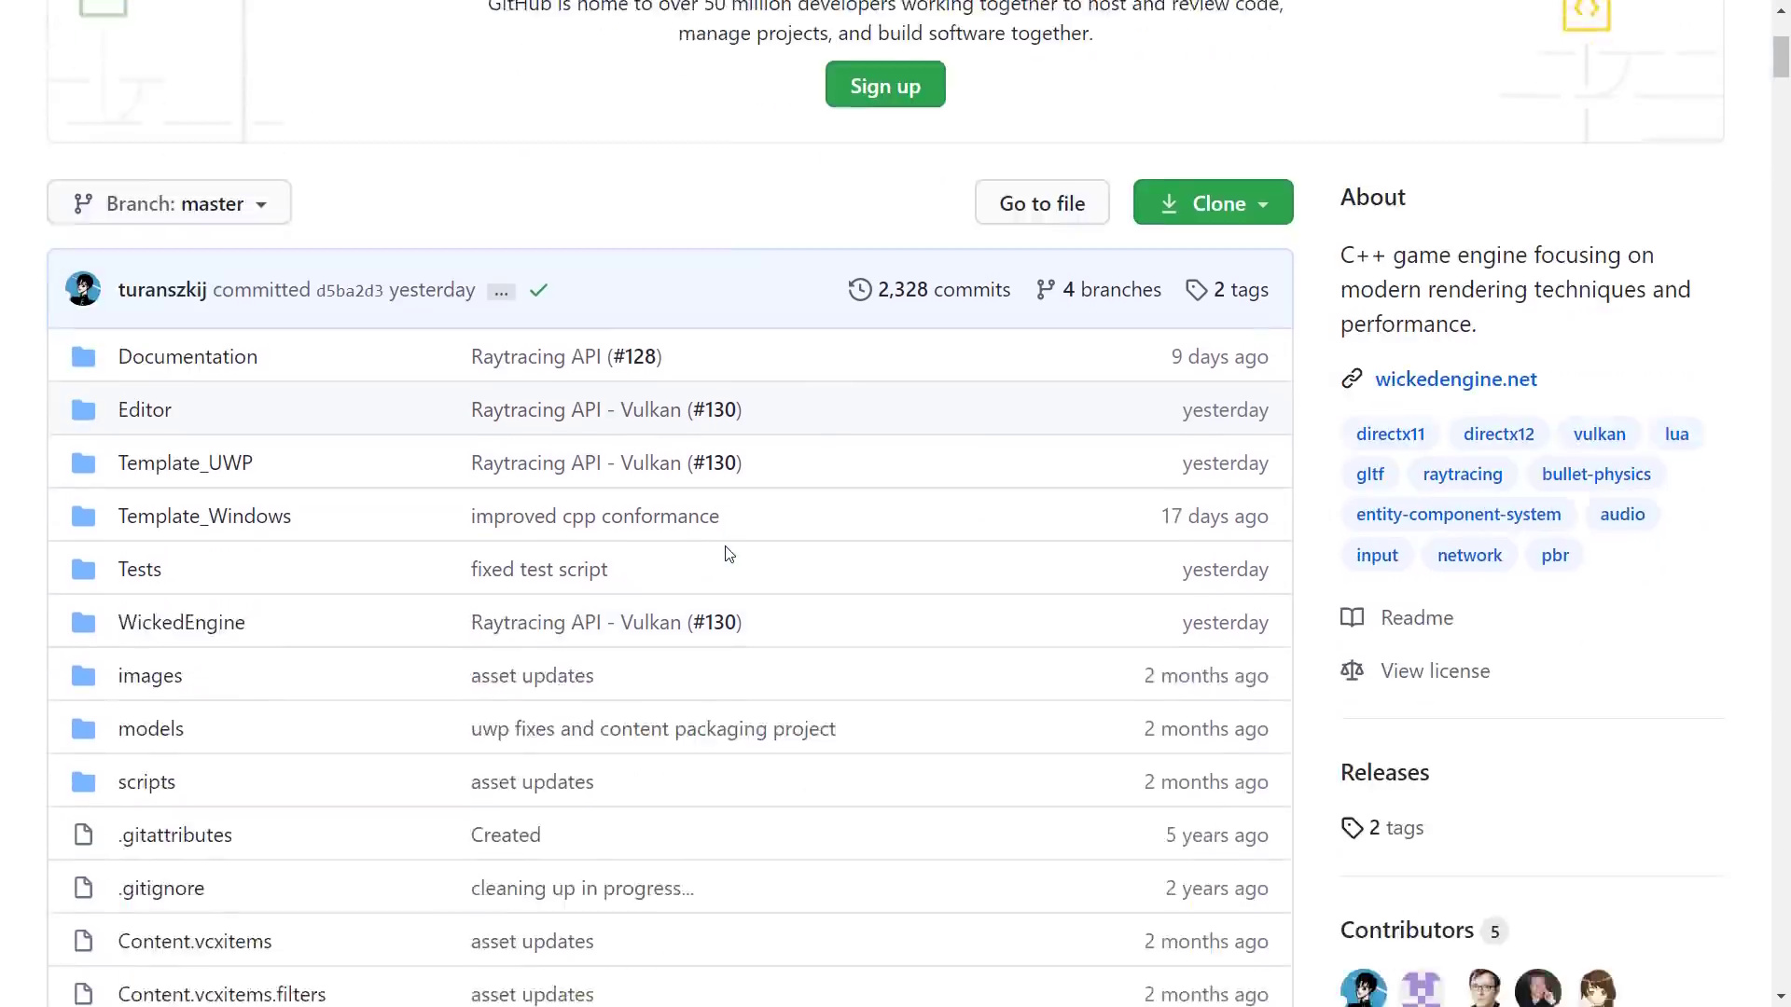
pyautogui.scroll(-3)
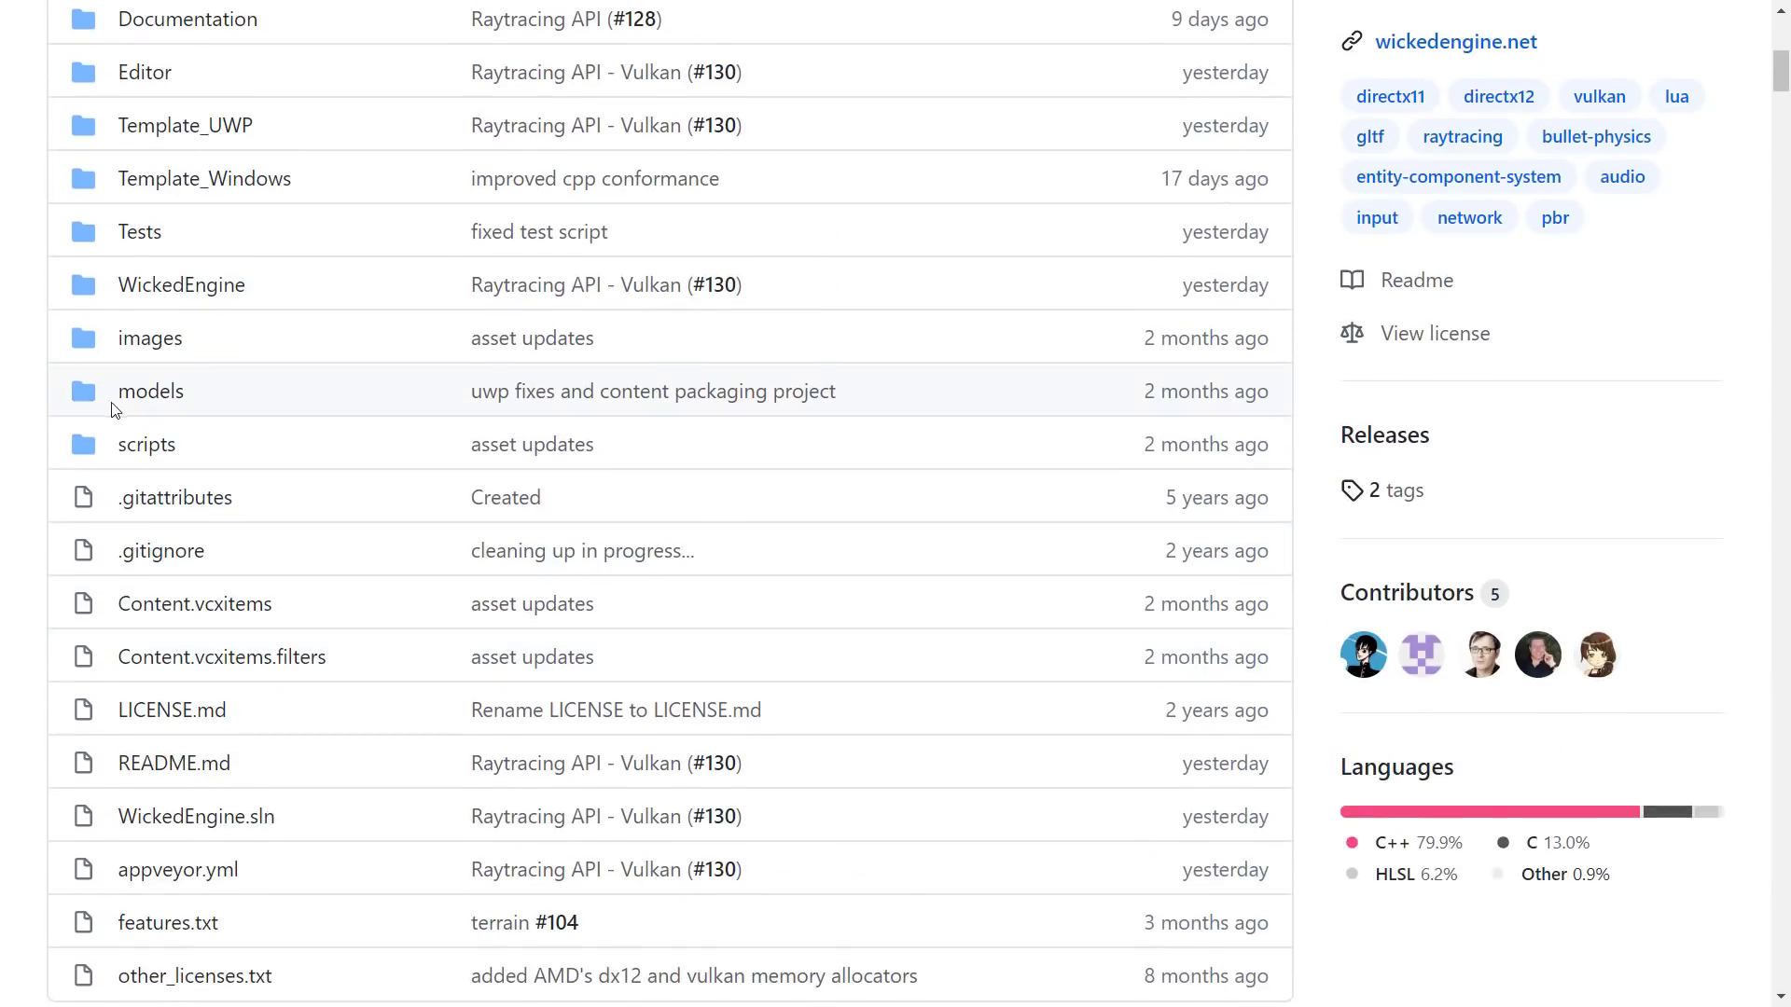
pyautogui.click(150, 390)
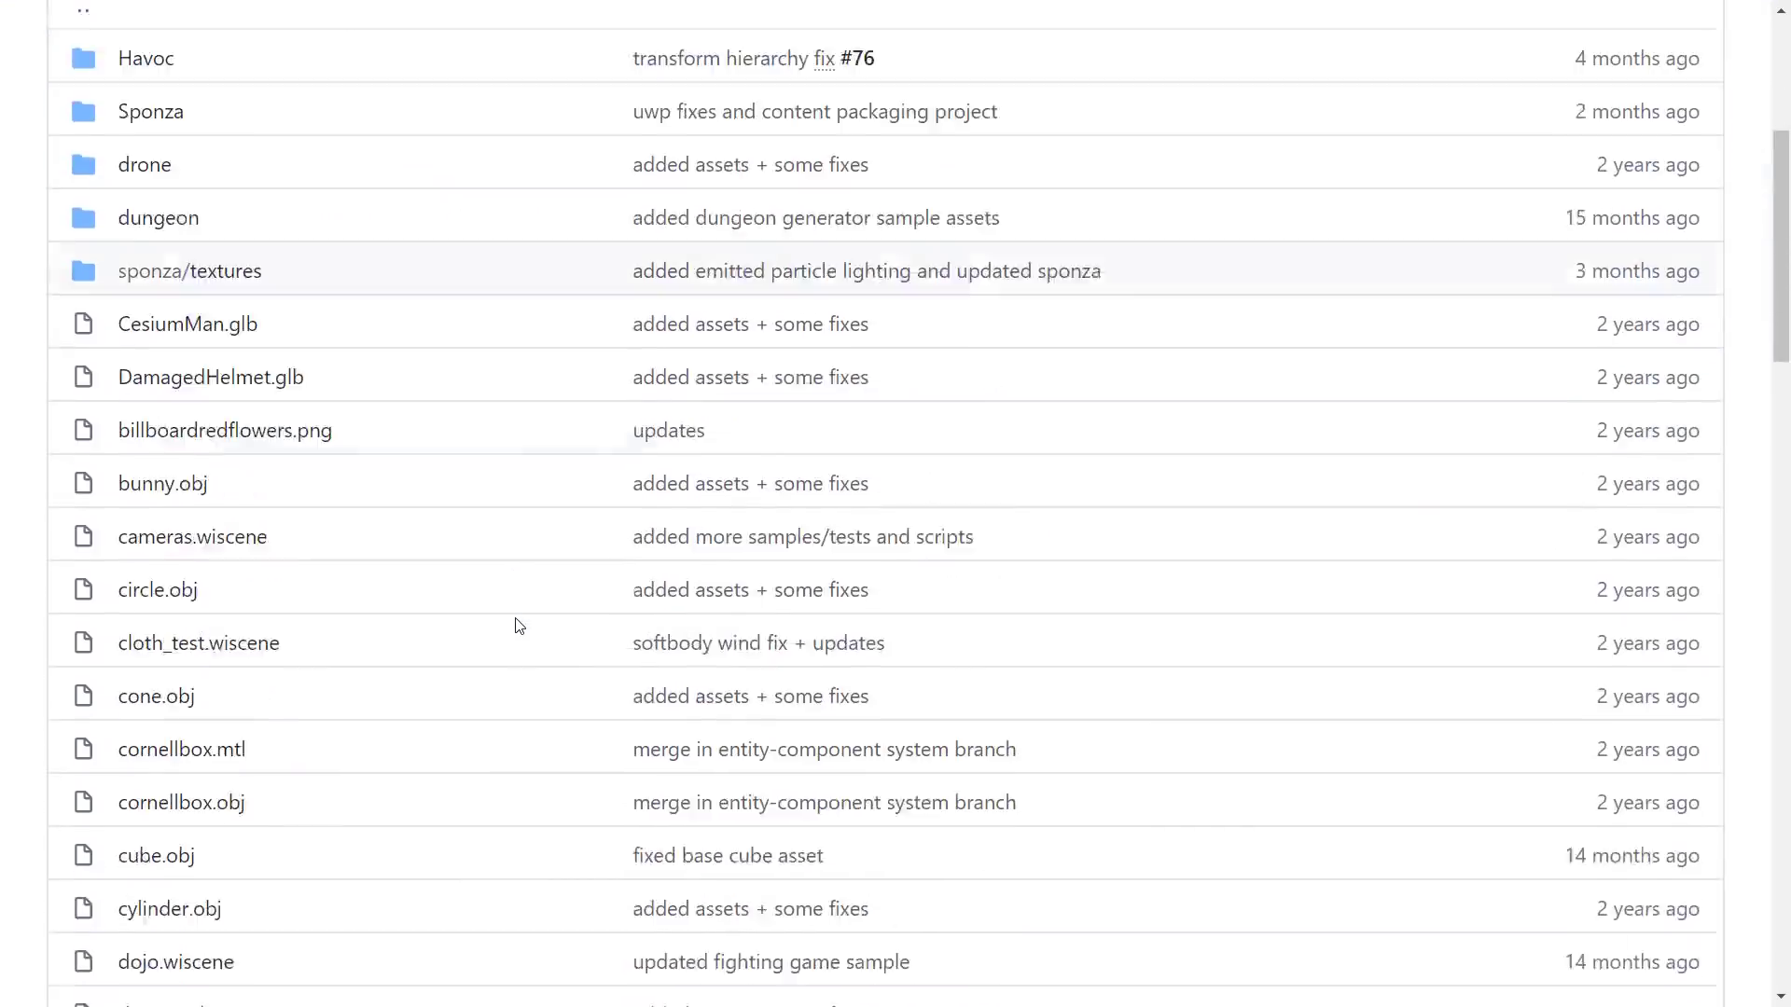
pyautogui.scroll(3)
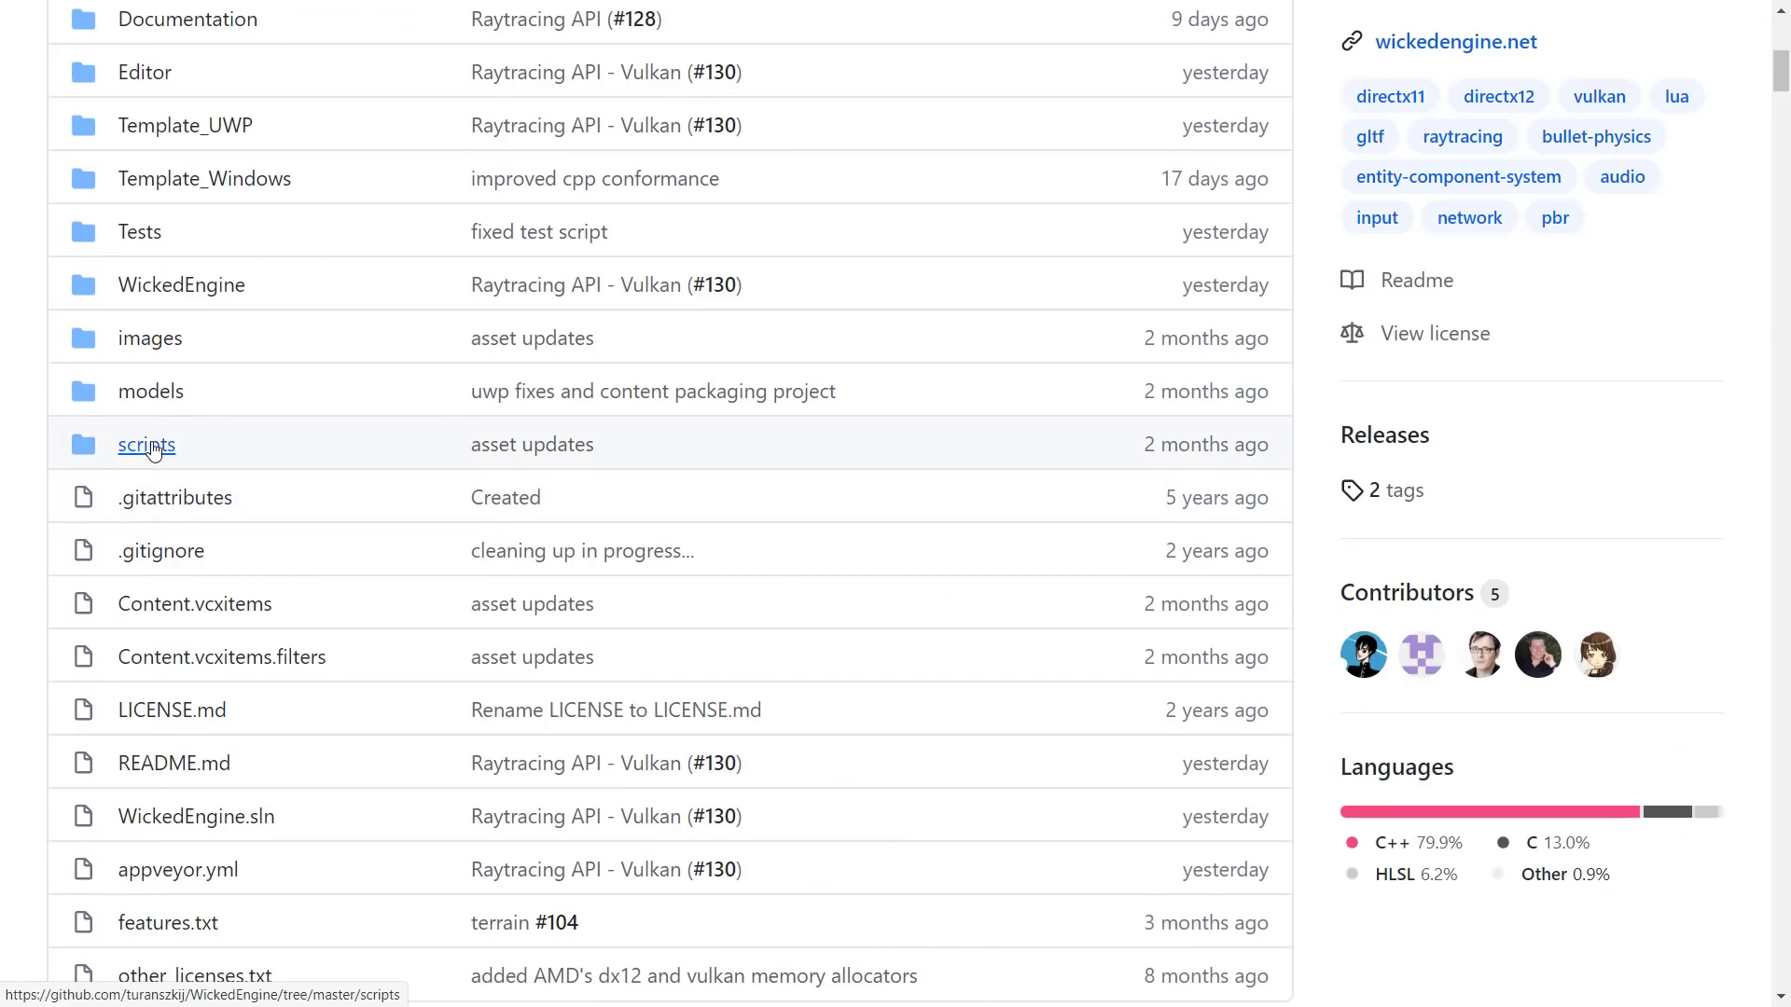
pyautogui.click(145, 444)
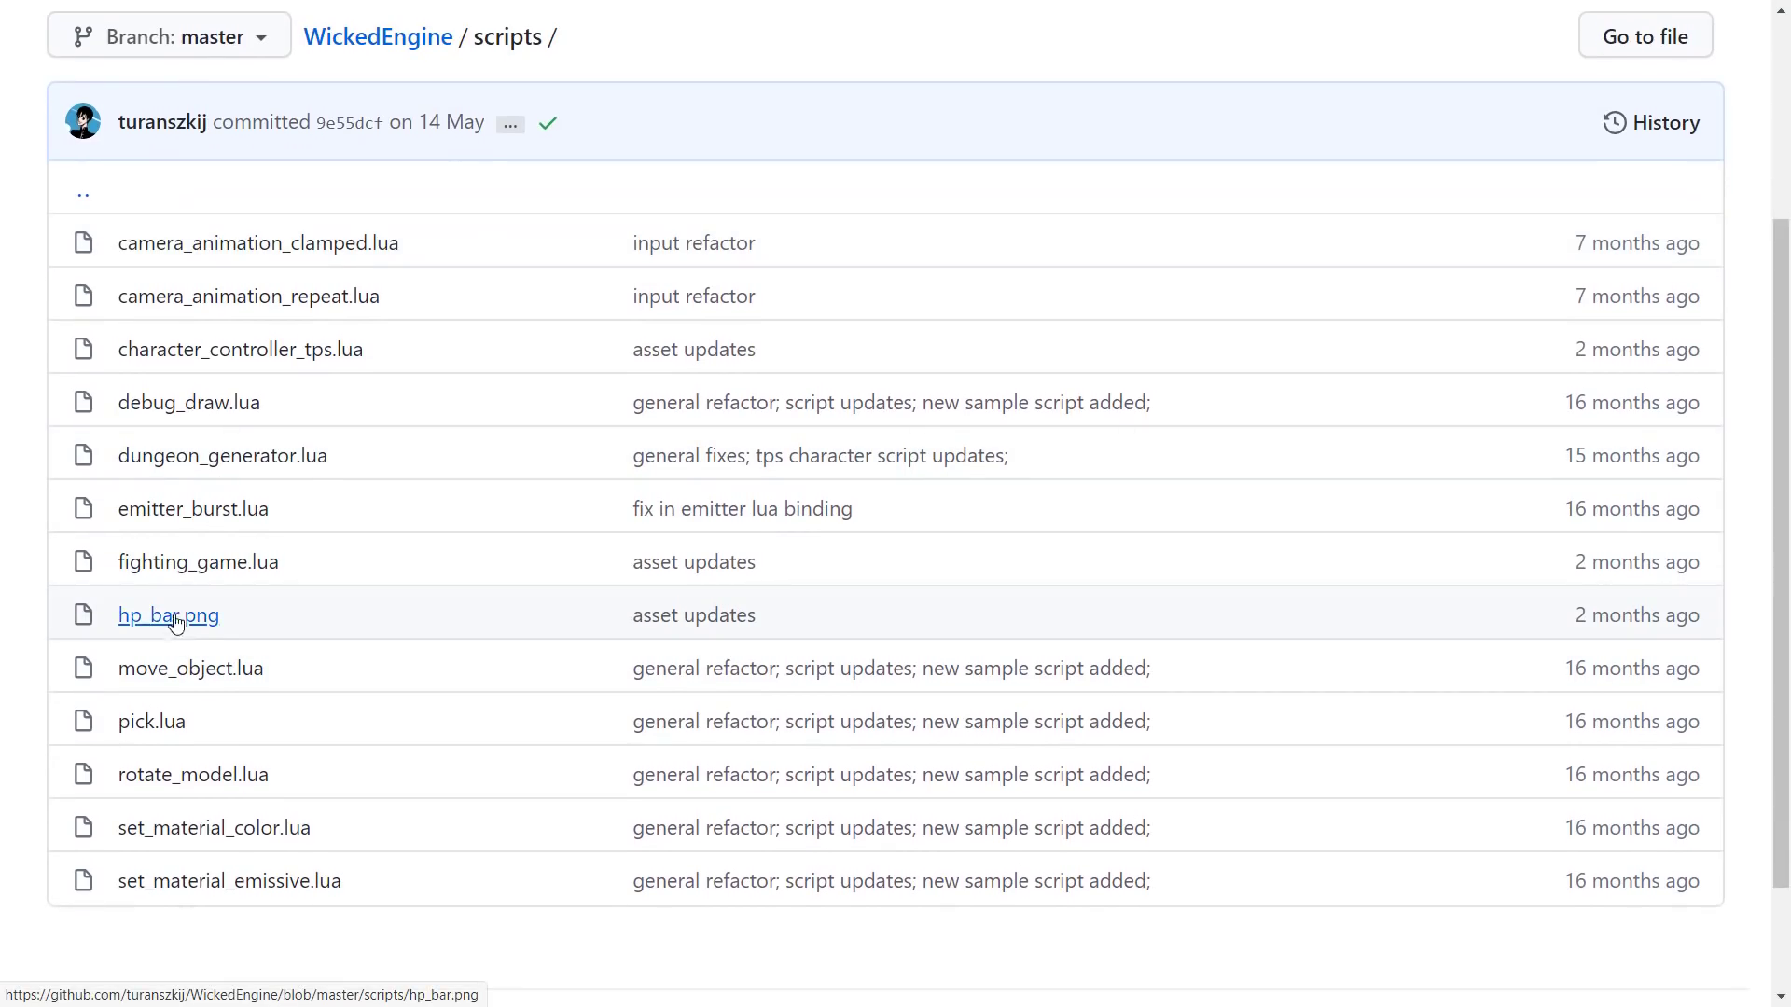
pyautogui.click(190, 668)
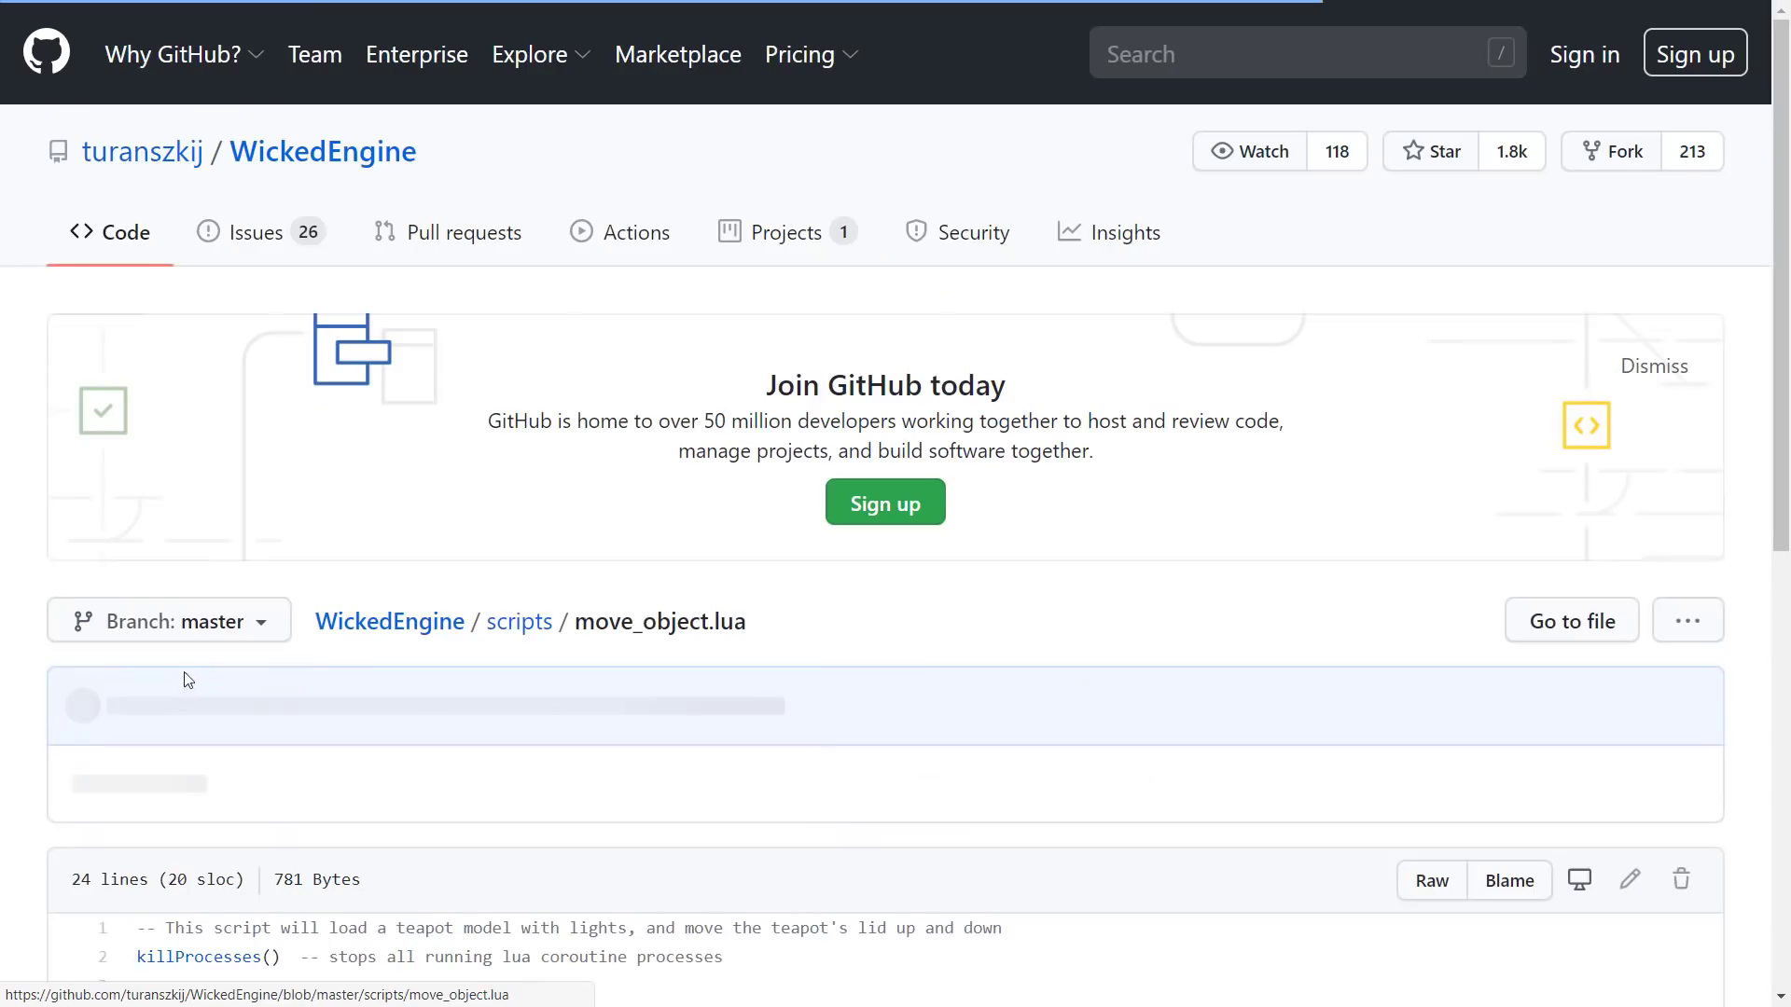
pyautogui.scroll(-3)
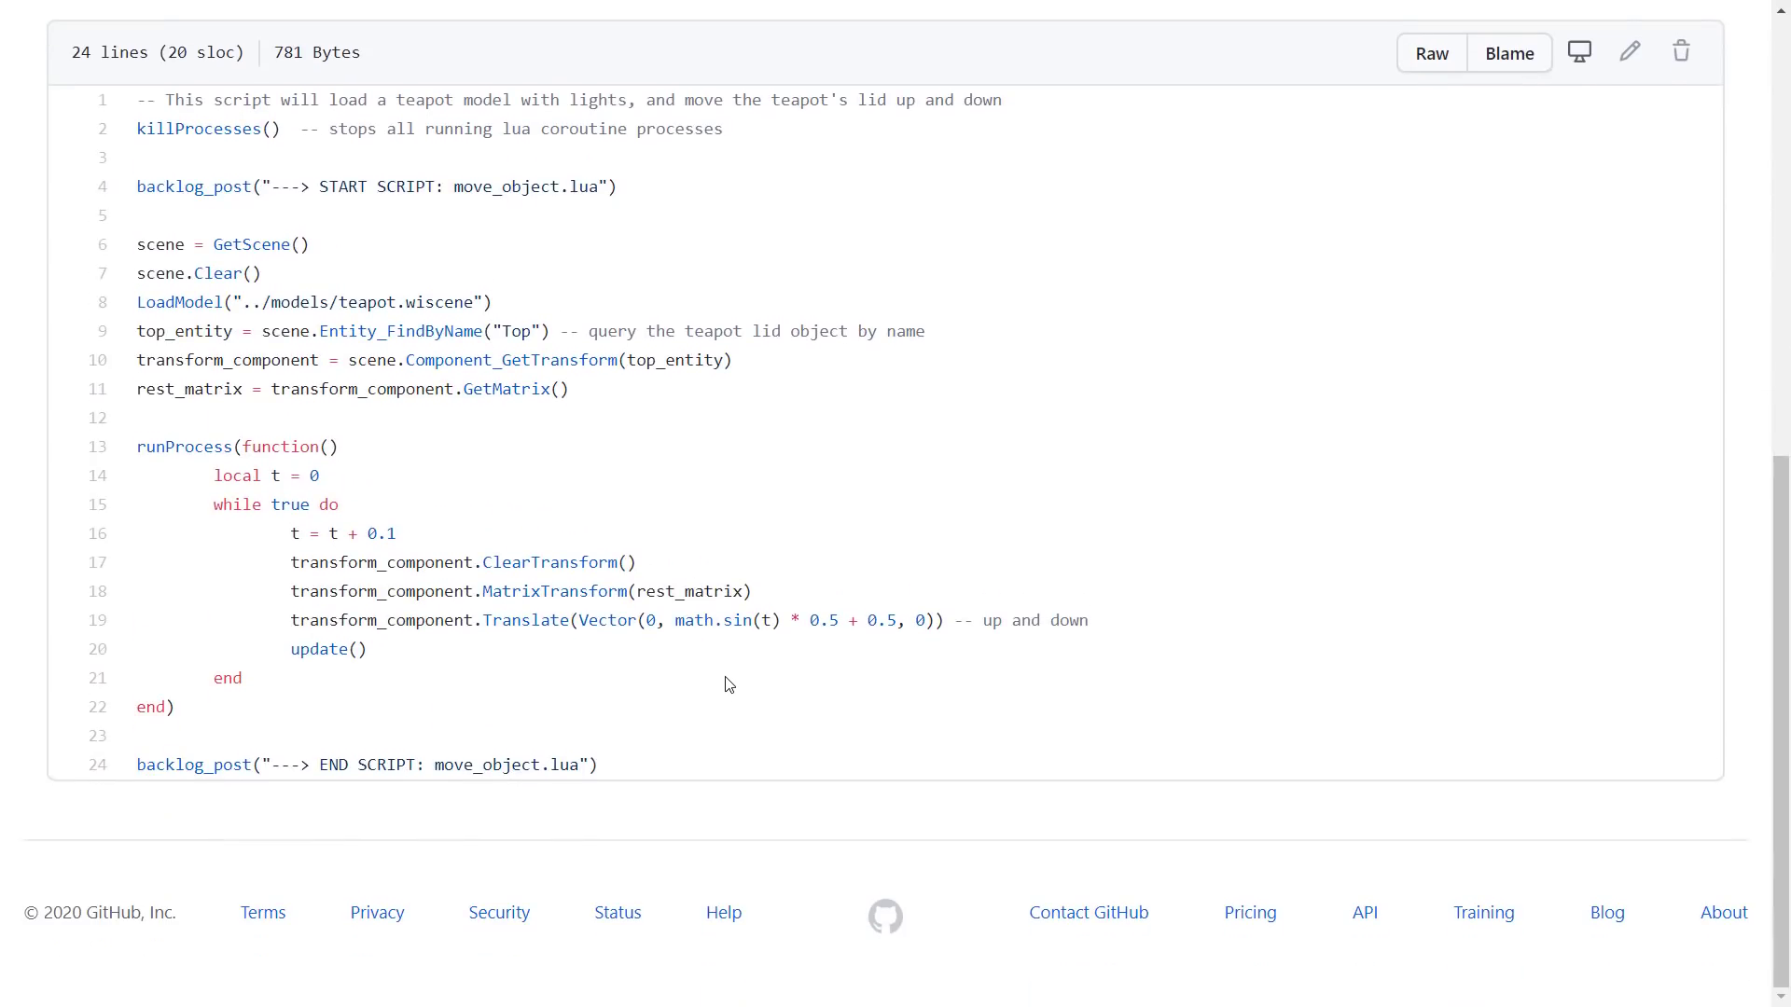
pyautogui.moveTo(765, 503)
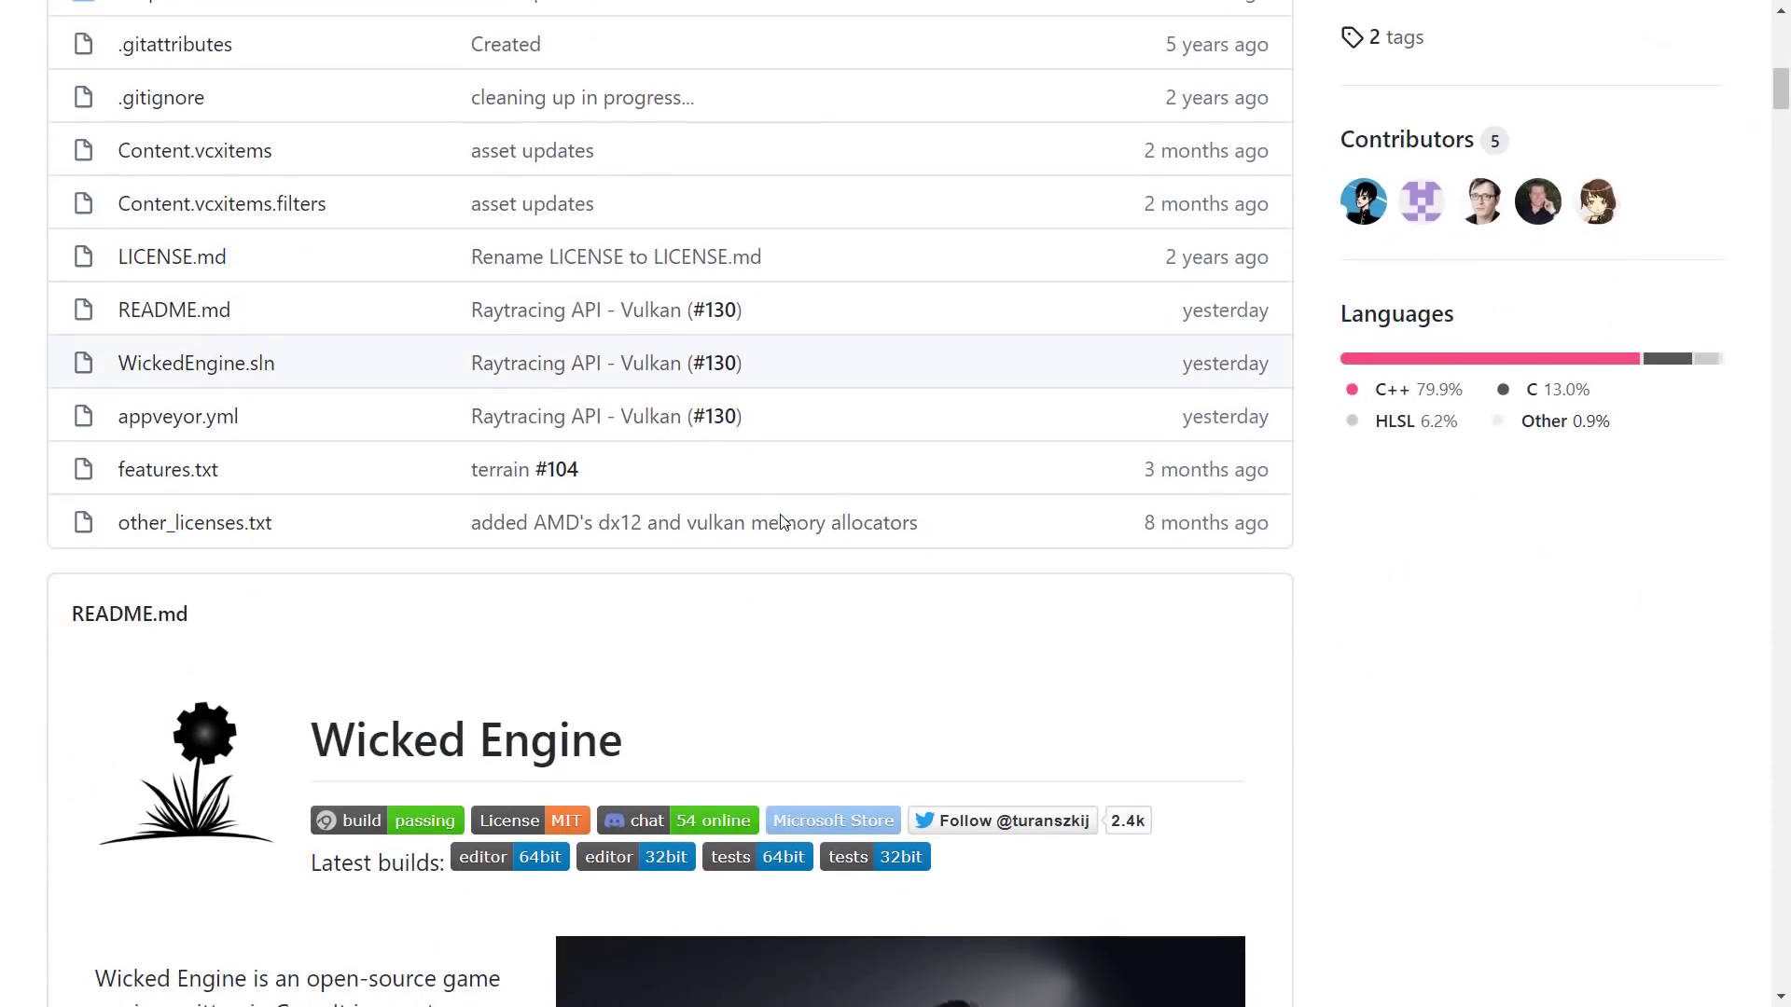
pyautogui.scroll(-3)
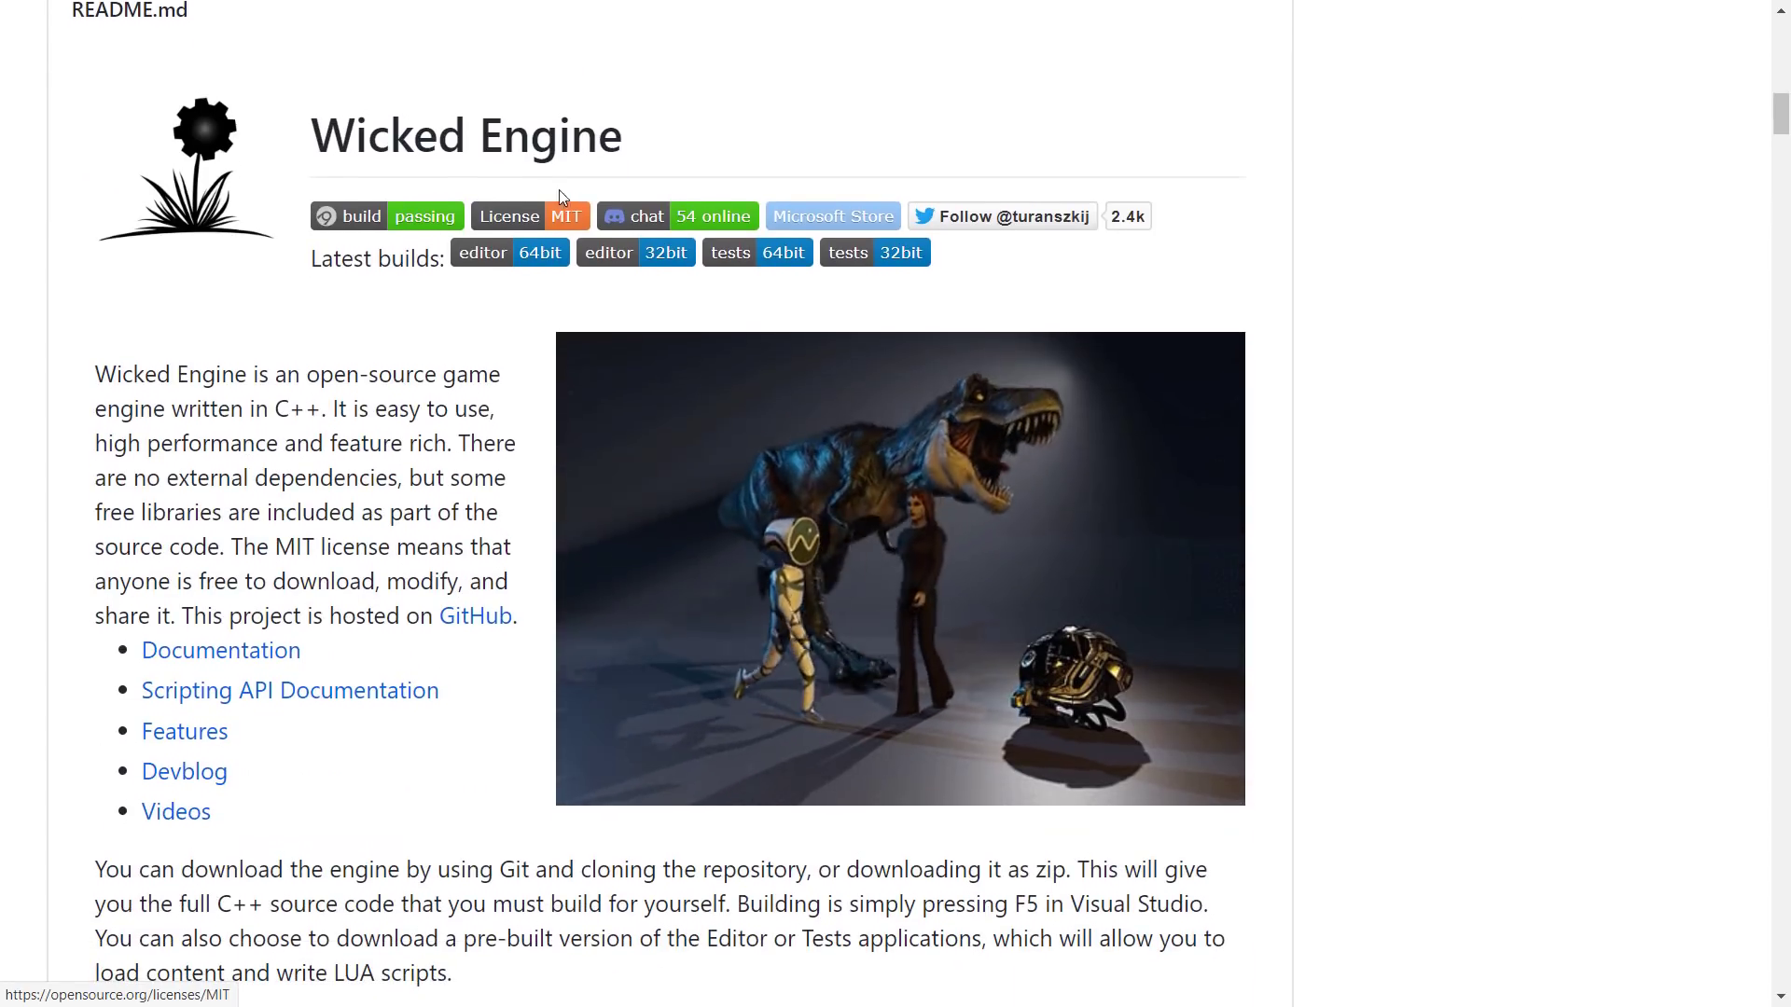
pyautogui.scroll(-3)
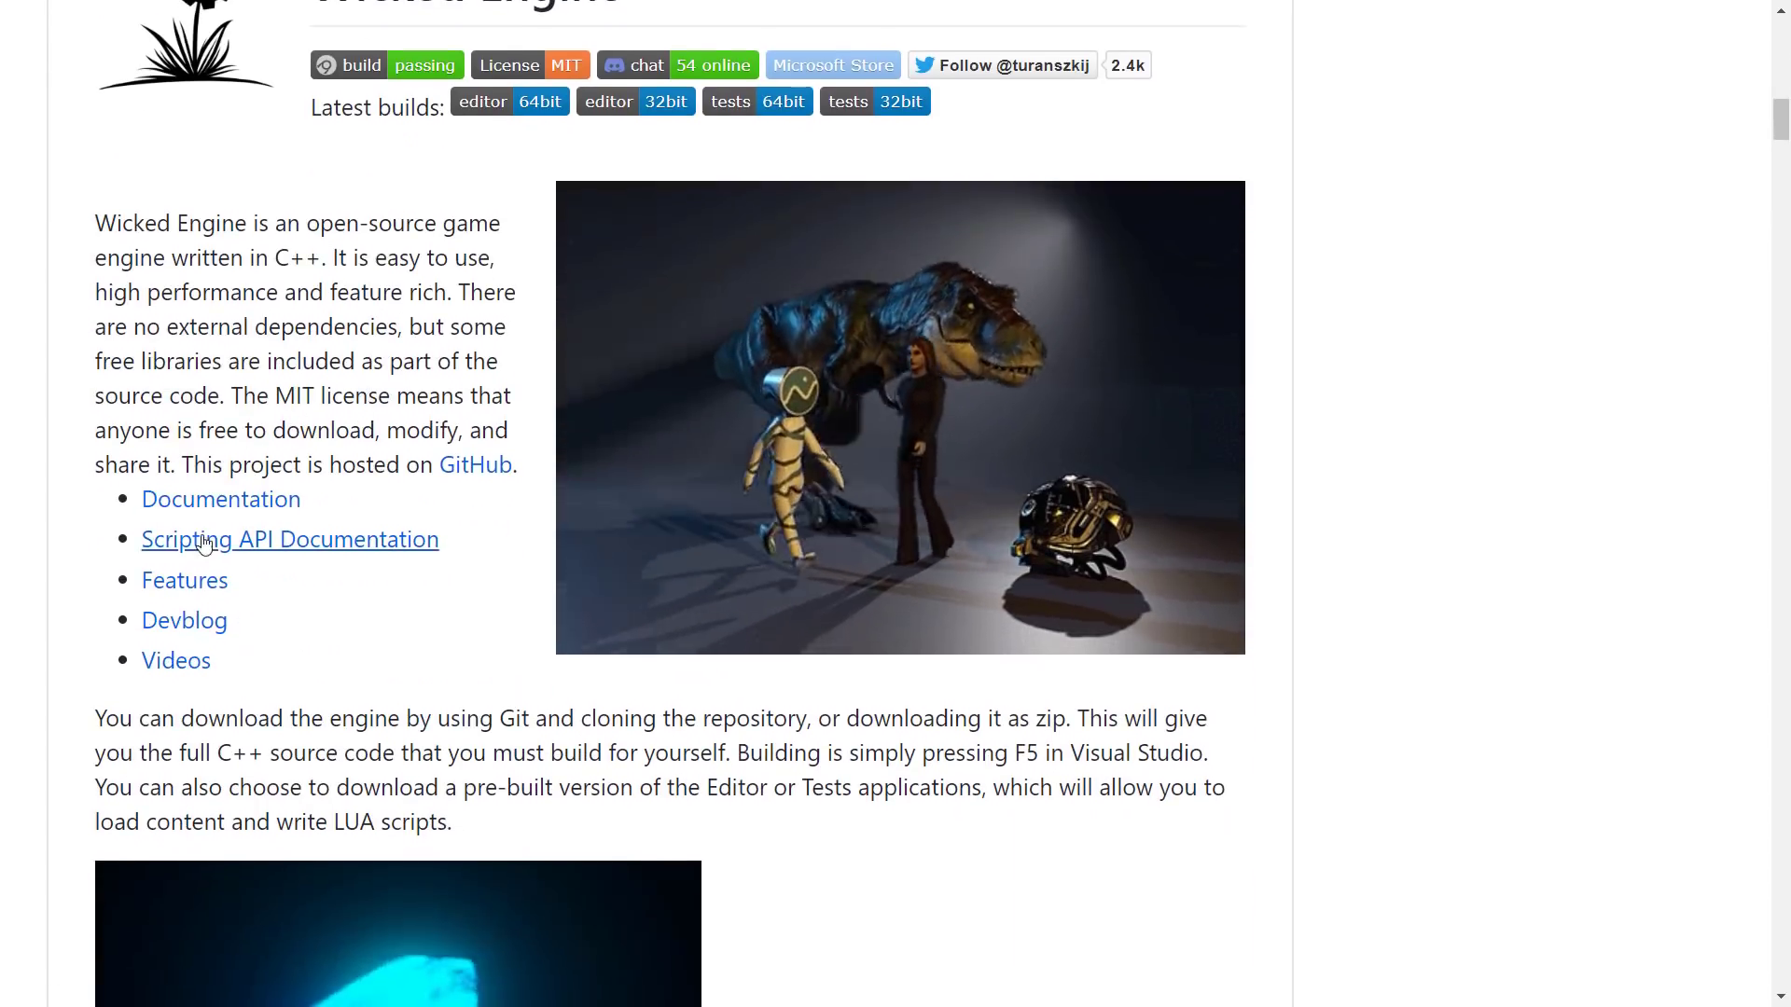
pyautogui.moveTo(220, 500)
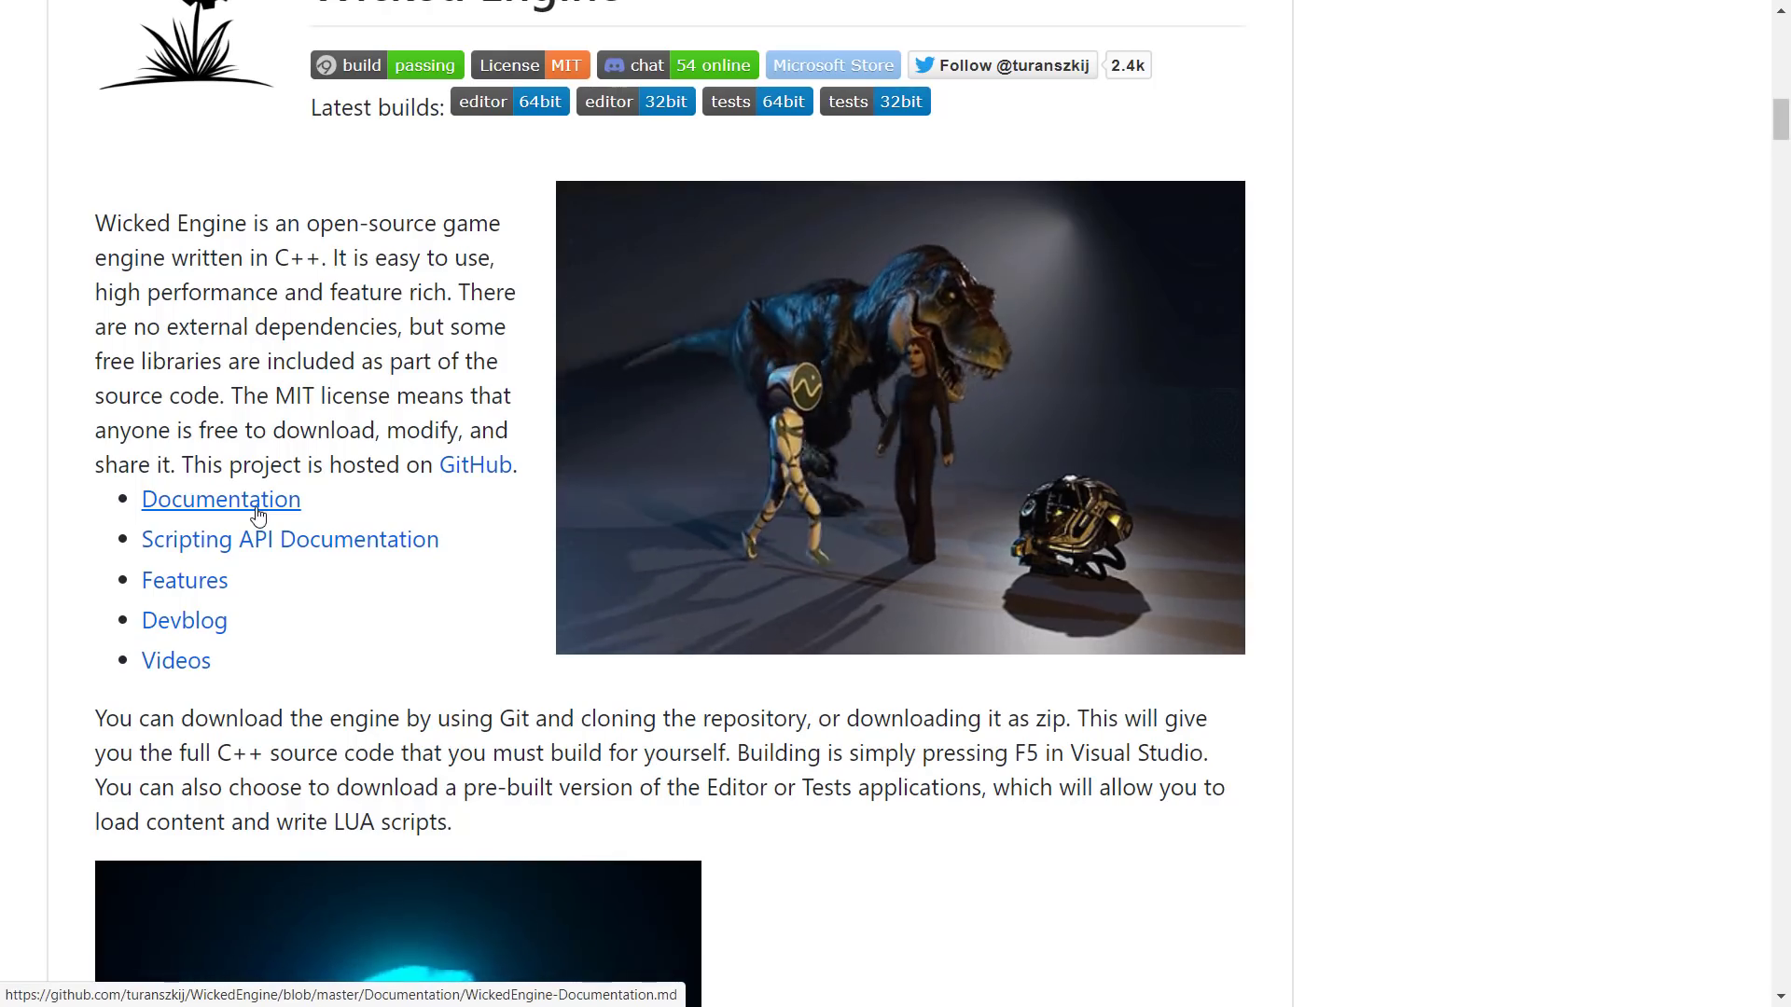
pyautogui.moveTo(184, 619)
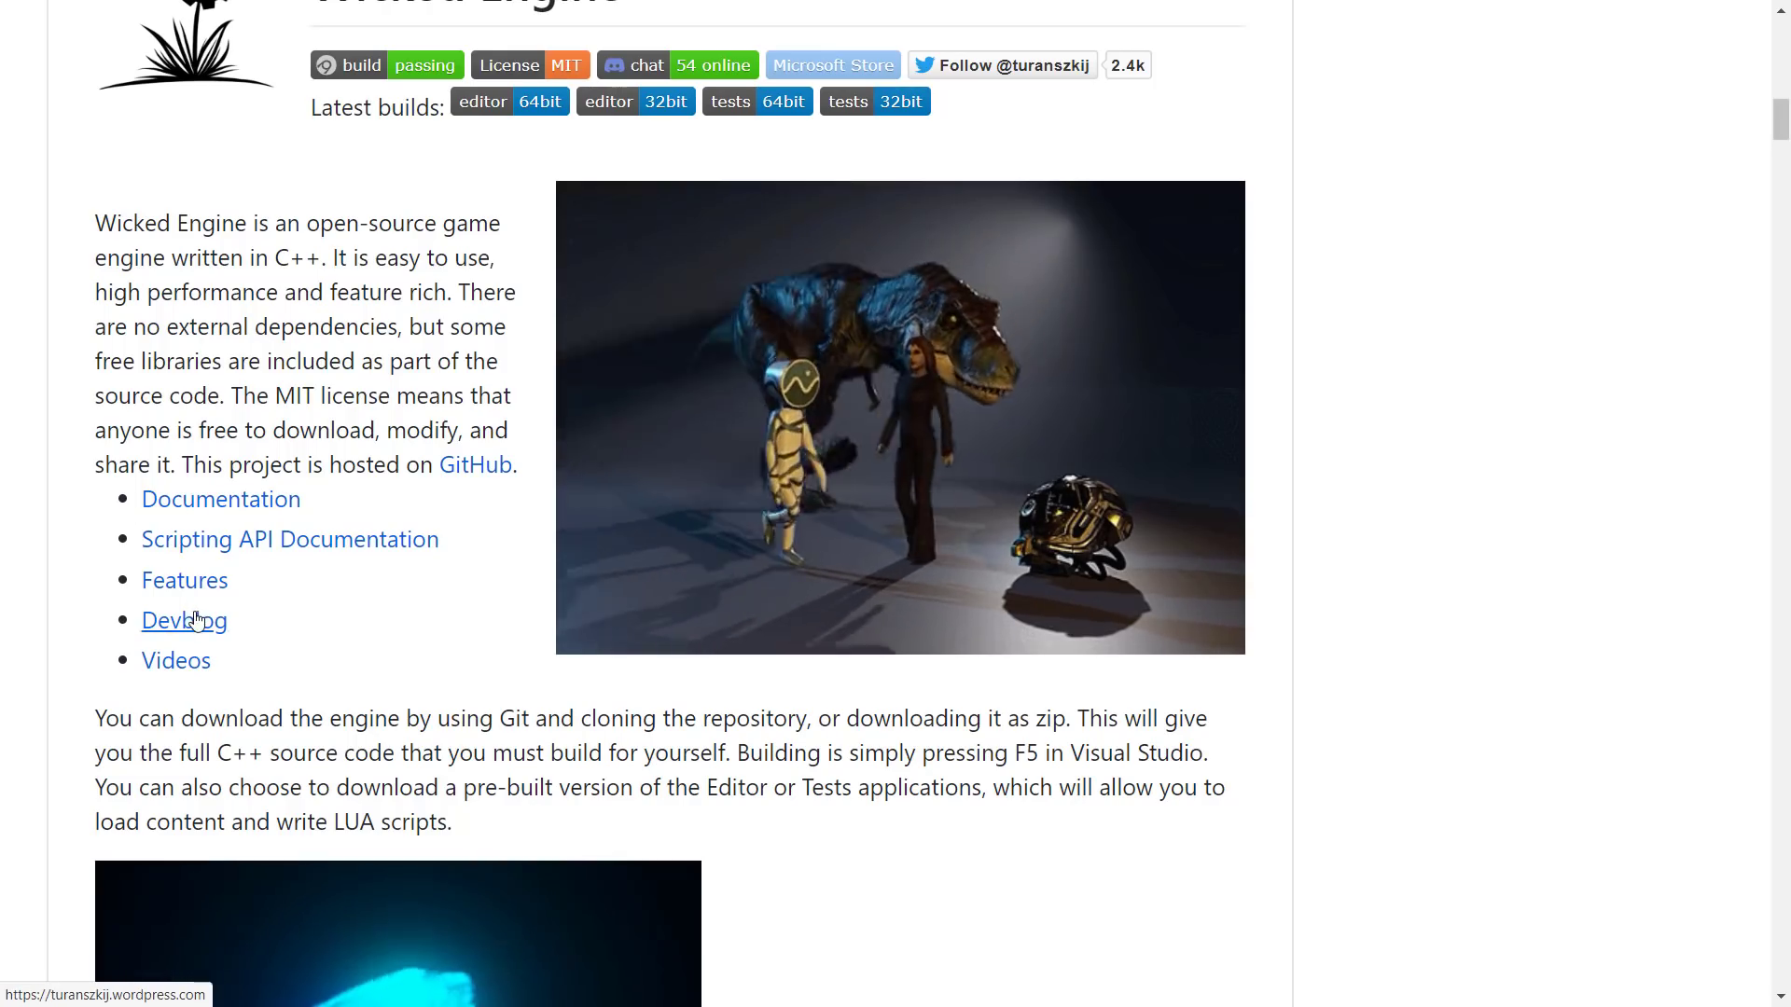
pyautogui.moveTo(175, 661)
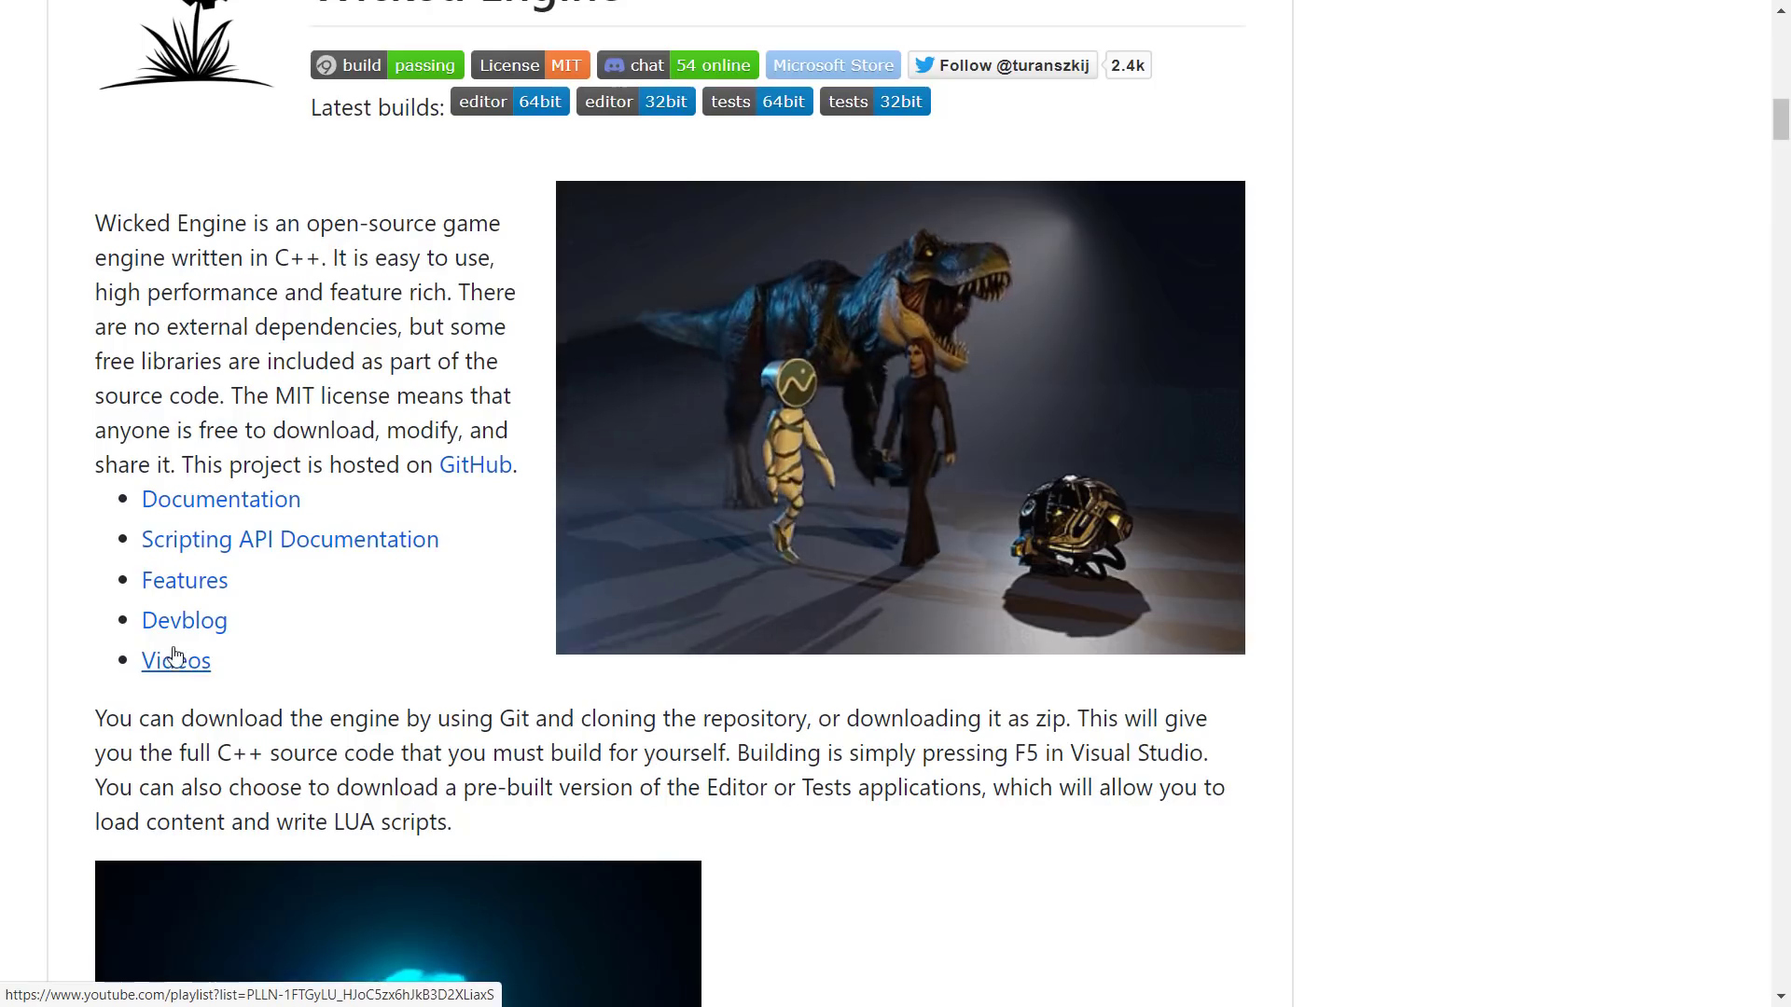
pyautogui.scroll(-3)
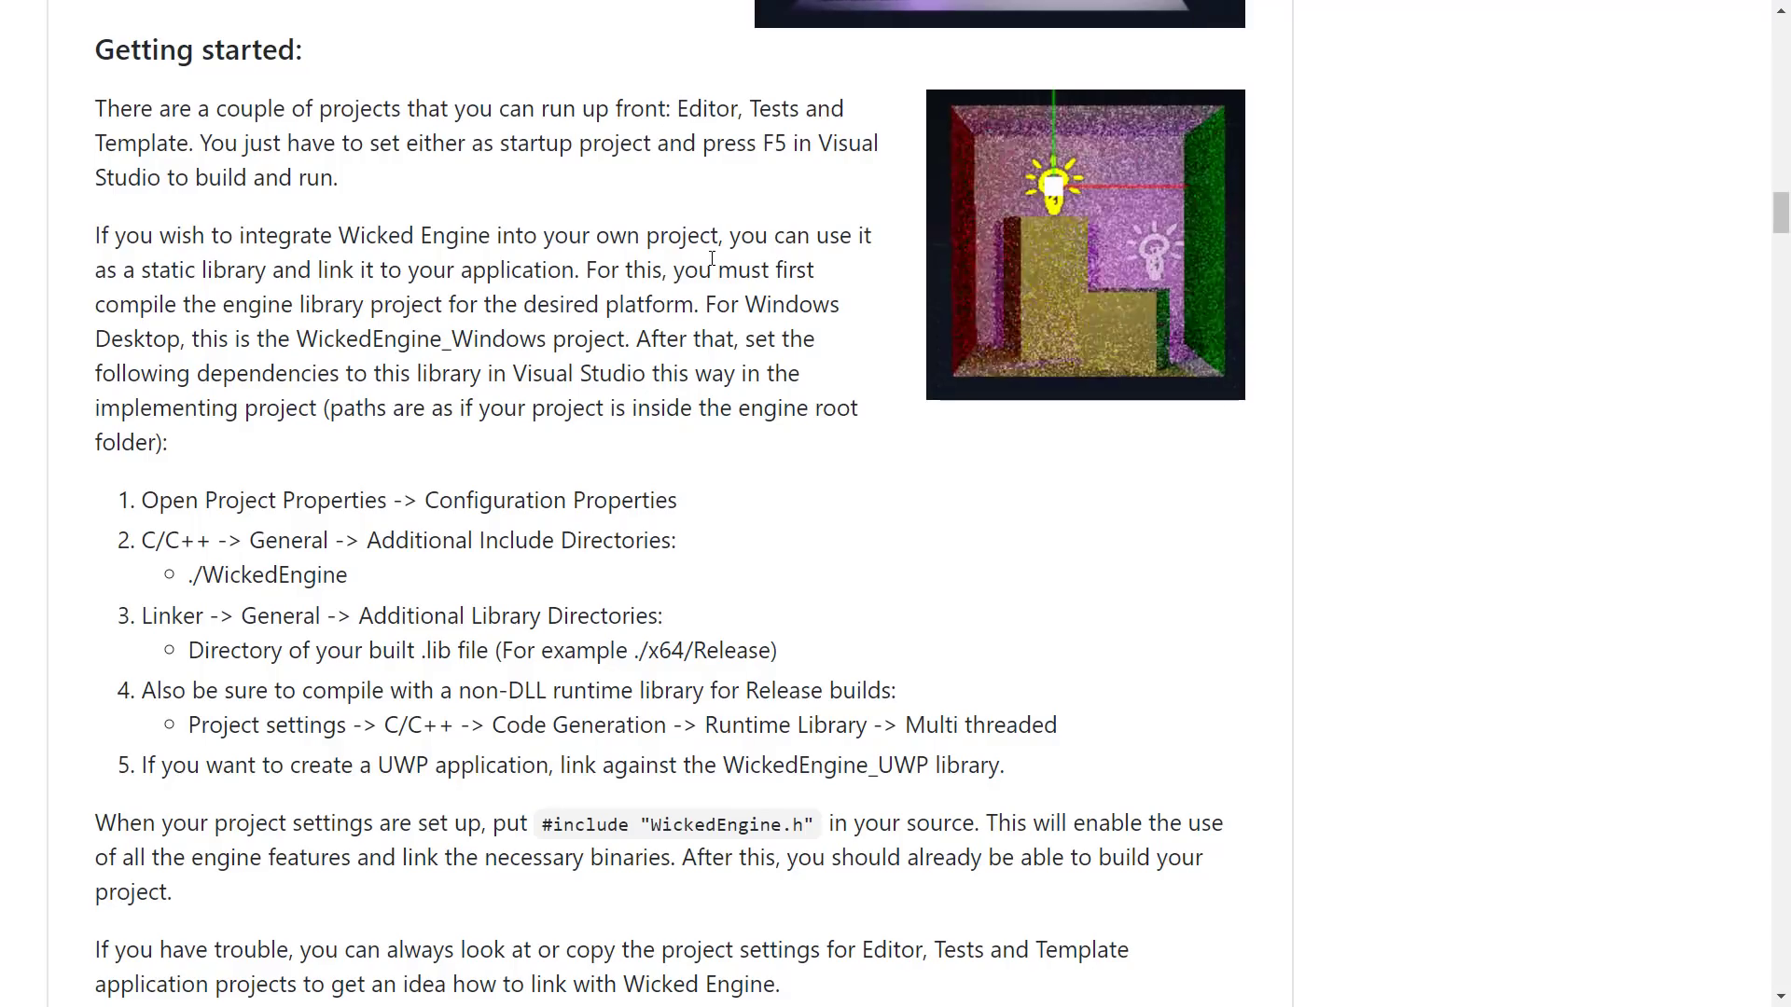
pyautogui.moveTo(240, 235); pyautogui.dragTo(567, 373)
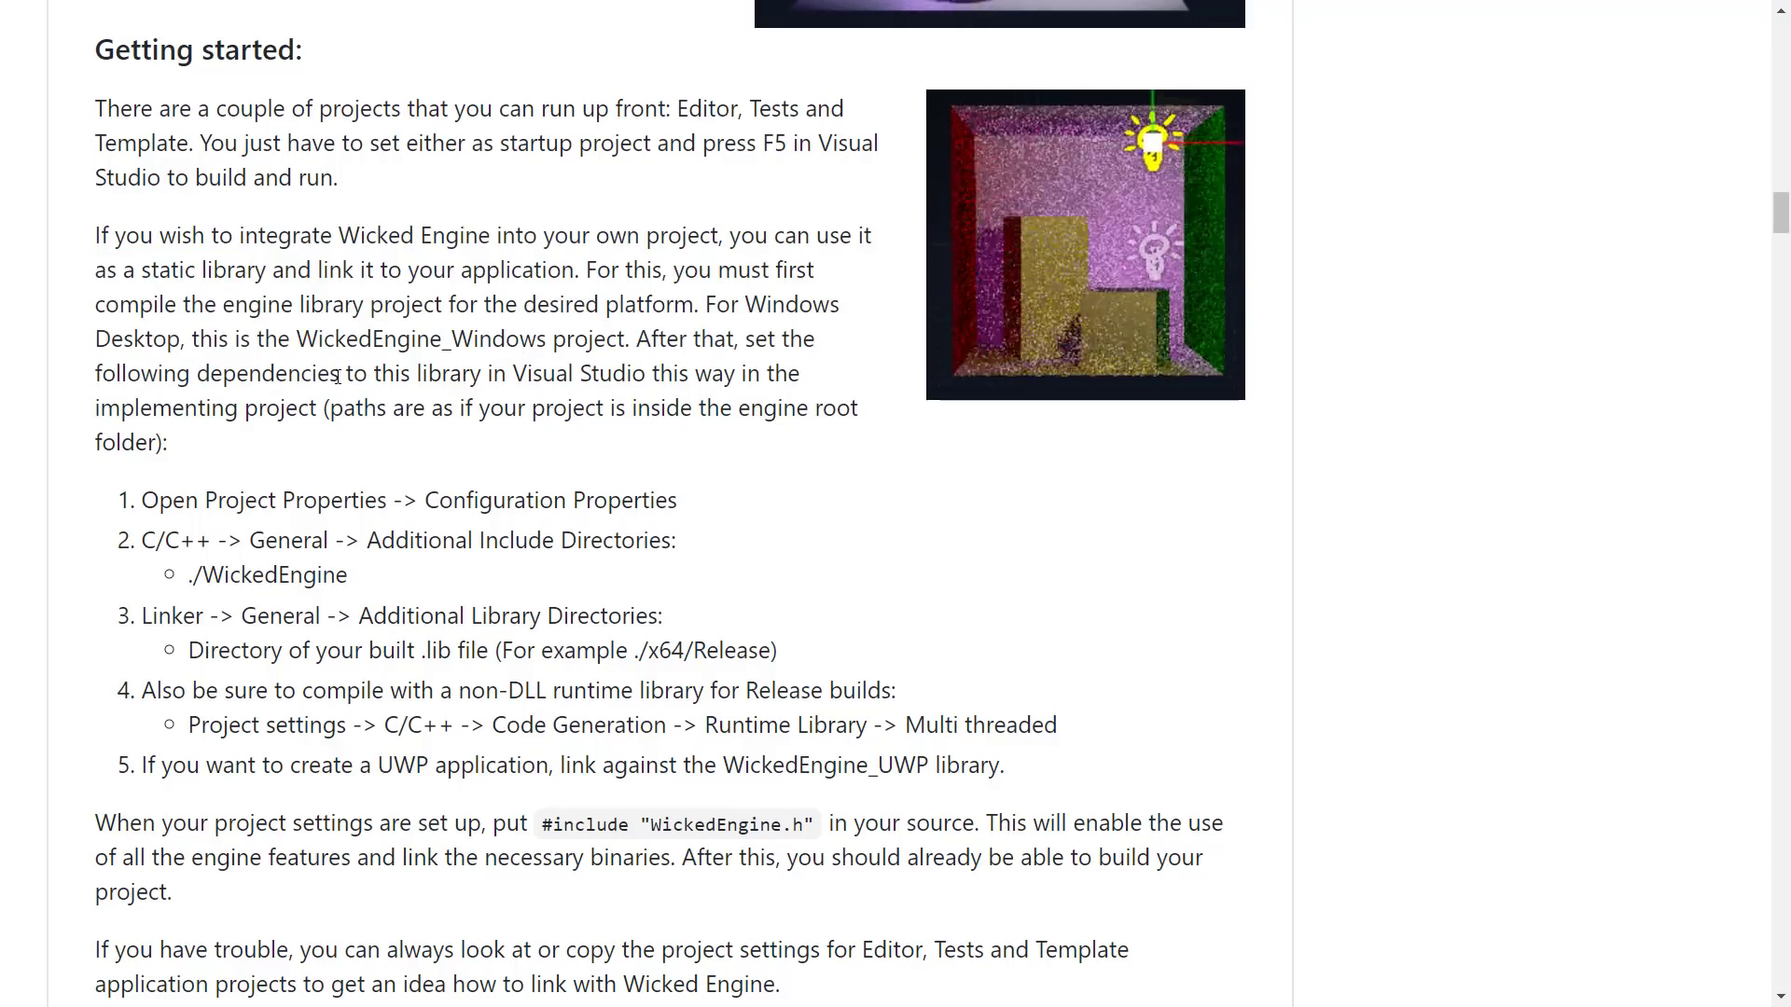
pyautogui.scroll(-3)
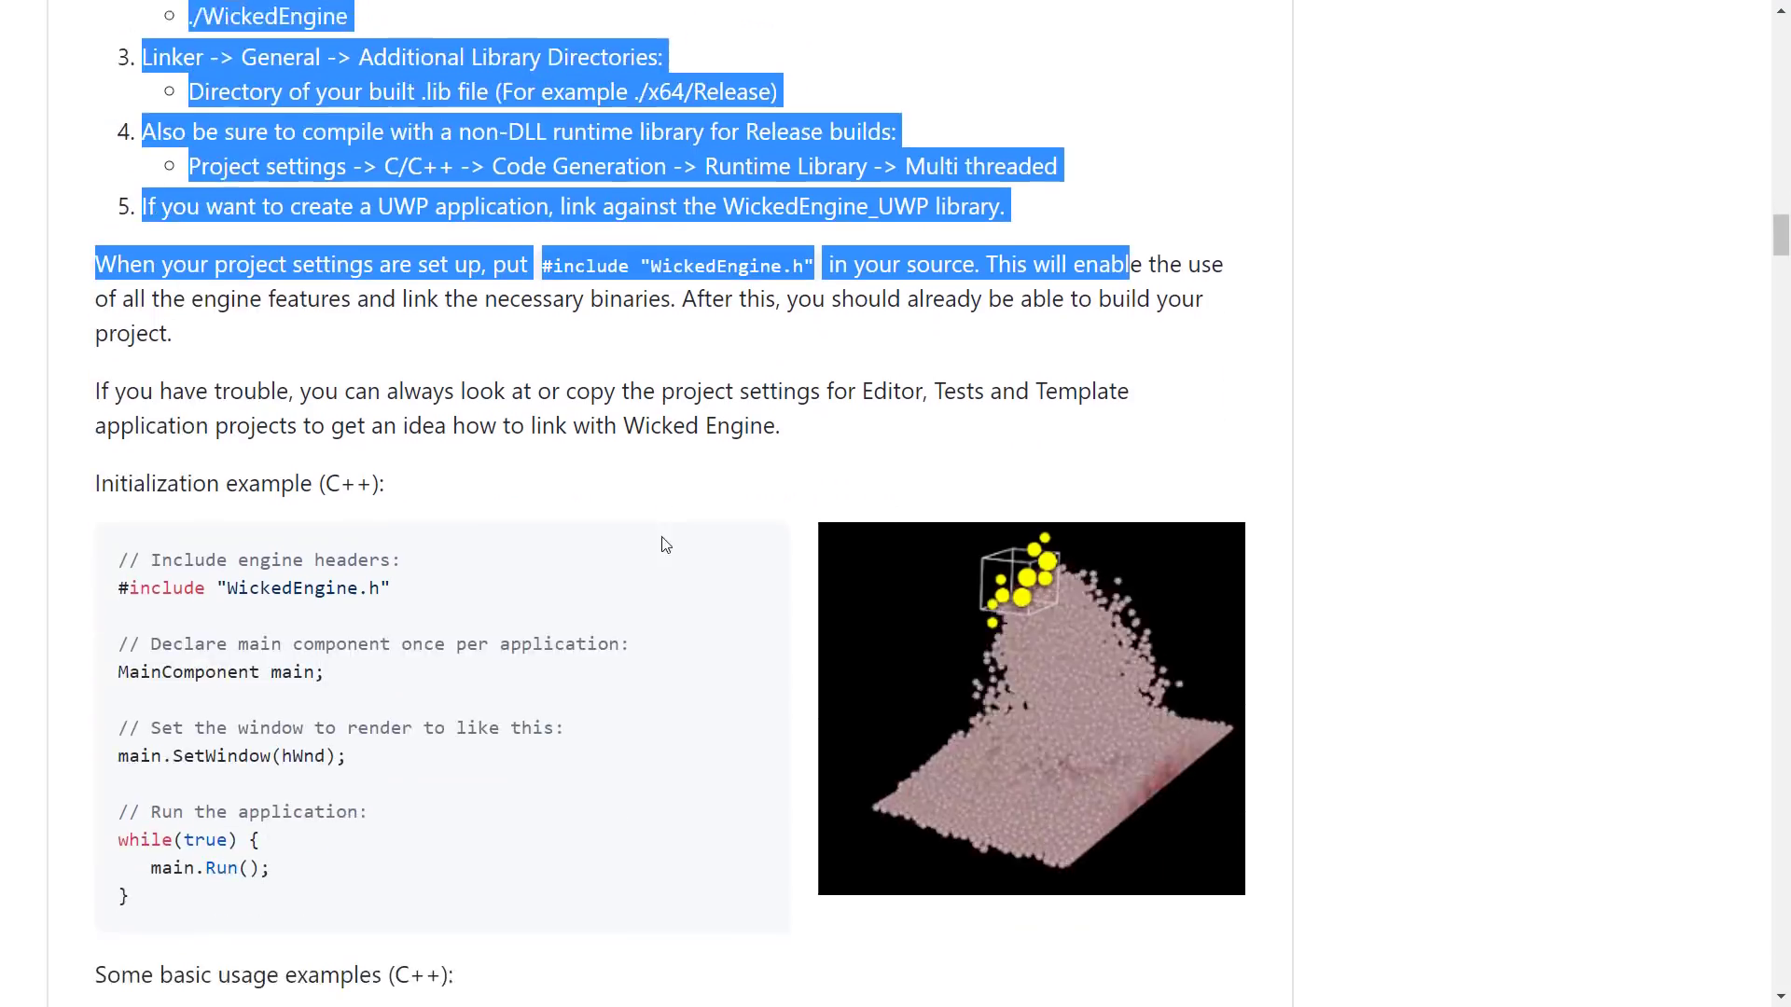
pyautogui.scroll(-3)
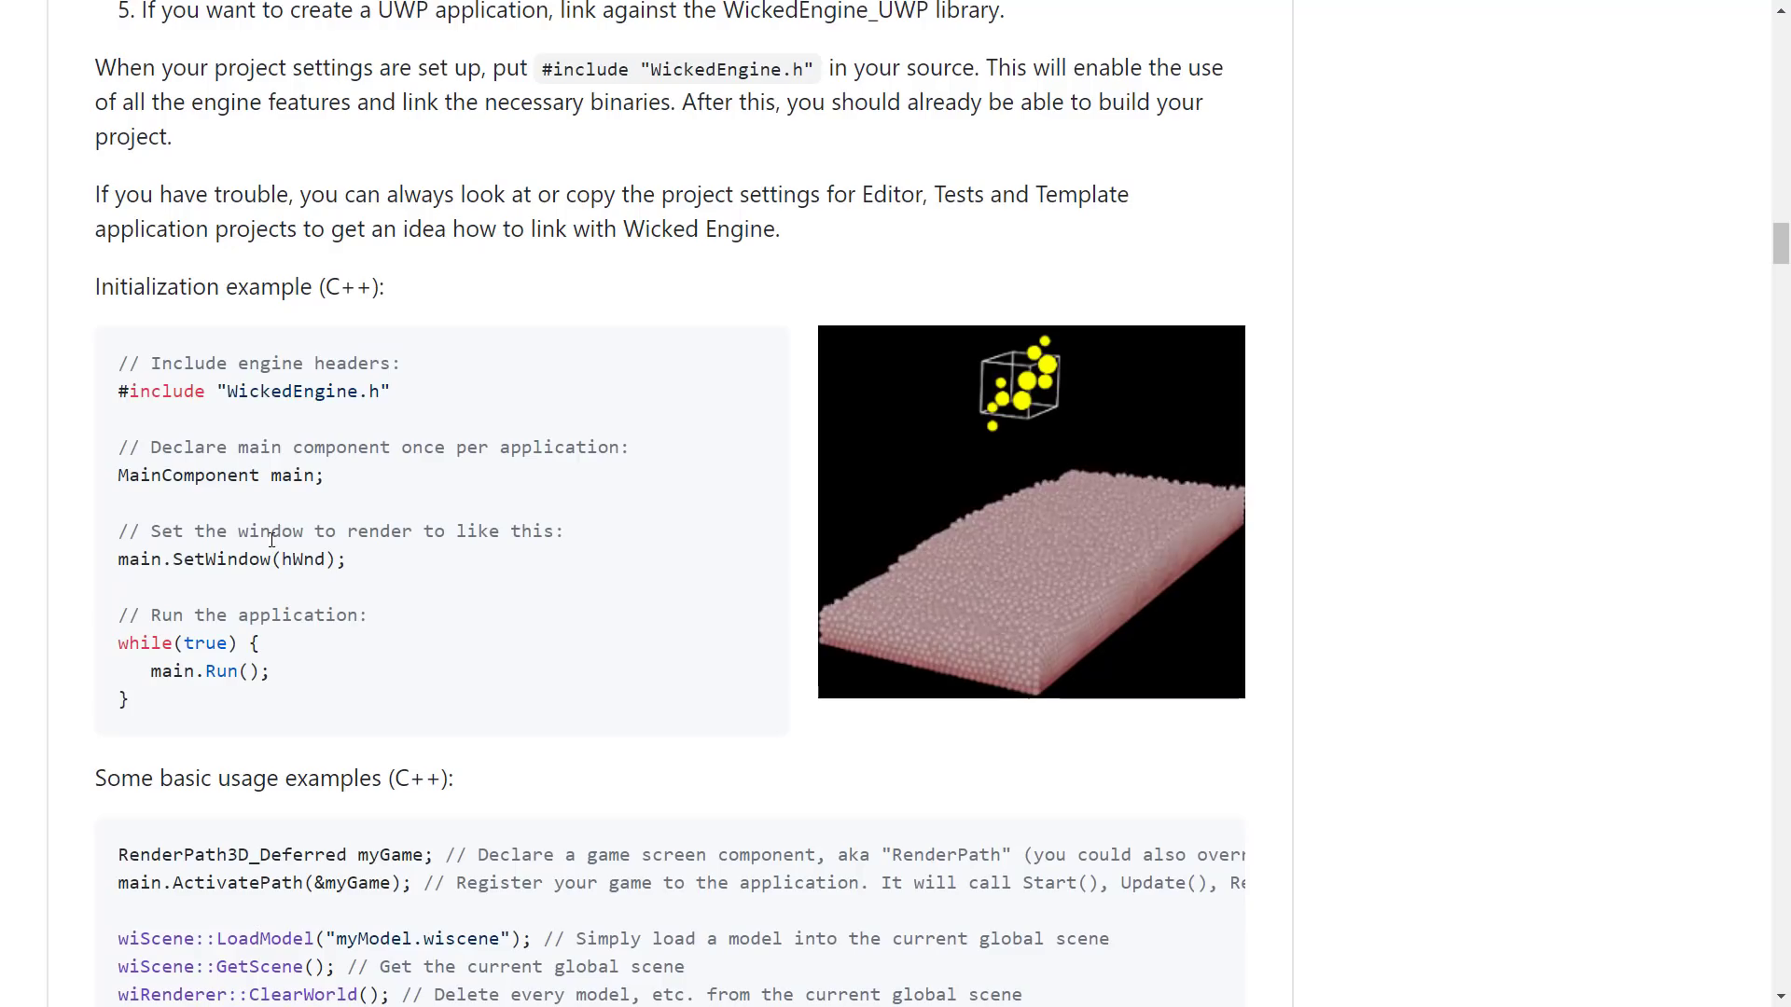
pyautogui.moveTo(382, 638)
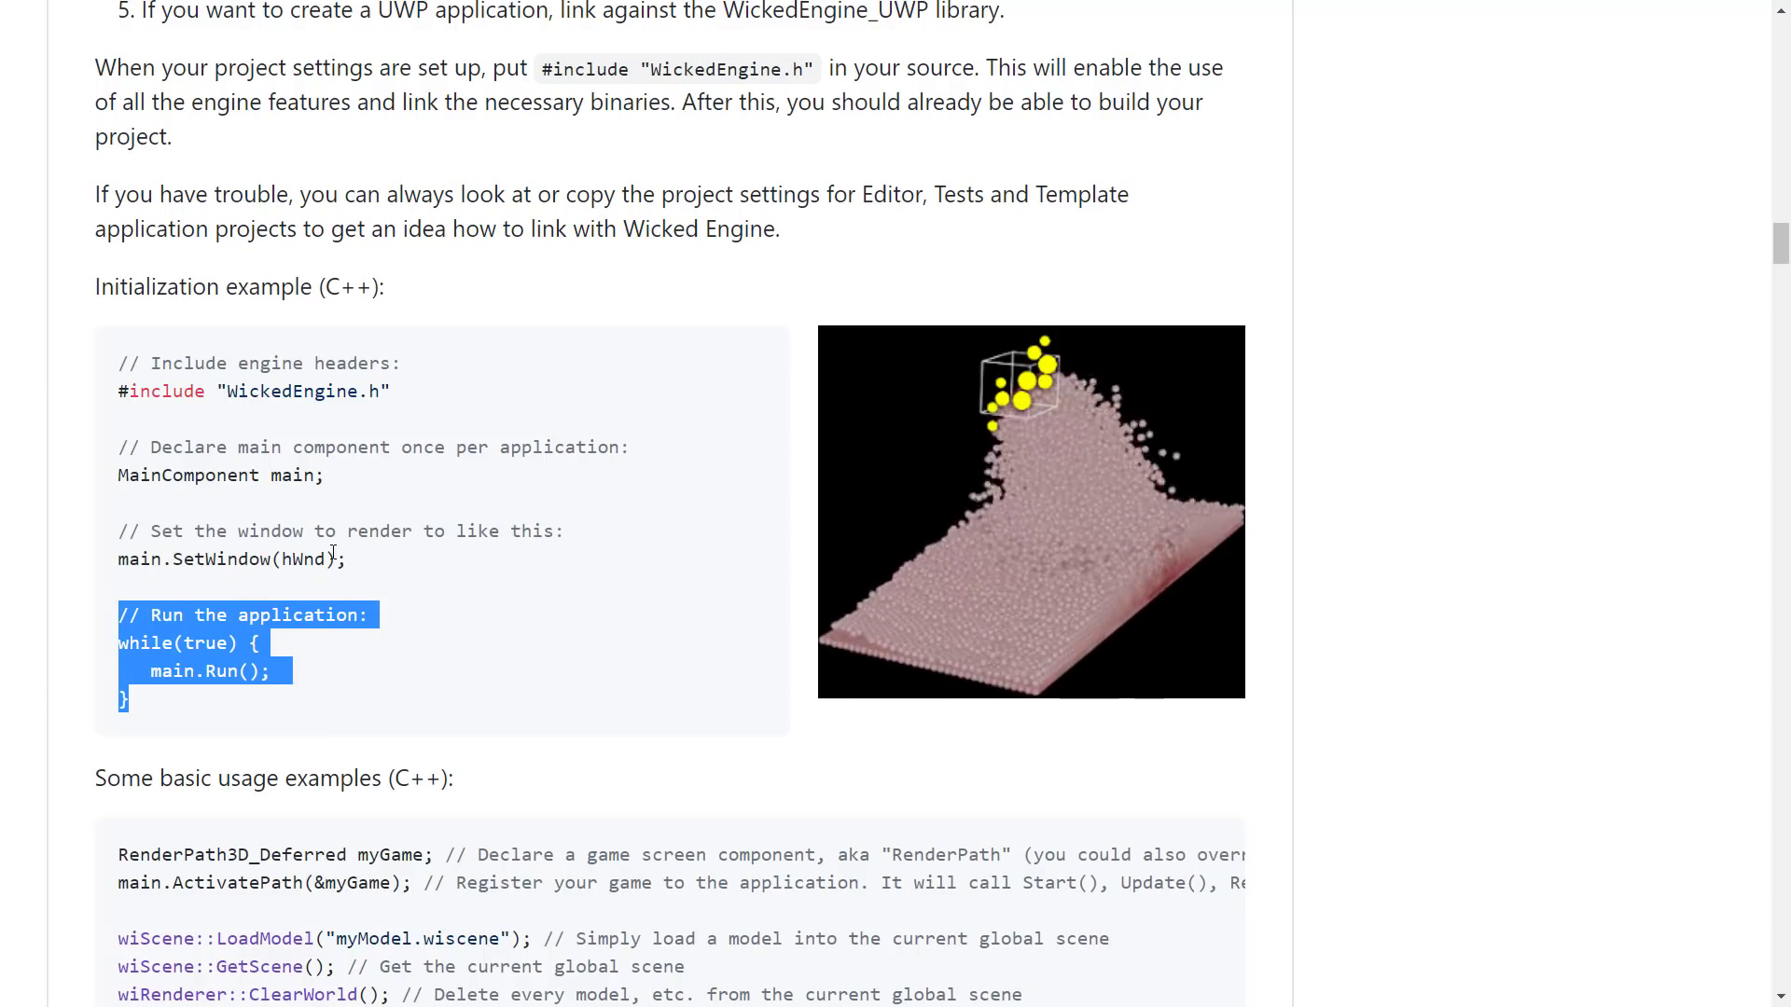
pyautogui.scroll(-3)
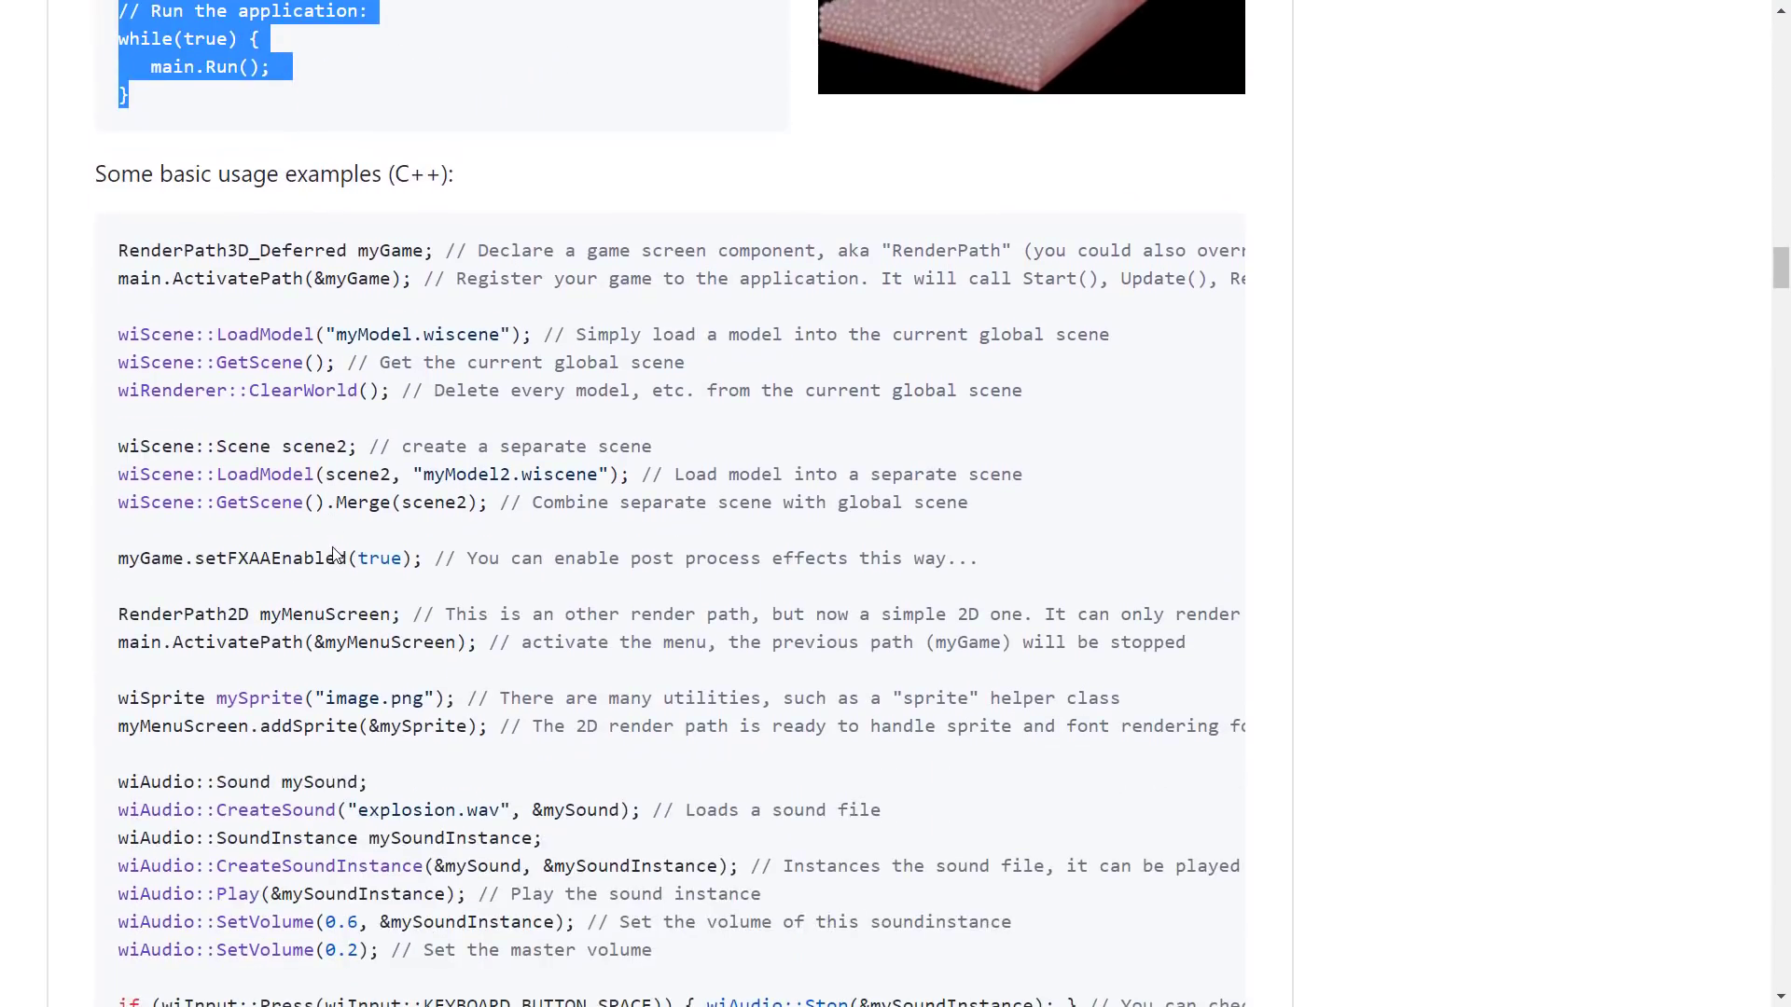
# Step: Reach the Graphics API build options and highlight the DX12/Vulkan command-line argument sentence
pyautogui.scroll(-3)
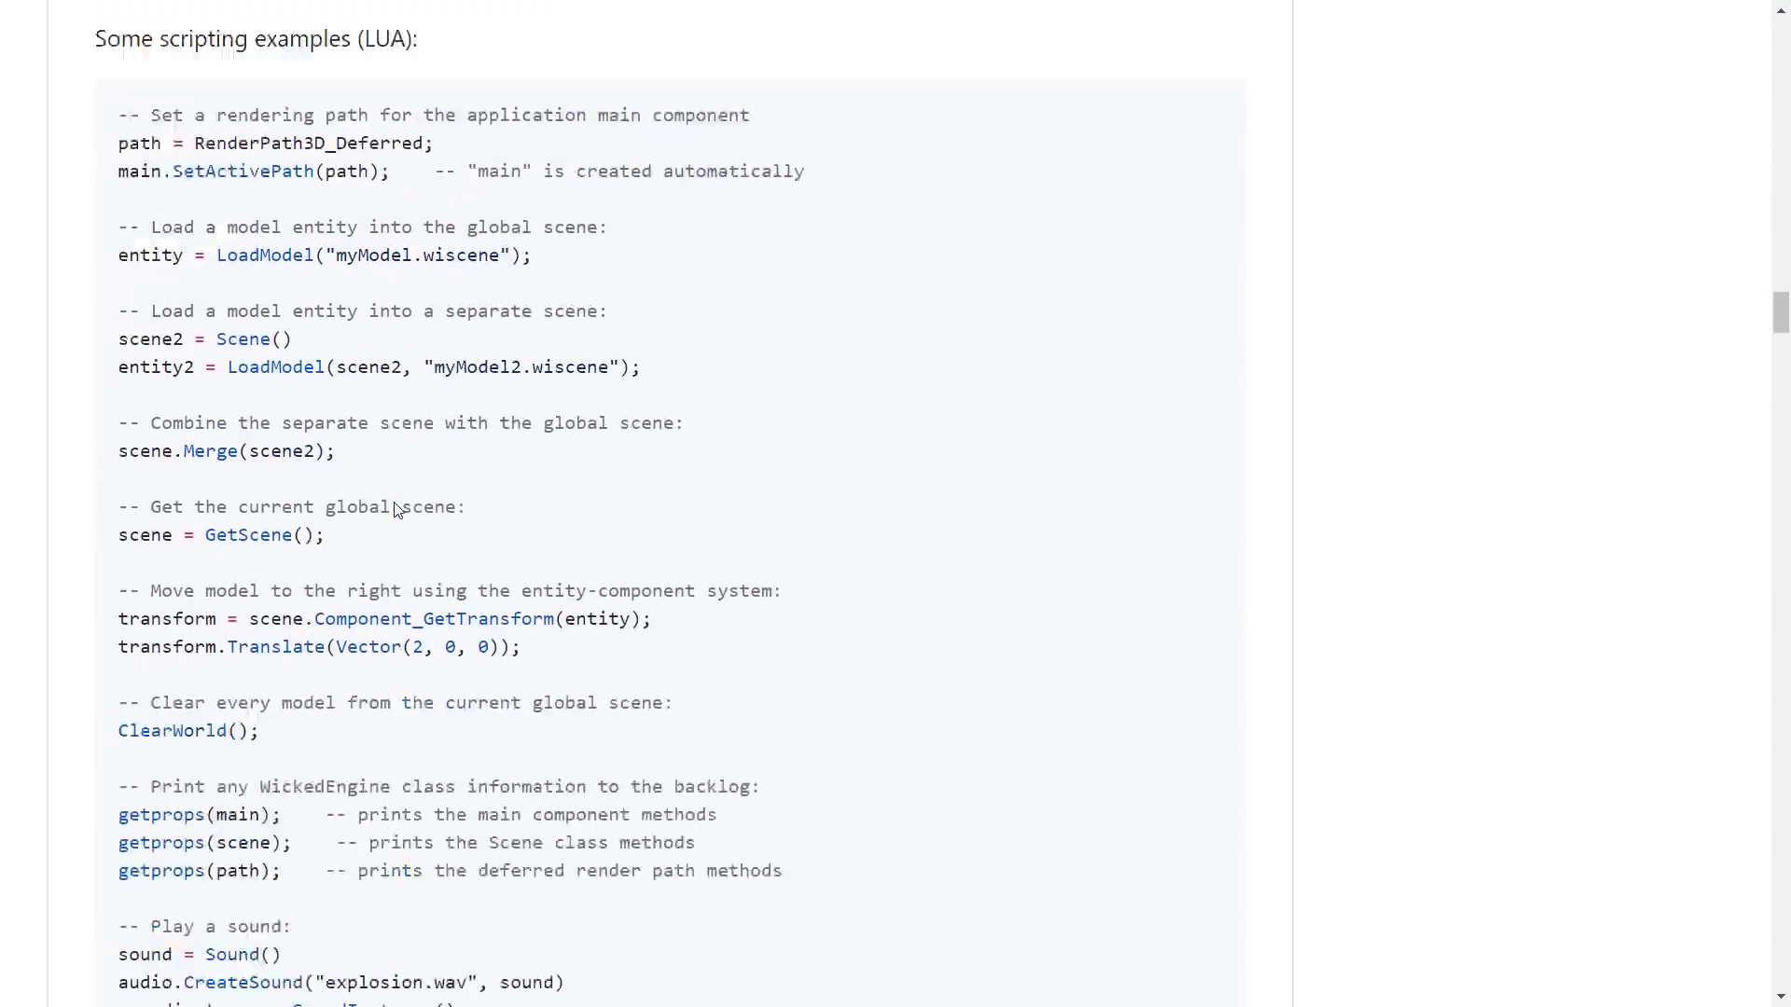
pyautogui.scroll(3)
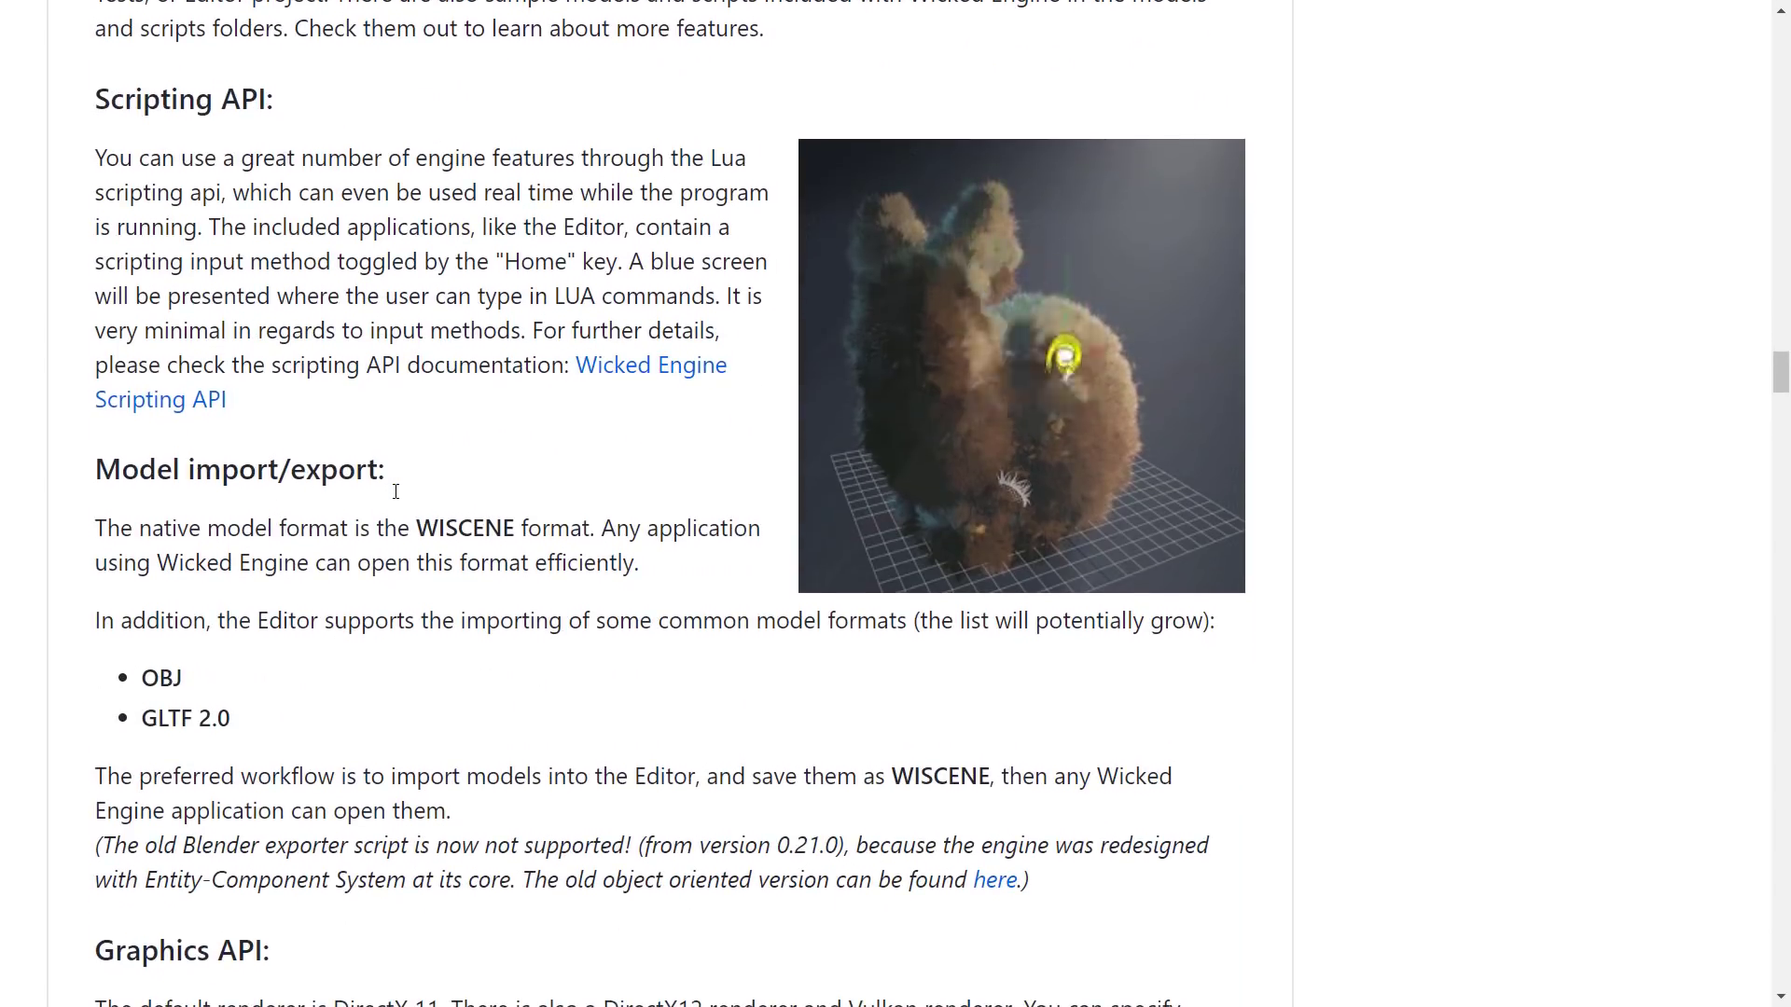
pyautogui.scroll(-3)
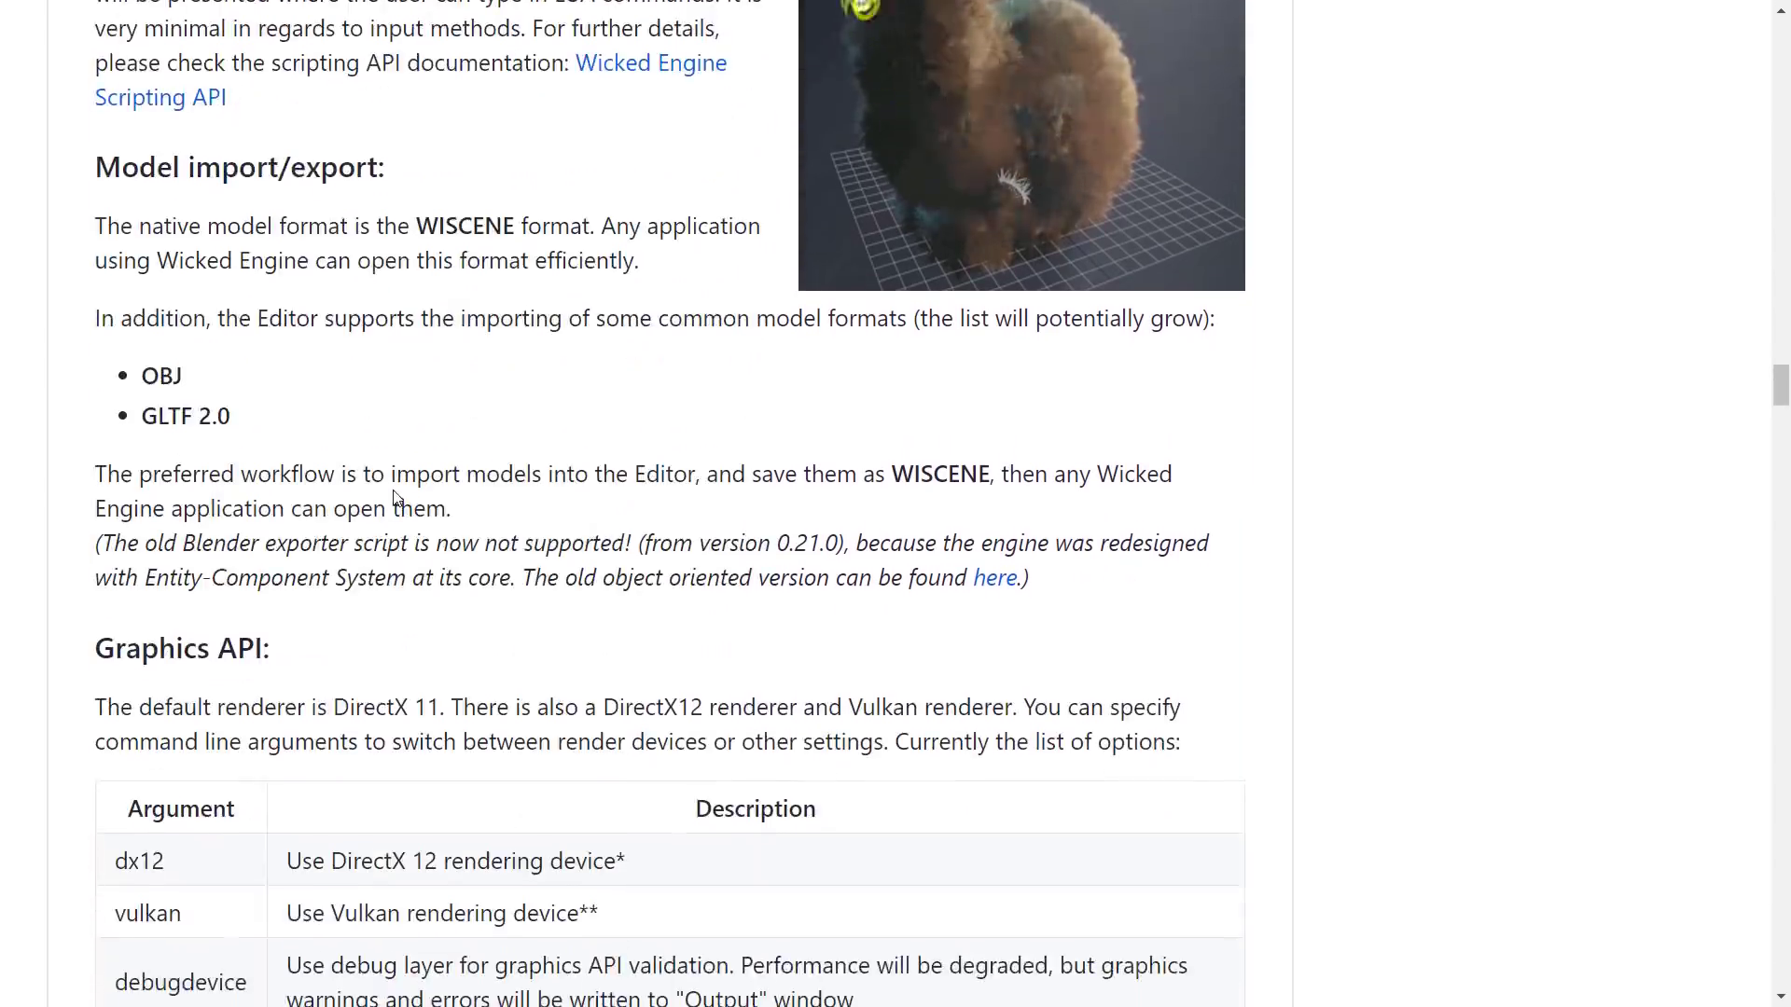
pyautogui.scroll(-3)
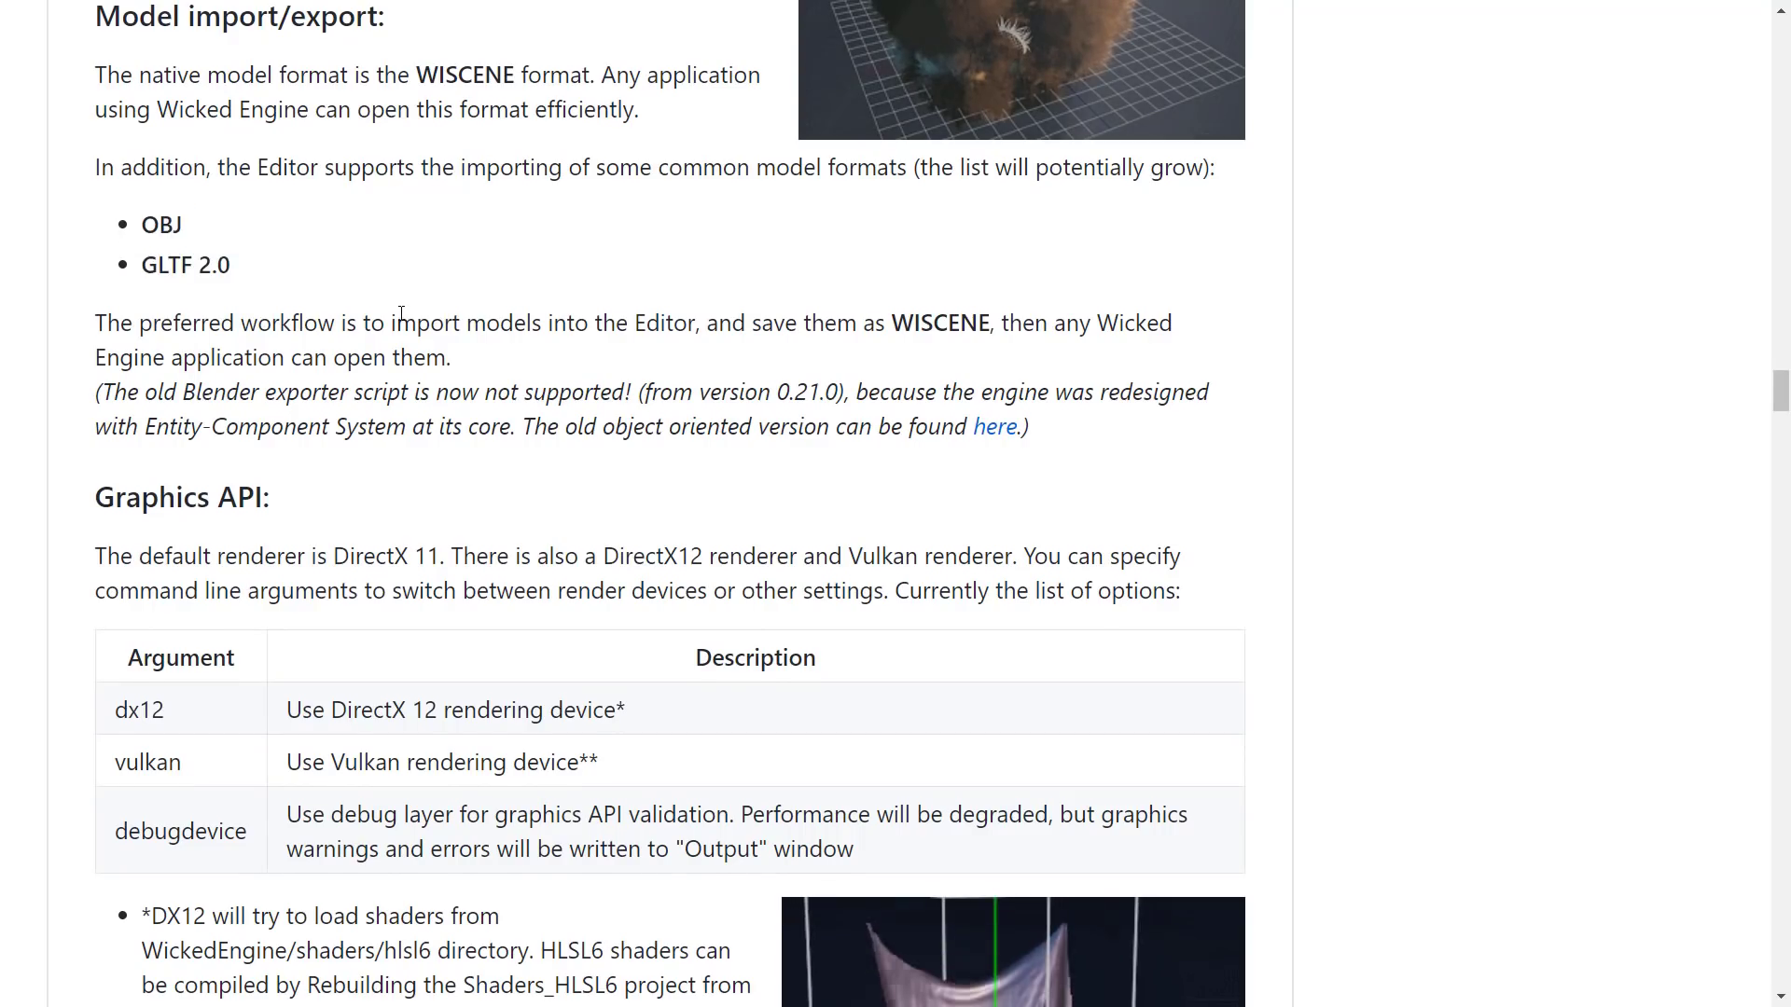
pyautogui.scroll(-3)
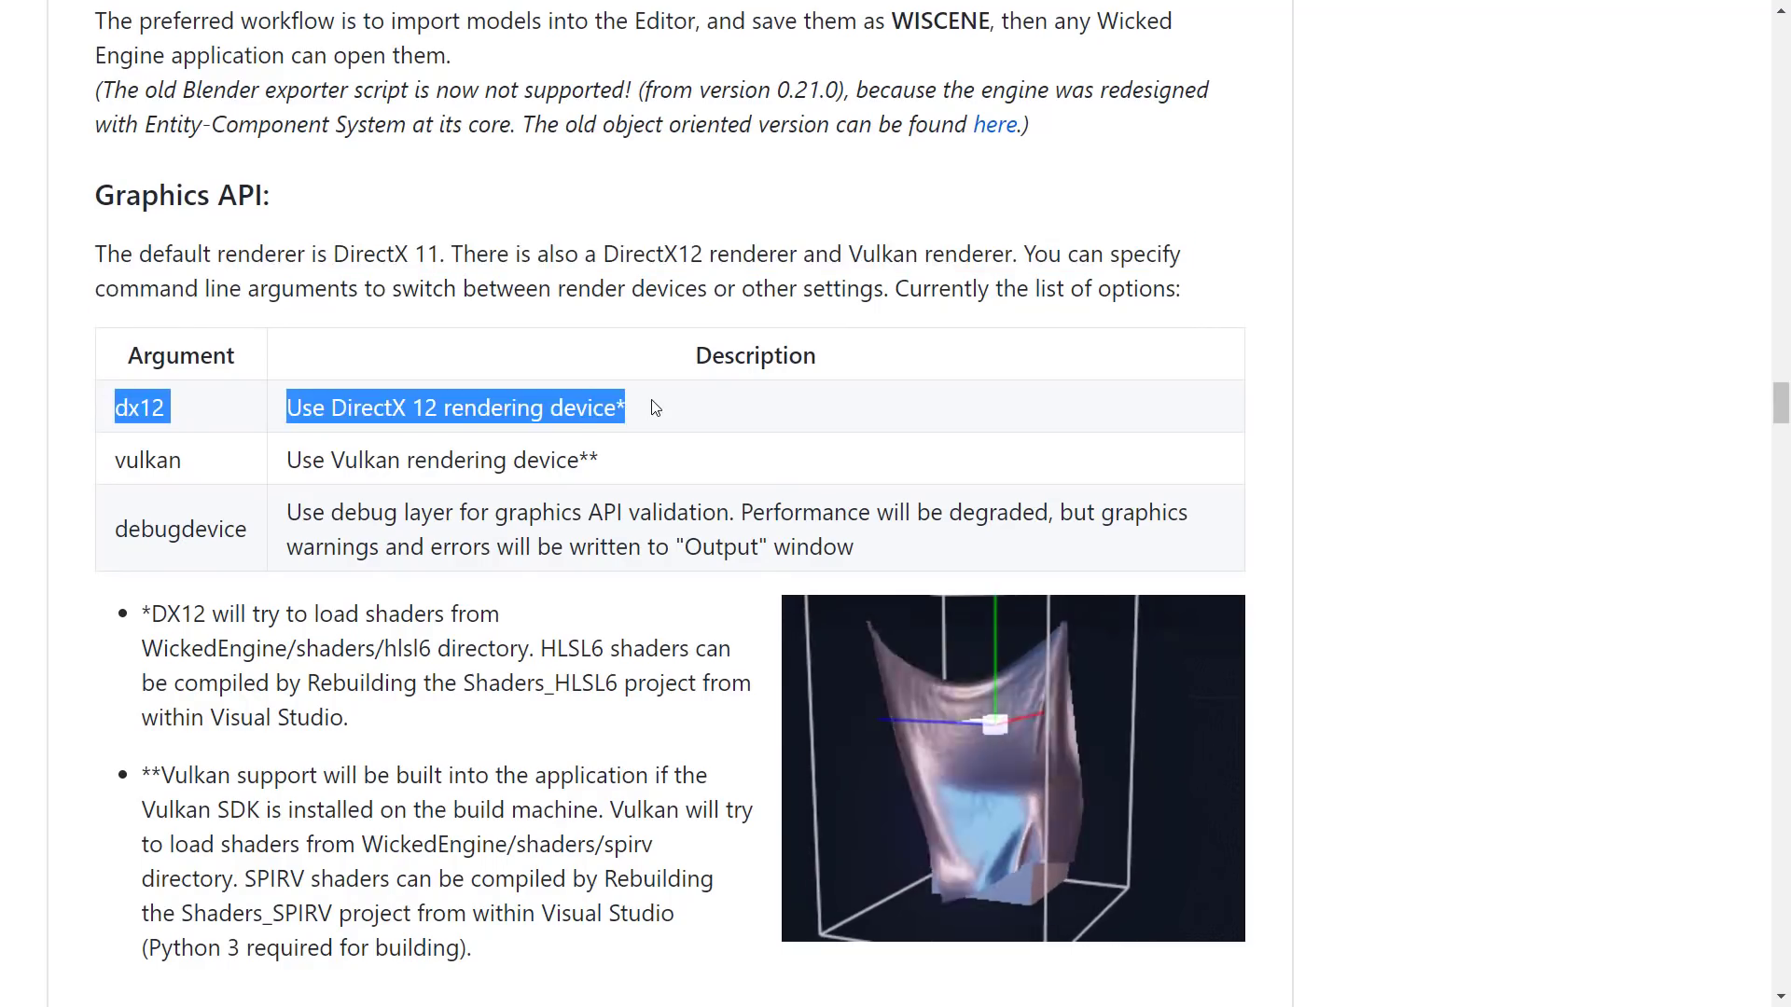
pyautogui.click(146, 459)
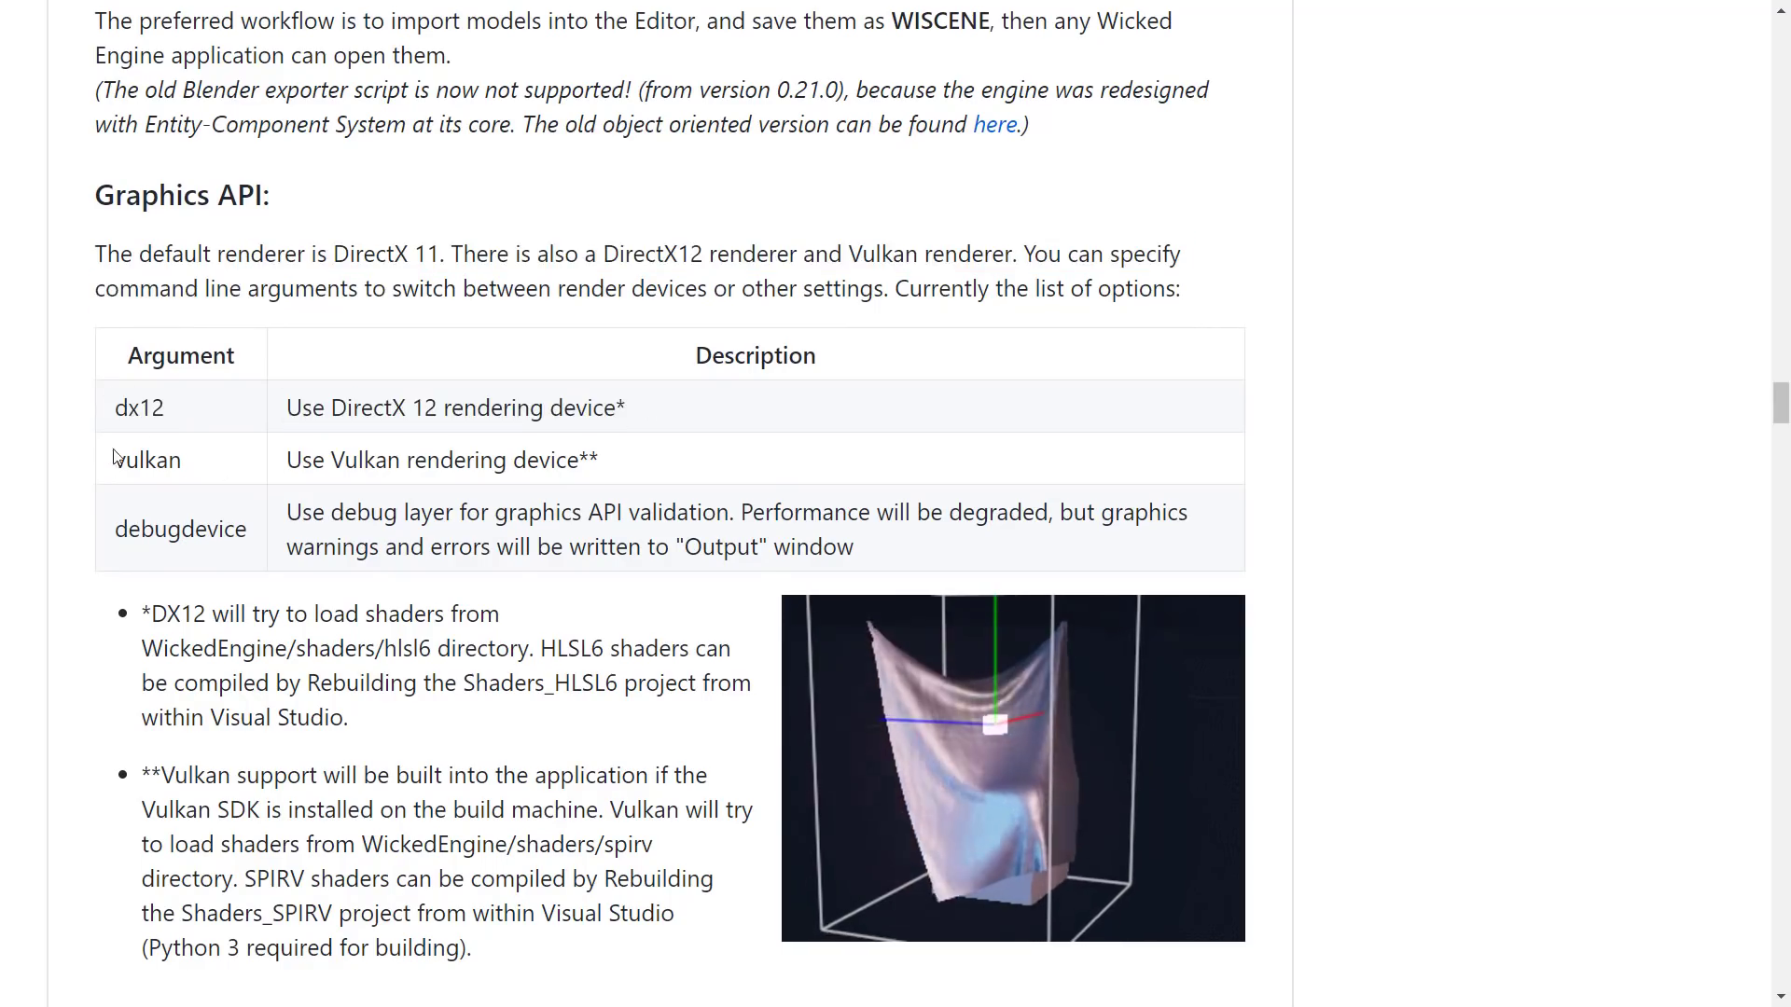
pyautogui.moveTo(228, 288); pyautogui.dragTo(520, 287)
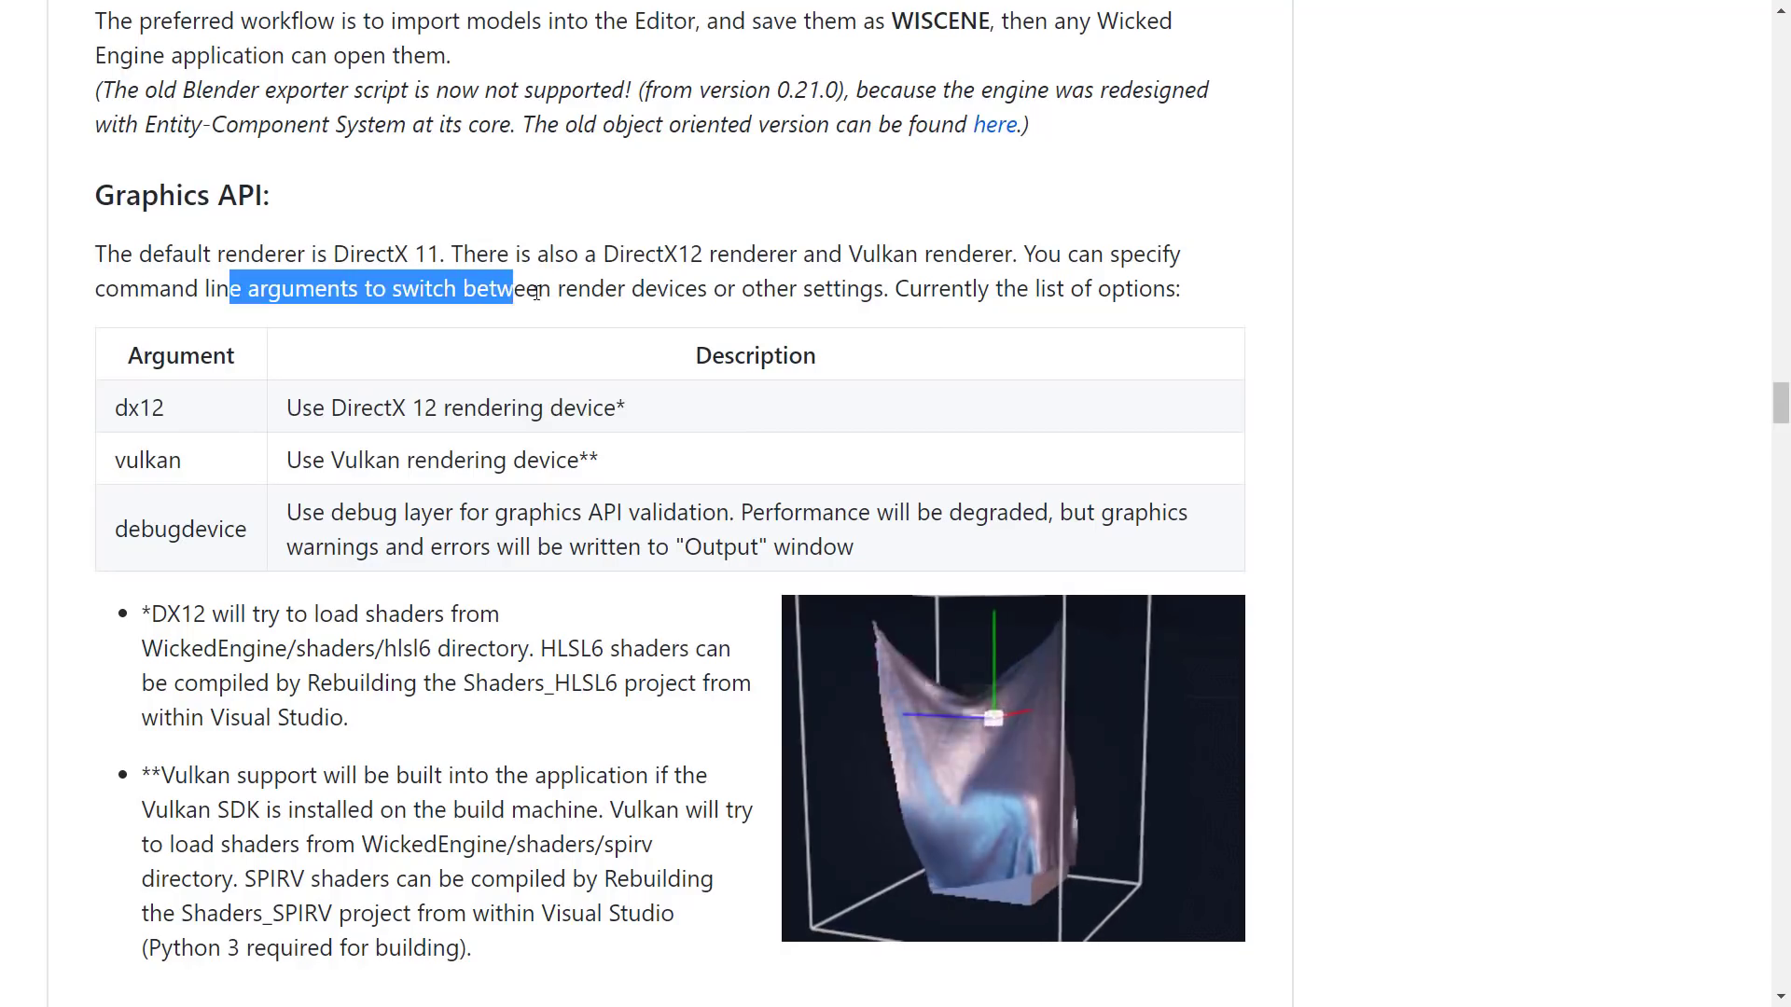
pyautogui.scroll(-3)
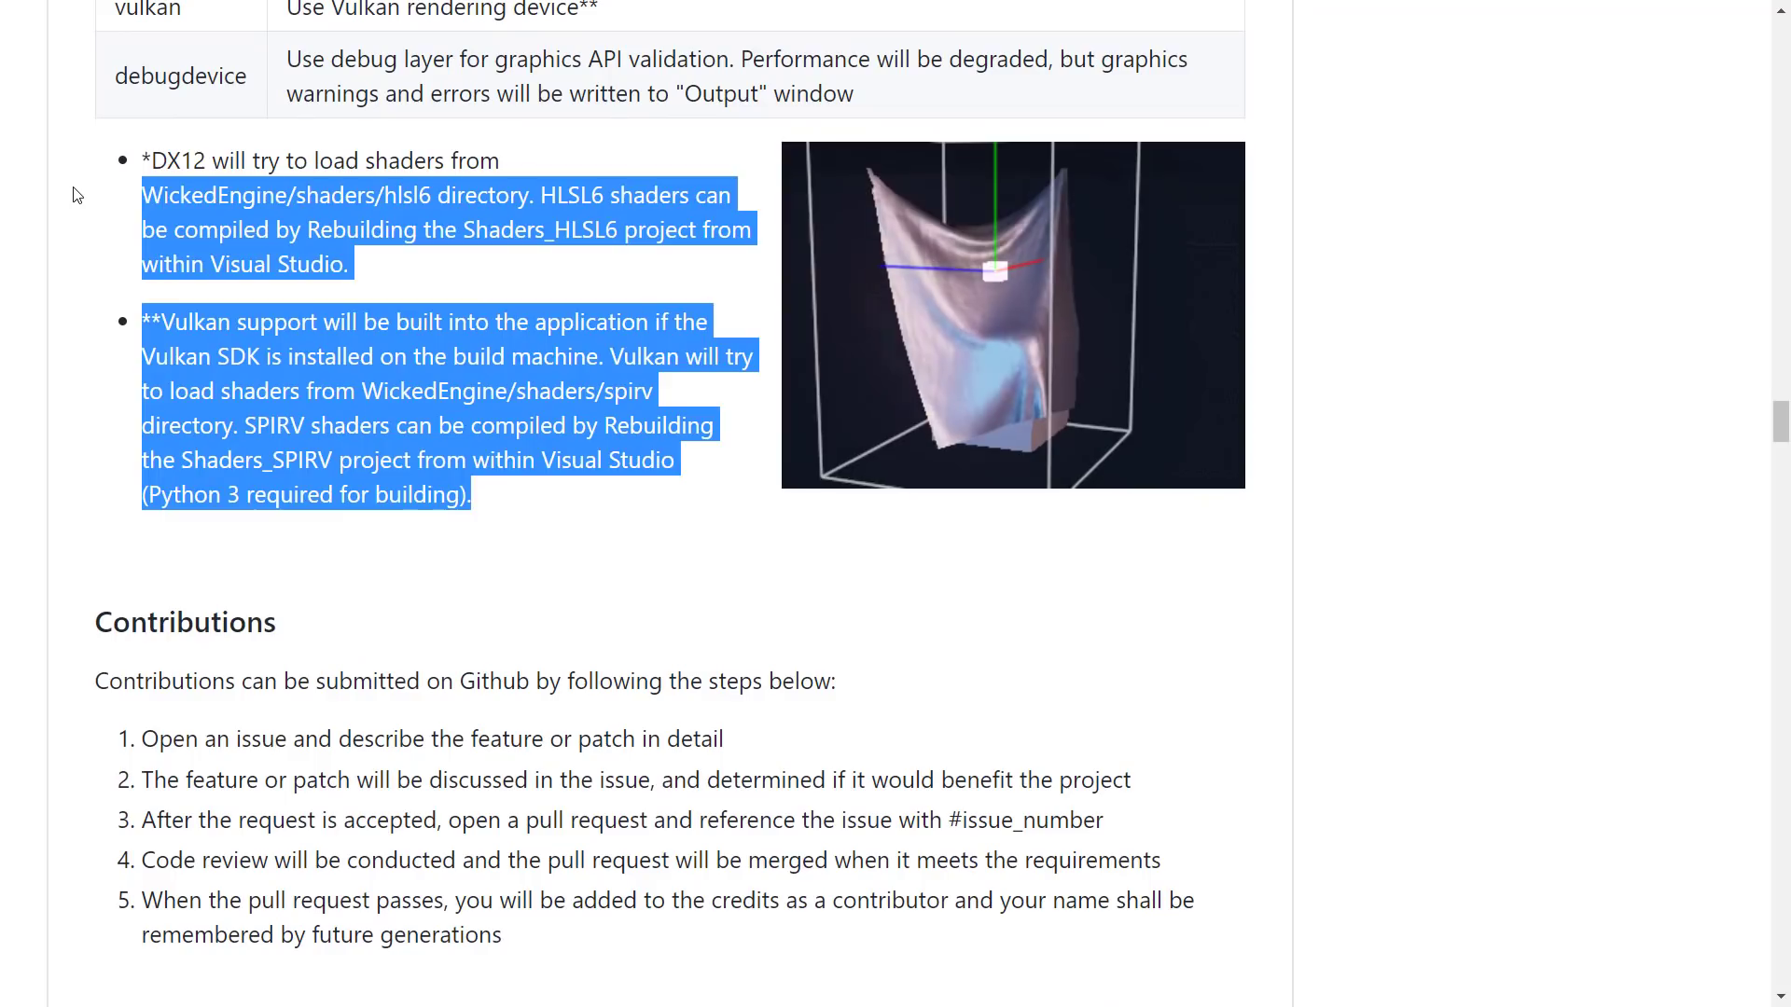
# Step: Scroll through the README's Contributions steps and rendering screenshot gallery
pyautogui.scroll(-3)
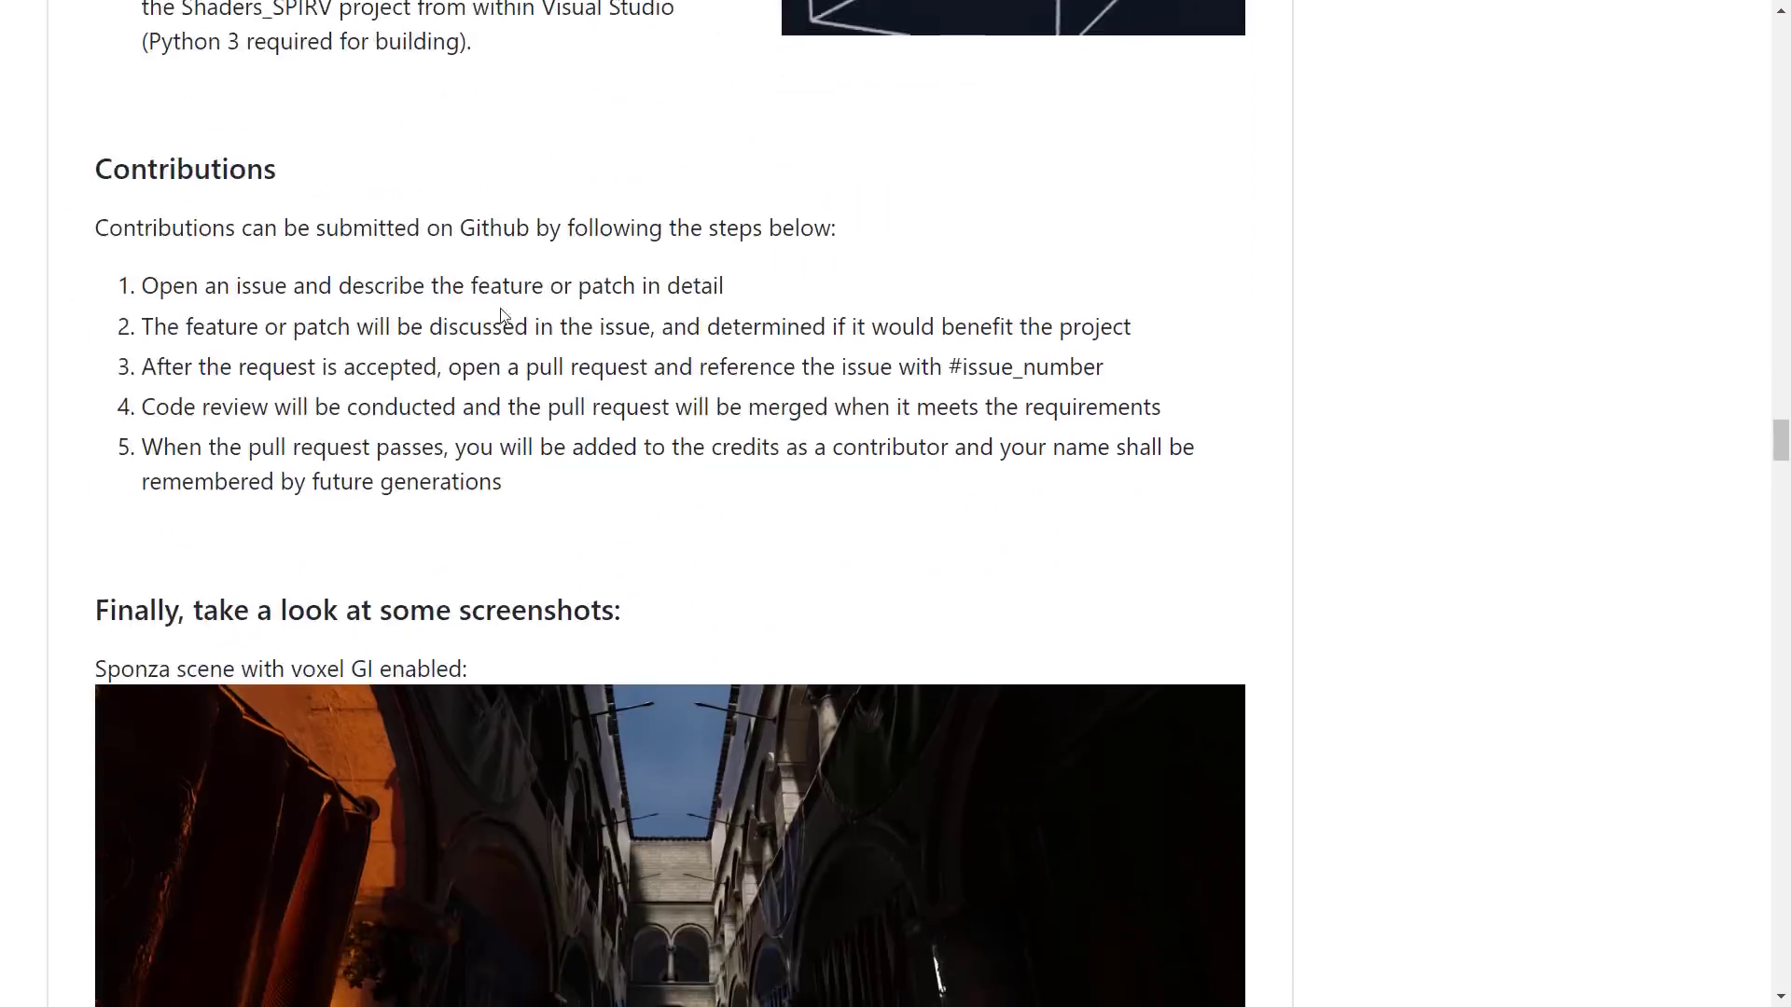
pyautogui.scroll(-3)
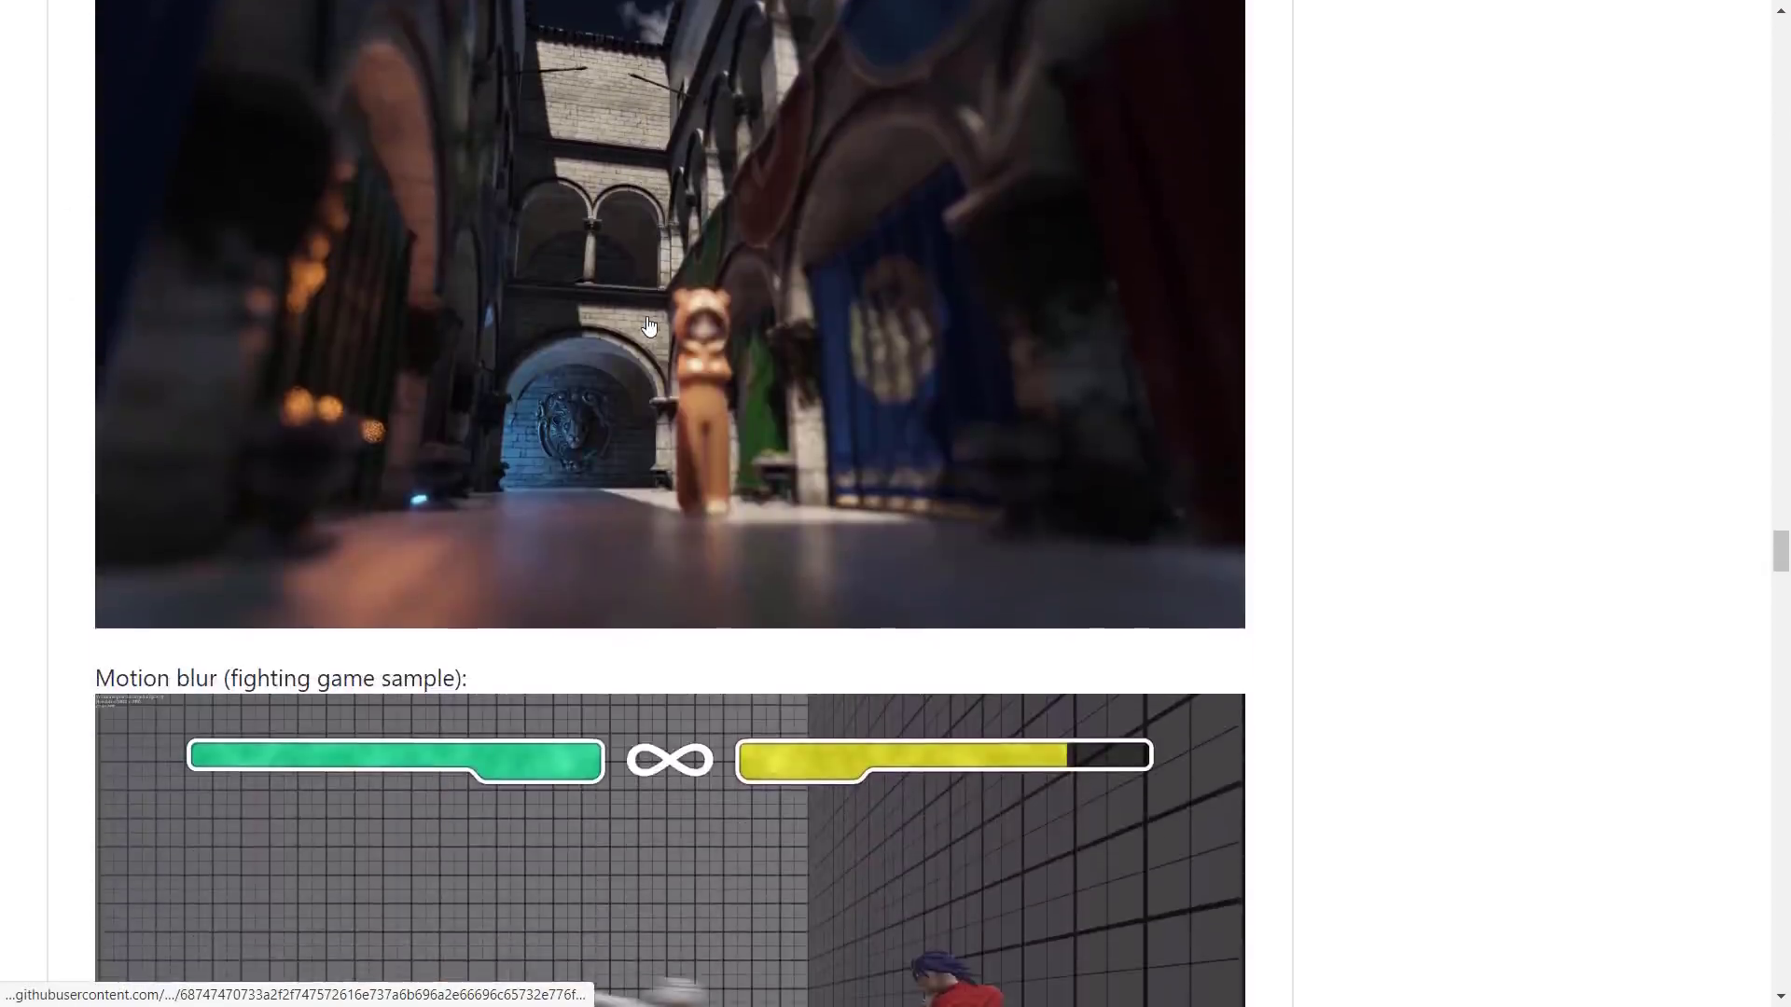
pyautogui.scroll(-3)
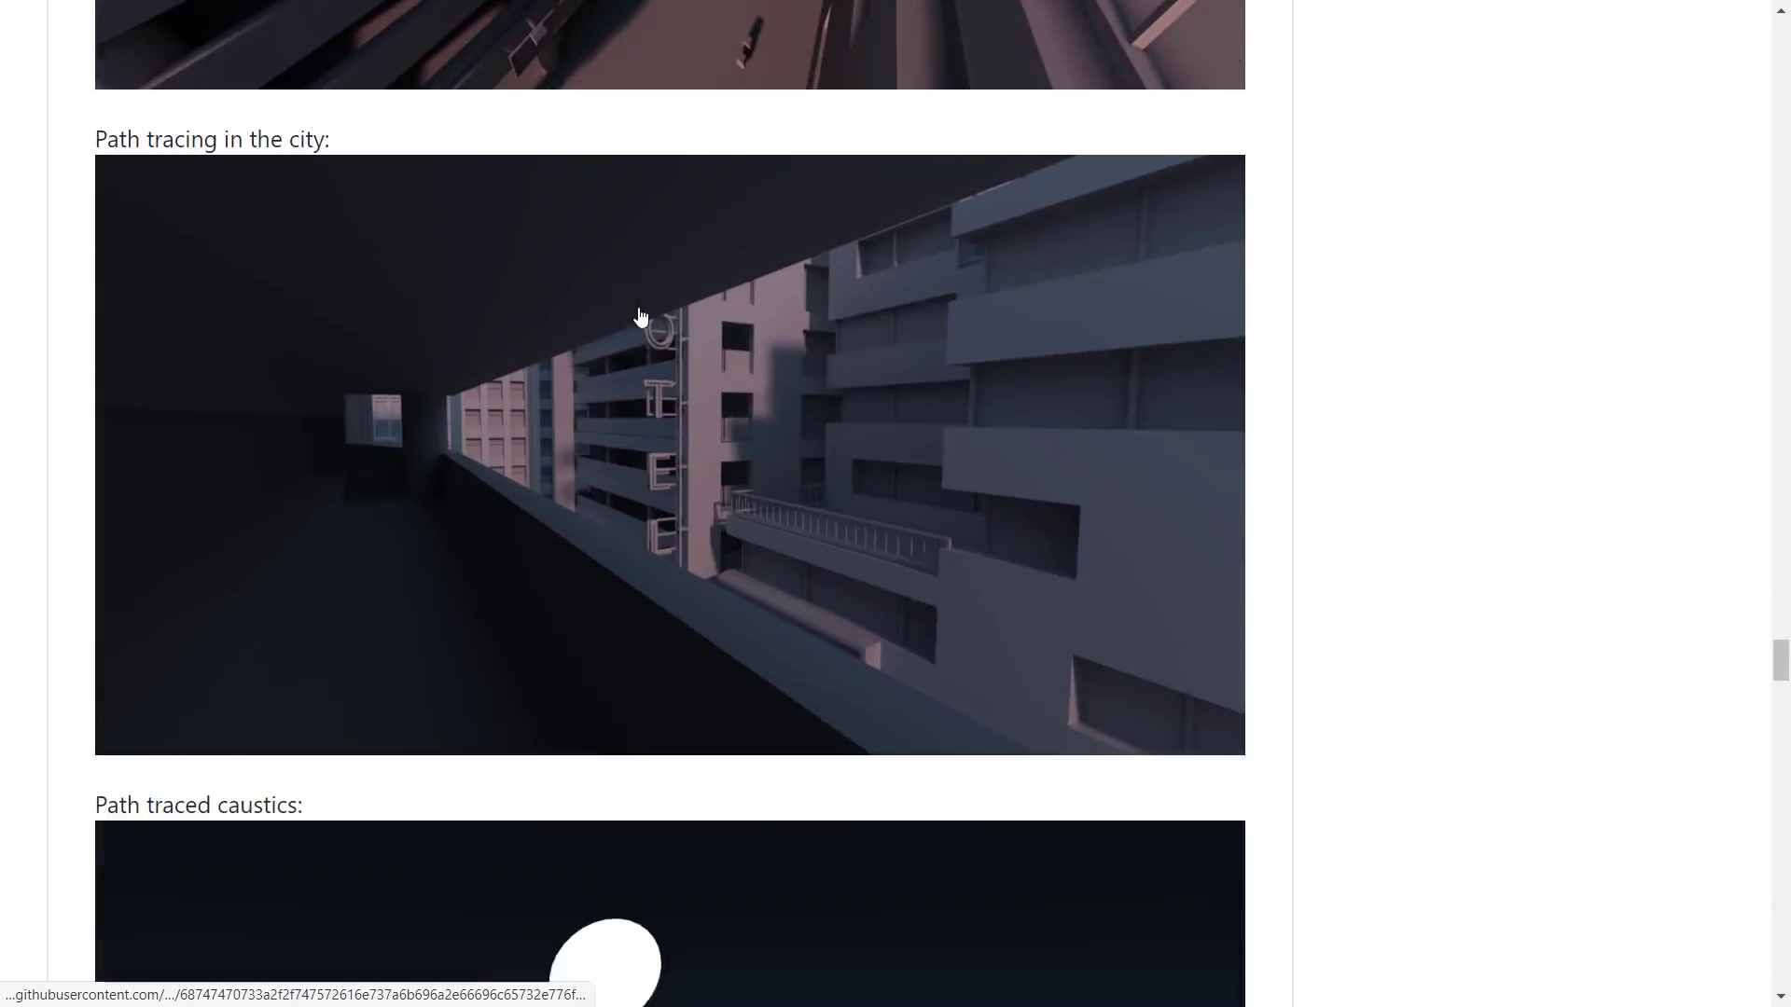
pyautogui.scroll(-3)
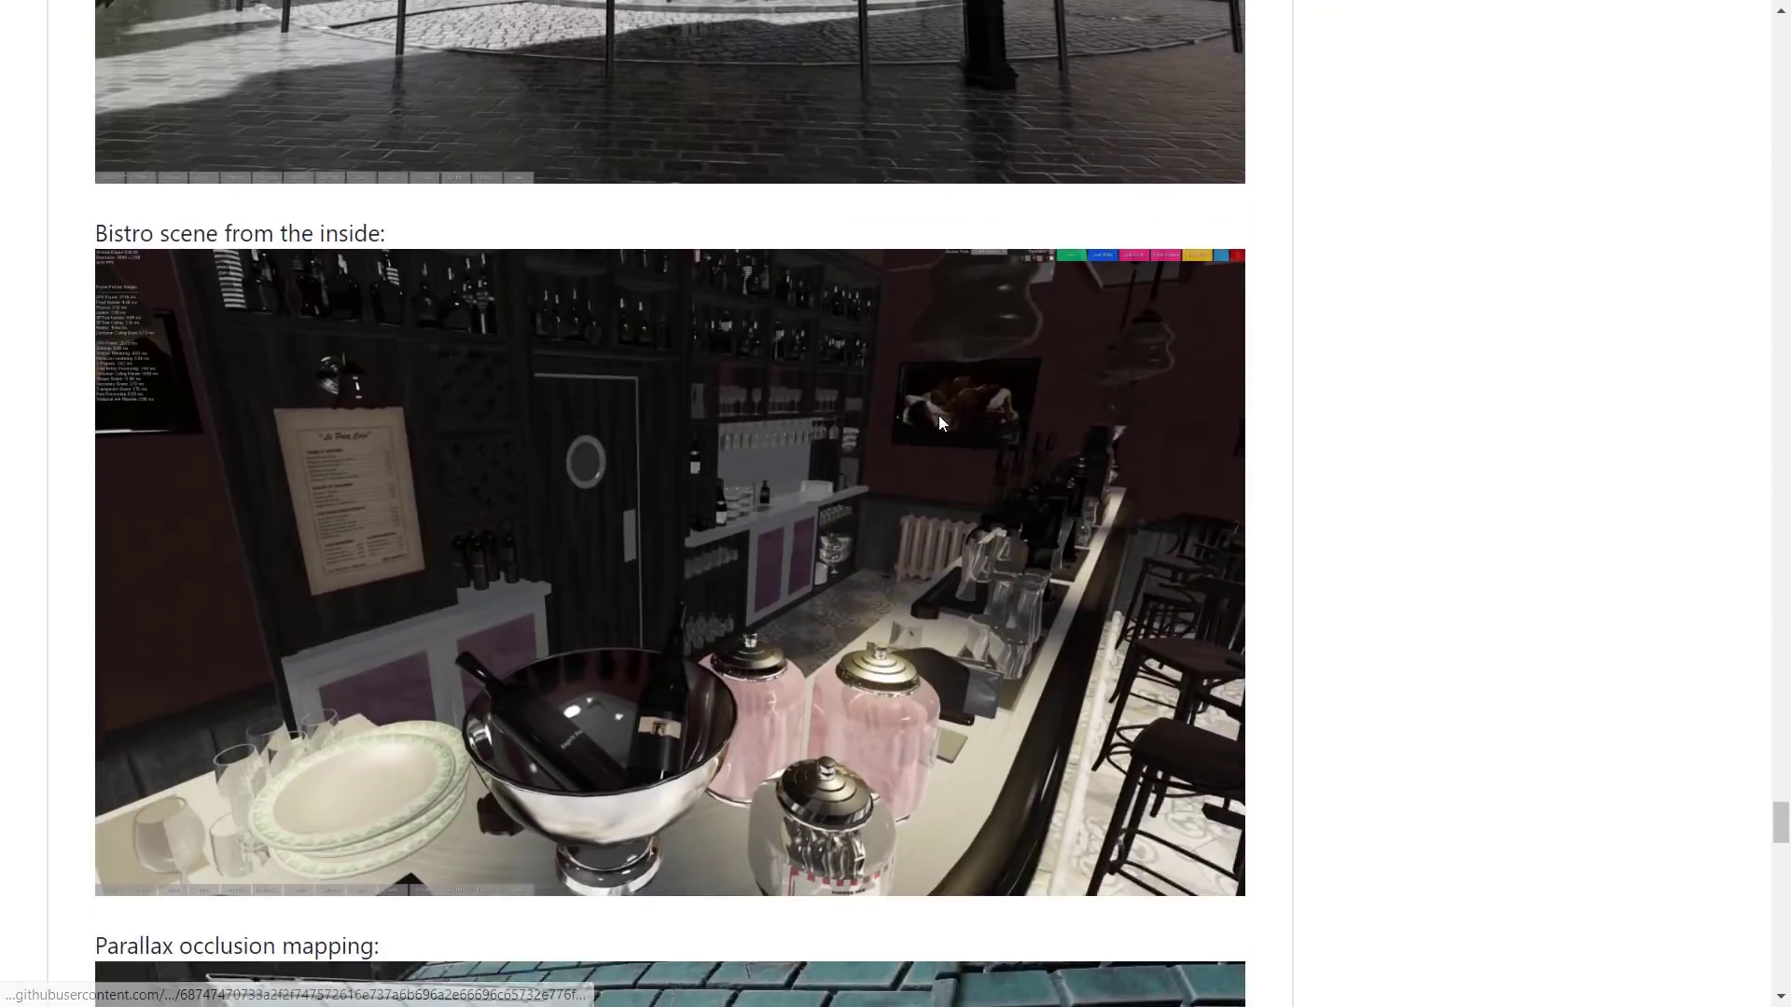
pyautogui.scroll(-3)
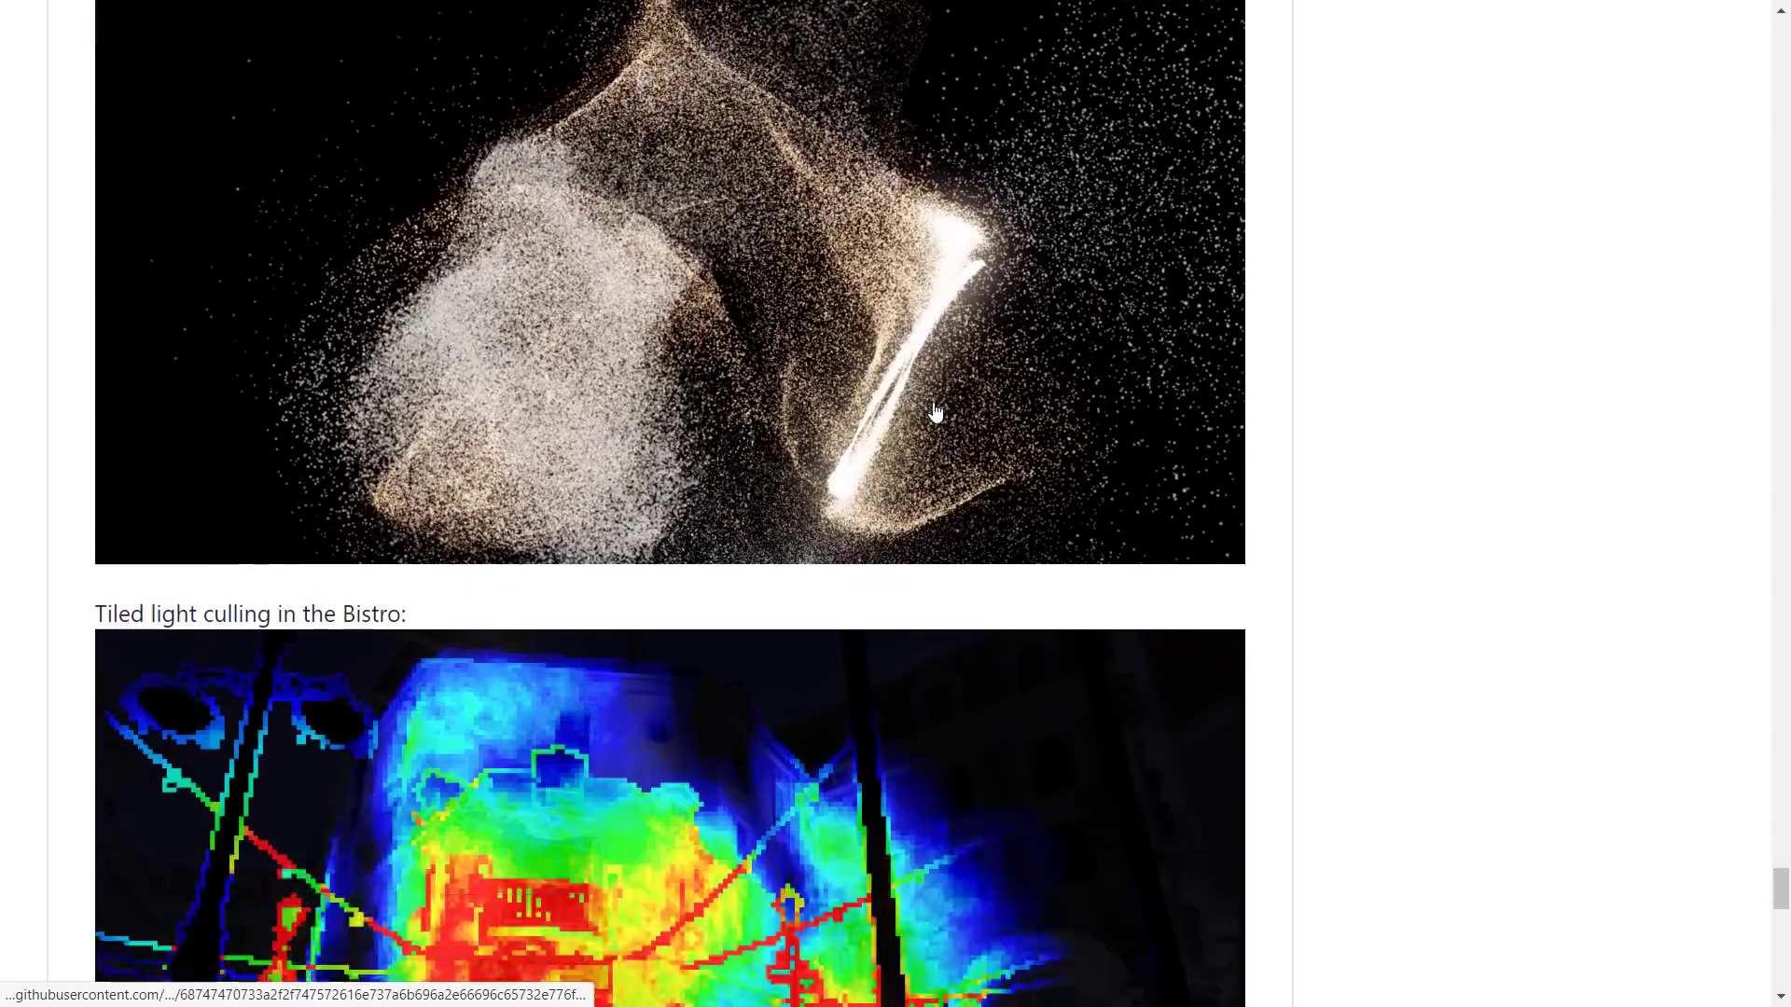
pyautogui.scroll(-3)
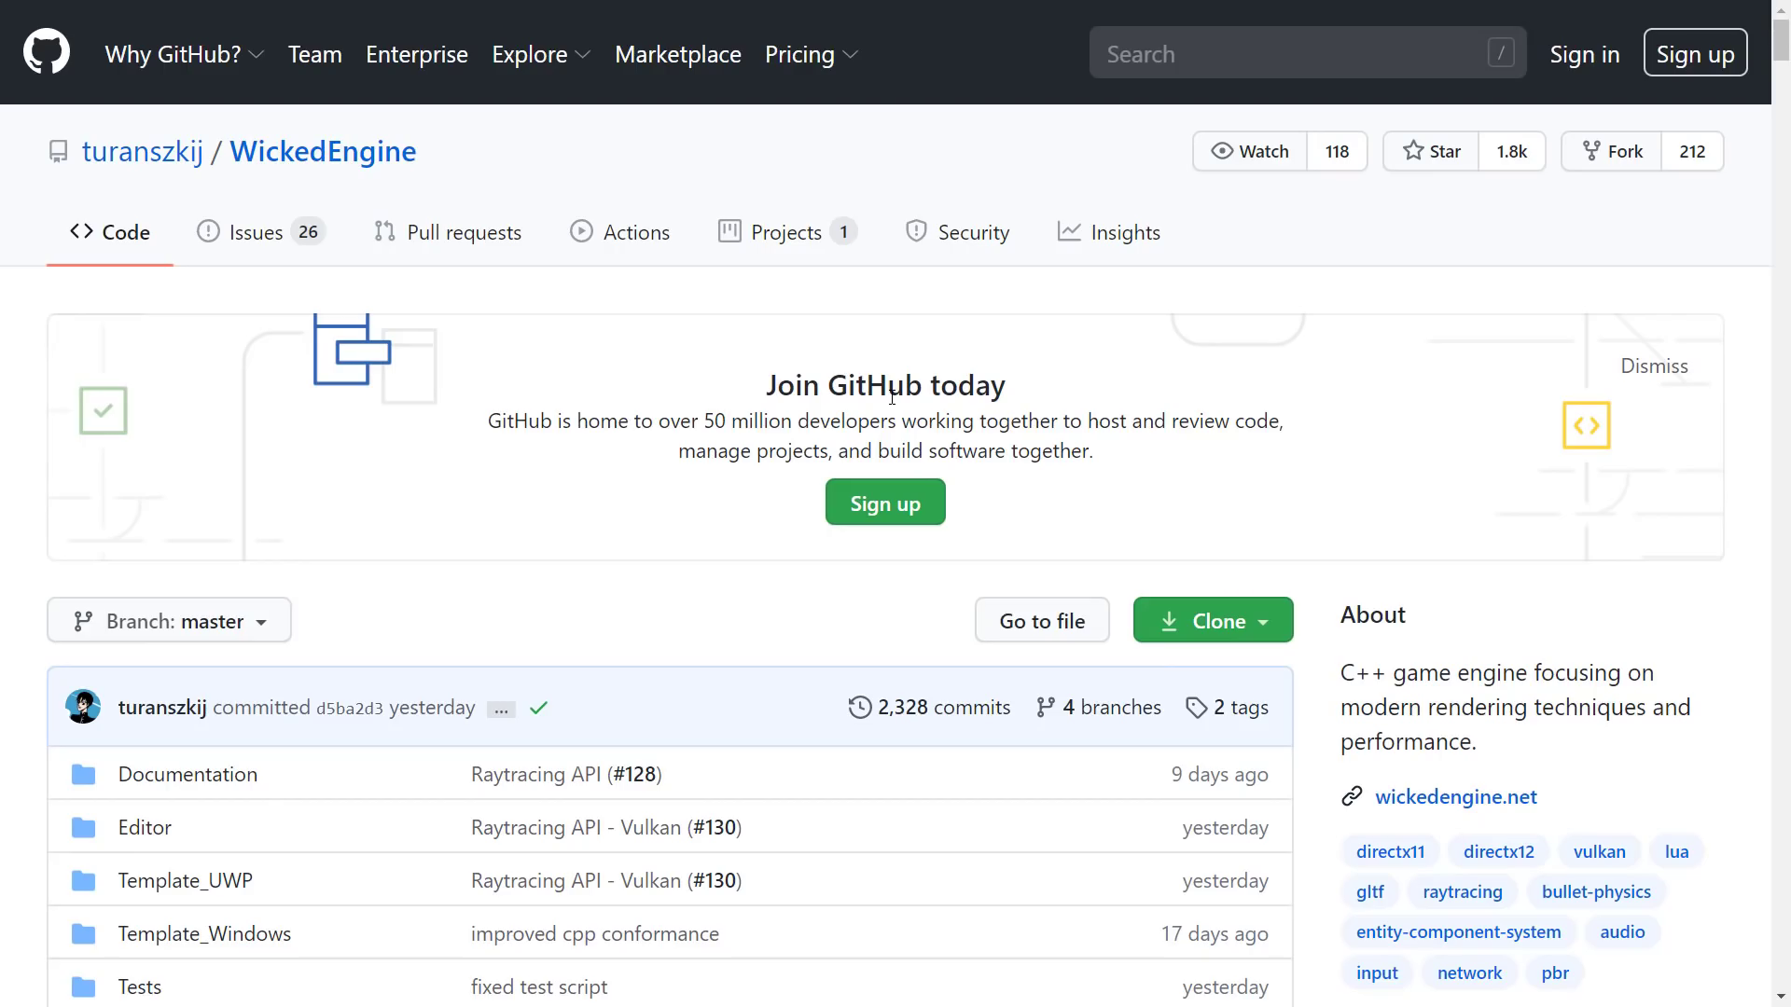
pyautogui.moveTo(1015, 343)
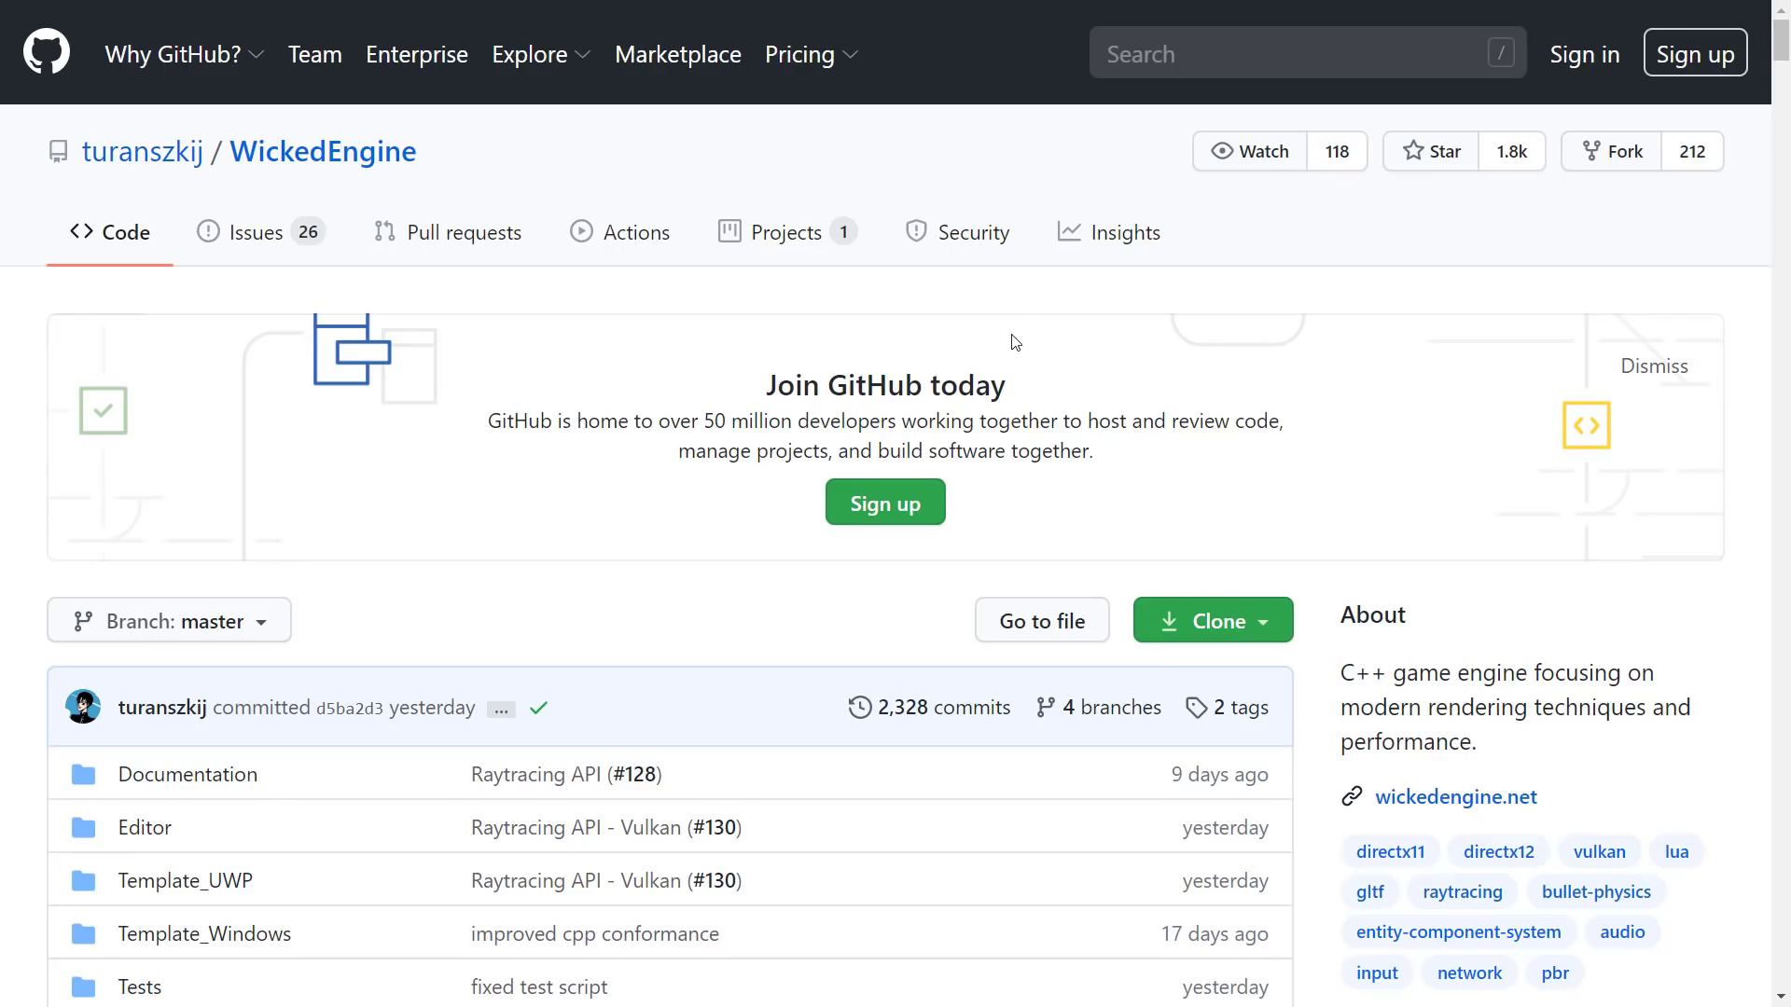
# Step: View LICENSE.md from the About sidebar and read the MIT License text to its end
pyautogui.scroll(-3)
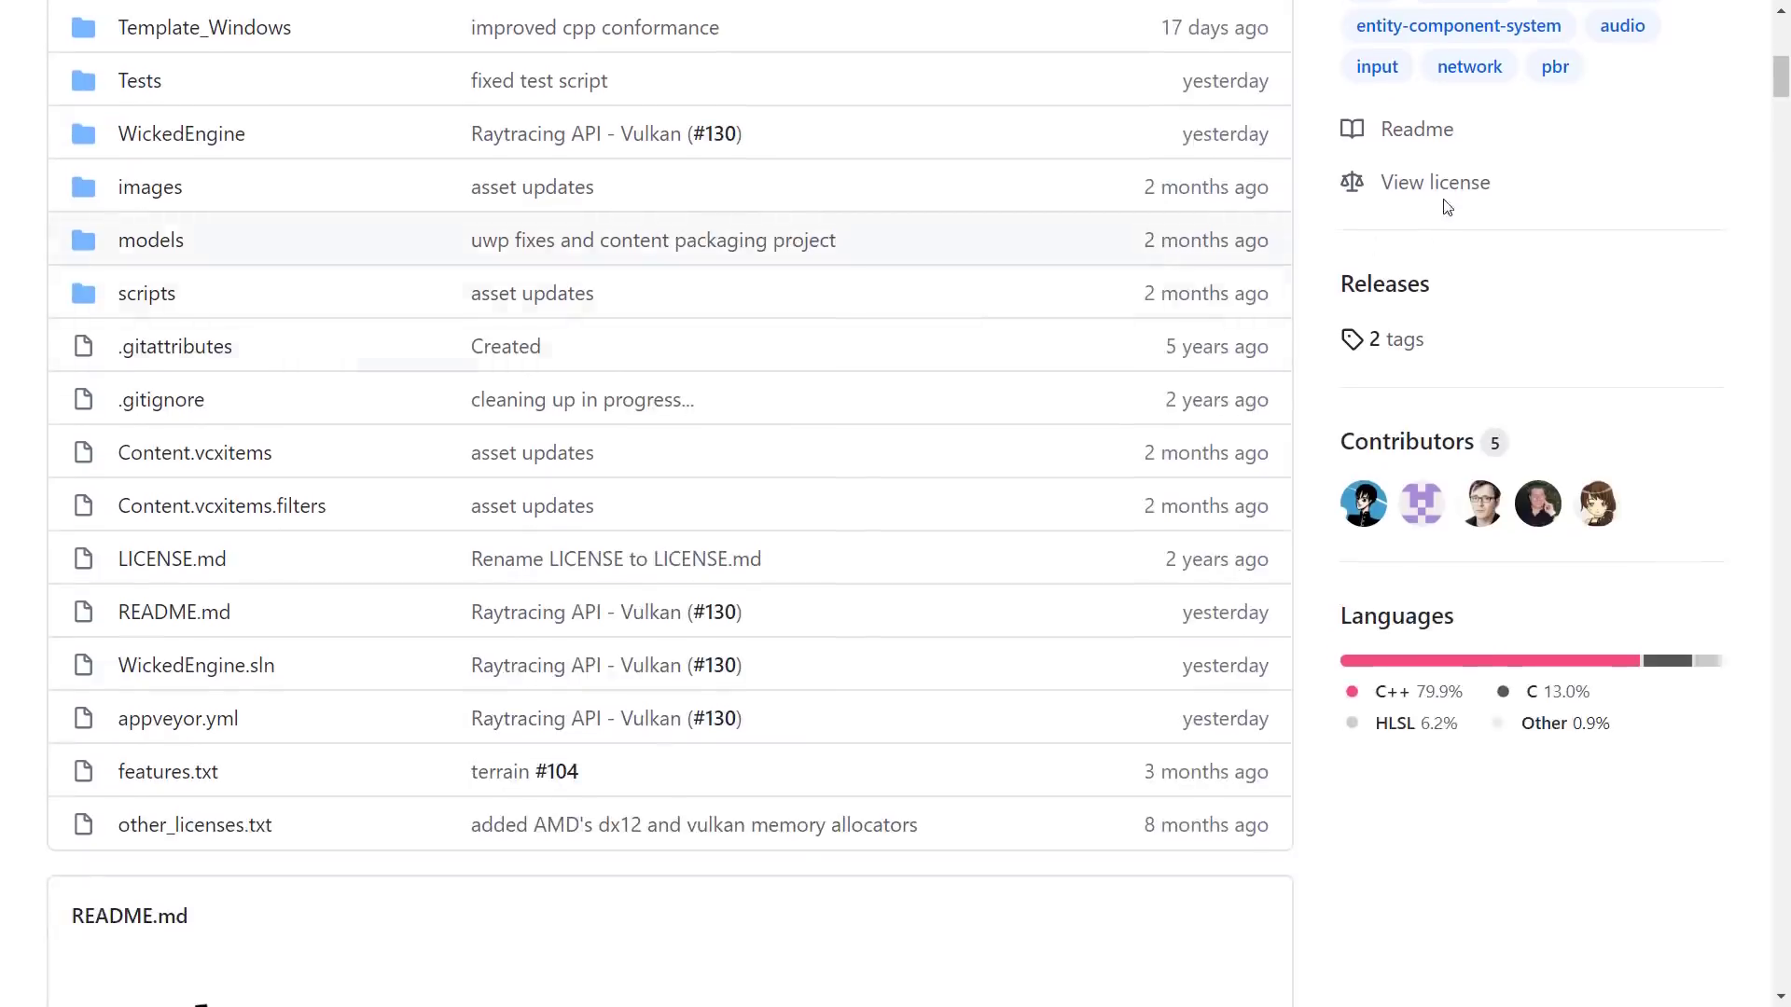
pyautogui.click(172, 557)
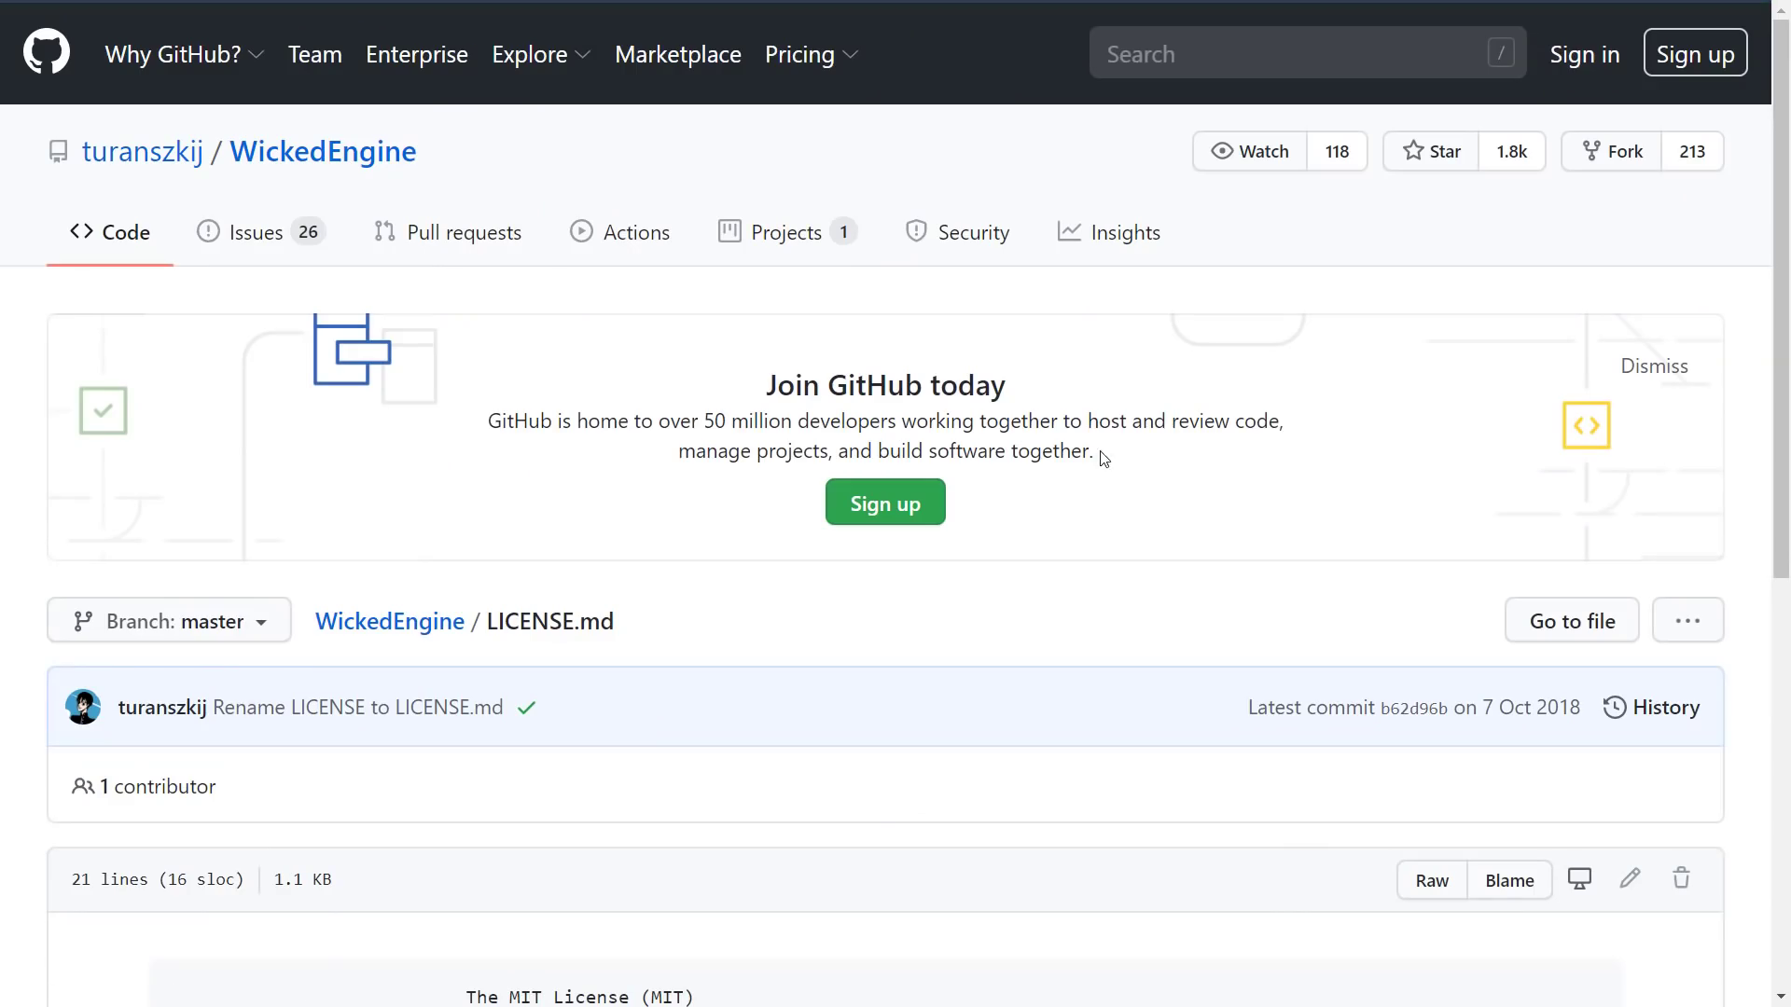
pyautogui.scroll(-3)
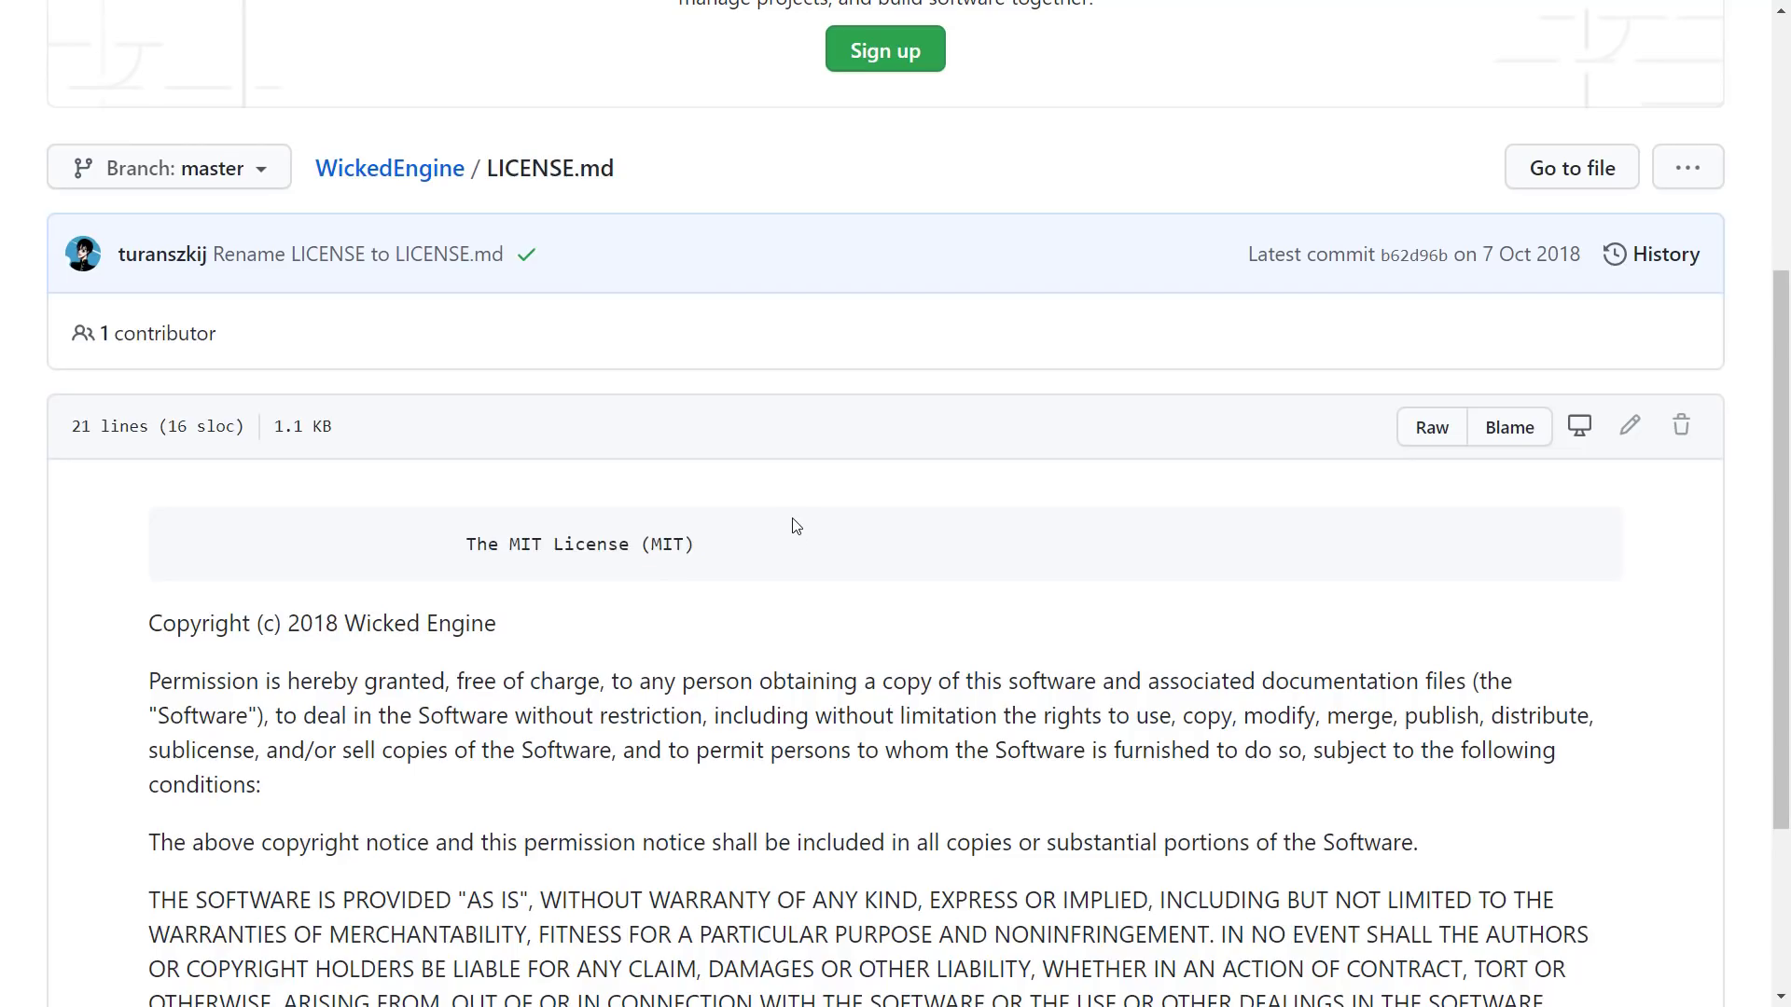
pyautogui.moveTo(823, 452)
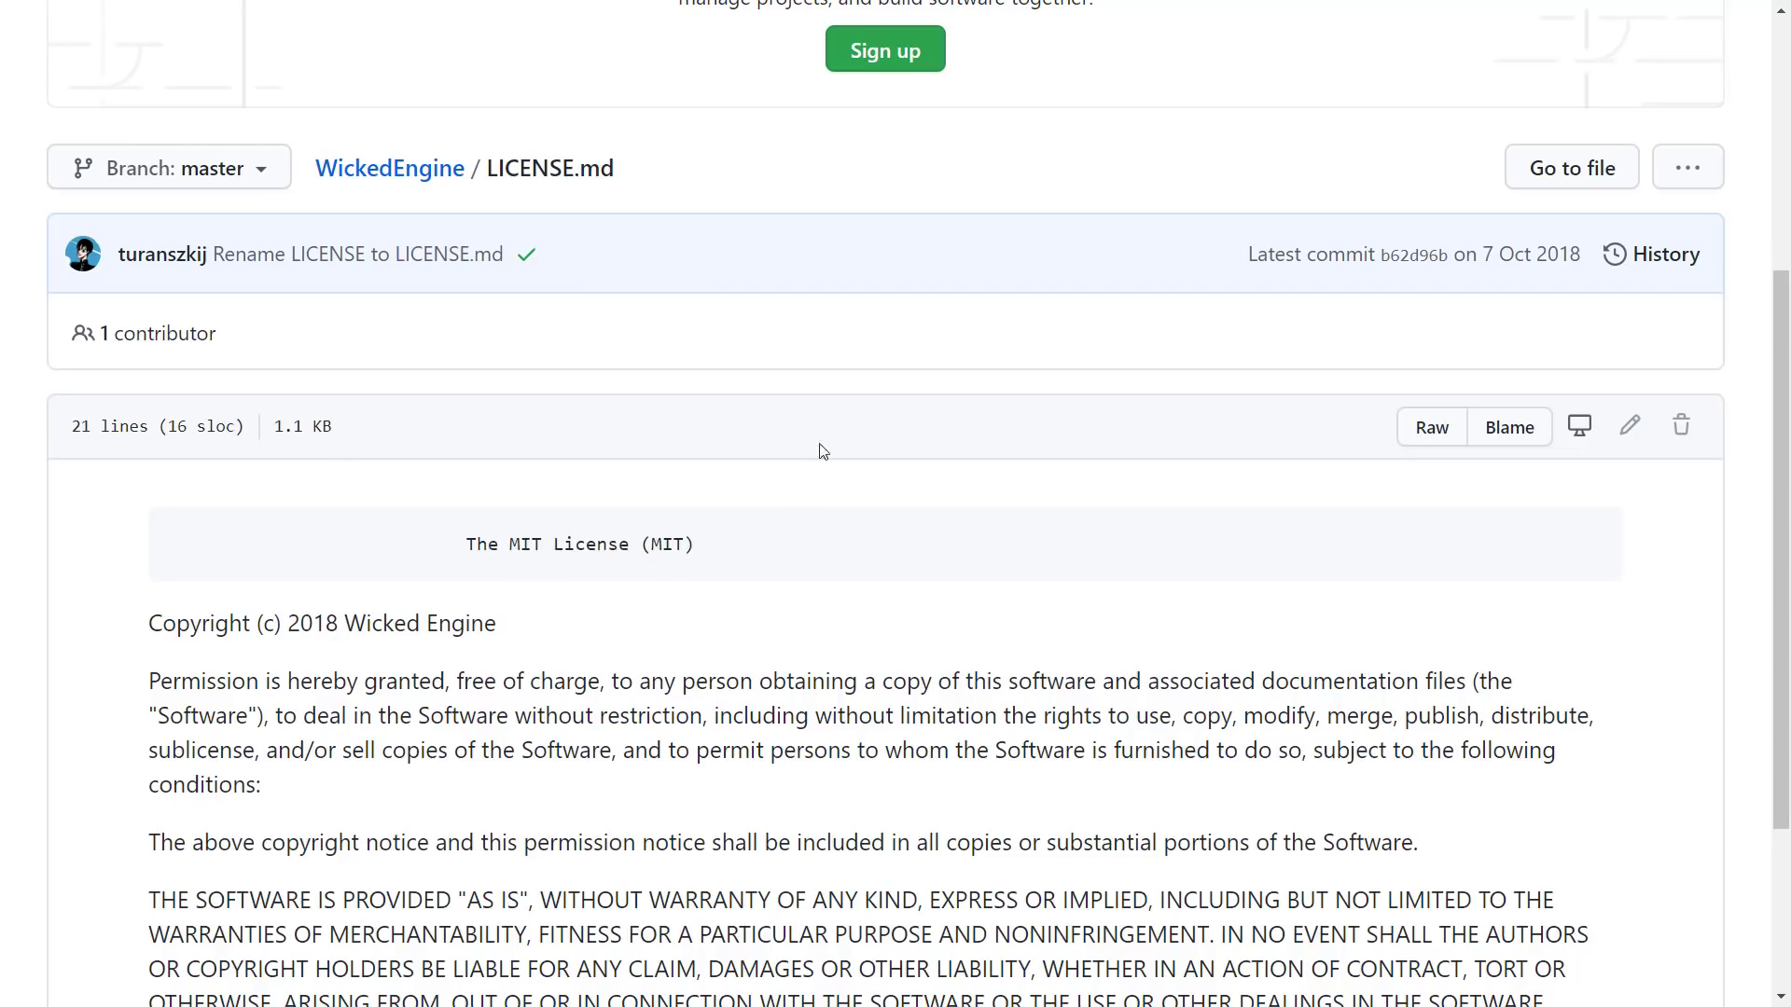
pyautogui.moveTo(1124, 660)
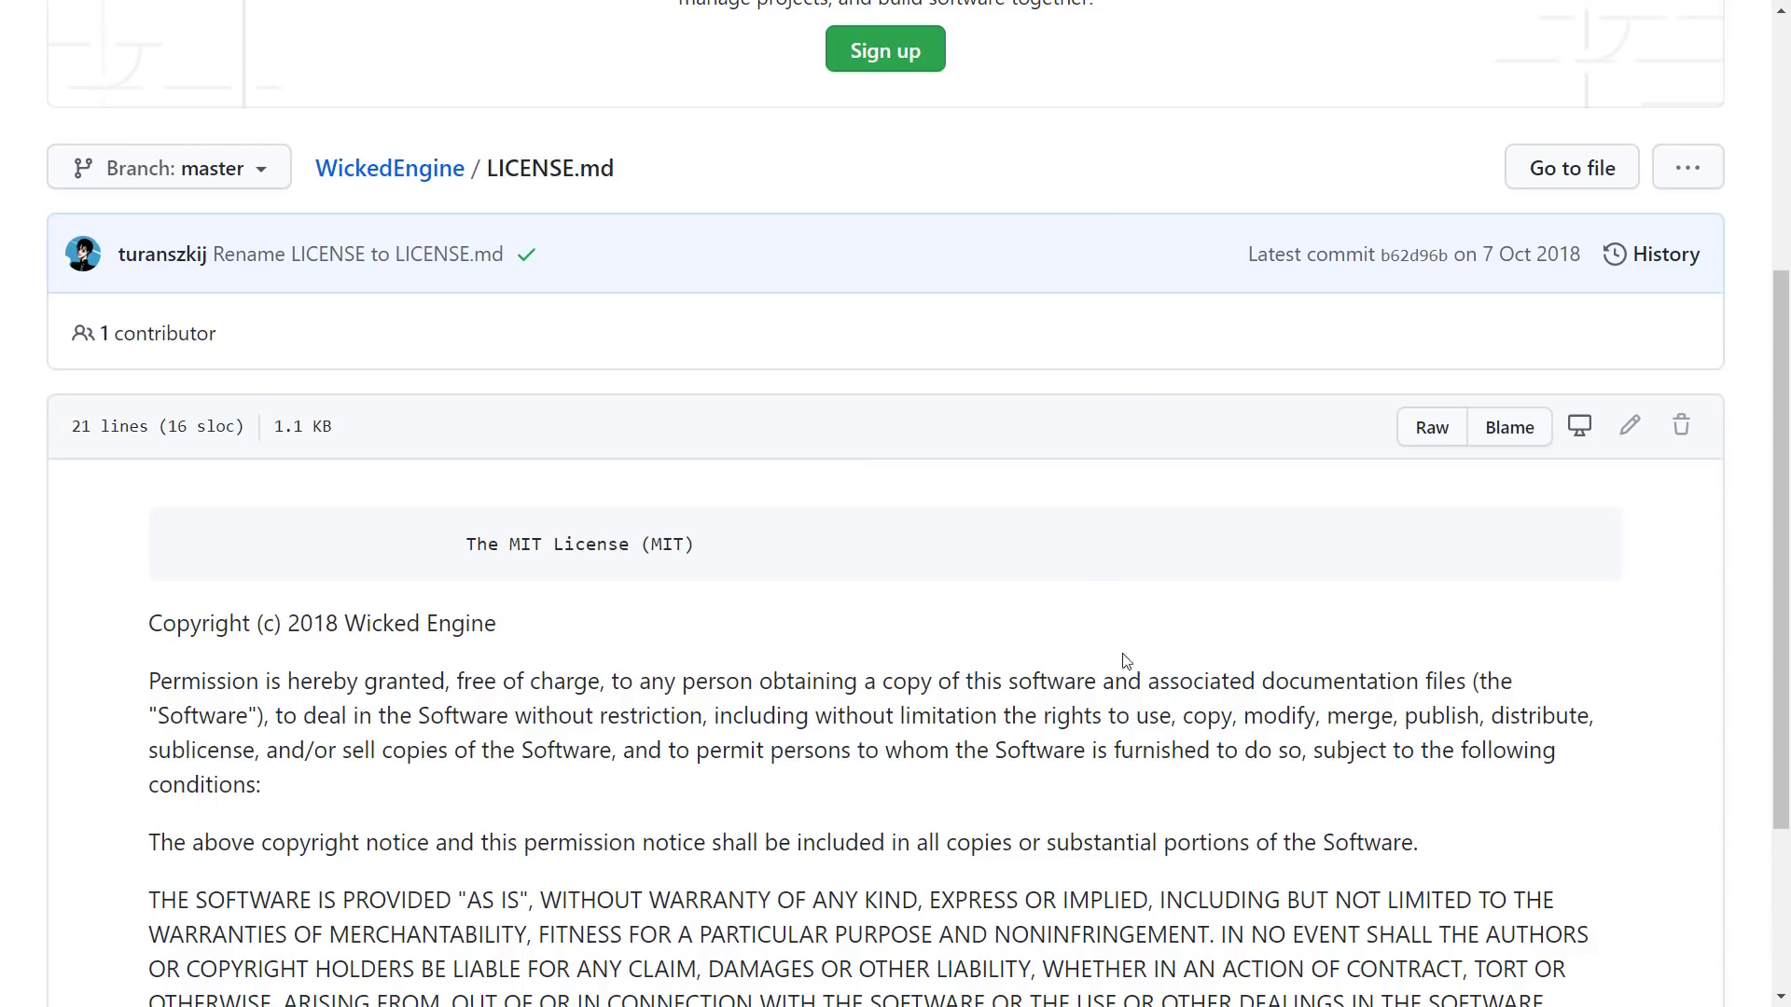
pyautogui.moveTo(1093, 664)
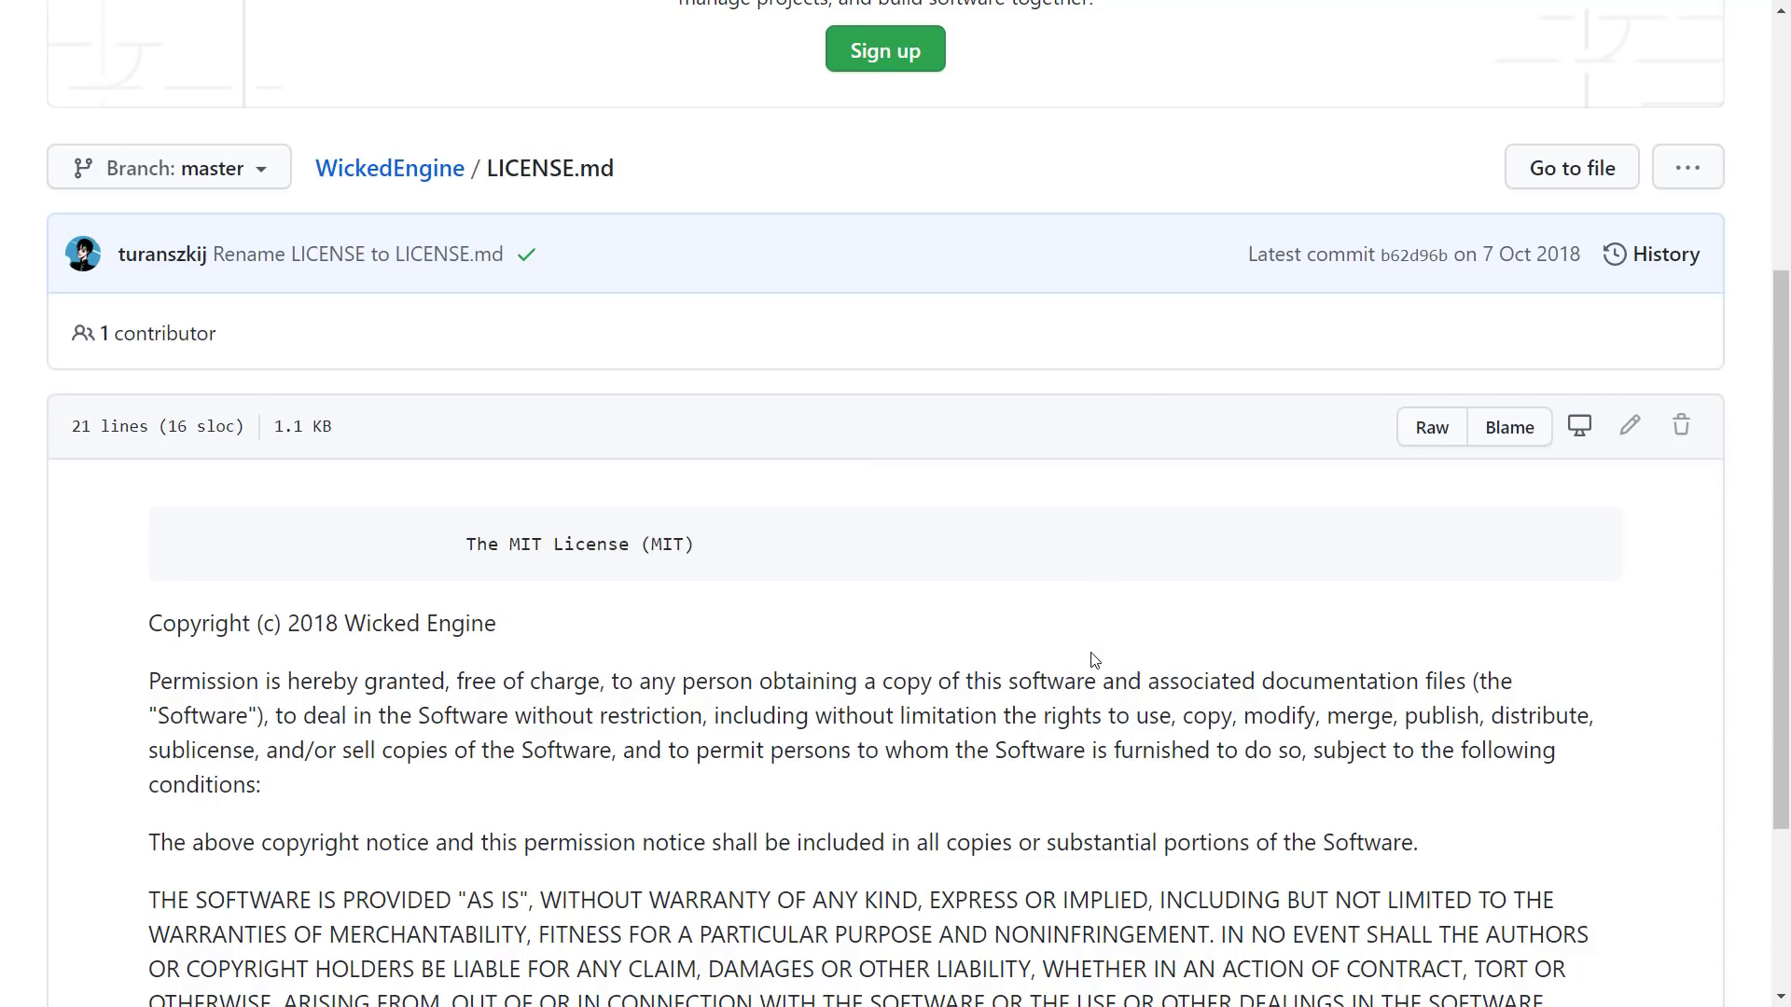
pyautogui.scroll(-3)
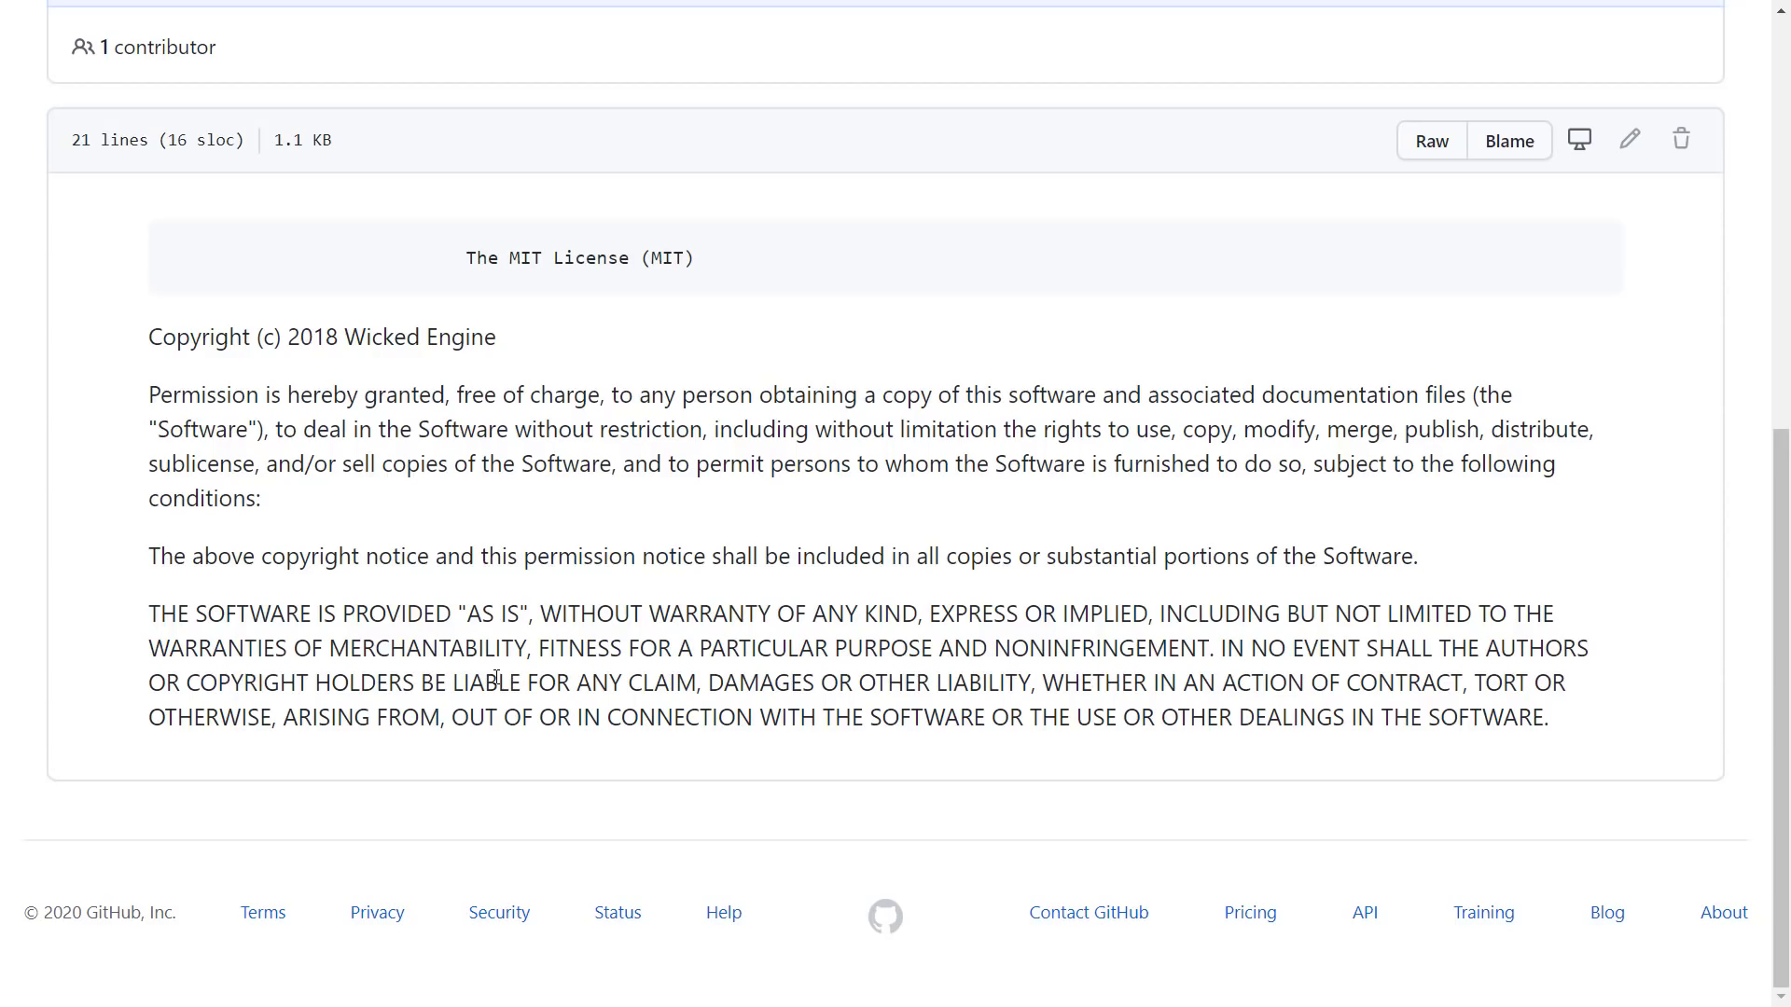
pyautogui.scroll(3)
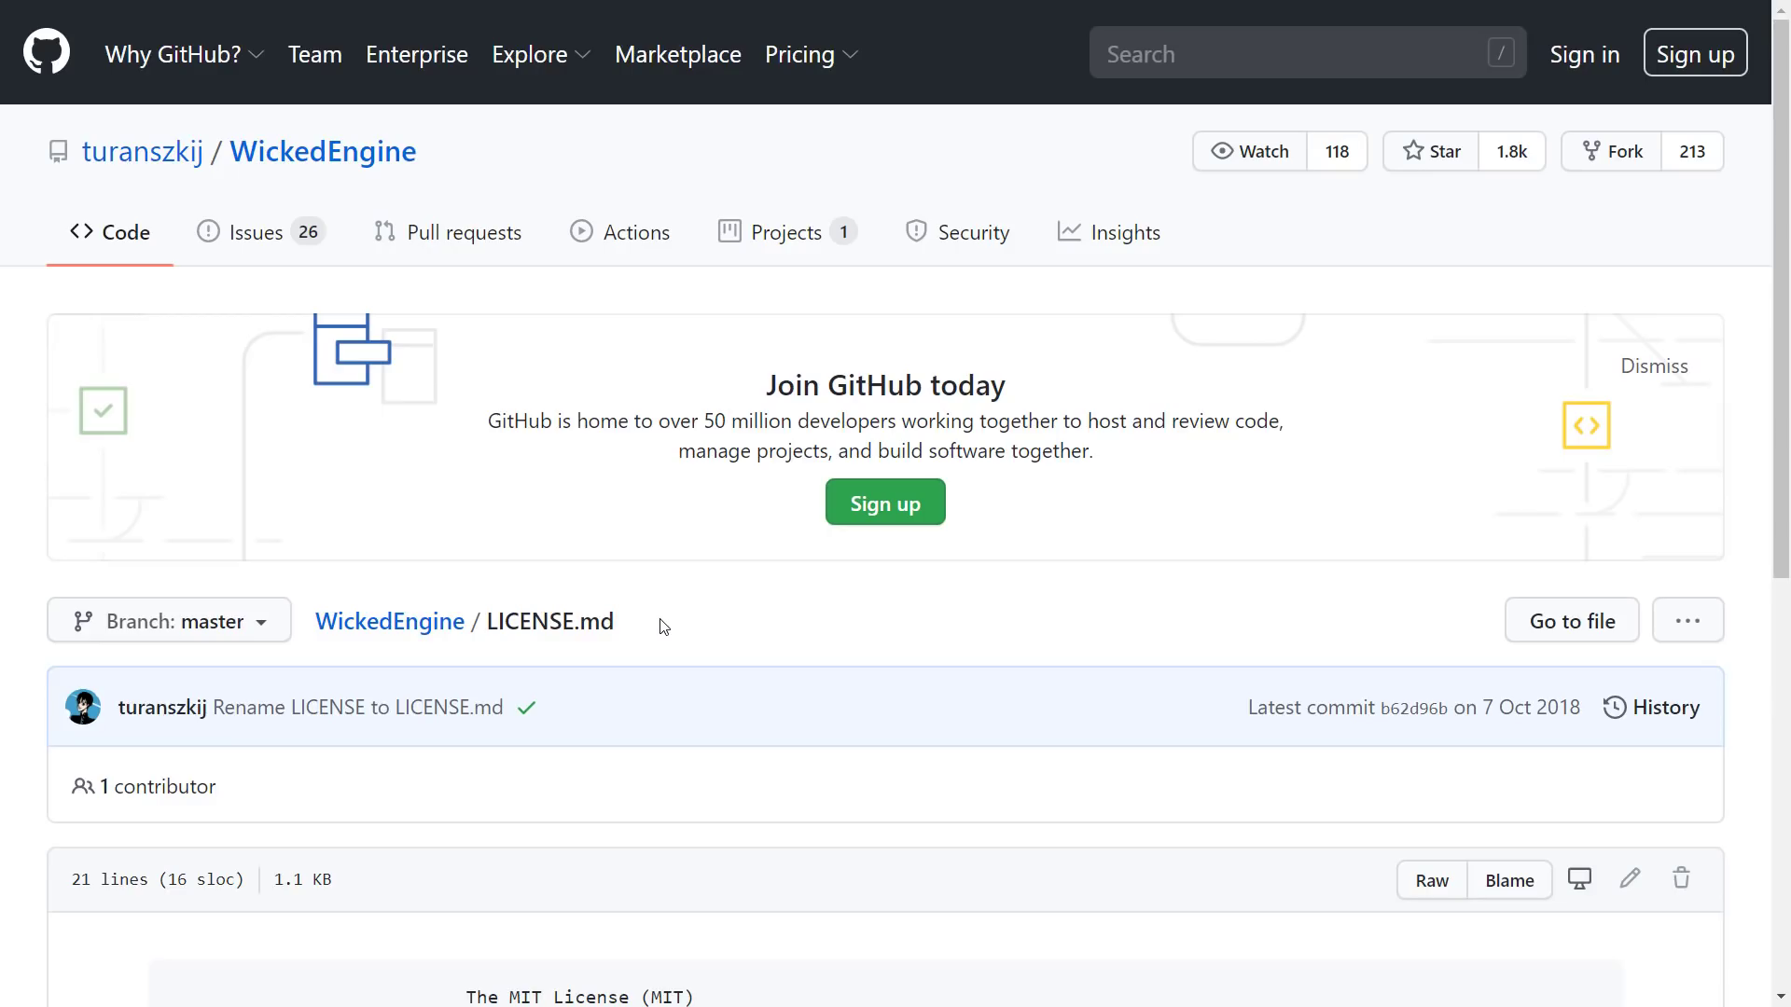
# Step: Switch to Visual Studio, collapse Editor_Windows in Solution Explorer, and show the build configuration list
pyautogui.press('Alt+Tab')
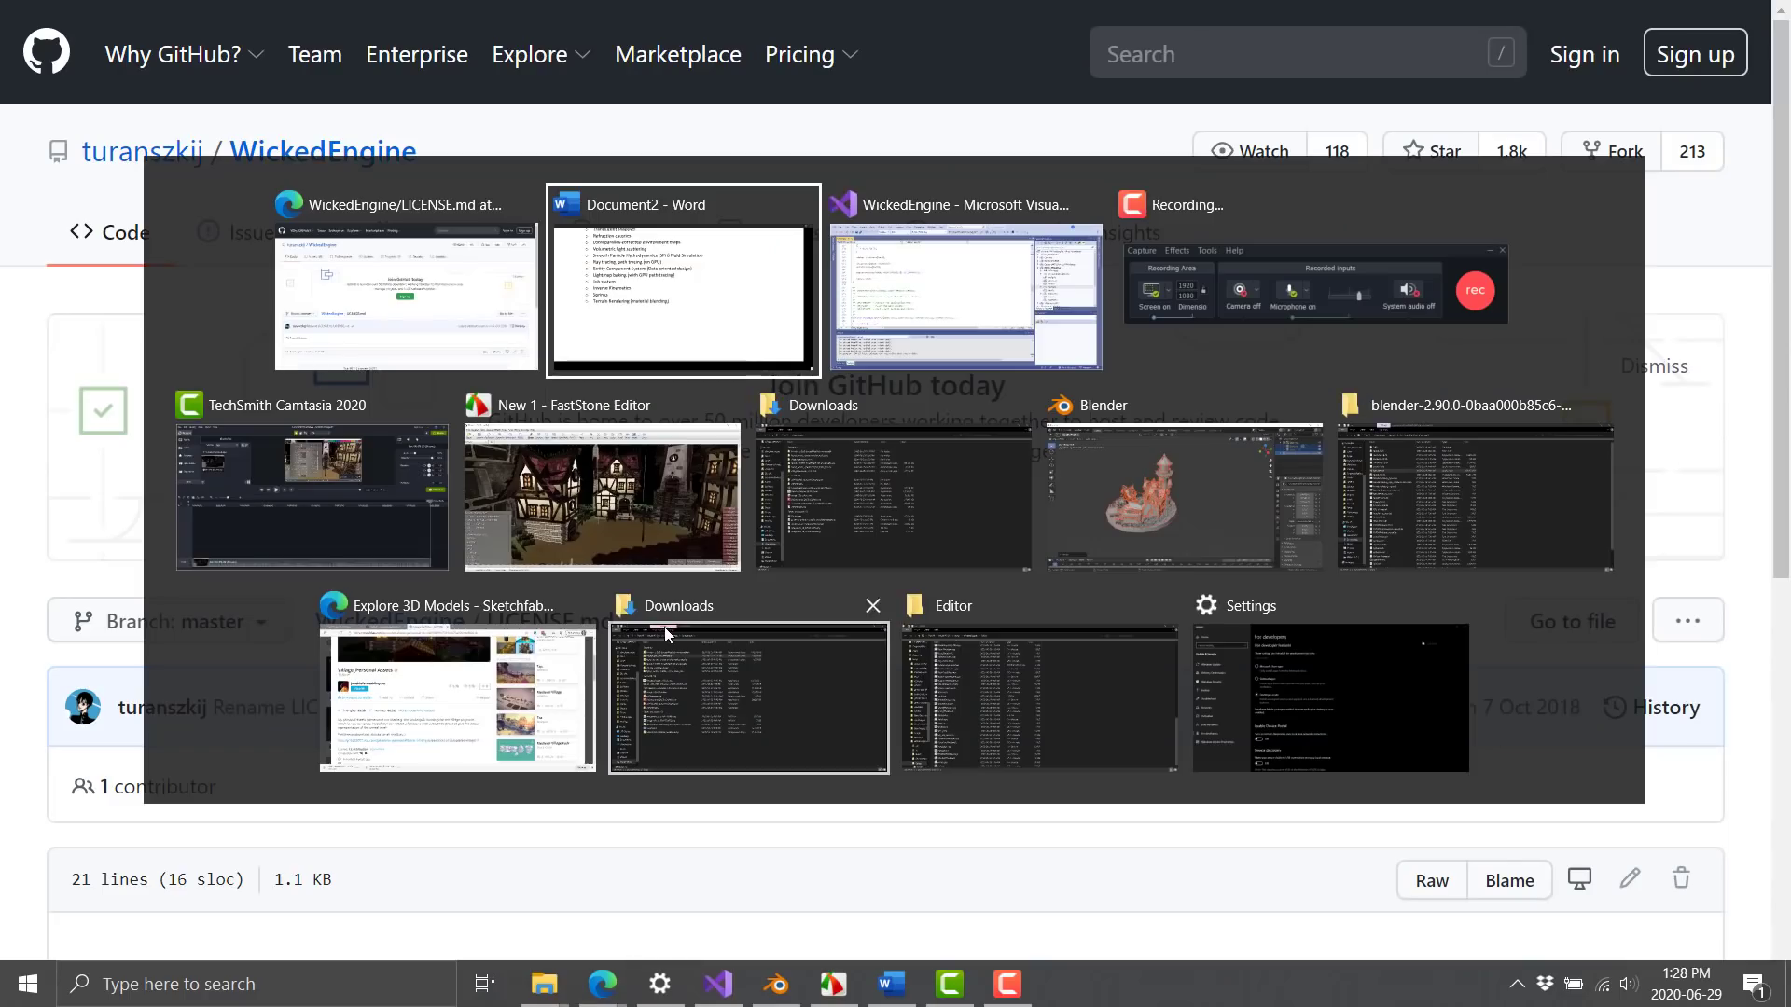
pyautogui.click(962, 286)
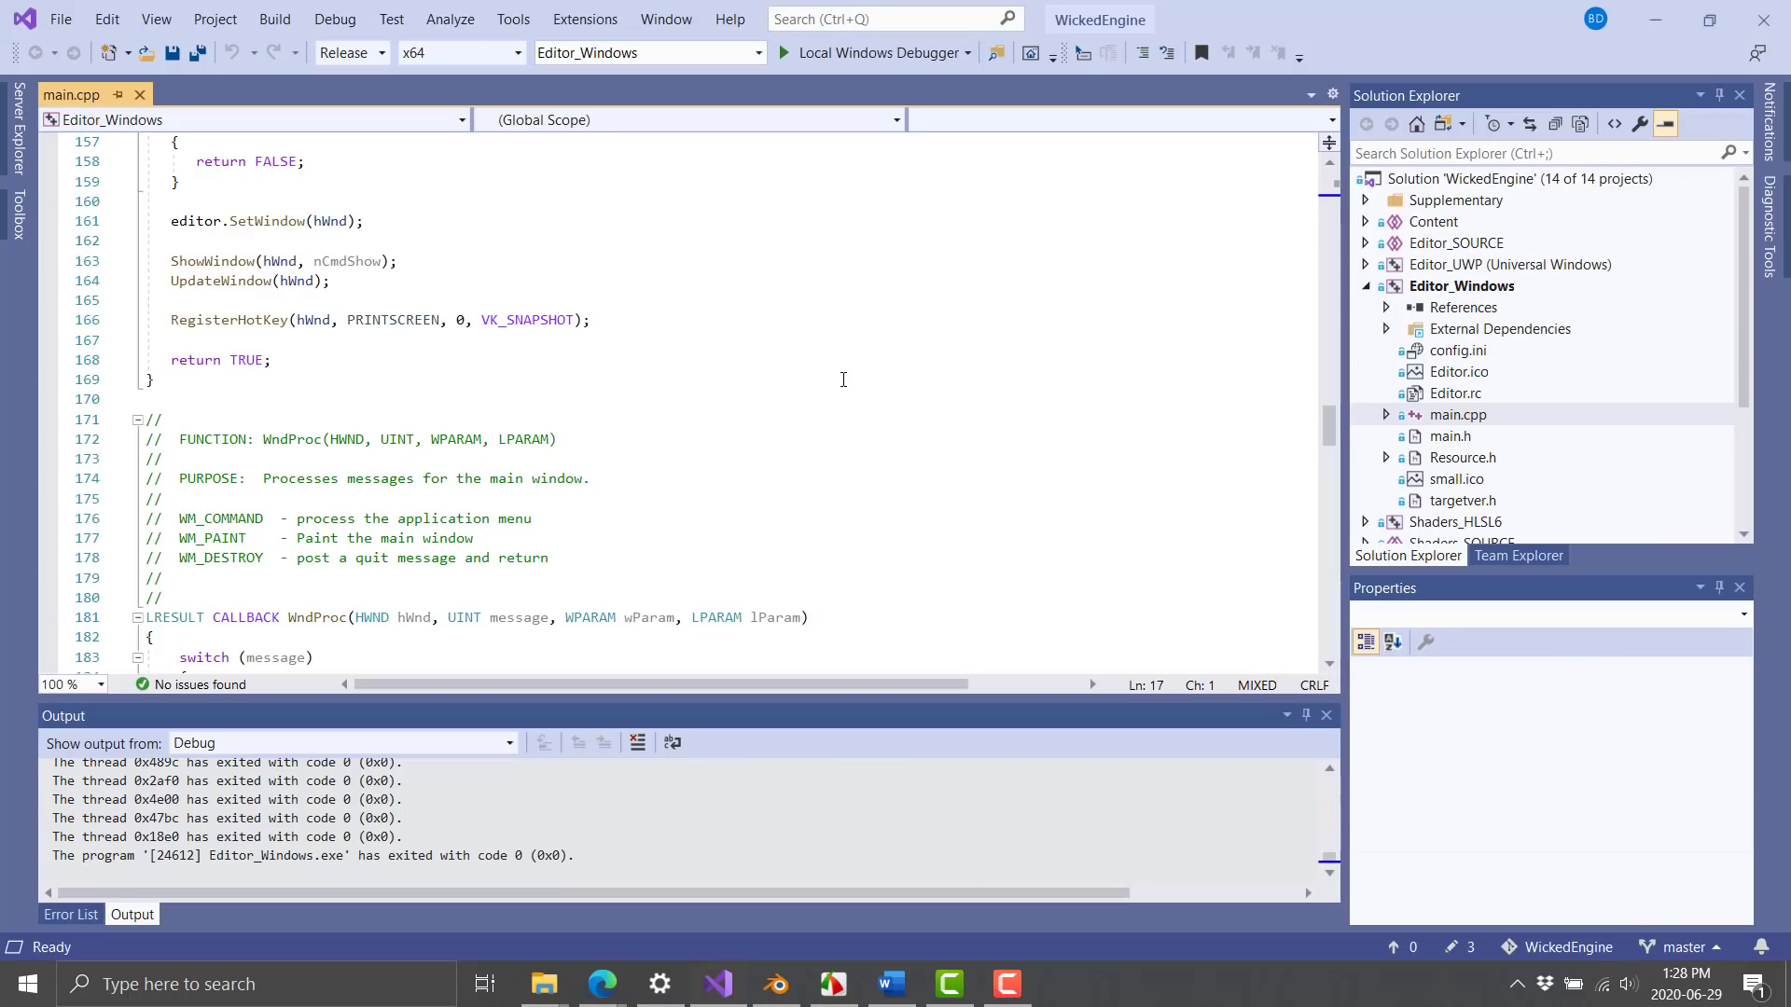
pyautogui.moveTo(998, 291)
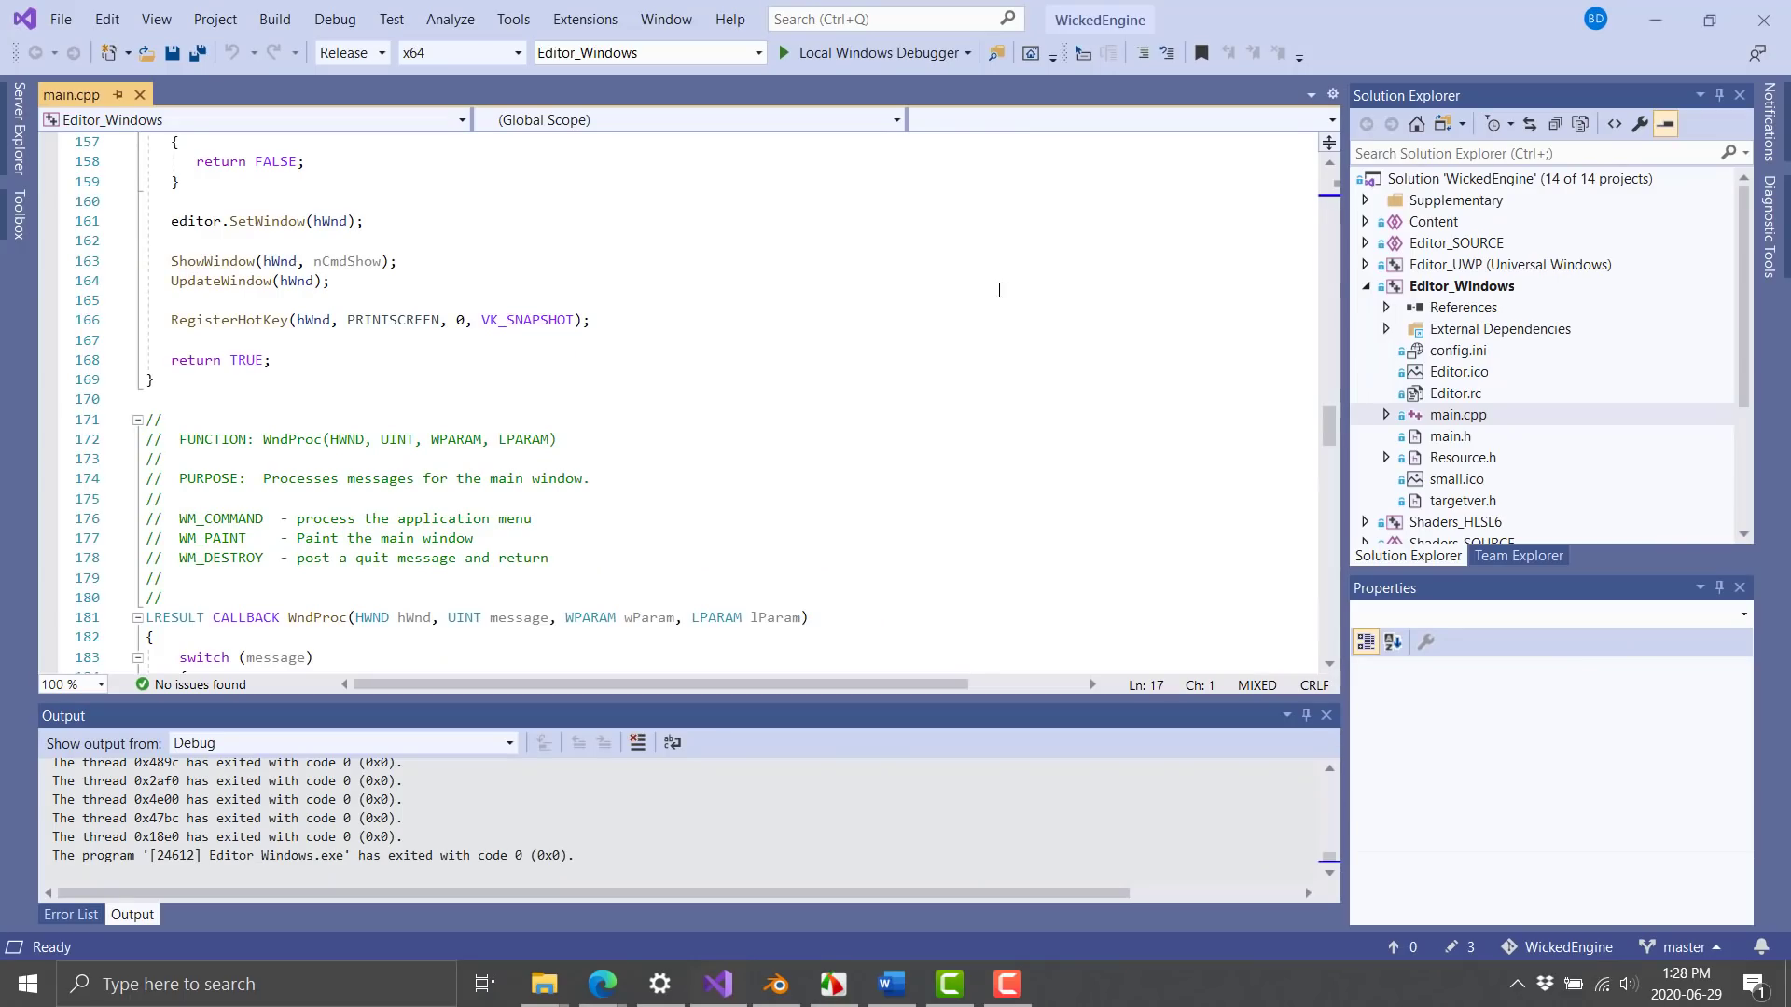
pyautogui.click(1366, 286)
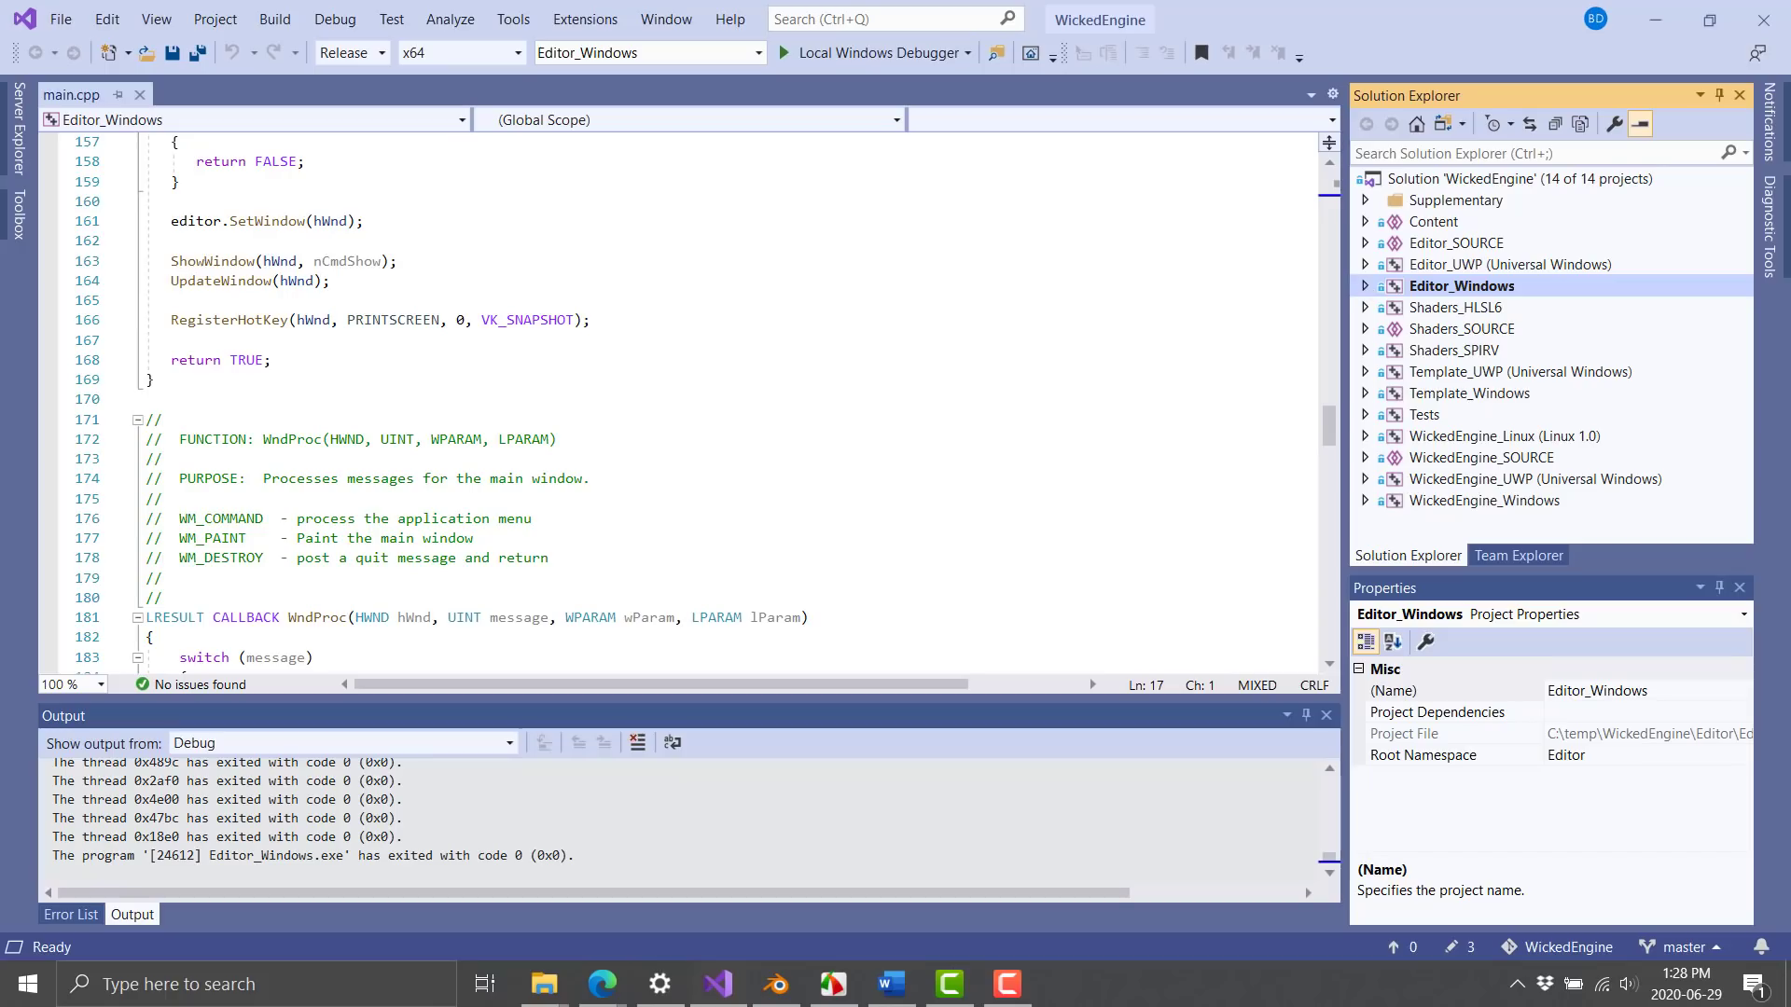
pyautogui.click(394, 52)
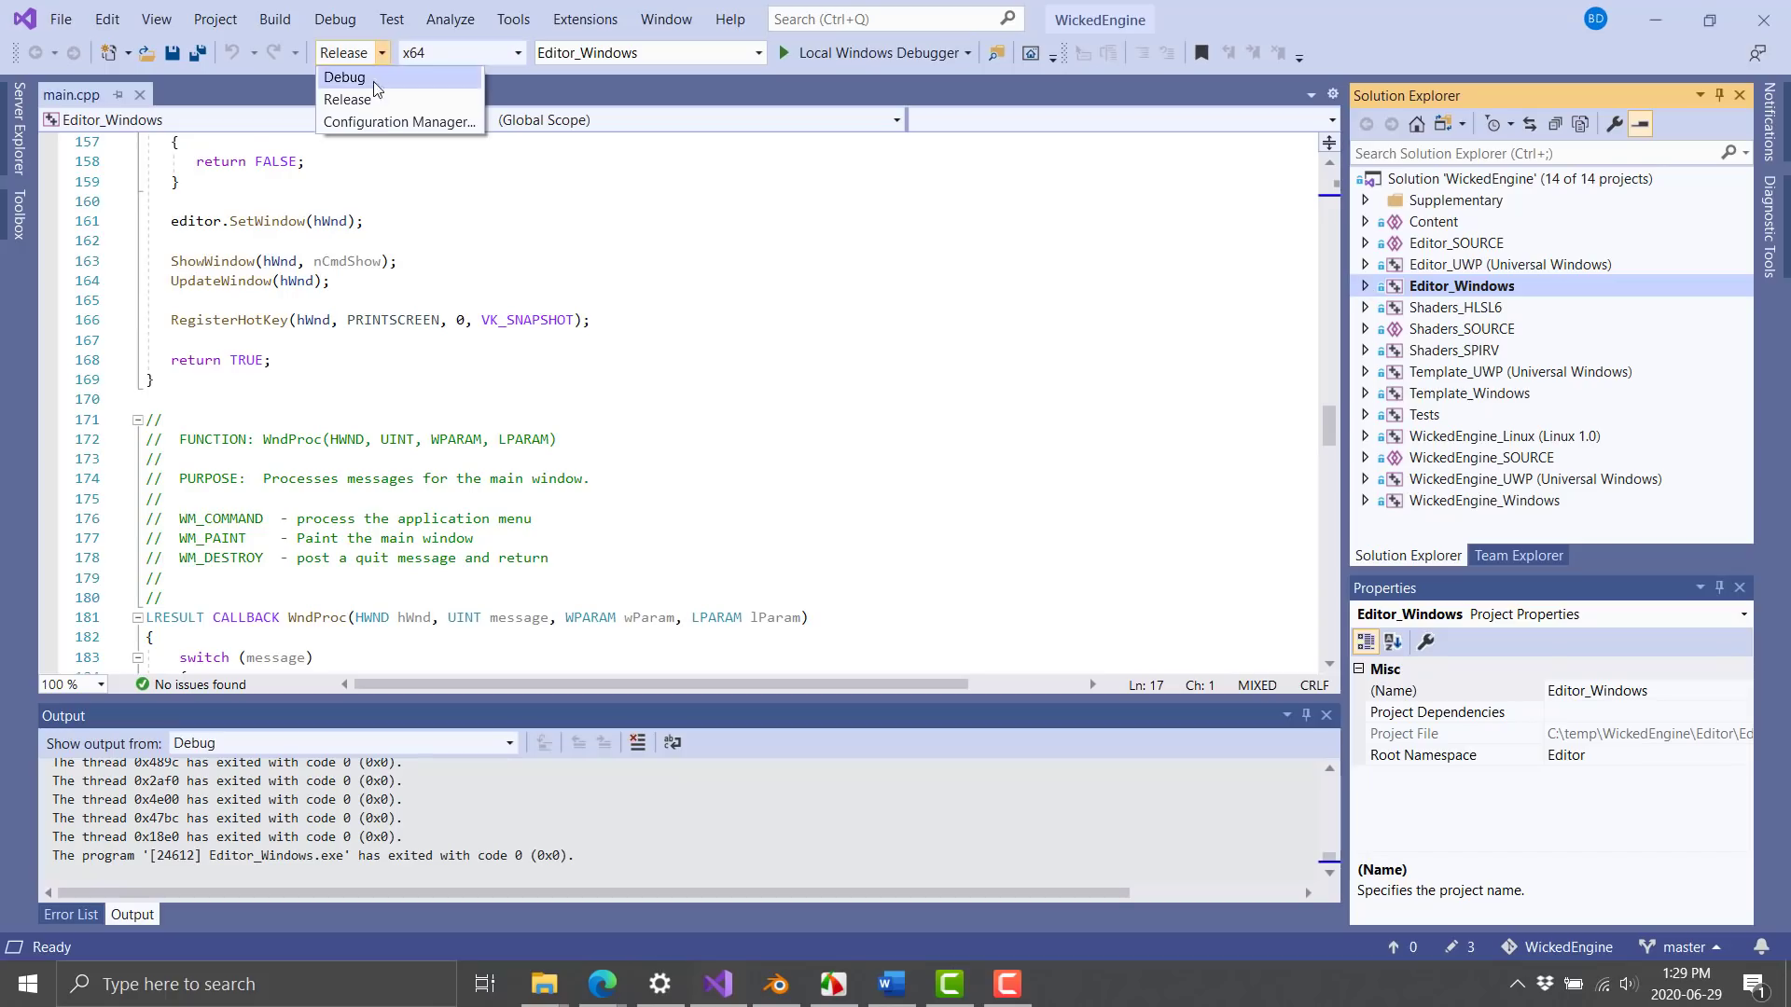
pyautogui.moveTo(1371, 10)
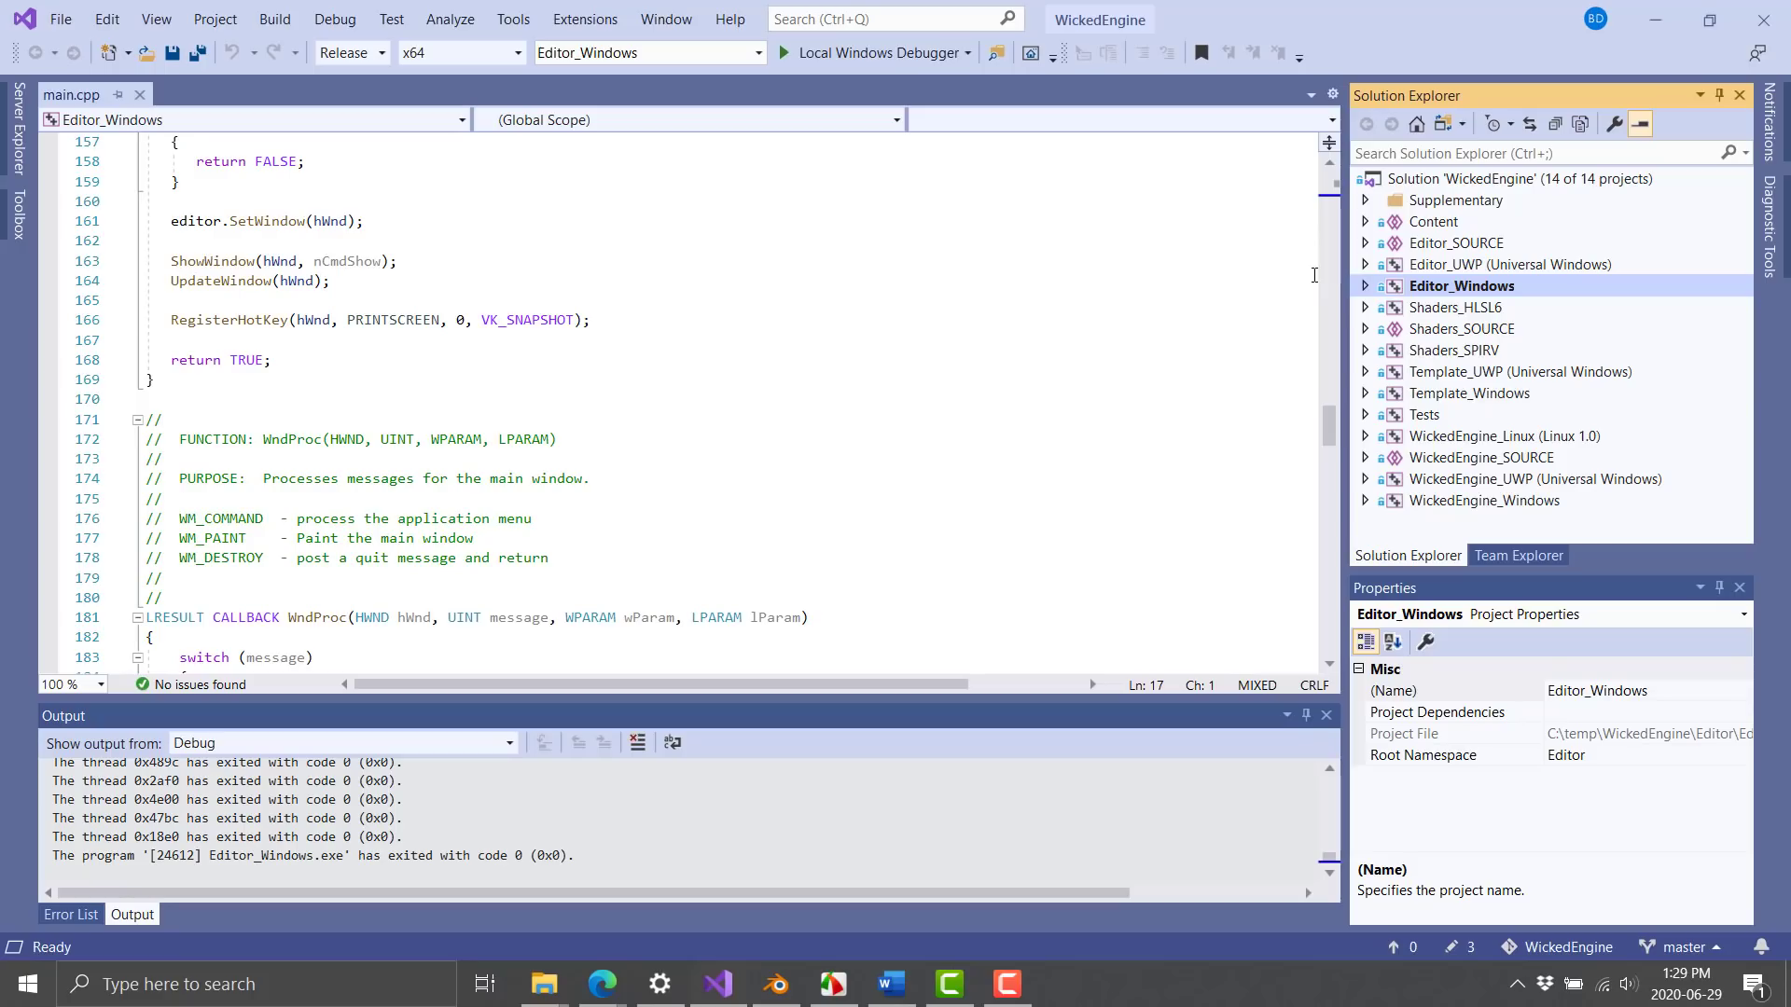
pyautogui.moveTo(1548, 237)
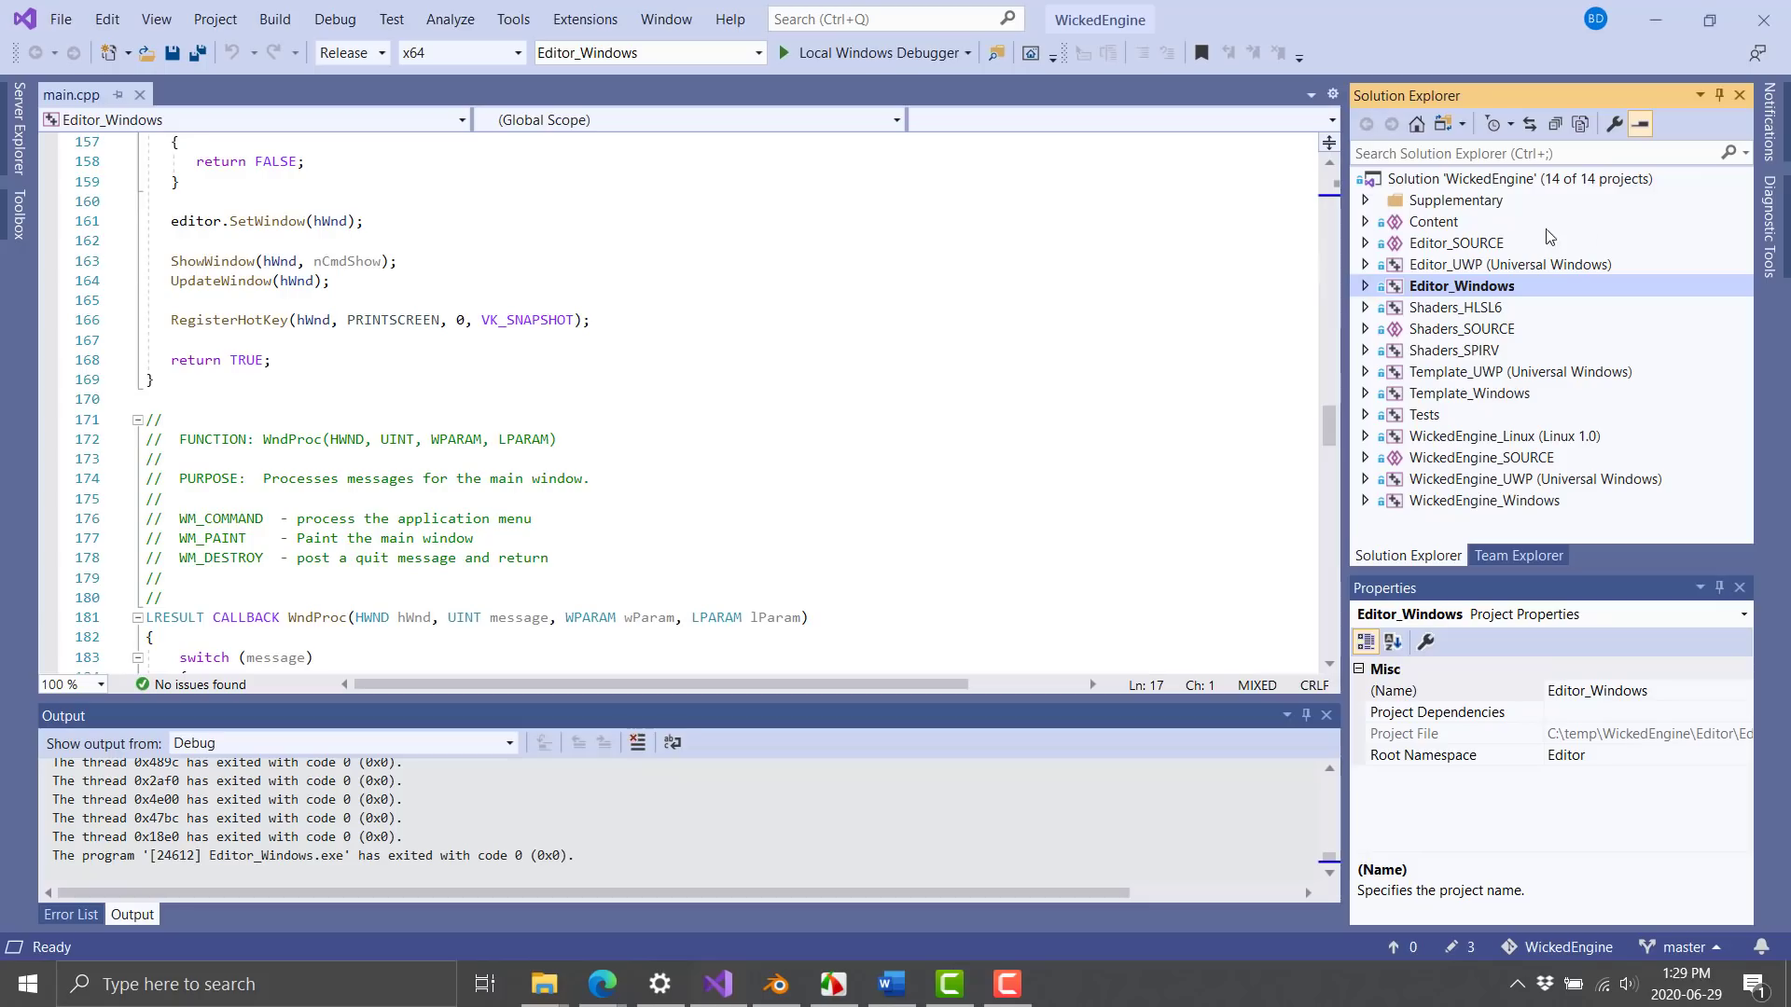
pyautogui.moveTo(1541, 261)
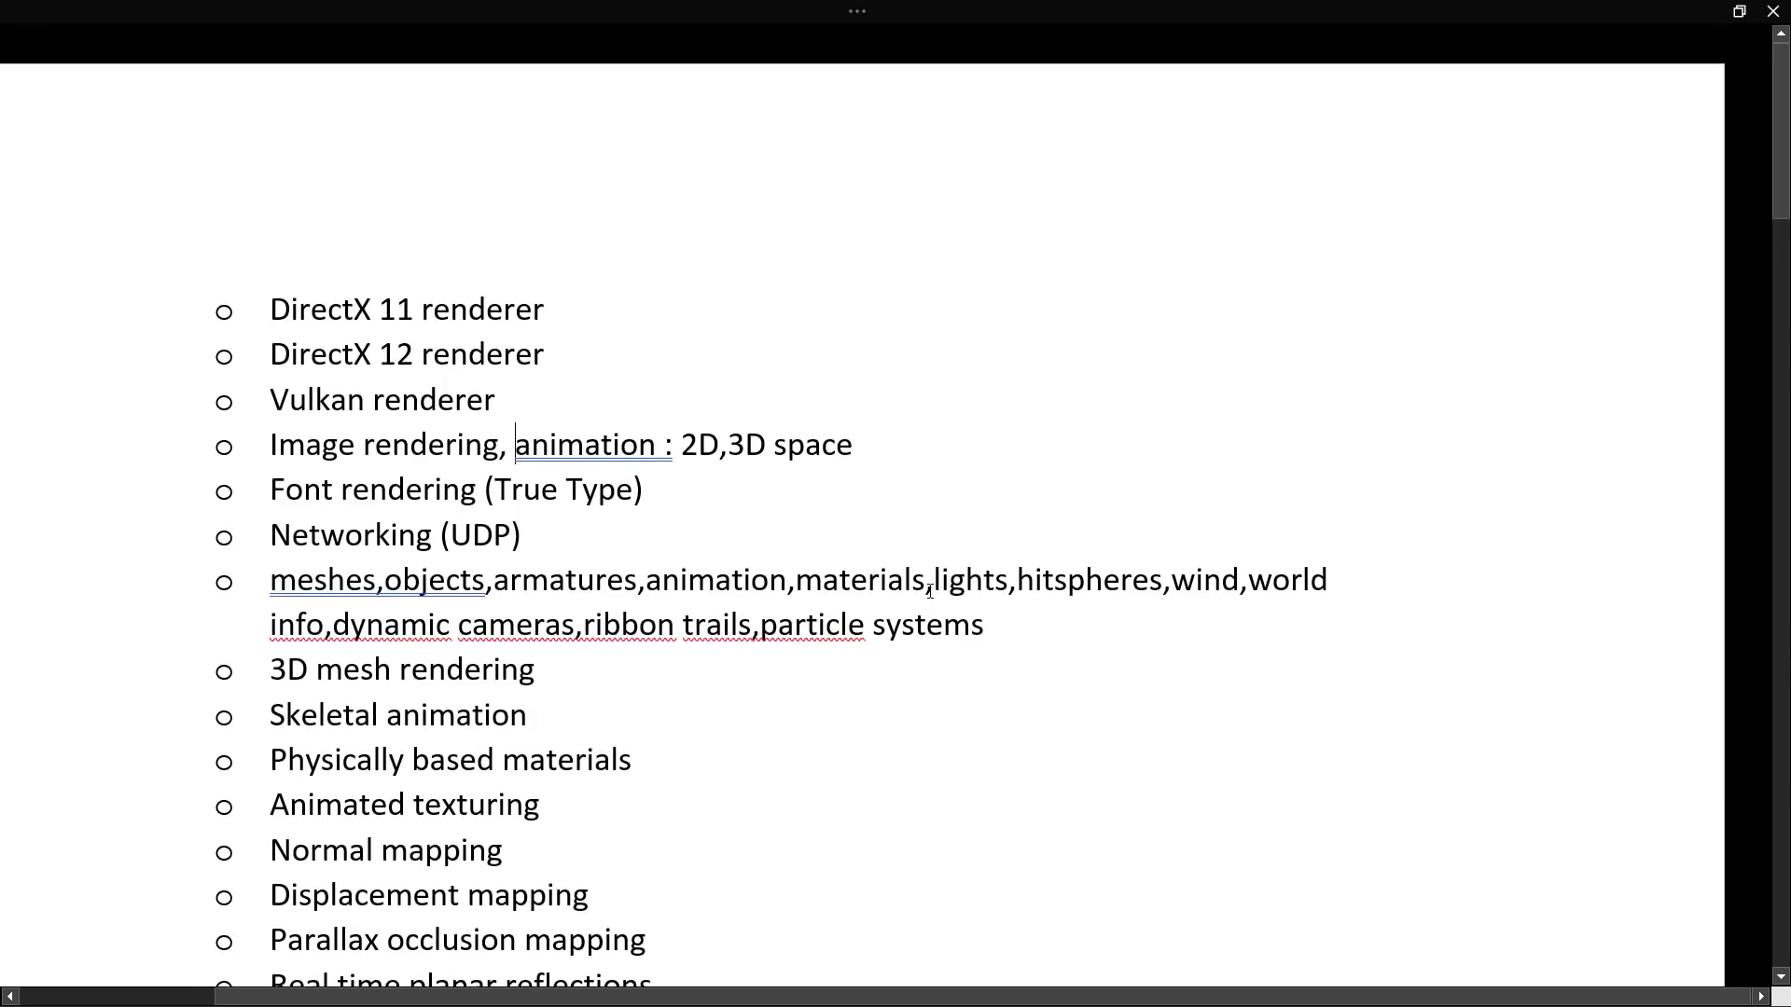
# Step: Scroll the Word feature list down to its final bullet, Terrain Rendering
pyautogui.scroll(-3)
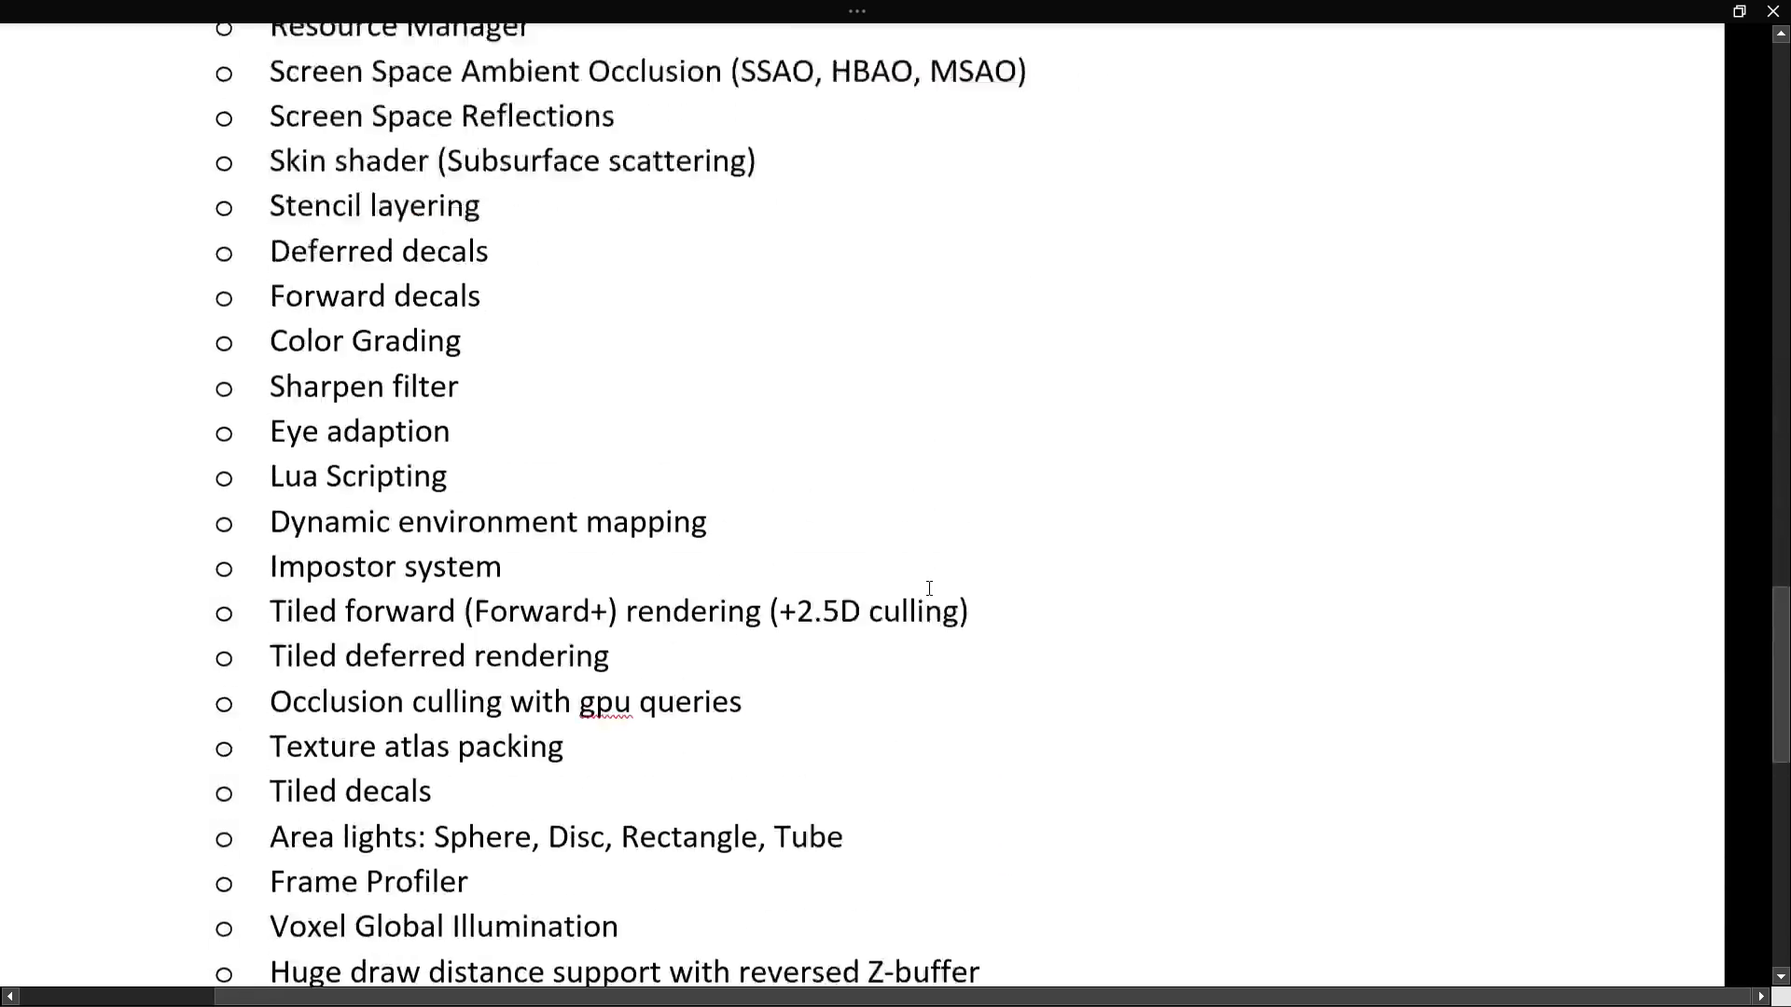
pyautogui.scroll(-3)
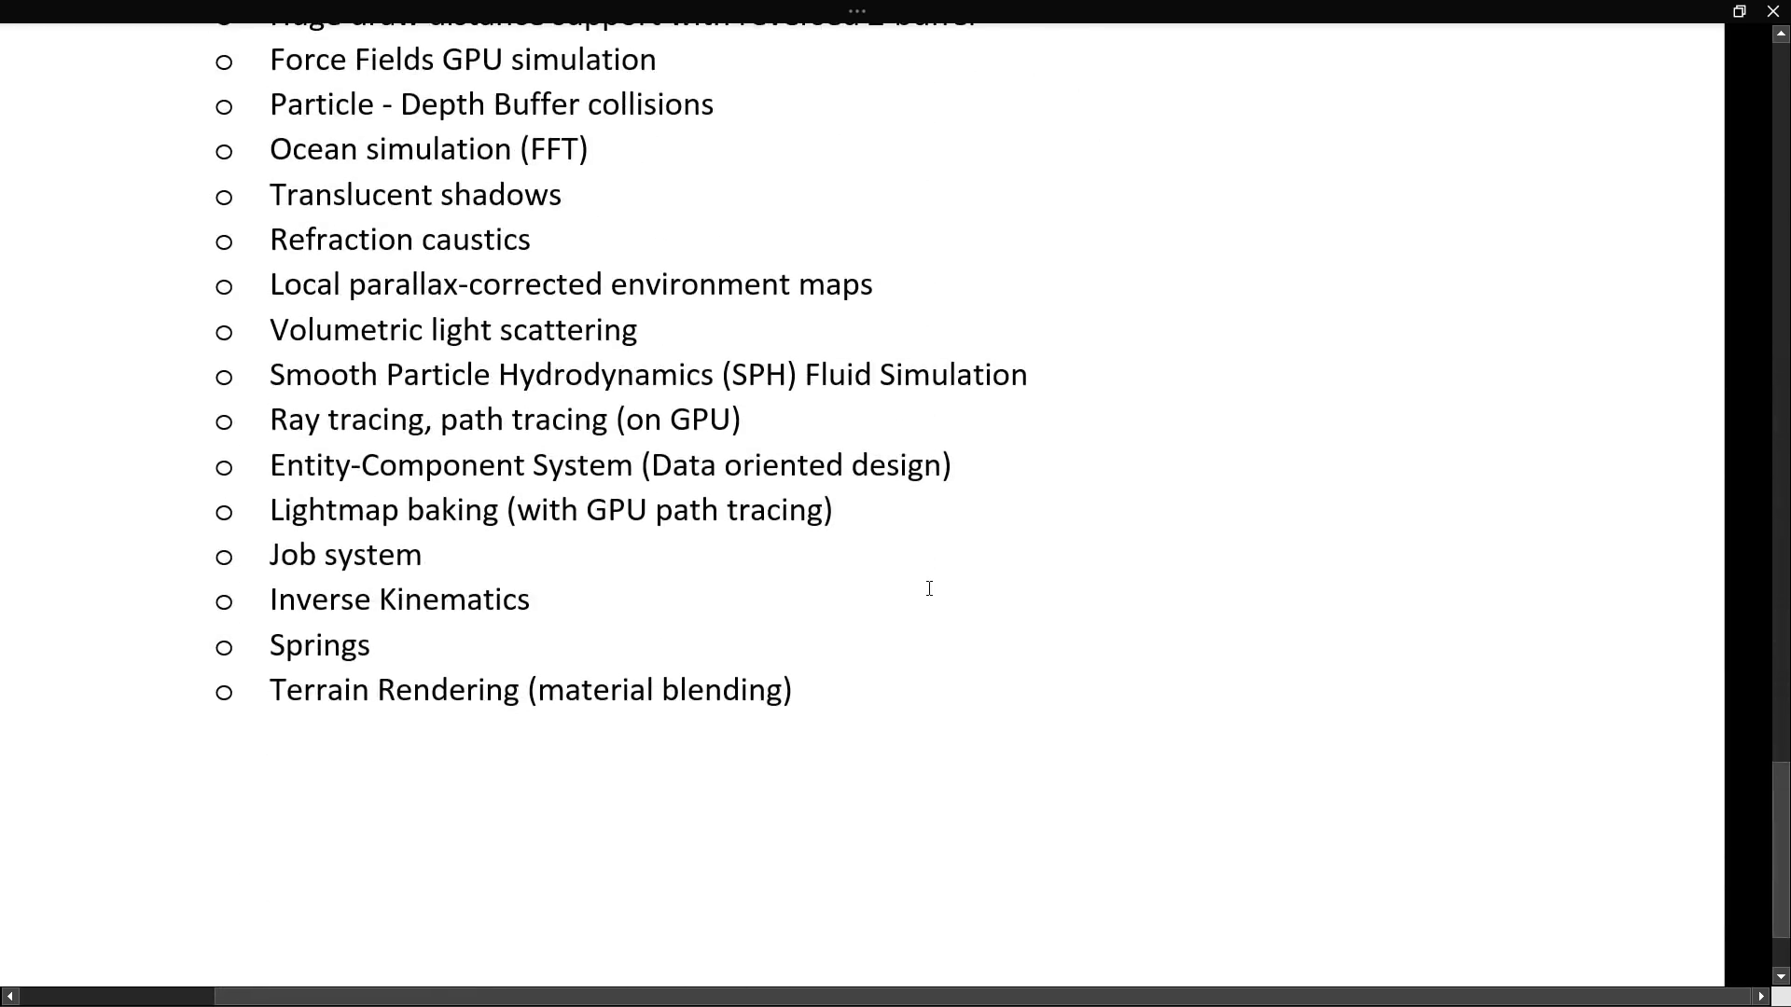